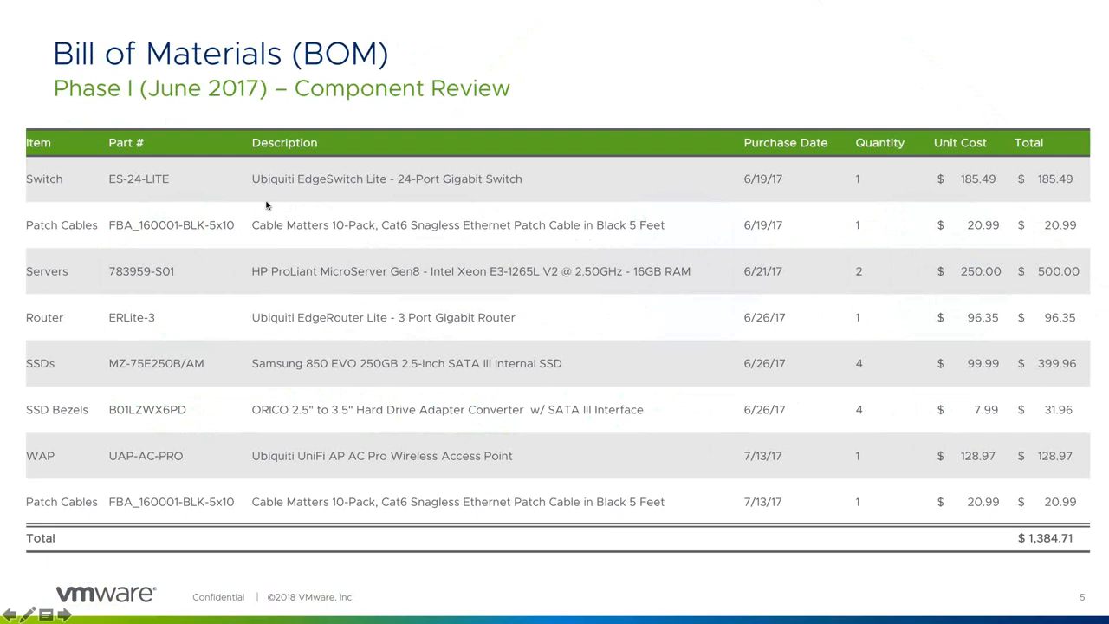
{"action": "mouse_move", "coordinate": [291, 194]}
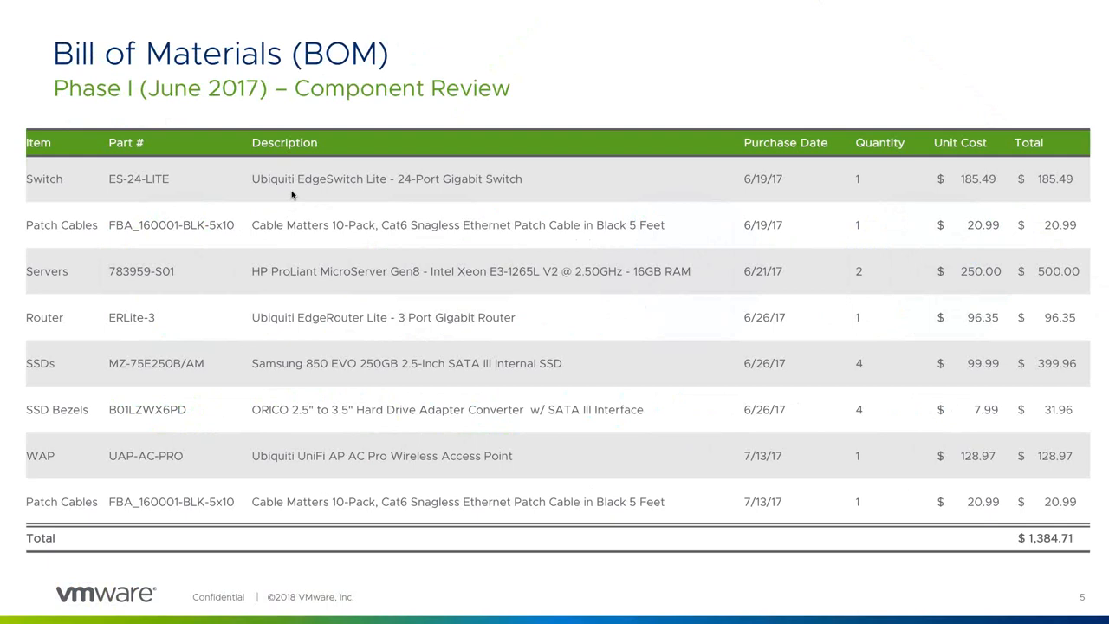
{"action": "mouse_move", "coordinate": [369, 190]}
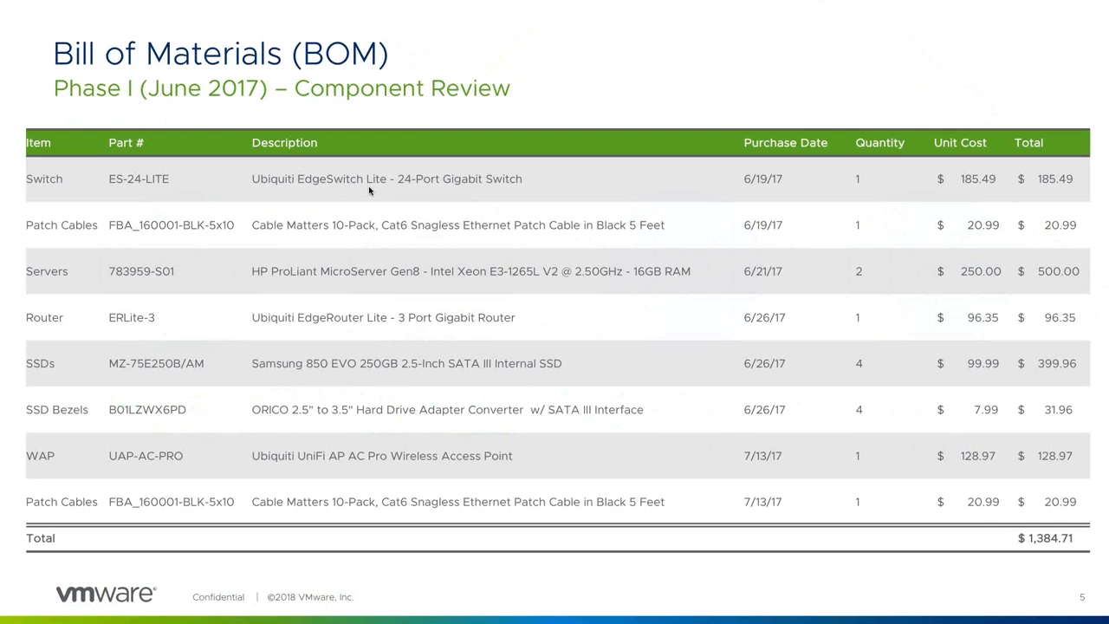
{"action": "mouse_move", "coordinate": [358, 304]}
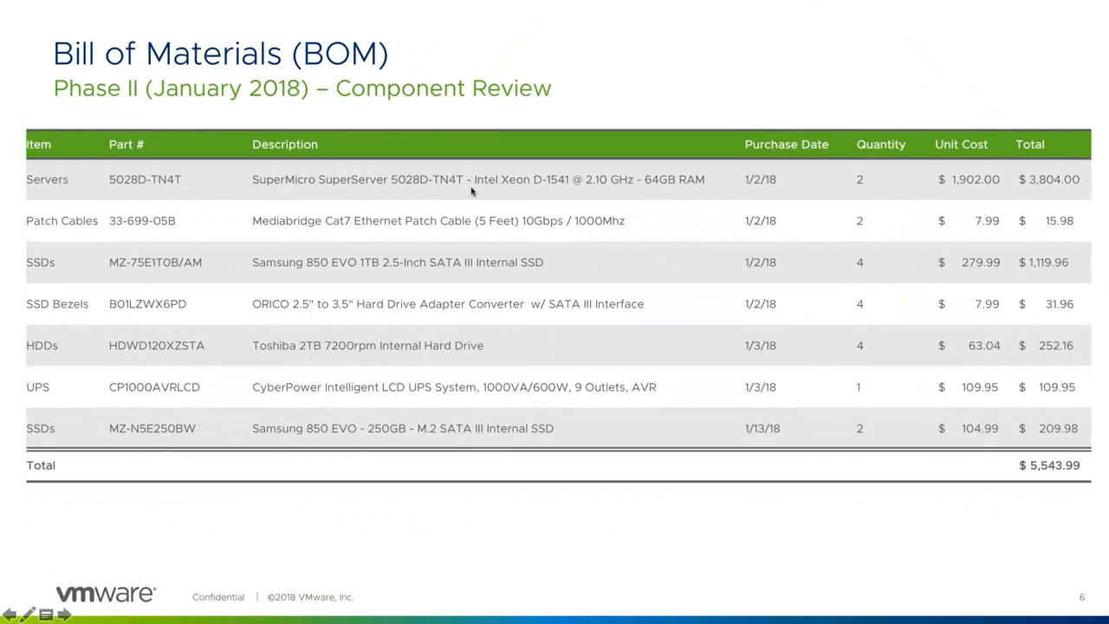
{"action": "mouse_move", "coordinate": [520, 189]}
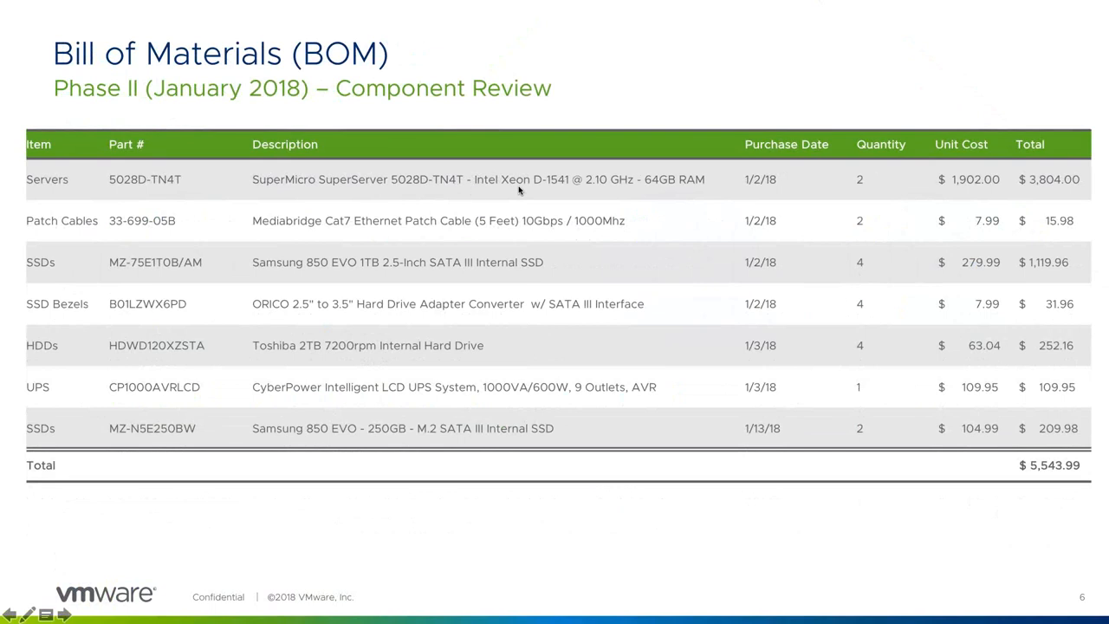
{"action": "mouse_move", "coordinate": [579, 192]}
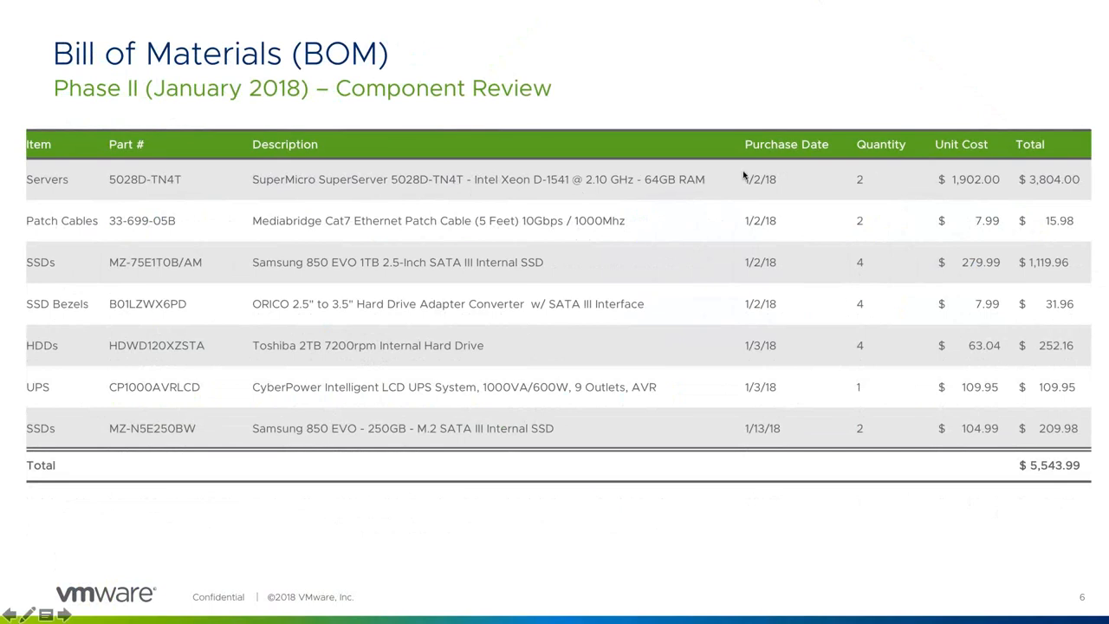
{"action": "mouse_move", "coordinate": [691, 187]}
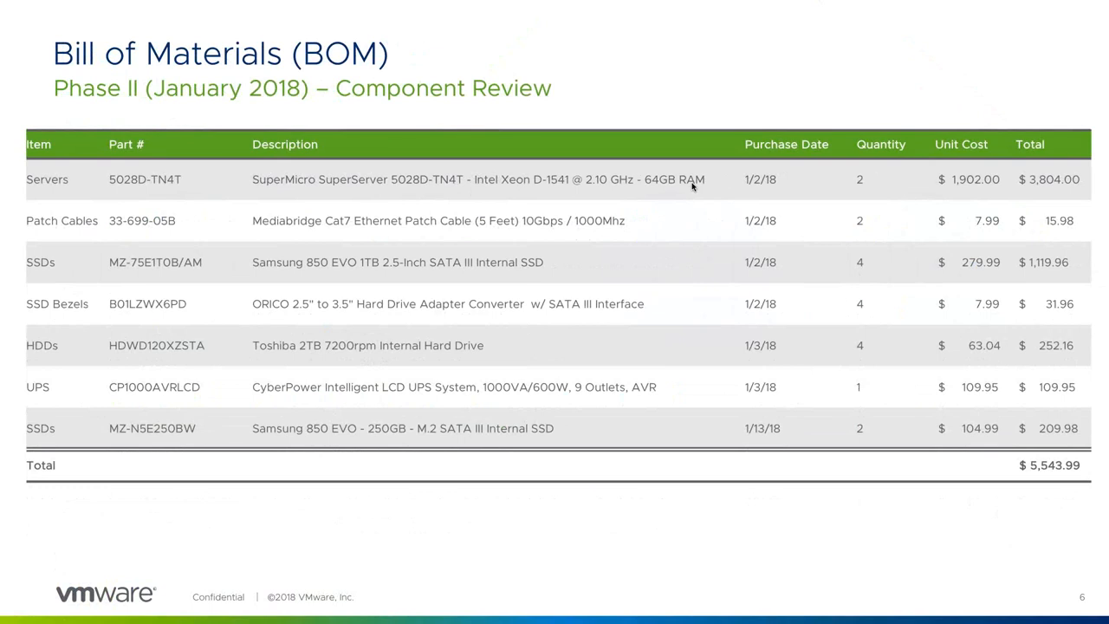
{"action": "mouse_move", "coordinate": [1015, 215]}
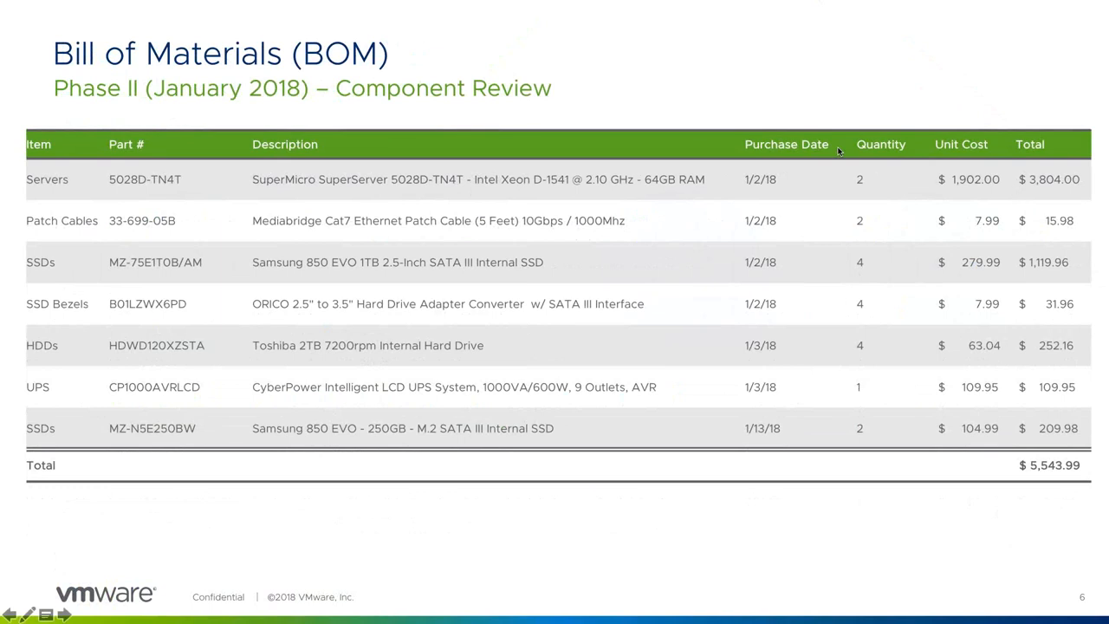
{"action": "mouse_move", "coordinate": [1067, 5]}
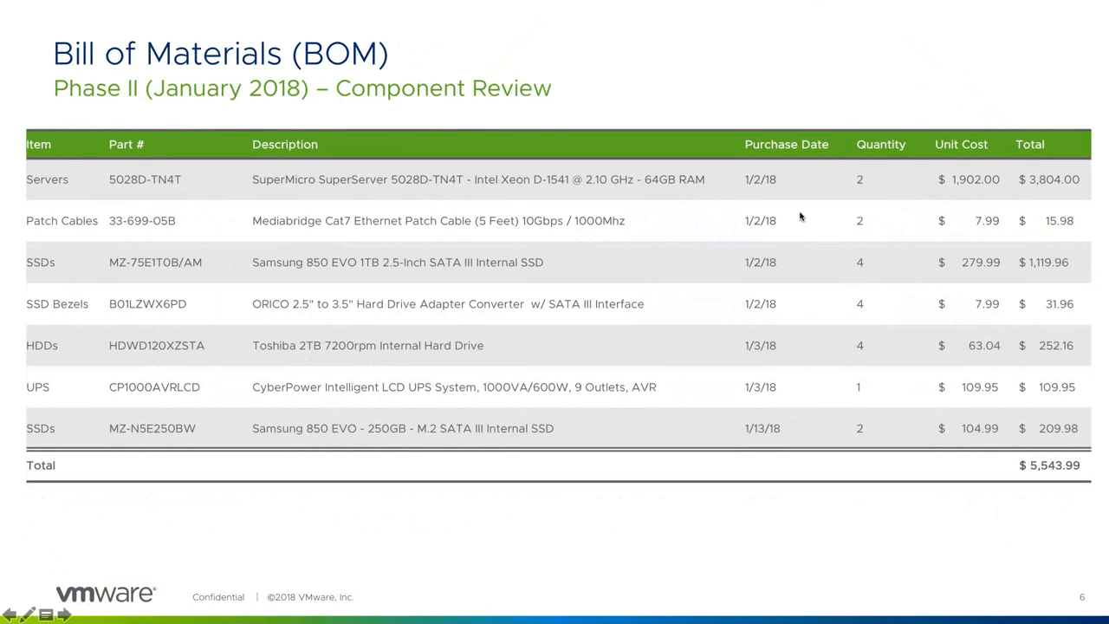
{"action": "mouse_move", "coordinate": [697, 329]}
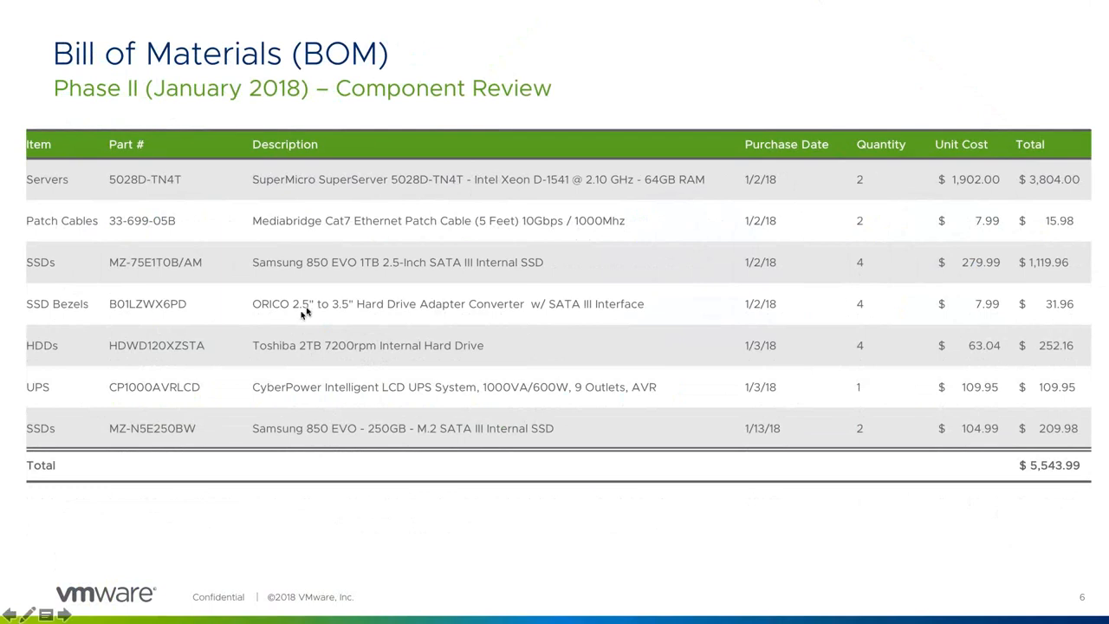
{"action": "mouse_move", "coordinate": [277, 324]}
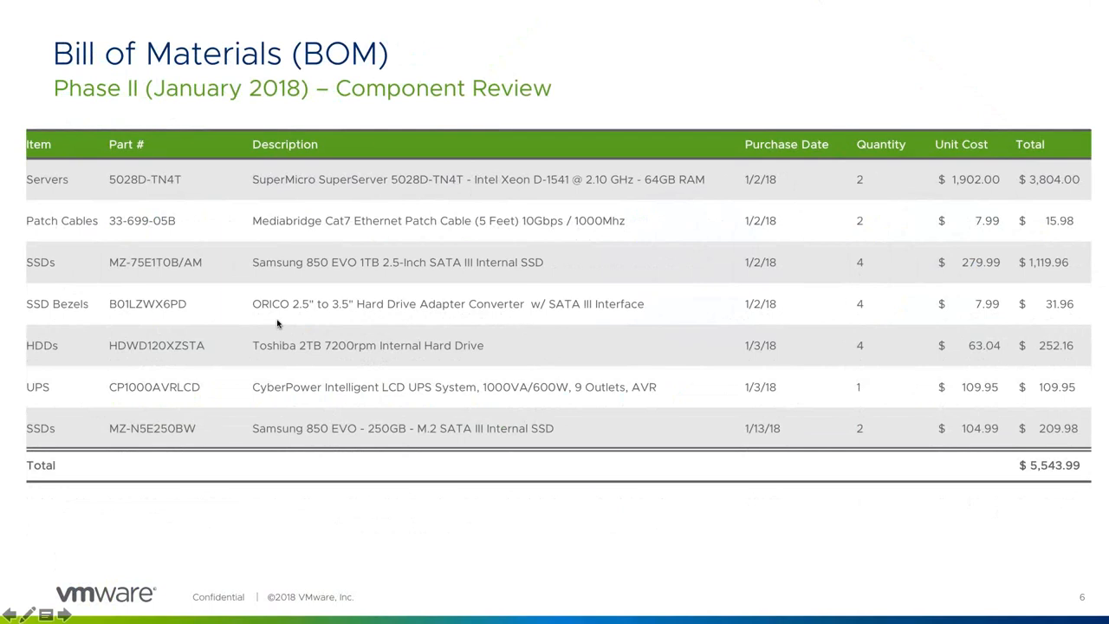
{"action": "mouse_move", "coordinate": [354, 320]}
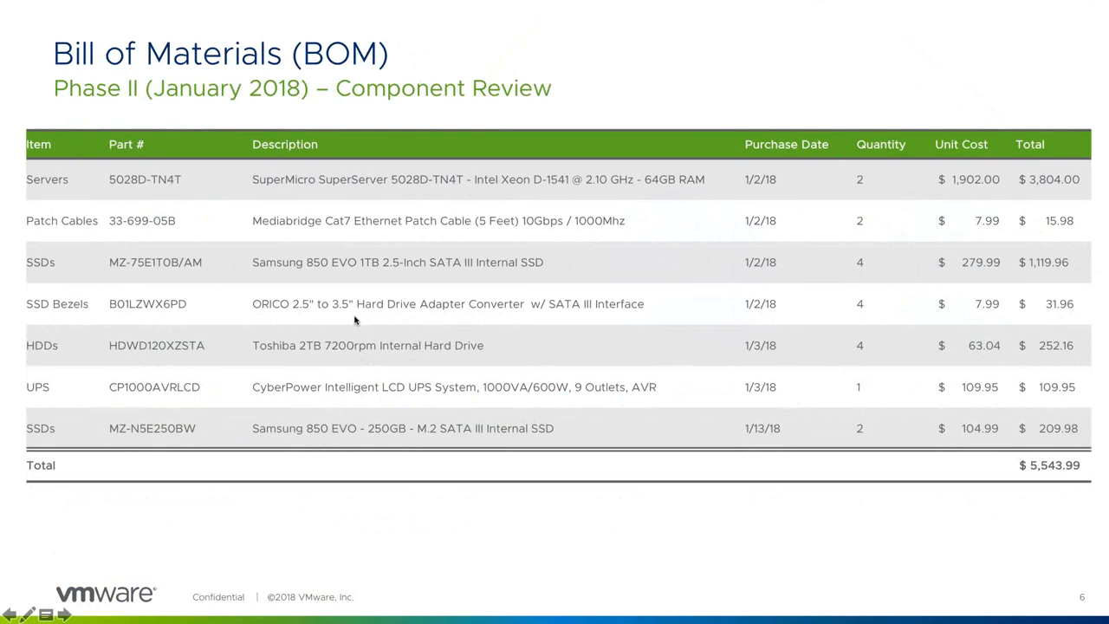
{"action": "mouse_move", "coordinate": [353, 371]}
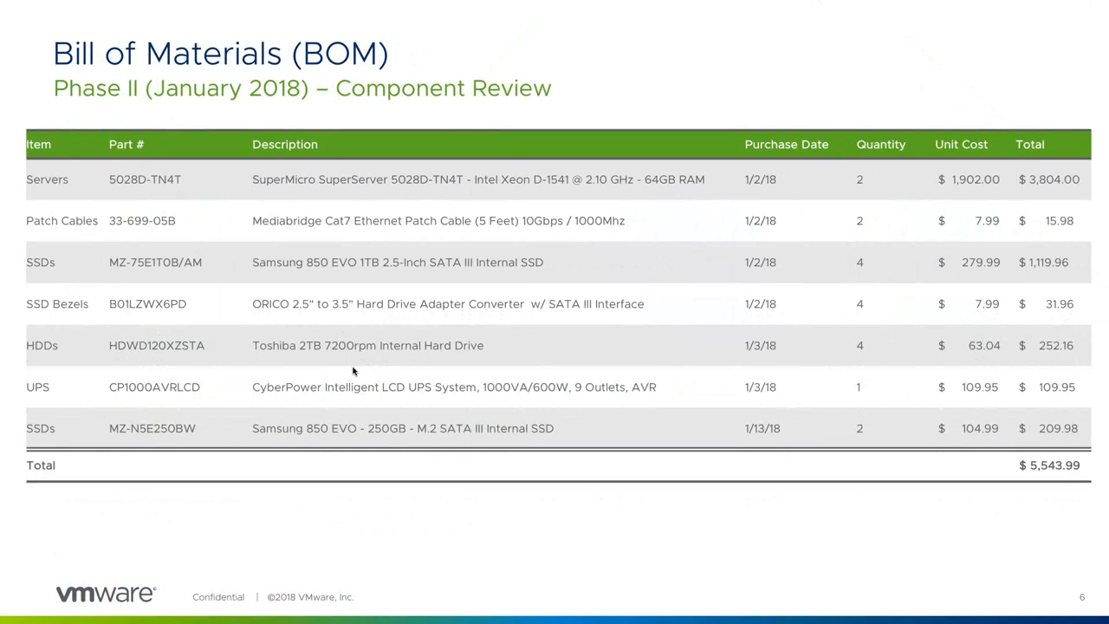
{"action": "mouse_move", "coordinate": [253, 357]}
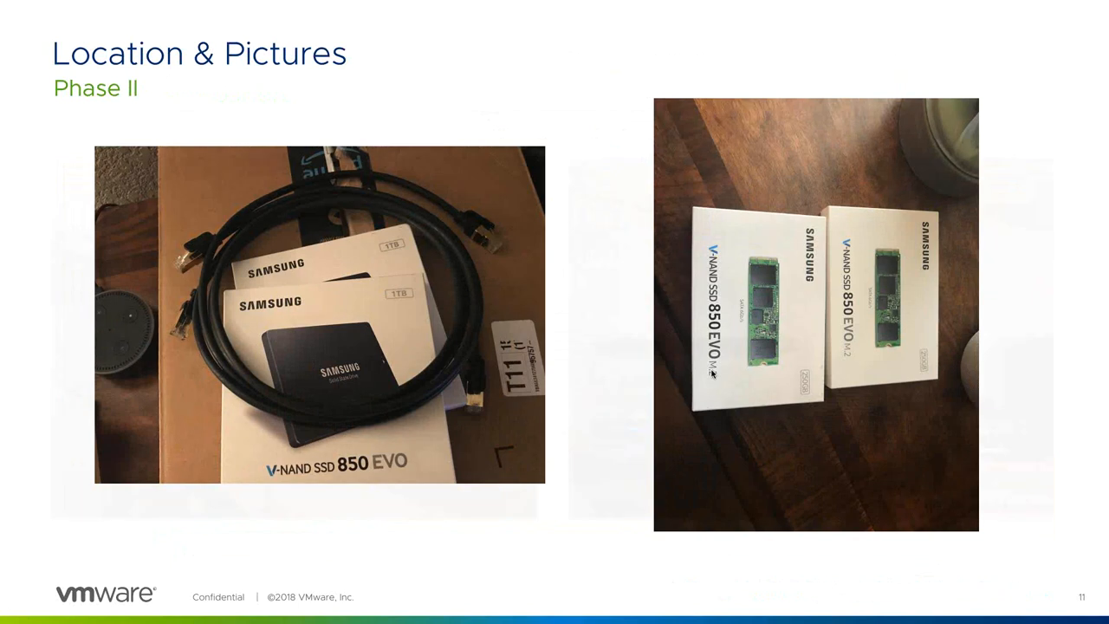
Advance the slideshow to the 'Location & Pictures – Phase II' servers slide
{"action": "key", "text": "right"}
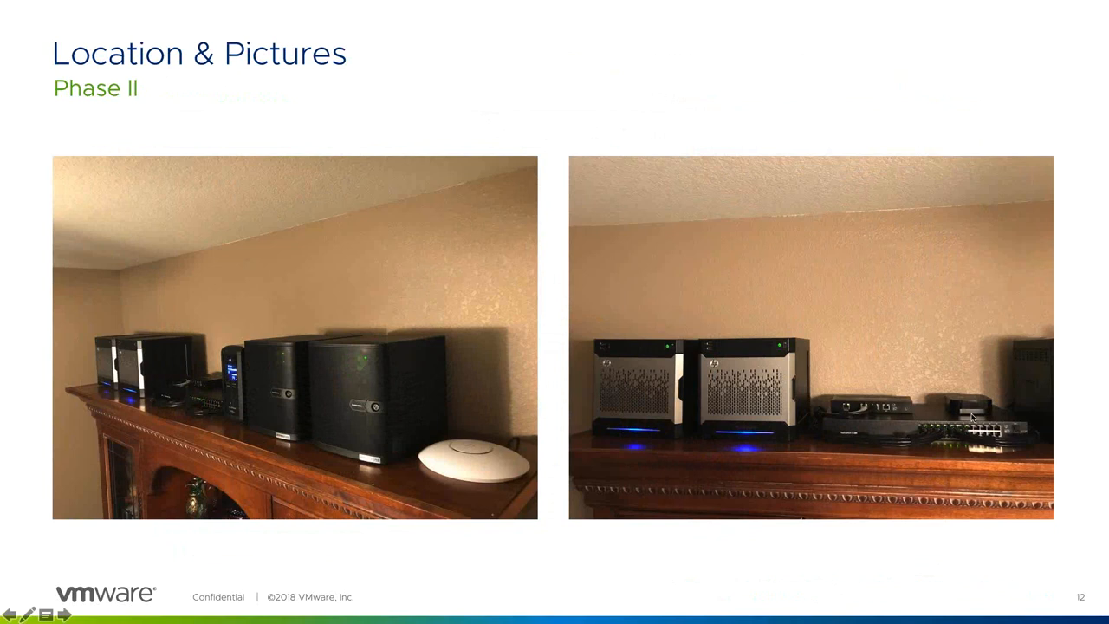
{"action": "mouse_move", "coordinate": [1025, 441]}
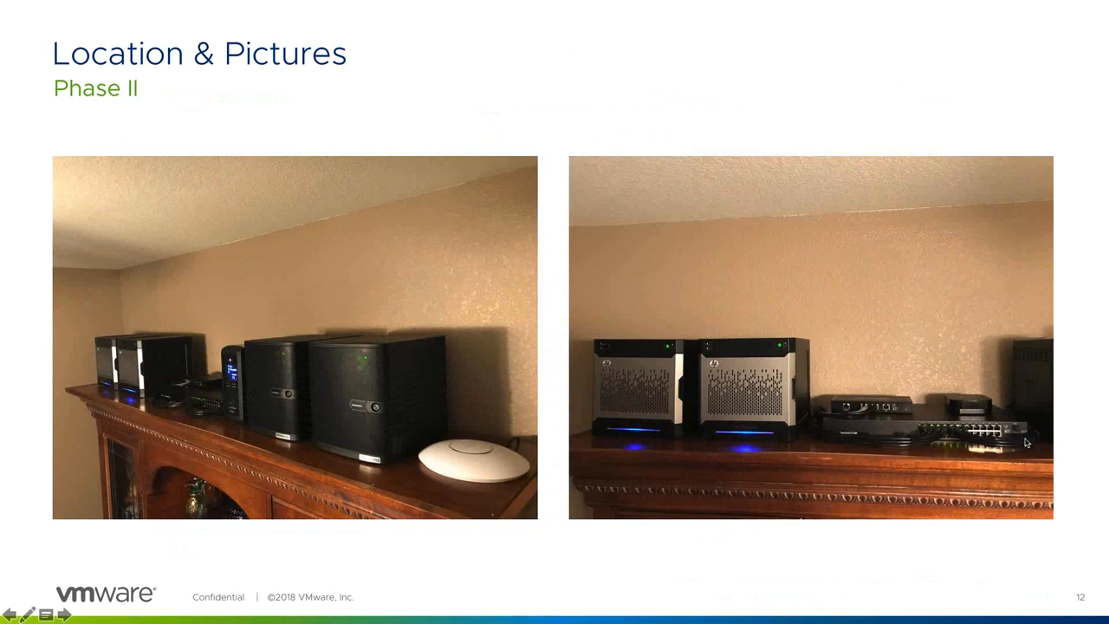
{"action": "mouse_move", "coordinate": [1063, 445]}
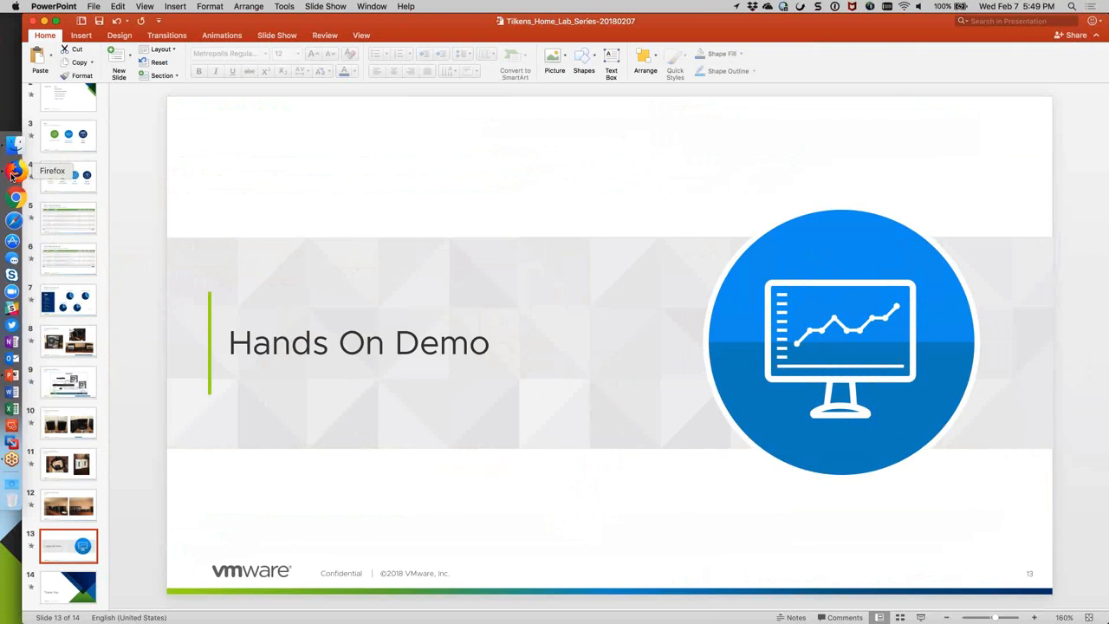
{"action": "mouse_move", "coordinate": [734, 7]}
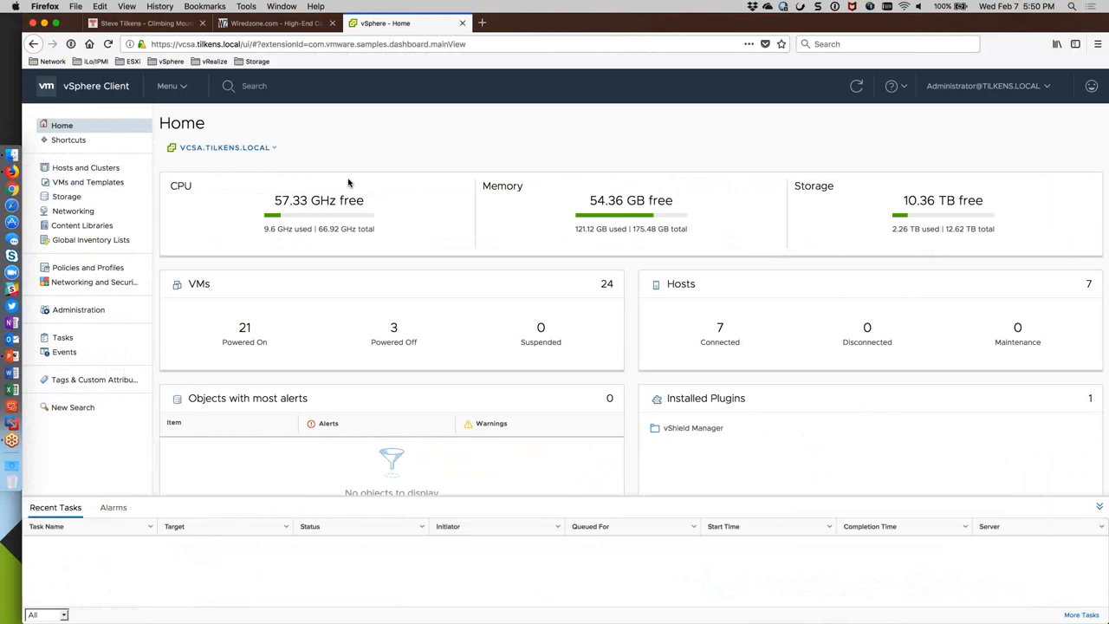
{"action": "mouse_move", "coordinate": [343, 124]}
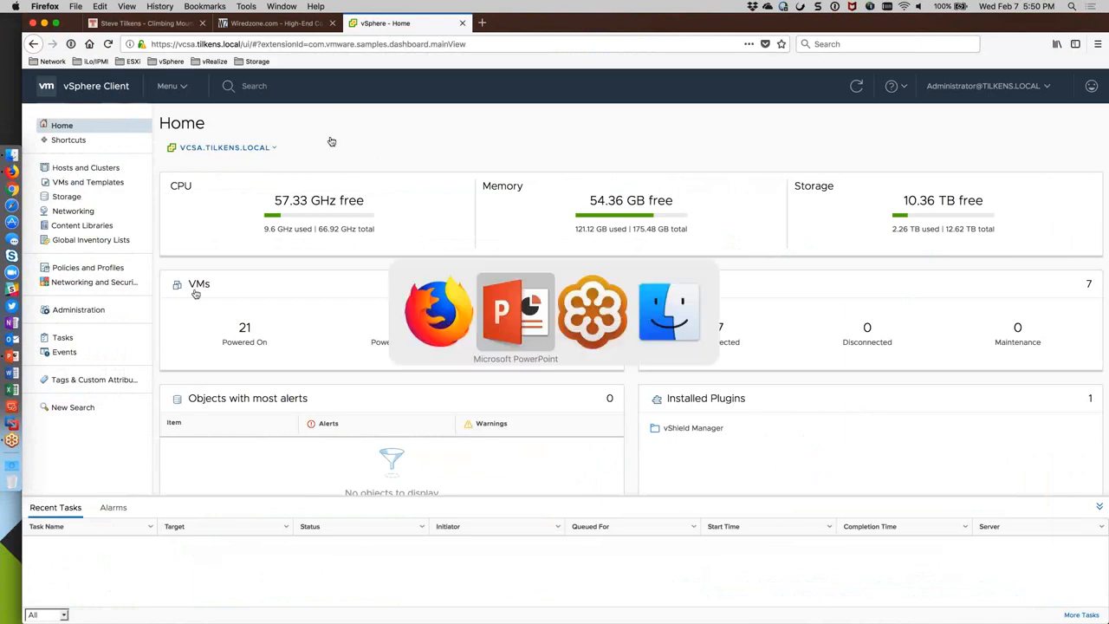
Switch from Firefox back to PowerPoint on the 'Hands On Demo' slide 13
{"action": "left_click", "coordinate": [515, 311]}
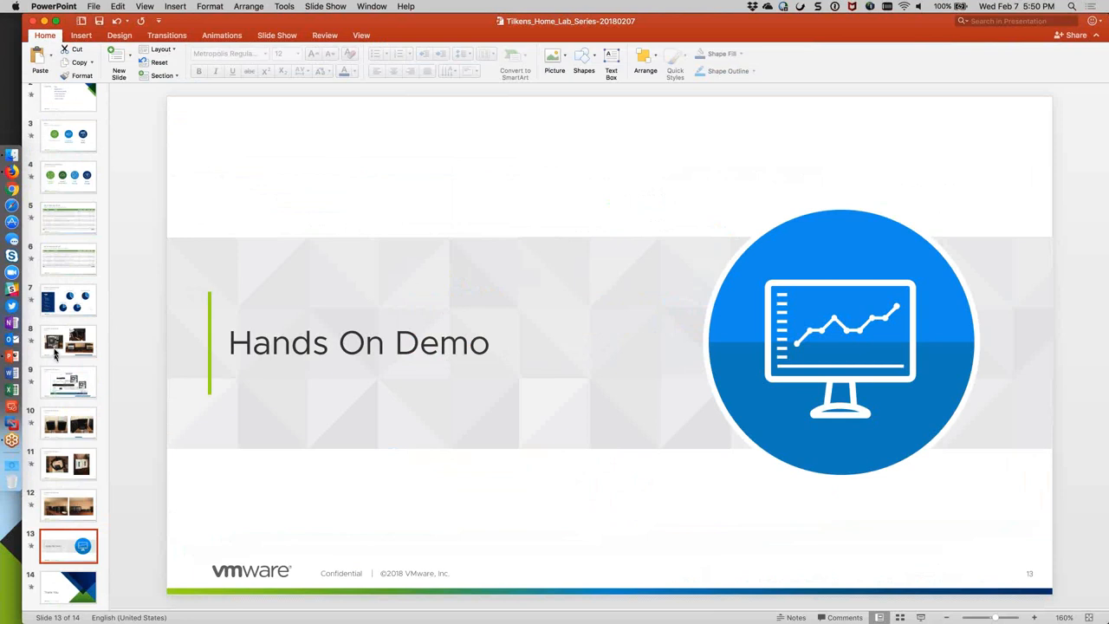
Show the Phase I location slide, then the Phase II tower server photos slide
{"action": "left_click", "coordinate": [69, 339]}
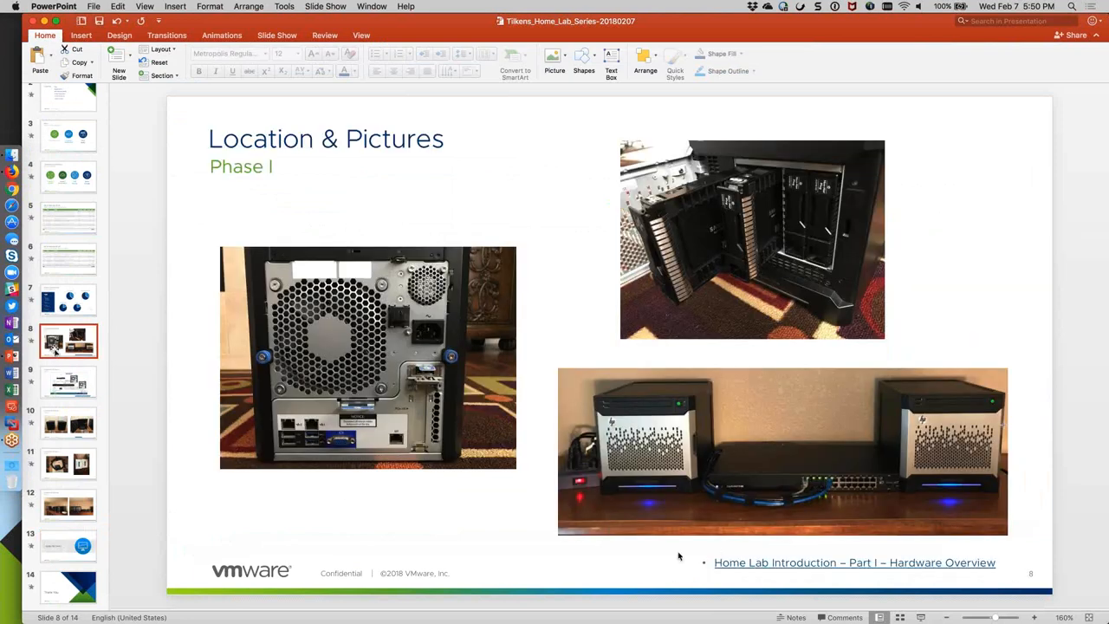
{"action": "mouse_move", "coordinate": [756, 561]}
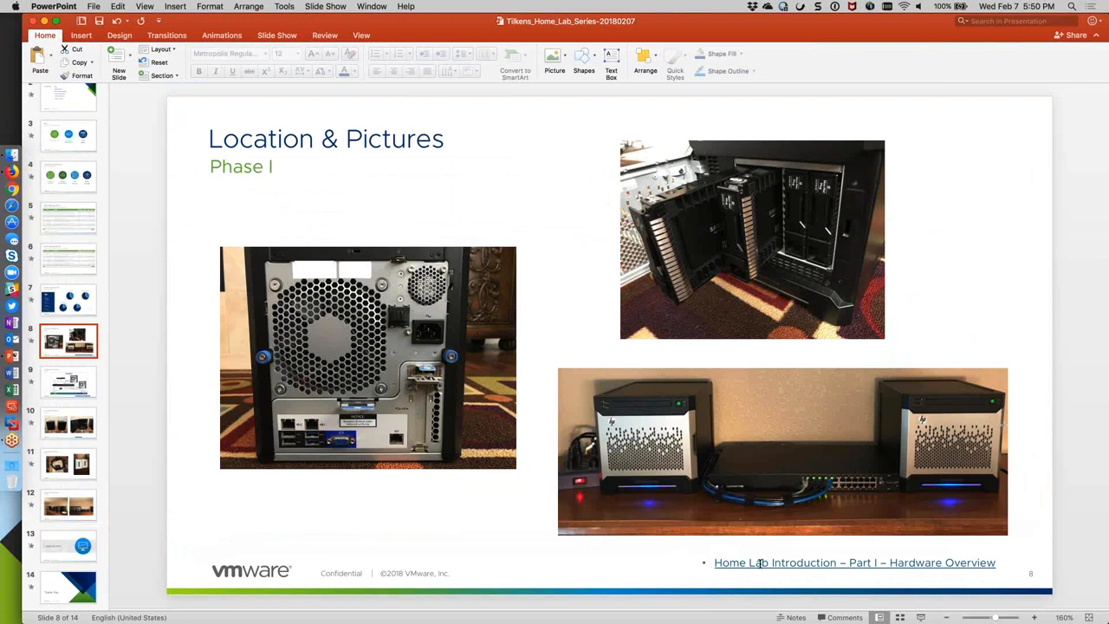
{"action": "mouse_move", "coordinate": [647, 545]}
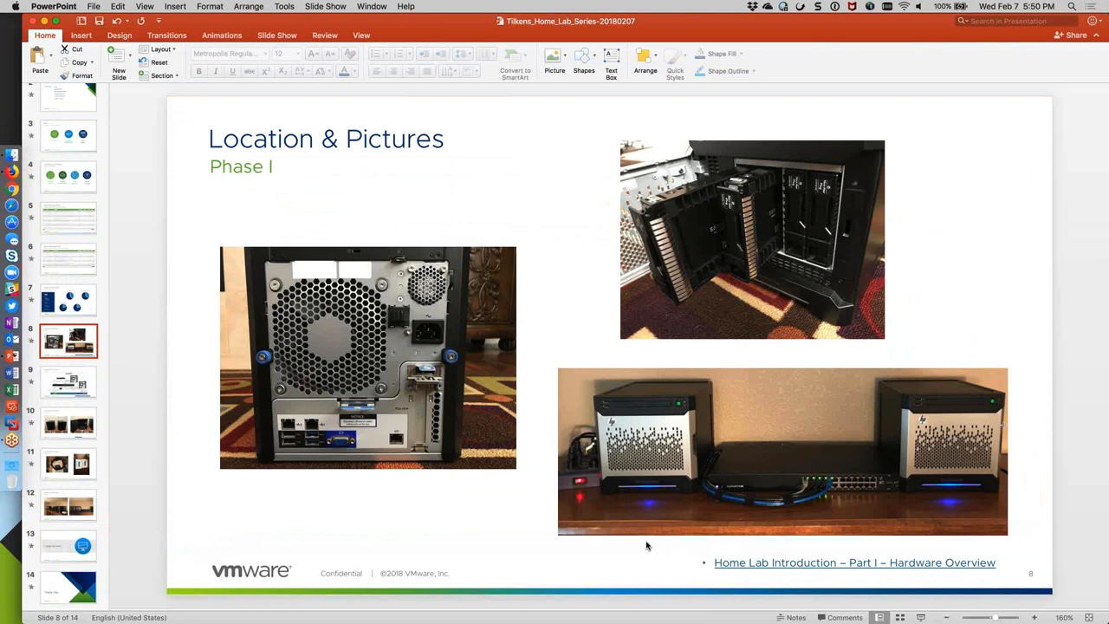
{"action": "left_click", "coordinate": [69, 423]}
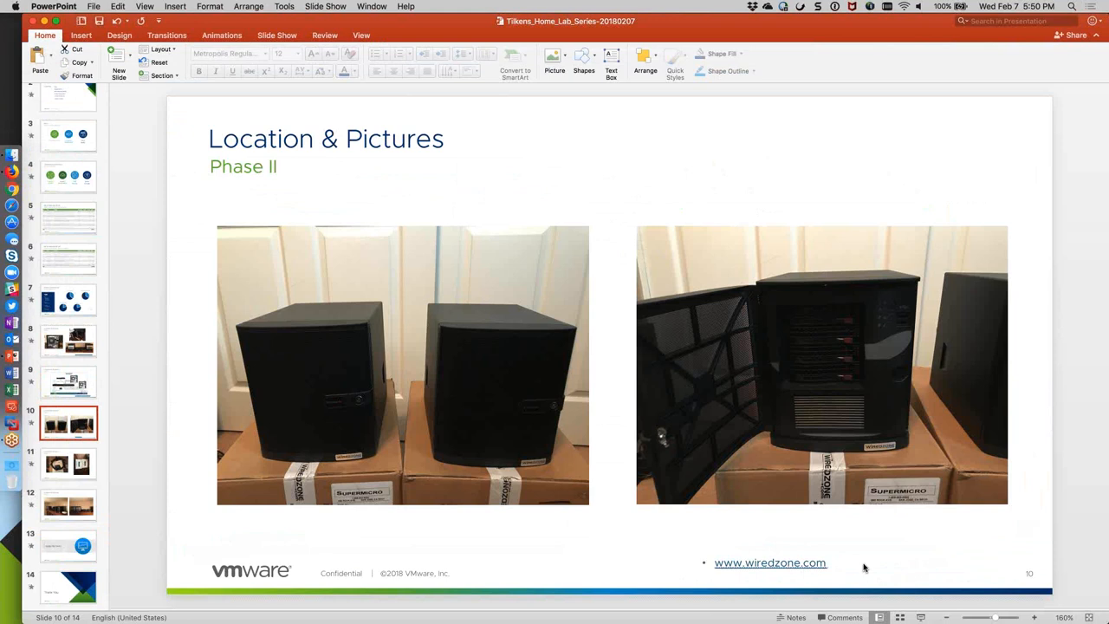
{"action": "mouse_move", "coordinate": [873, 537]}
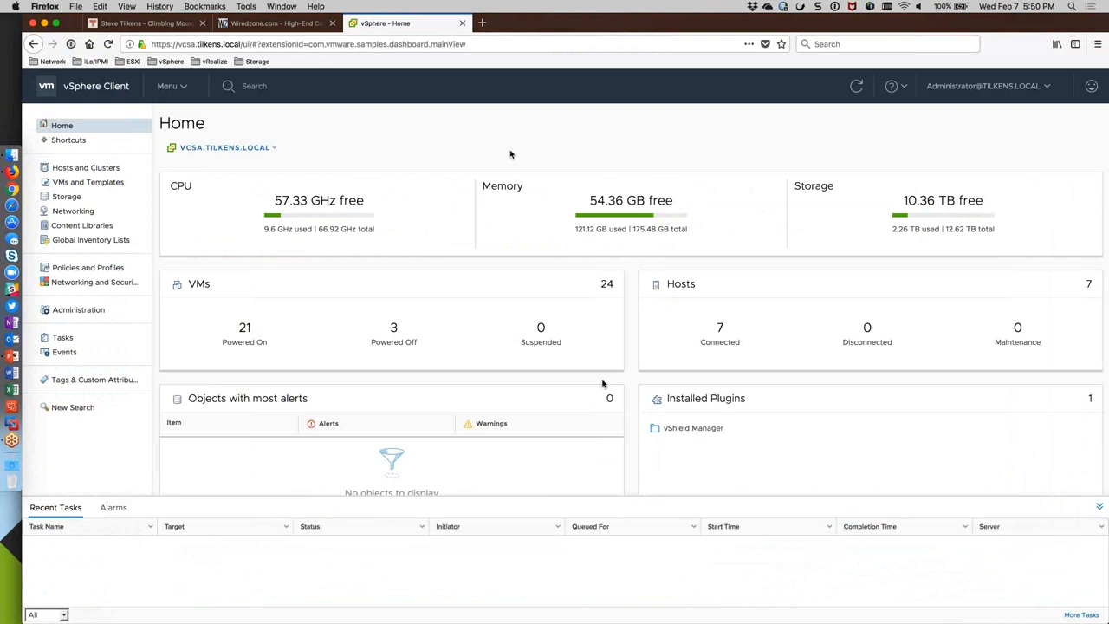
{"action": "mouse_move", "coordinate": [340, 146]}
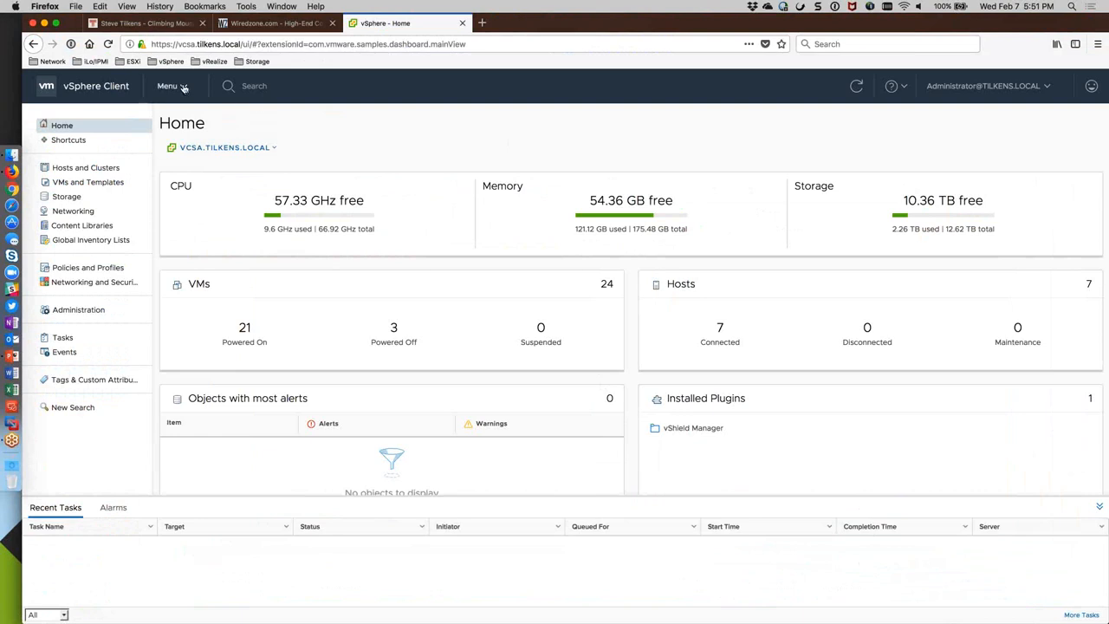
Browse Hosts and Clusters under Lab Datacenter and select host esxi-05.tilkens.local
{"action": "left_click", "coordinate": [85, 166]}
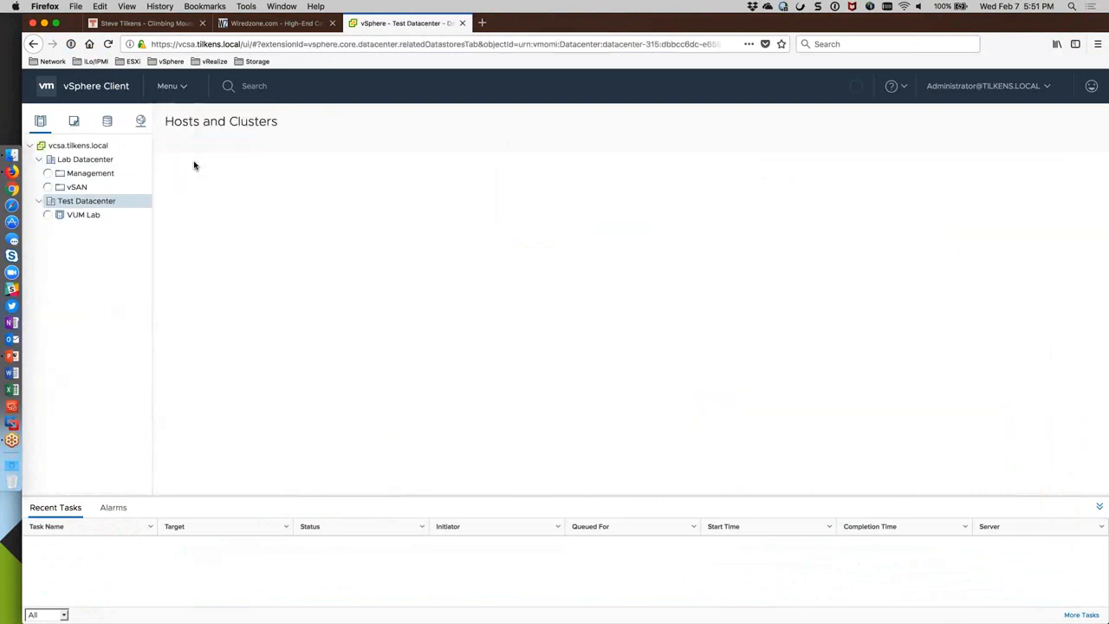
{"action": "left_click", "coordinate": [87, 201]}
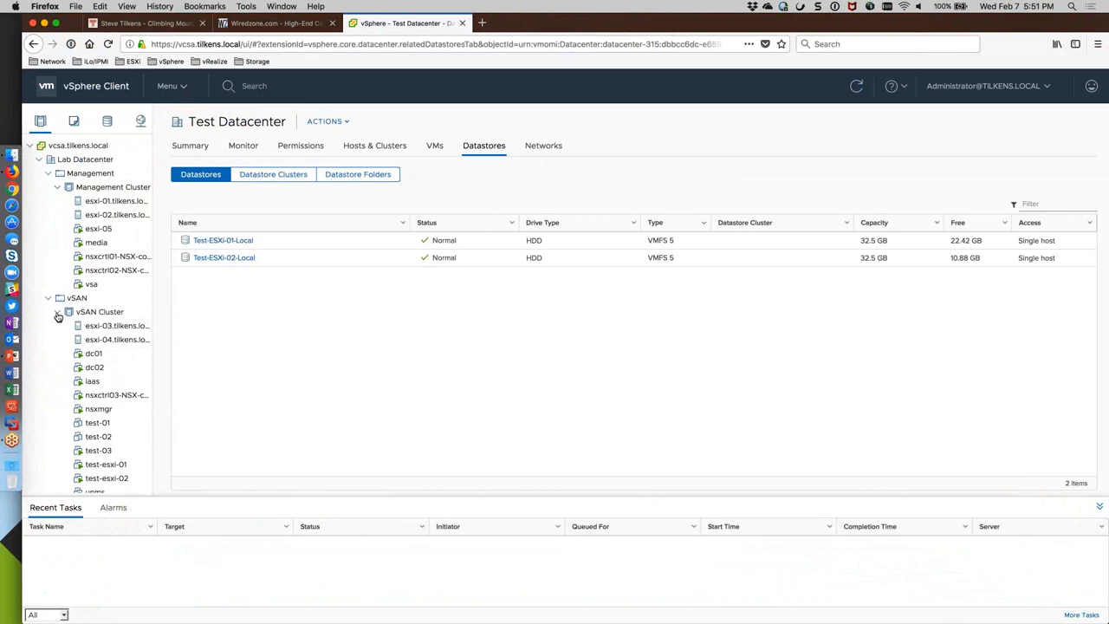
{"action": "left_click", "coordinate": [57, 312]}
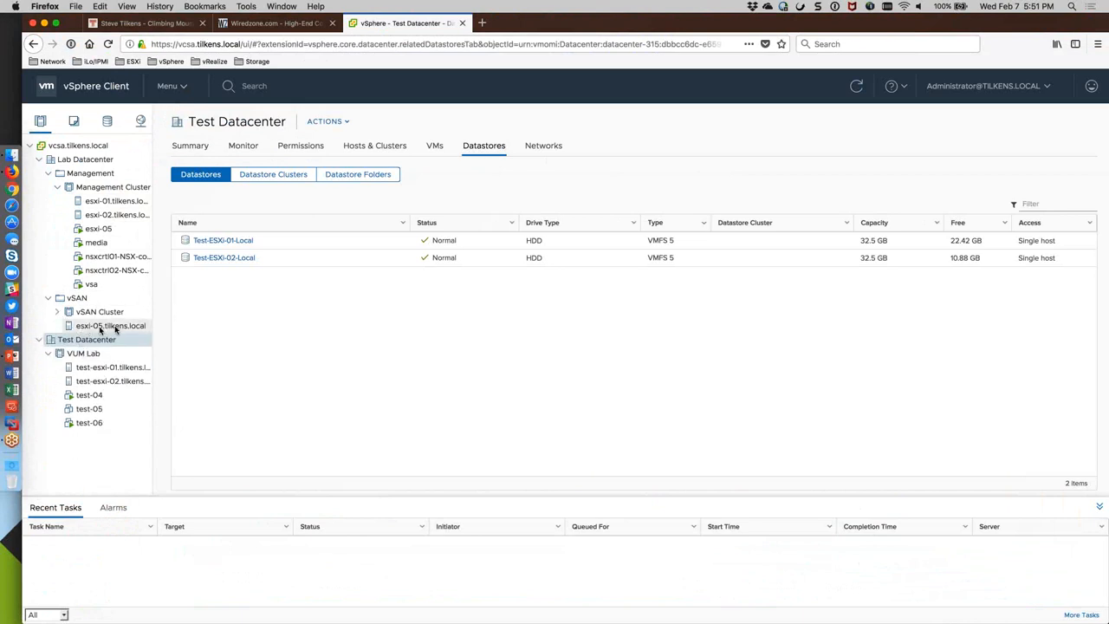
{"action": "mouse_move", "coordinate": [119, 325]}
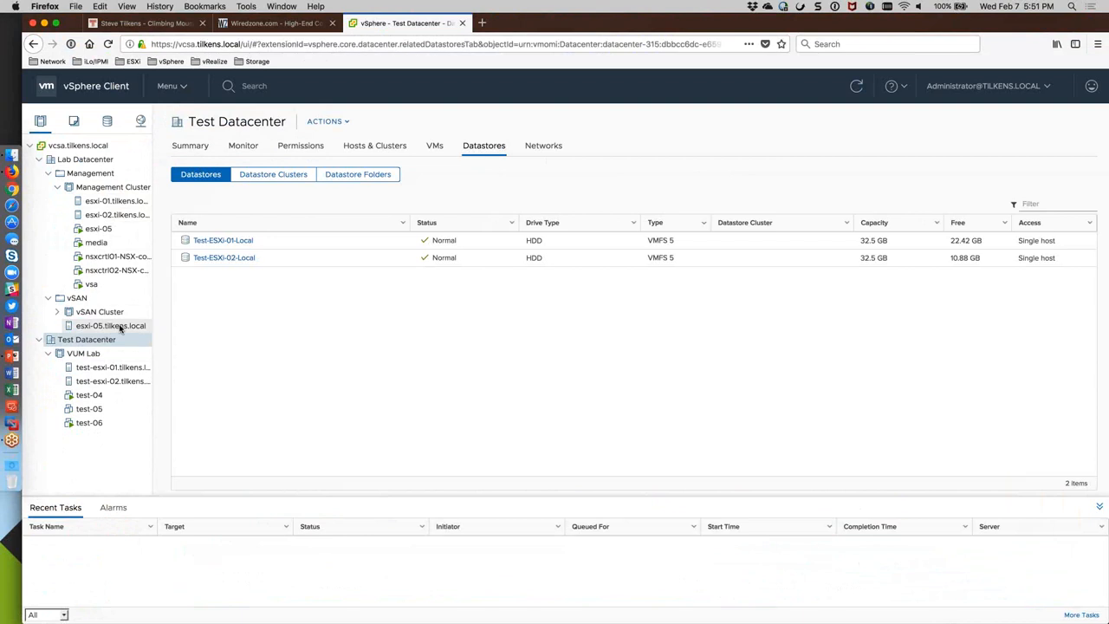
{"action": "left_click", "coordinate": [111, 326]}
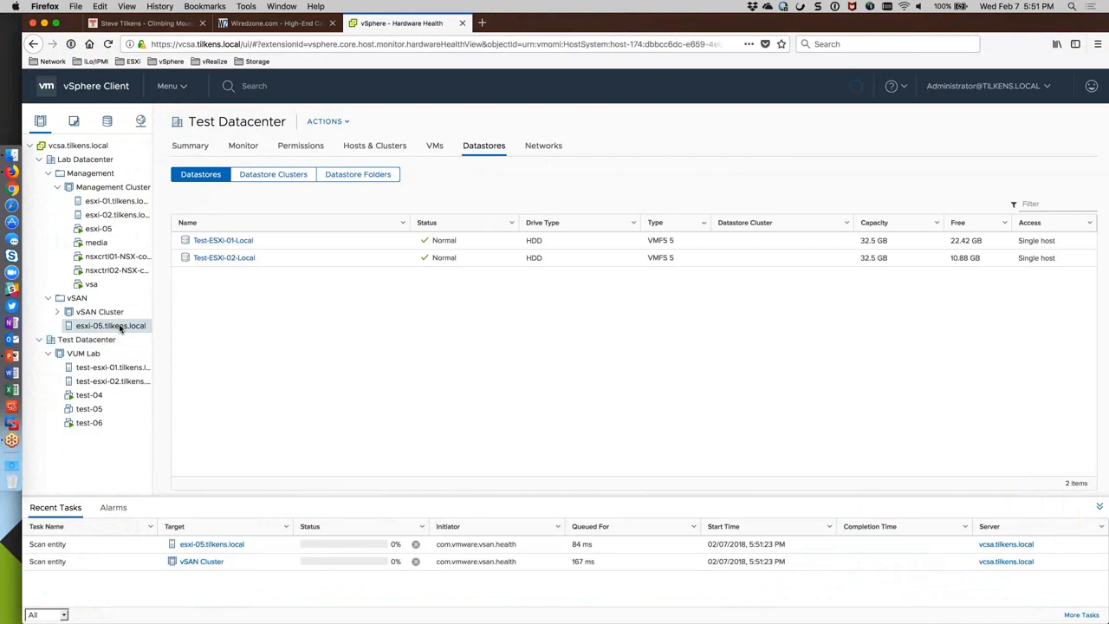
{"action": "left_click", "coordinate": [111, 326]}
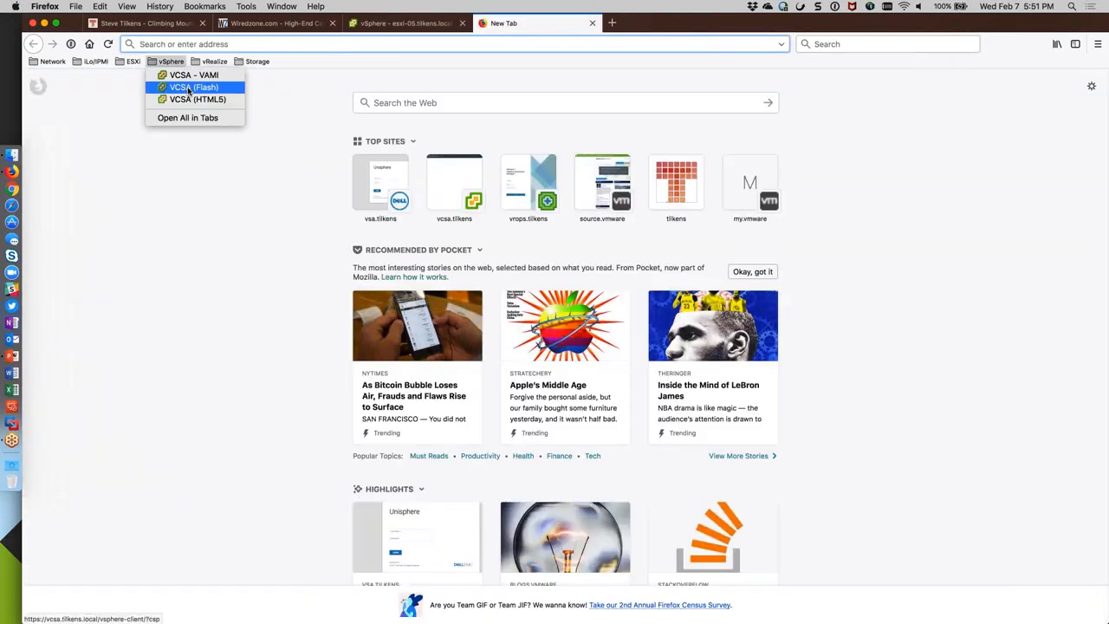
Reach vCenter via the VCSA bookmark and show the vsa virtual machine's summary
{"action": "left_click", "coordinate": [194, 87]}
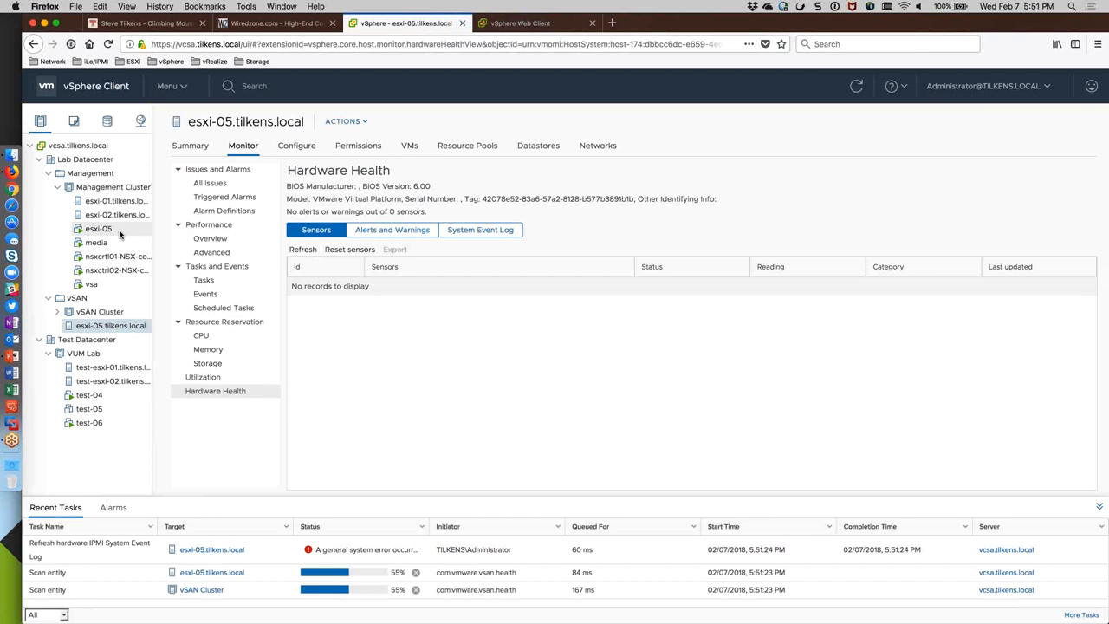
{"action": "mouse_move", "coordinate": [122, 243]}
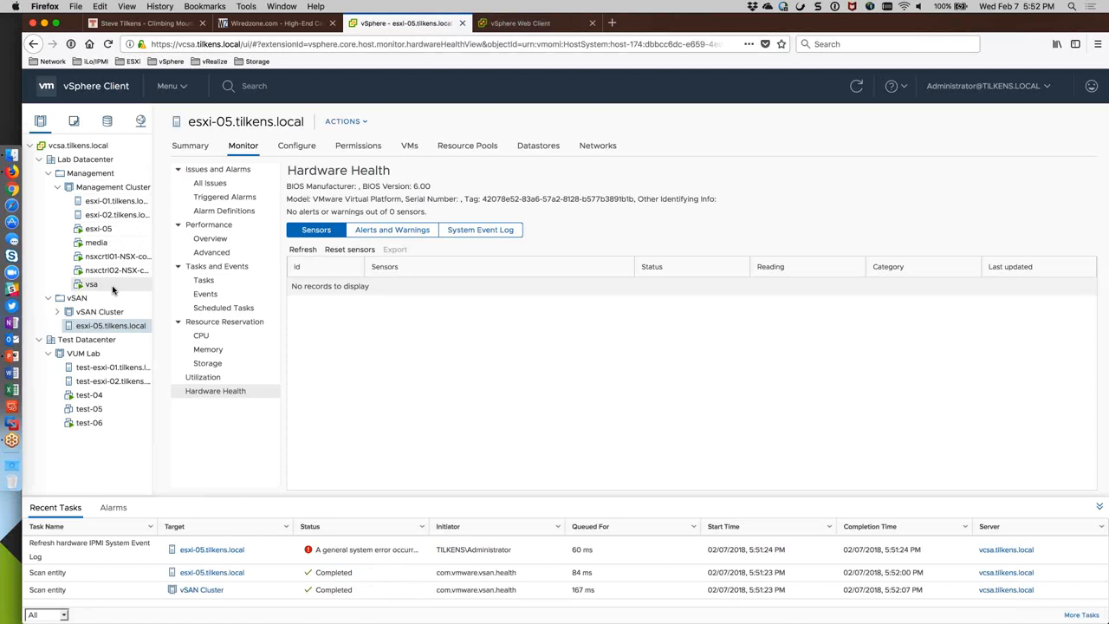
{"action": "left_click", "coordinate": [90, 284]}
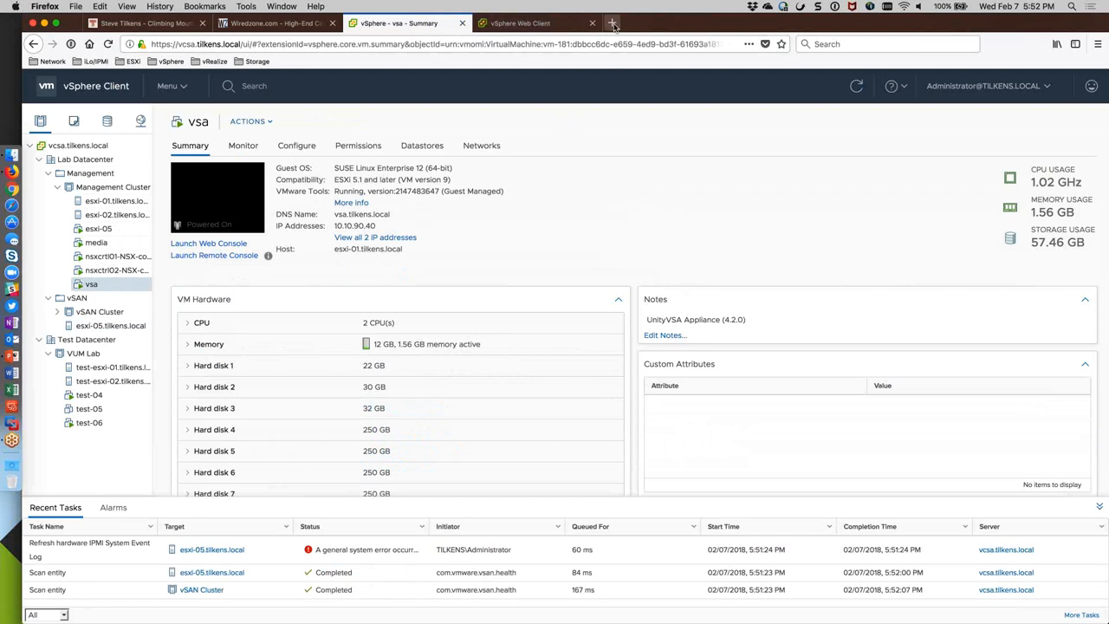
Sign in to Unisphere VSA as admin in a new browser tab
{"action": "left_click", "coordinate": [611, 22]}
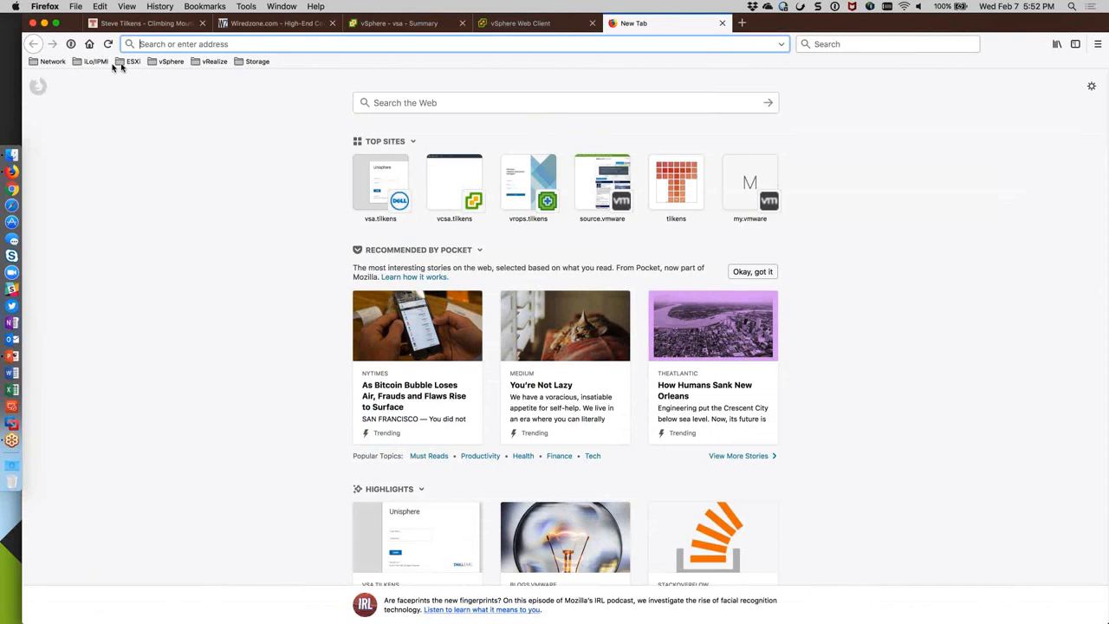
{"action": "left_click", "coordinate": [381, 182]}
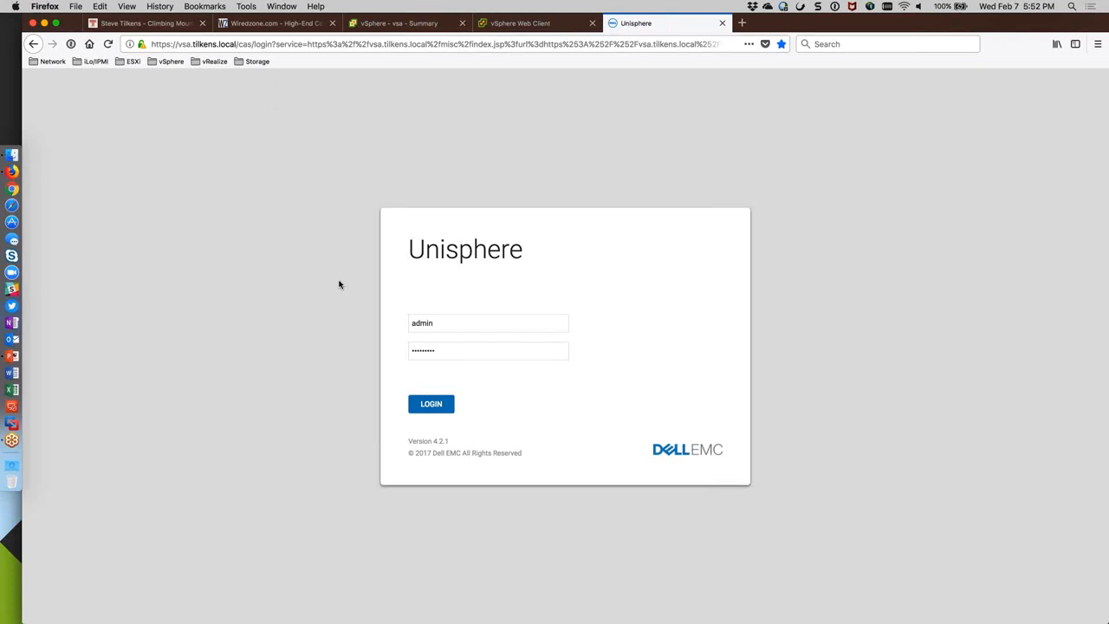
{"action": "left_click", "coordinate": [430, 403]}
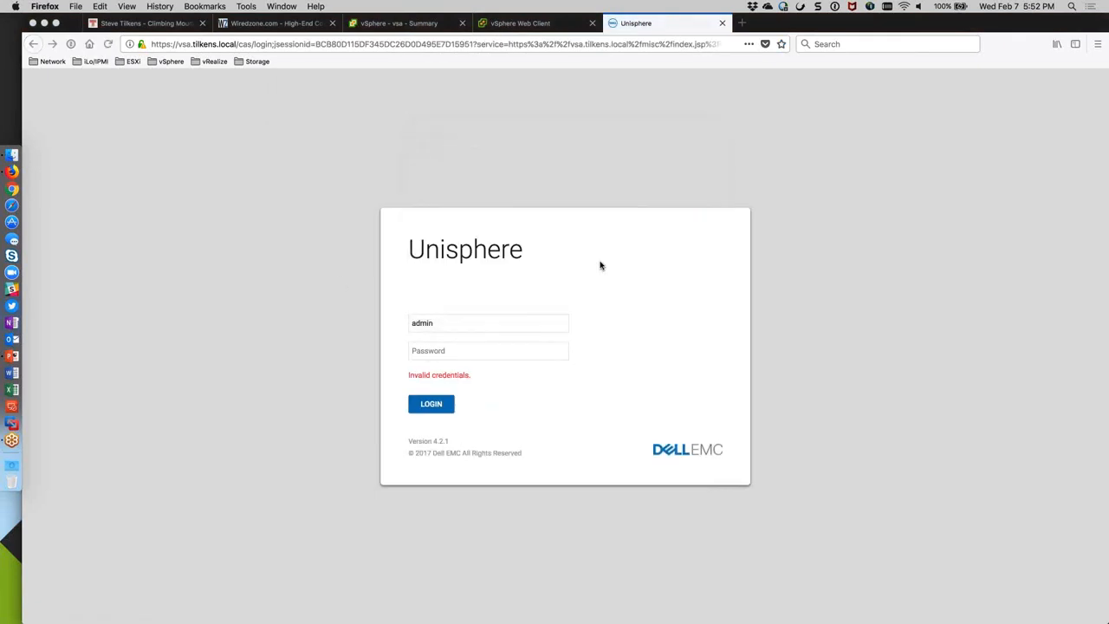
{"action": "type", "text": "password"}
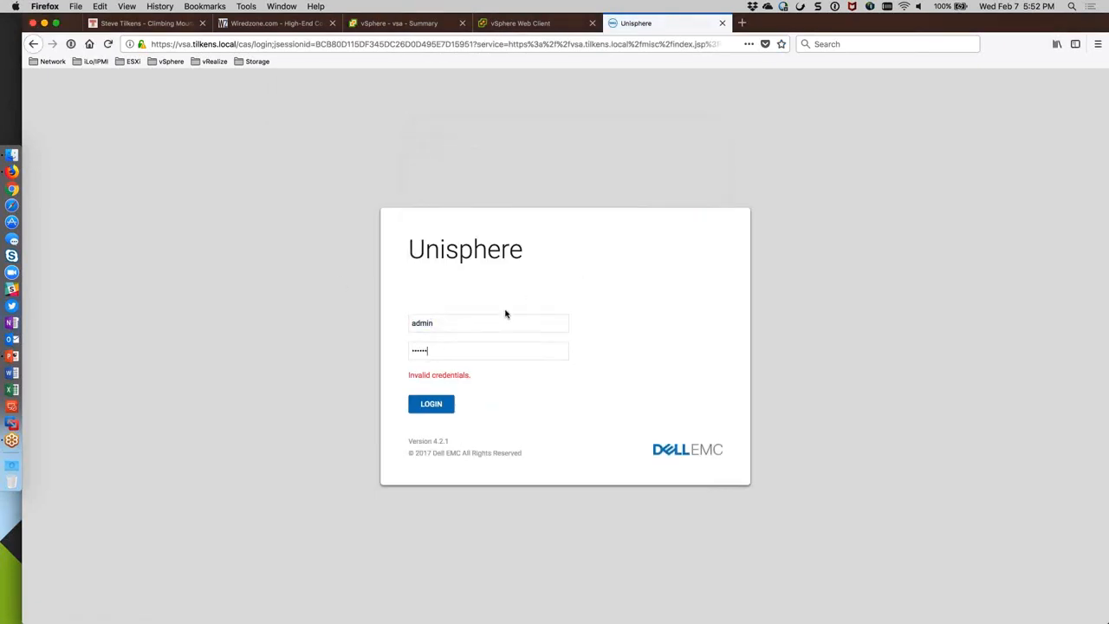
{"action": "left_click", "coordinate": [429, 403]}
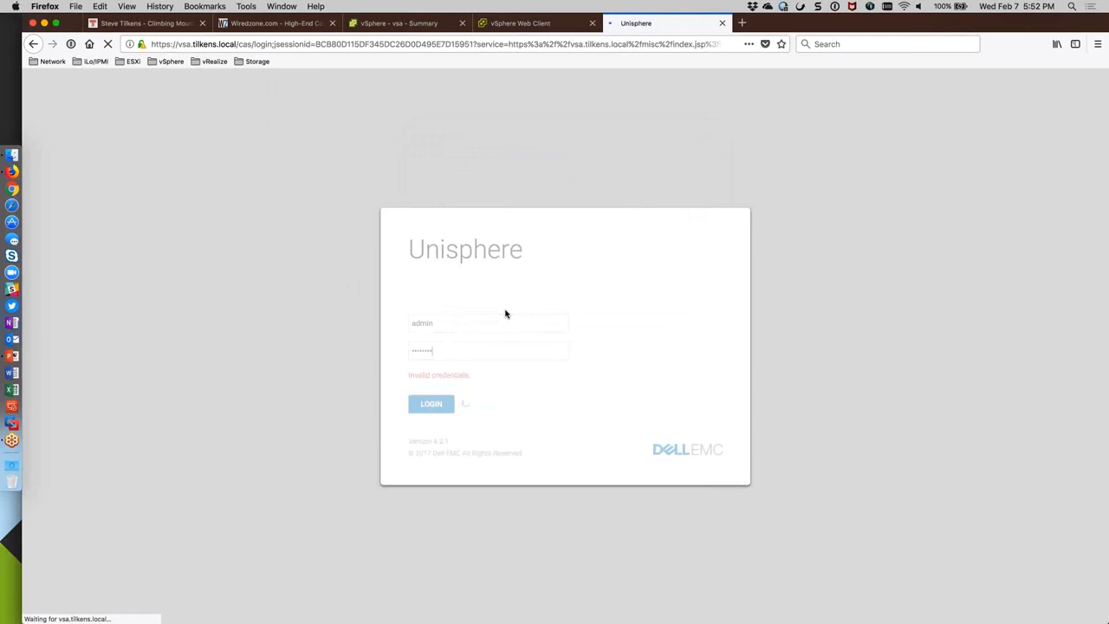
{"action": "left_click", "coordinate": [429, 404]}
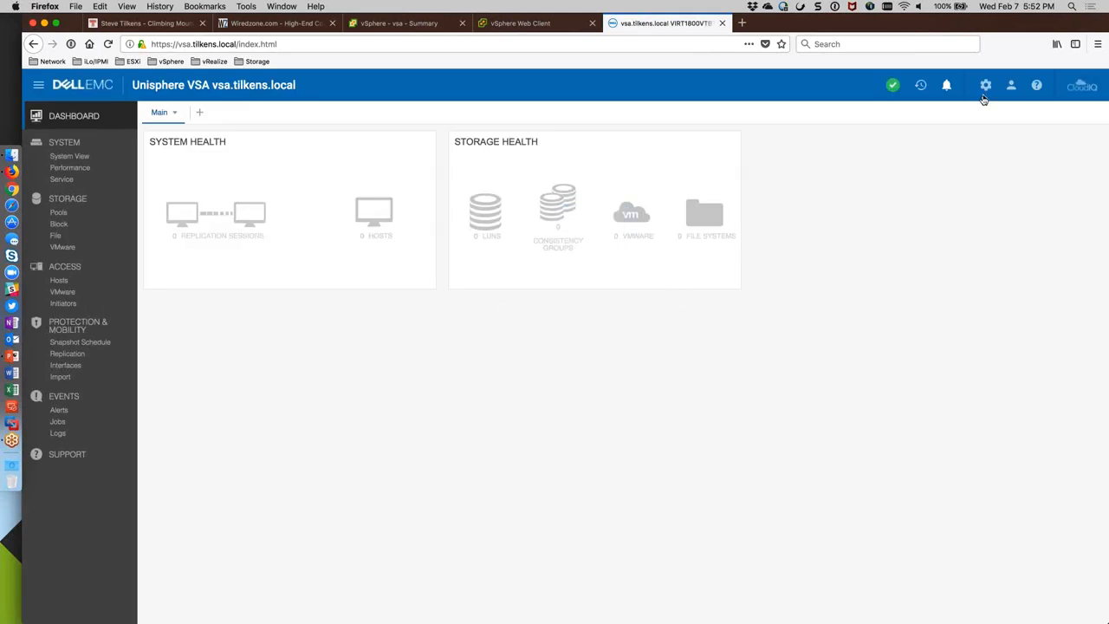
Review the EMC Storage Analytics license under Settings, then start a tab for vROps
{"action": "left_click", "coordinate": [984, 85]}
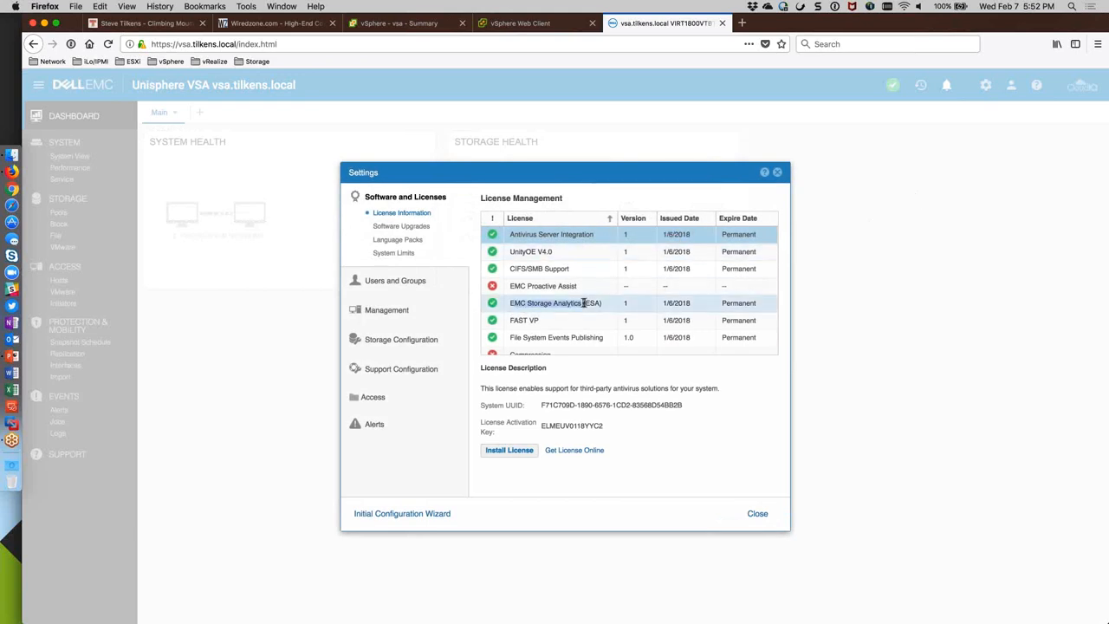
{"action": "left_click", "coordinate": [554, 302]}
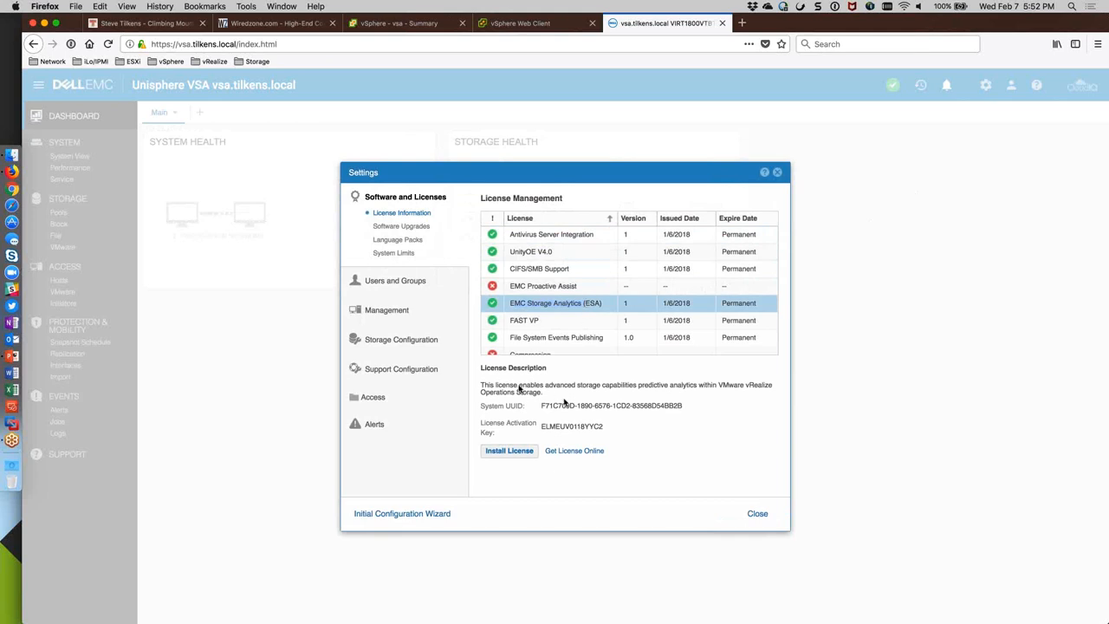
{"action": "left_click", "coordinate": [755, 512]}
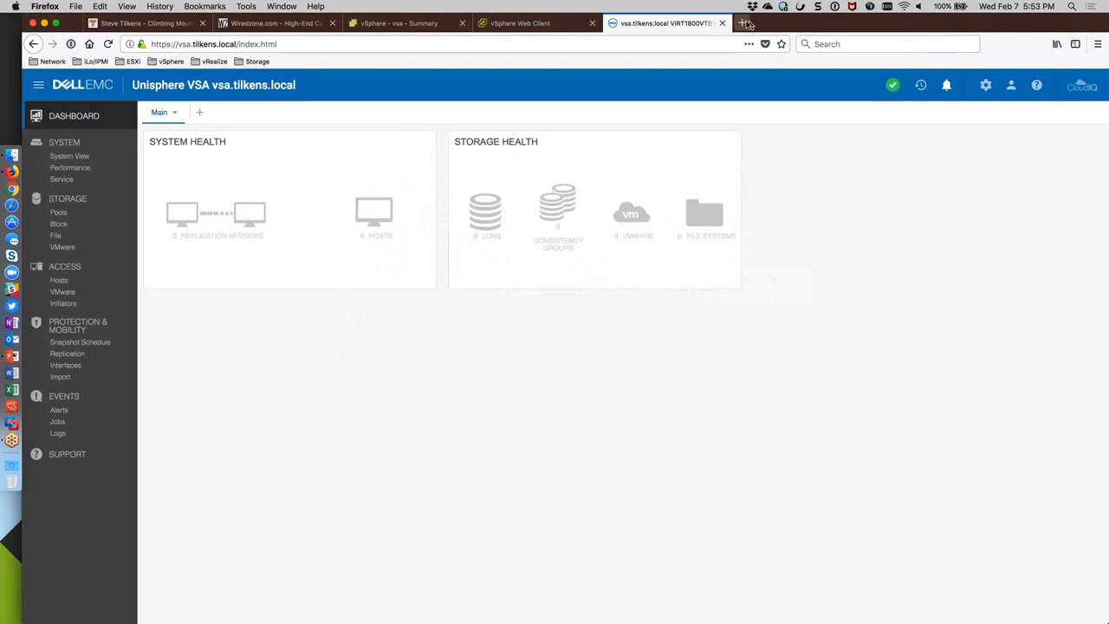
{"action": "left_click", "coordinate": [873, 24]}
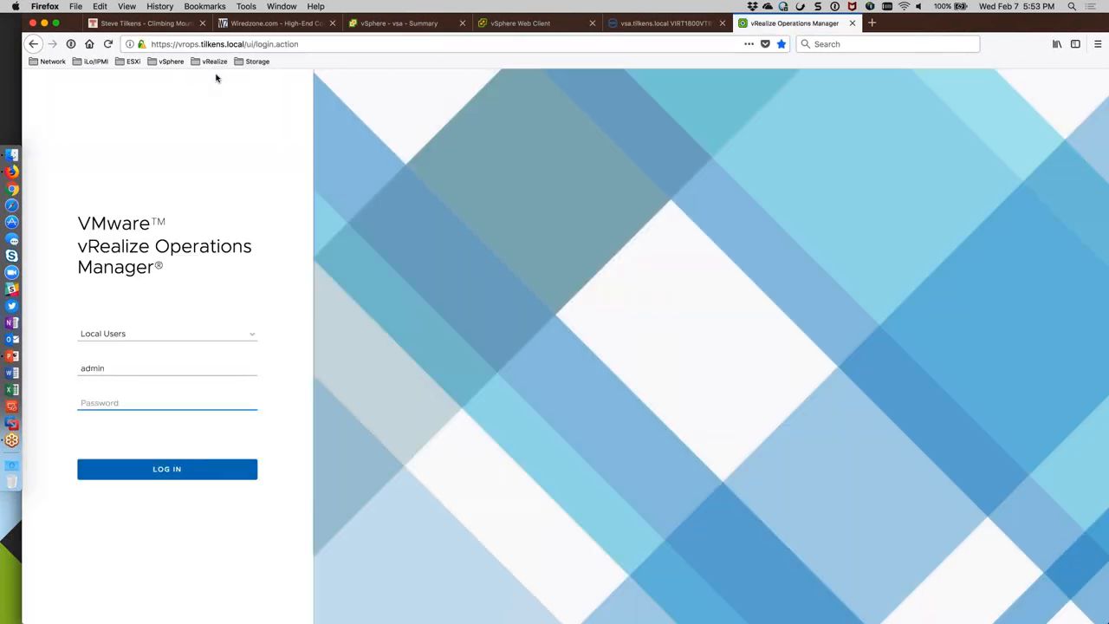
Log in to vROps and land on the Recommended Actions home page
{"action": "left_click", "coordinate": [166, 468]}
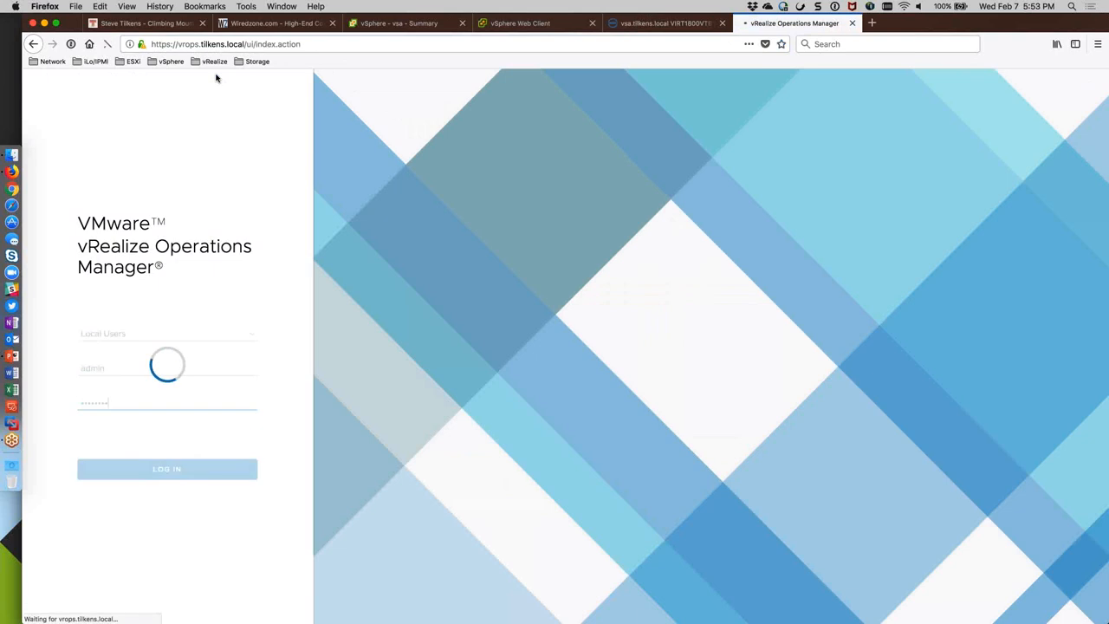
{"action": "left_click", "coordinate": [166, 468]}
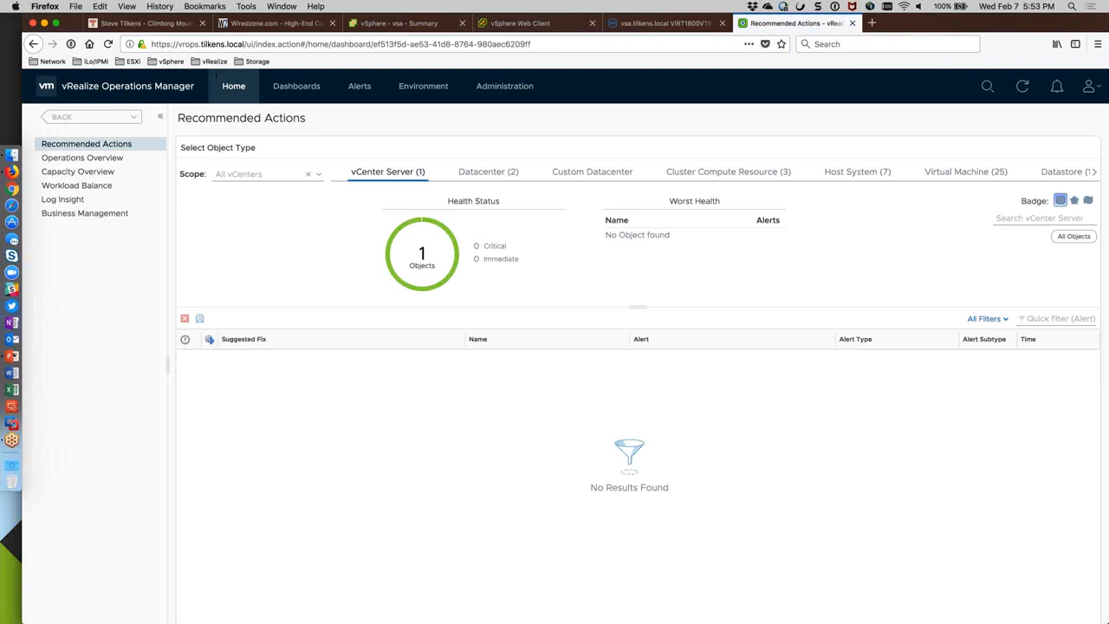
{"action": "mouse_move", "coordinate": [360, 114]}
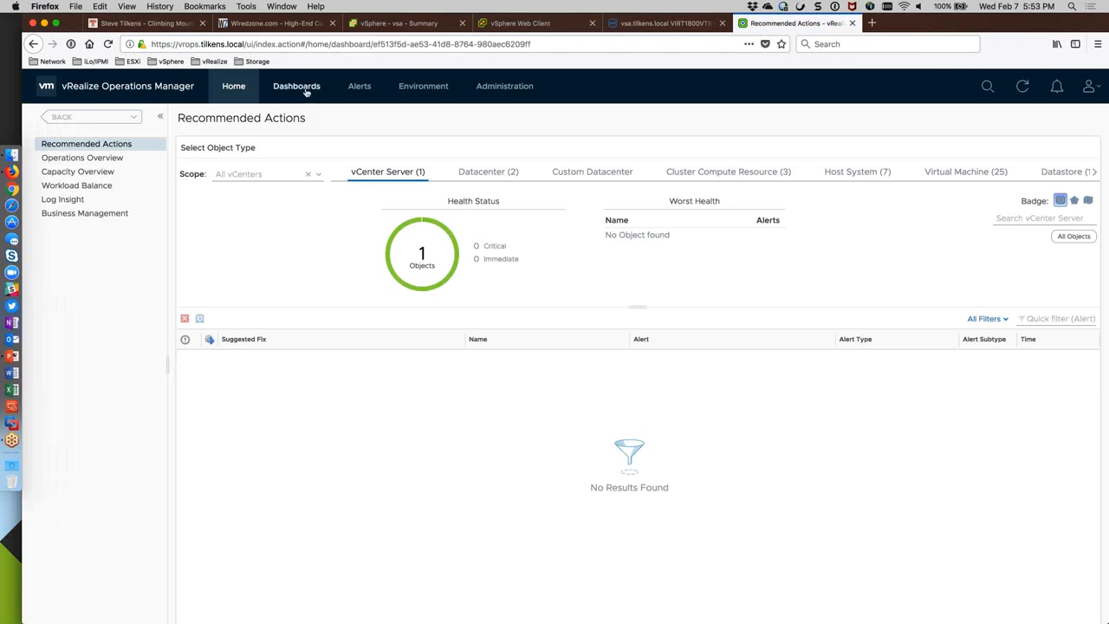
{"action": "mouse_move", "coordinate": [301, 94]}
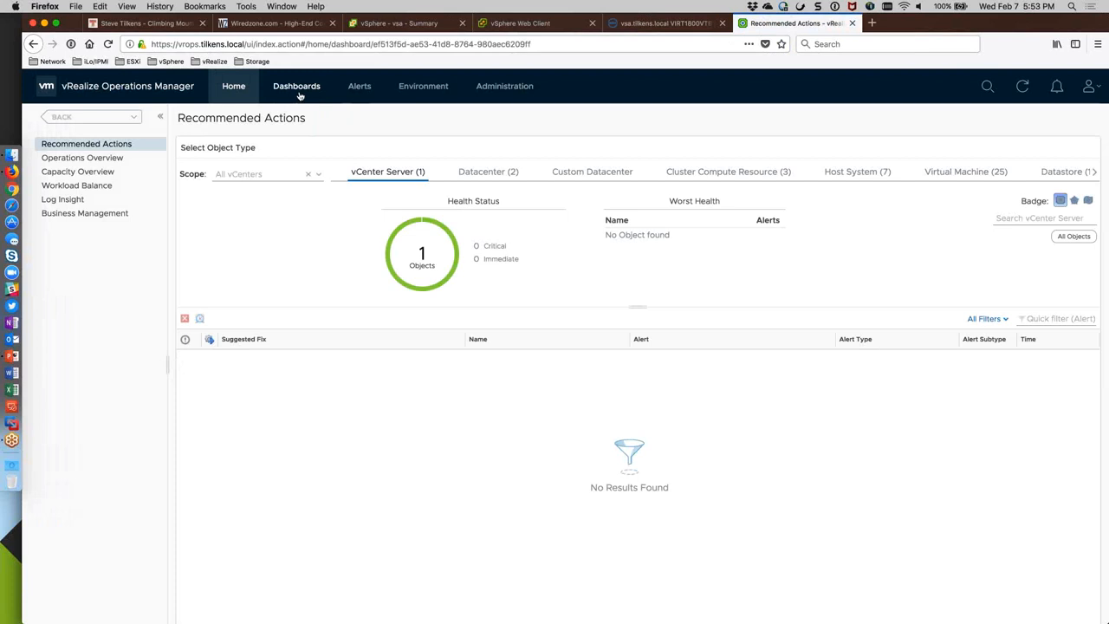
{"action": "mouse_move", "coordinate": [423, 87]}
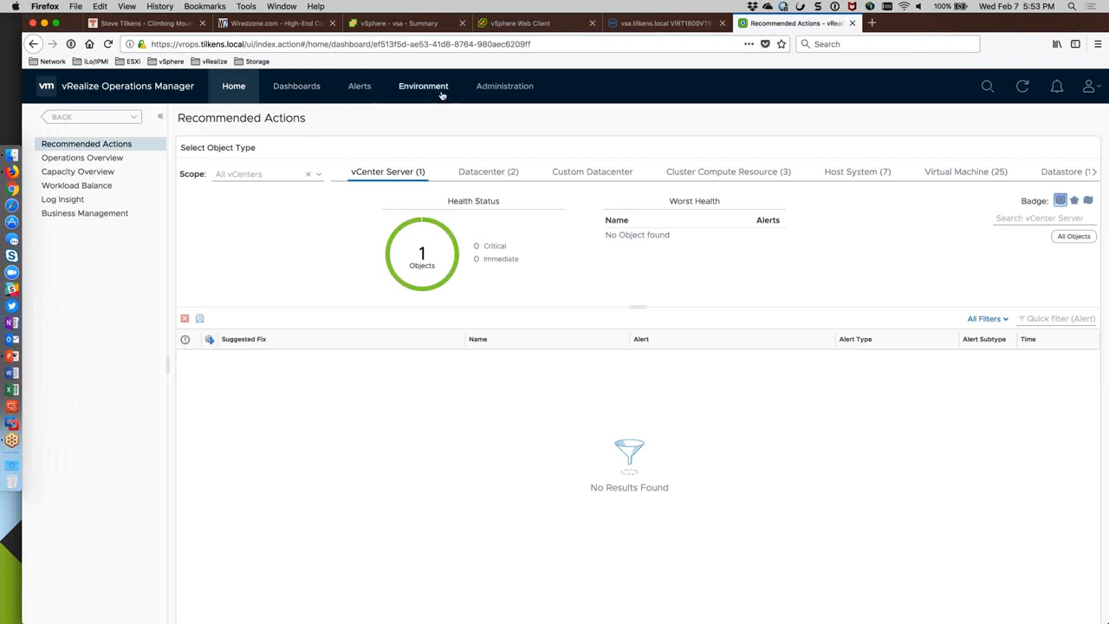
{"action": "mouse_move", "coordinate": [440, 95]}
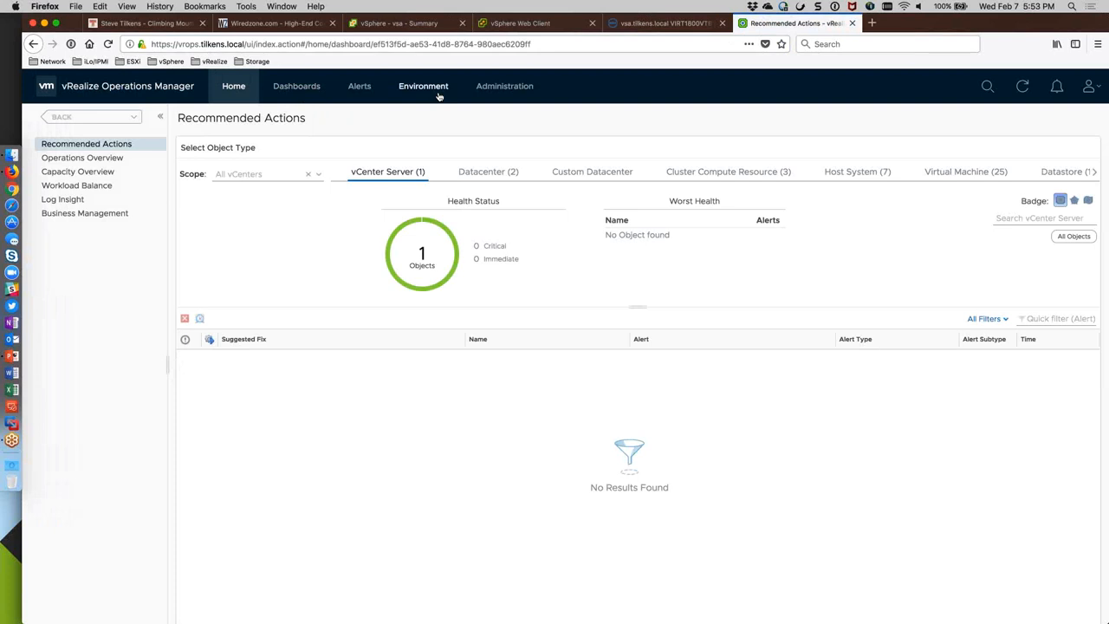
{"action": "mouse_move", "coordinate": [613, 81]}
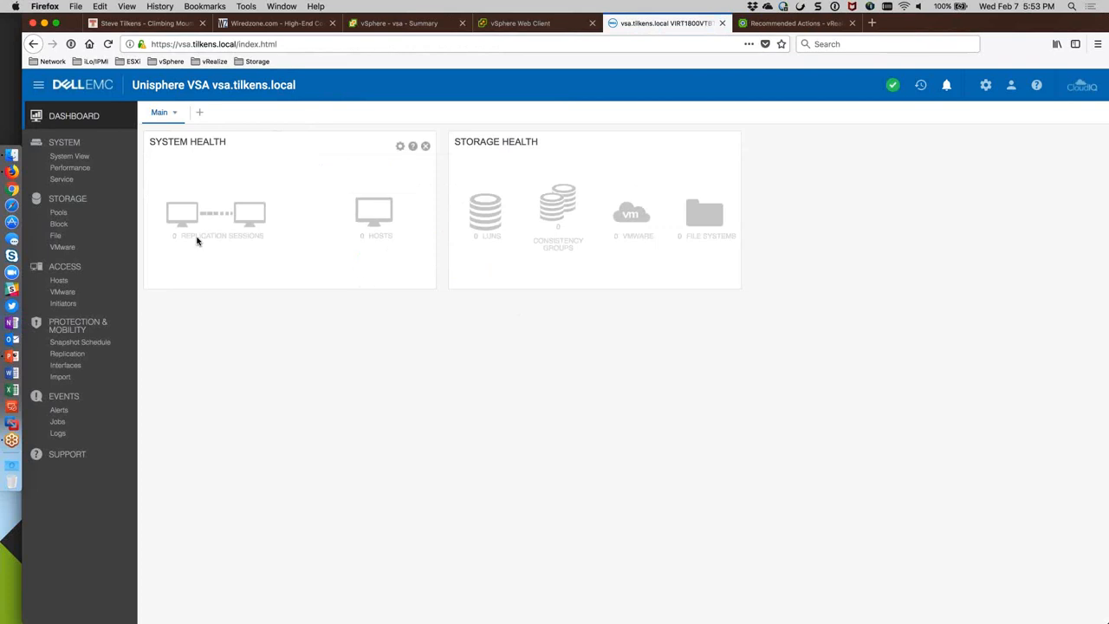
{"action": "mouse_move", "coordinate": [197, 235]}
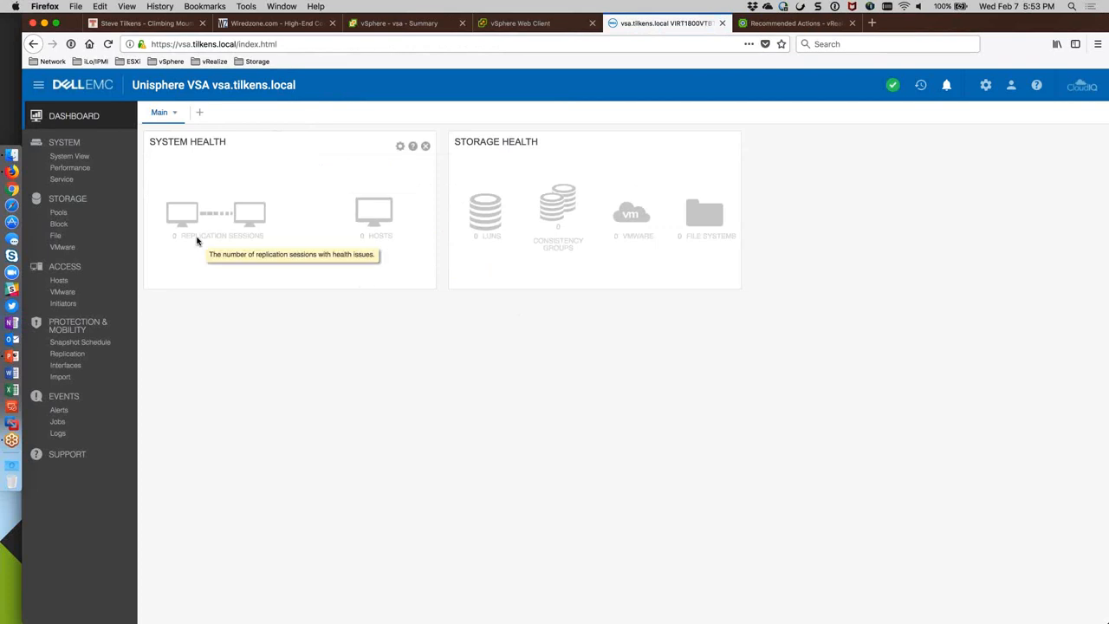
{"action": "mouse_move", "coordinate": [121, 191]}
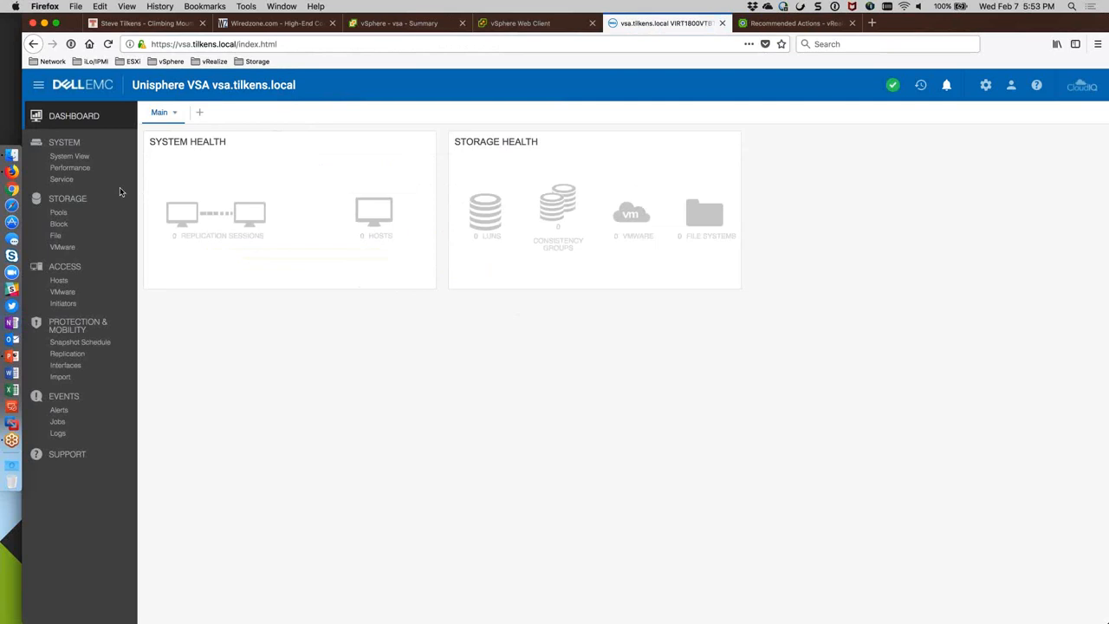
{"action": "mouse_move", "coordinate": [142, 156]}
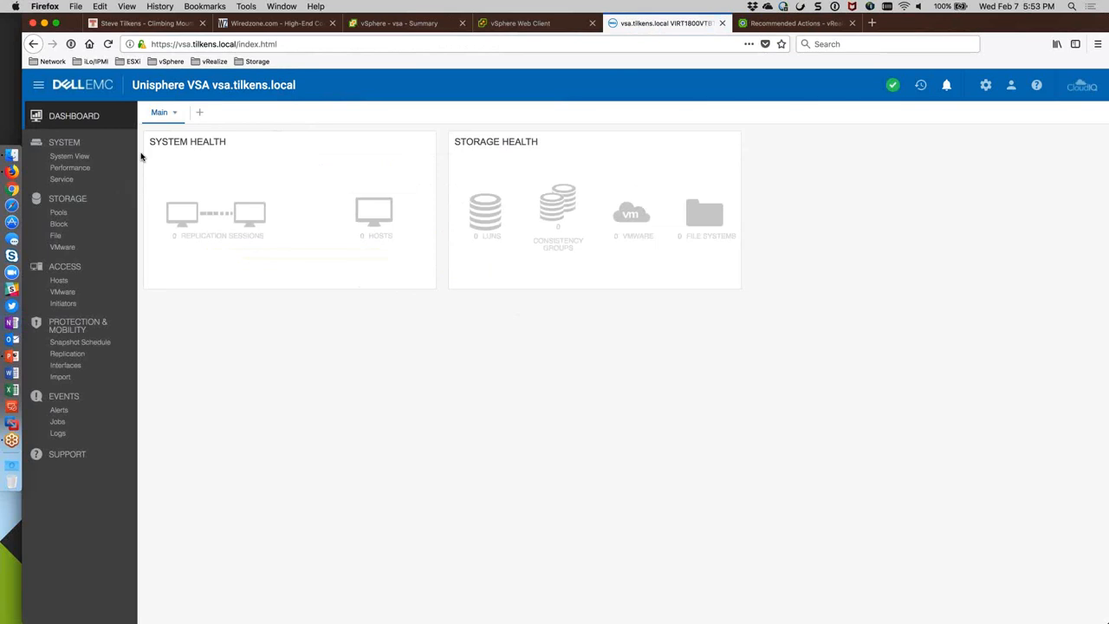
{"action": "left_click", "coordinate": [984, 85]}
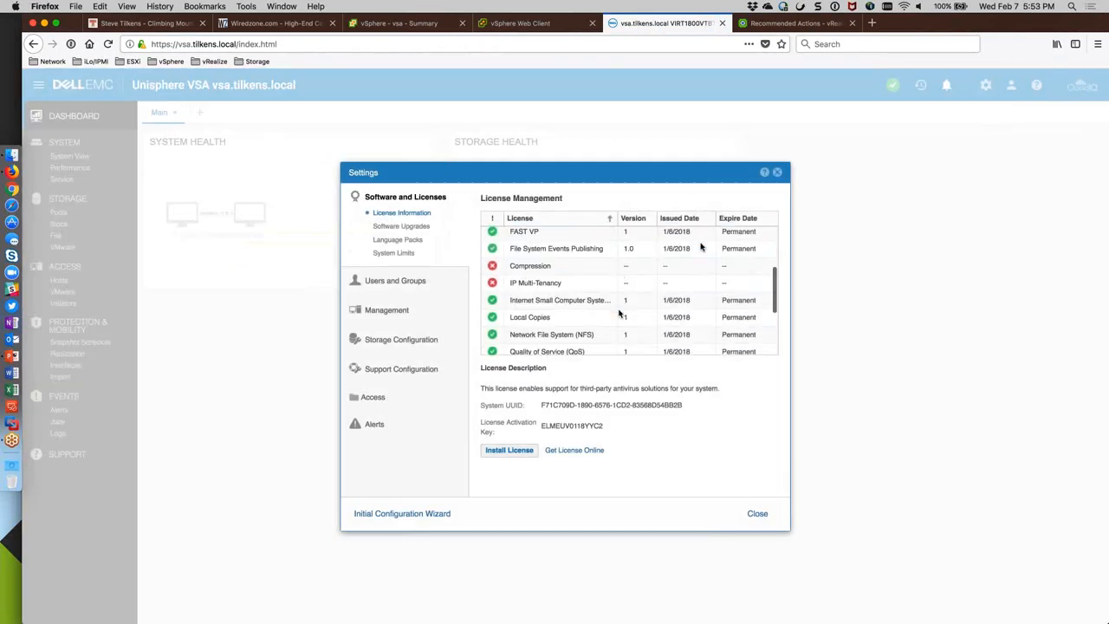
{"action": "left_click", "coordinate": [755, 513]}
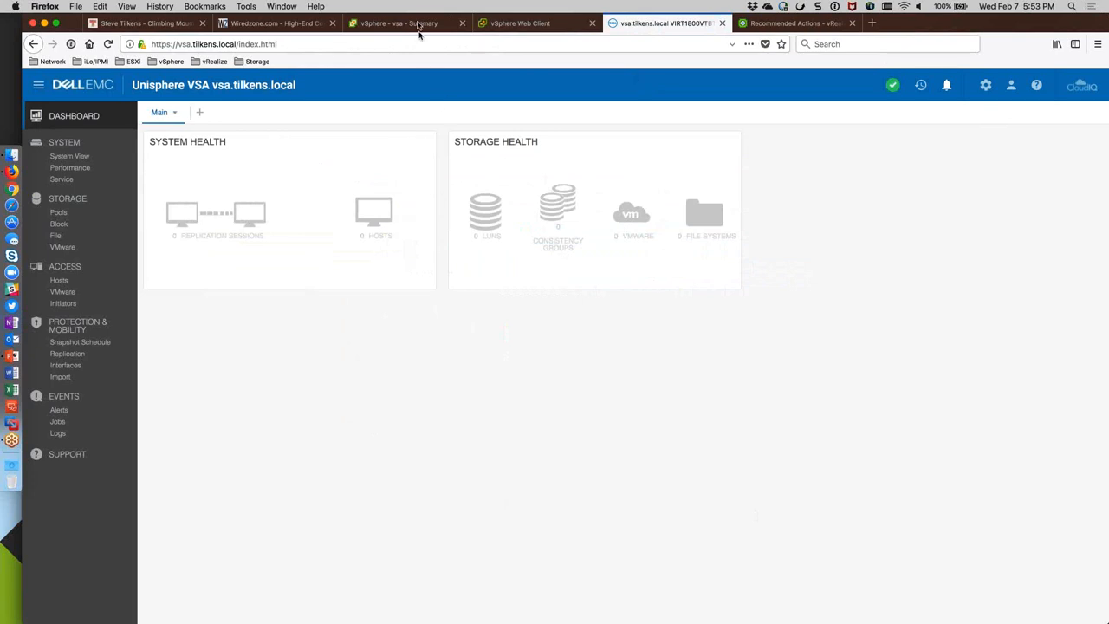
In the vSphere tab, select VM test-03 under vSAN Cluster to view its summary
{"action": "left_click", "coordinate": [398, 23]}
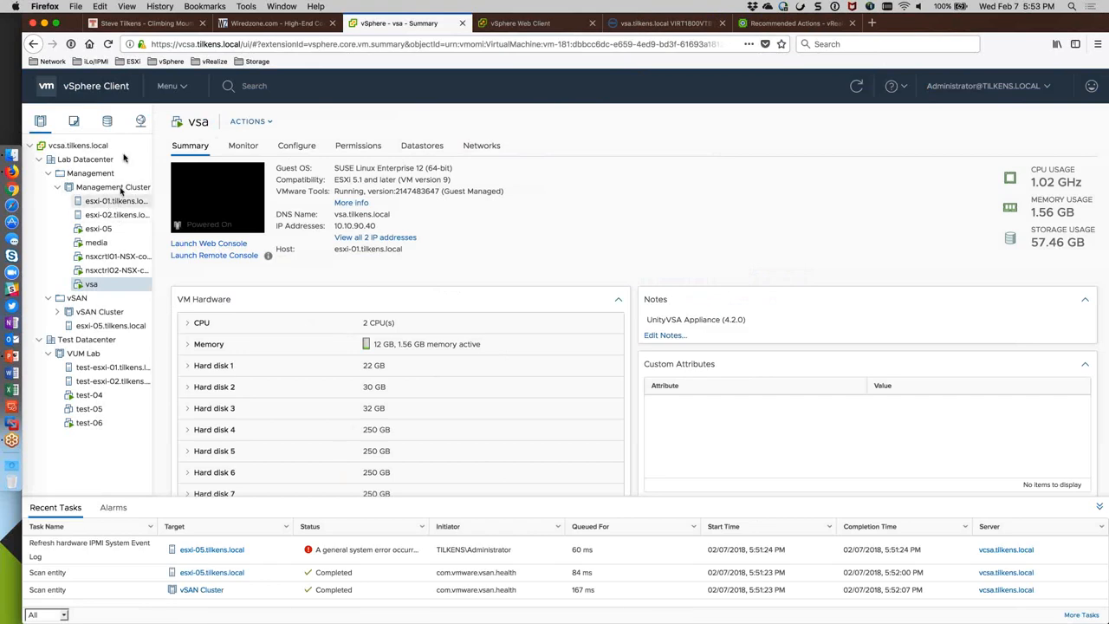
{"action": "left_click", "coordinate": [108, 121]}
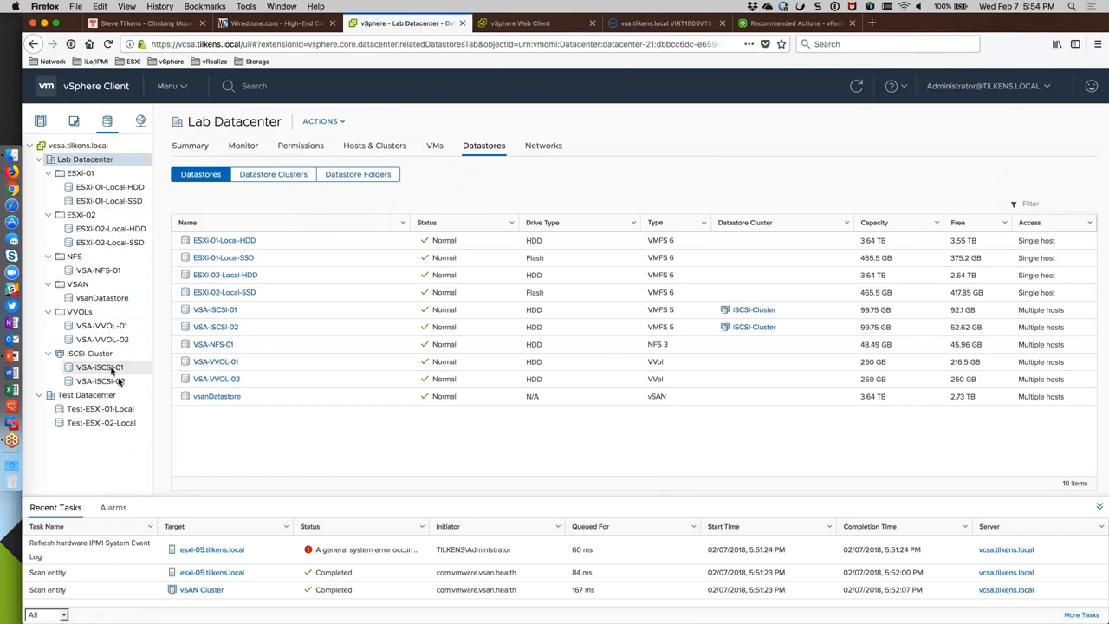
{"action": "mouse_move", "coordinate": [102, 382]}
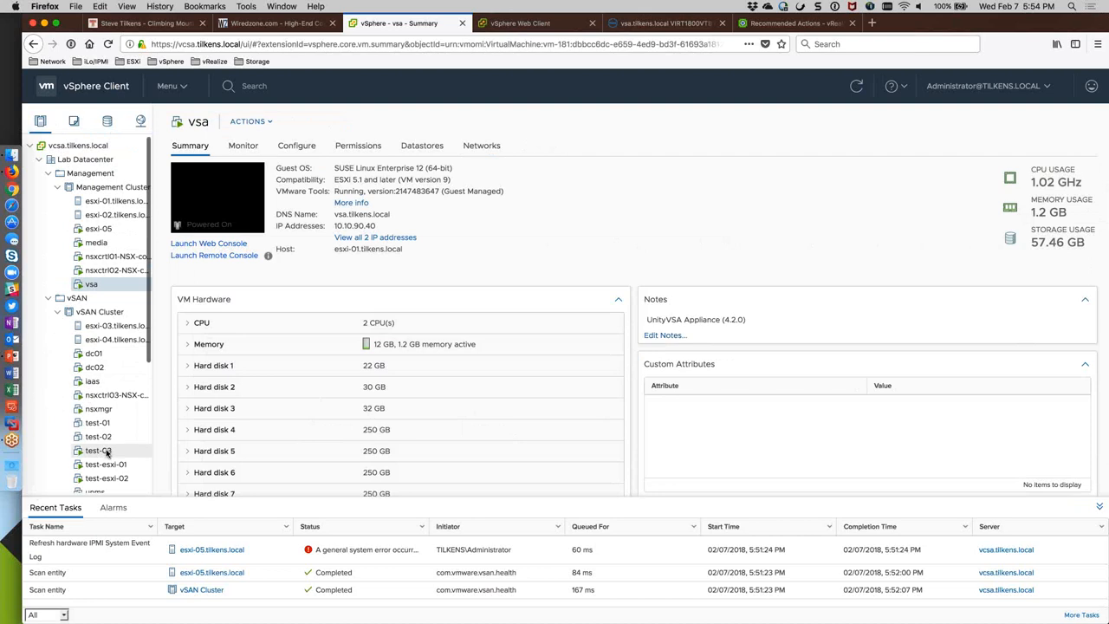
{"action": "left_click", "coordinate": [97, 450]}
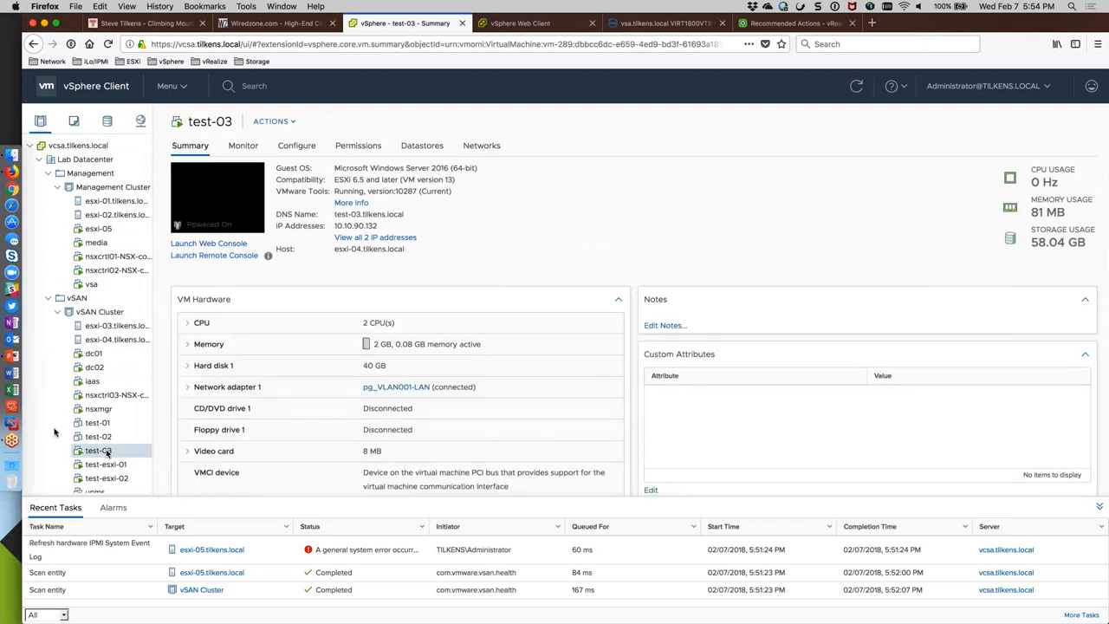
{"action": "mouse_move", "coordinate": [14, 405]}
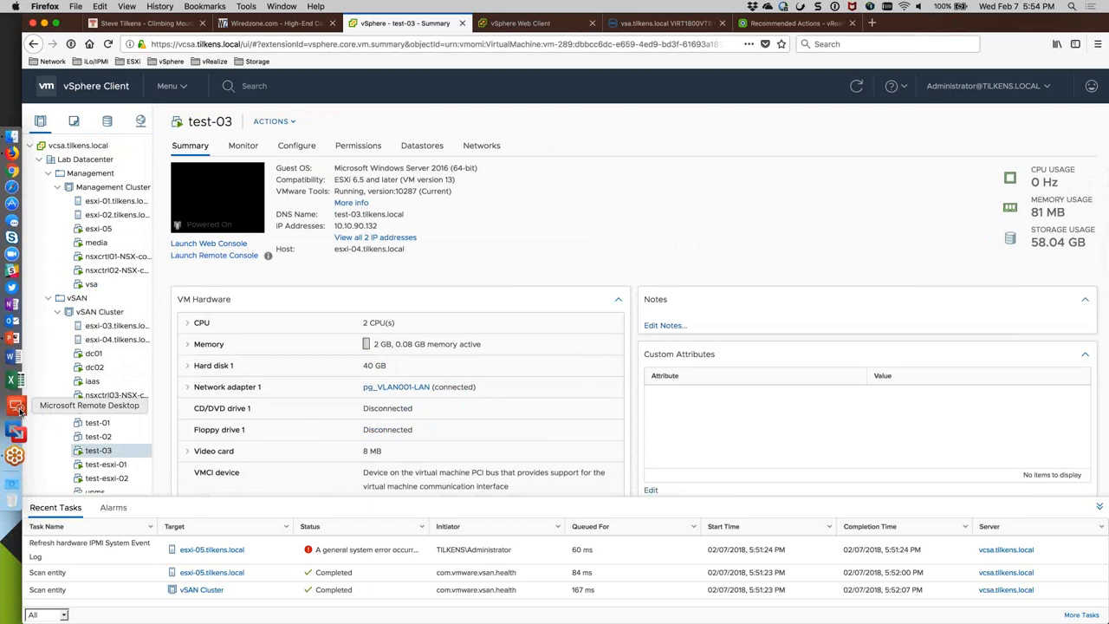
{"action": "mouse_move", "coordinate": [234, 224]}
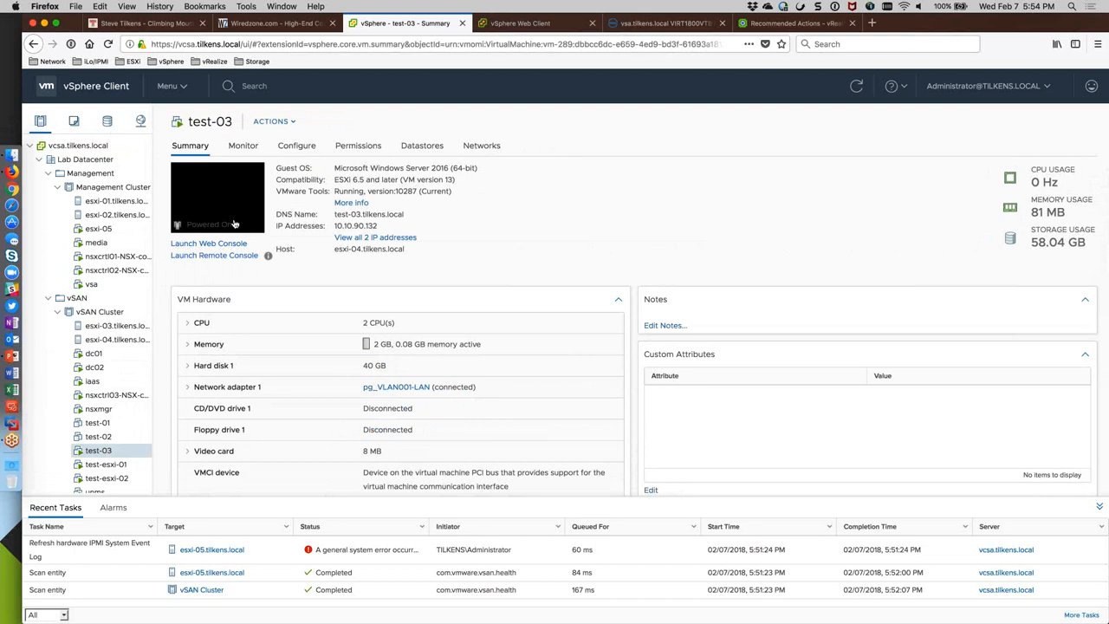
{"action": "mouse_move", "coordinate": [603, 225]}
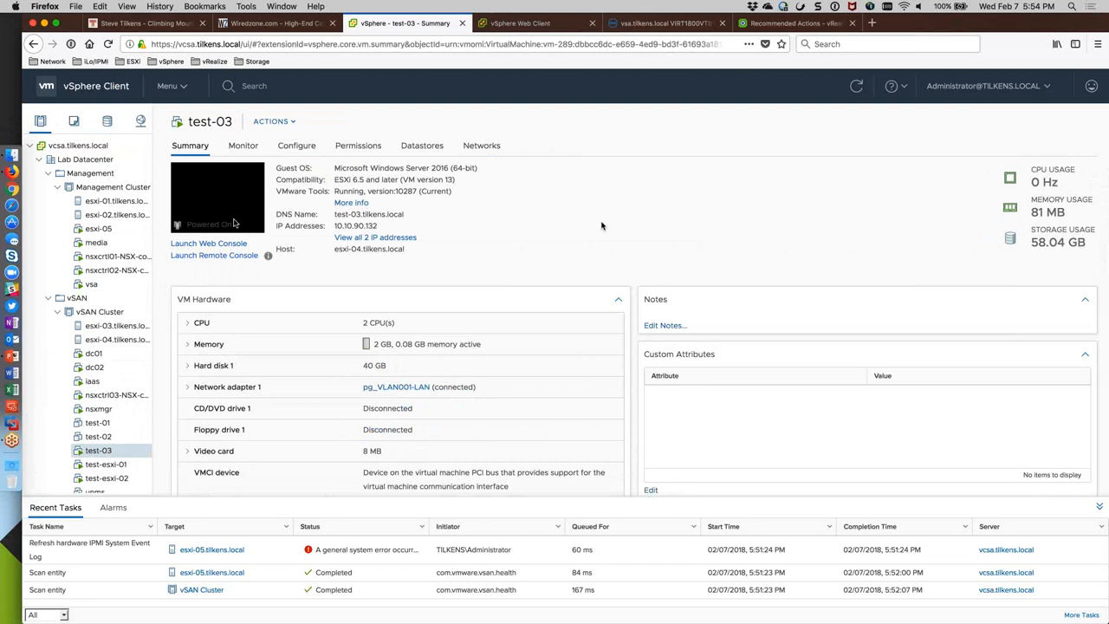
{"action": "mouse_move", "coordinate": [343, 276]}
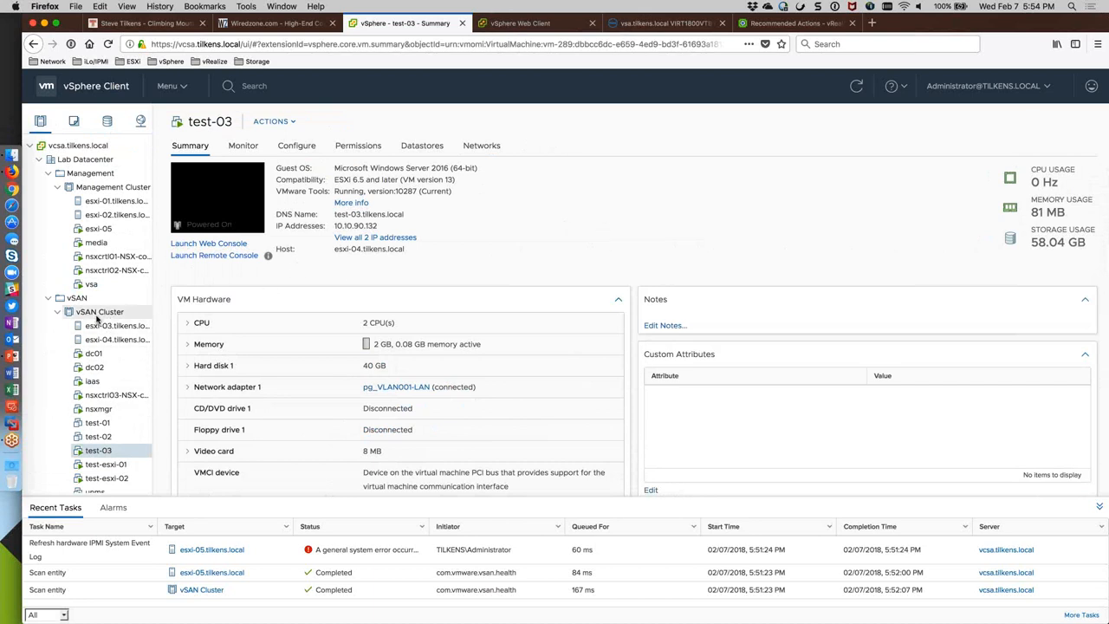
{"action": "scroll", "scroll_direction": "down", "scroll_amount": 3}
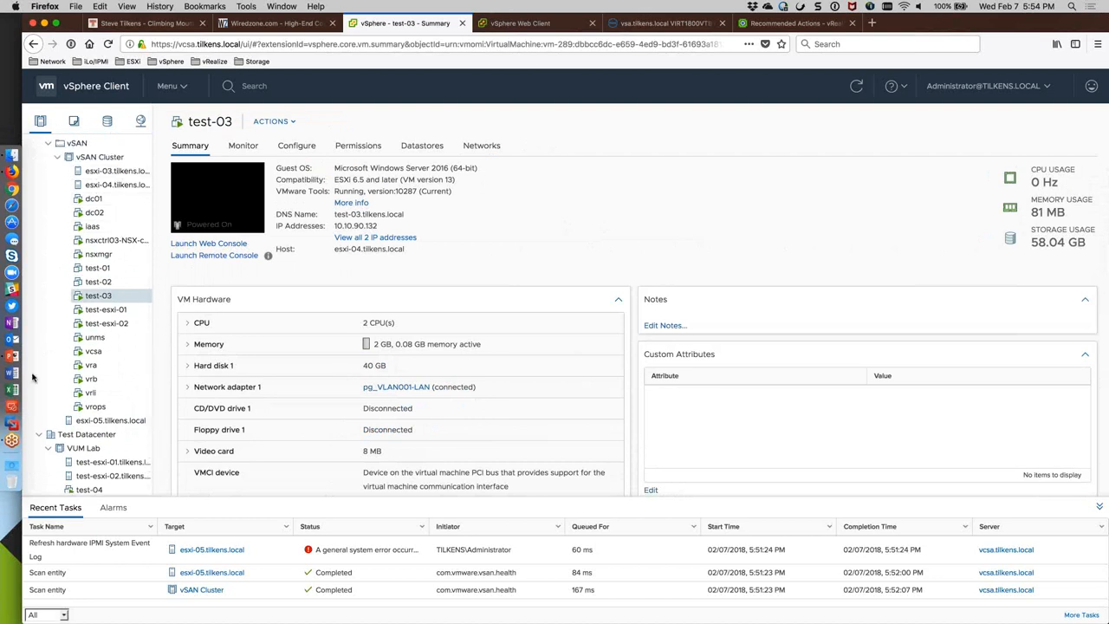
{"action": "mouse_move", "coordinate": [13, 406]}
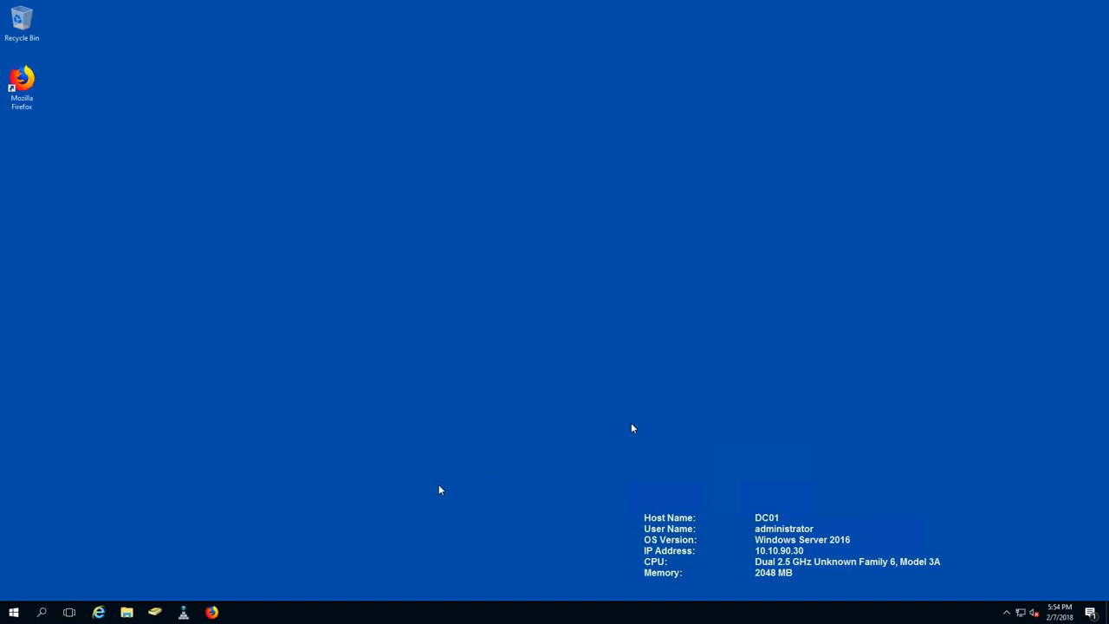
{"action": "mouse_move", "coordinate": [373, 518]}
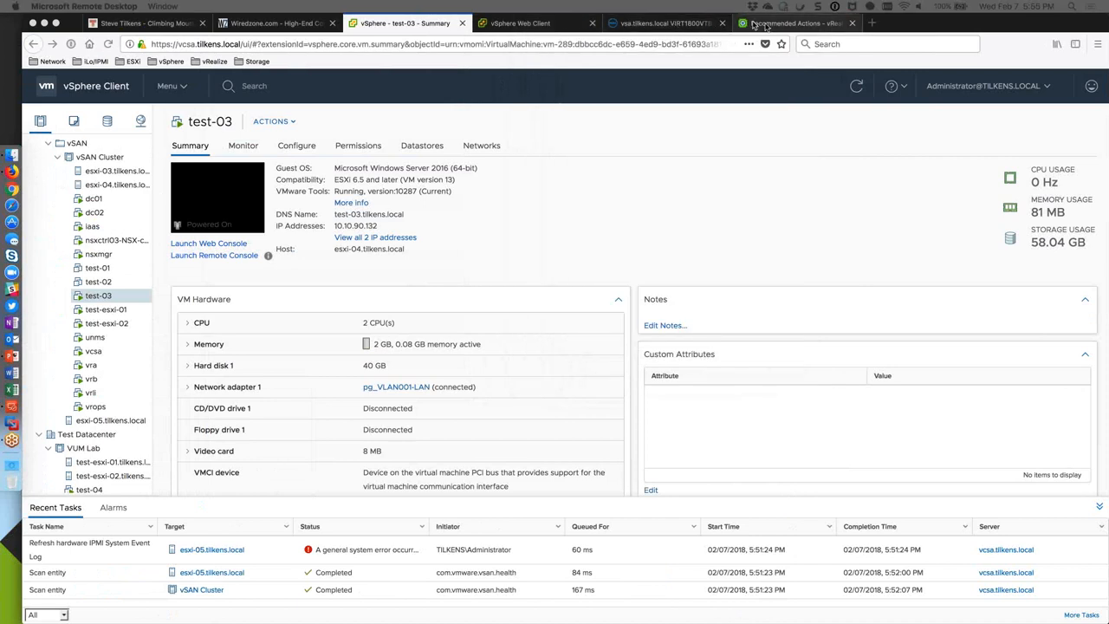
Browse Administration > Solutions in vROps, then return to the SDDC Management Health Overview dashboard
{"action": "left_click", "coordinate": [796, 23]}
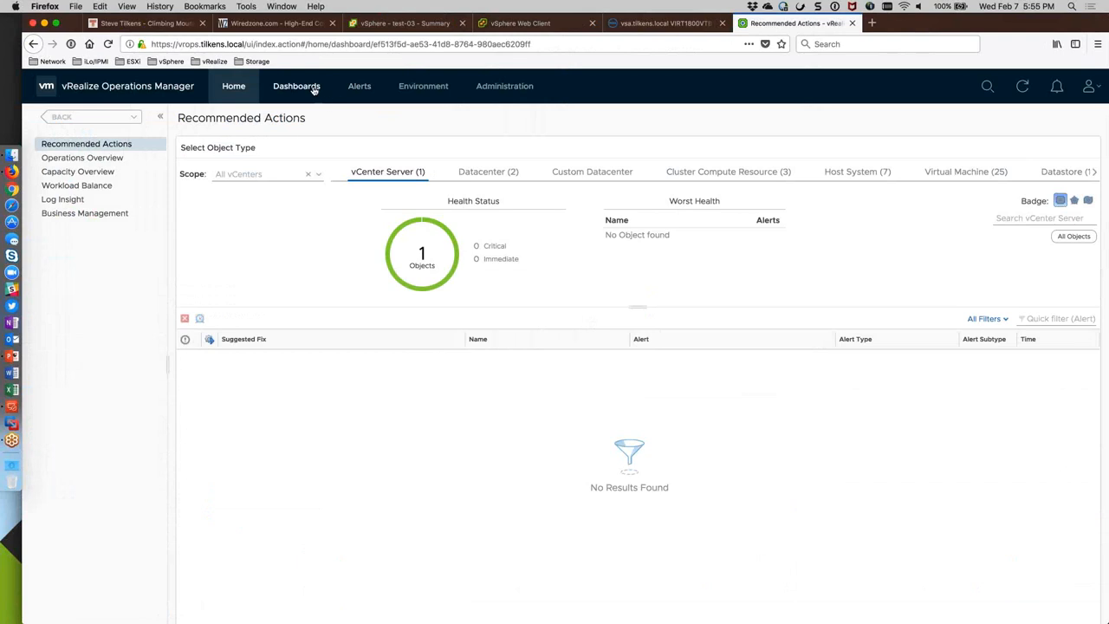
{"action": "left_click", "coordinate": [297, 86]}
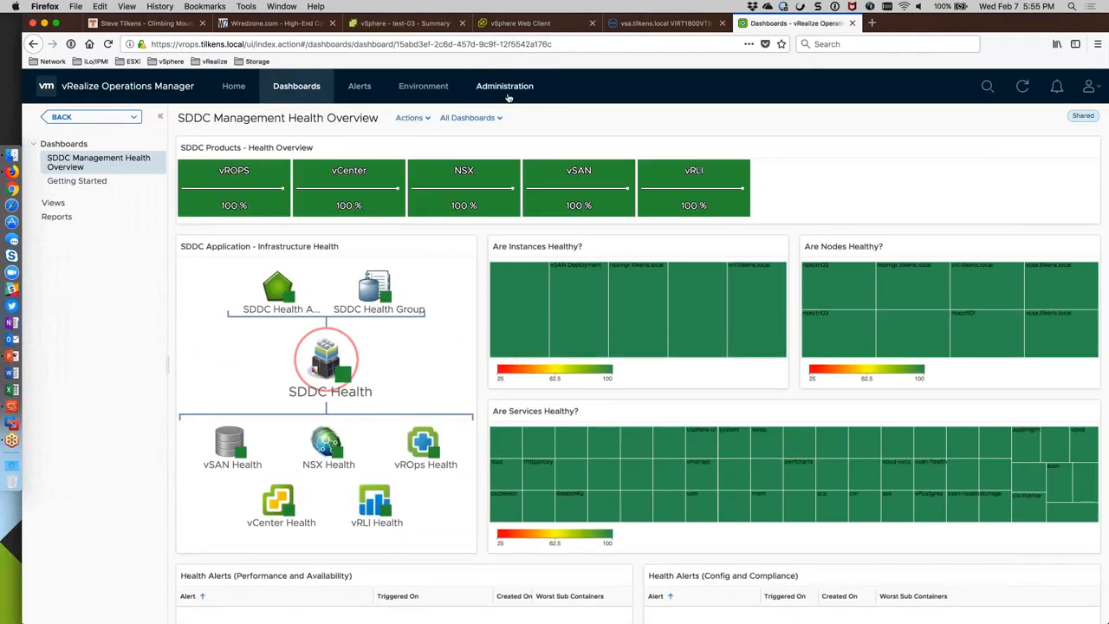
{"action": "left_click", "coordinate": [504, 87]}
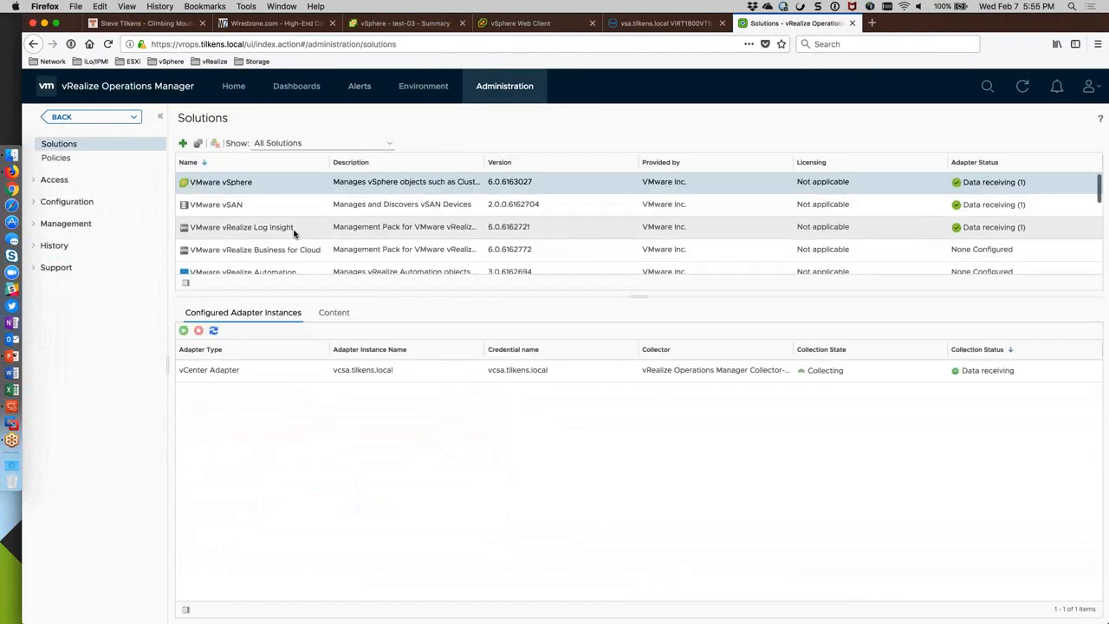
{"action": "scroll", "scroll_direction": "down", "scroll_amount": 3}
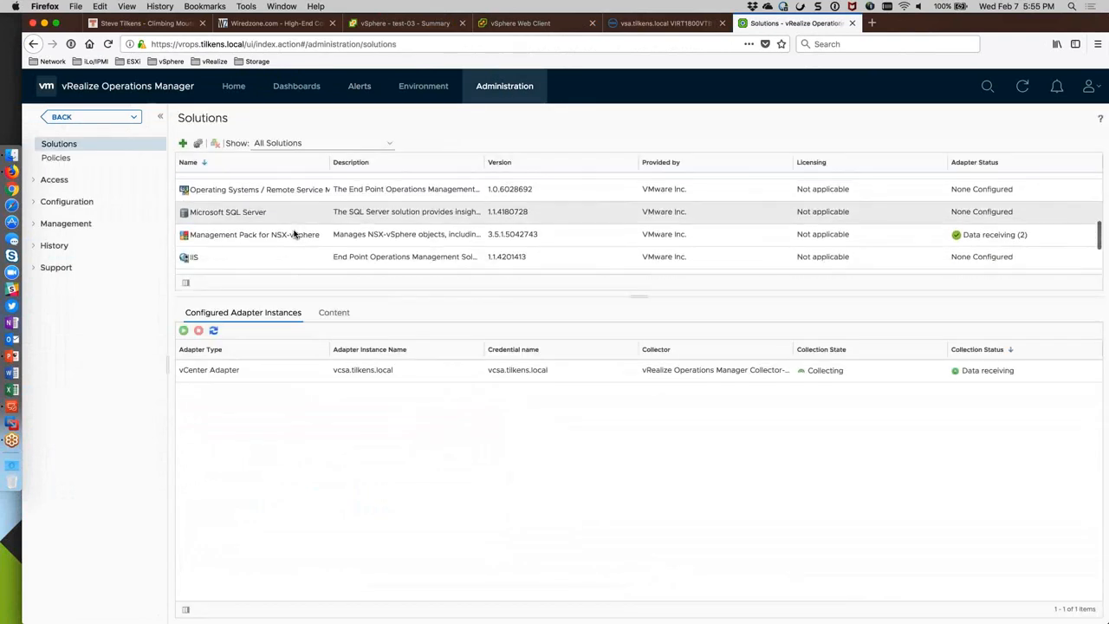
{"action": "scroll", "scroll_direction": "down", "scroll_amount": 3}
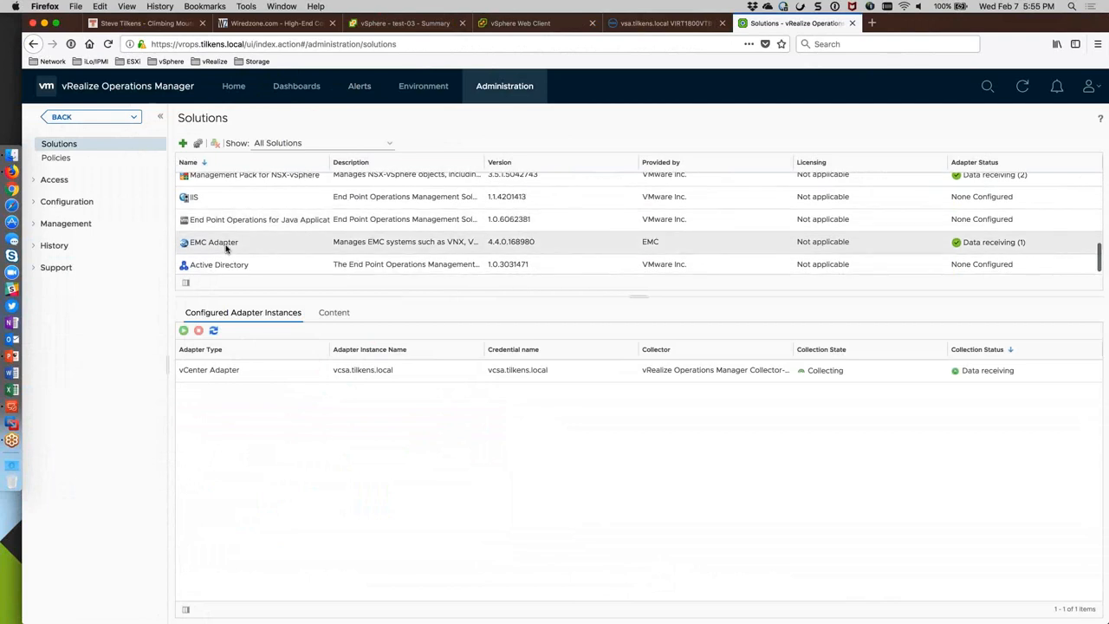
{"action": "left_click", "coordinate": [296, 87]}
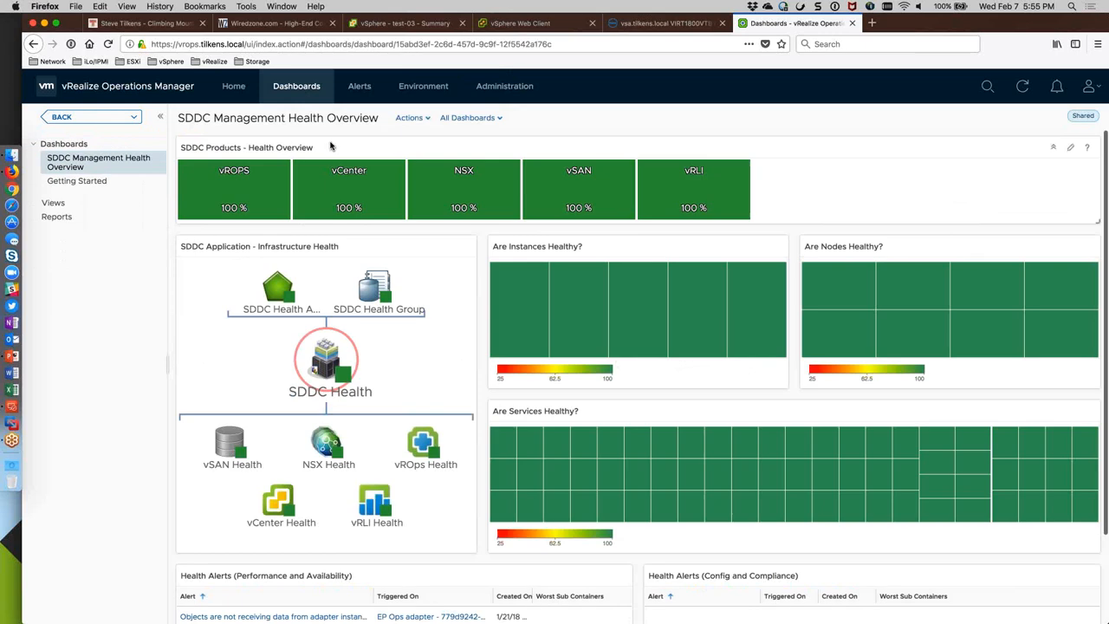
View the EMC Unity Overview dashboard, then the Unity Topology dashboard's resource tree
{"action": "left_click", "coordinate": [468, 118]}
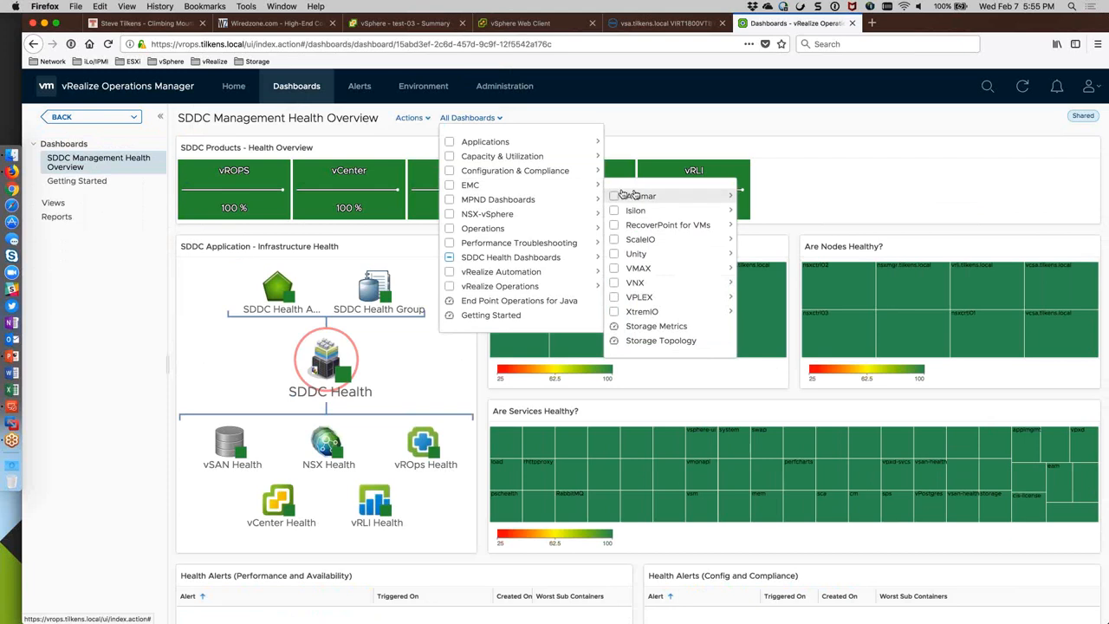
{"action": "mouse_move", "coordinate": [636, 253]}
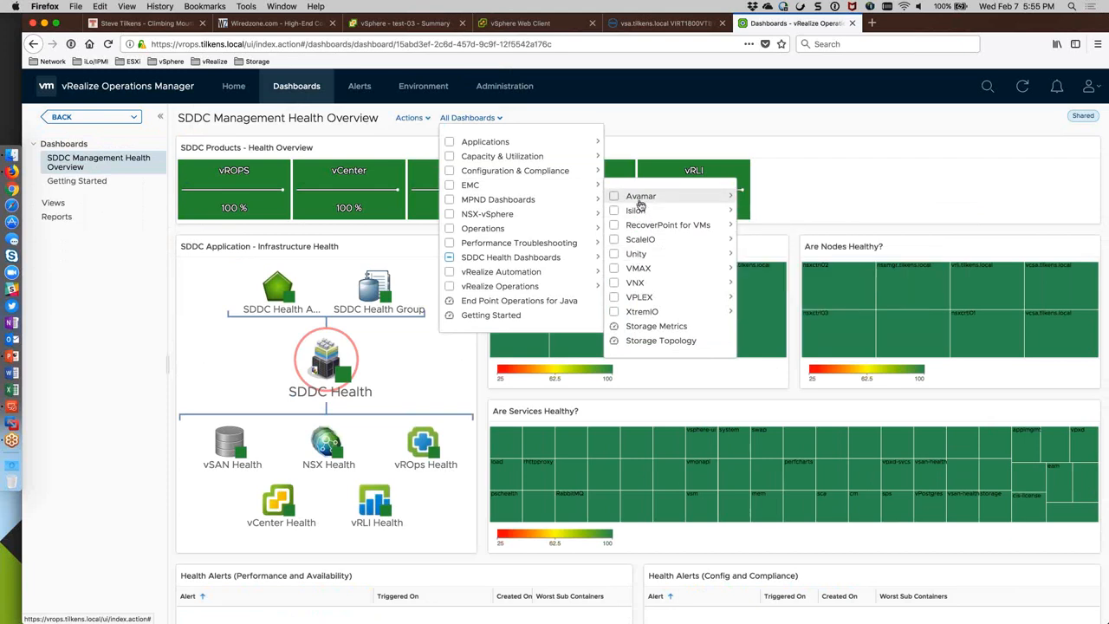
{"action": "mouse_move", "coordinate": [644, 298]}
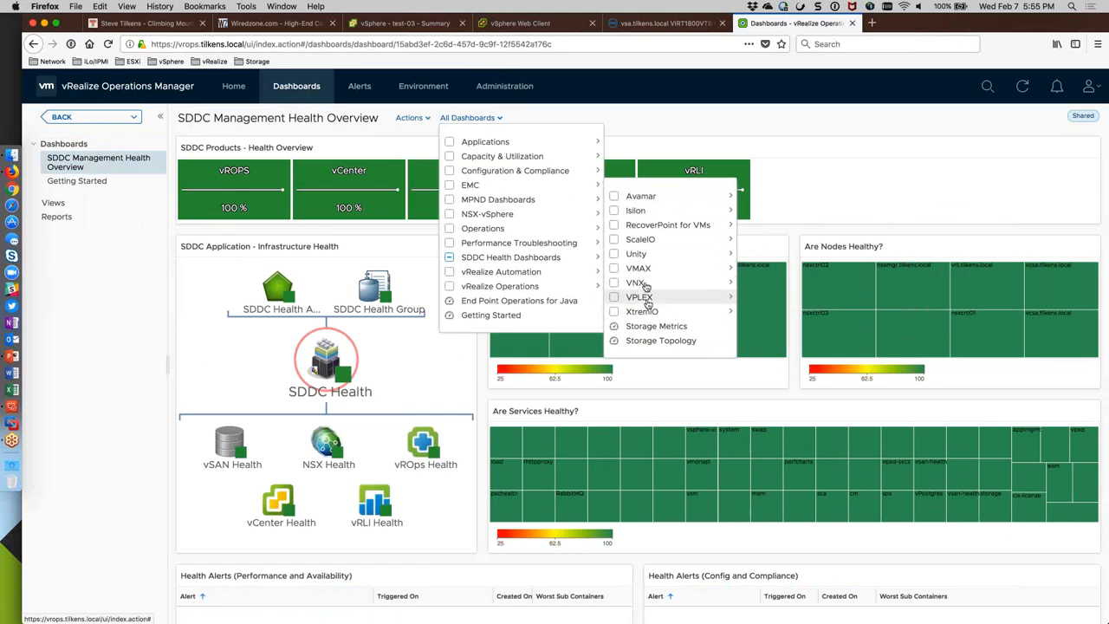
{"action": "mouse_move", "coordinate": [634, 253]}
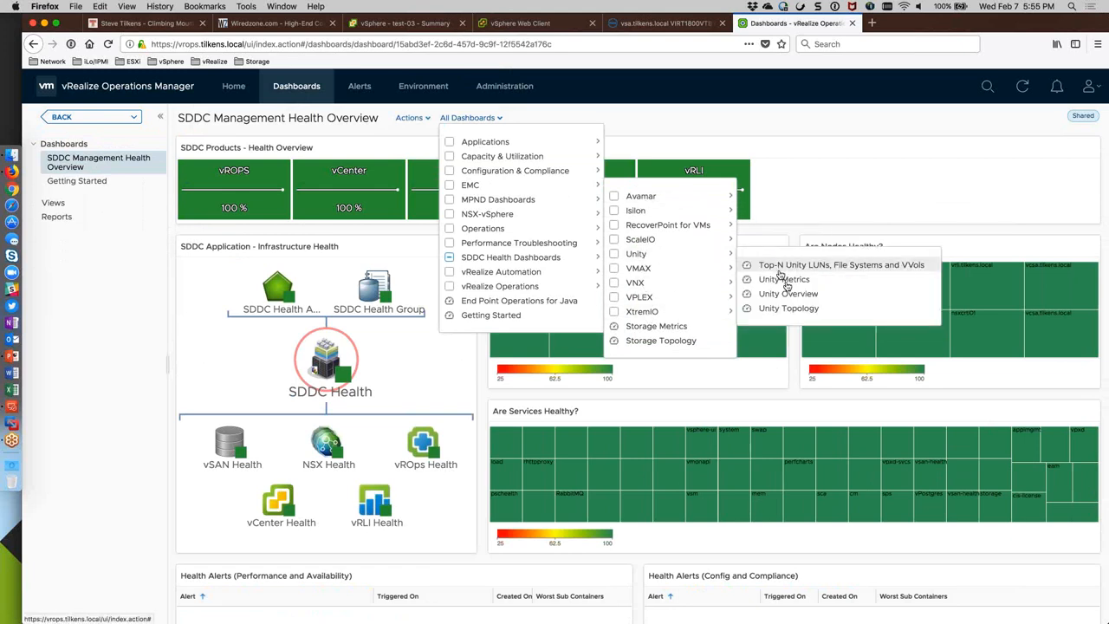
{"action": "mouse_move", "coordinate": [788, 293]}
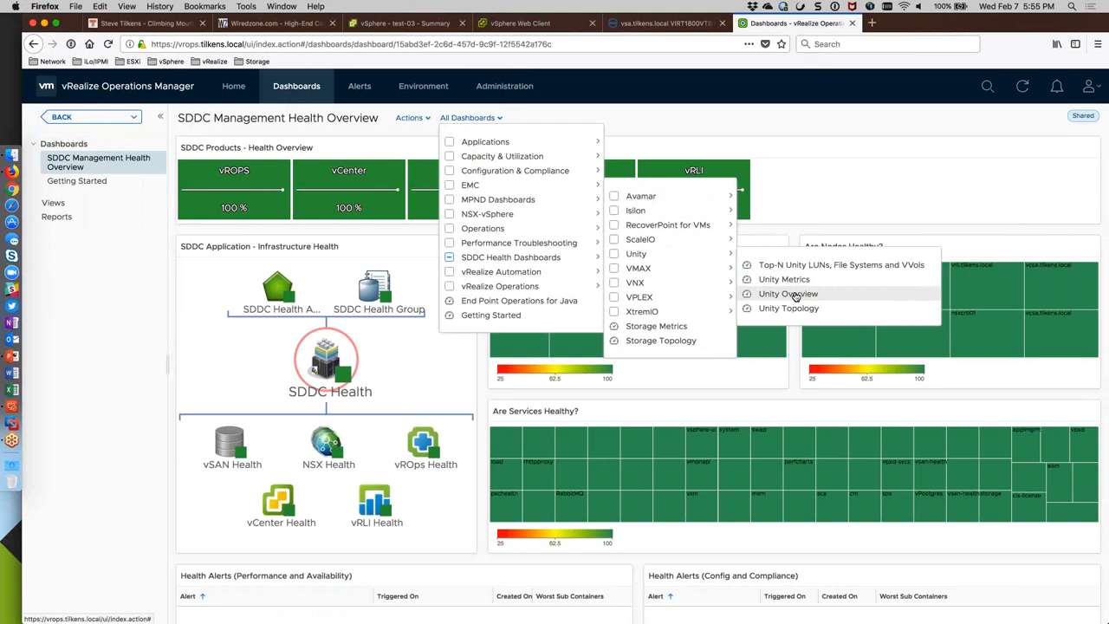
{"action": "left_click", "coordinate": [786, 293]}
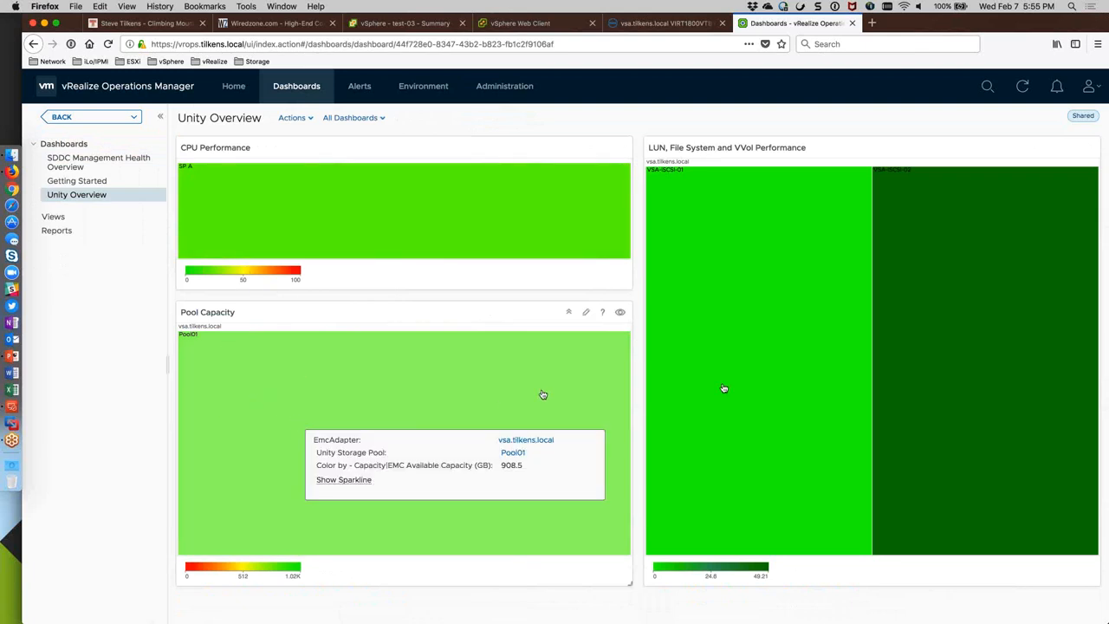
{"action": "mouse_move", "coordinate": [638, 400]}
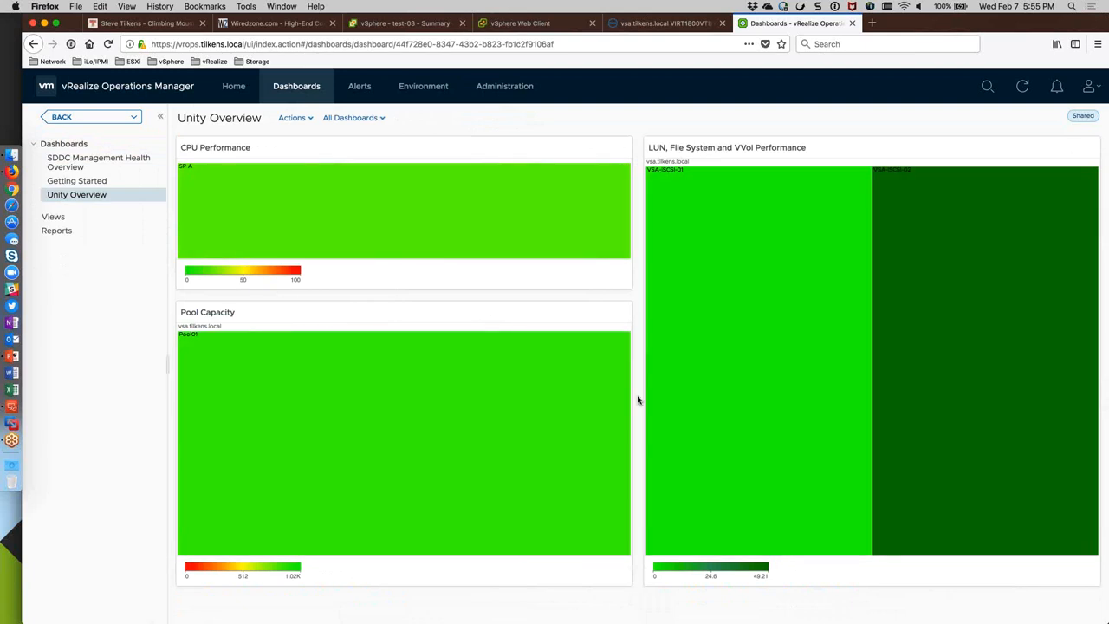
{"action": "left_click", "coordinate": [350, 118]}
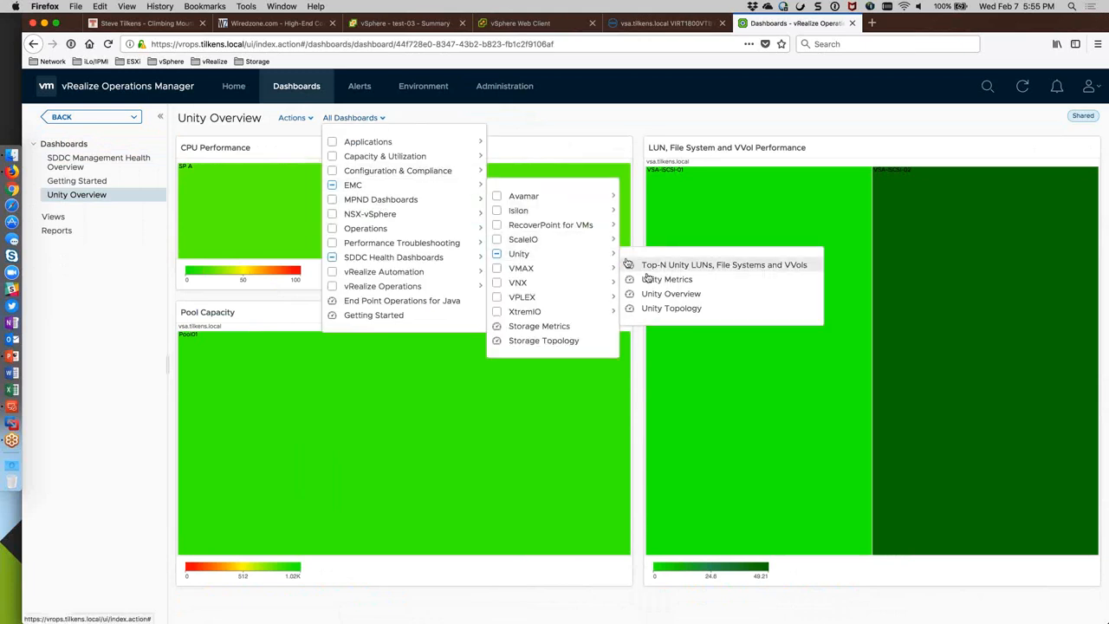
{"action": "left_click", "coordinate": [672, 308]}
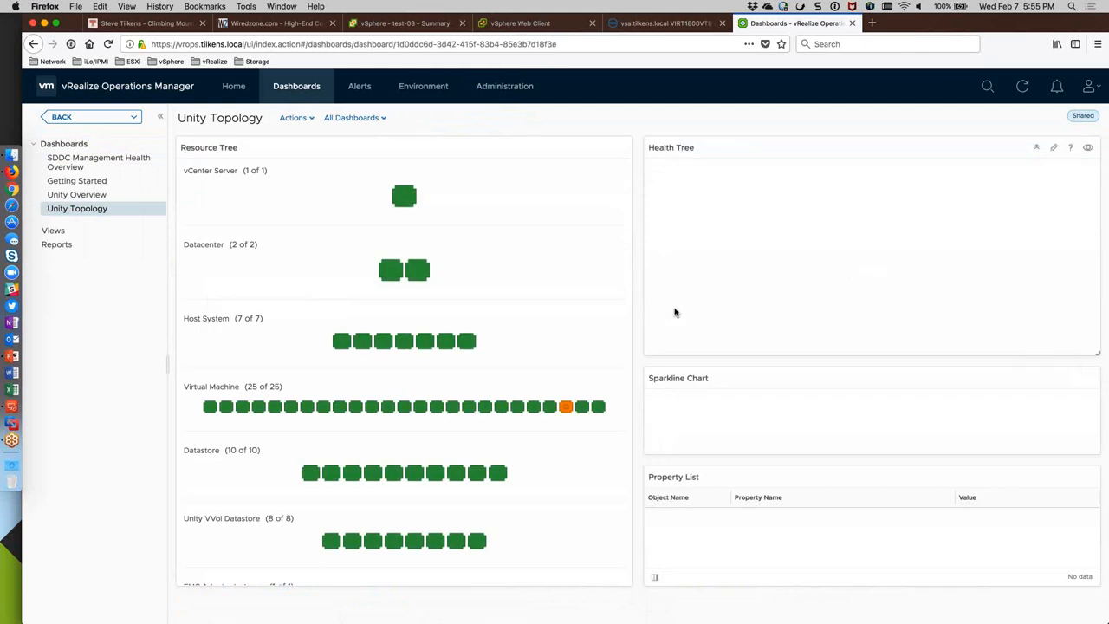
{"action": "mouse_move", "coordinate": [402, 316]}
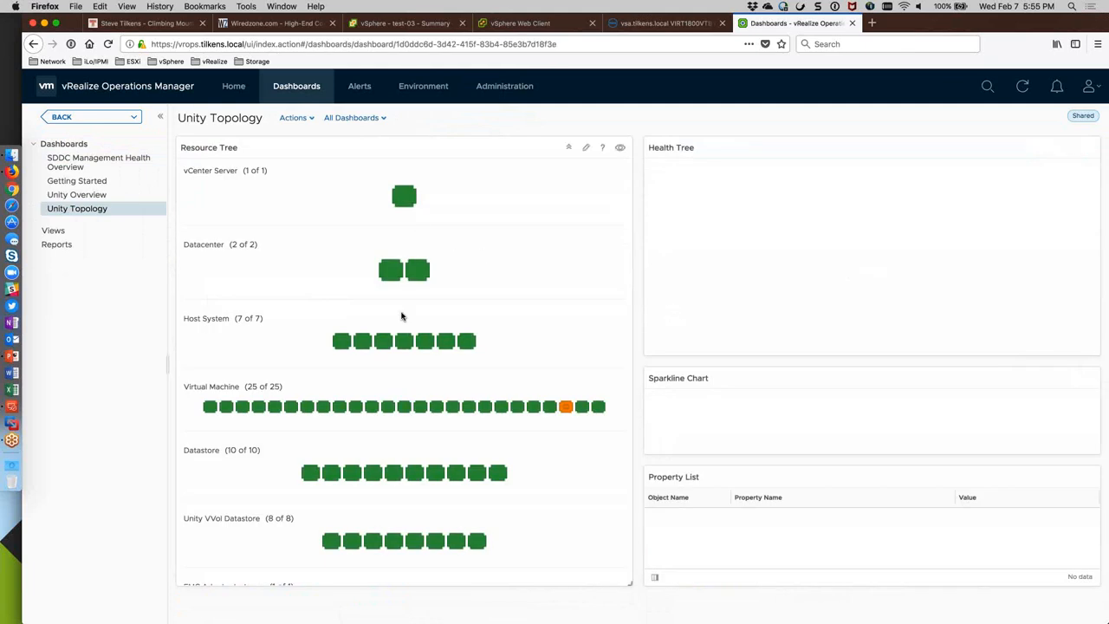
{"action": "mouse_move", "coordinate": [585, 314]}
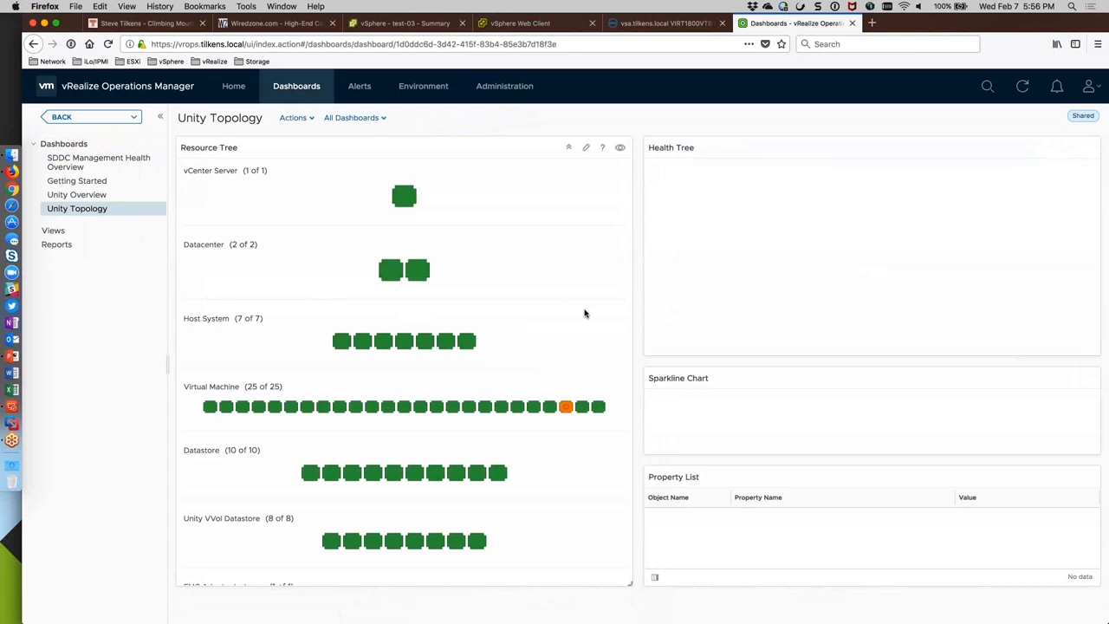
{"action": "mouse_move", "coordinate": [429, 185]}
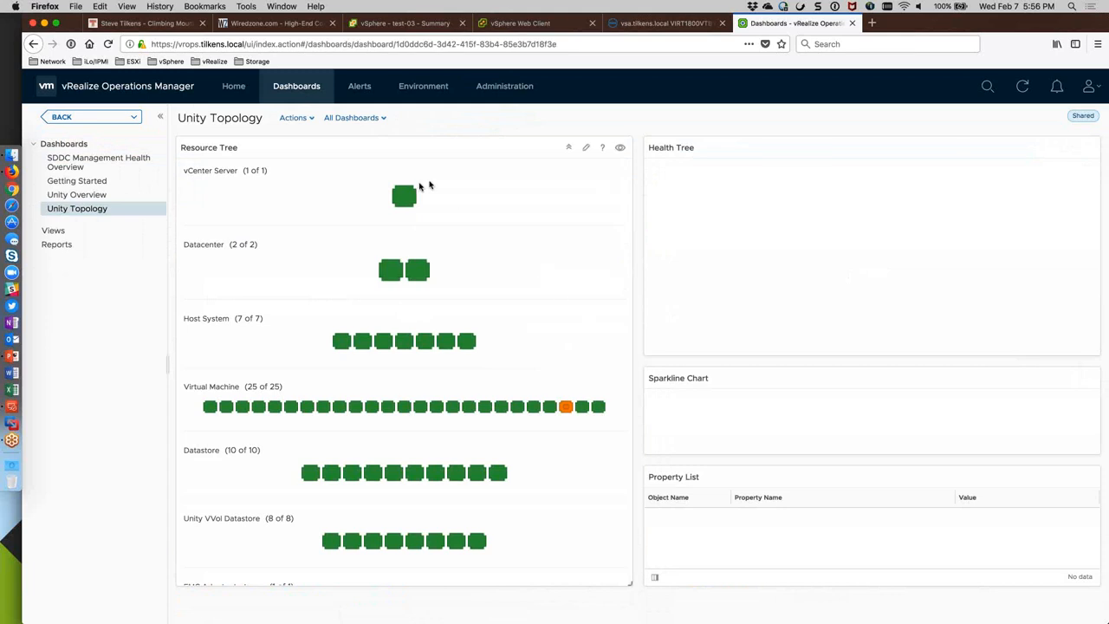
{"action": "scroll", "scroll_direction": "down", "scroll_amount": 3}
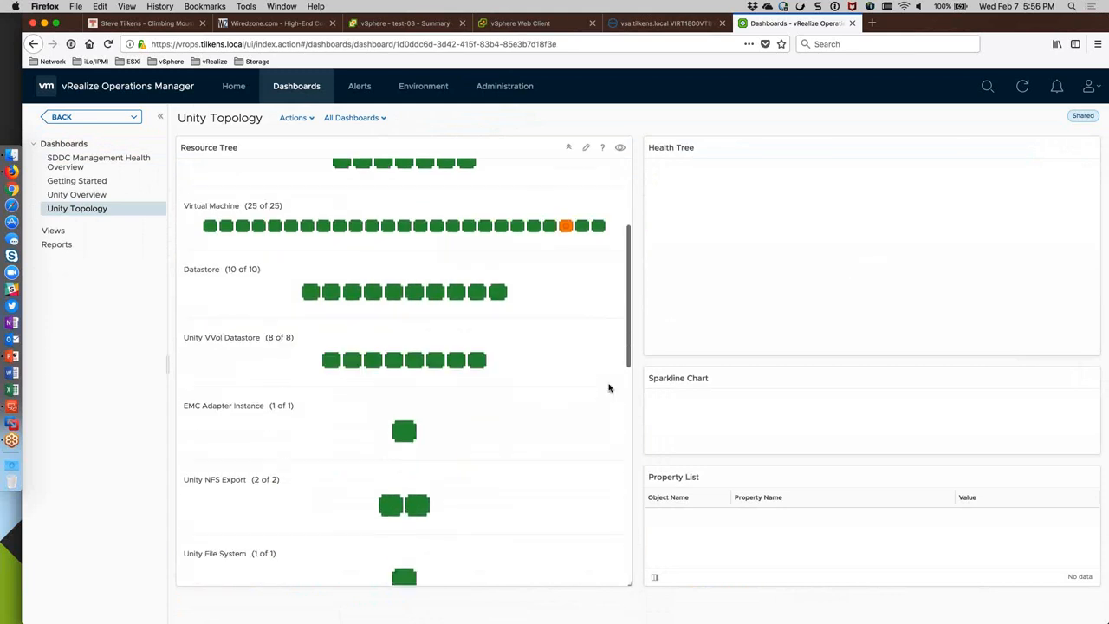
{"action": "scroll", "scroll_direction": "down", "scroll_amount": 3}
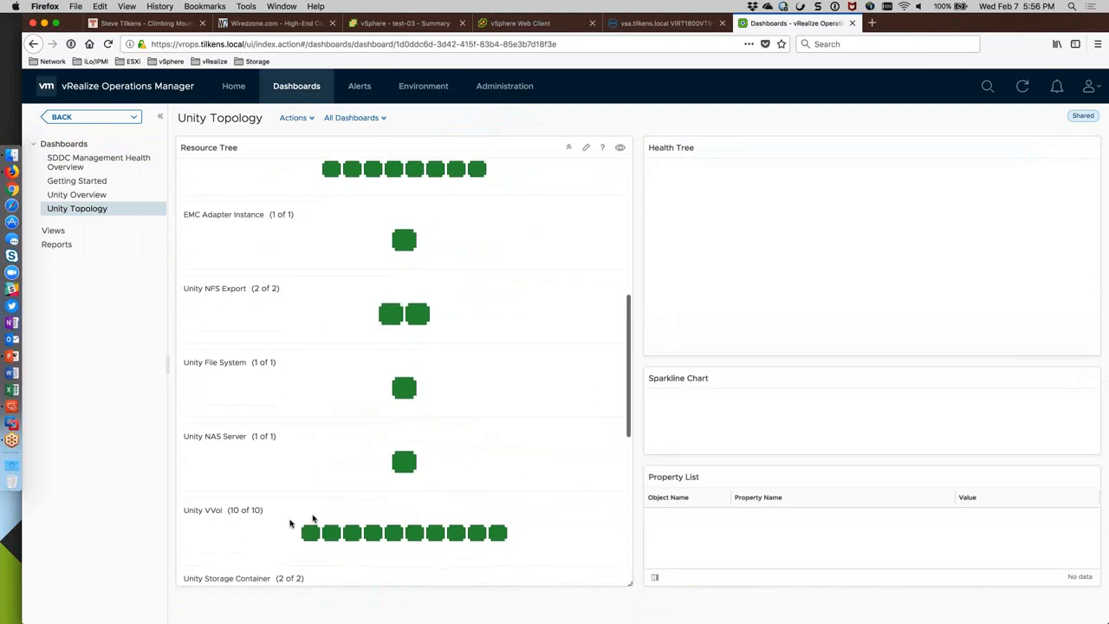
{"action": "mouse_move", "coordinate": [407, 534]}
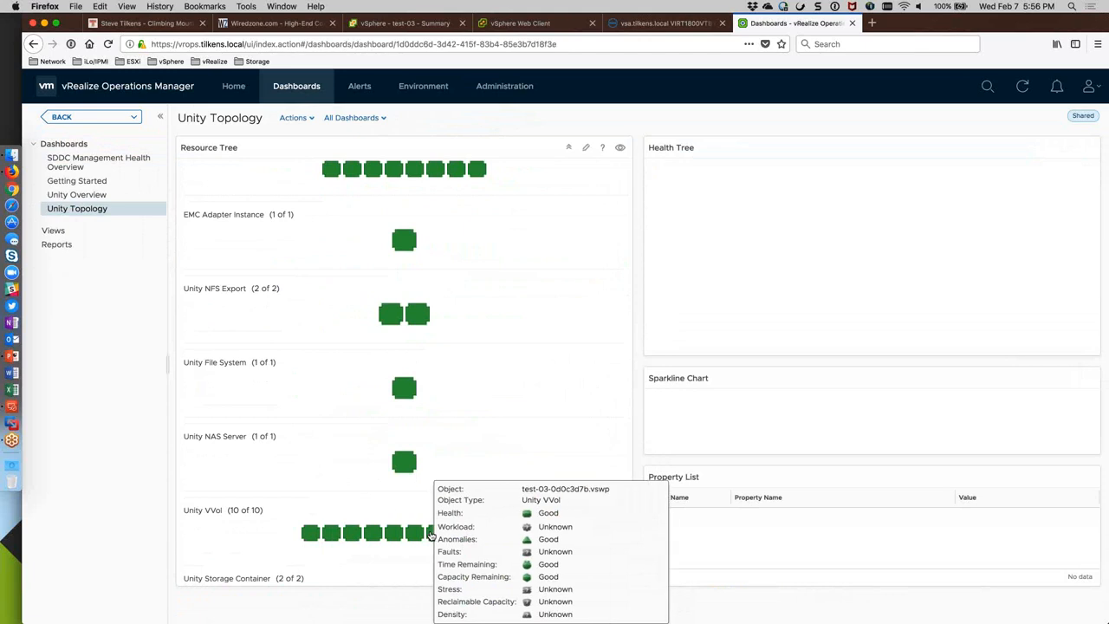
{"action": "mouse_move", "coordinate": [423, 531]}
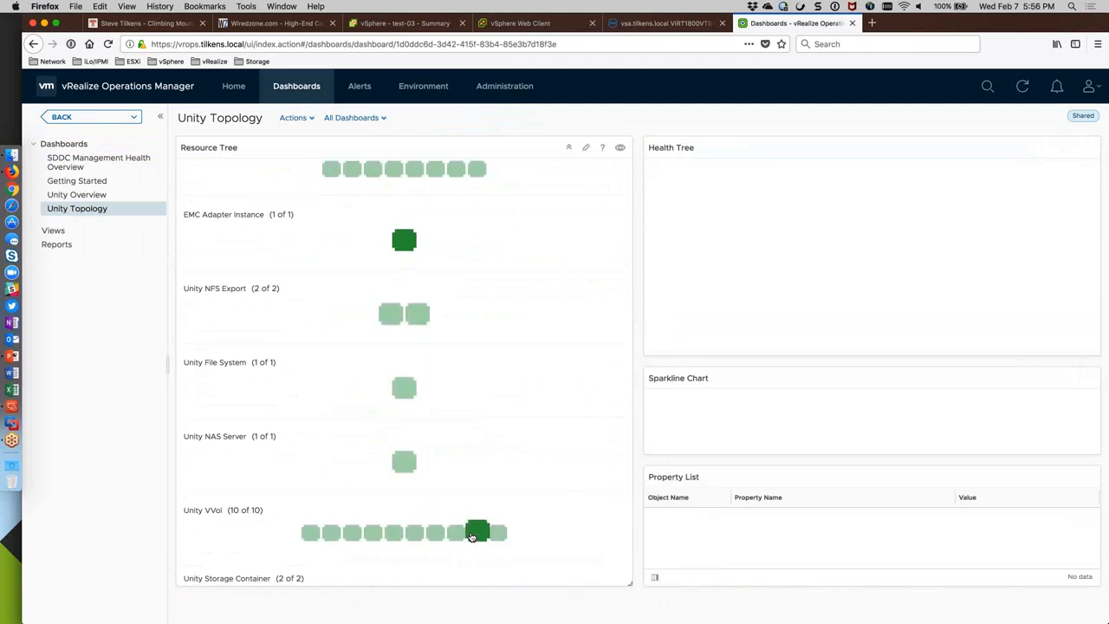
Show test-03.vmdk's health details, then switch to Environment Overview's custom groups list
{"action": "left_click", "coordinate": [478, 530]}
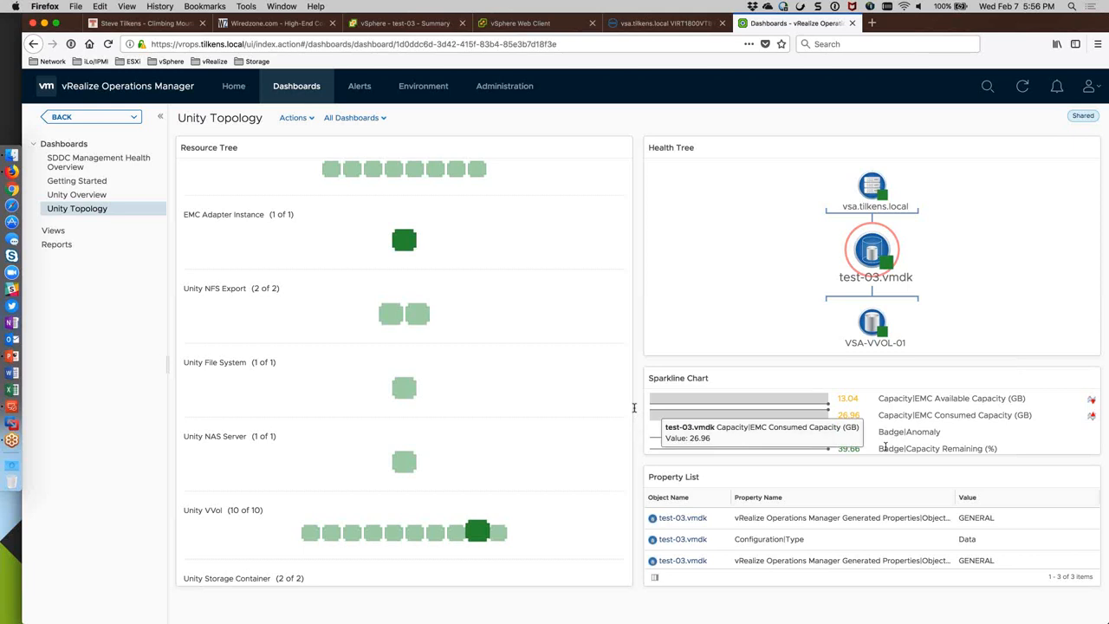
{"action": "mouse_move", "coordinate": [645, 291]}
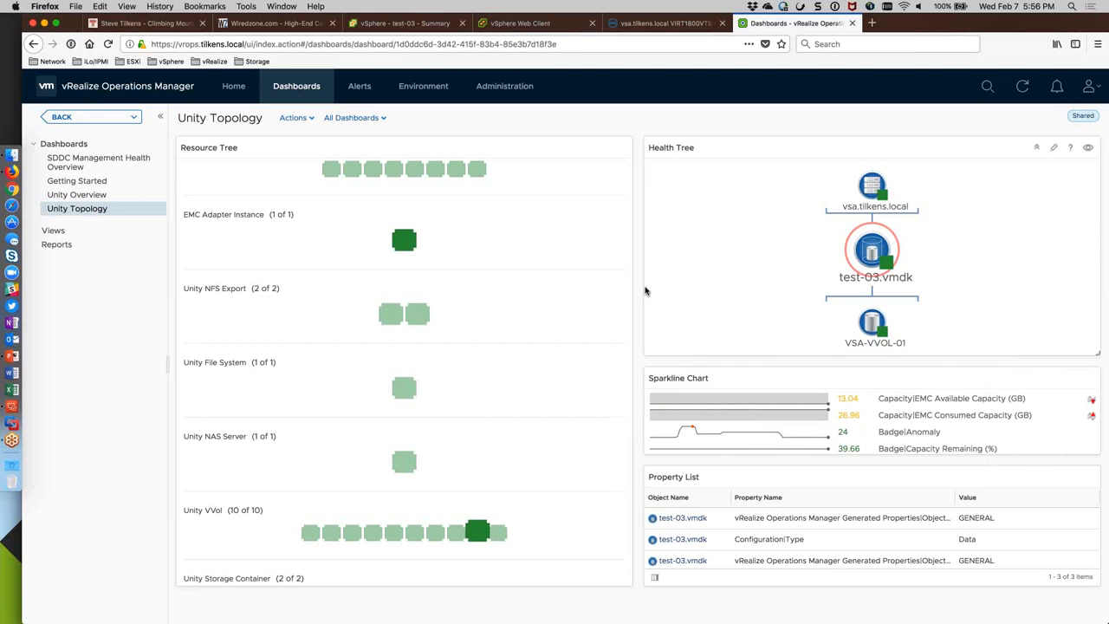
{"action": "mouse_move", "coordinate": [450, 209]}
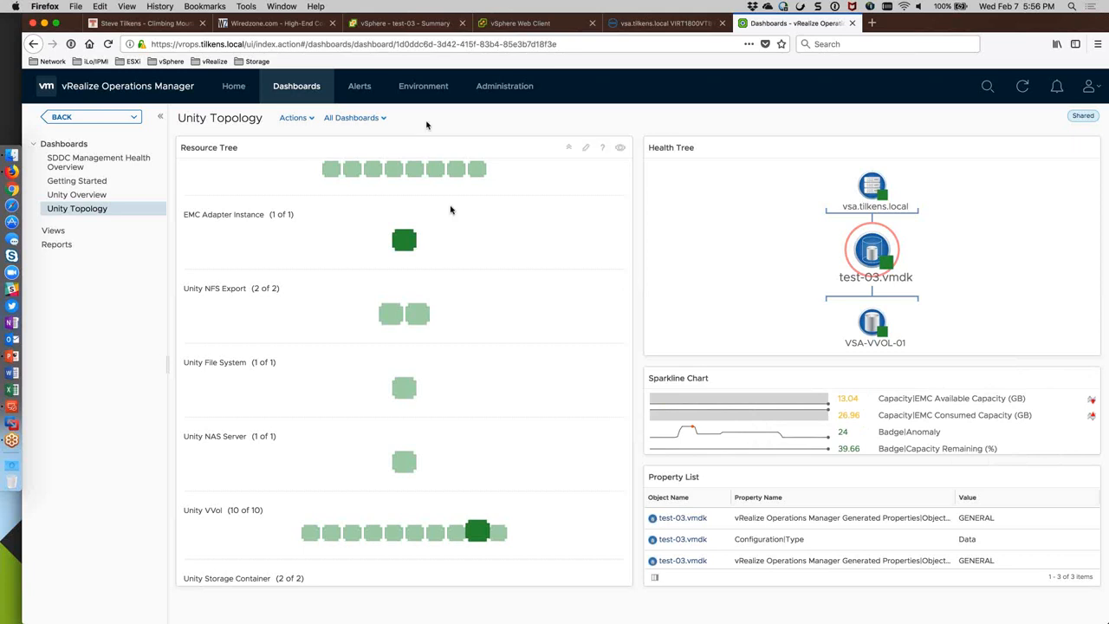
{"action": "left_click", "coordinate": [423, 87]}
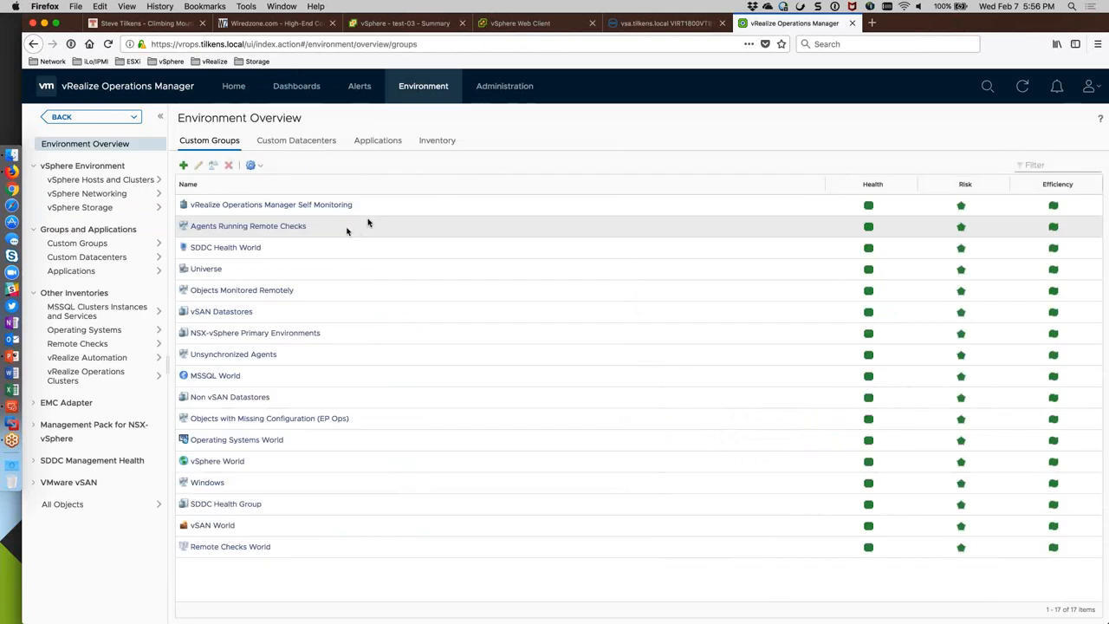
{"action": "mouse_move", "coordinate": [225, 246]}
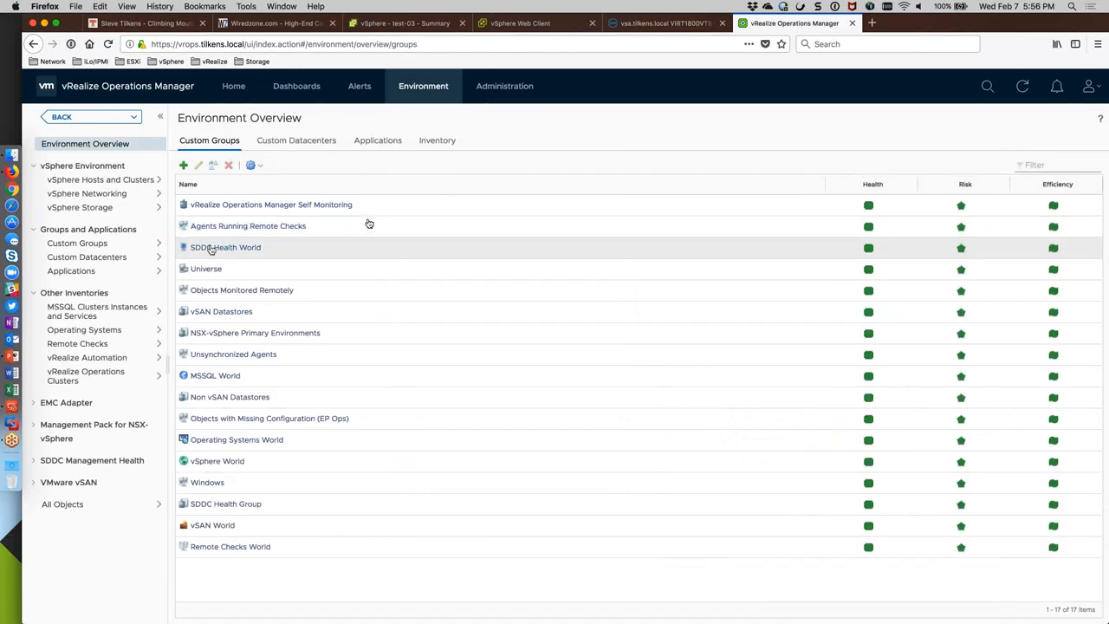
{"action": "mouse_move", "coordinate": [614, 170]}
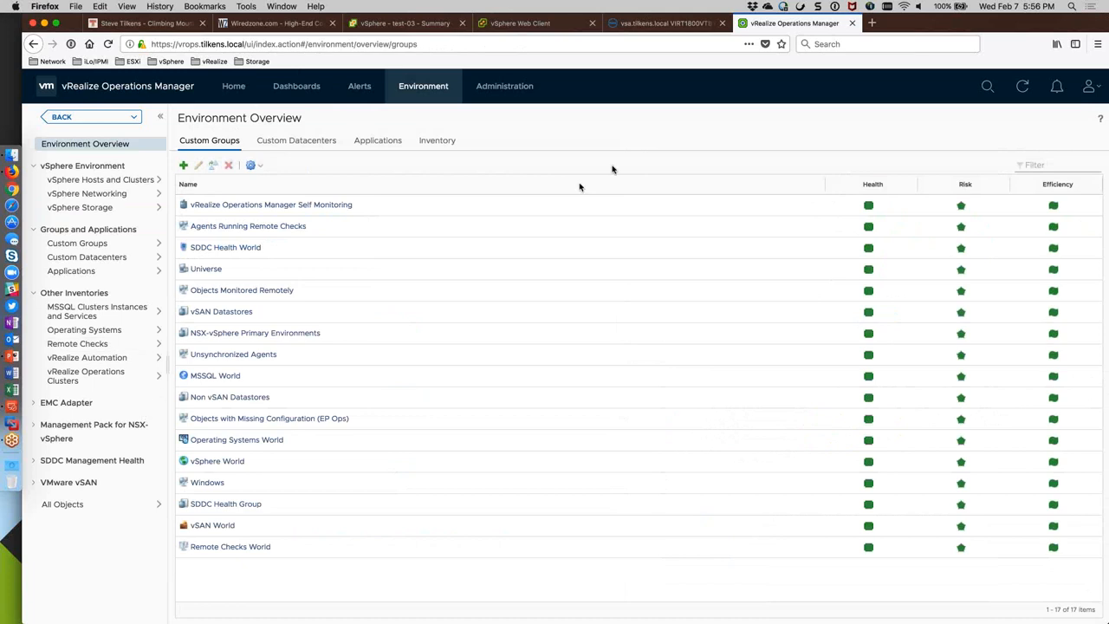
Scroll through Unisphere VSA's License Management list and close it back to the dashboard
{"action": "left_click", "coordinate": [662, 25]}
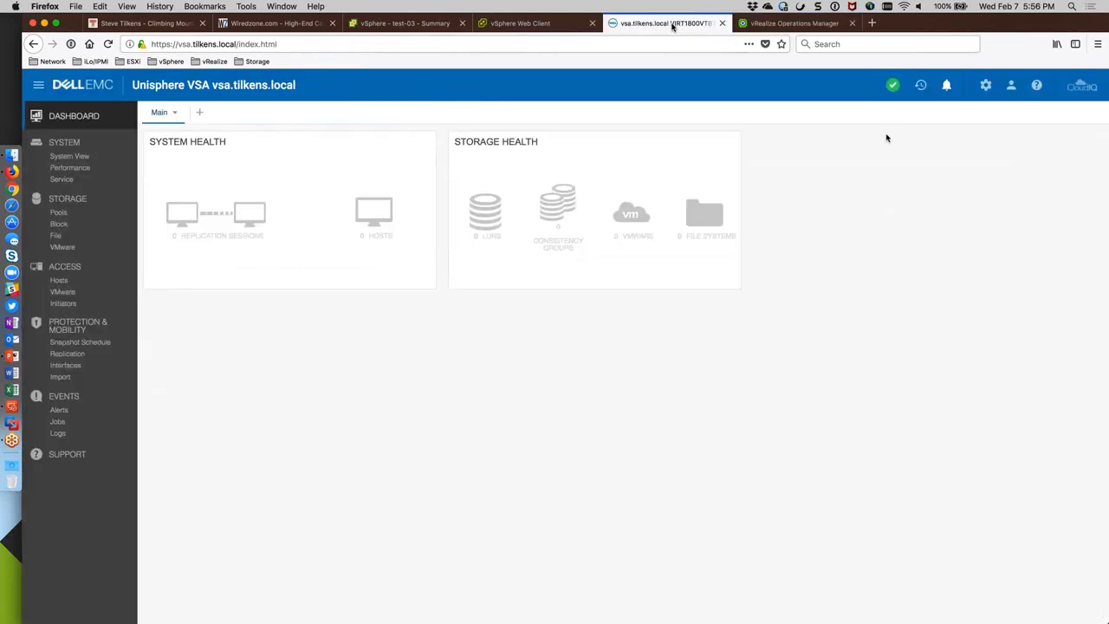
{"action": "mouse_move", "coordinate": [986, 85]}
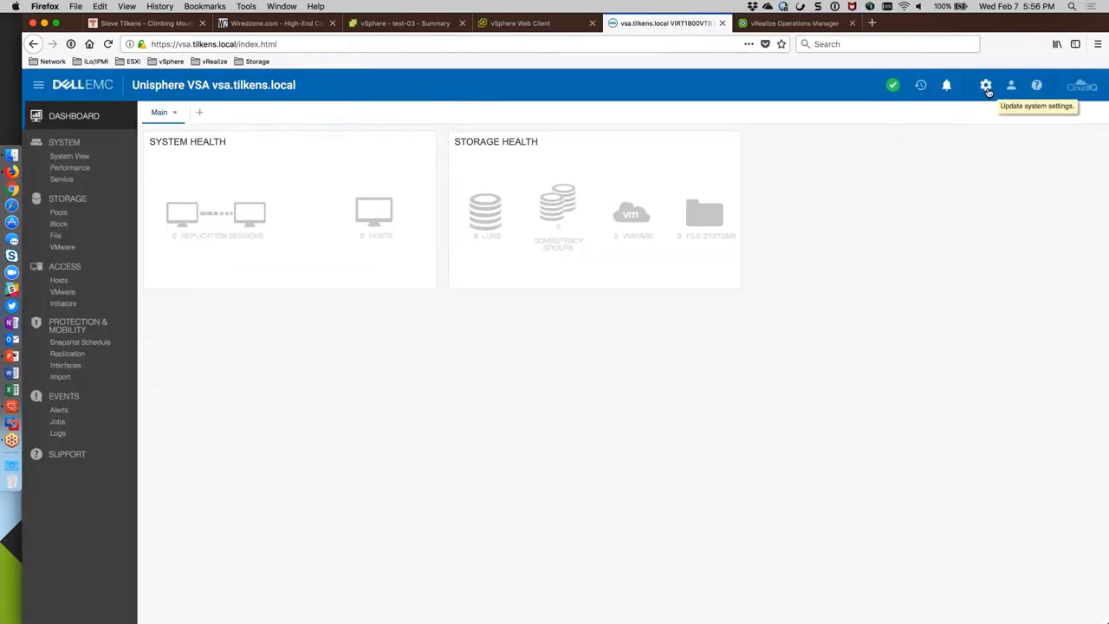
{"action": "left_click", "coordinate": [984, 85]}
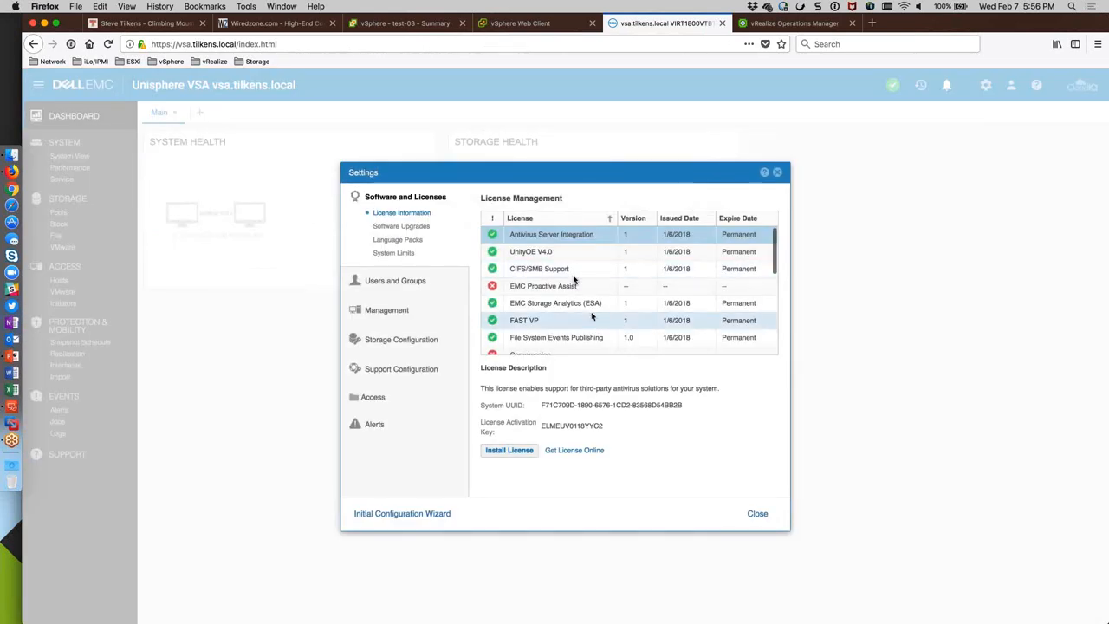
{"action": "scroll", "scroll_direction": "down", "scroll_amount": 3}
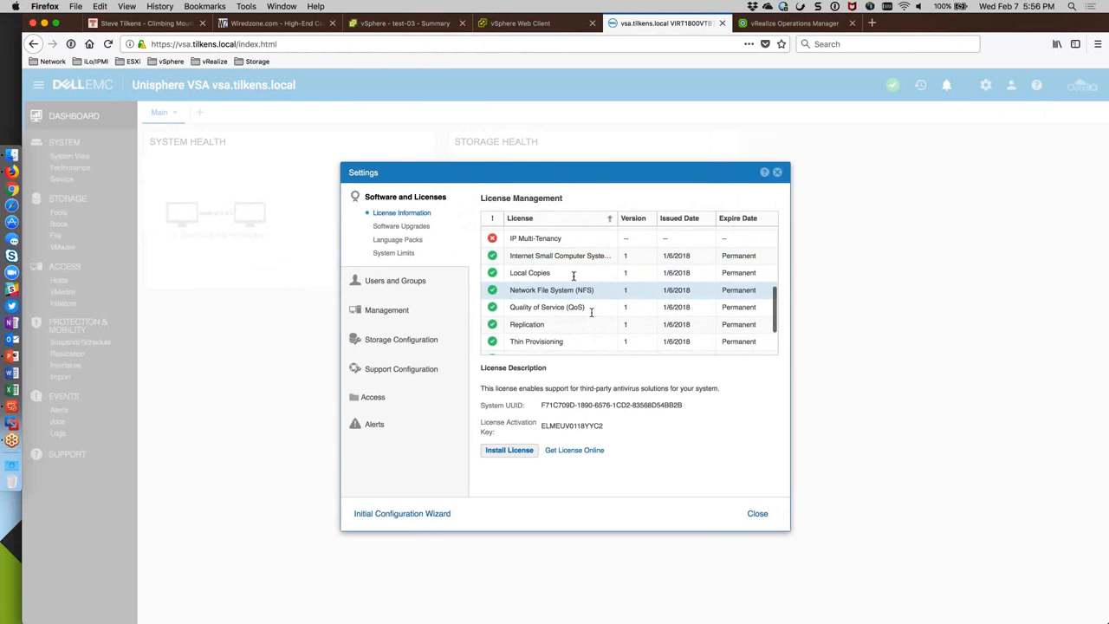
{"action": "scroll", "scroll_direction": "down", "scroll_amount": 3}
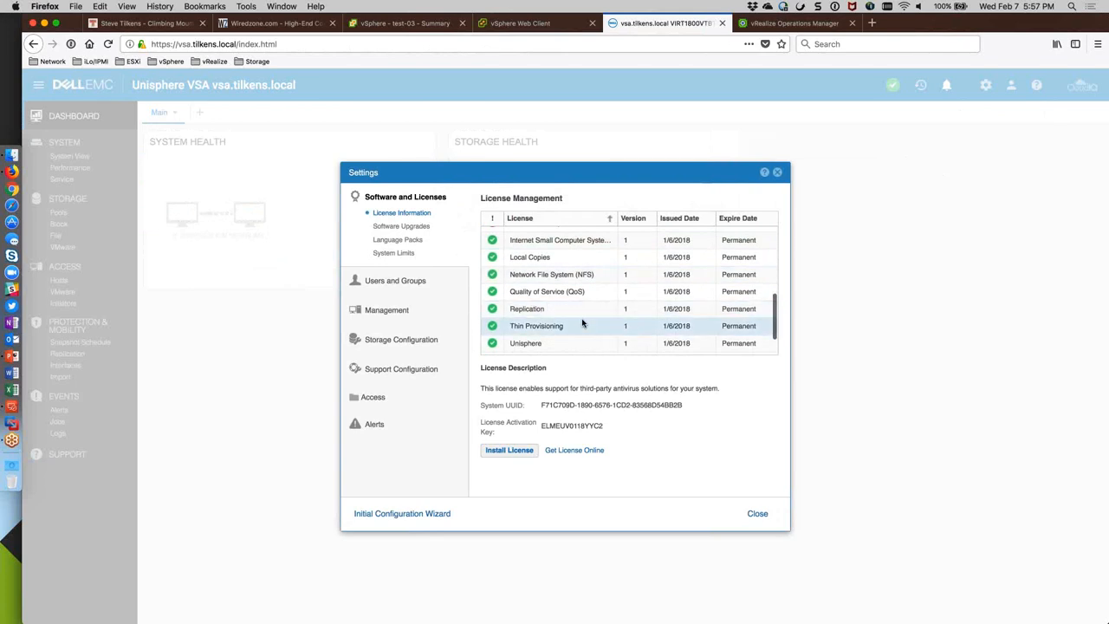
{"action": "scroll", "scroll_direction": "down", "scroll_amount": 3}
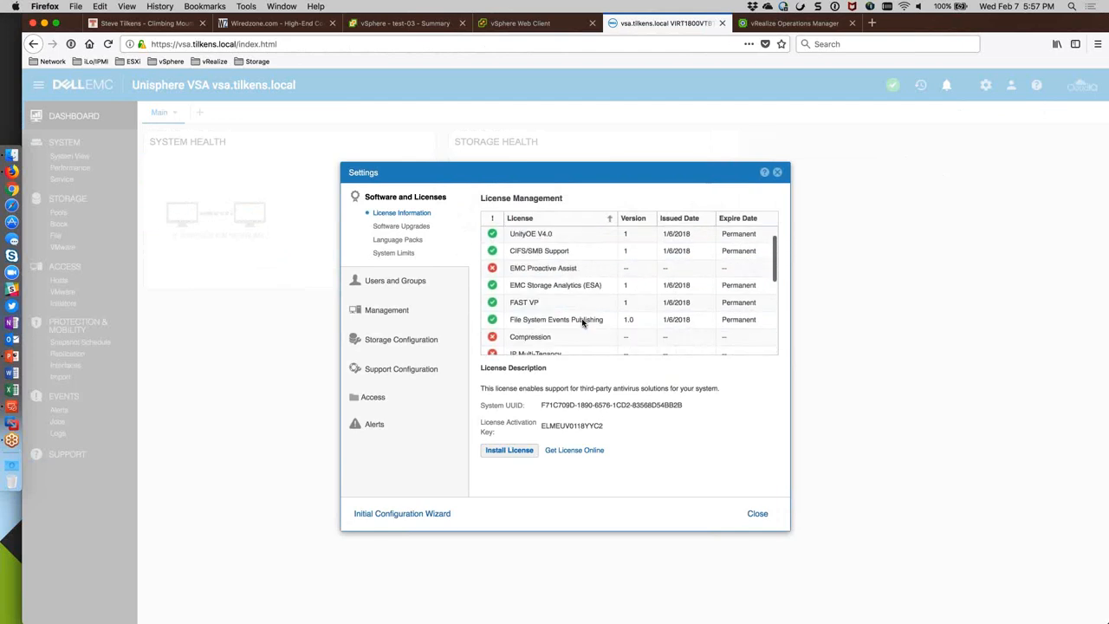
{"action": "left_click", "coordinate": [757, 512]}
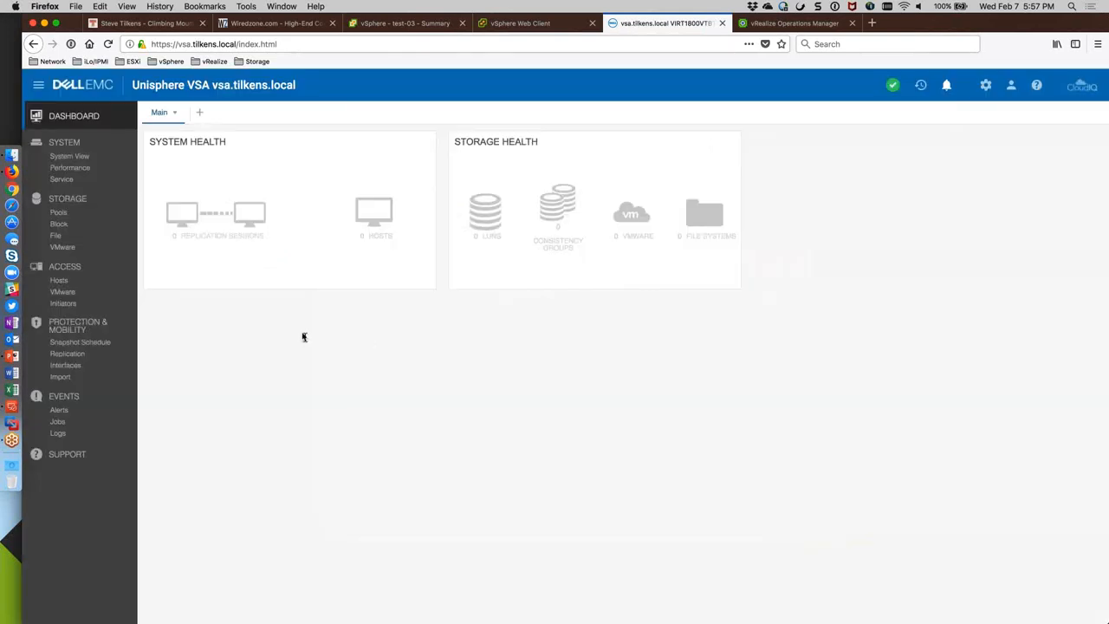
Browse VMware datastores, the registered vCenter, the ESXi hosts and the five virtual drives
{"action": "left_click", "coordinate": [63, 246]}
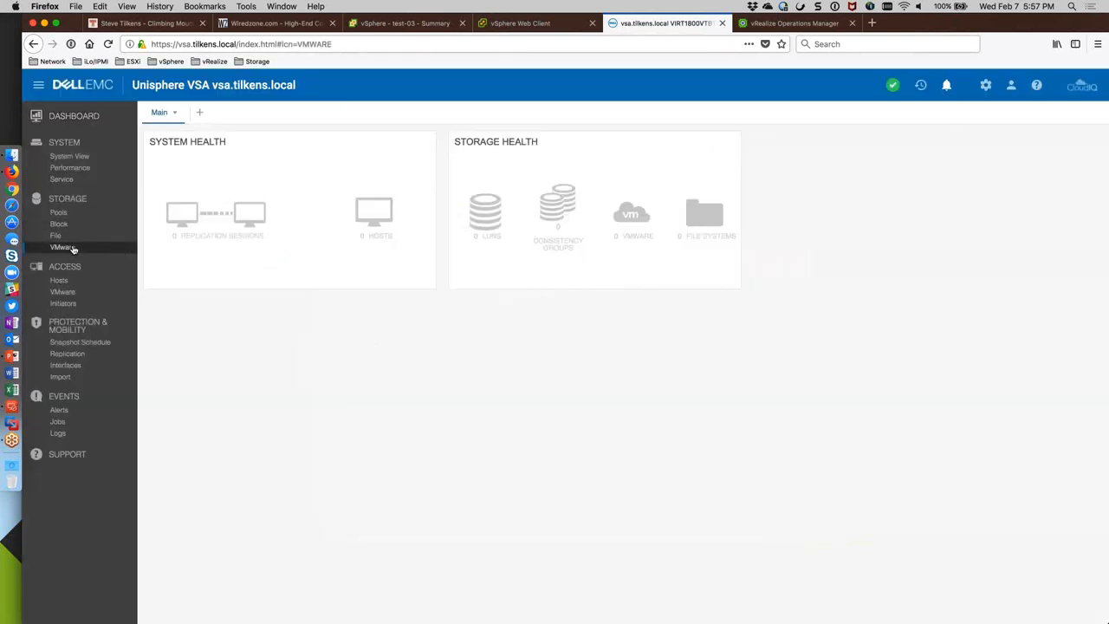
{"action": "left_click", "coordinate": [62, 246]}
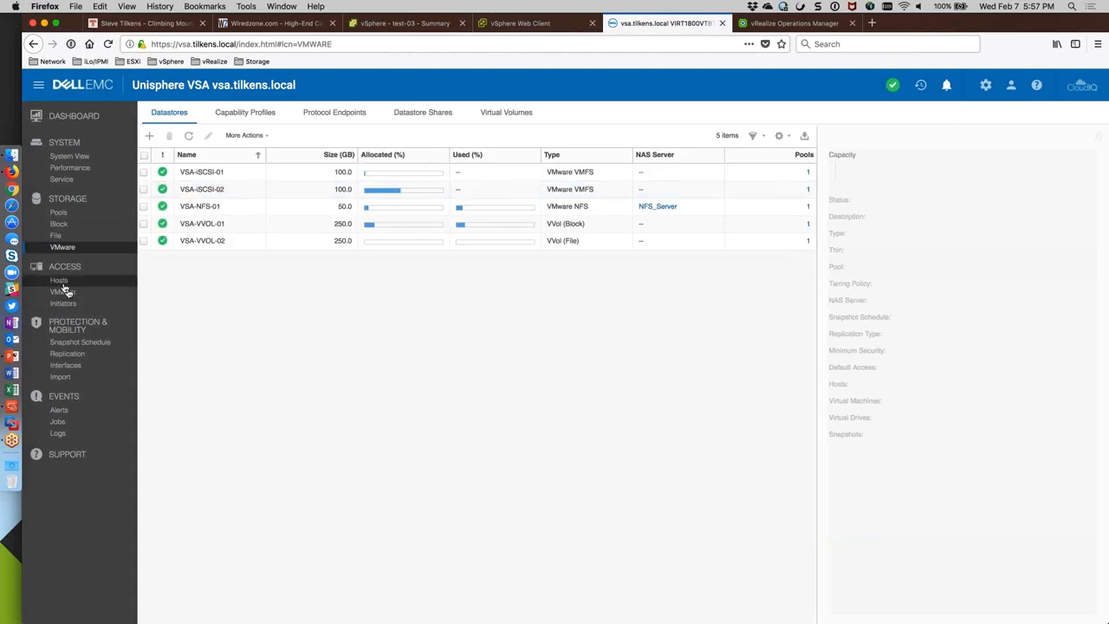
{"action": "left_click", "coordinate": [62, 291]}
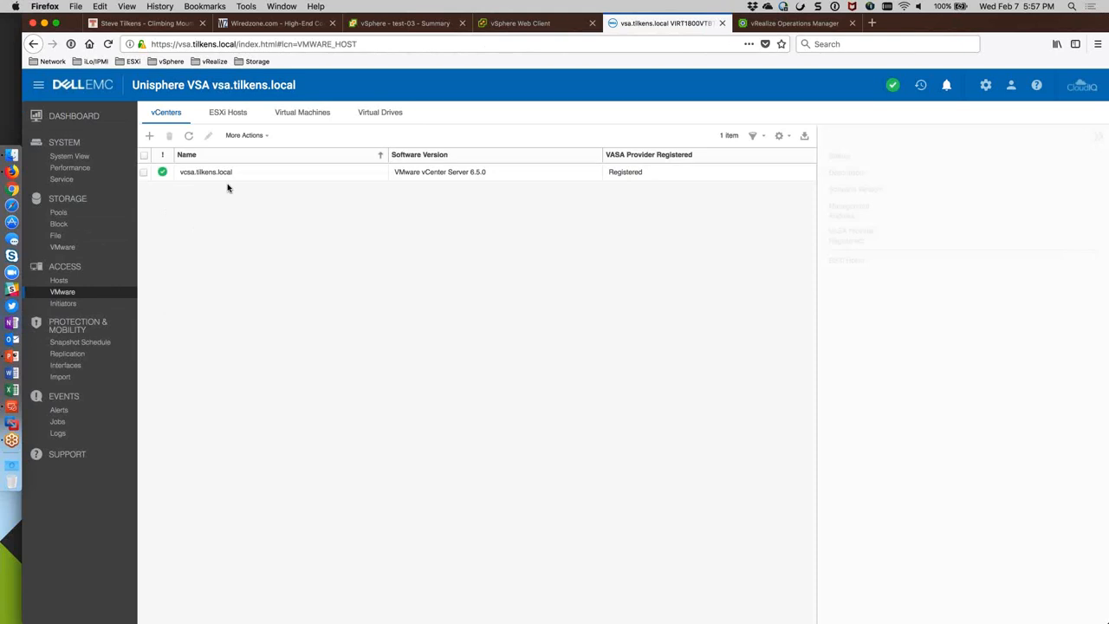
{"action": "left_click", "coordinate": [227, 110]}
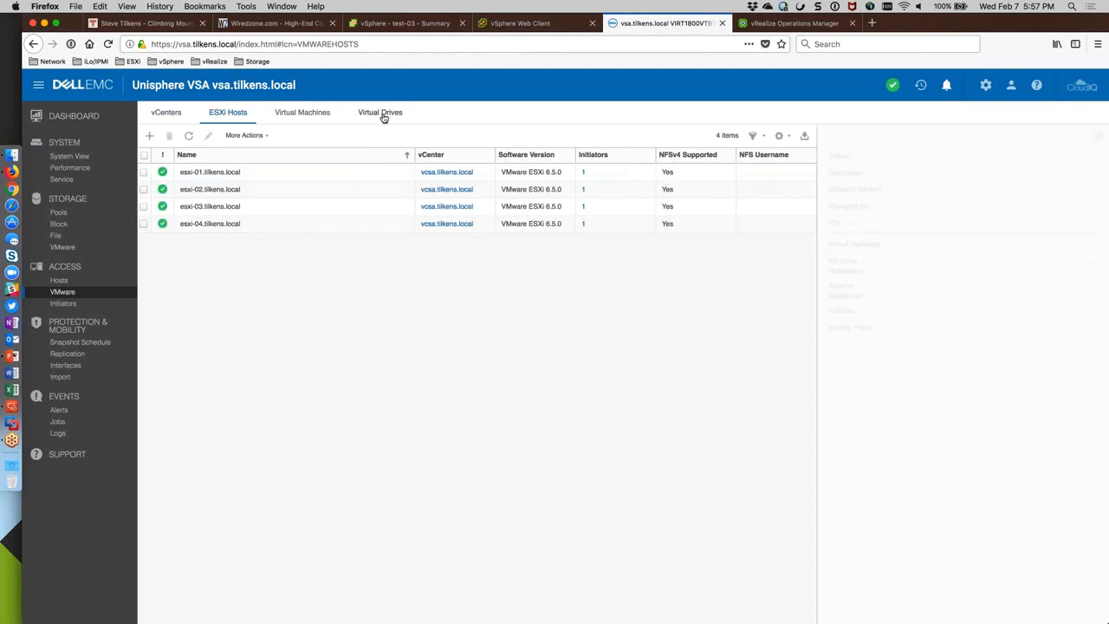
{"action": "left_click", "coordinate": [379, 111]}
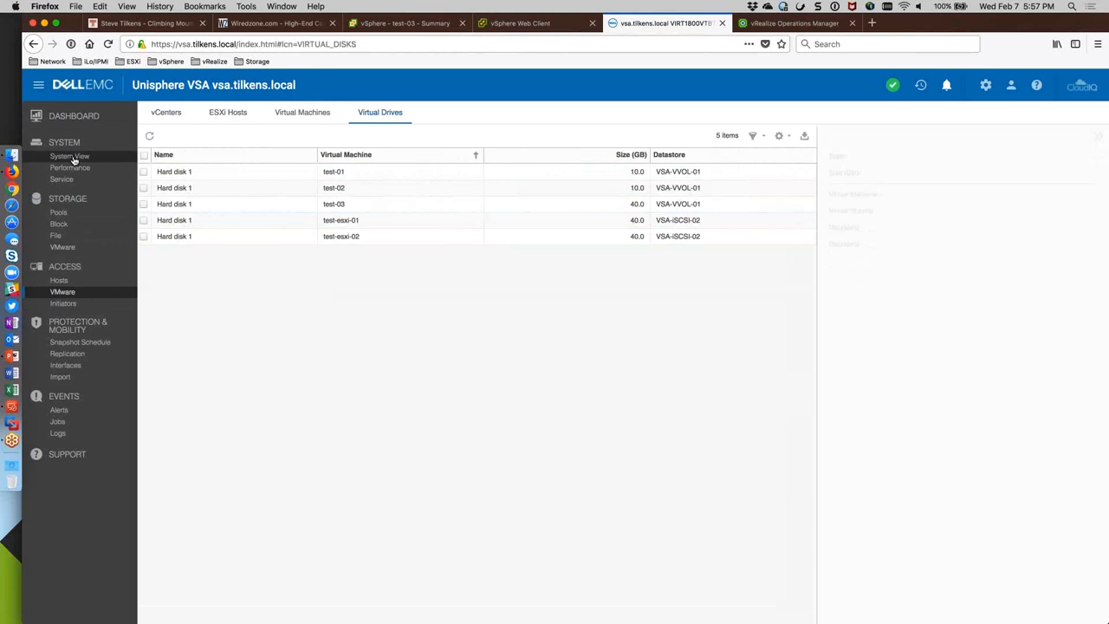
Show System View's Virtual tab listing six virtual disks in Pool01 with sizes and tiers
{"action": "left_click", "coordinate": [69, 156]}
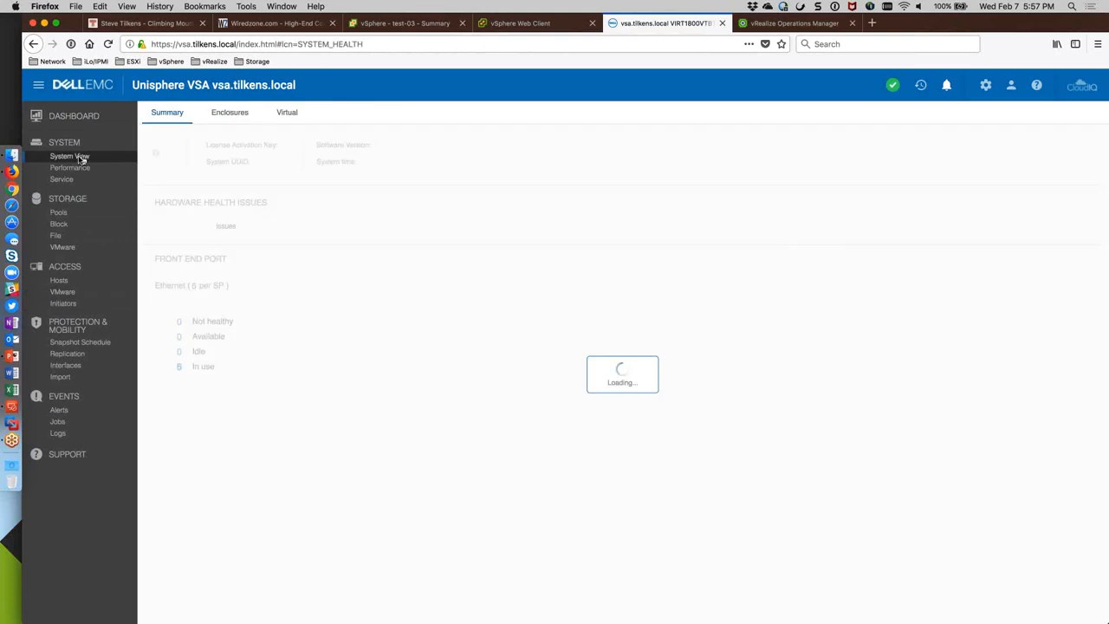
{"action": "left_click", "coordinate": [286, 110]}
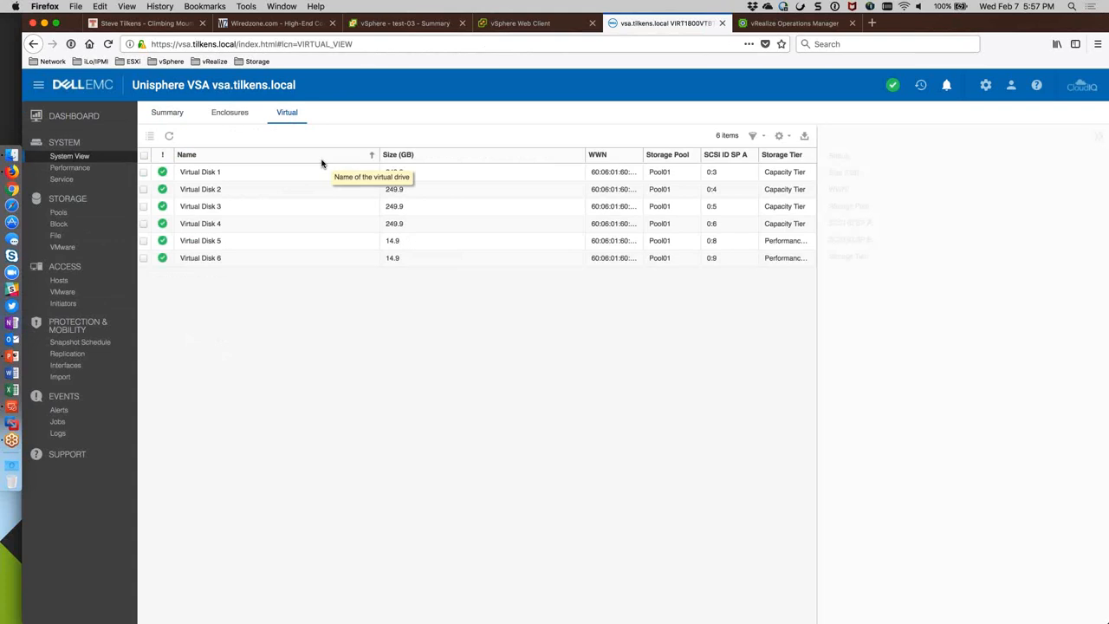
{"action": "mouse_move", "coordinate": [402, 241]}
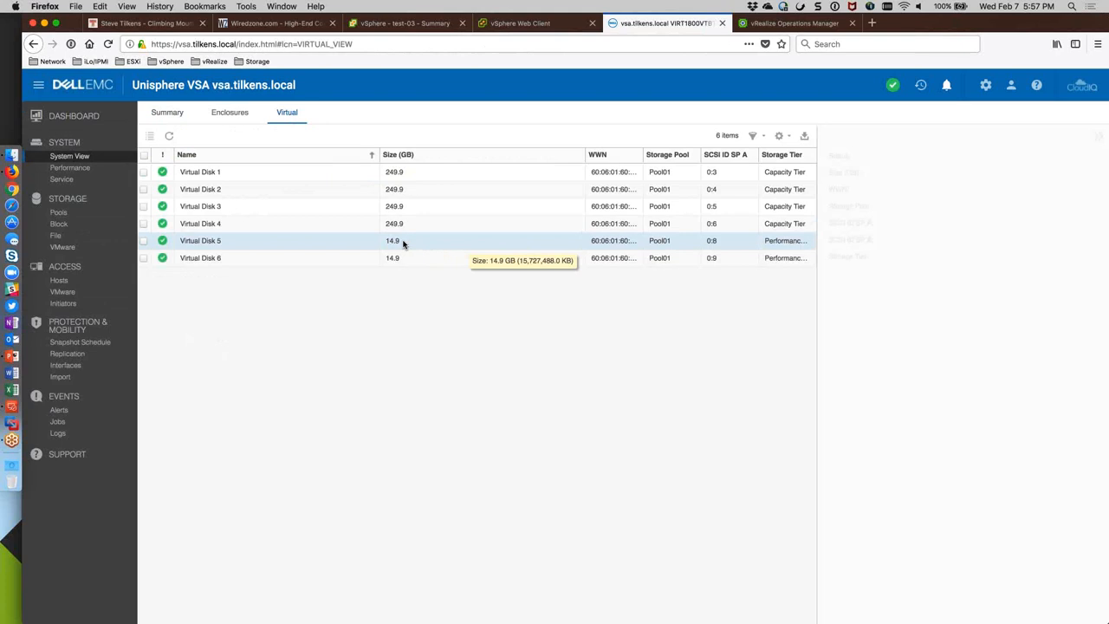
{"action": "mouse_move", "coordinate": [404, 253]}
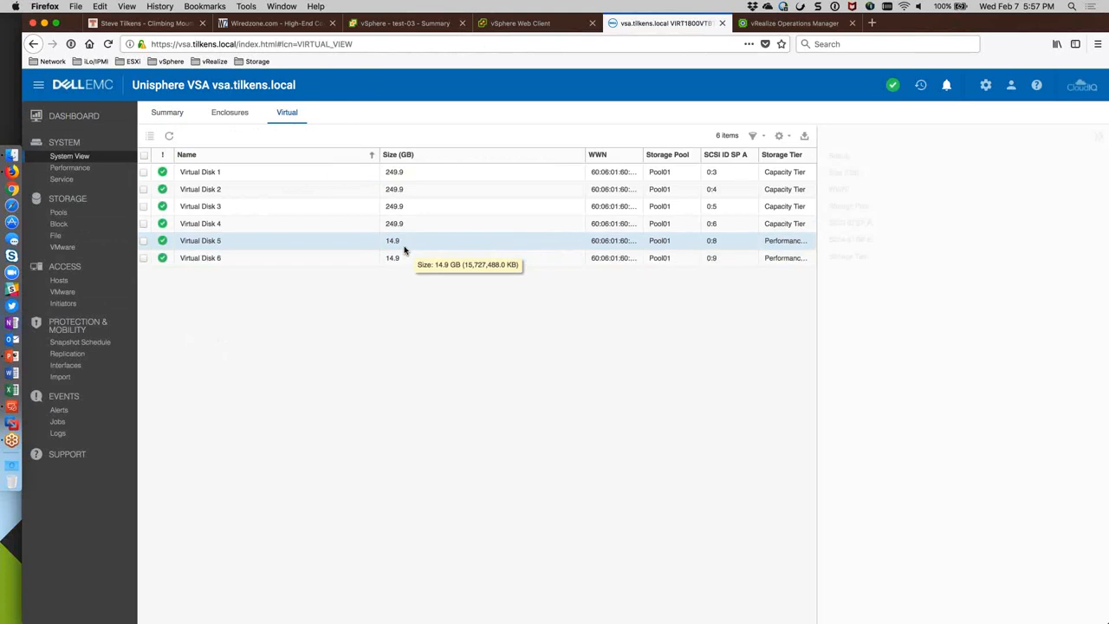
{"action": "mouse_move", "coordinate": [404, 206]}
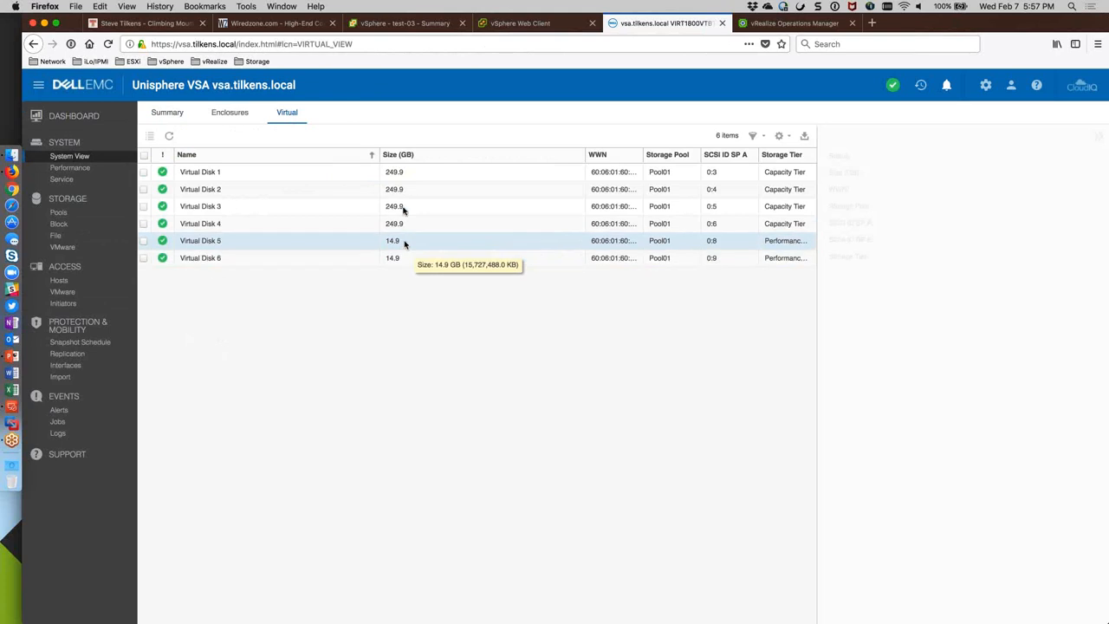
{"action": "mouse_move", "coordinate": [403, 223]}
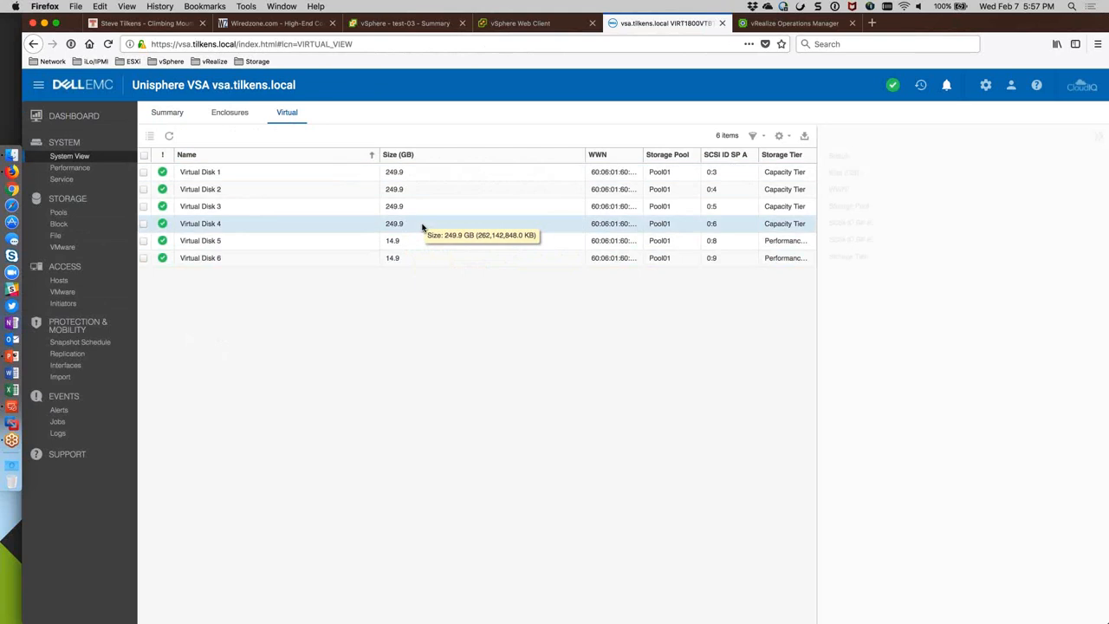
{"action": "mouse_move", "coordinate": [429, 345]}
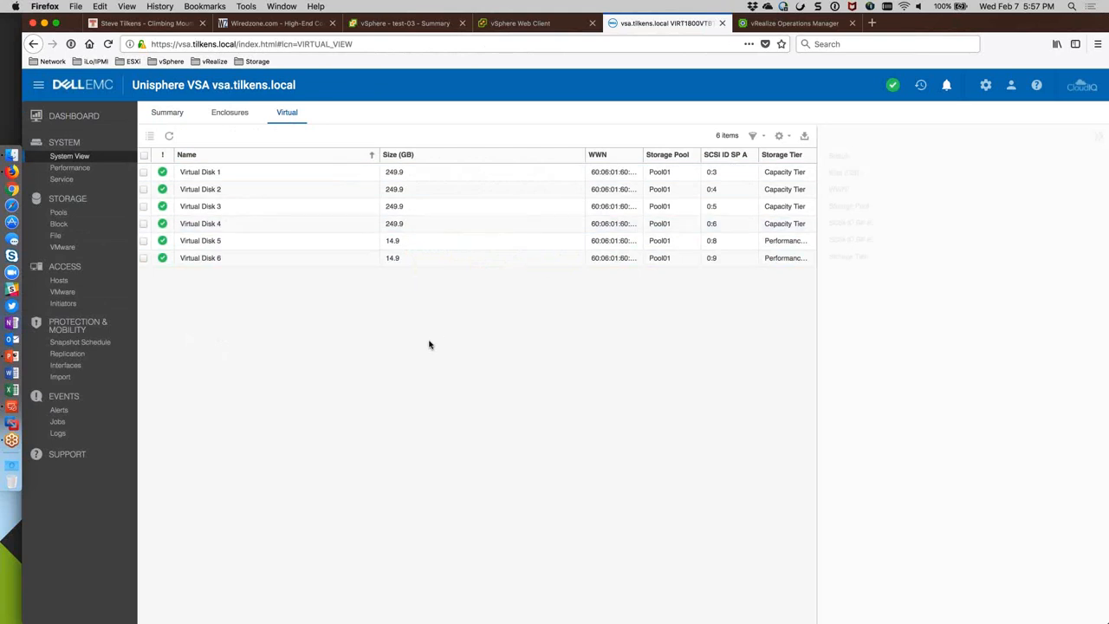
{"action": "mouse_move", "coordinate": [506, 287]}
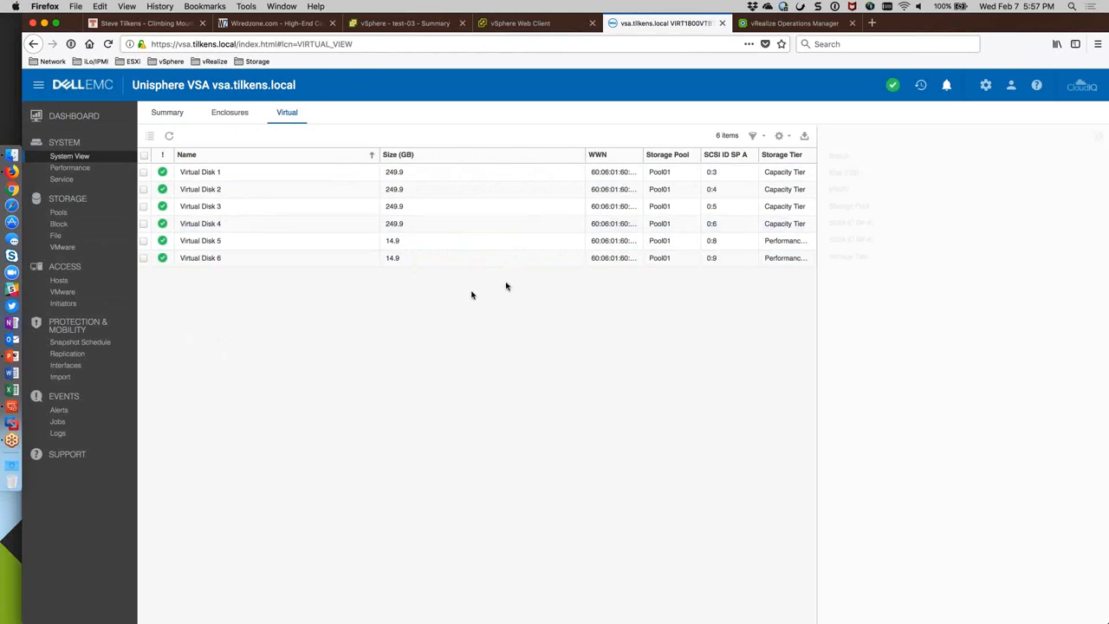
Select vSAN Cluster in vSphere Web Client and show its Configure > vSAN > General settings
{"action": "left_click", "coordinate": [520, 23]}
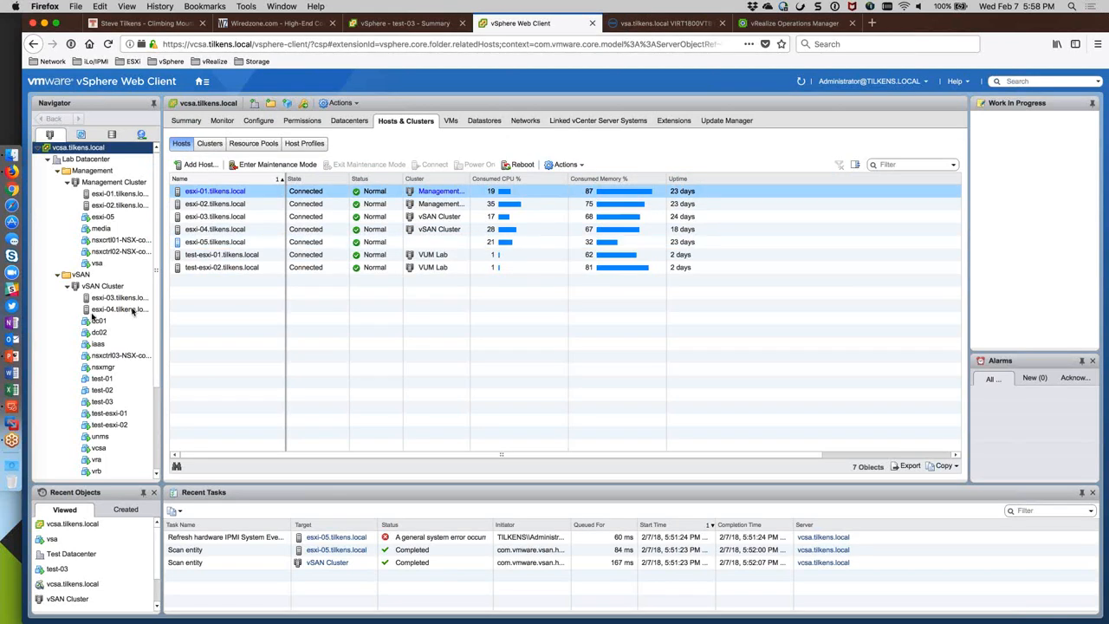
{"action": "left_click", "coordinate": [102, 286]}
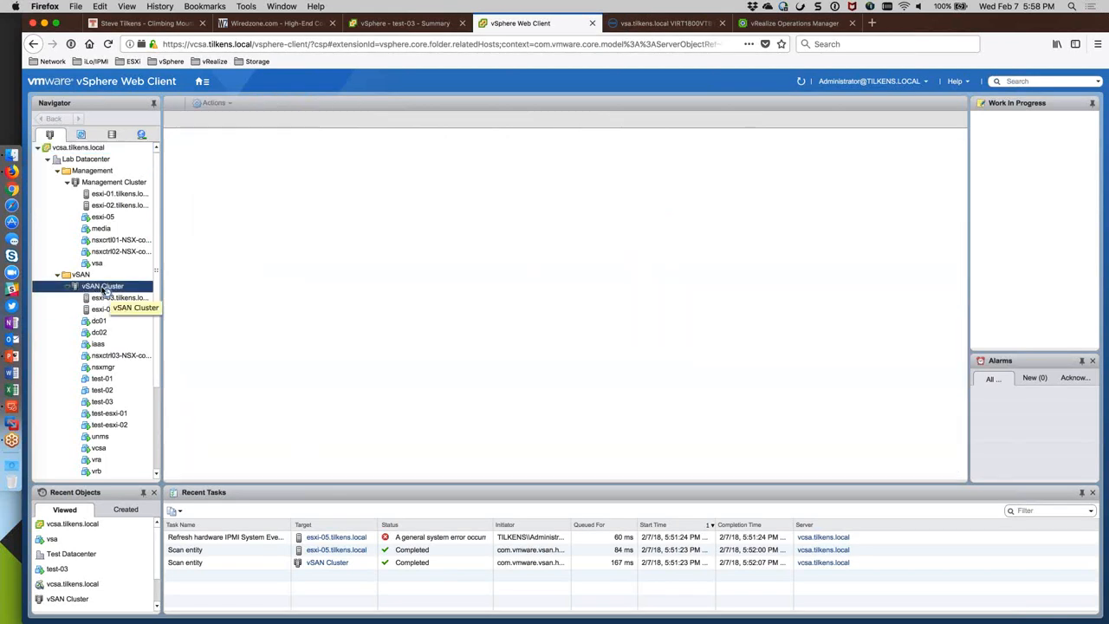
{"action": "left_click", "coordinate": [102, 286]}
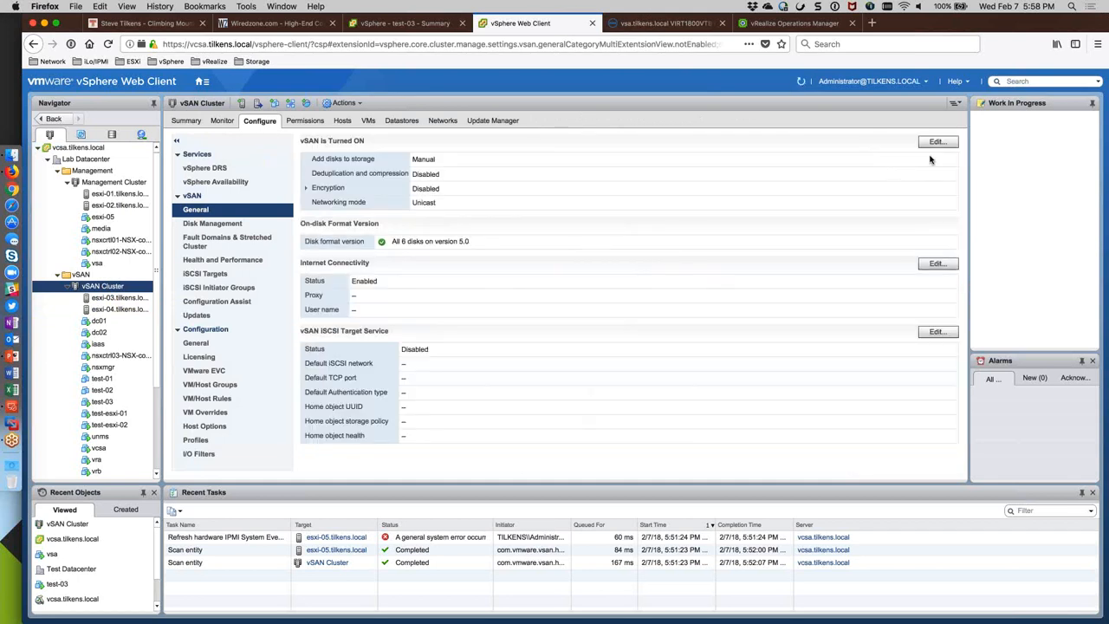
{"action": "mouse_move", "coordinate": [520, 239]}
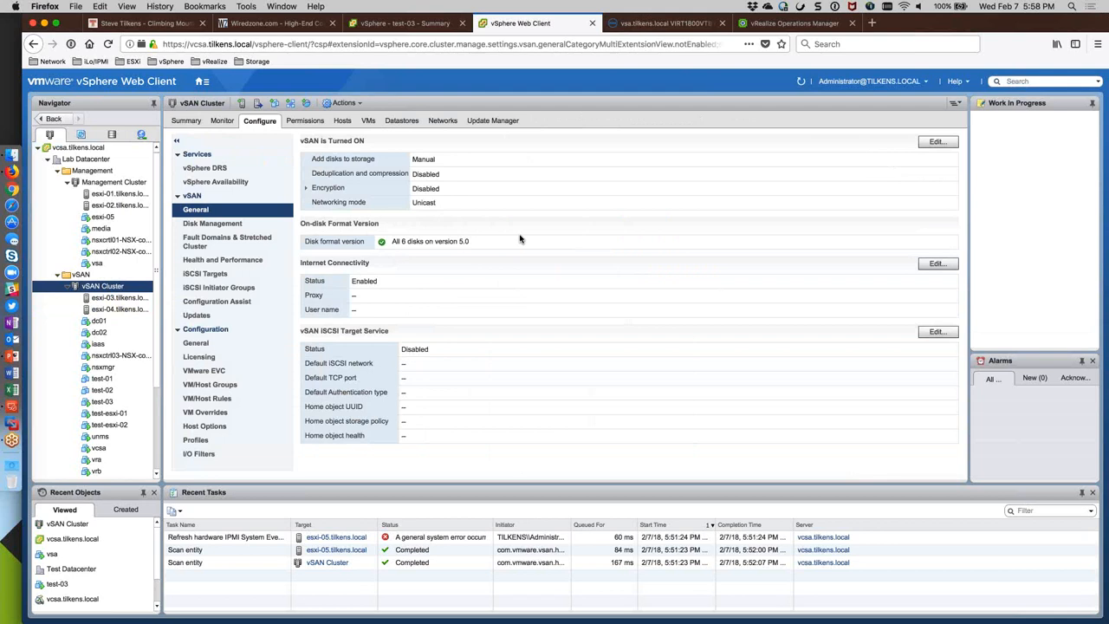
{"action": "mouse_move", "coordinate": [156, 380]}
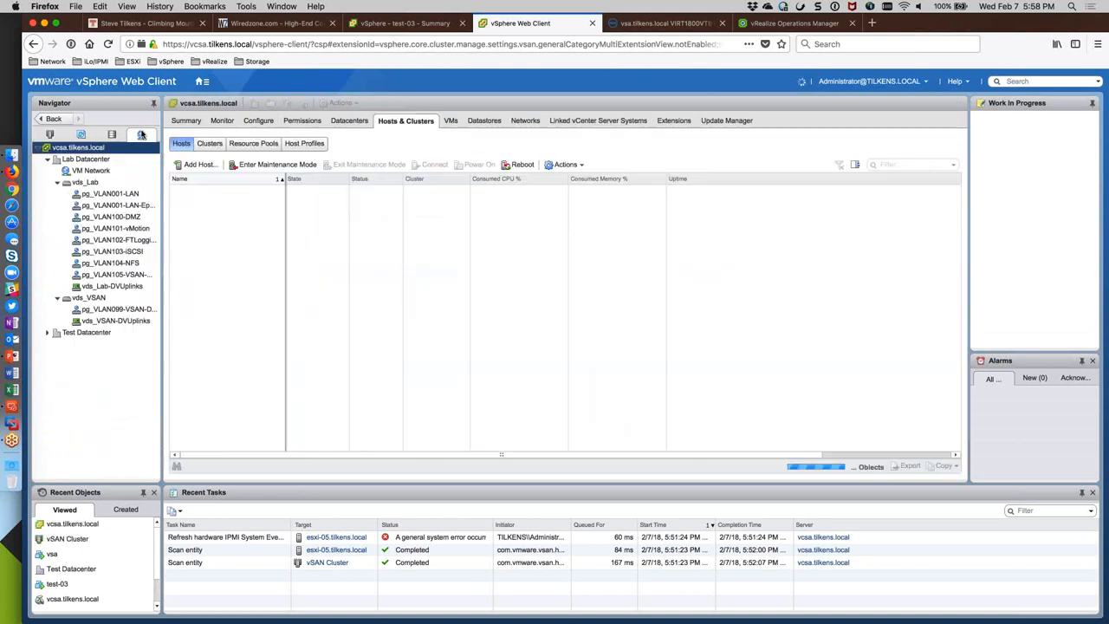
Inspect the Lab and vSAN distributed switch uplink port groups, then return to the cluster
{"action": "left_click", "coordinate": [87, 182]}
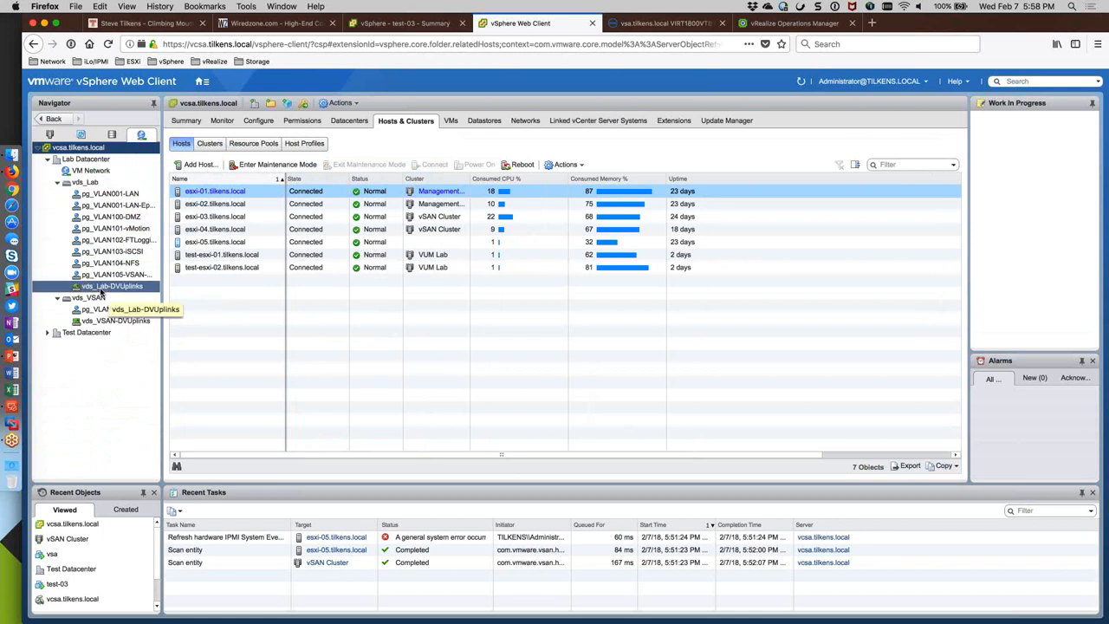
{"action": "left_click", "coordinate": [87, 298]}
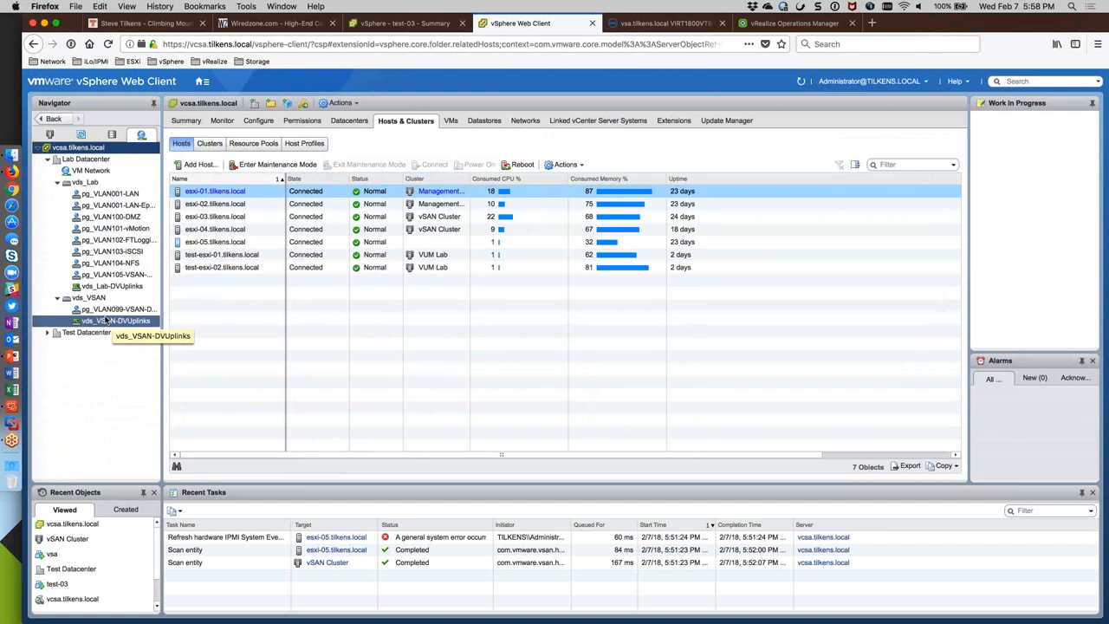
{"action": "left_click", "coordinate": [118, 273]}
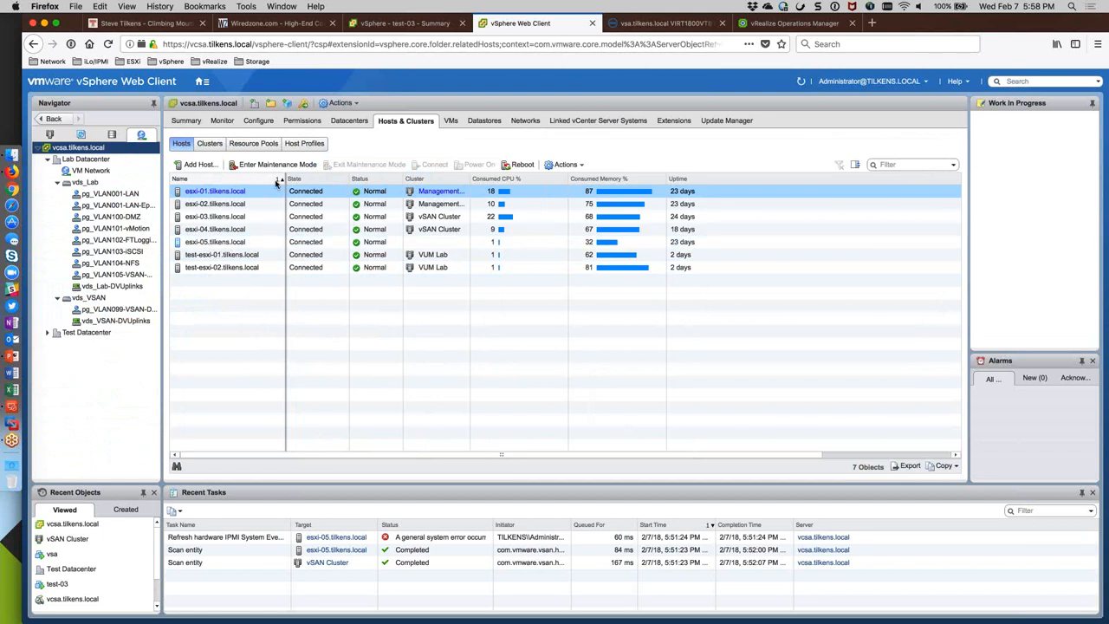
{"action": "left_click", "coordinate": [201, 81]}
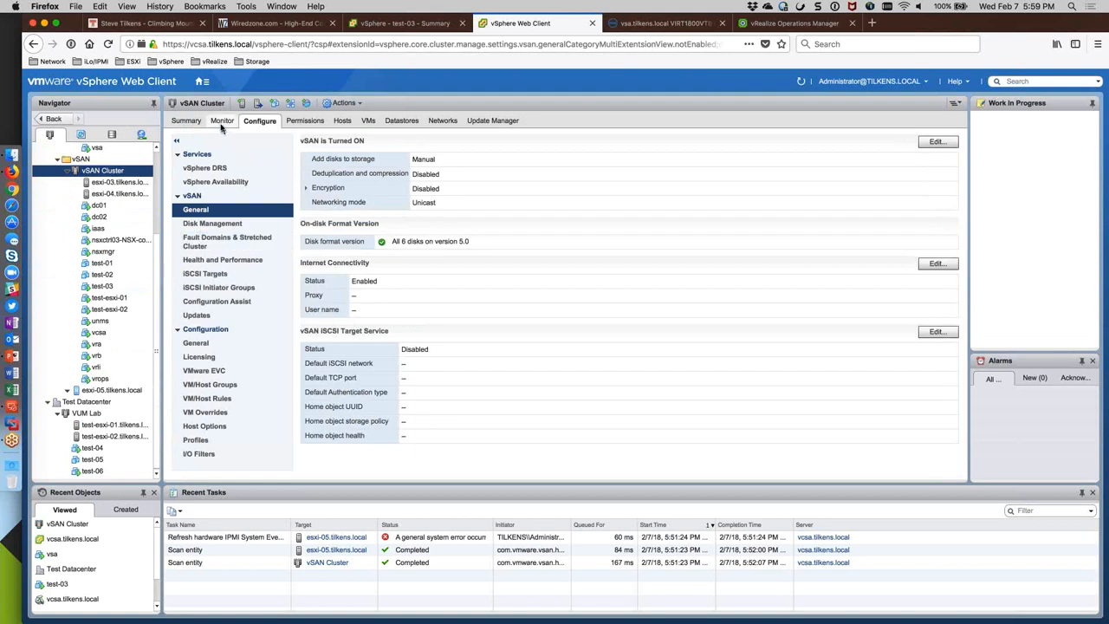
Review the vSAN health test results with the Network group expanded, then move to Capacity
{"action": "left_click", "coordinate": [221, 121]}
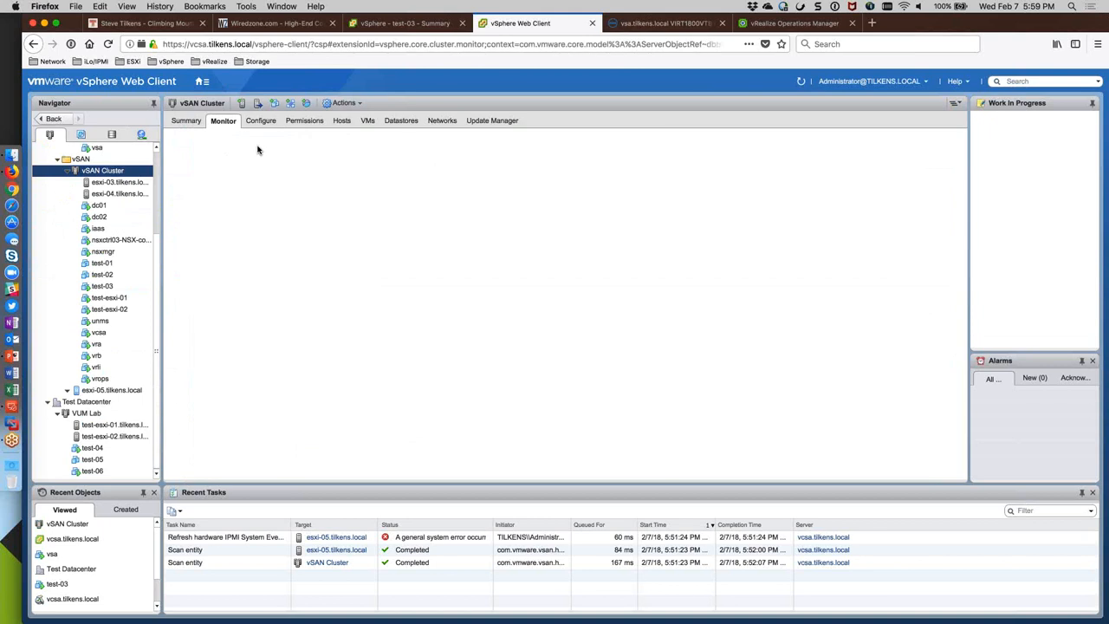
{"action": "left_click", "coordinate": [447, 142]}
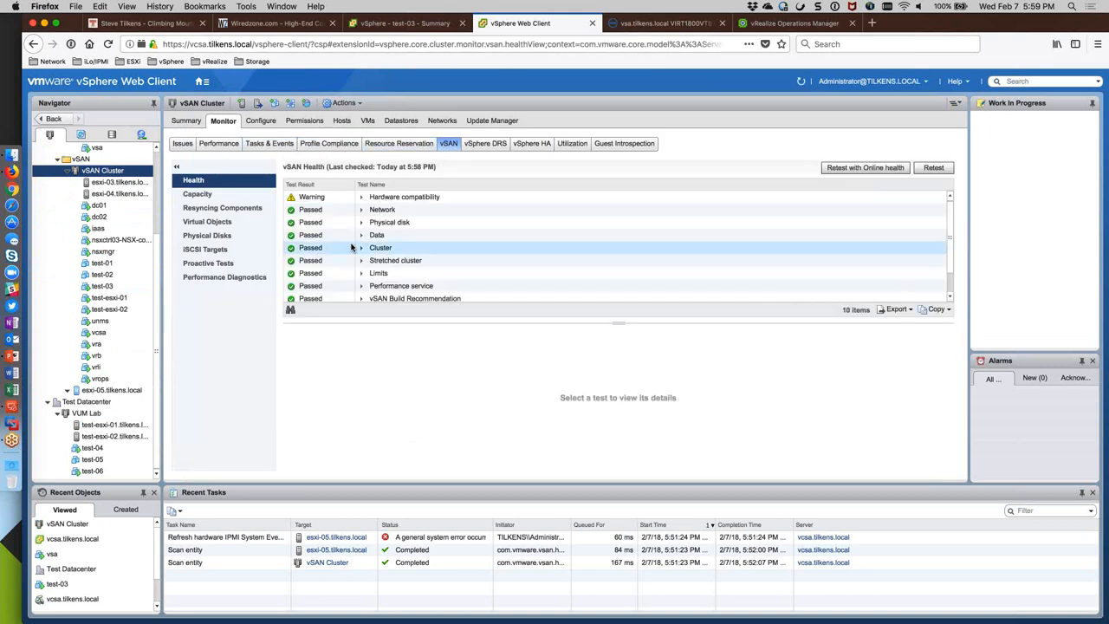
{"action": "left_click", "coordinate": [360, 197]}
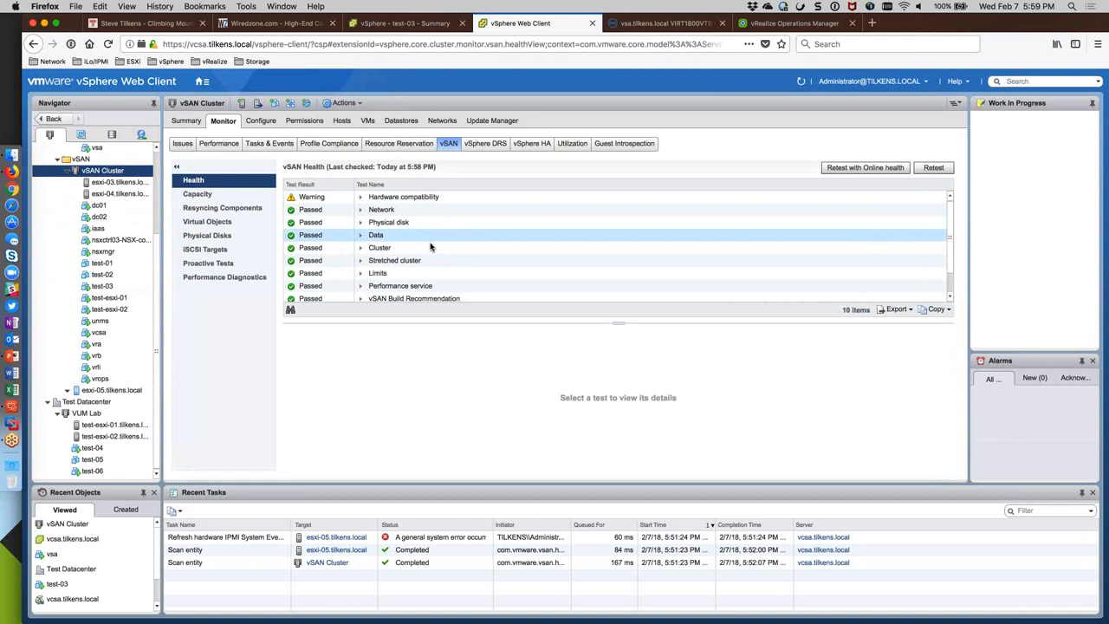
{"action": "left_click", "coordinate": [360, 208]}
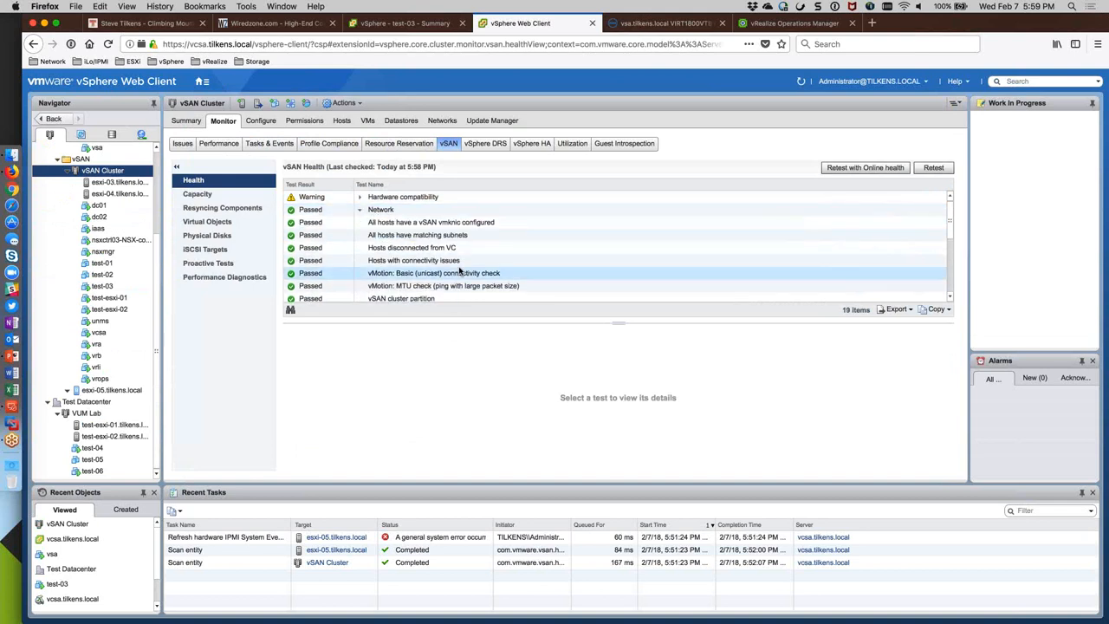
{"action": "scroll", "scroll_direction": "down", "scroll_amount": 3}
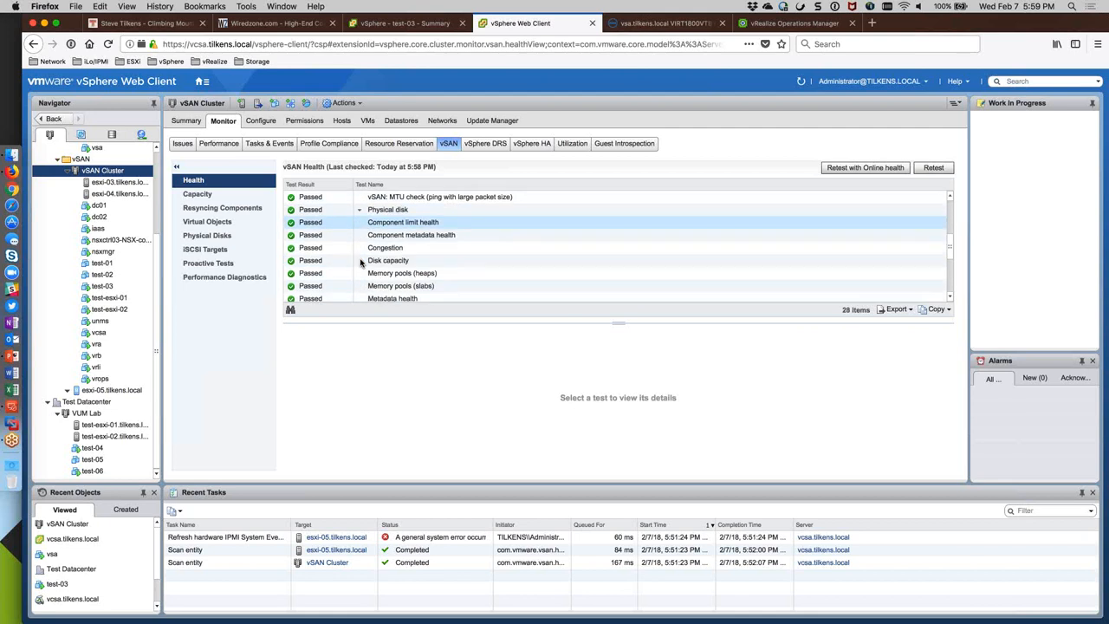
{"action": "scroll", "scroll_direction": "down", "scroll_amount": 3}
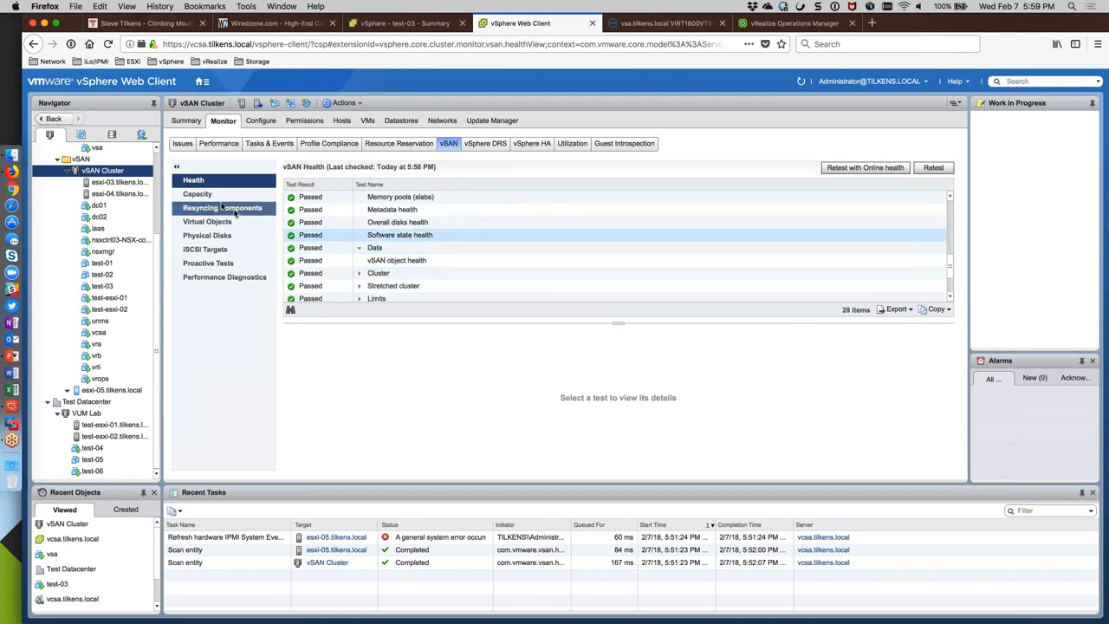
{"action": "left_click", "coordinate": [198, 194]}
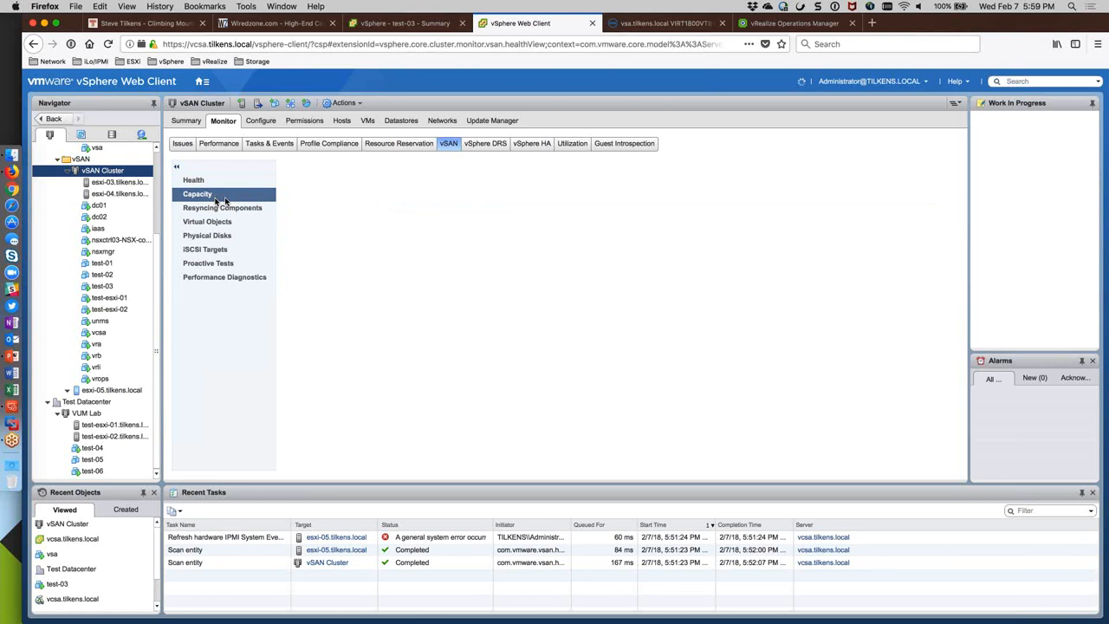
View vSAN capacity, glance at the cluster's two hosts, and return to capacity monitoring
{"action": "left_click", "coordinate": [198, 194]}
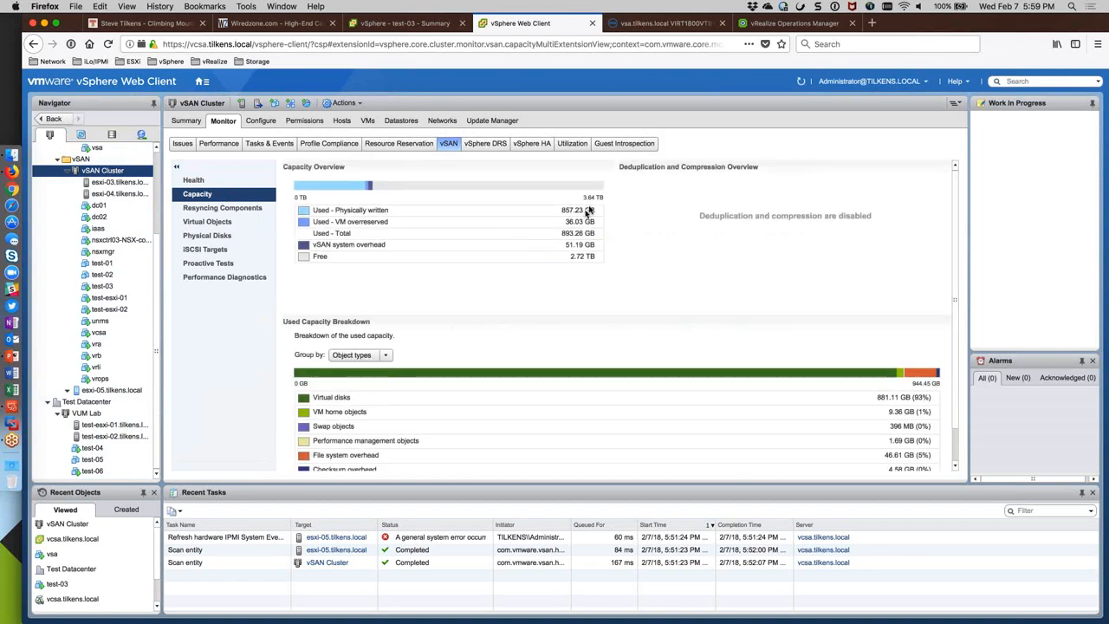
{"action": "mouse_move", "coordinate": [572, 199]}
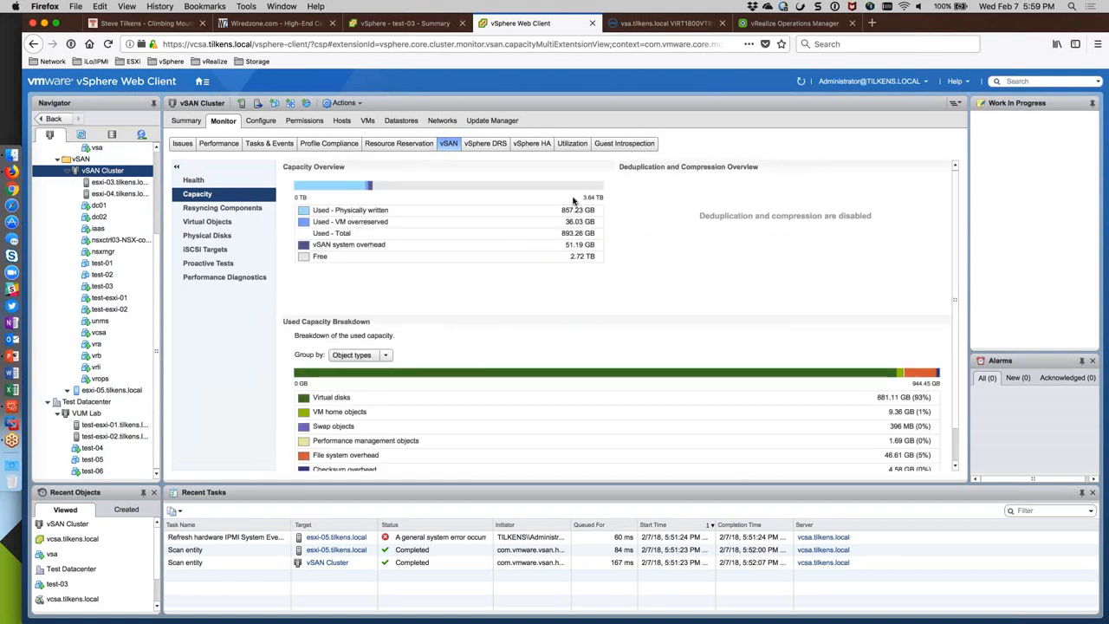
{"action": "mouse_move", "coordinate": [350, 433]}
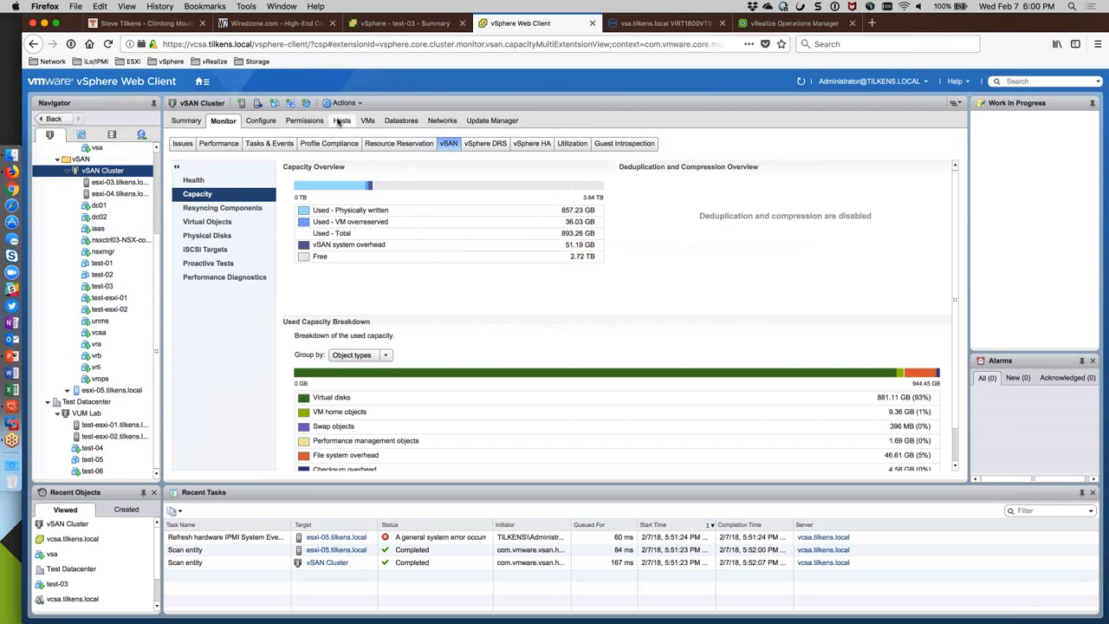
{"action": "left_click", "coordinate": [339, 122]}
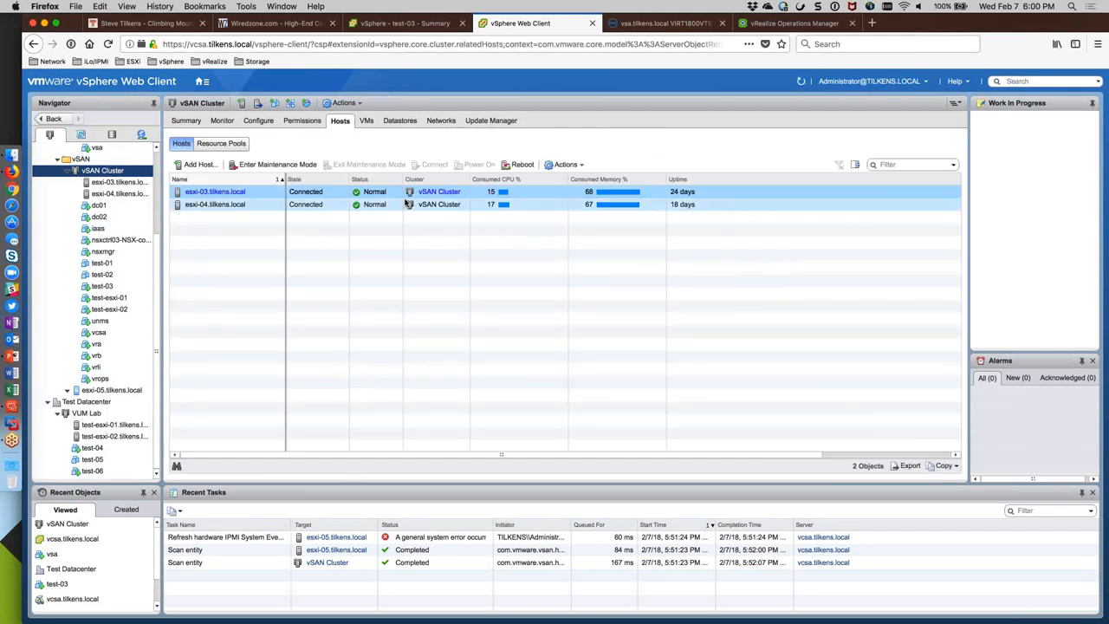
{"action": "mouse_move", "coordinate": [516, 218]}
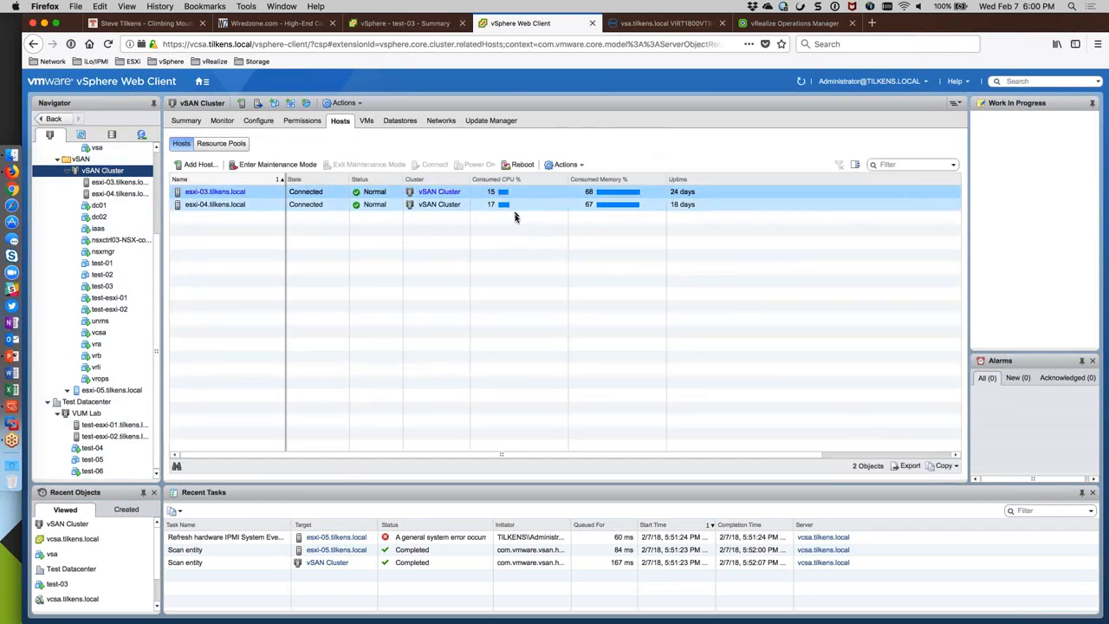
{"action": "left_click", "coordinate": [215, 205]}
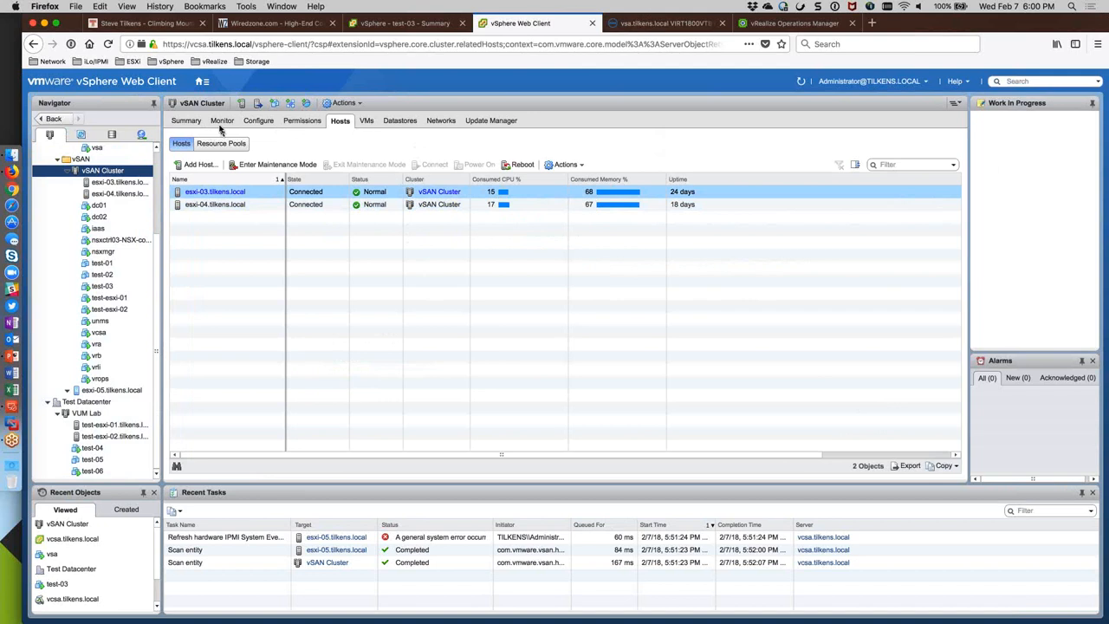
{"action": "left_click", "coordinate": [222, 121]}
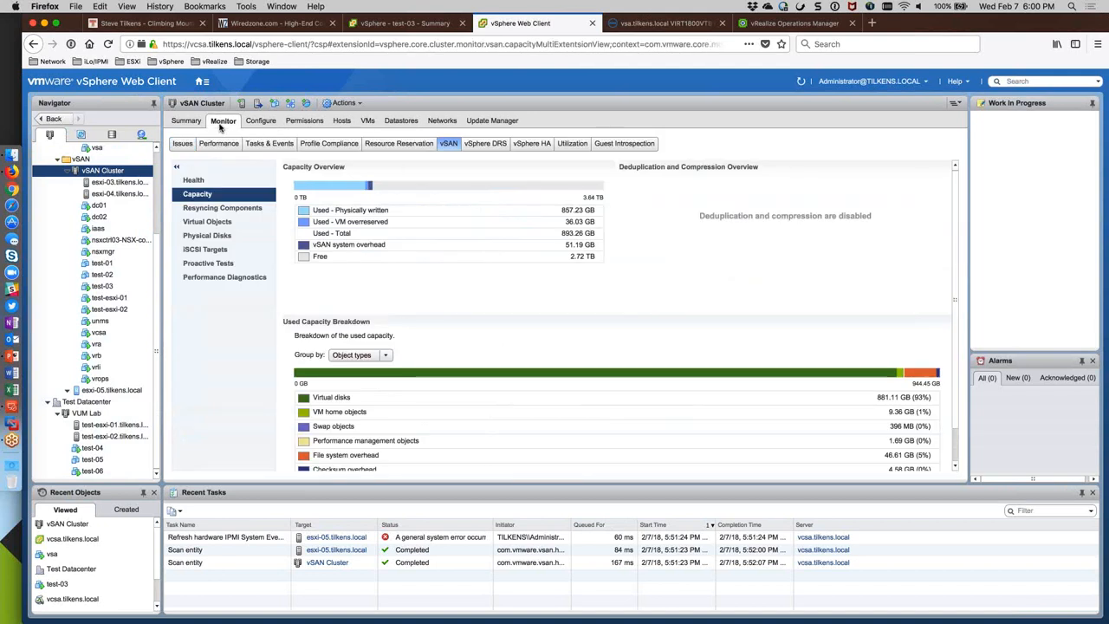
{"action": "left_click", "coordinate": [221, 208]}
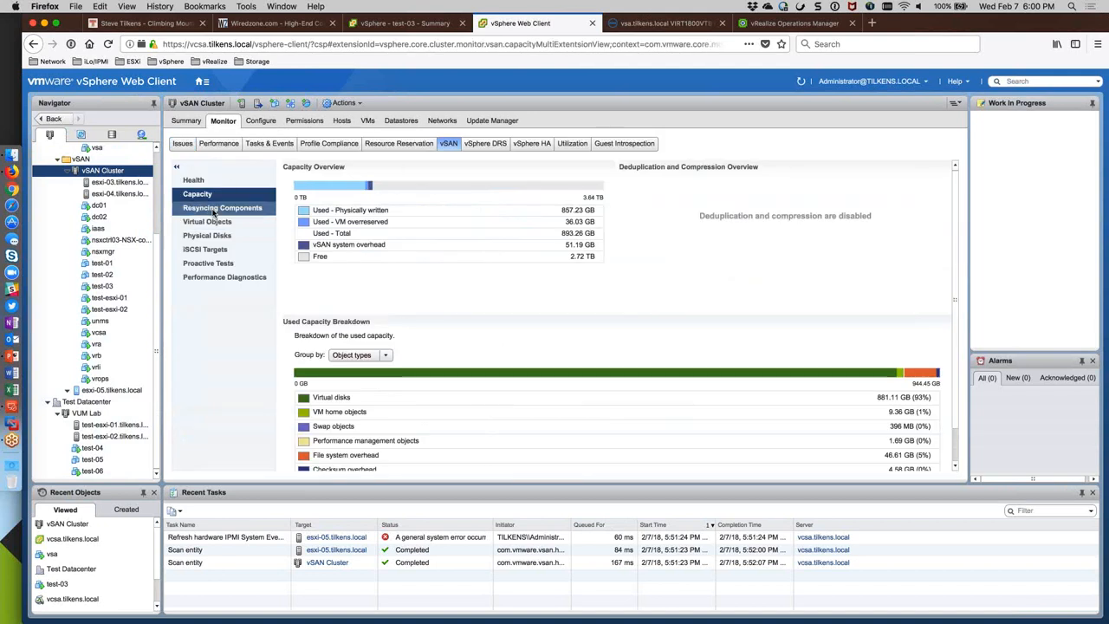
Confirm Resyncing Components is empty, then list the cluster's Virtual Objects and their health
{"action": "left_click", "coordinate": [221, 208]}
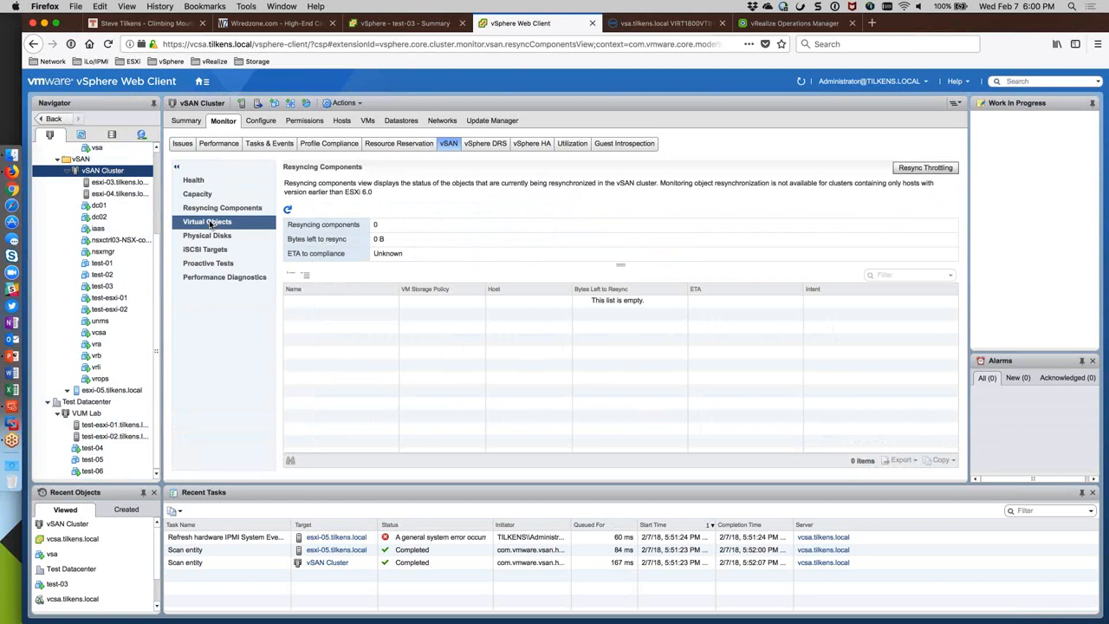
{"action": "left_click", "coordinate": [208, 222]}
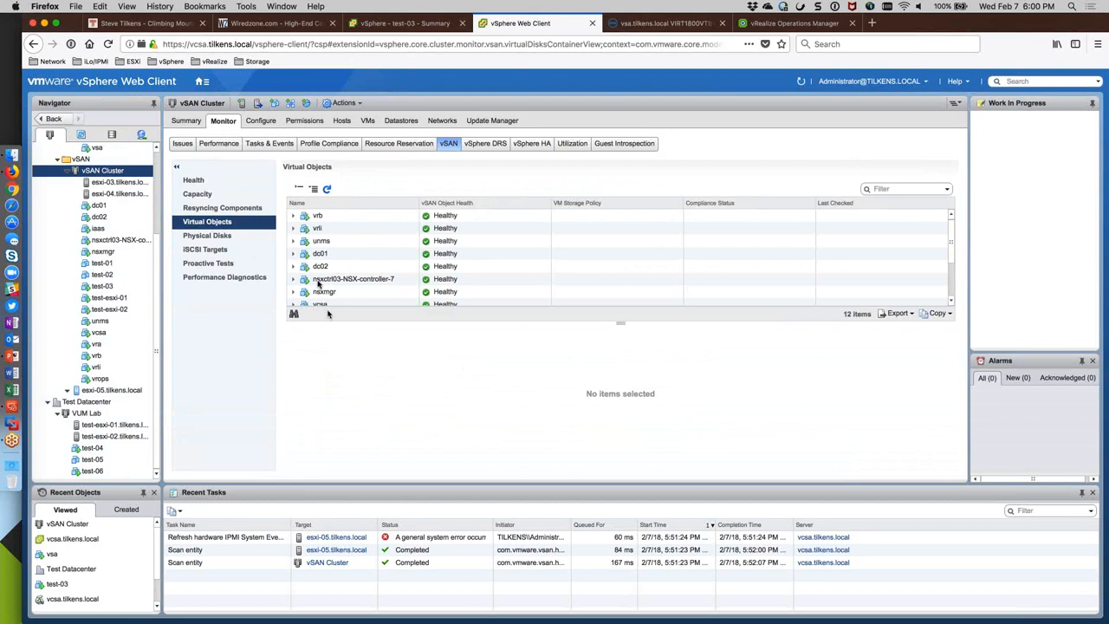
Expand dc01, select Hard disk 1 and show its RAID 1 components and witness placement
{"action": "left_click", "coordinate": [293, 253]}
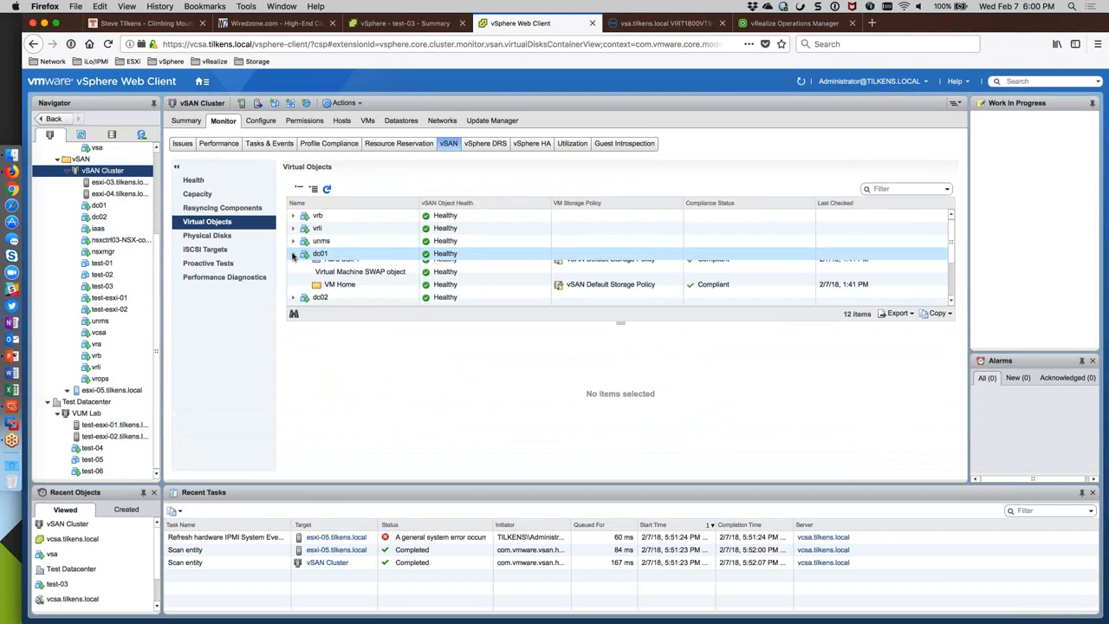
{"action": "left_click", "coordinate": [293, 253]}
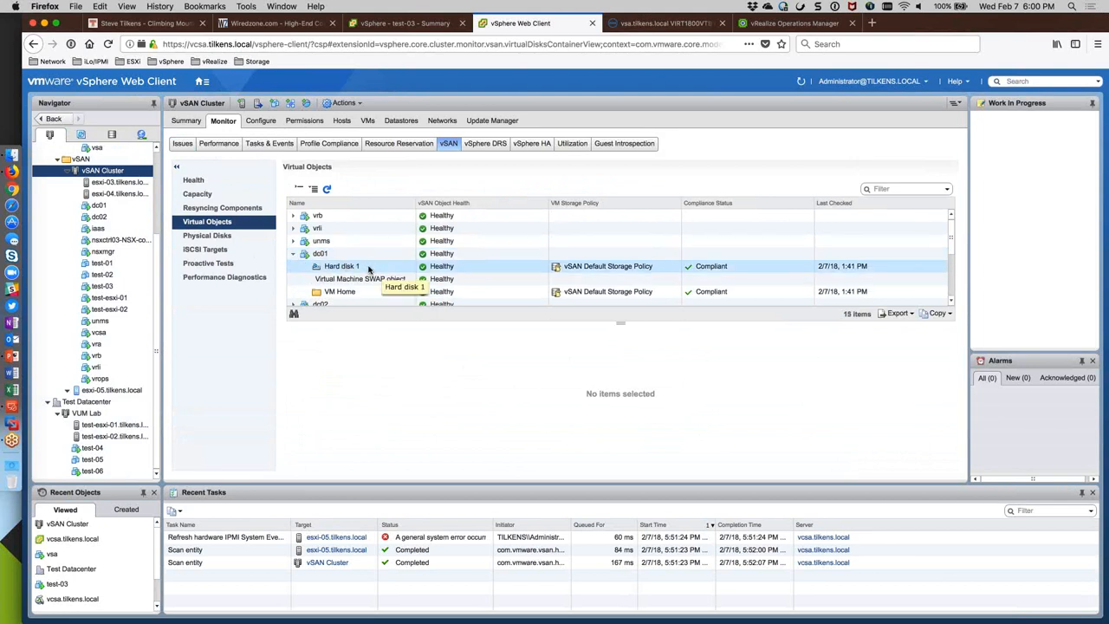
{"action": "left_click", "coordinate": [341, 267]}
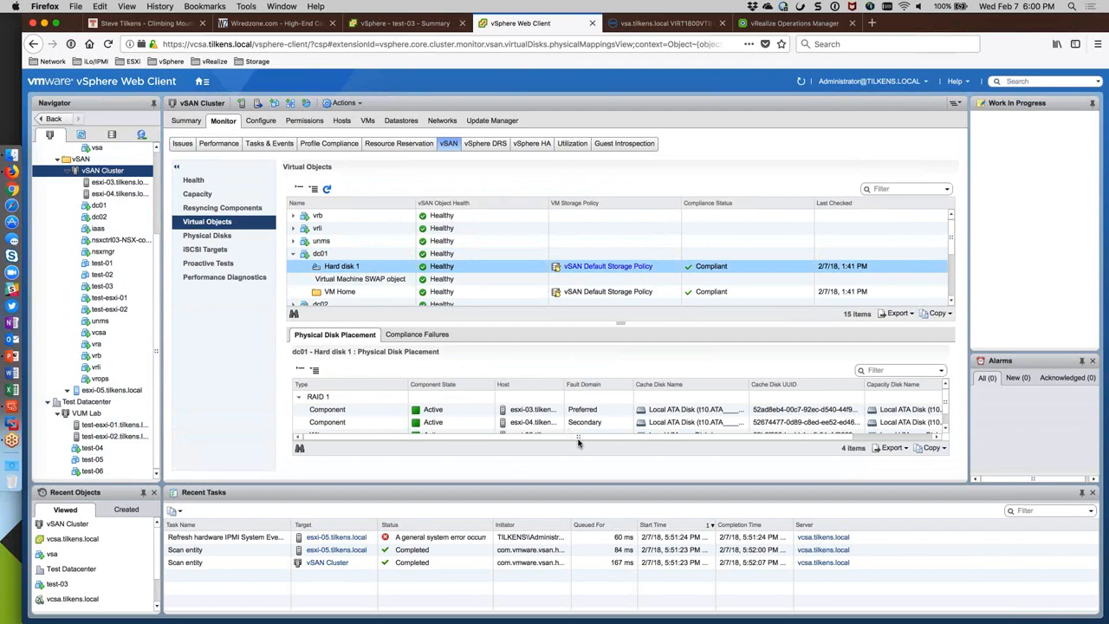
{"action": "left_click", "coordinate": [319, 394]}
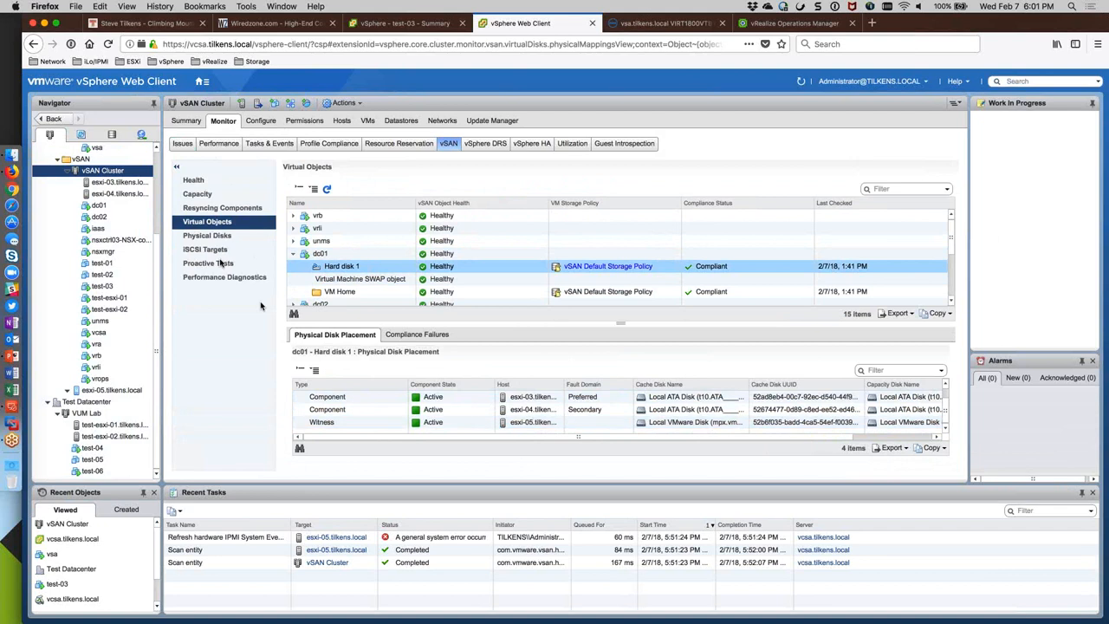
Review the vSAN cluster's physical flash disks across both hosts' disk groups
{"action": "left_click", "coordinate": [208, 236]}
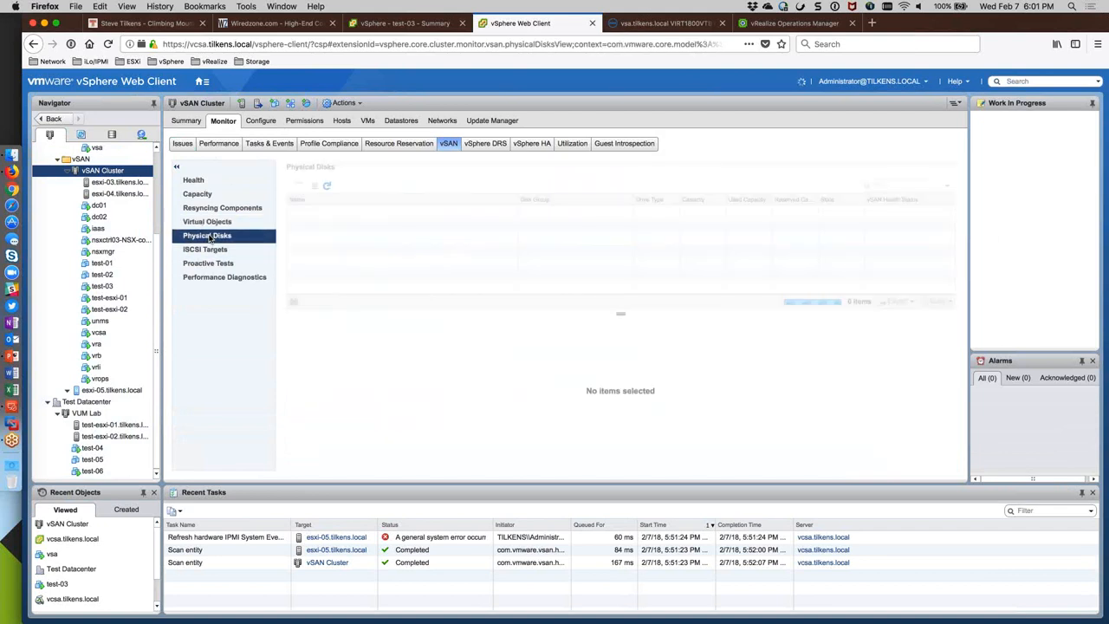
{"action": "left_click", "coordinate": [208, 236]}
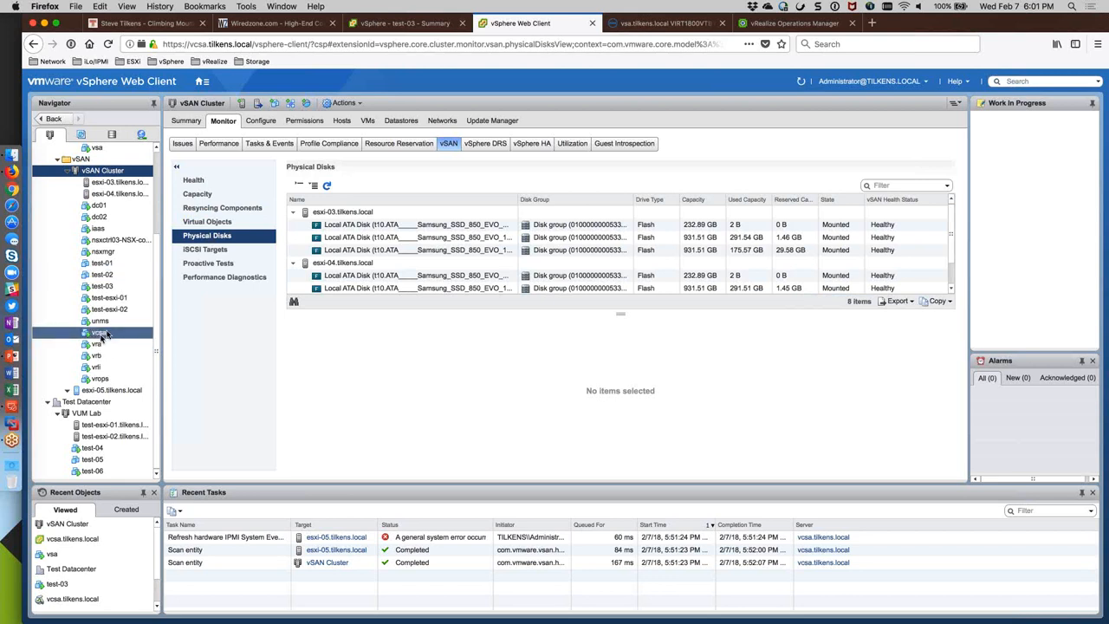
{"action": "scroll", "scroll_direction": "down", "scroll_amount": 3}
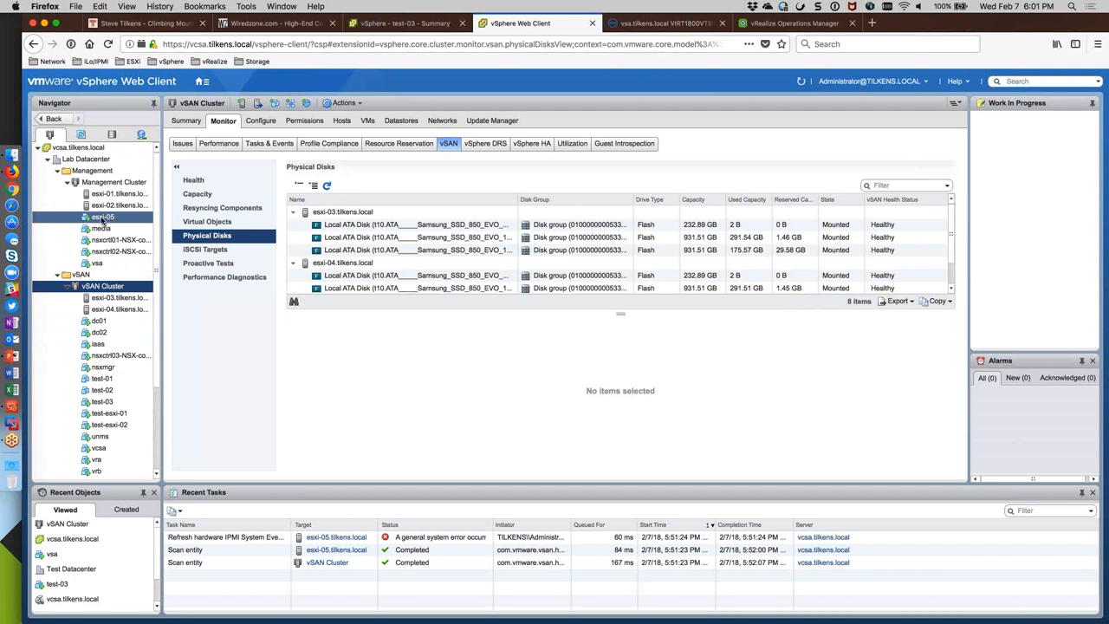
{"action": "mouse_move", "coordinate": [104, 228]}
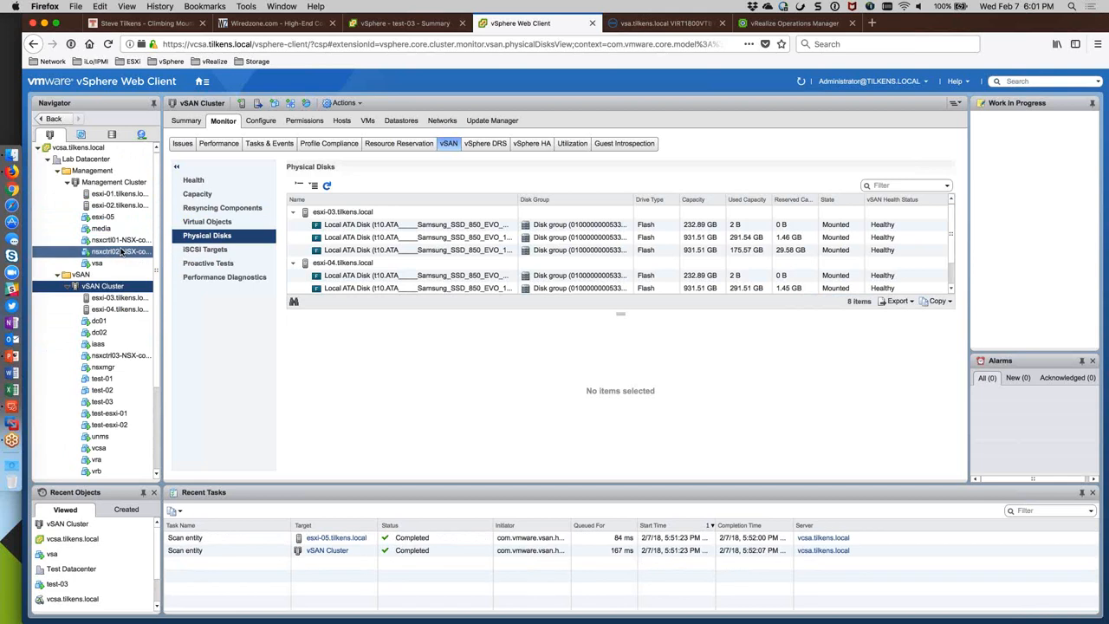
{"action": "left_click", "coordinate": [97, 263]}
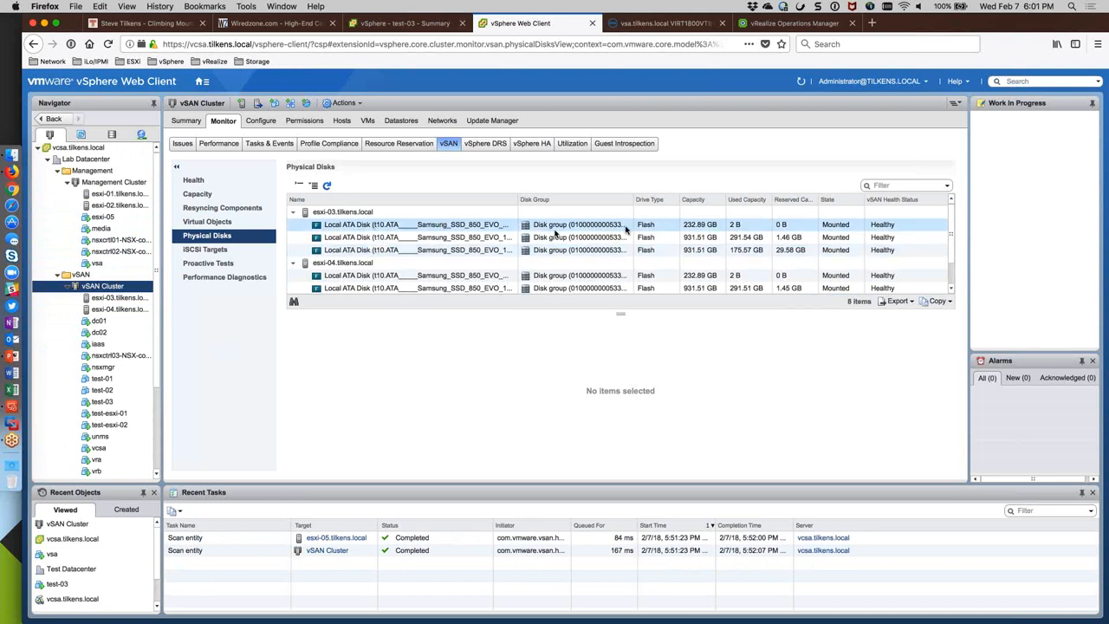
{"action": "mouse_move", "coordinate": [679, 232]}
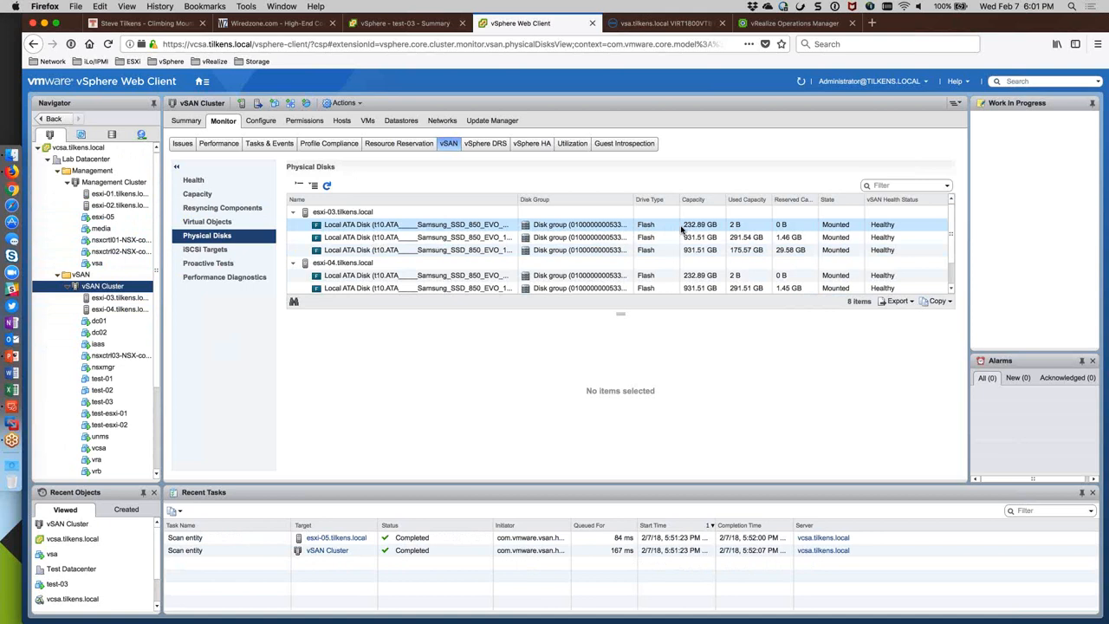
{"action": "mouse_move", "coordinate": [517, 206]}
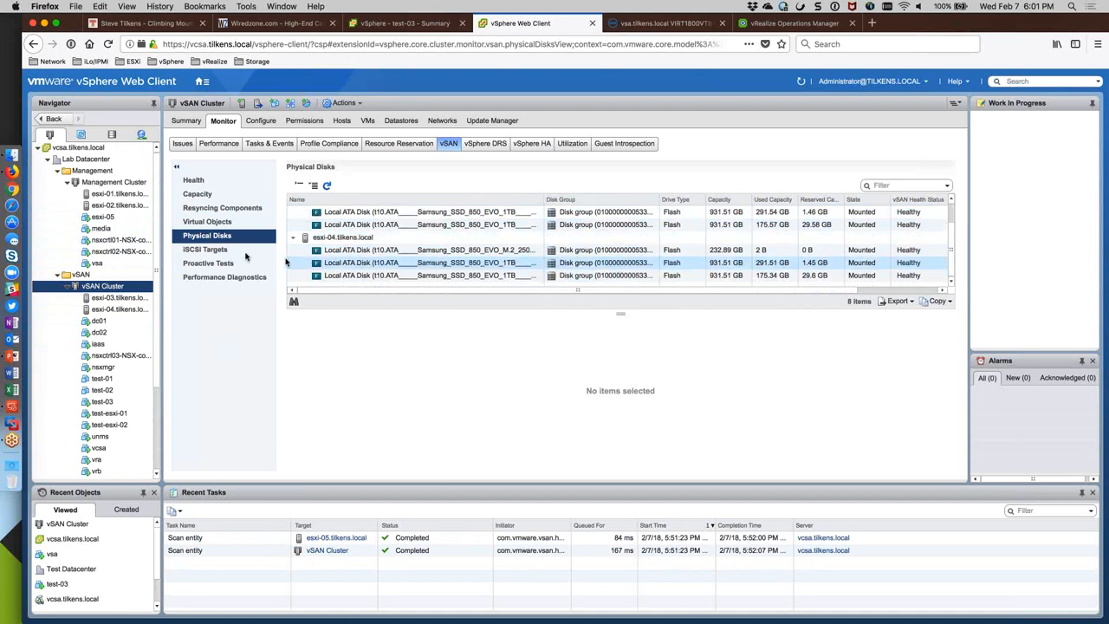
Bring up the vSAN iSCSI target service page, currently shown as disabled
{"action": "left_click", "coordinate": [205, 250]}
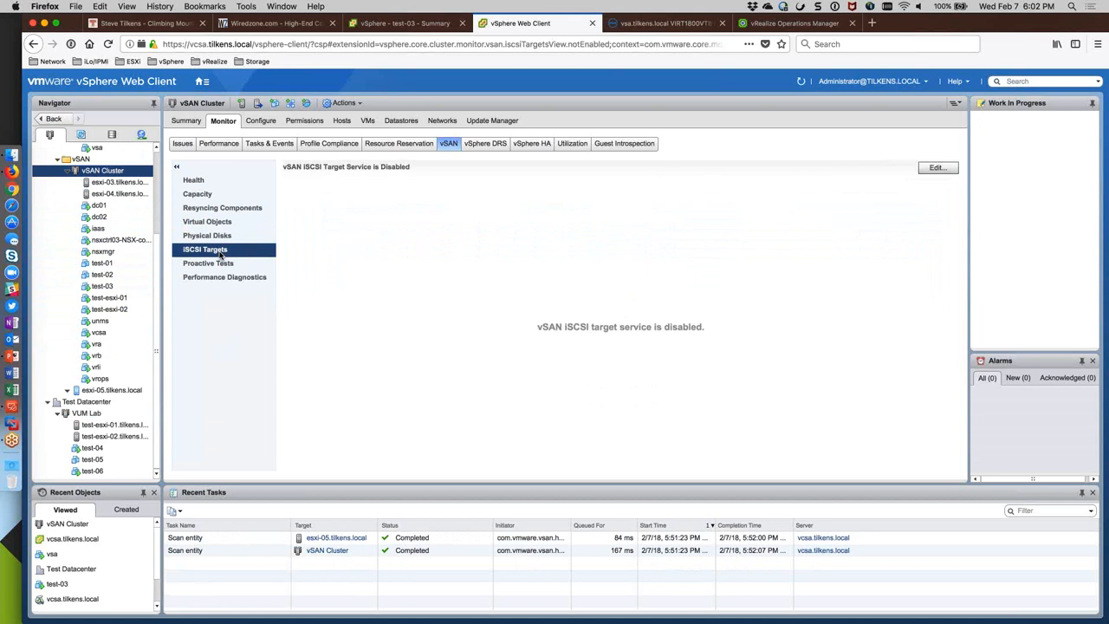
{"action": "mouse_move", "coordinate": [303, 268]}
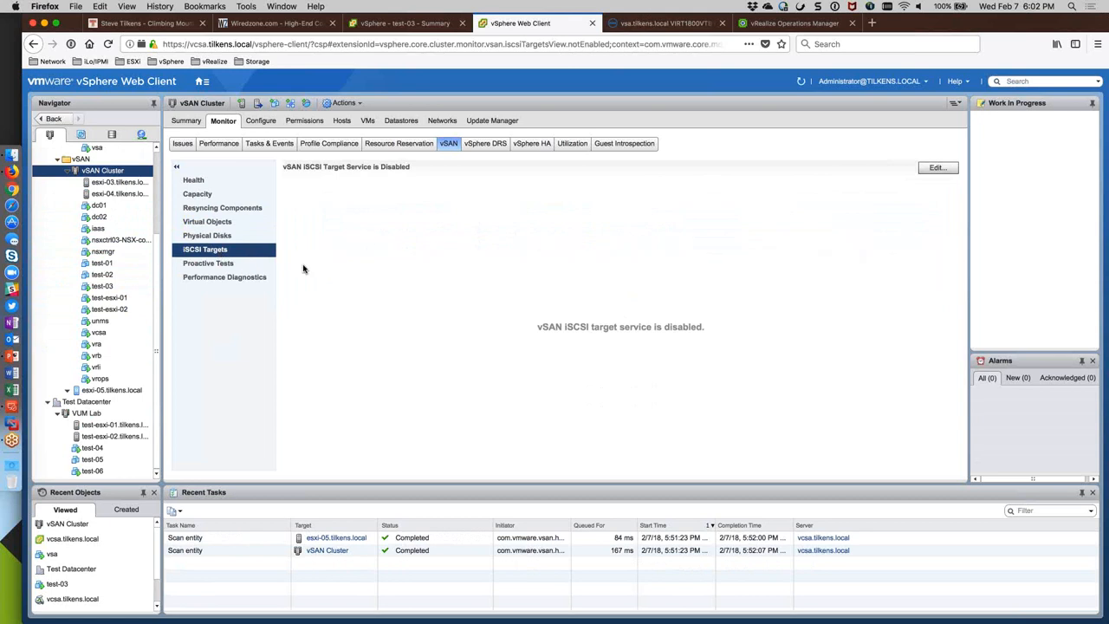
{"action": "mouse_move", "coordinate": [284, 305]}
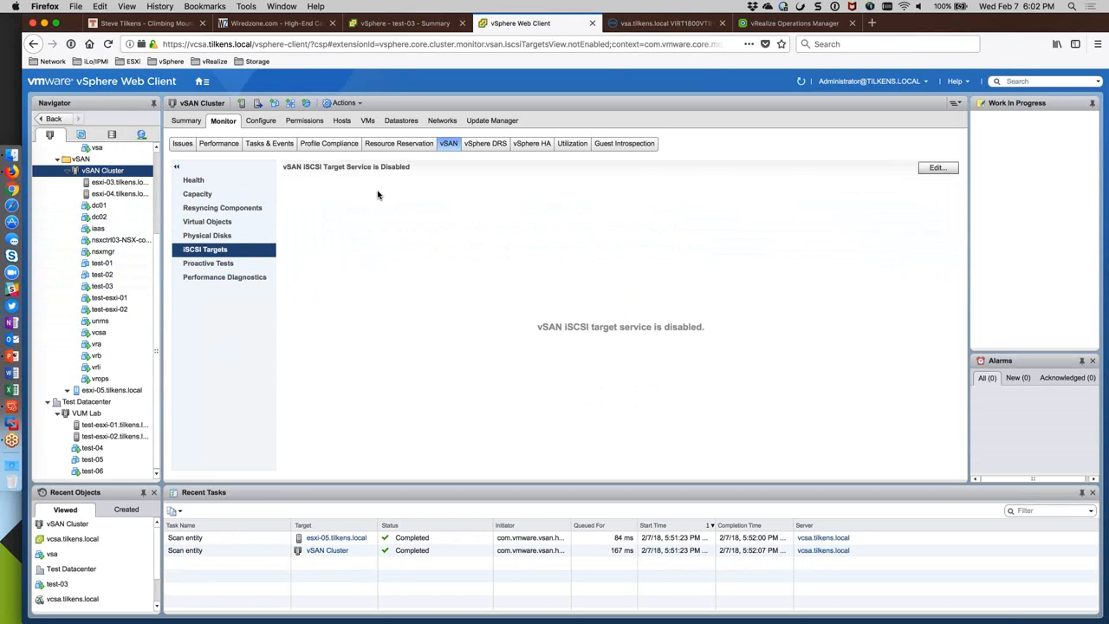
{"action": "mouse_move", "coordinate": [440, 62]}
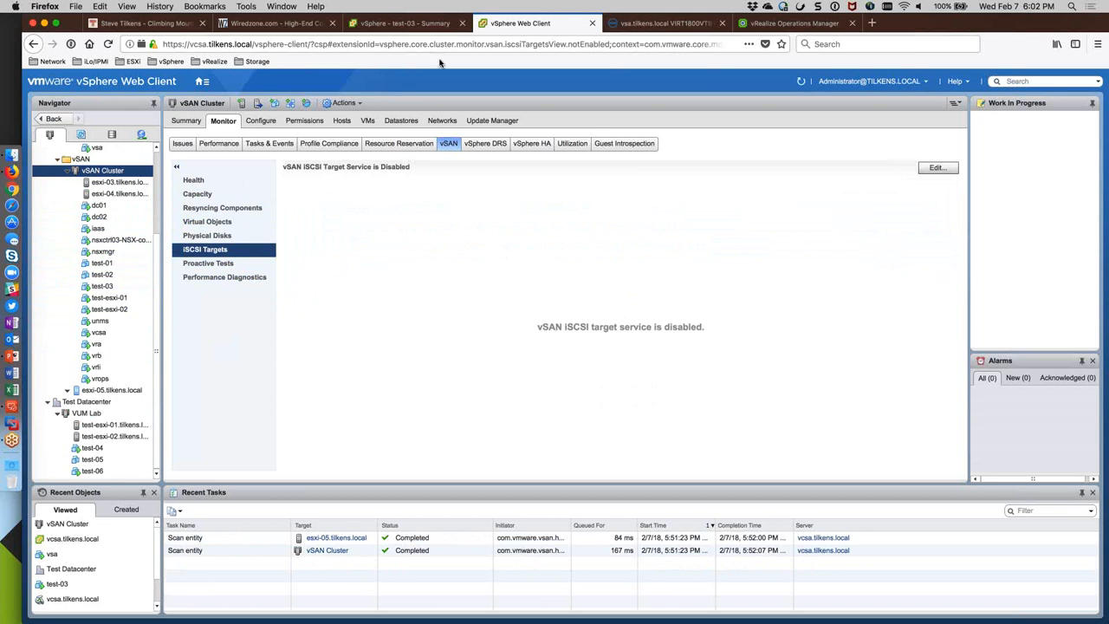
{"action": "mouse_move", "coordinate": [270, 392]}
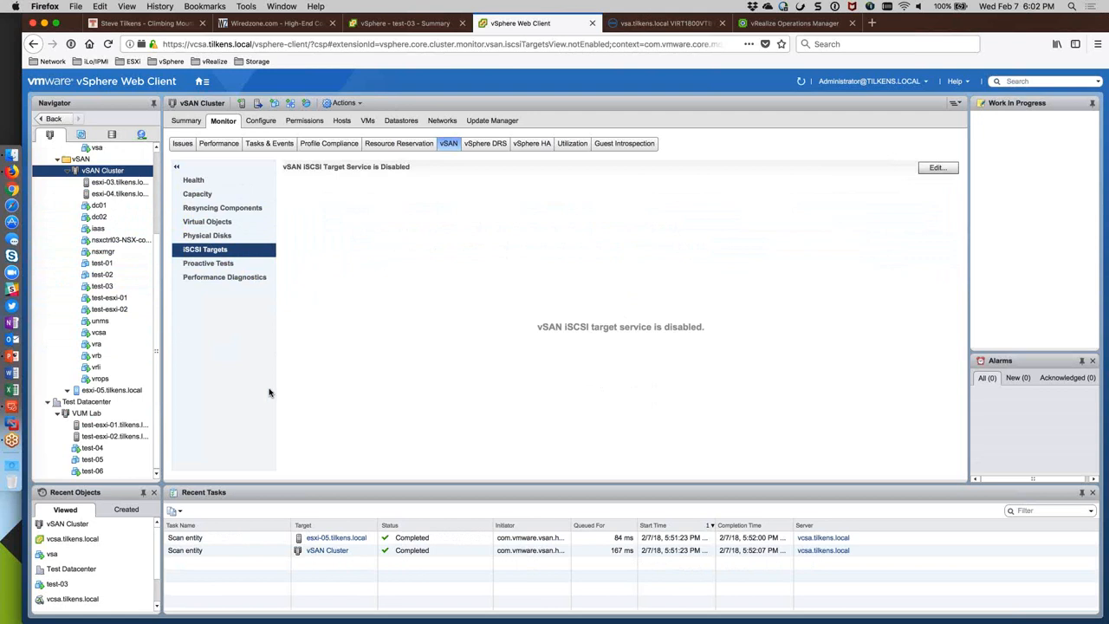
{"action": "mouse_move", "coordinate": [606, 93]}
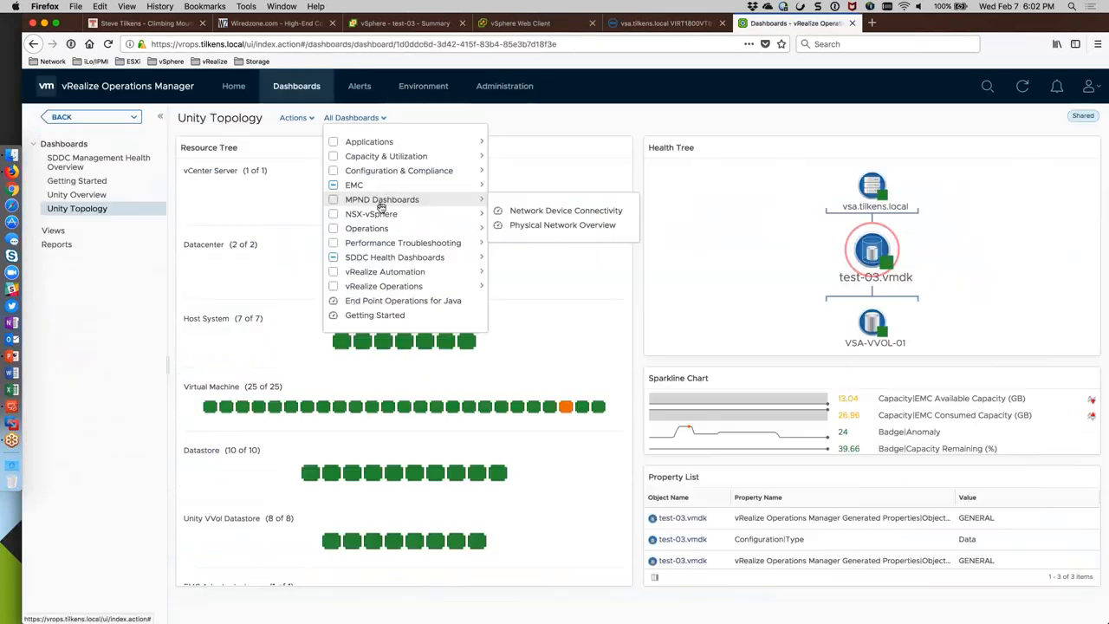
{"action": "mouse_move", "coordinate": [385, 156]}
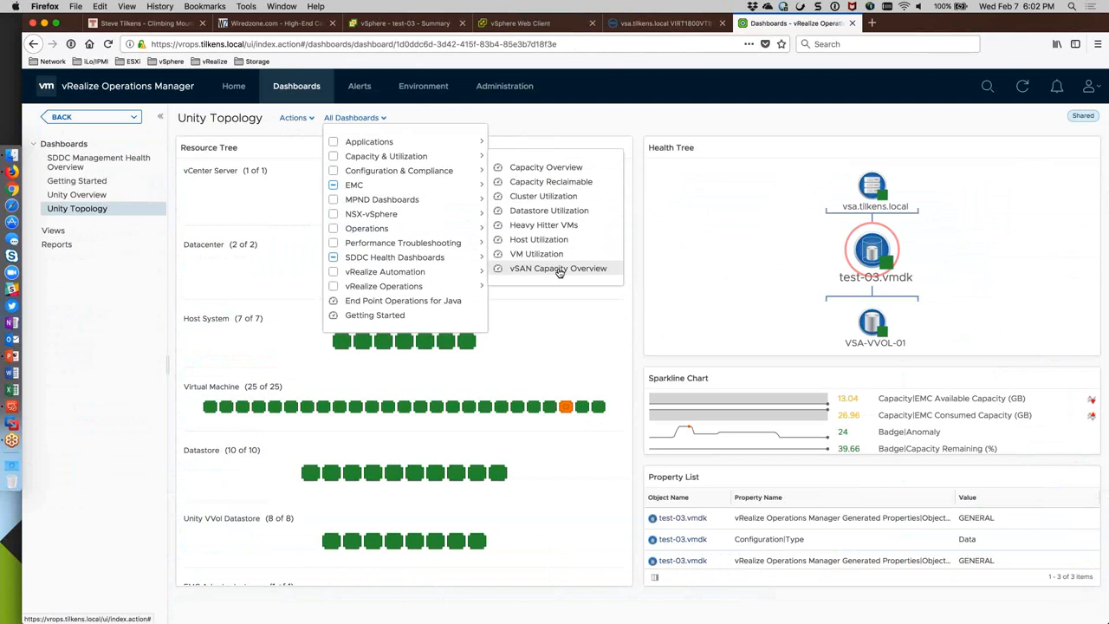
Review vSAN Capacity Overview: 4.08 TB total and 3.14 TB remaining capacity
{"action": "left_click", "coordinate": [558, 267]}
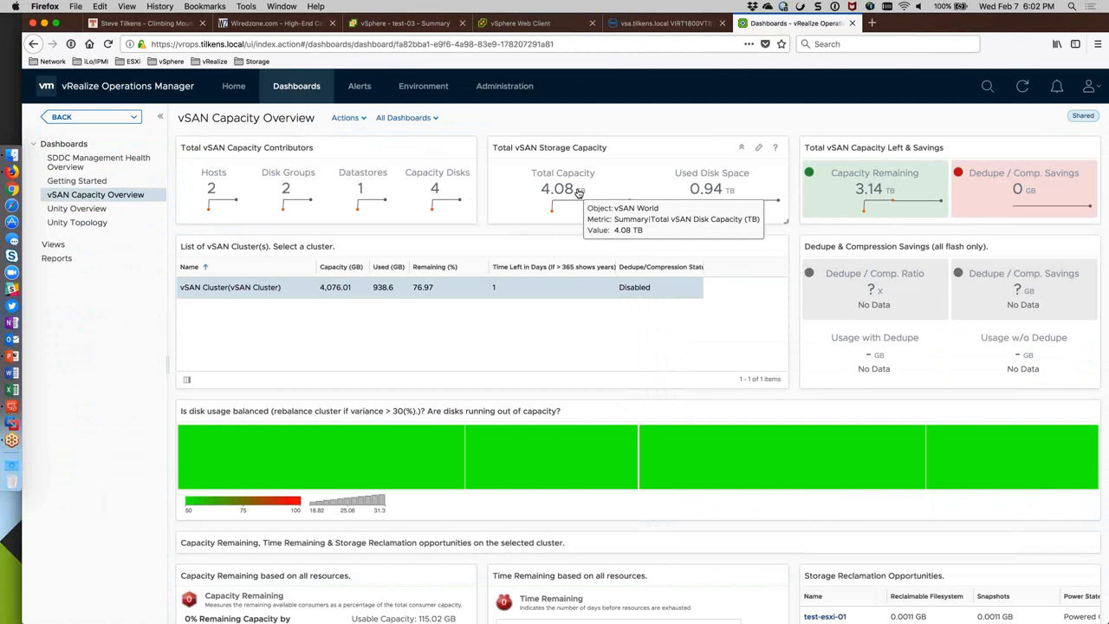
{"action": "mouse_move", "coordinate": [741, 208]}
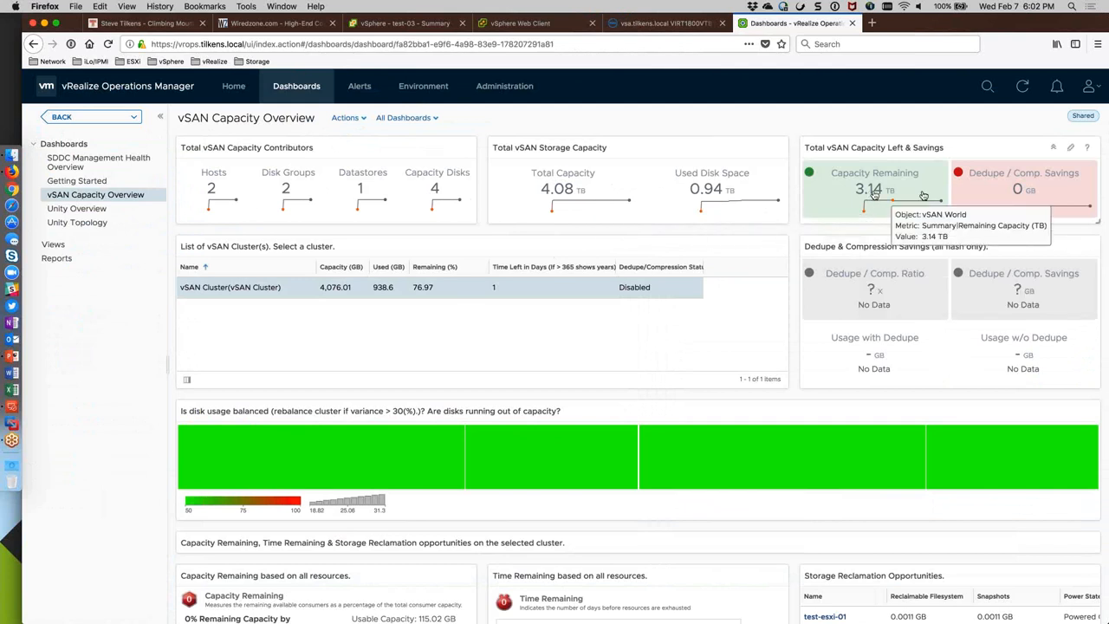
{"action": "mouse_move", "coordinate": [1032, 227]}
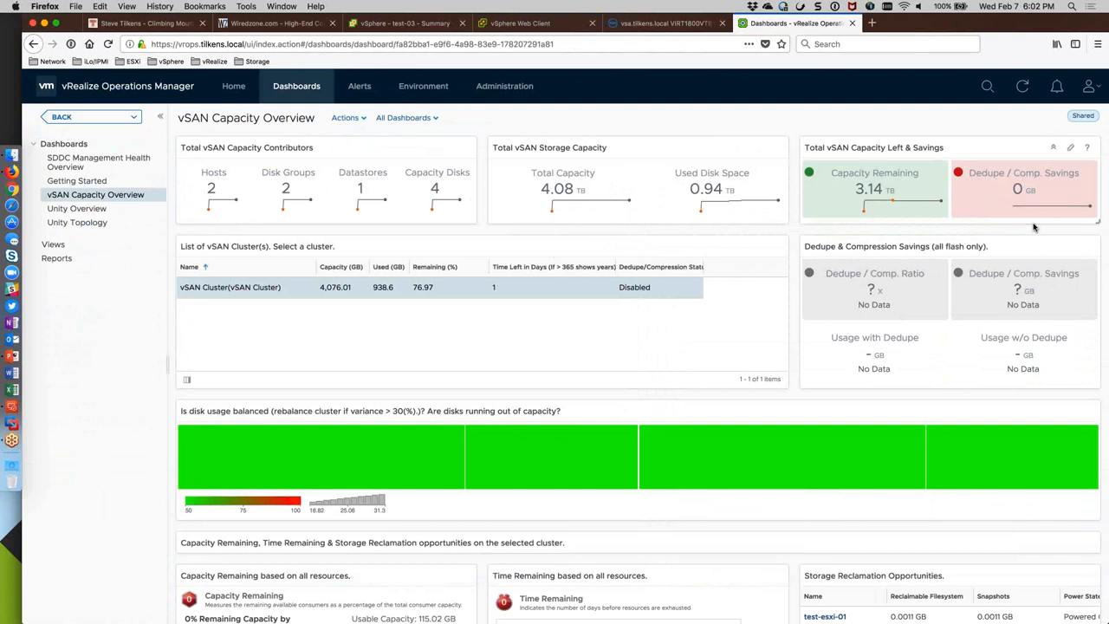
{"action": "mouse_move", "coordinate": [984, 295]}
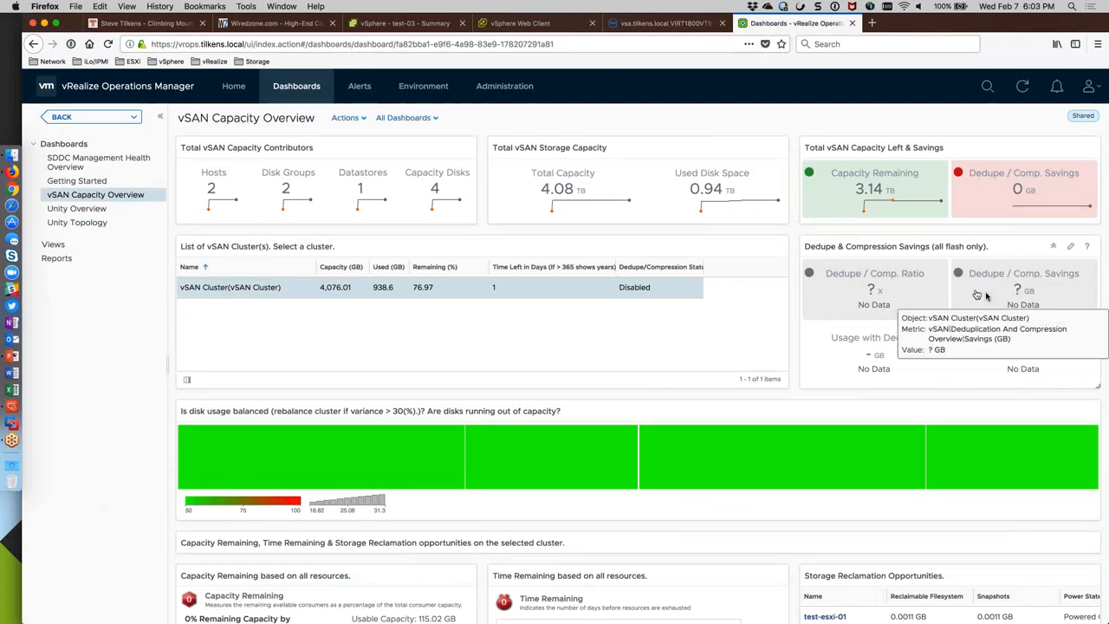
{"action": "scroll", "scroll_direction": "down", "scroll_amount": 3}
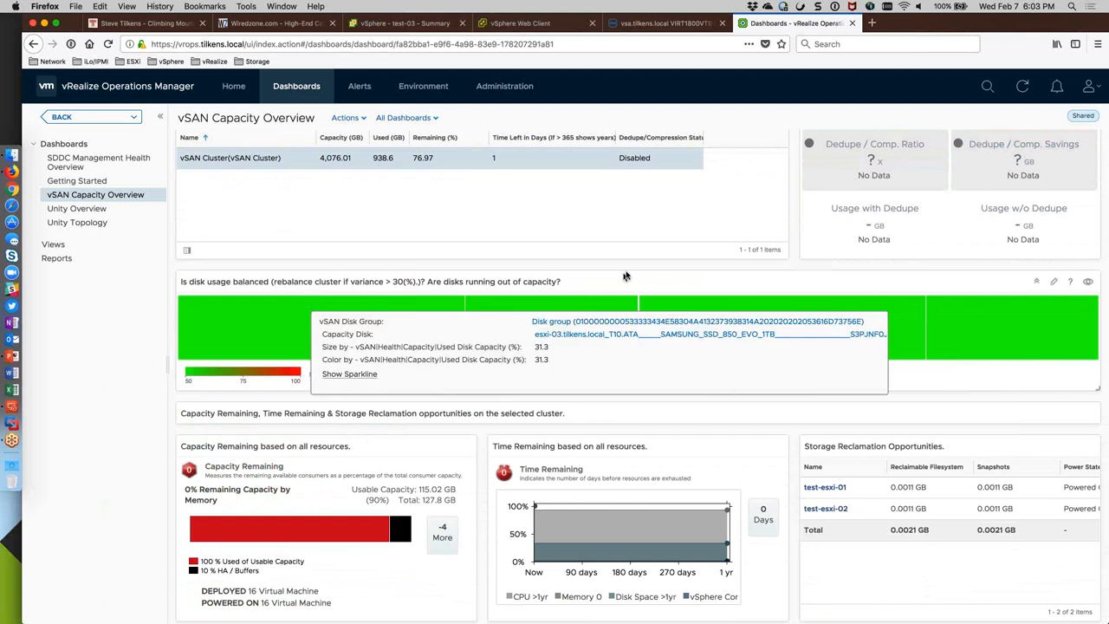
{"action": "mouse_move", "coordinate": [625, 277]}
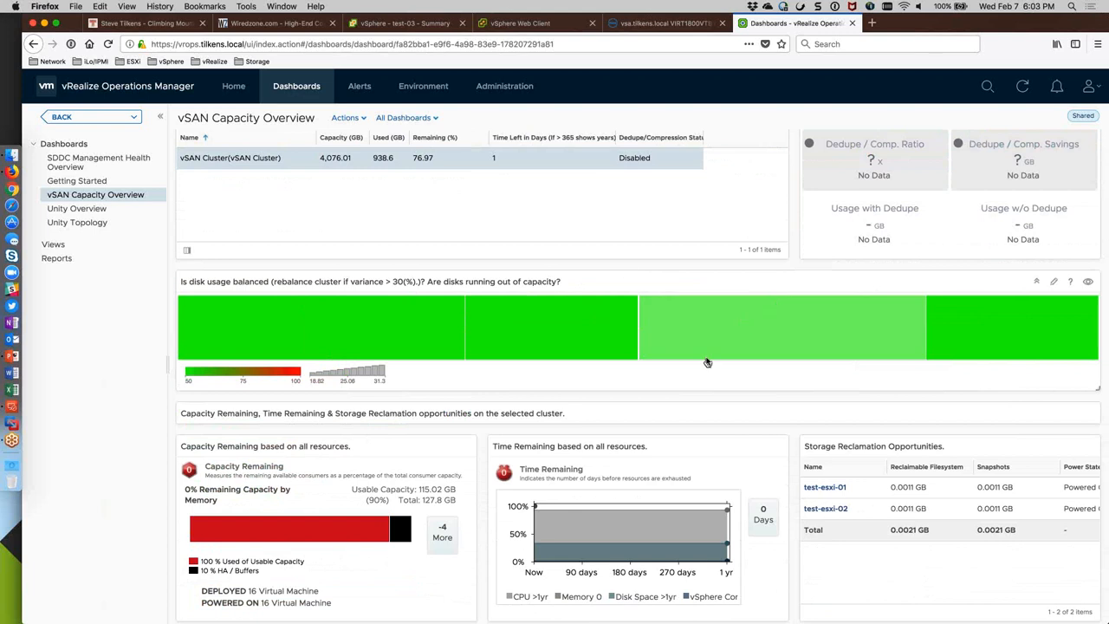
{"action": "scroll", "scroll_direction": "down", "scroll_amount": 3}
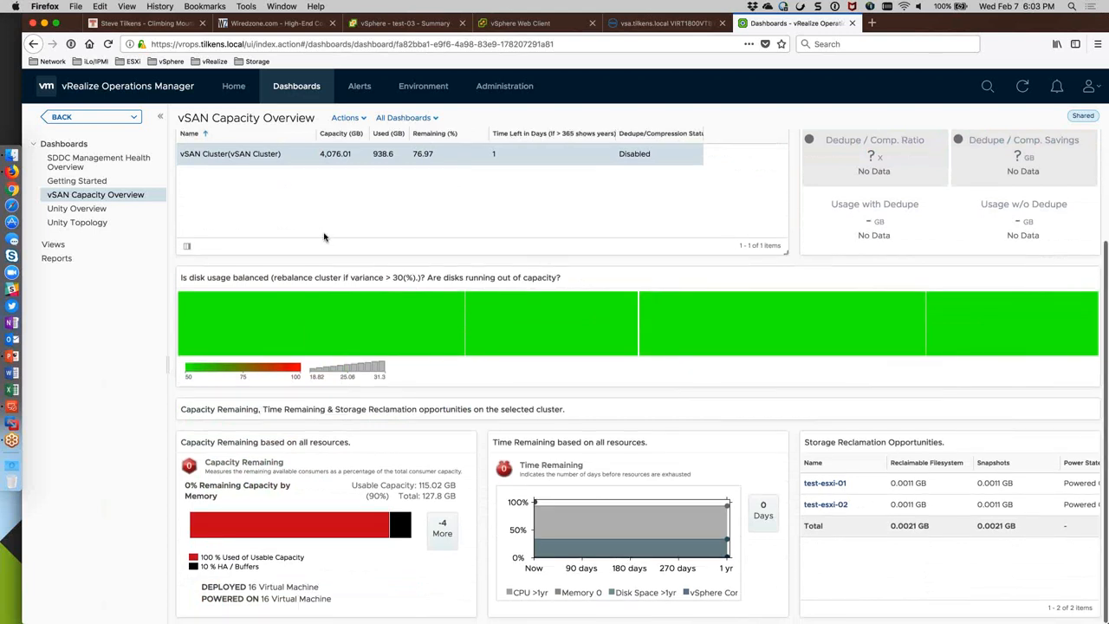
Browse the All Dashboards catalogue categories toward the vSAN operations dashboards
{"action": "left_click", "coordinate": [405, 118]}
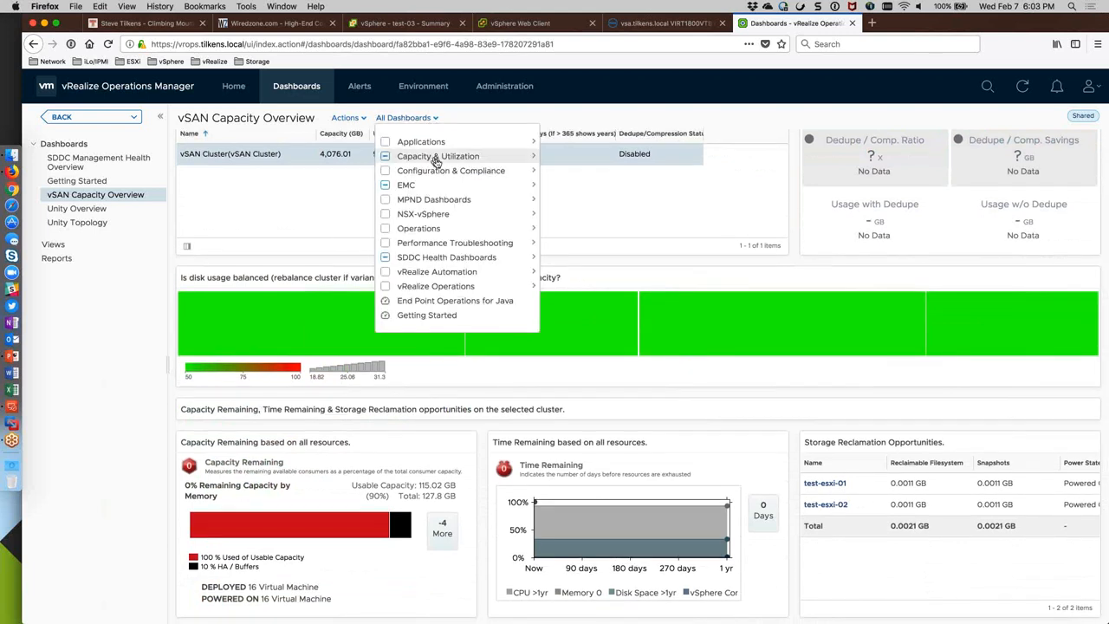
{"action": "mouse_move", "coordinate": [436, 156]}
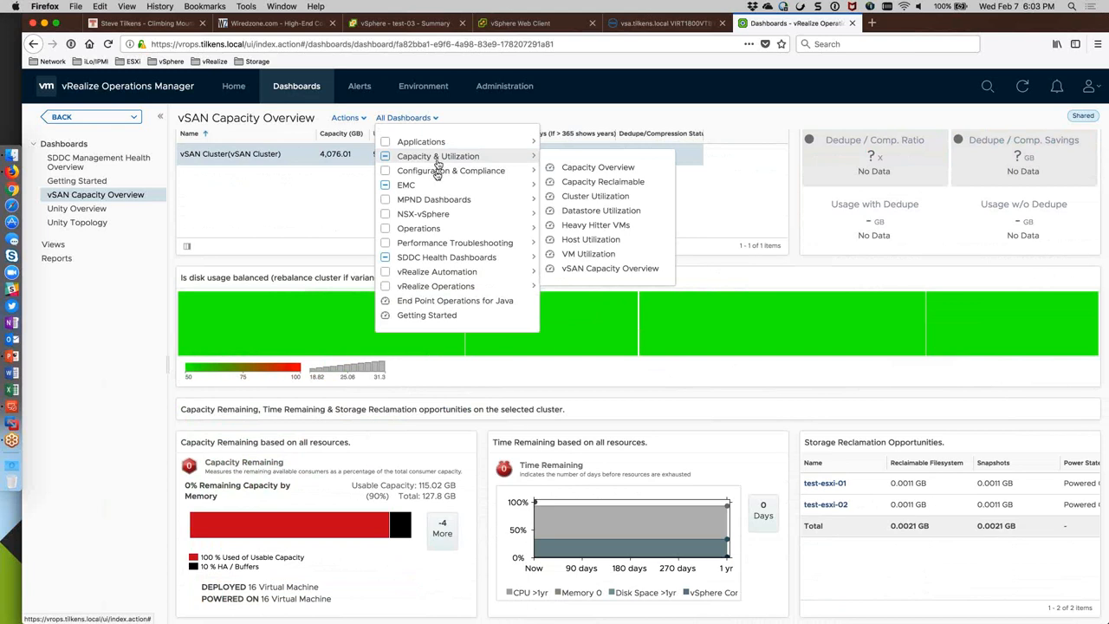
{"action": "mouse_move", "coordinate": [451, 170]}
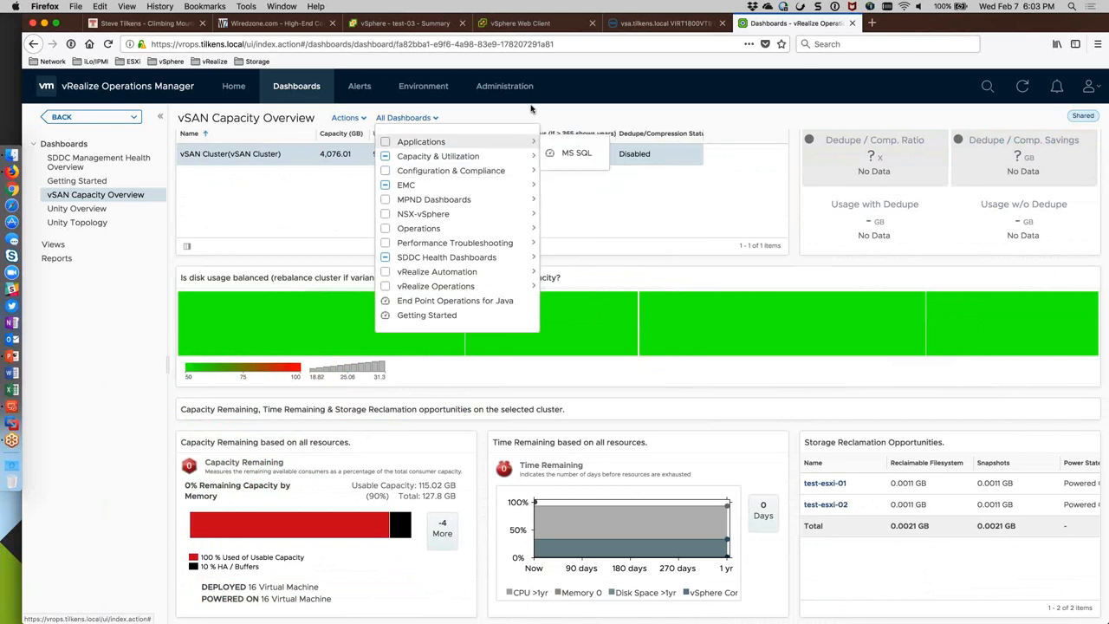
{"action": "mouse_move", "coordinate": [437, 156]}
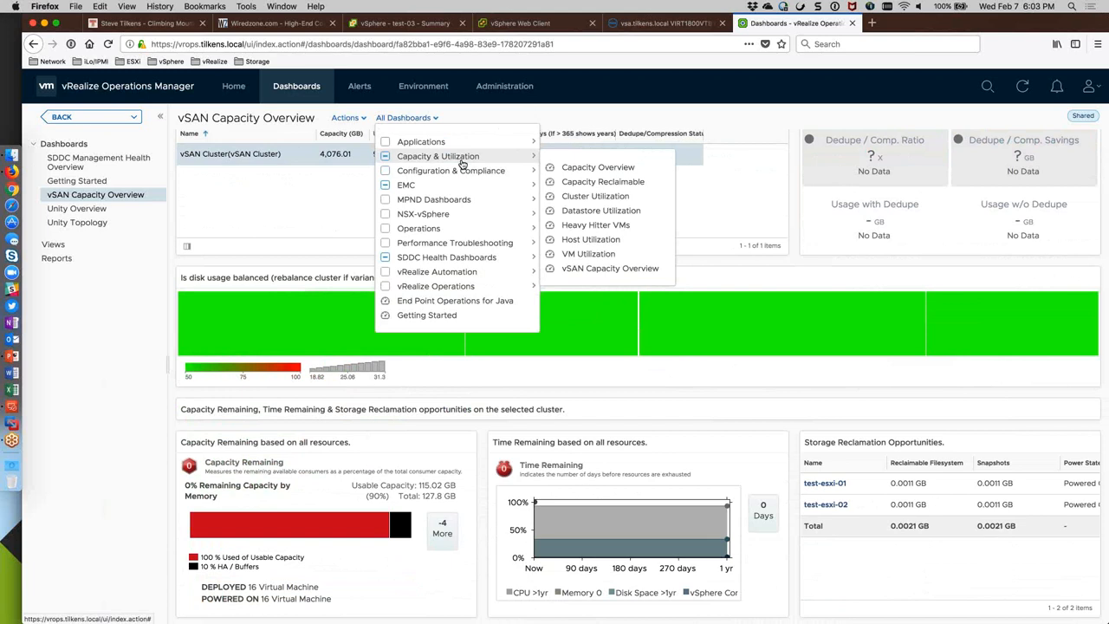
{"action": "mouse_move", "coordinate": [451, 170]}
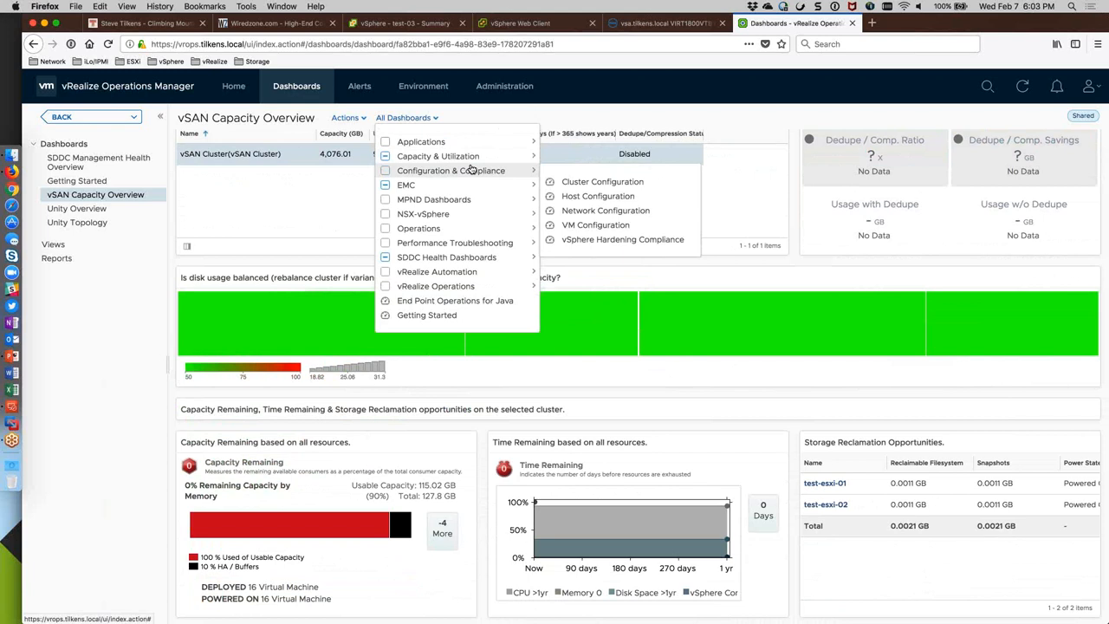
{"action": "mouse_move", "coordinate": [481, 170]}
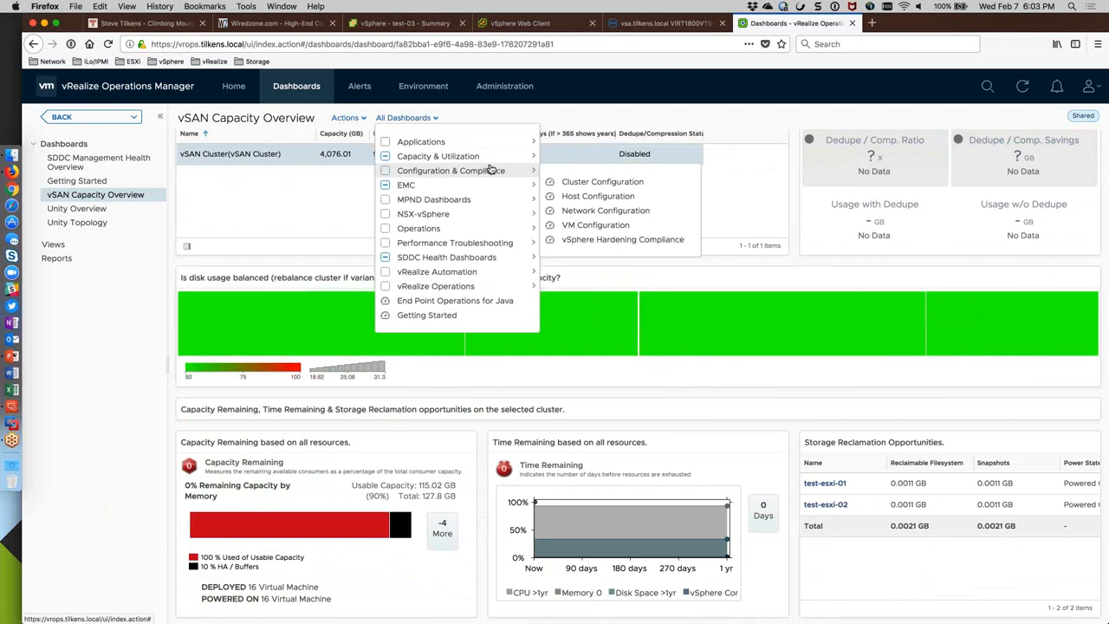
{"action": "mouse_move", "coordinate": [565, 177]}
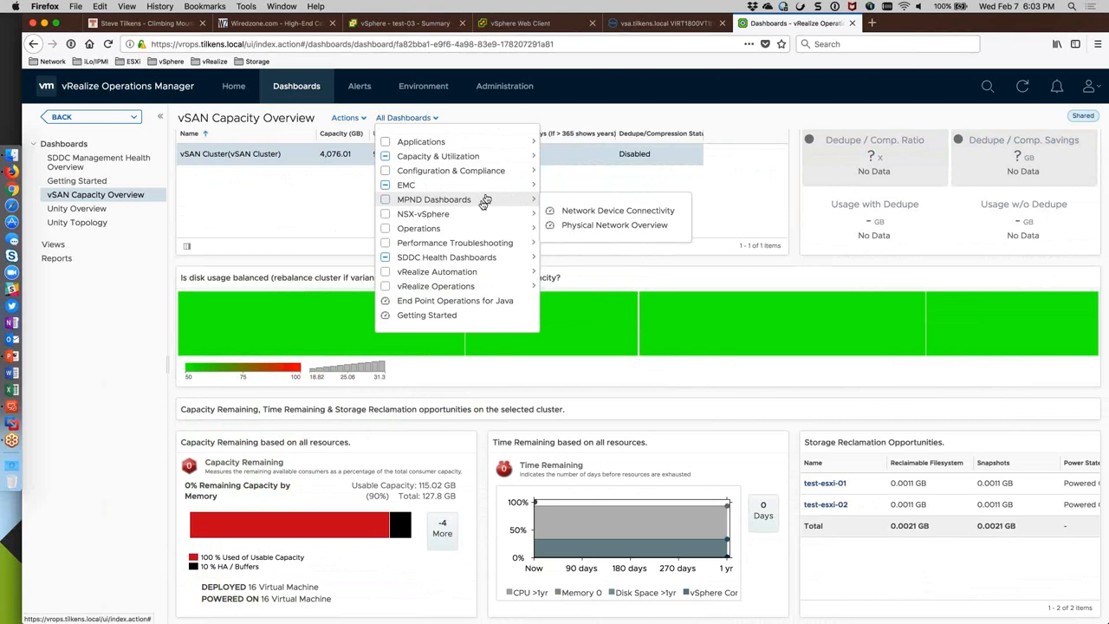
{"action": "mouse_move", "coordinate": [419, 228]}
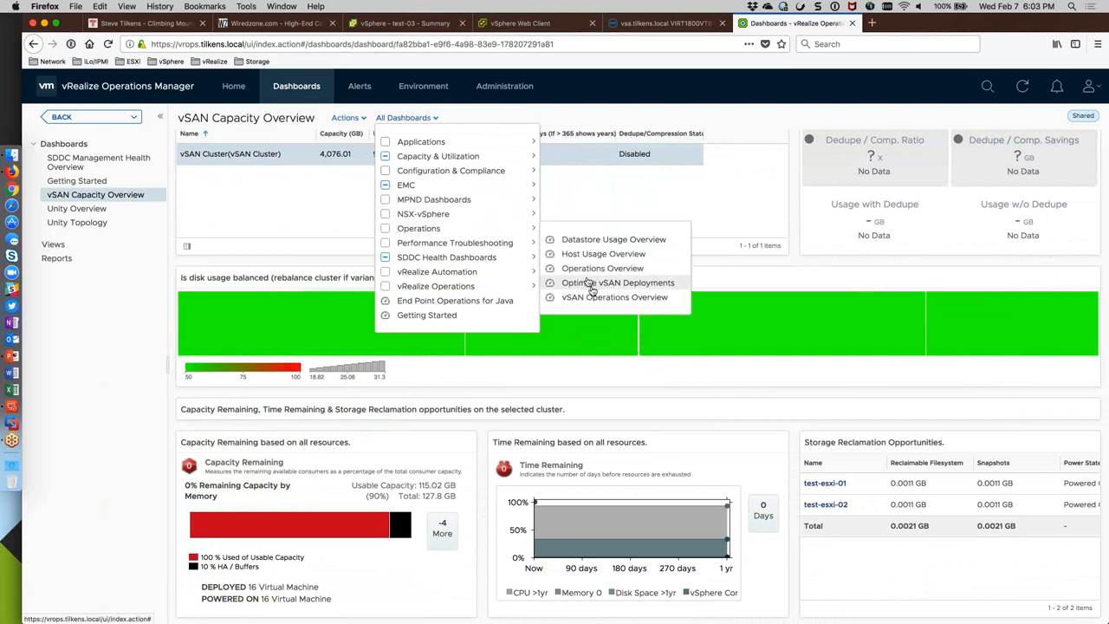
Show the vSAN Operations Overview summary of 1 cluster, 2 hosts and 11 VMs
{"action": "left_click", "coordinate": [613, 296]}
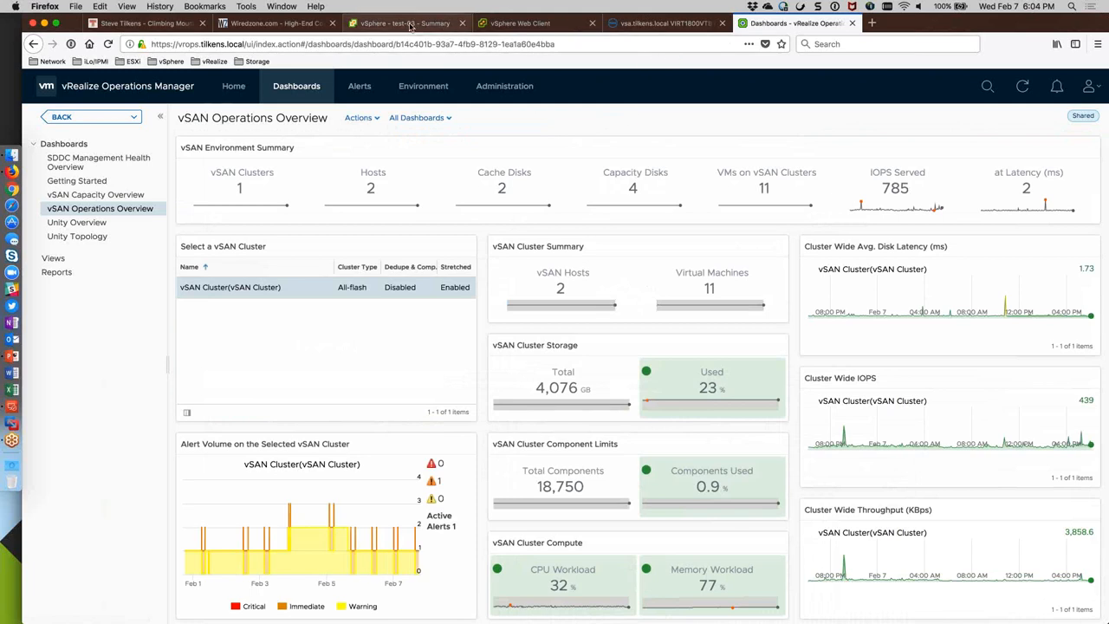
{"action": "mouse_move", "coordinate": [528, 24]}
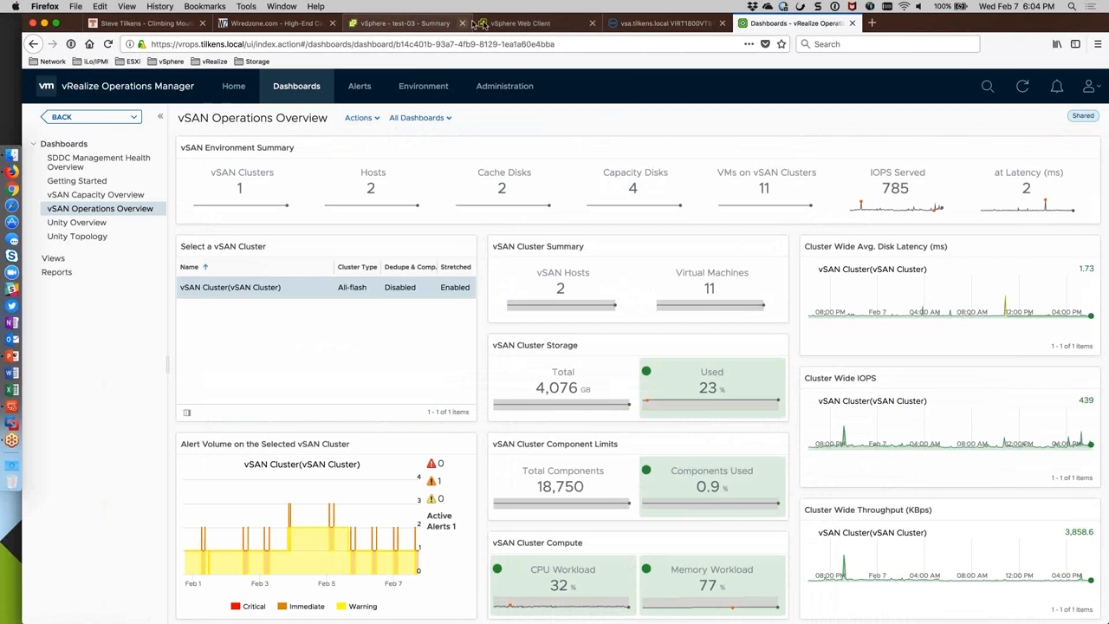
Return to vSphere Web Client and view the files on the VSA-VVOL-02 datastore
{"action": "left_click", "coordinate": [519, 23]}
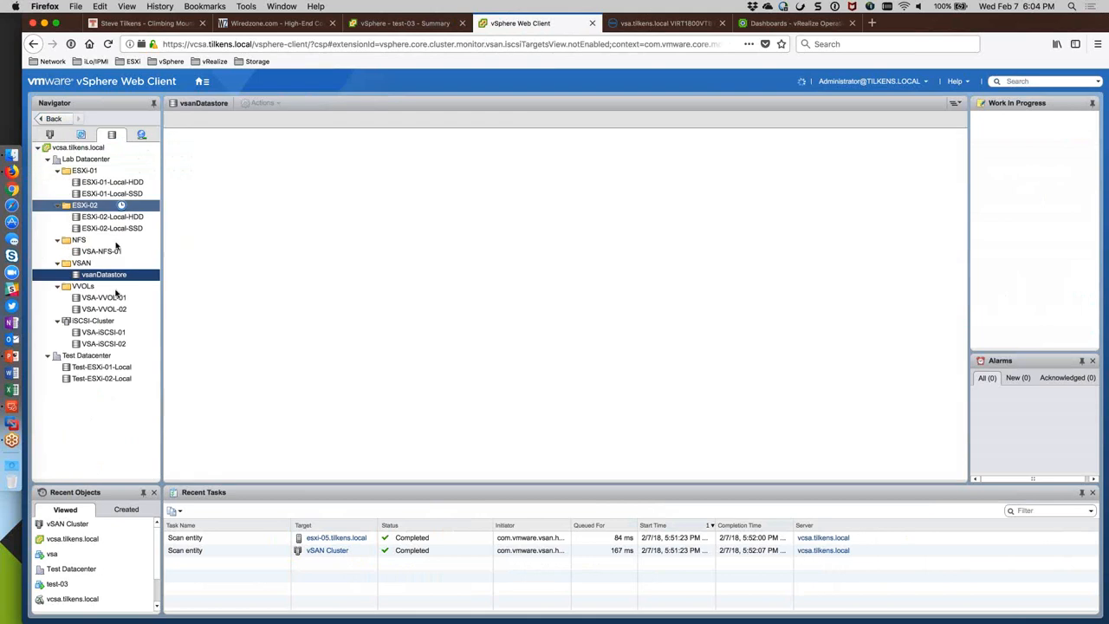
{"action": "left_click", "coordinate": [104, 309]}
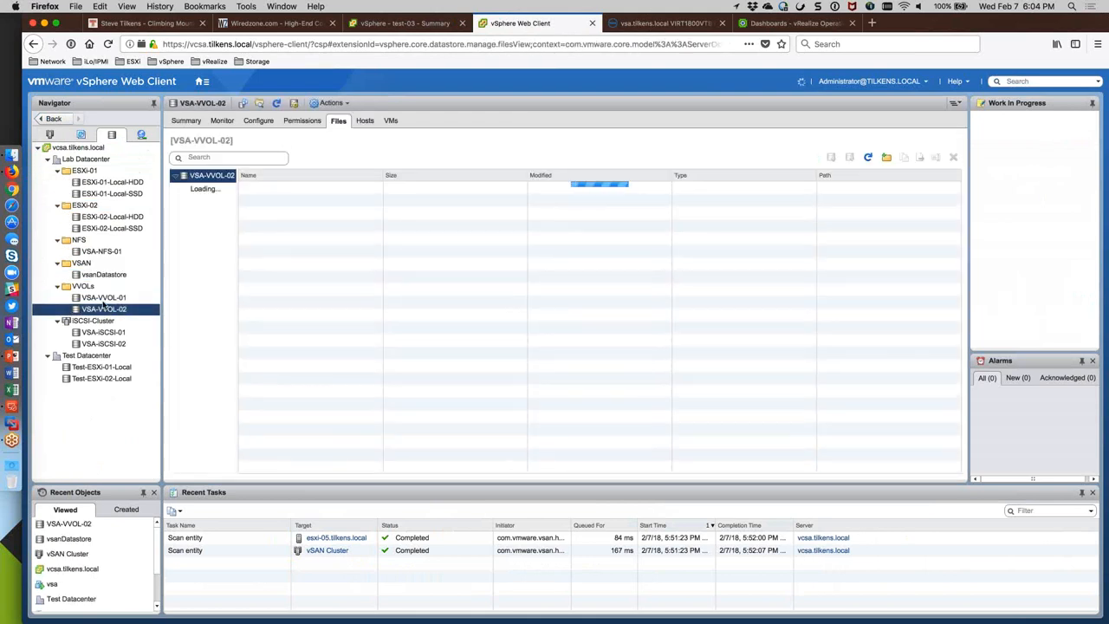
{"action": "left_click", "coordinate": [104, 298]}
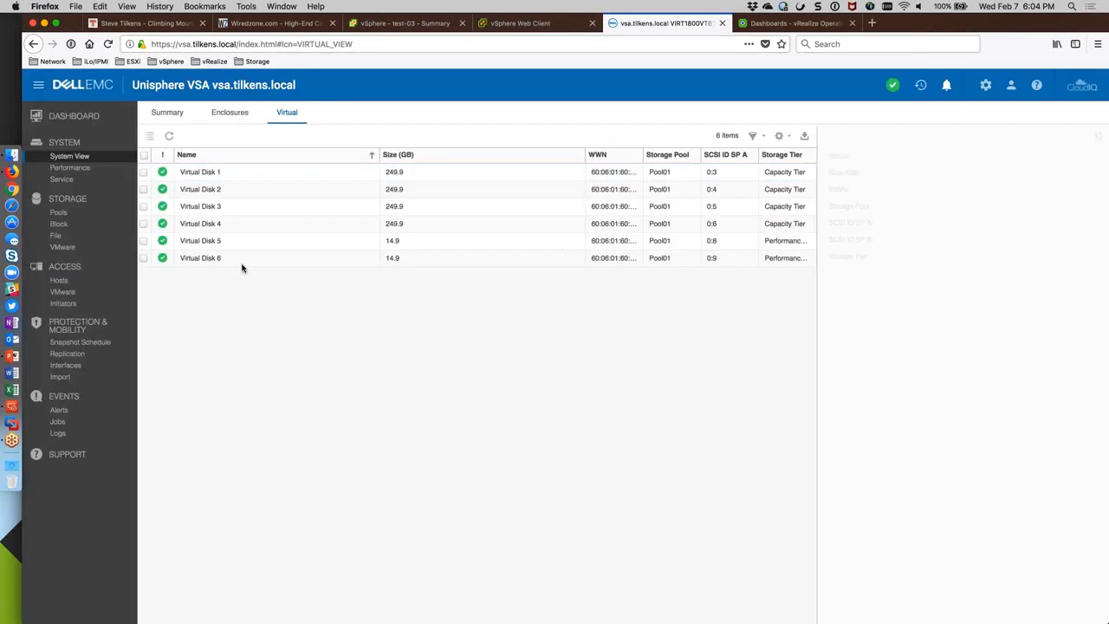
Review Unisphere VSA's vCenters, virtual drives, test-03's hard disk and the VMs using the storage
{"action": "left_click", "coordinate": [63, 291]}
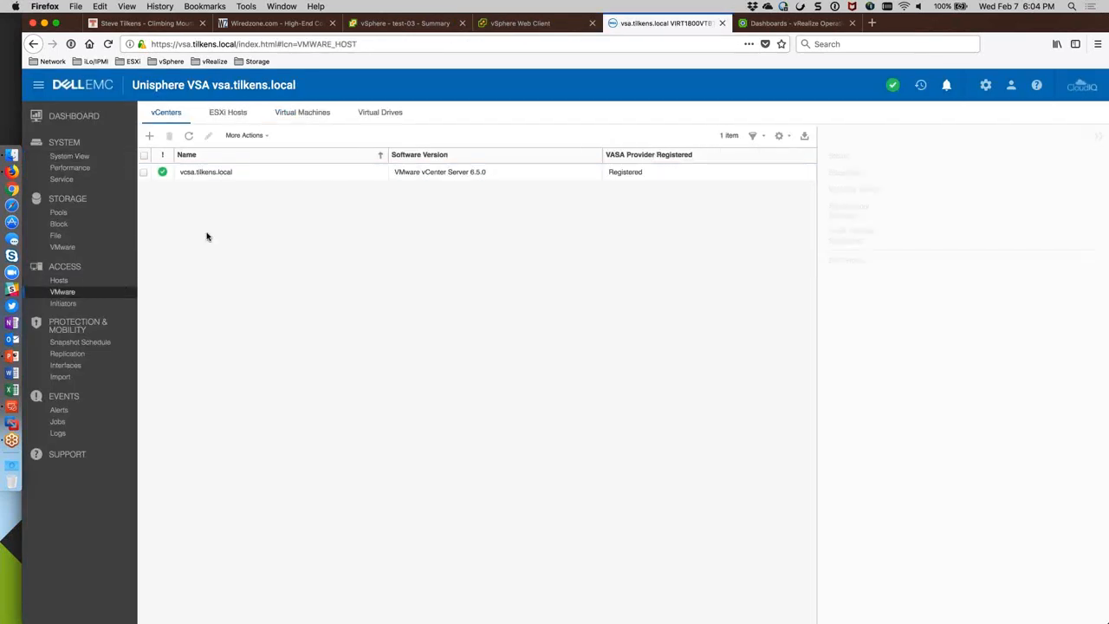
{"action": "left_click", "coordinate": [379, 111]}
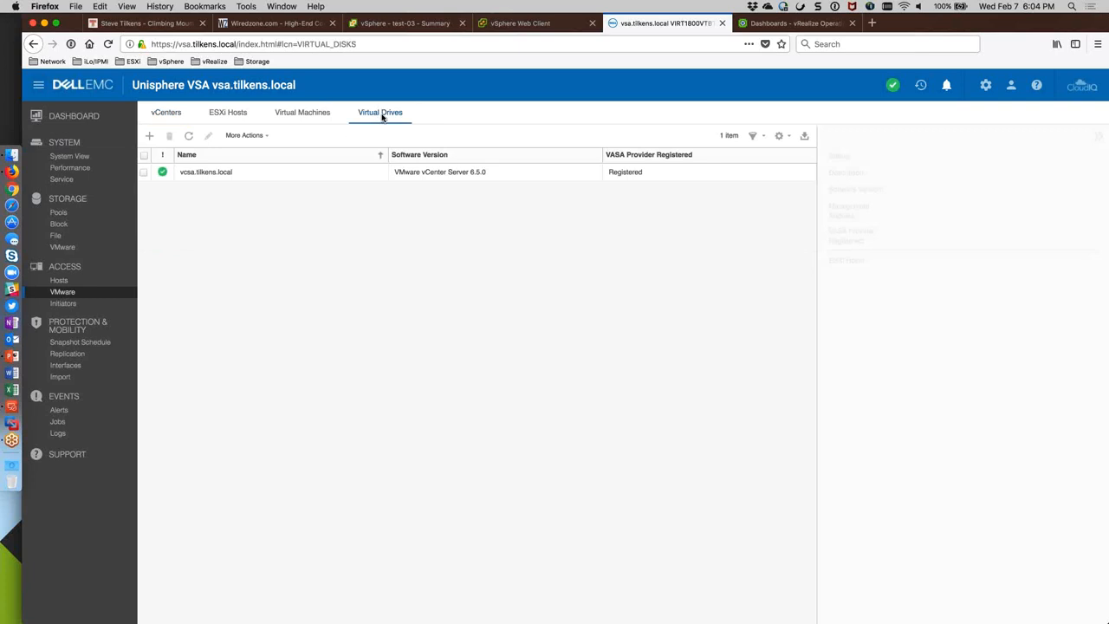
{"action": "left_click", "coordinate": [381, 111]}
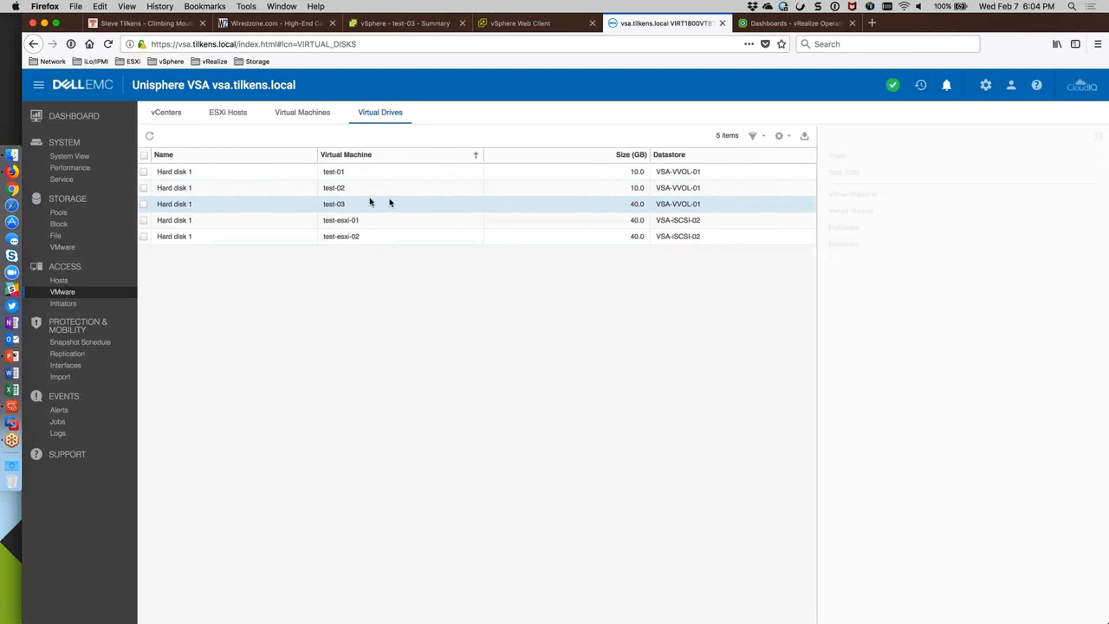
{"action": "left_click", "coordinate": [333, 204]}
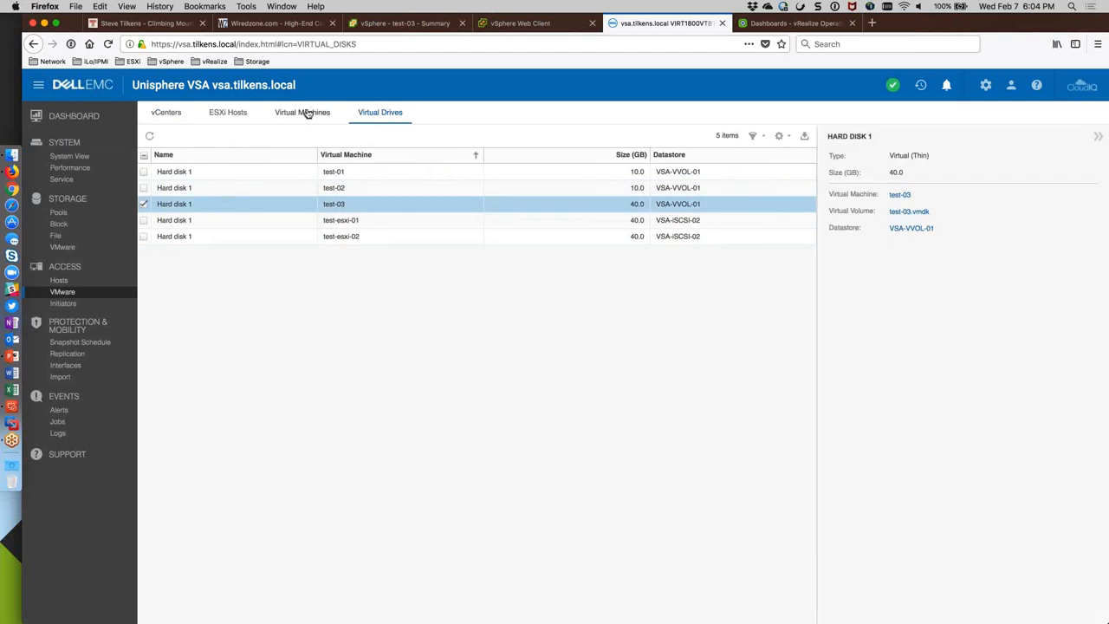
{"action": "left_click", "coordinate": [302, 111]}
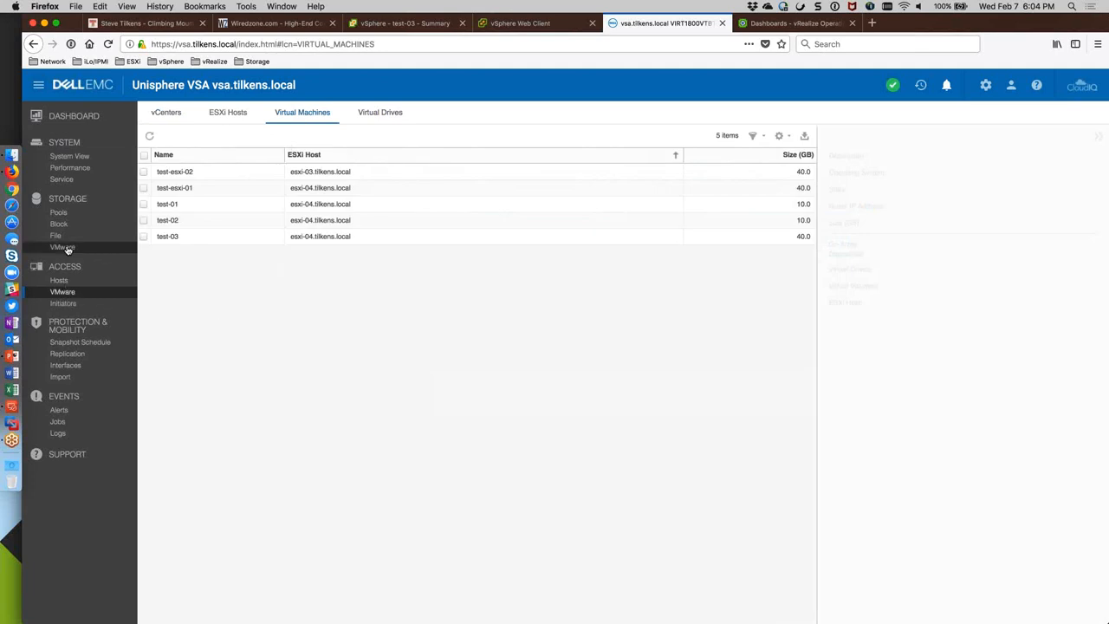
List the ten virtual volumes including test-03's, then return to the vSphere cluster view
{"action": "left_click", "coordinate": [62, 246]}
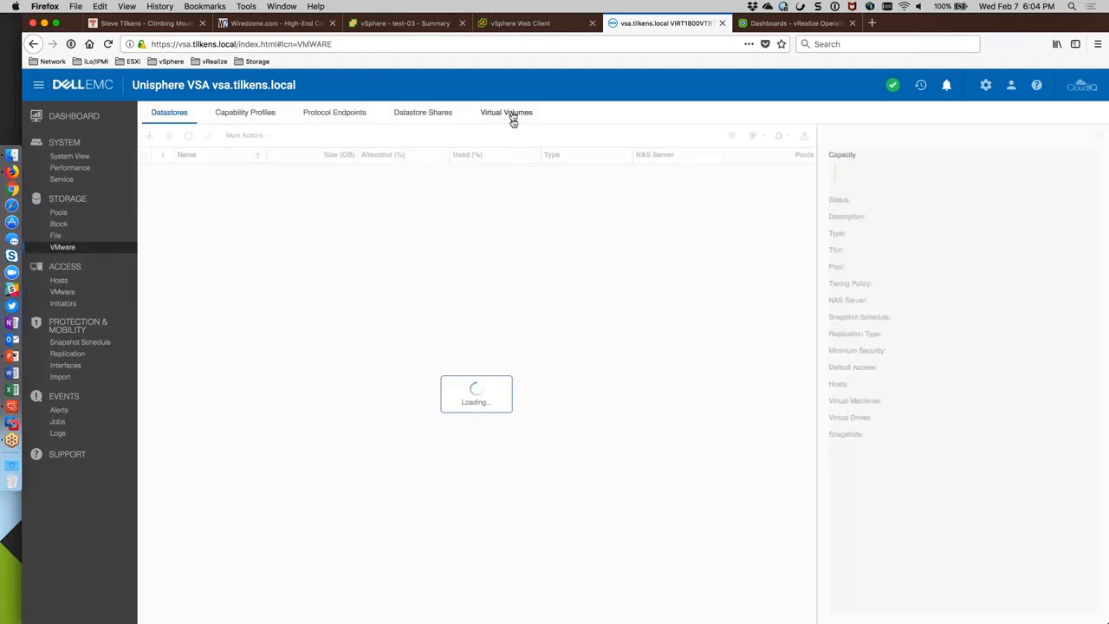
{"action": "left_click", "coordinate": [505, 111]}
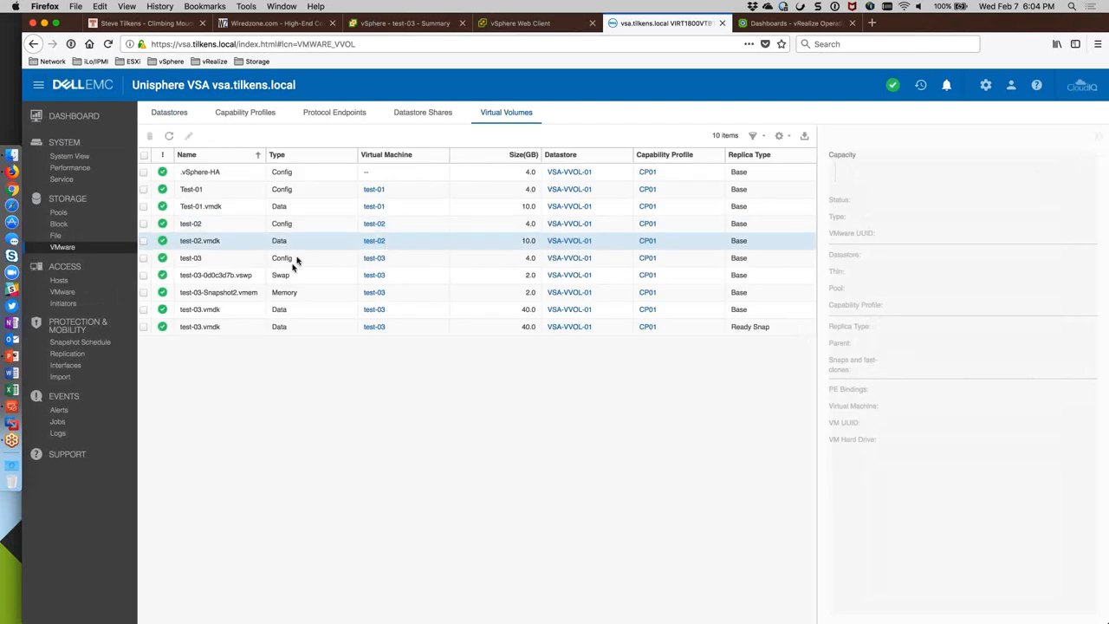
{"action": "left_click", "coordinate": [191, 256]}
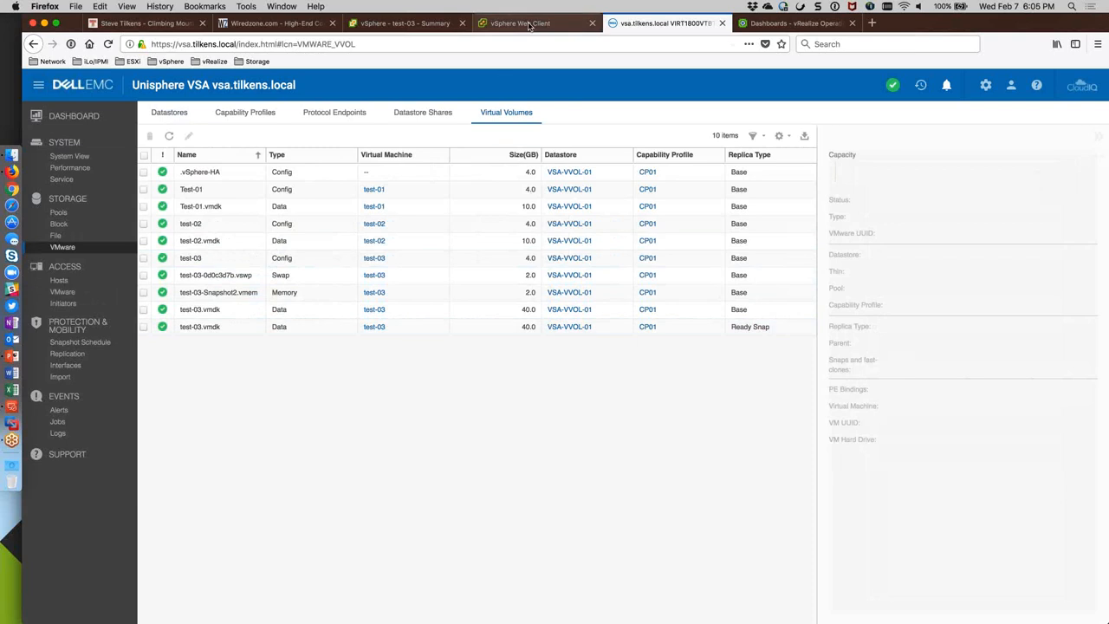
{"action": "left_click", "coordinate": [519, 23]}
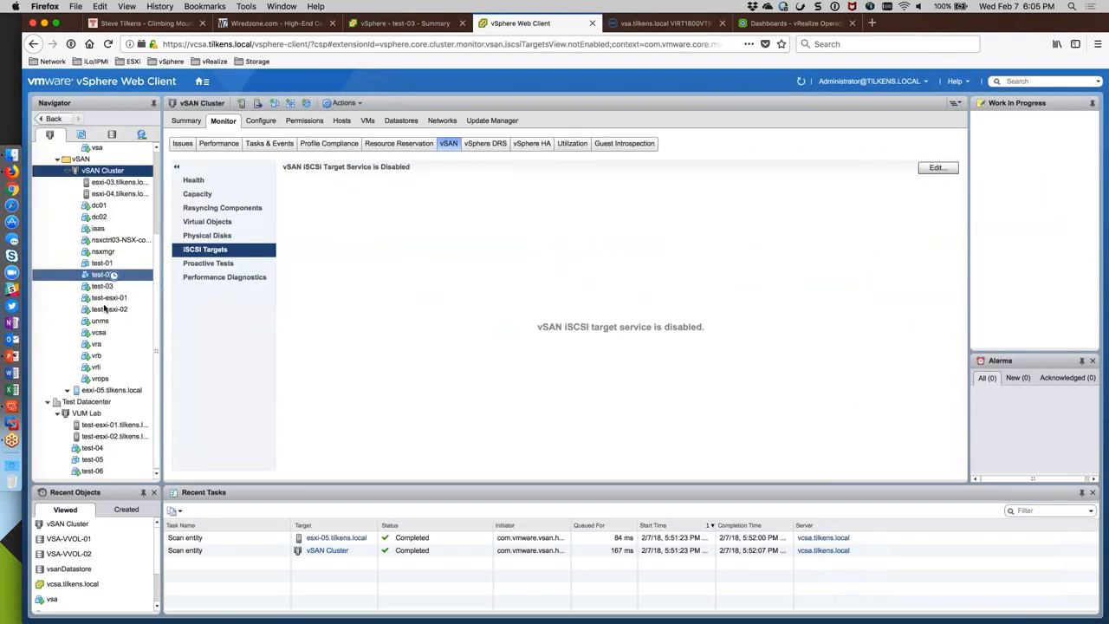
Delete all snapshots of test-03 and check its memory snapshot VVol disappears in Unisphere
{"action": "right_click", "coordinate": [101, 286]}
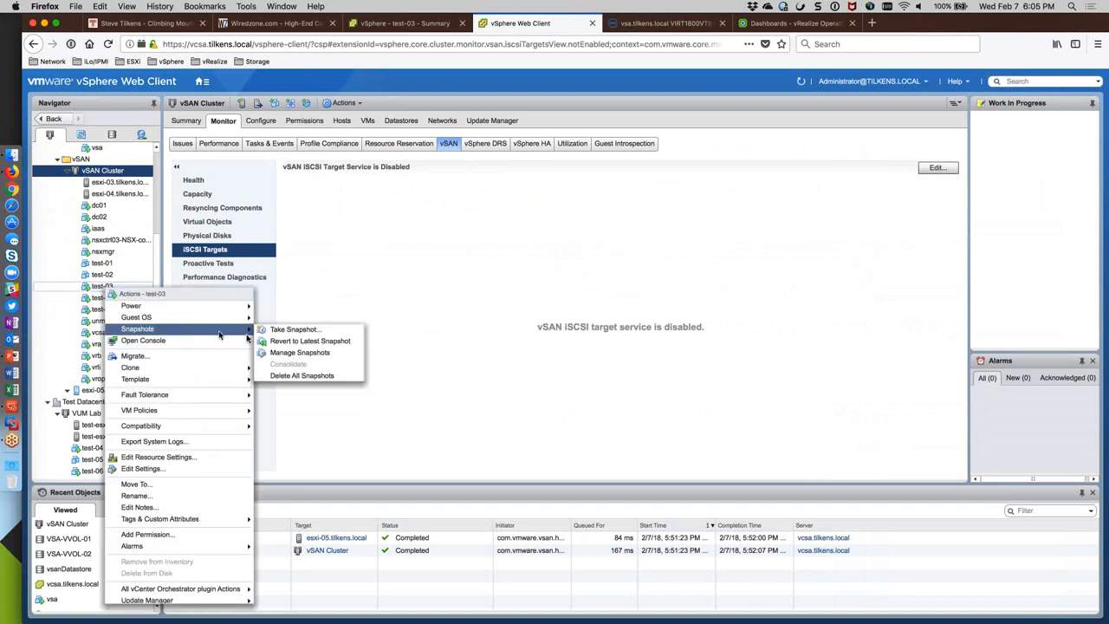
{"action": "left_click", "coordinate": [312, 377]}
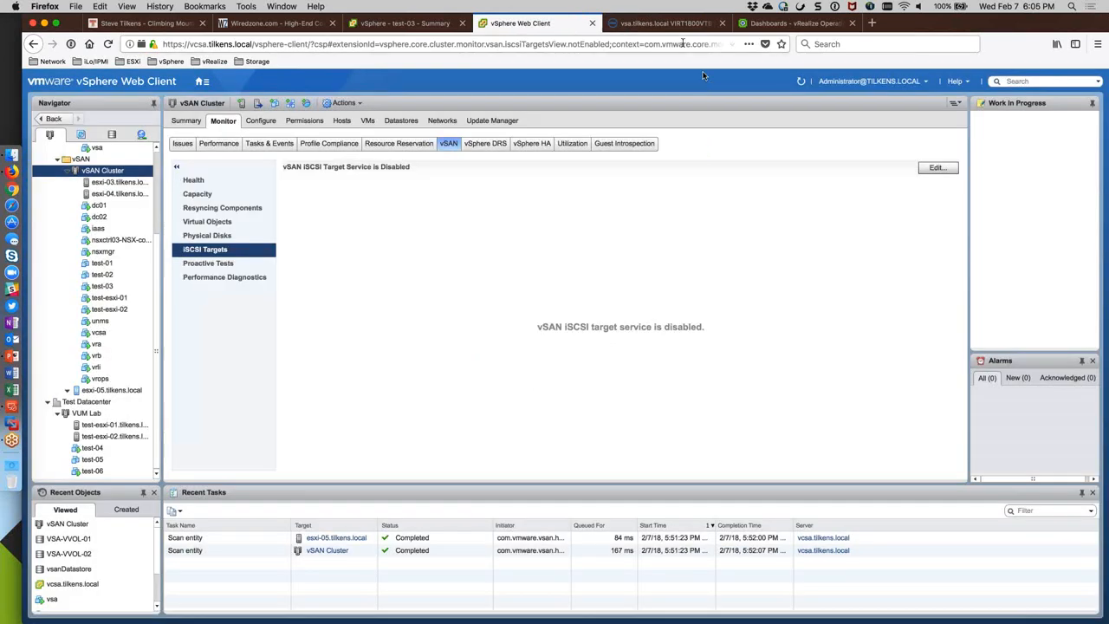
{"action": "left_click", "coordinate": [662, 24]}
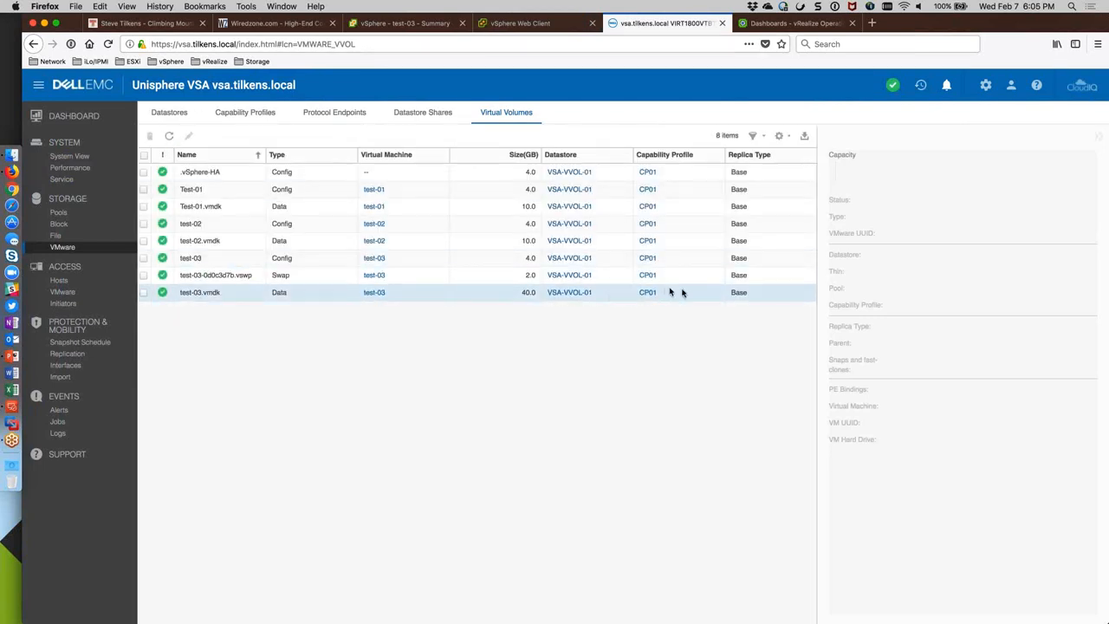
{"action": "mouse_move", "coordinate": [665, 350]}
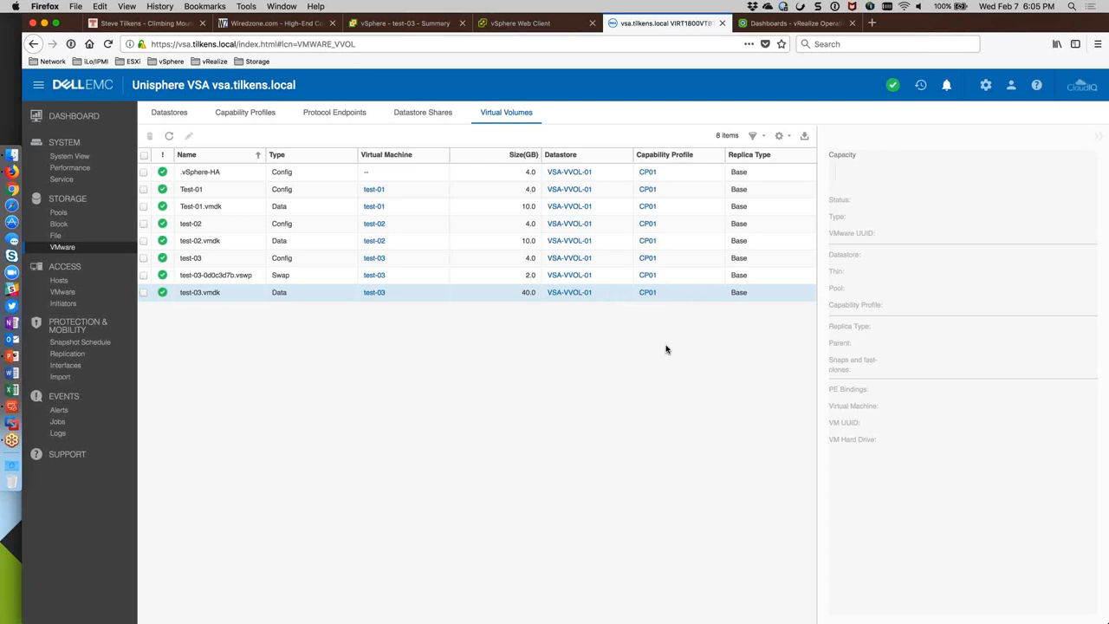
{"action": "mouse_move", "coordinate": [596, 363]}
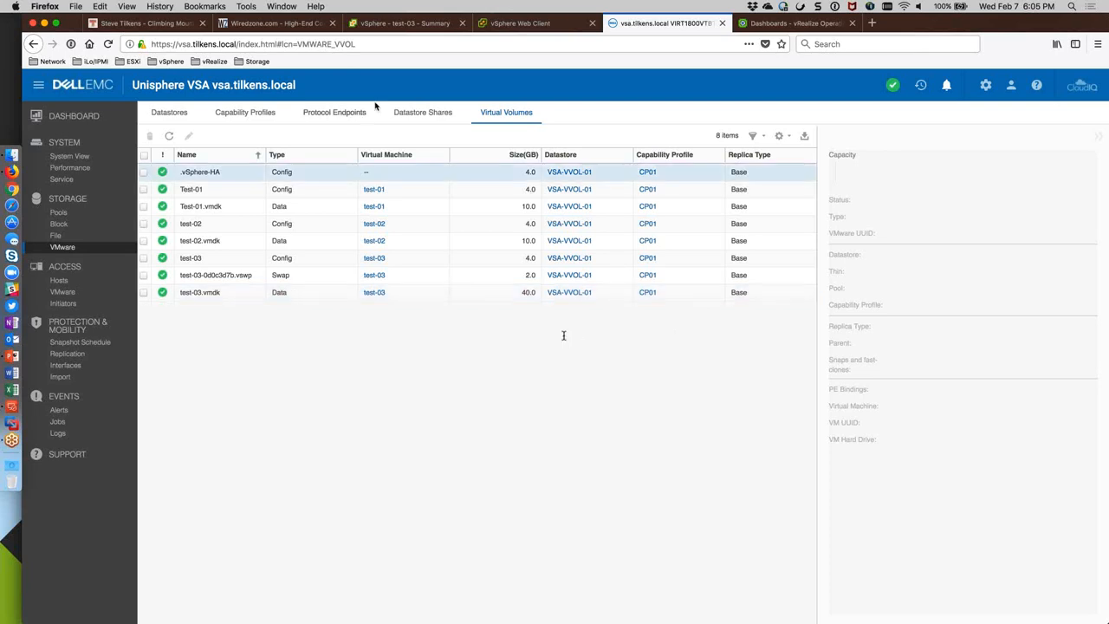
Show vSAN Operations Overview reporting 785 IOPS at 2 ms latency, 23% storage used
{"action": "left_click", "coordinate": [797, 23]}
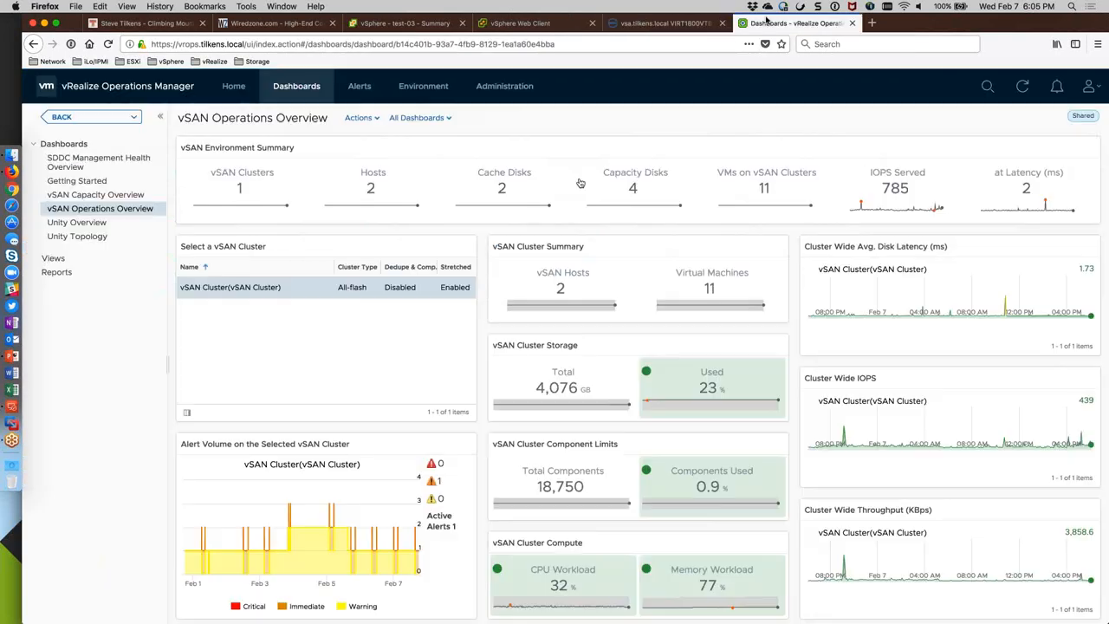
{"action": "mouse_move", "coordinate": [667, 181]}
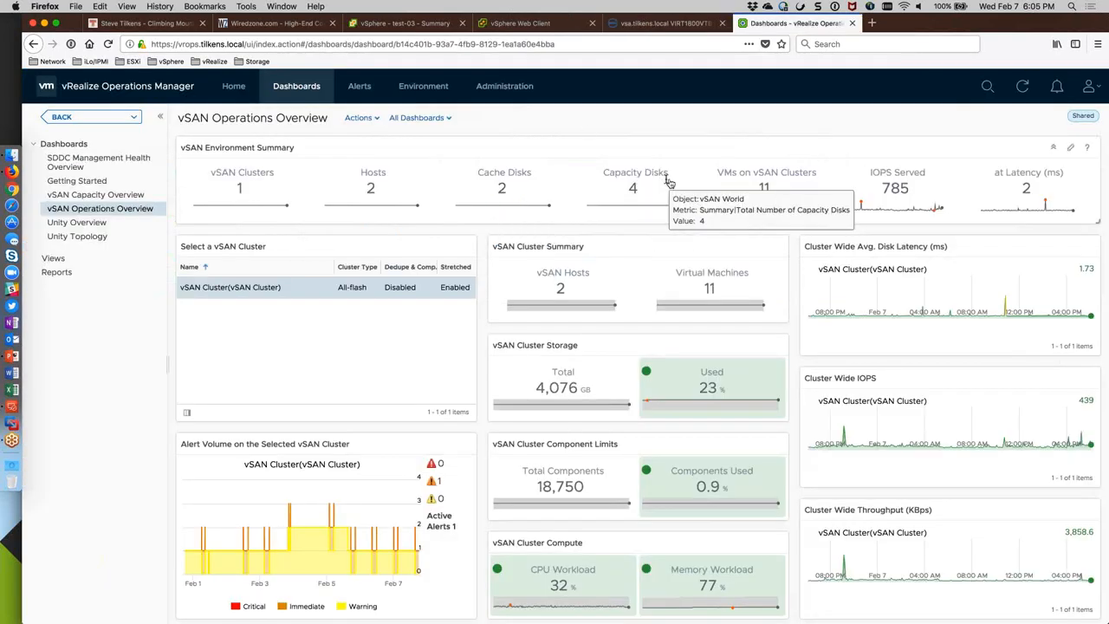
{"action": "mouse_move", "coordinate": [788, 236]}
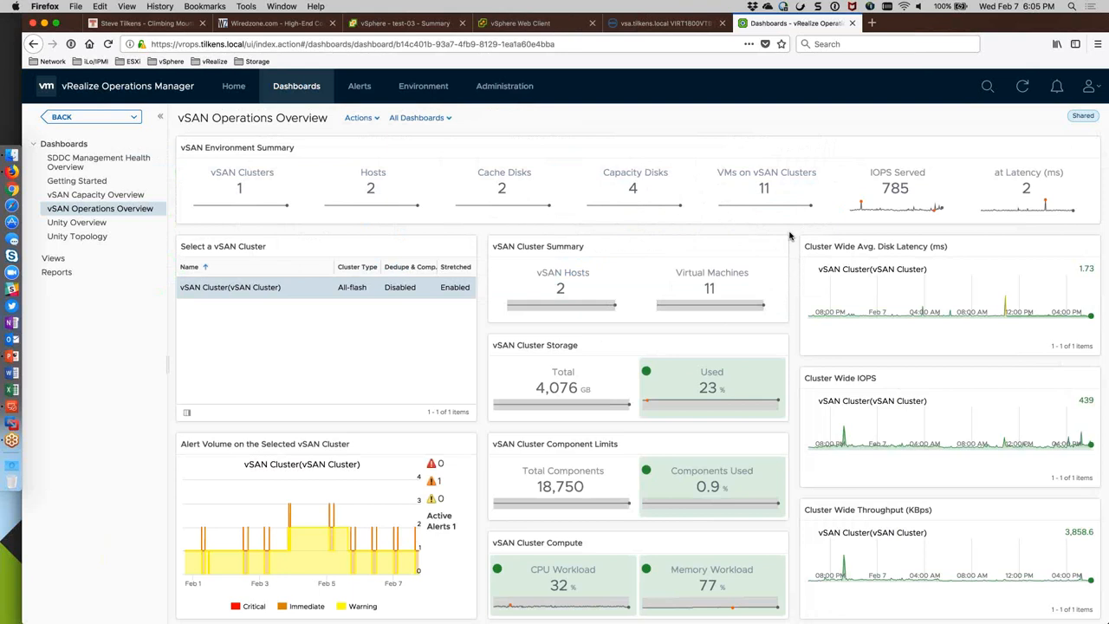
{"action": "mouse_move", "coordinate": [794, 259]}
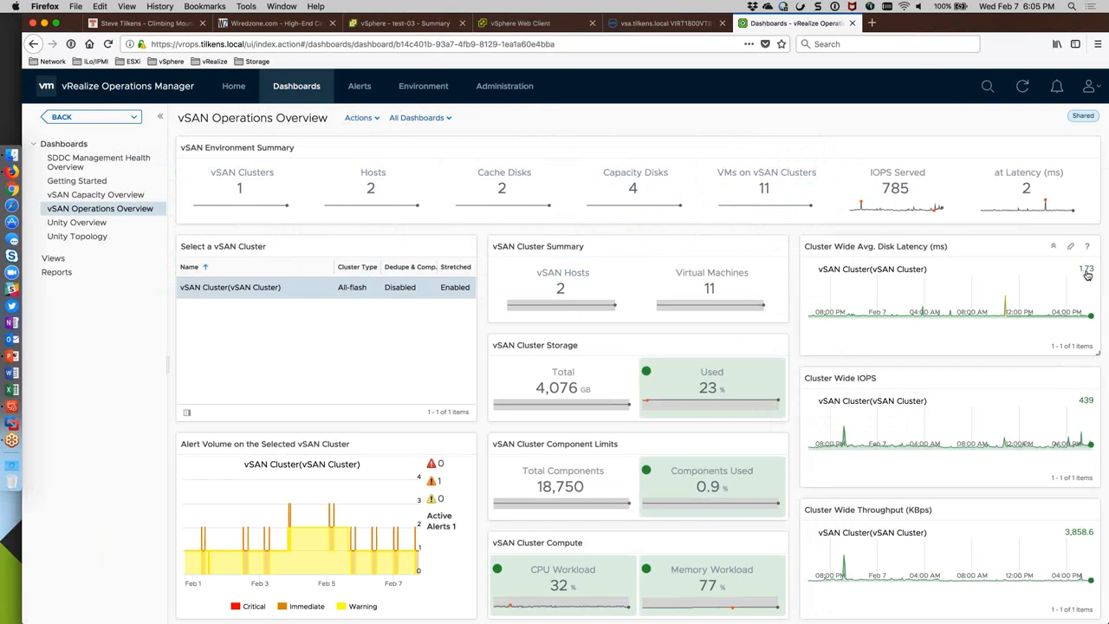
{"action": "mouse_move", "coordinate": [1019, 370]}
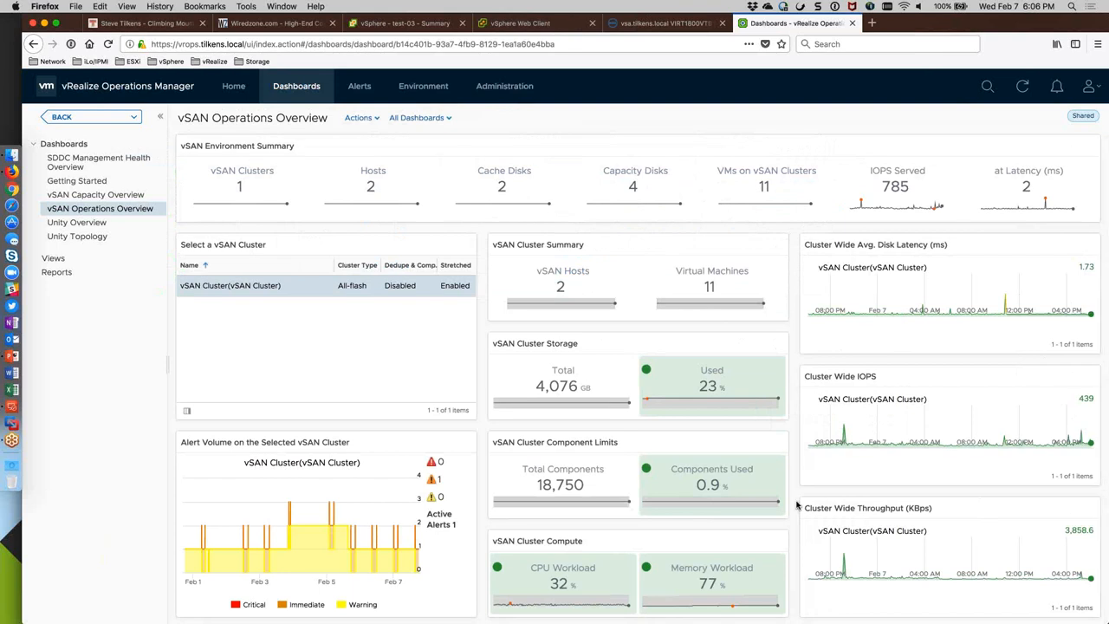
{"action": "mouse_move", "coordinate": [743, 333]}
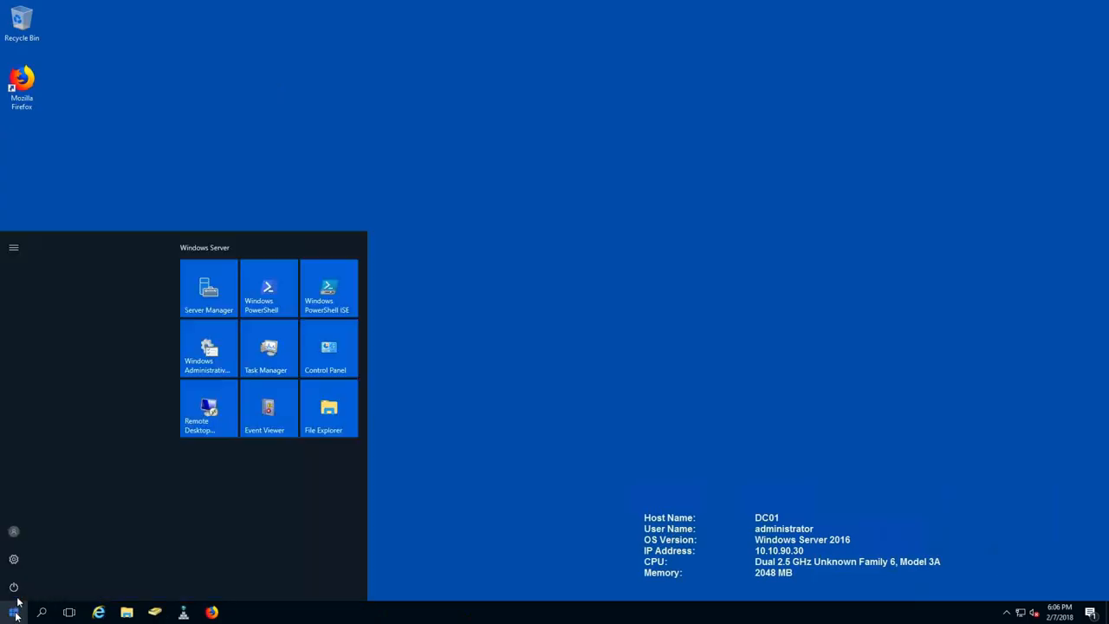
{"action": "left_click", "coordinate": [14, 531]}
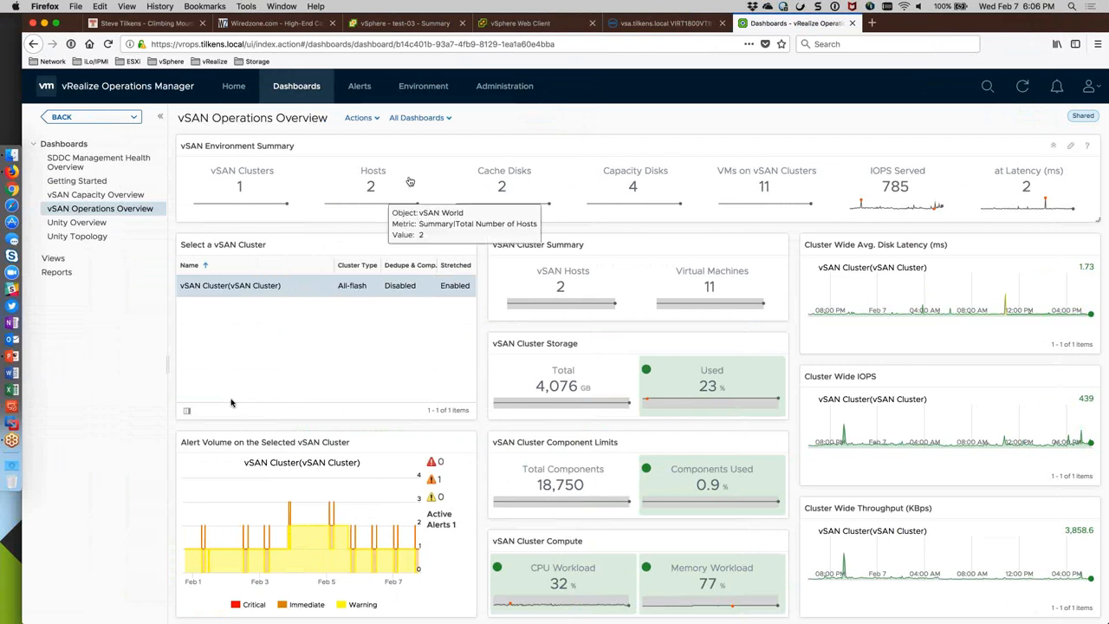
{"action": "mouse_move", "coordinate": [13, 187]}
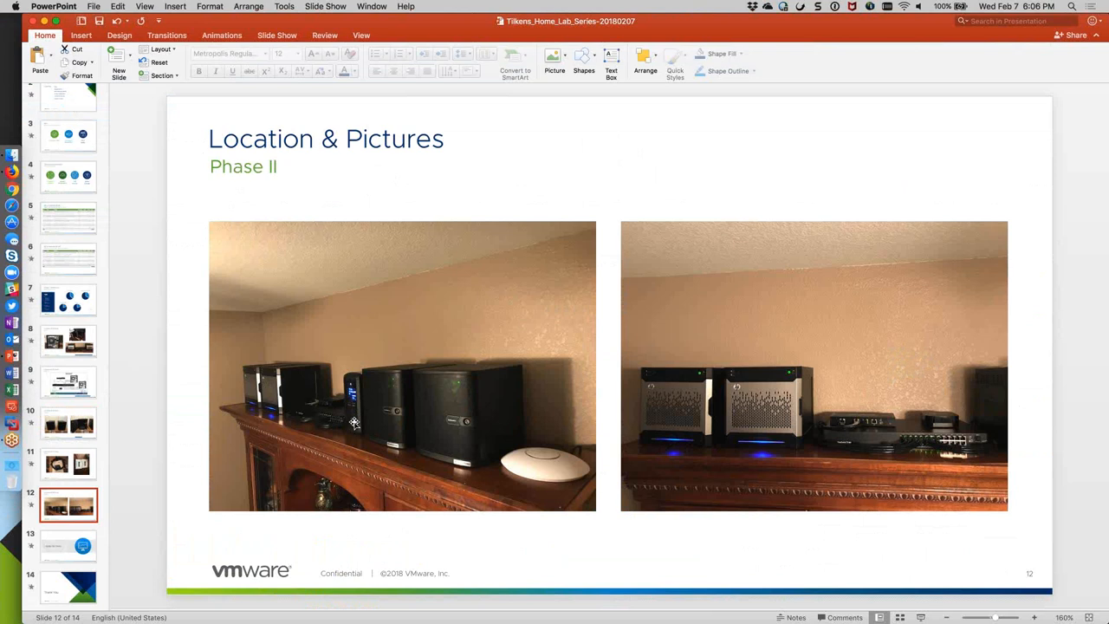
{"action": "mouse_move", "coordinate": [605, 220]}
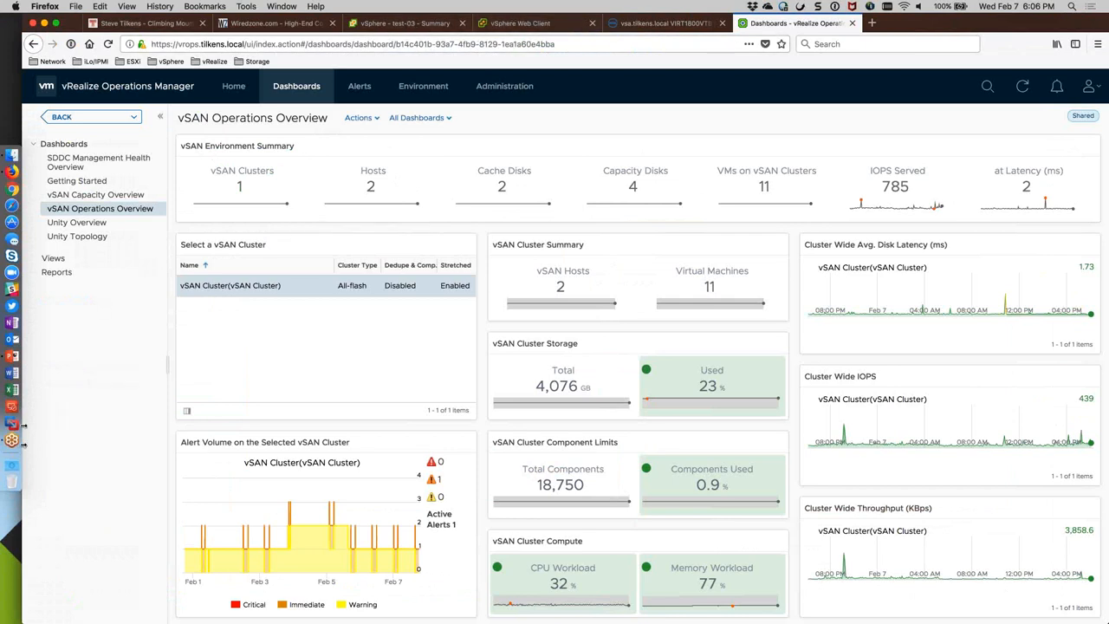
{"action": "mouse_move", "coordinate": [14, 405]}
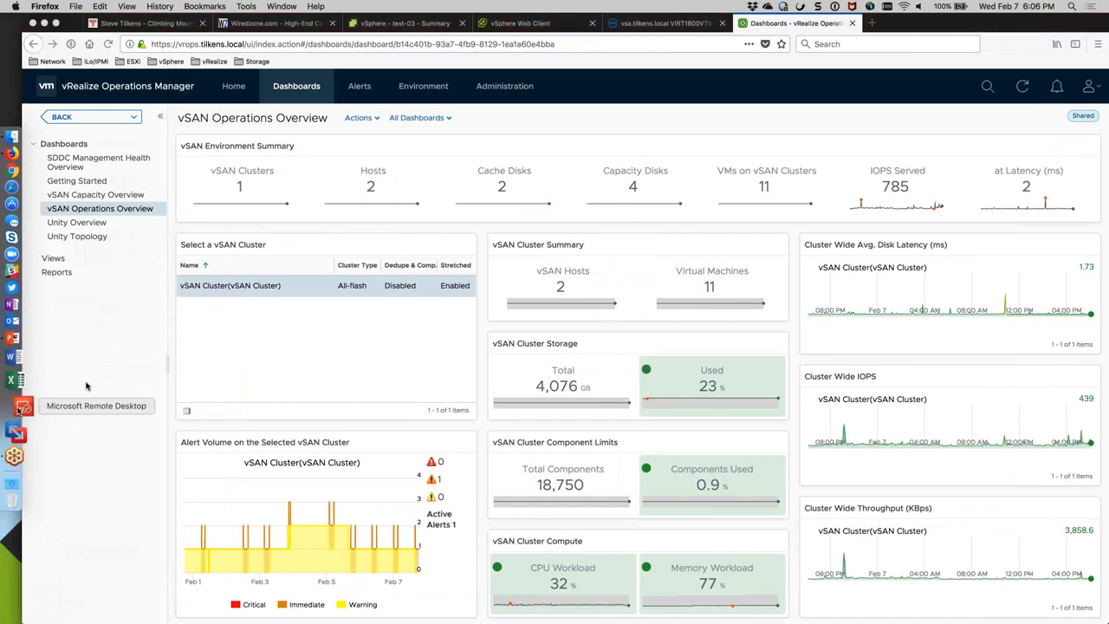
Connect to the file server over Remote Desktop, accepting the unverified certificate
{"action": "left_click", "coordinate": [20, 405]}
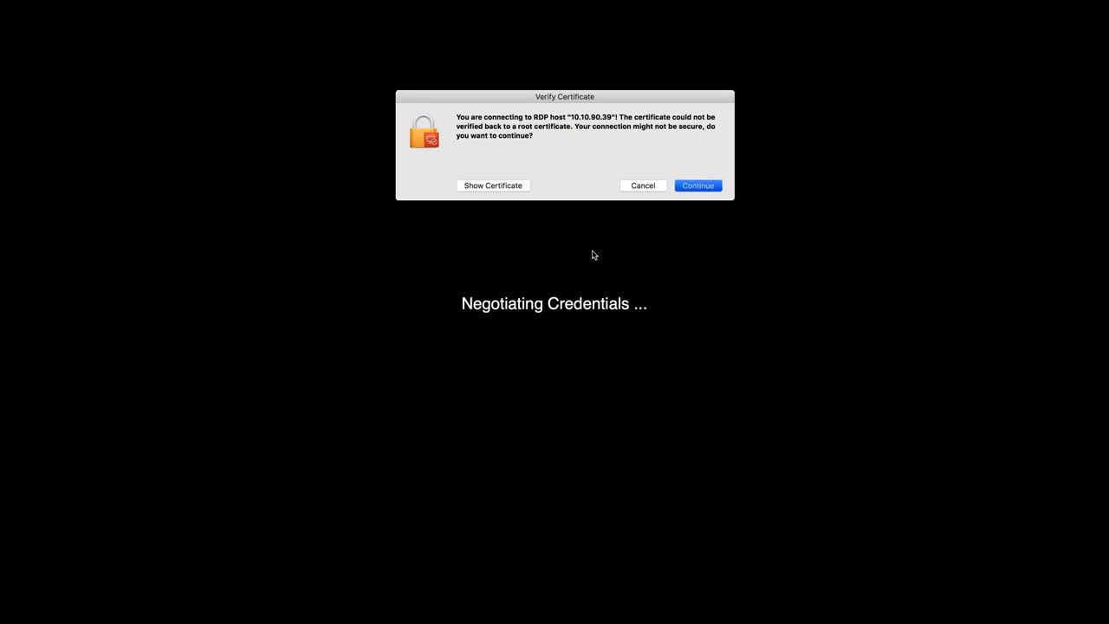
{"action": "left_click", "coordinate": [697, 186]}
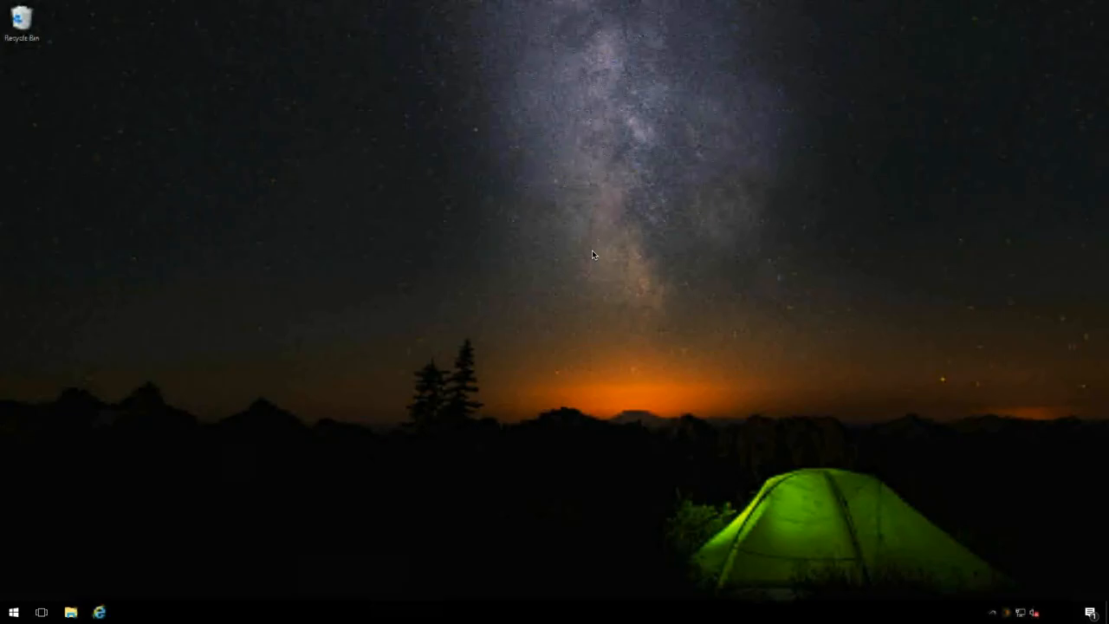
{"action": "mouse_move", "coordinate": [220, 510]}
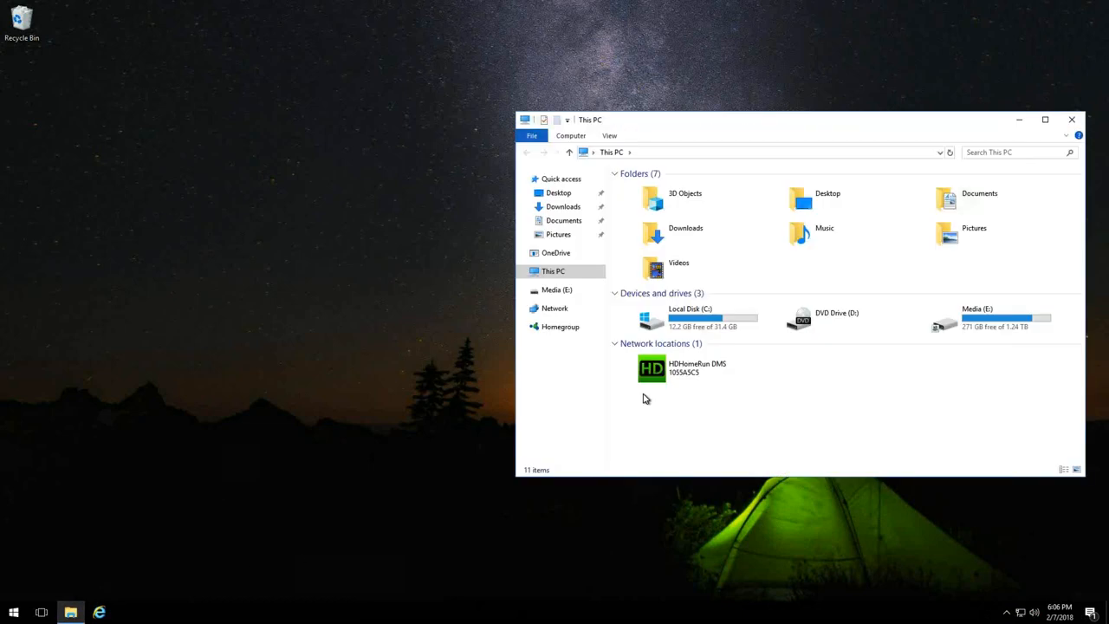
Browse File Explorer into Media (E:) \ Backup \ FTP
{"action": "double_click", "coordinate": [977, 318]}
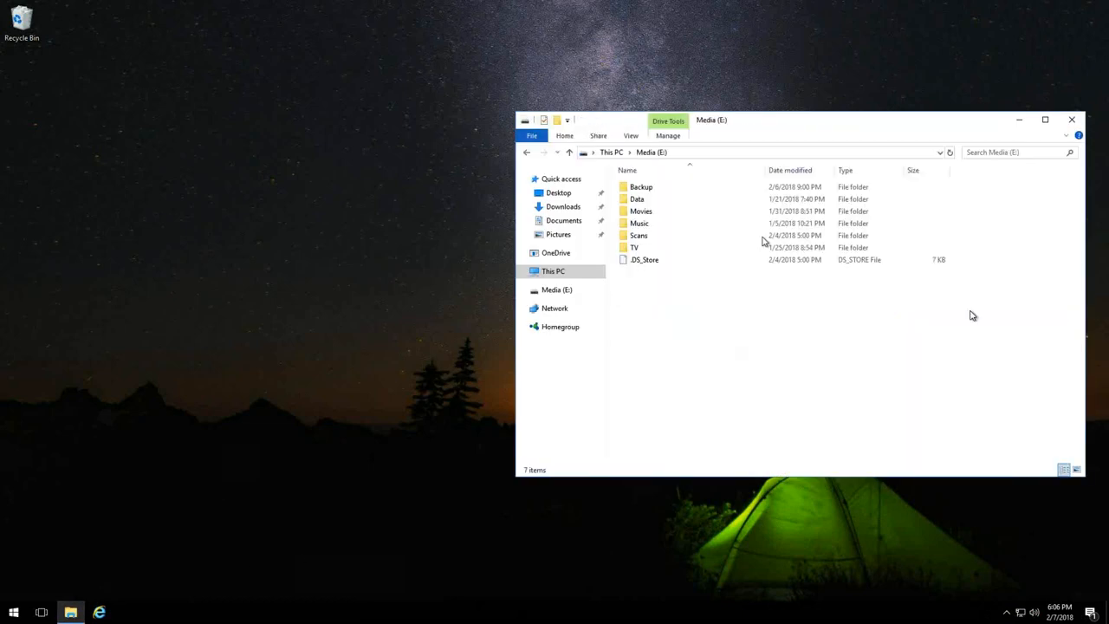
{"action": "double_click", "coordinate": [641, 187]}
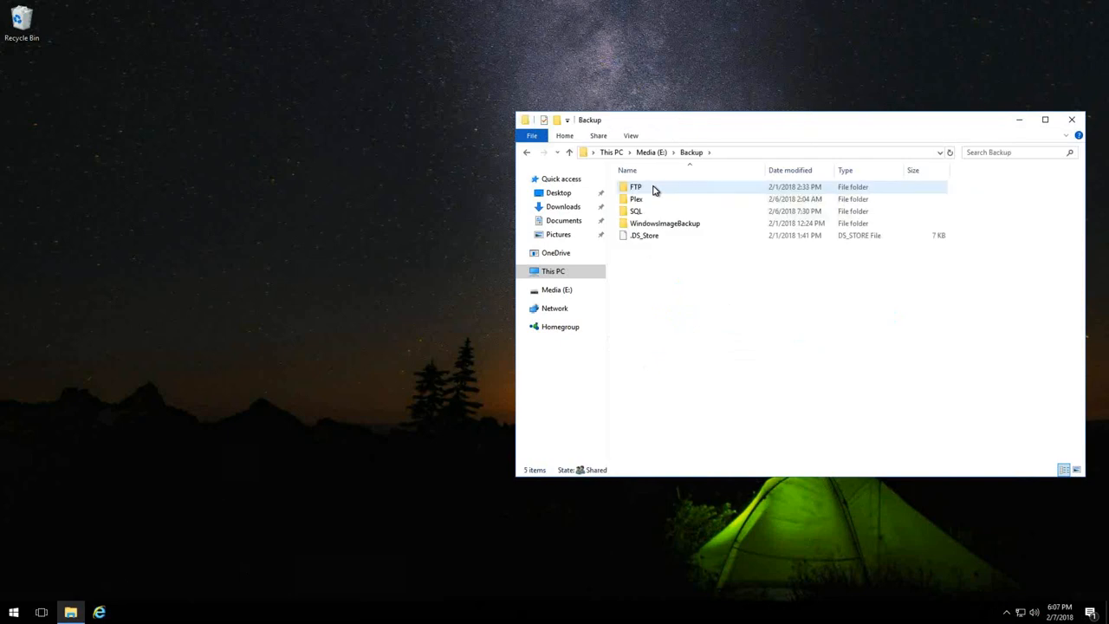
{"action": "mouse_move", "coordinate": [1005, 610]}
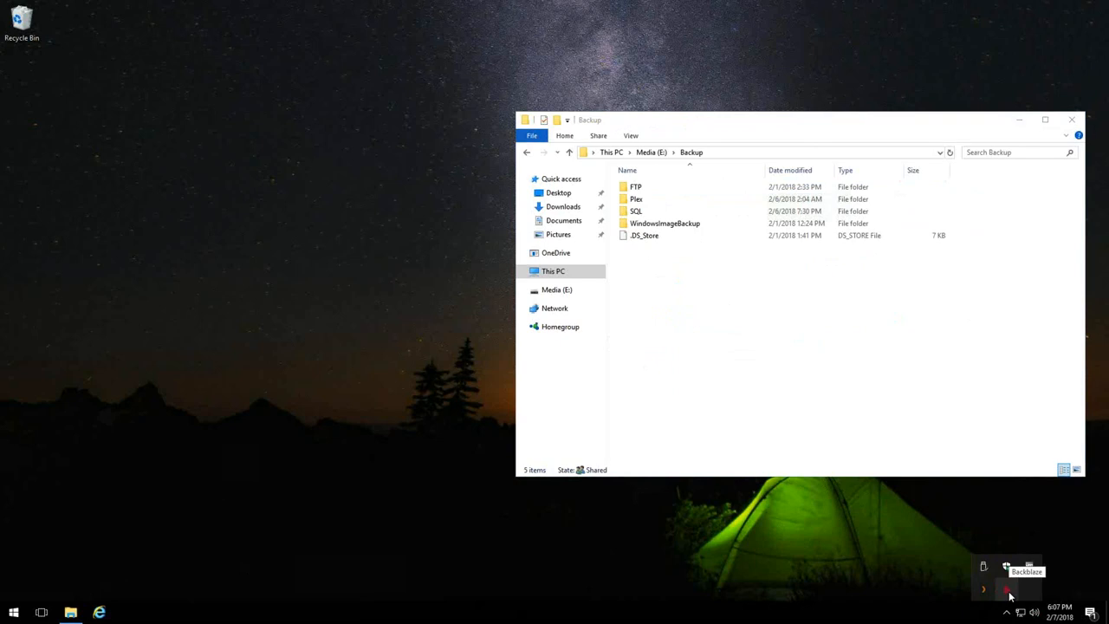
{"action": "mouse_move", "coordinate": [887, 534]}
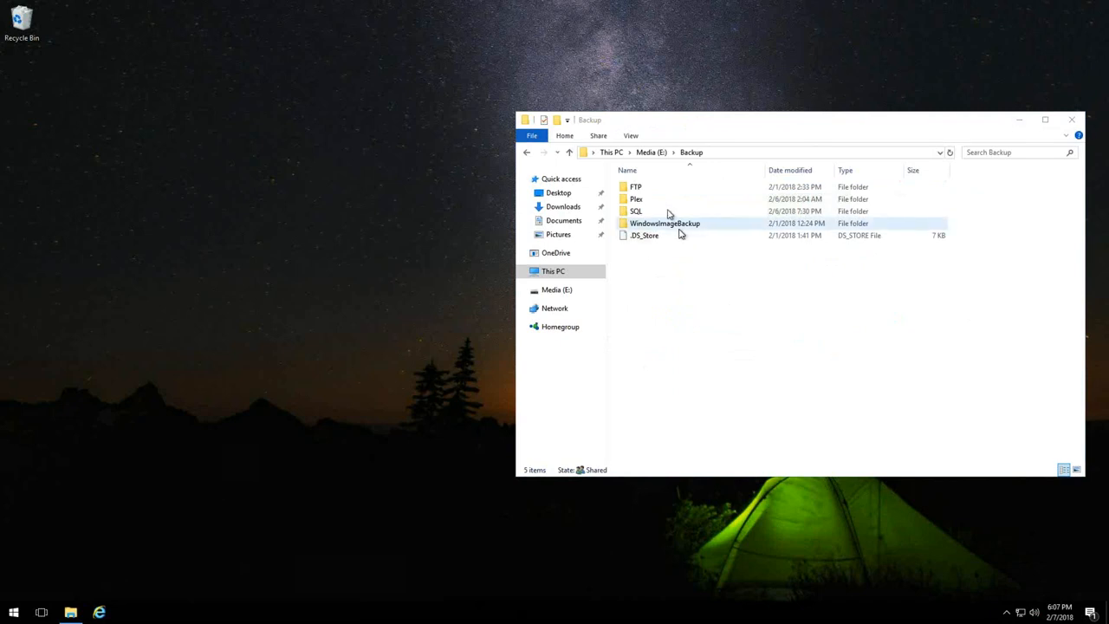
{"action": "double_click", "coordinate": [634, 188]}
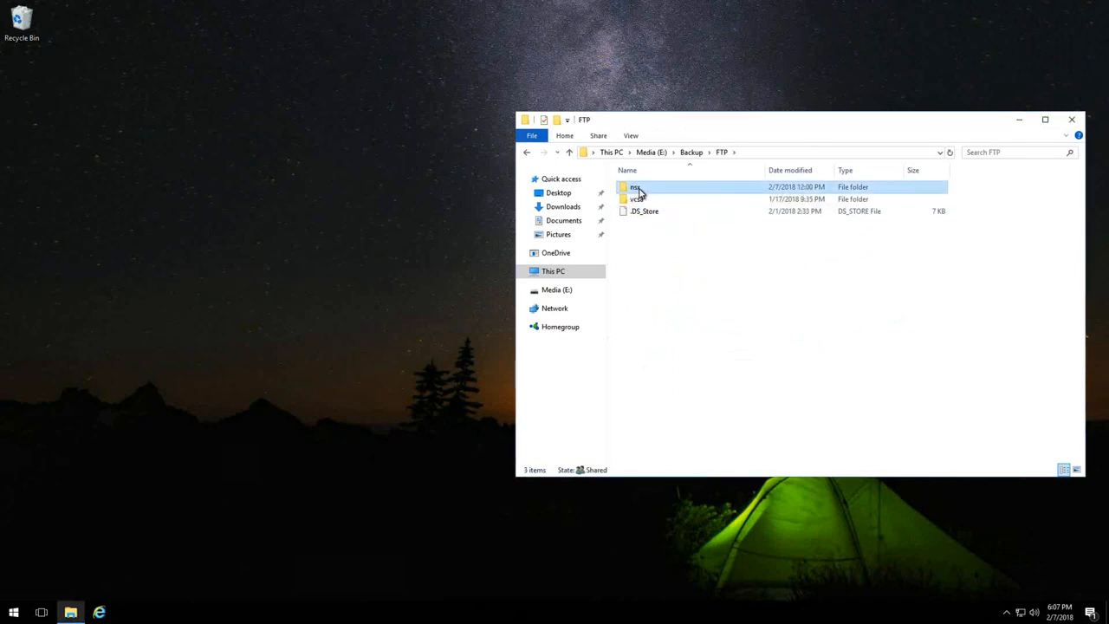
{"action": "double_click", "coordinate": [634, 187]}
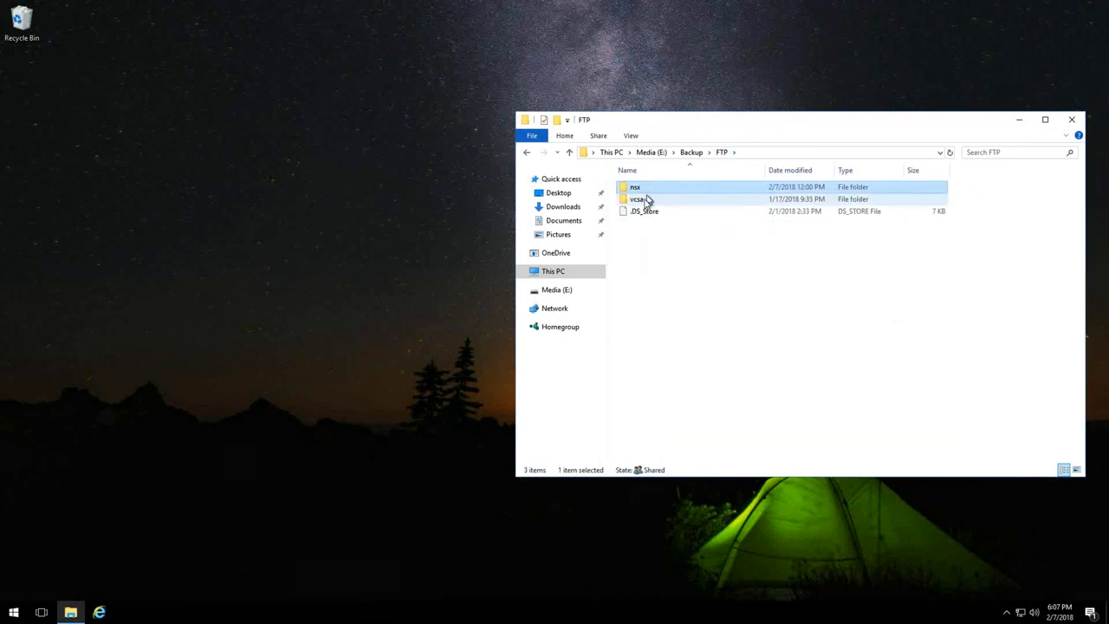
{"action": "double_click", "coordinate": [638, 197]}
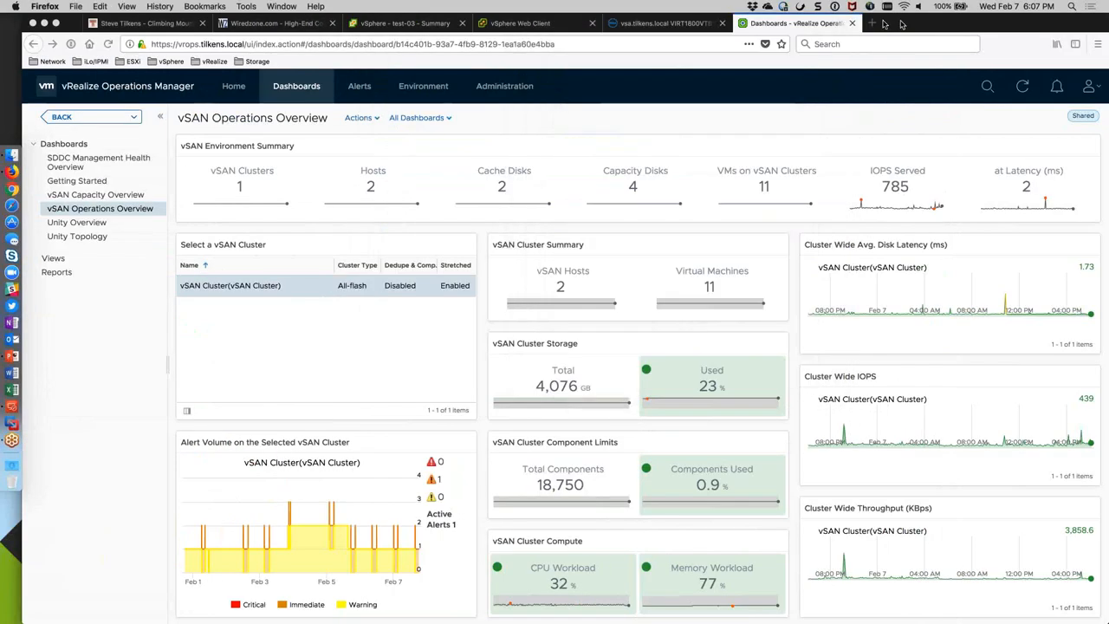
Sign in to vSphere Appliance Management as root to start the Backup Appliance wizard
{"action": "left_click", "coordinate": [1002, 24]}
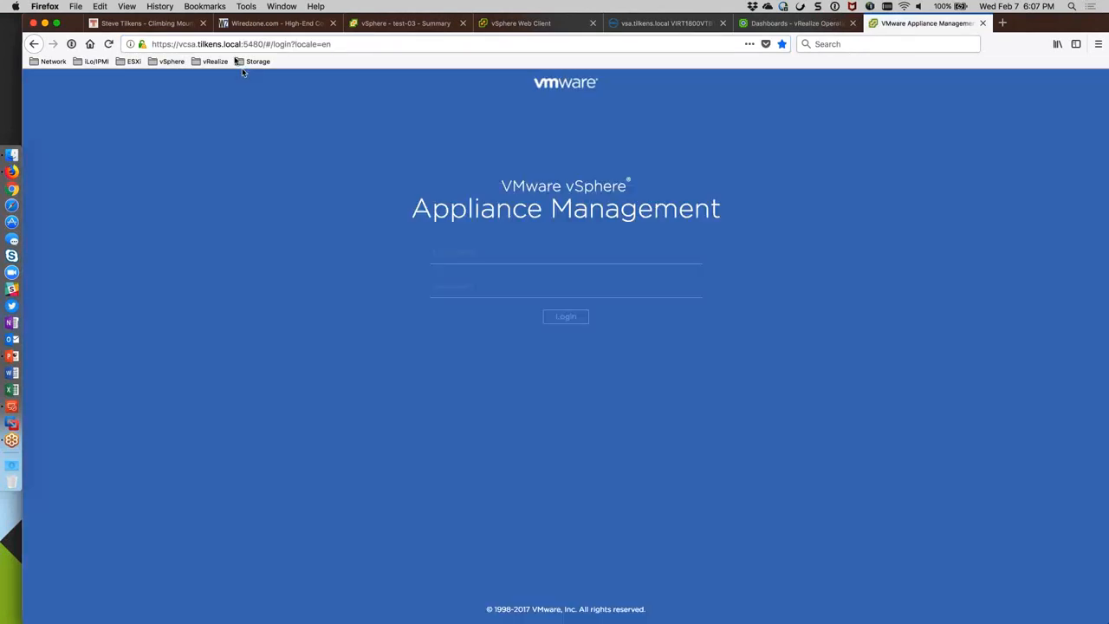
{"action": "type", "text": "root"}
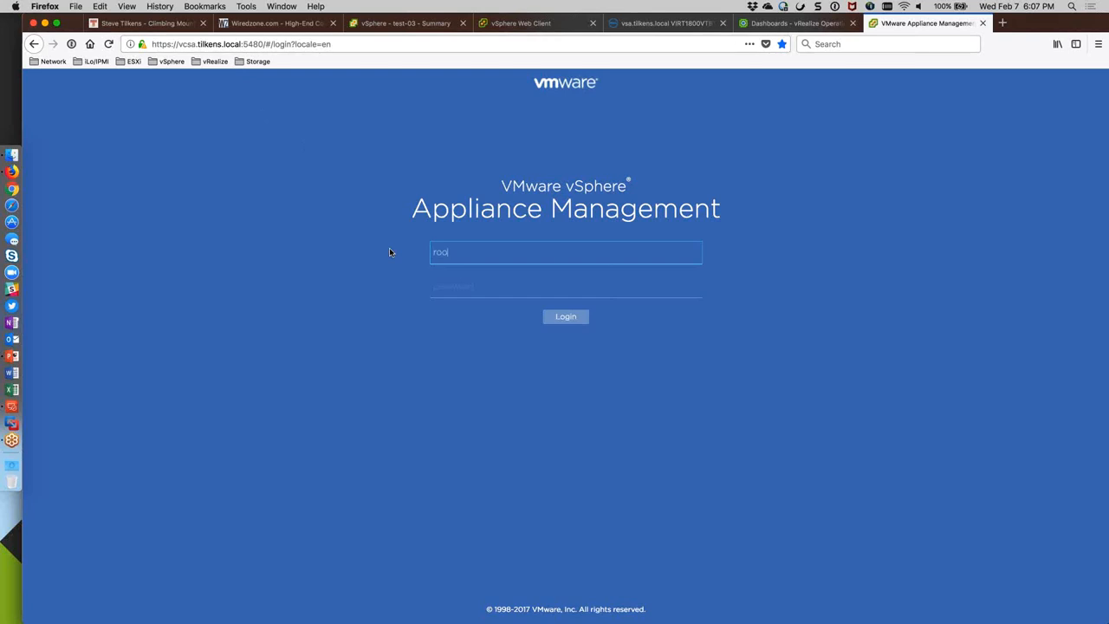
{"action": "left_click", "coordinate": [565, 315]}
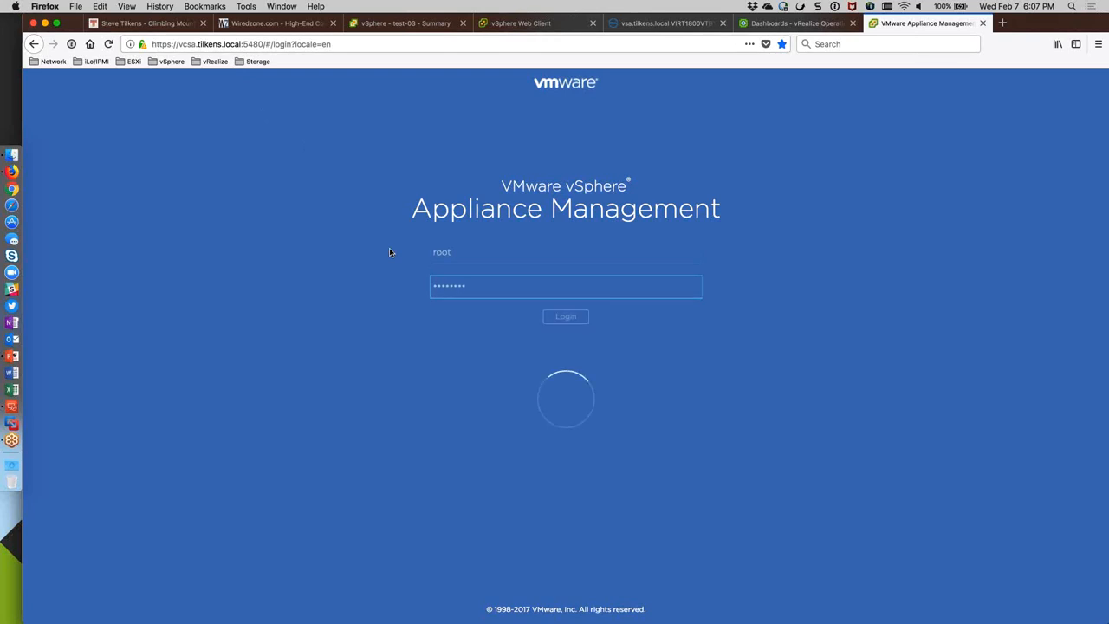
{"action": "left_click", "coordinate": [564, 315]}
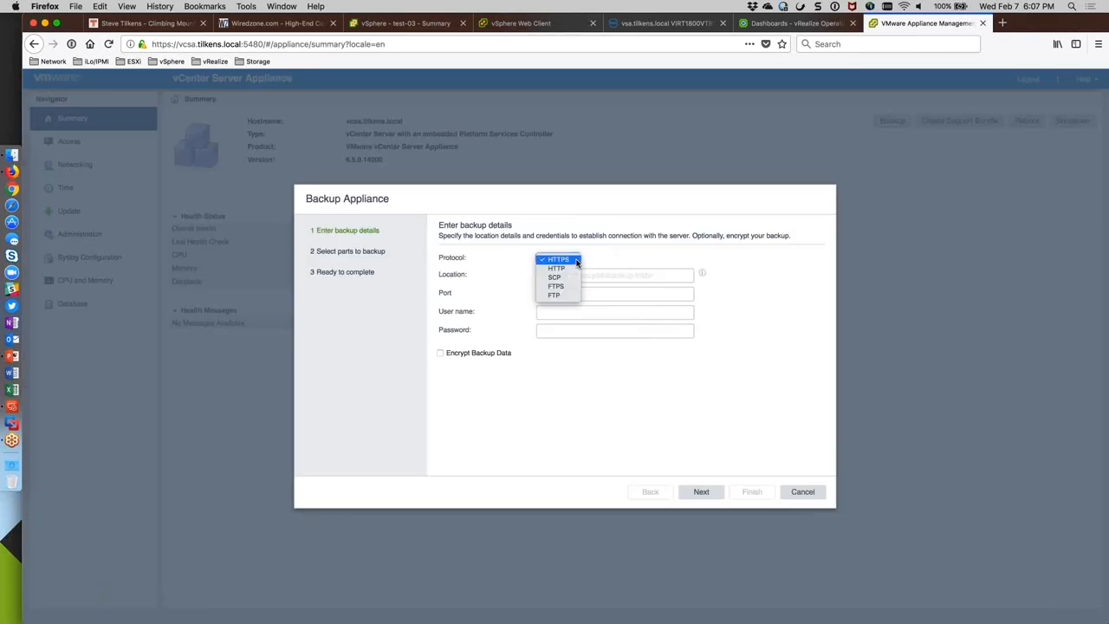
{"action": "mouse_move", "coordinate": [568, 268]}
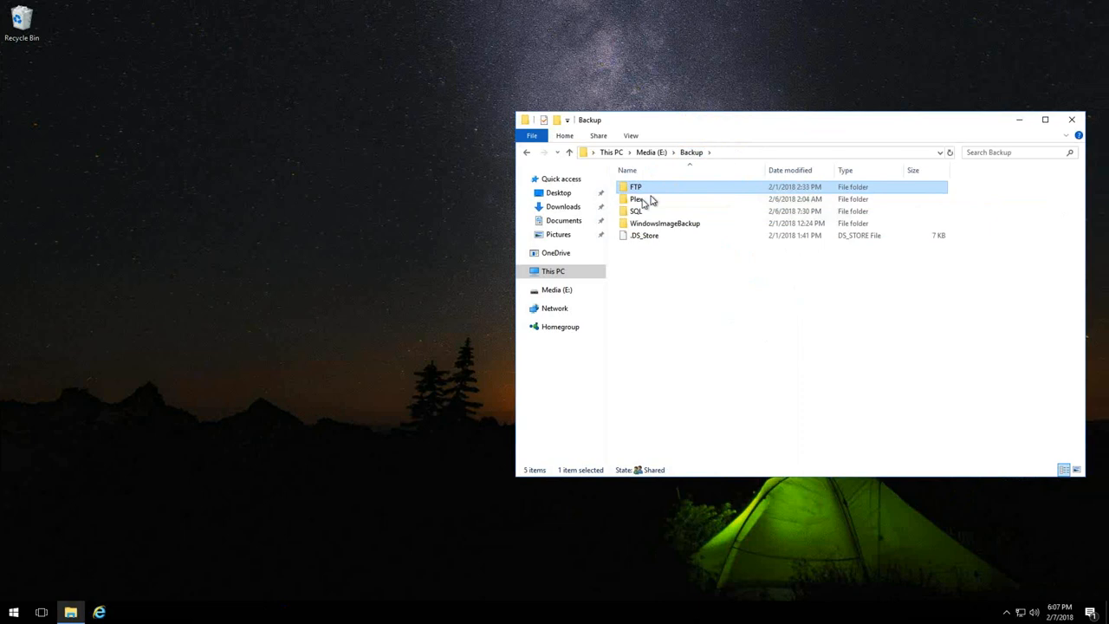
{"action": "double_click", "coordinate": [637, 197]}
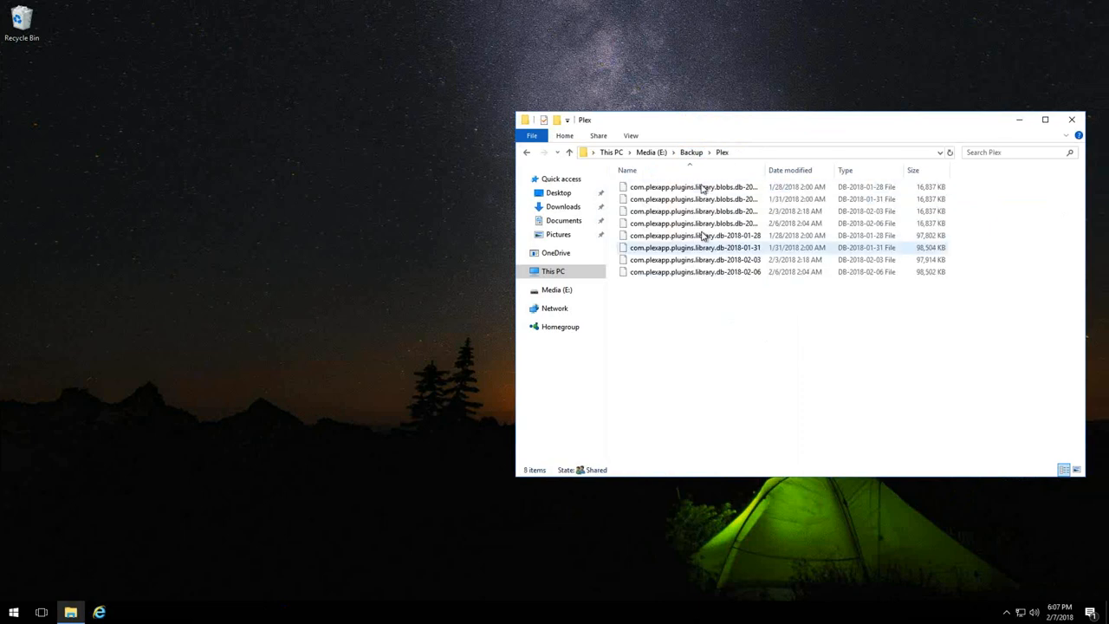
{"action": "left_click", "coordinate": [691, 152]}
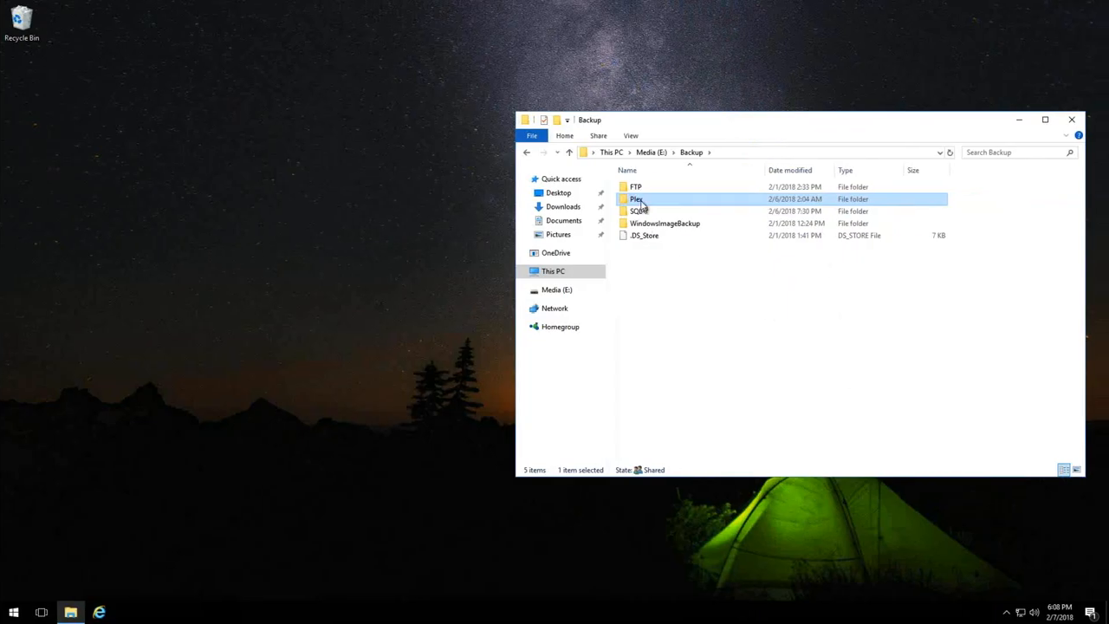
{"action": "double_click", "coordinate": [637, 197]}
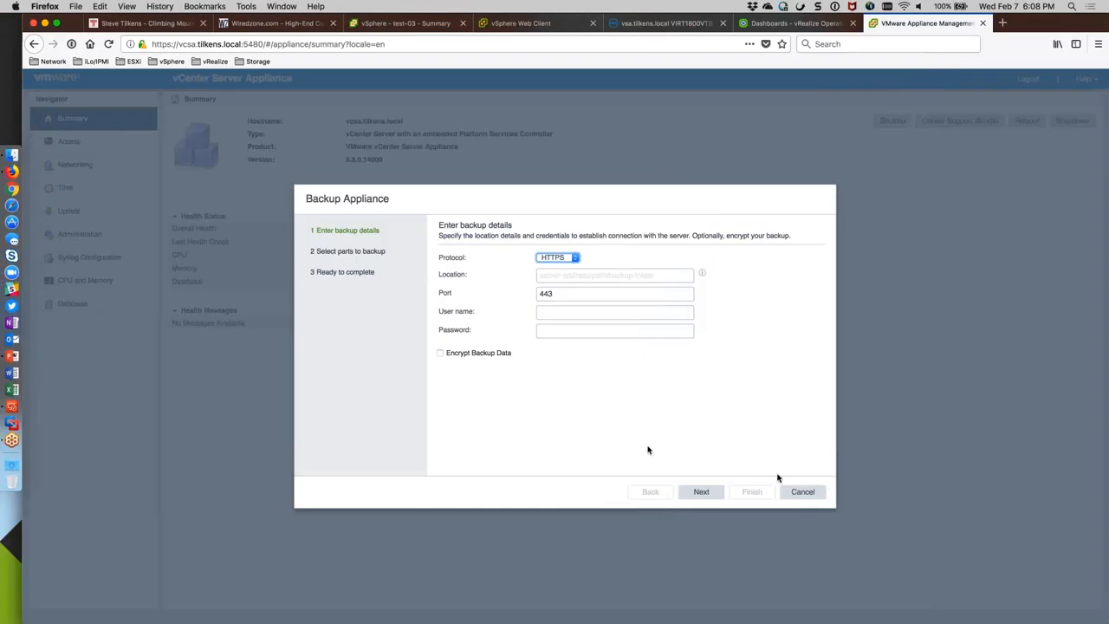
Cancel the Backup Appliance wizard, returning to the vCenter Server Appliance summary
{"action": "left_click", "coordinate": [800, 492]}
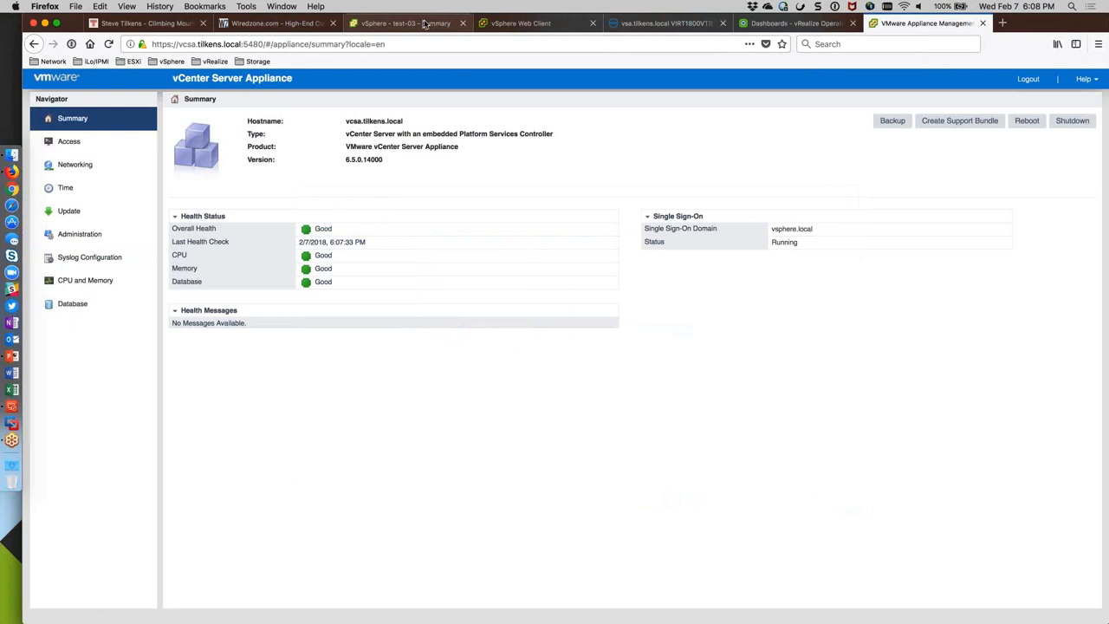
{"action": "left_click", "coordinate": [405, 22]}
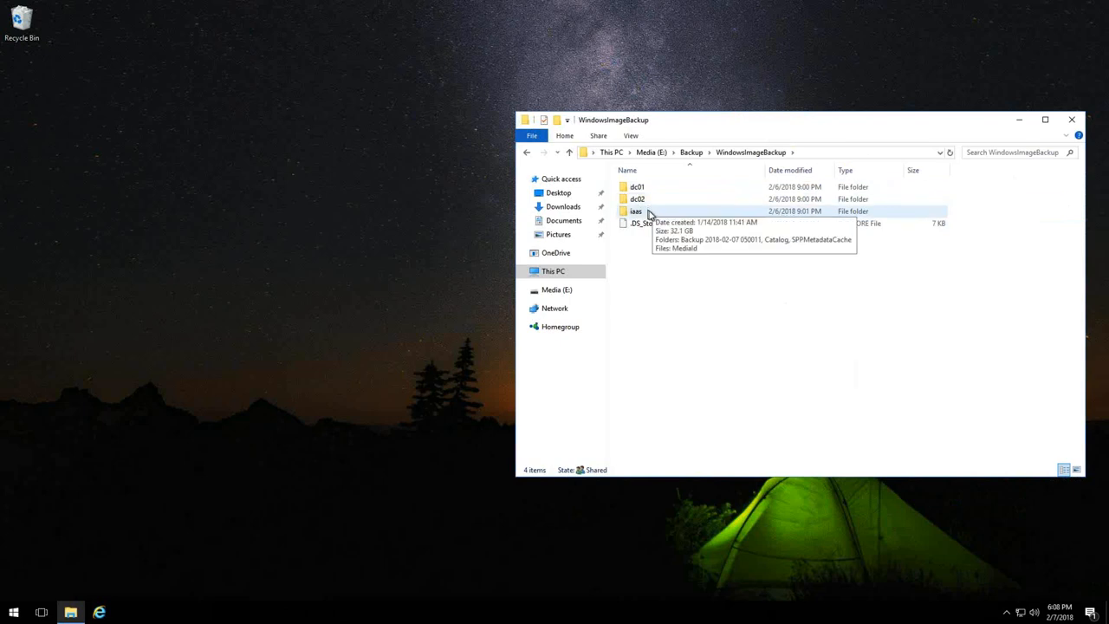
View the dc01 folder's image backup contents under WindowsImageBackup, then close File Explorer
{"action": "double_click", "coordinate": [638, 187]}
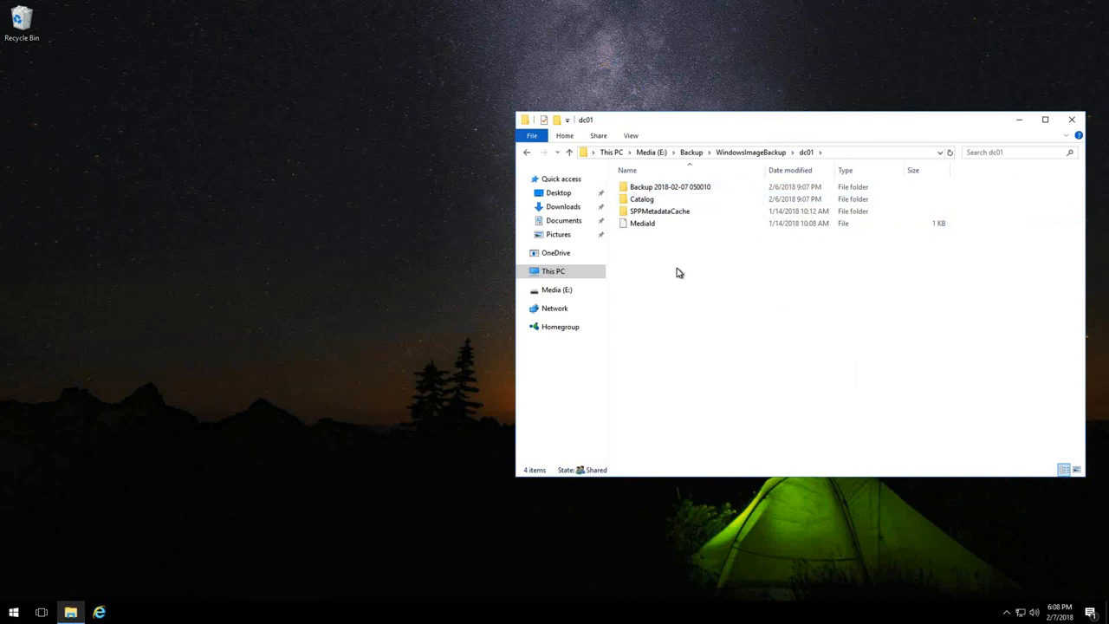
{"action": "mouse_move", "coordinate": [1039, 149]}
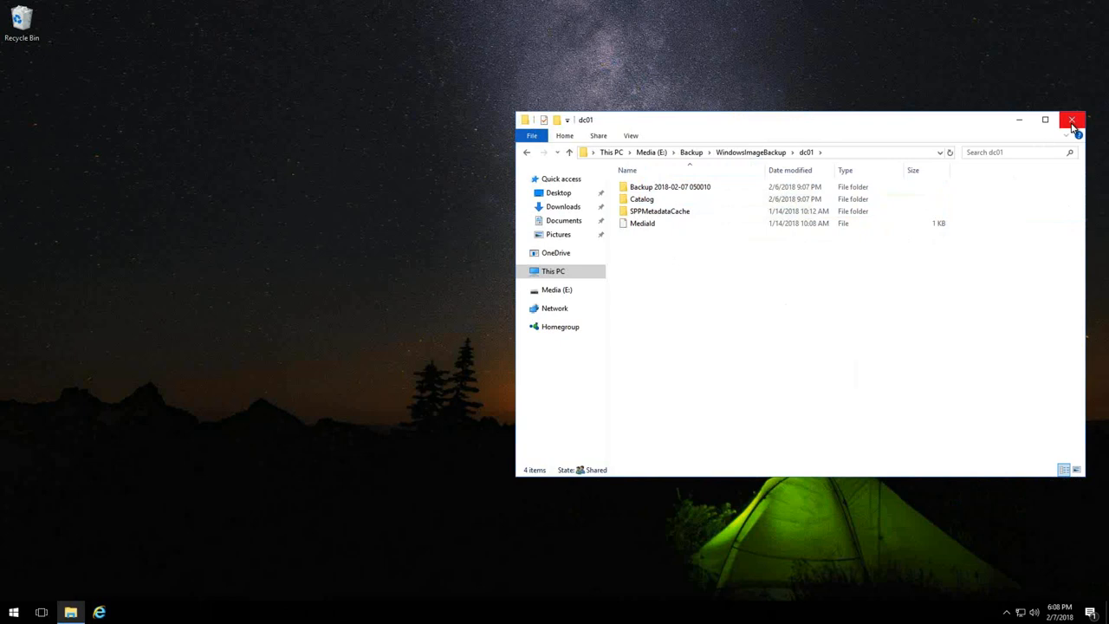
{"action": "left_click", "coordinate": [1071, 119]}
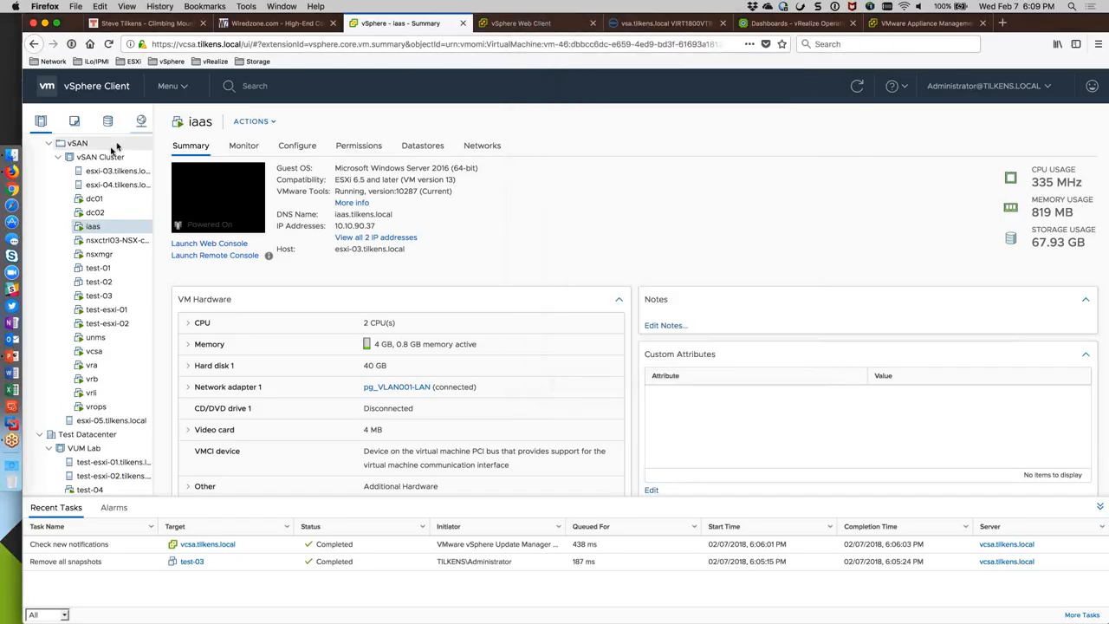
Check the vSAN Cluster hosts' CPU and memory, then view the vcsa.tilkens.local summary (24 VMs, 7 hosts)
{"action": "left_click", "coordinate": [100, 156]}
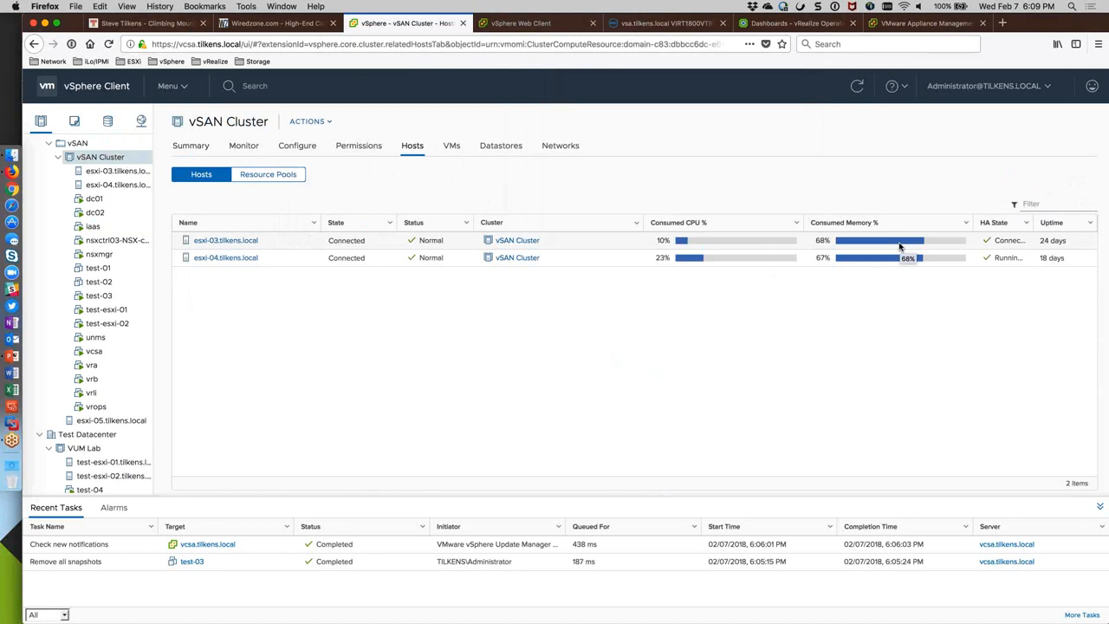
{"action": "mouse_move", "coordinate": [863, 305]}
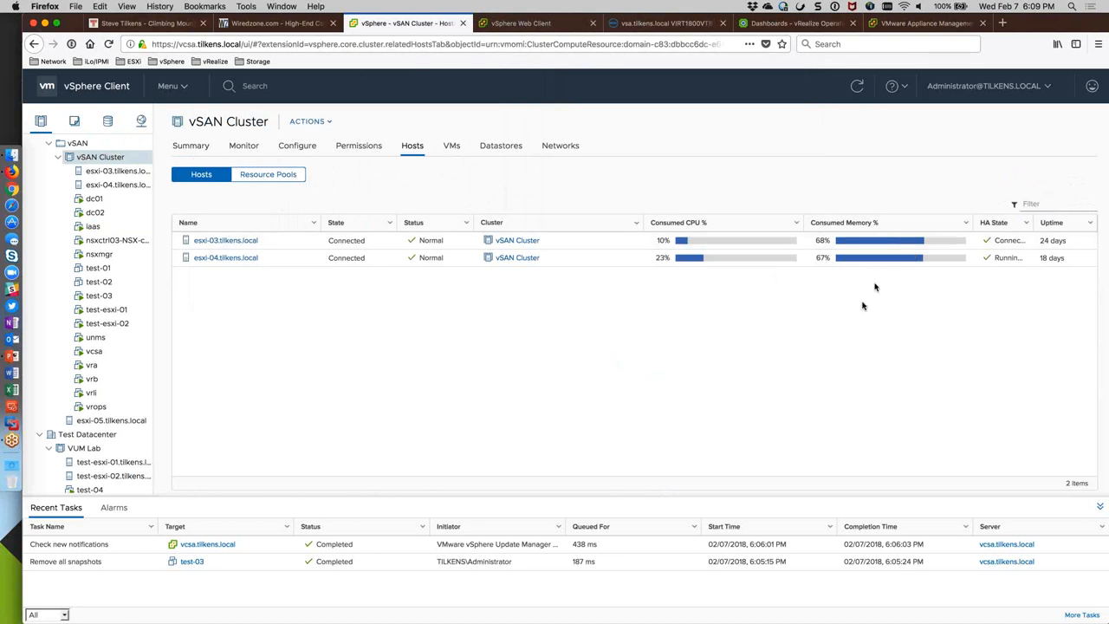
{"action": "mouse_move", "coordinate": [93, 147]}
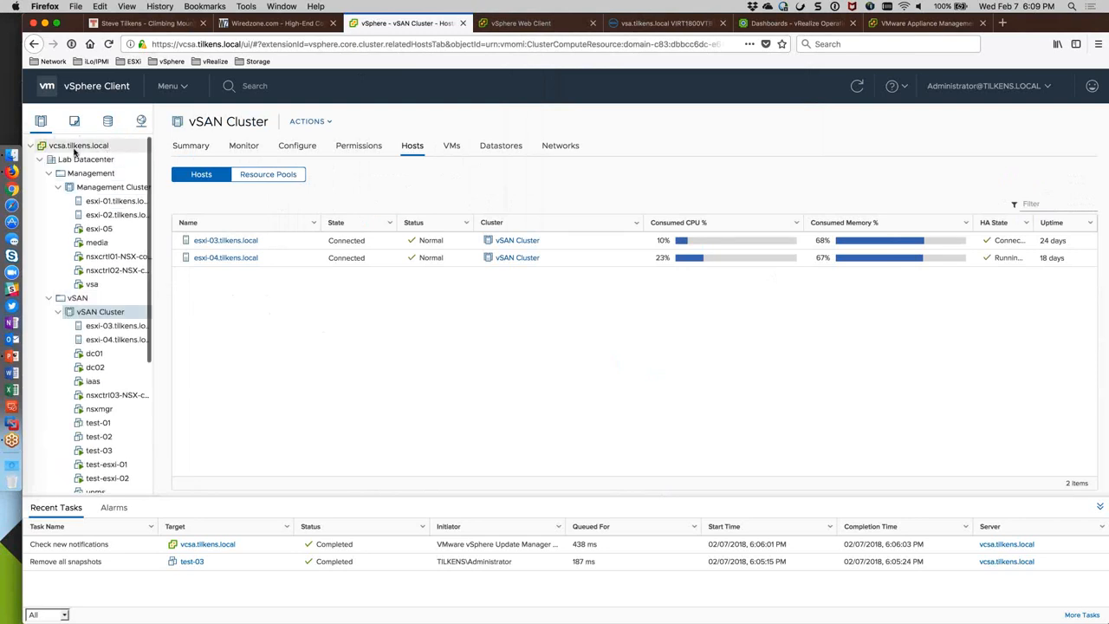
{"action": "left_click", "coordinate": [78, 146]}
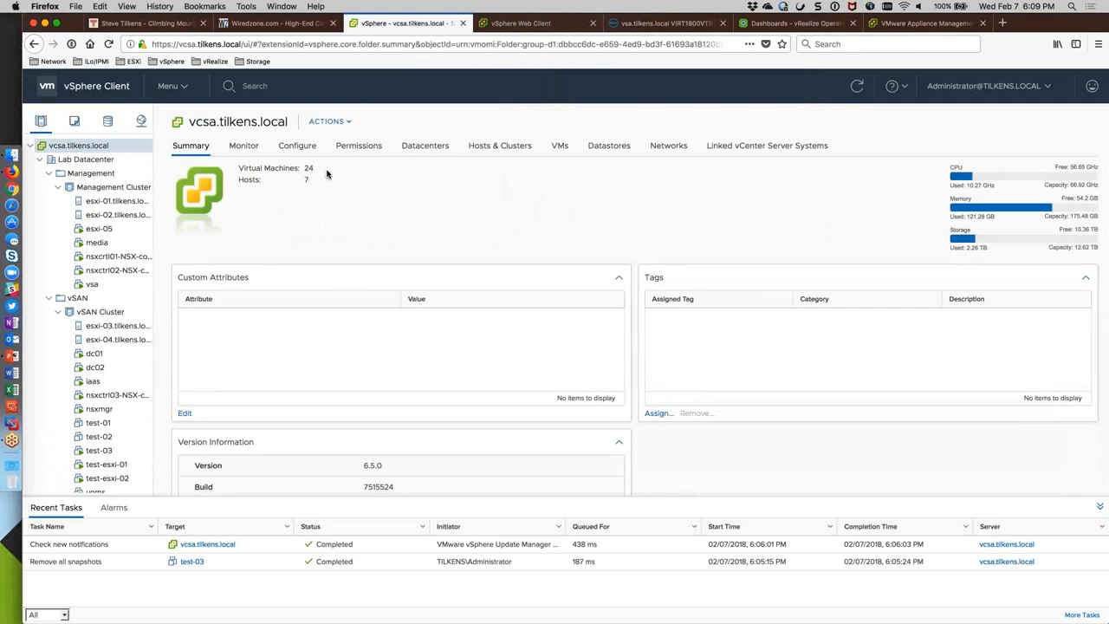
{"action": "scroll", "scroll_direction": "down", "scroll_amount": 3}
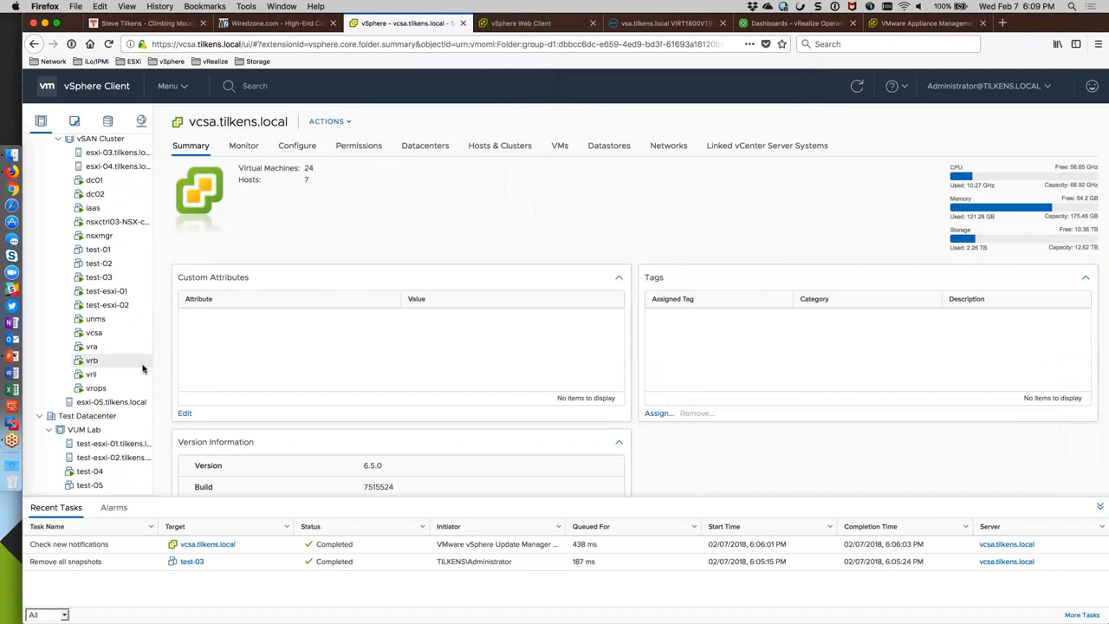
{"action": "mouse_move", "coordinate": [226, 228]}
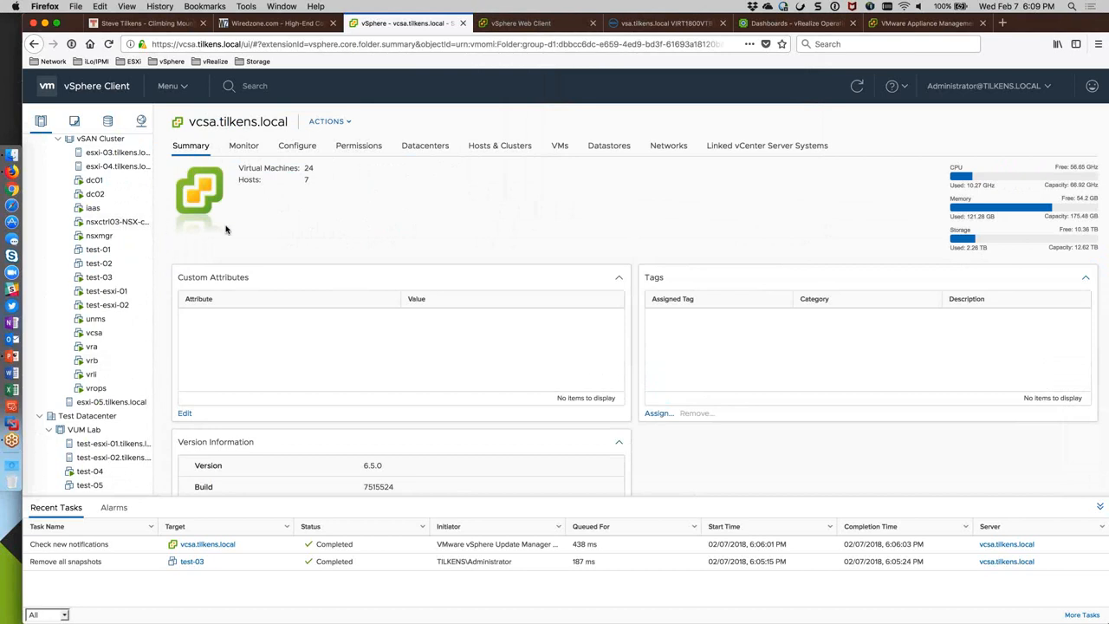
{"action": "mouse_move", "coordinate": [332, 249]}
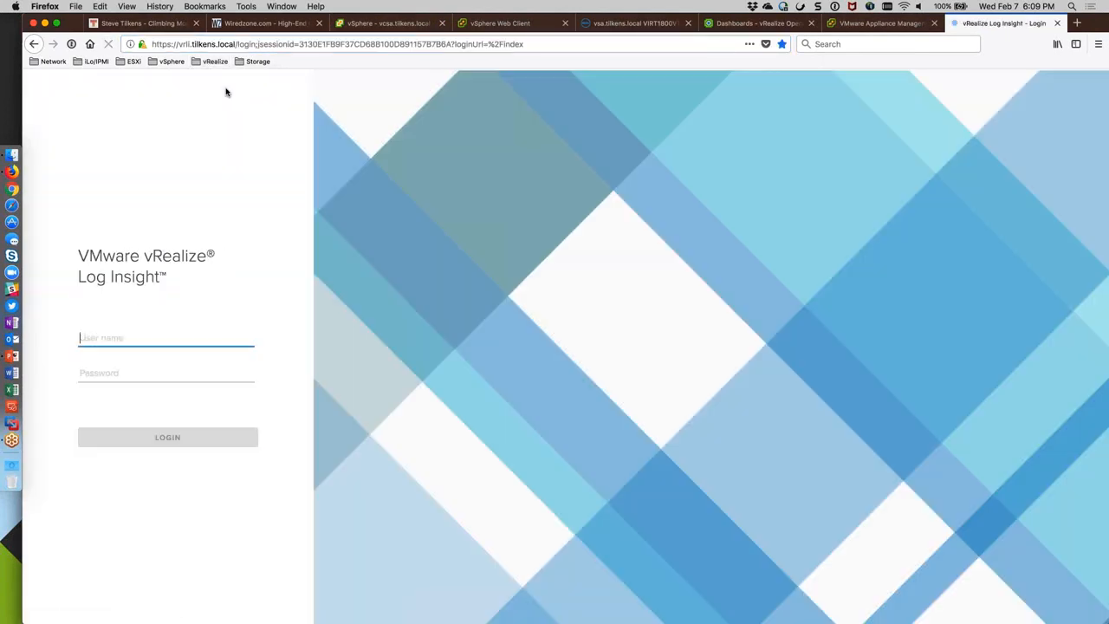
Sign in to vRealize Log Insight as admin with the password
{"action": "type", "text": "admin"}
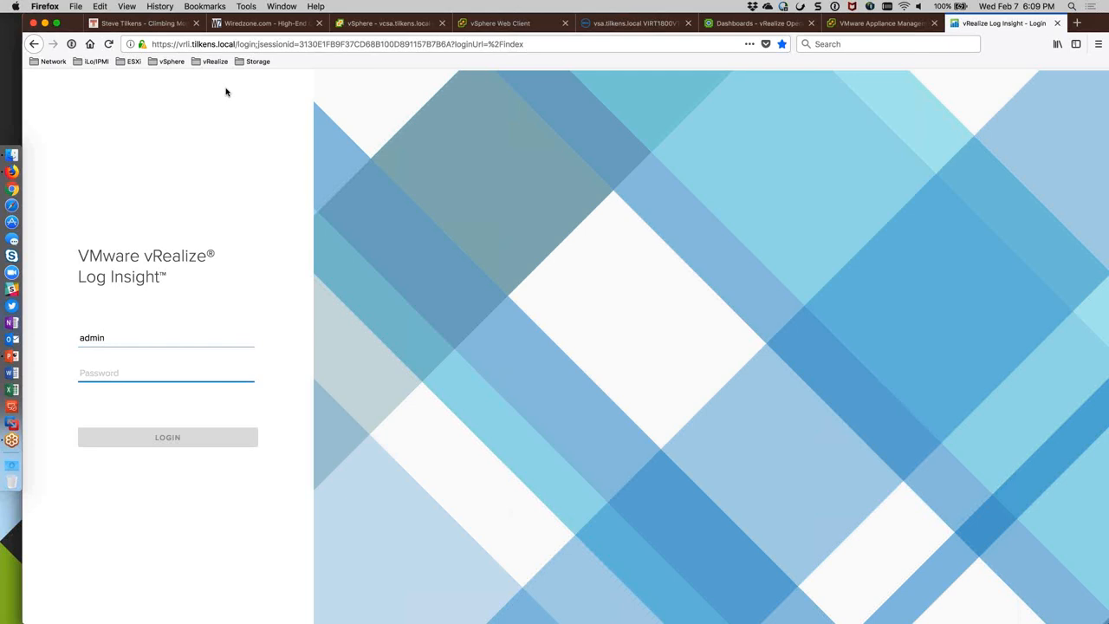
{"action": "type", "text": "password"}
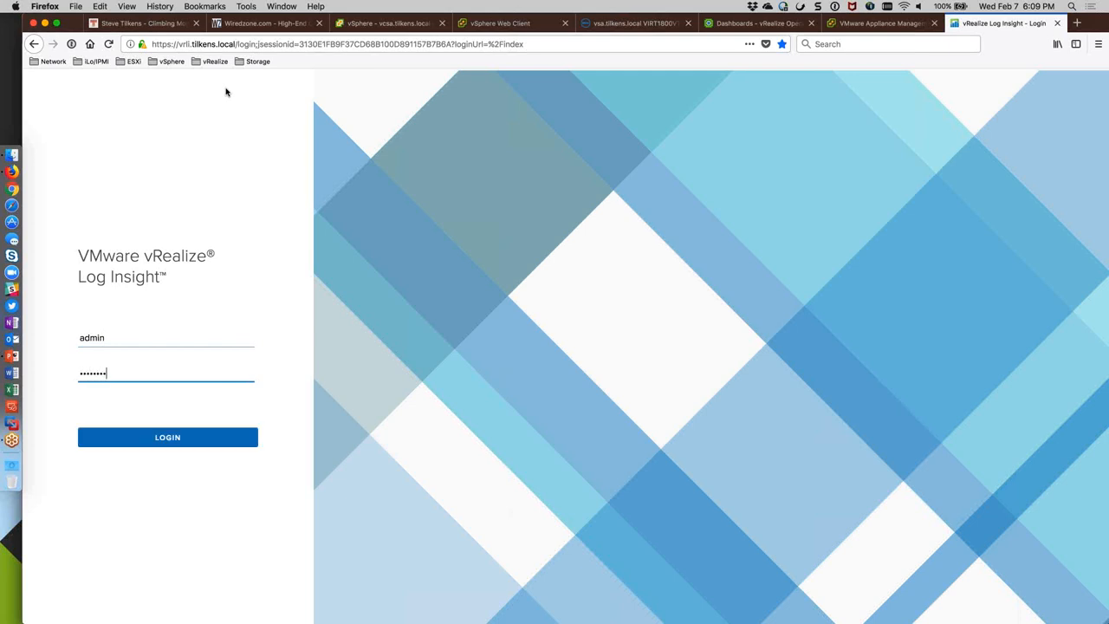
{"action": "left_click", "coordinate": [166, 437]}
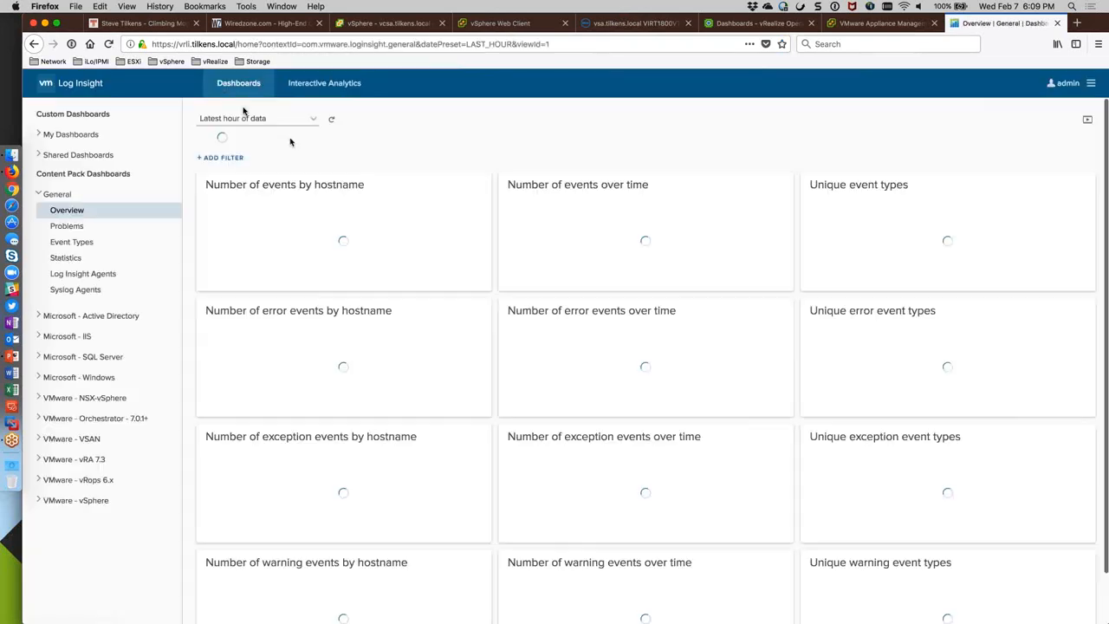
From the General Overview dashboard, switch to Interactive Analytics of logged events
{"action": "left_click", "coordinate": [220, 155]}
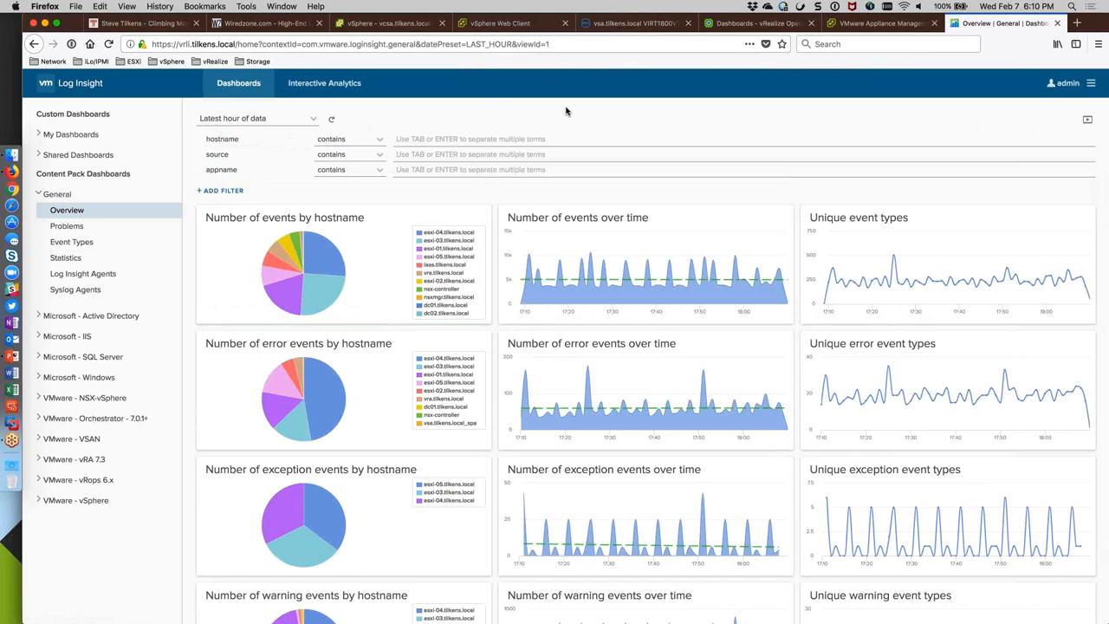
{"action": "left_click", "coordinate": [323, 83]}
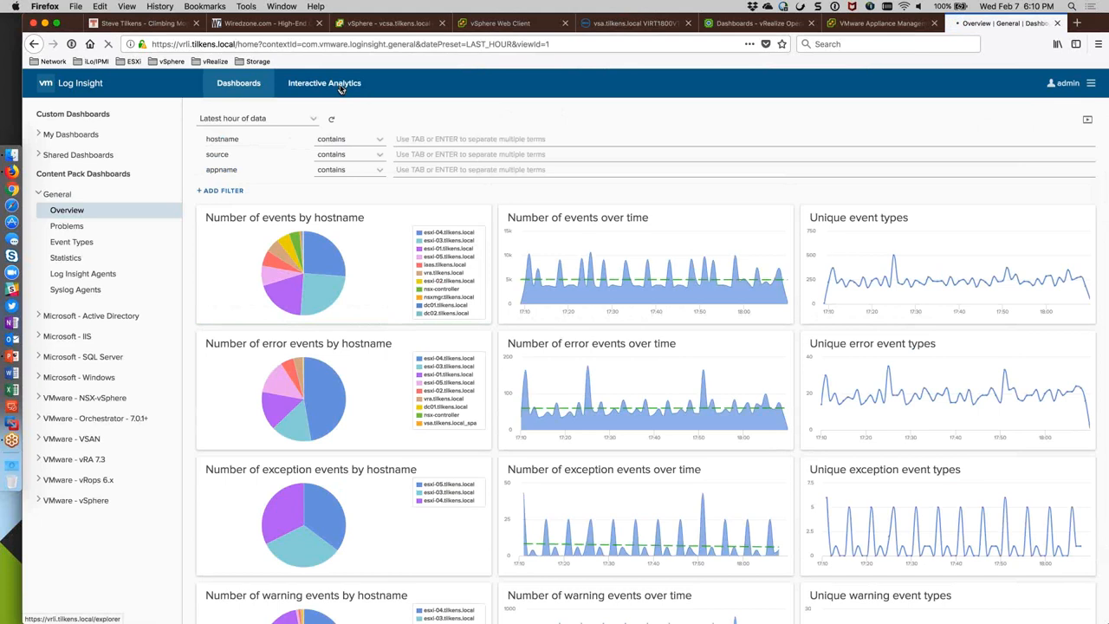
{"action": "left_click", "coordinate": [324, 83]}
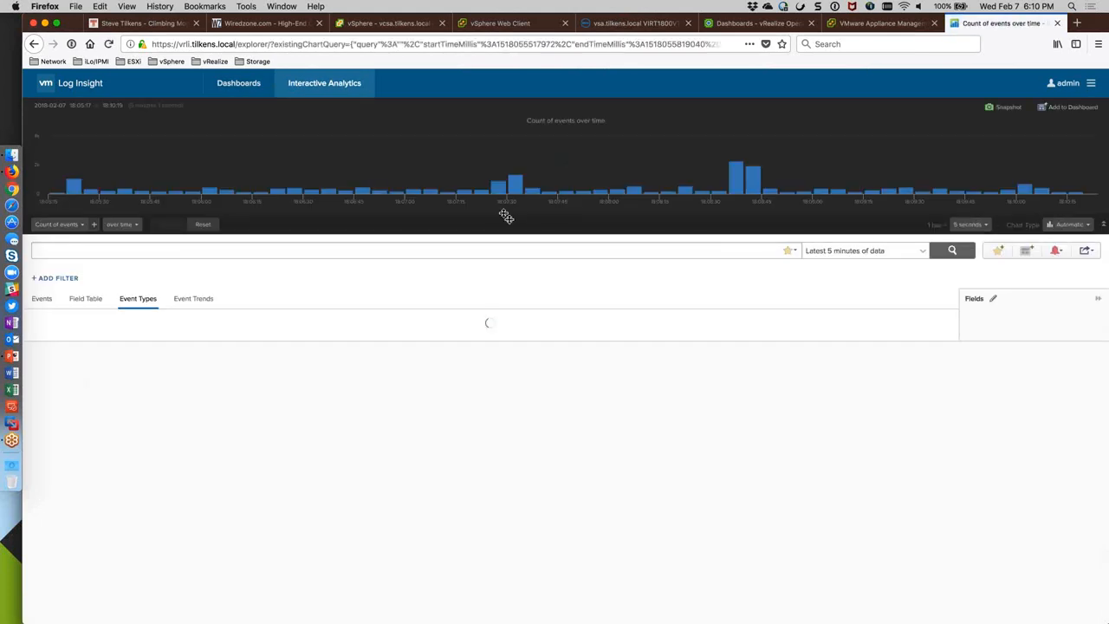
Search Interactive Analytics for events containing 'modif', then return to Dashboards
{"action": "left_click", "coordinate": [953, 250]}
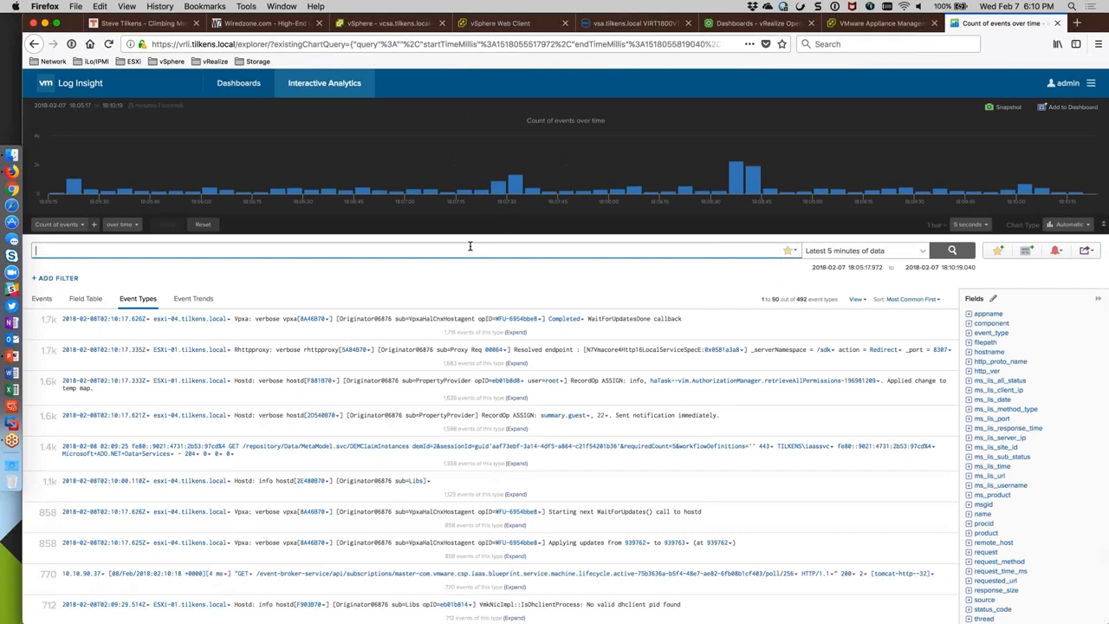
{"action": "type", "text": "modified"}
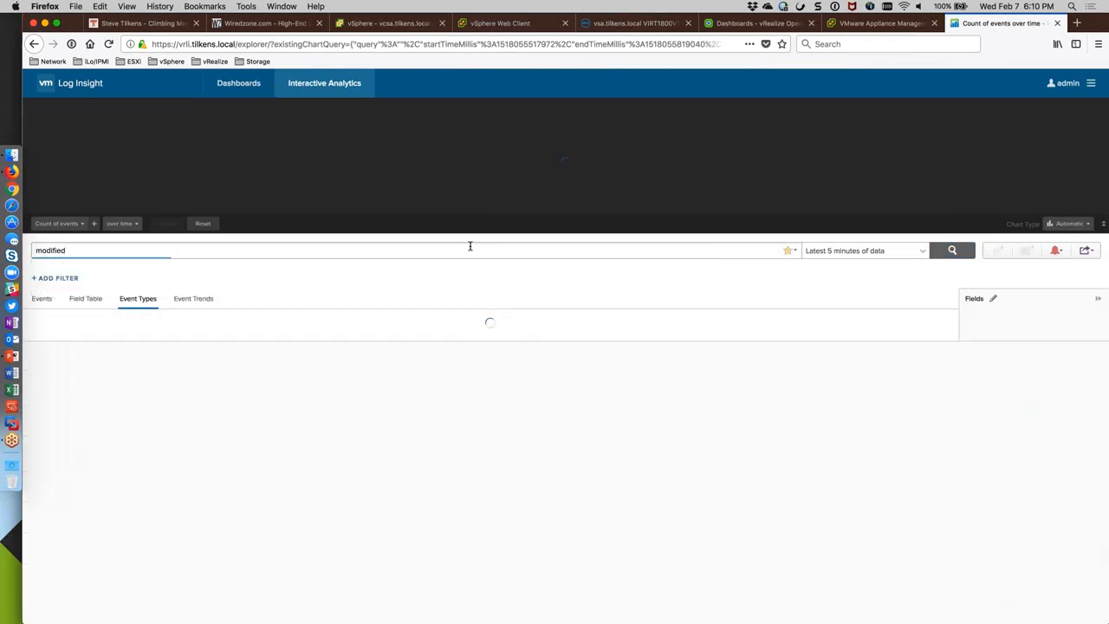
{"action": "left_click", "coordinate": [951, 249]}
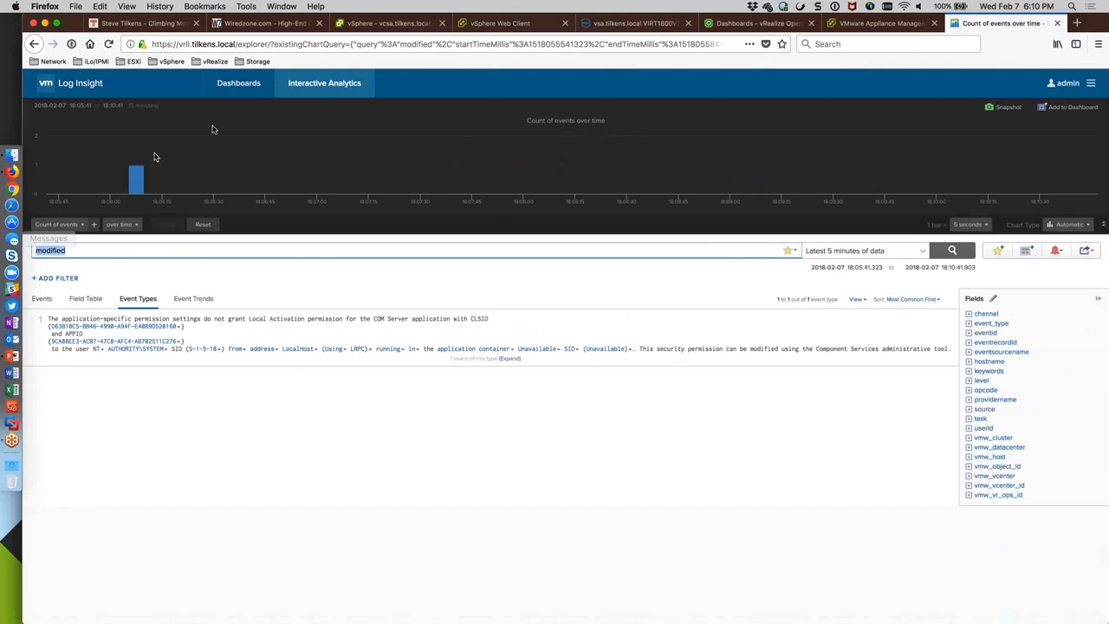
{"action": "left_click", "coordinate": [239, 83]}
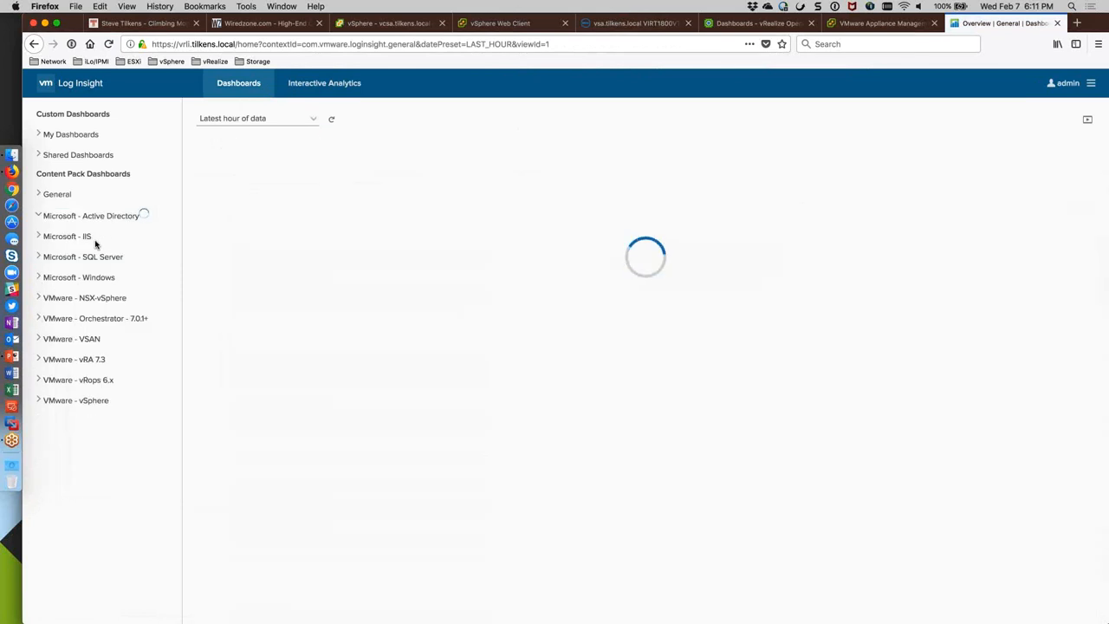
Browse the Active Directory Security Overview and IIS General Overview dashboards
{"action": "left_click", "coordinate": [90, 214]}
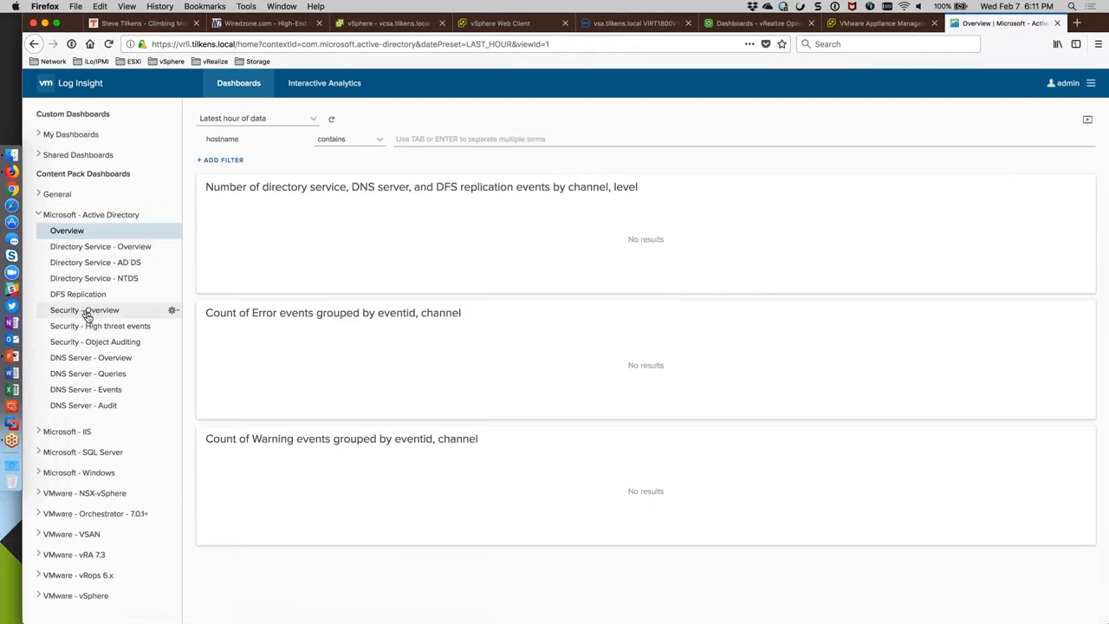
{"action": "left_click", "coordinate": [83, 308]}
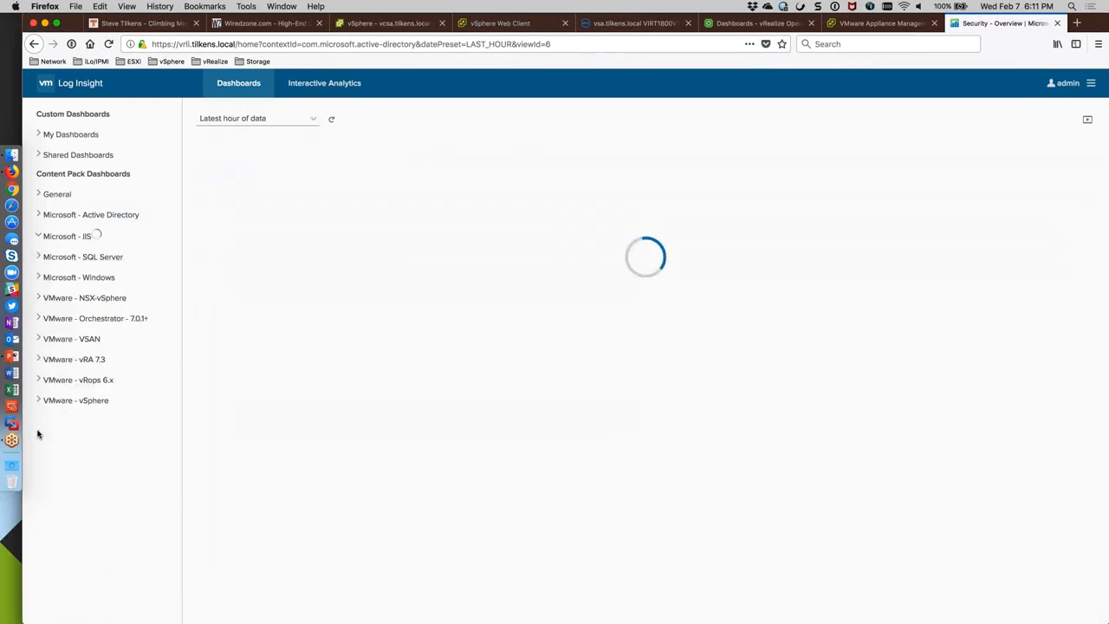
{"action": "left_click", "coordinate": [83, 249]}
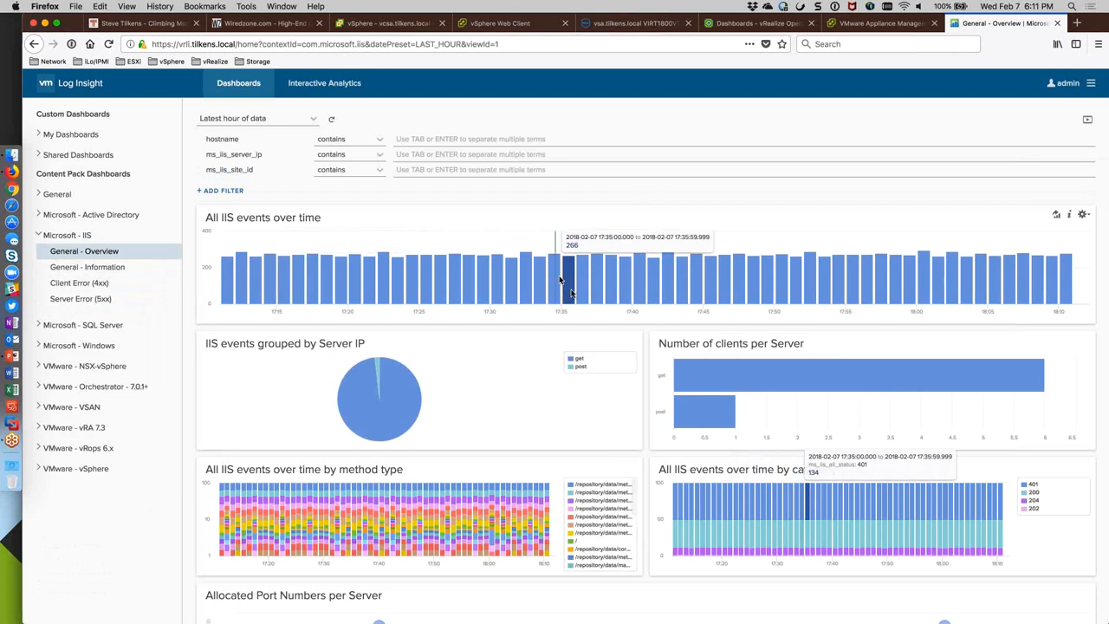
{"action": "mouse_move", "coordinate": [648, 377]}
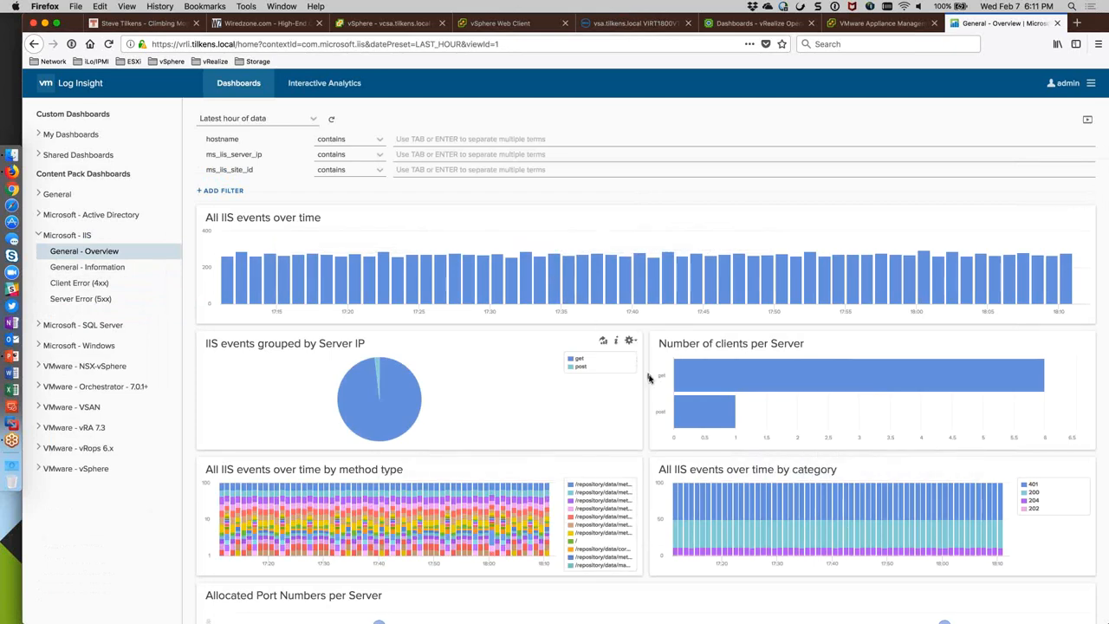
{"action": "scroll", "scroll_direction": "down", "scroll_amount": 3}
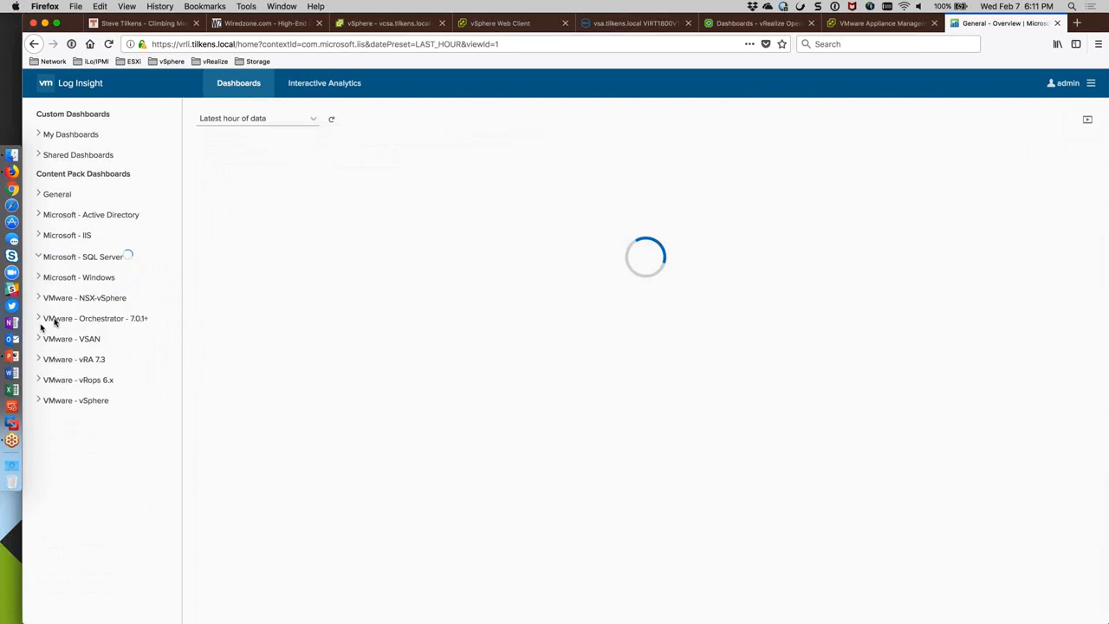
Browse the SQL Server connection, corruption, errors and invalid-query dashboards, then the Windows General Overview
{"action": "left_click", "coordinate": [65, 270]}
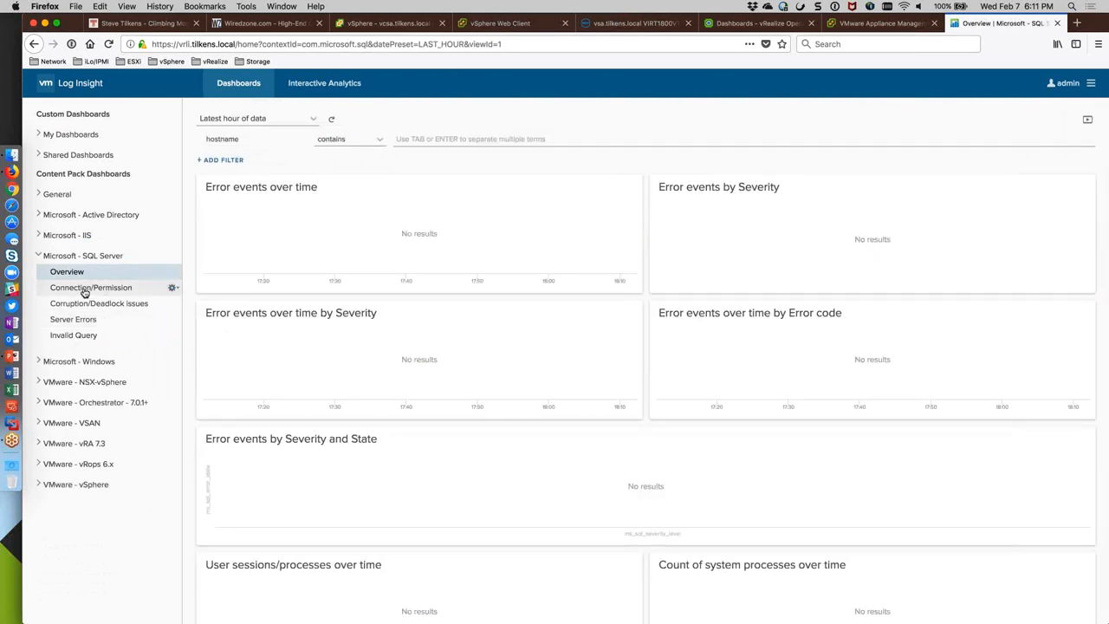
{"action": "left_click", "coordinate": [90, 287]}
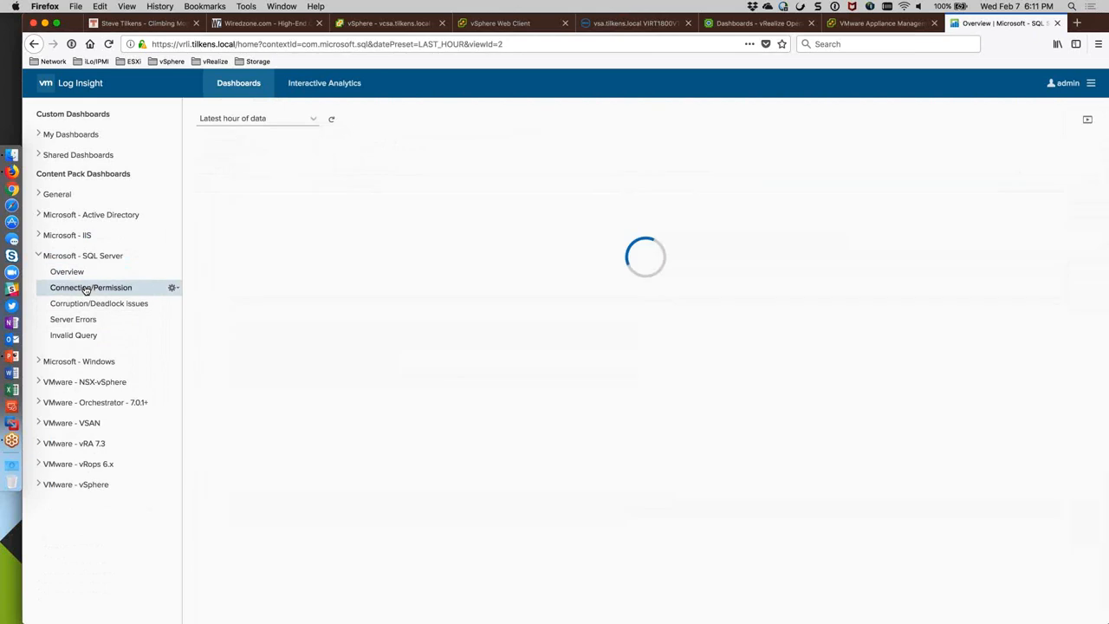
{"action": "left_click", "coordinate": [90, 287]}
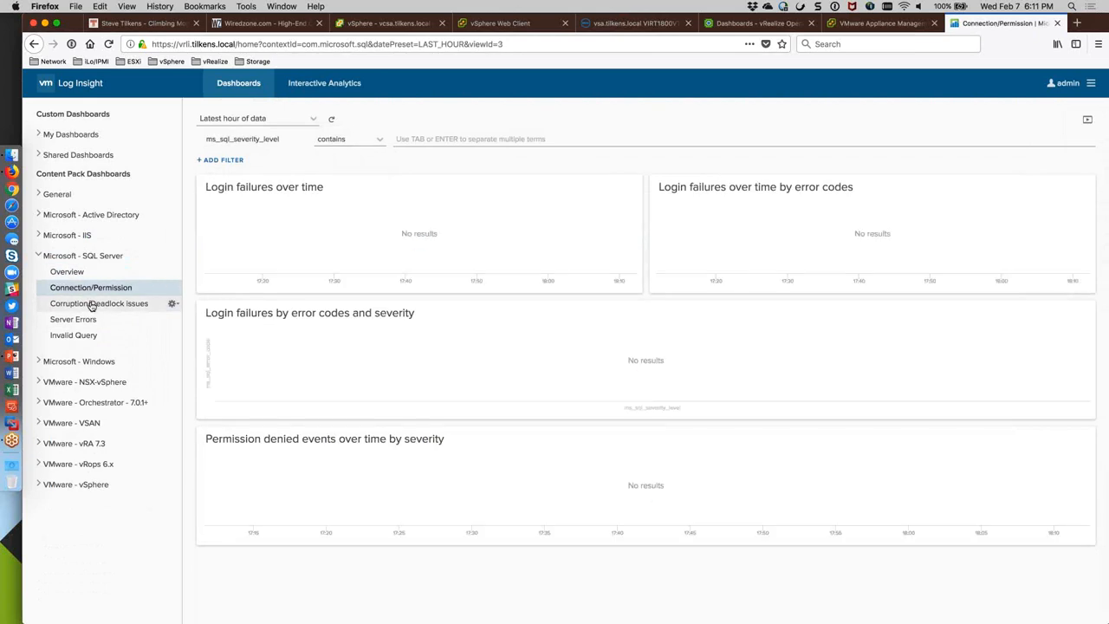
{"action": "left_click", "coordinate": [99, 303]}
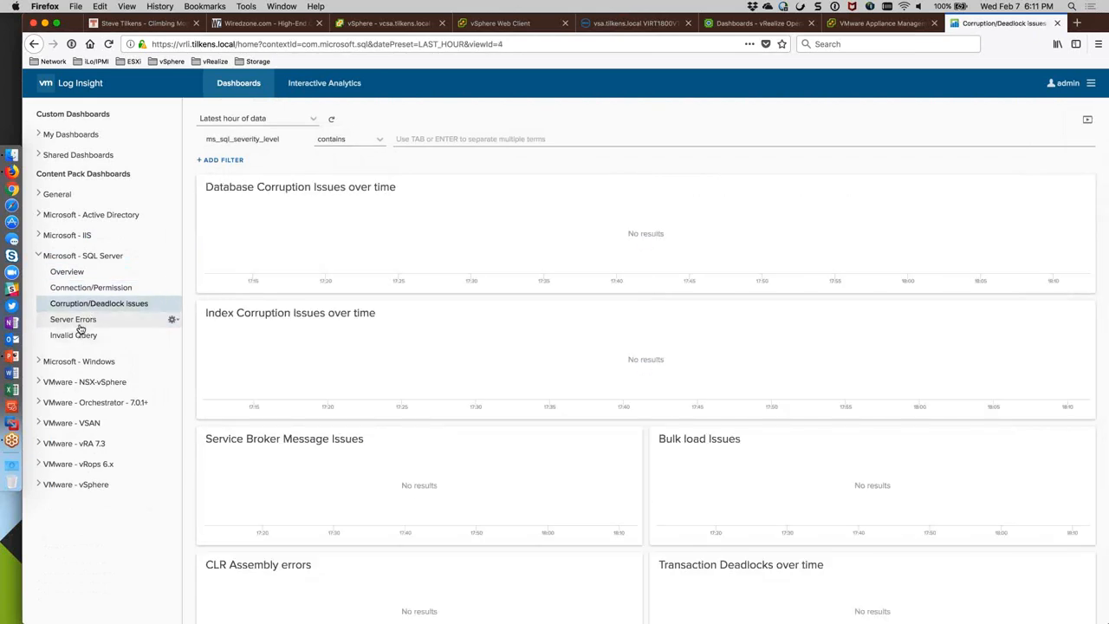
{"action": "left_click", "coordinate": [73, 336]}
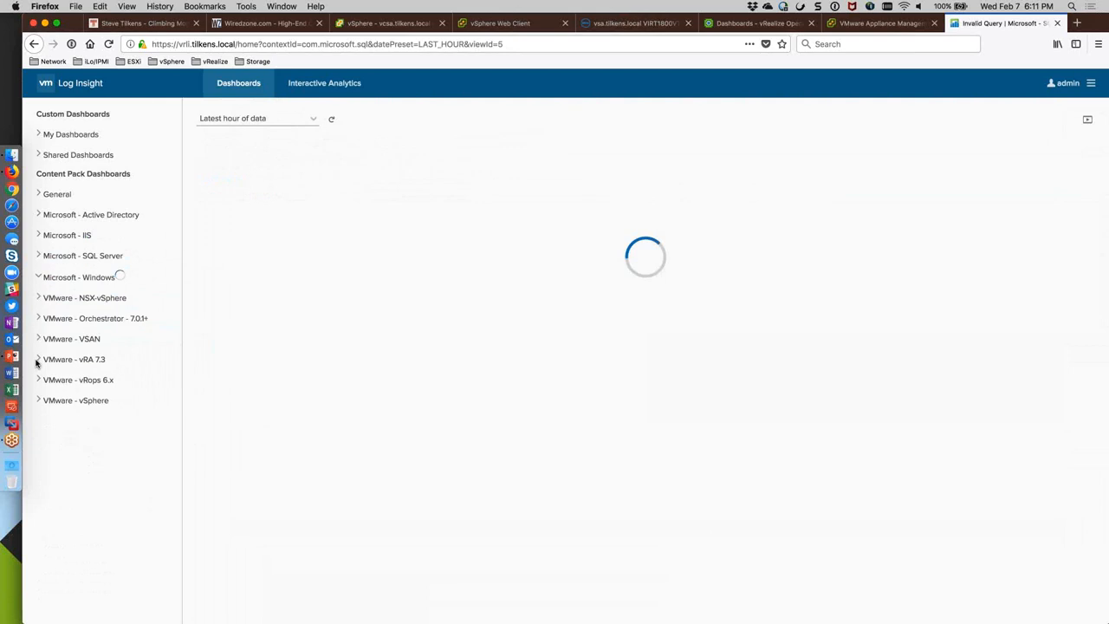
{"action": "left_click", "coordinate": [83, 291]}
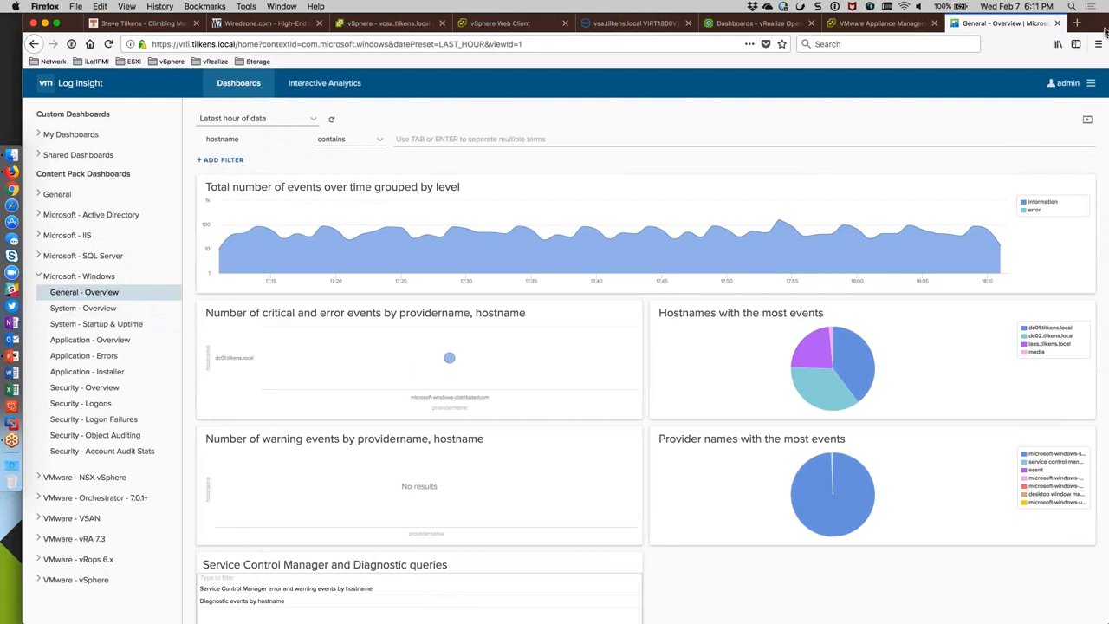
{"action": "mouse_move", "coordinate": [1002, 150]}
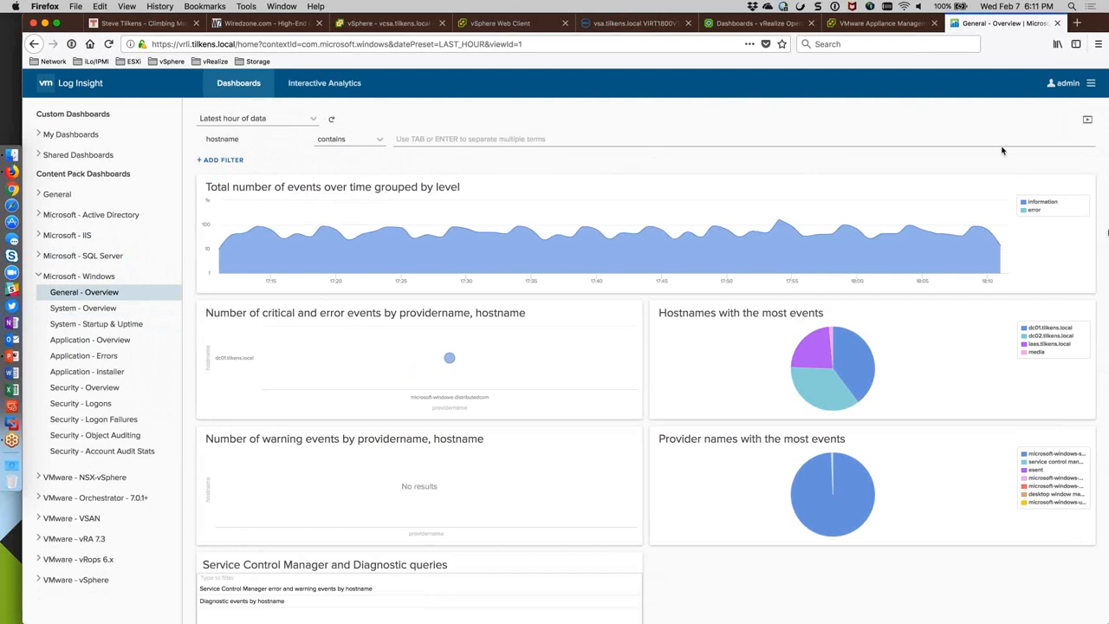
{"action": "mouse_move", "coordinate": [371, 232]}
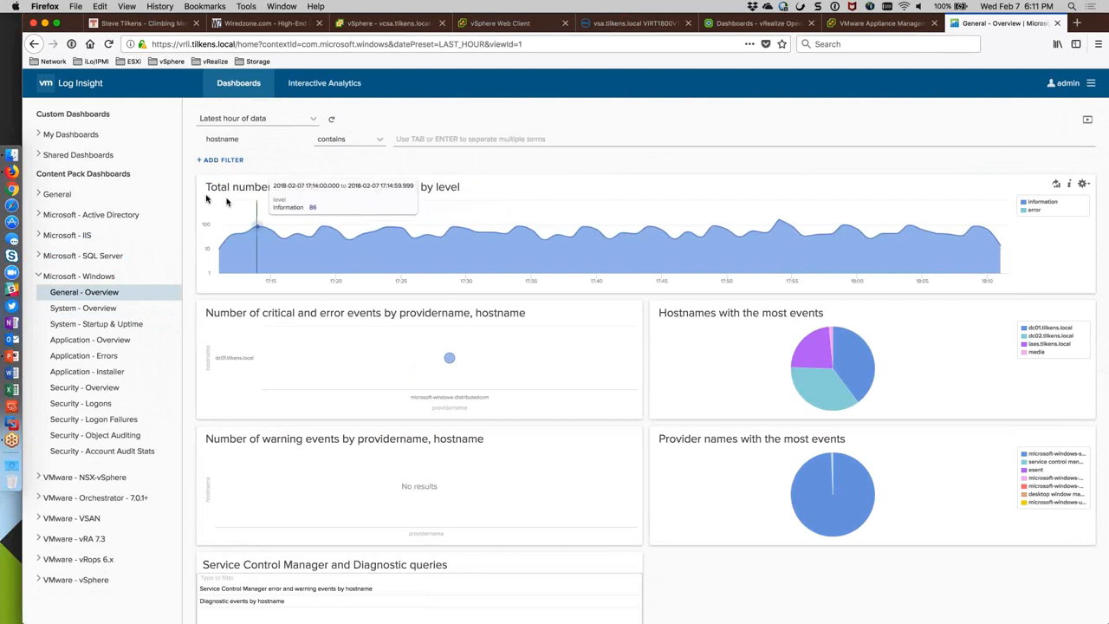
{"action": "mouse_move", "coordinate": [944, 149]}
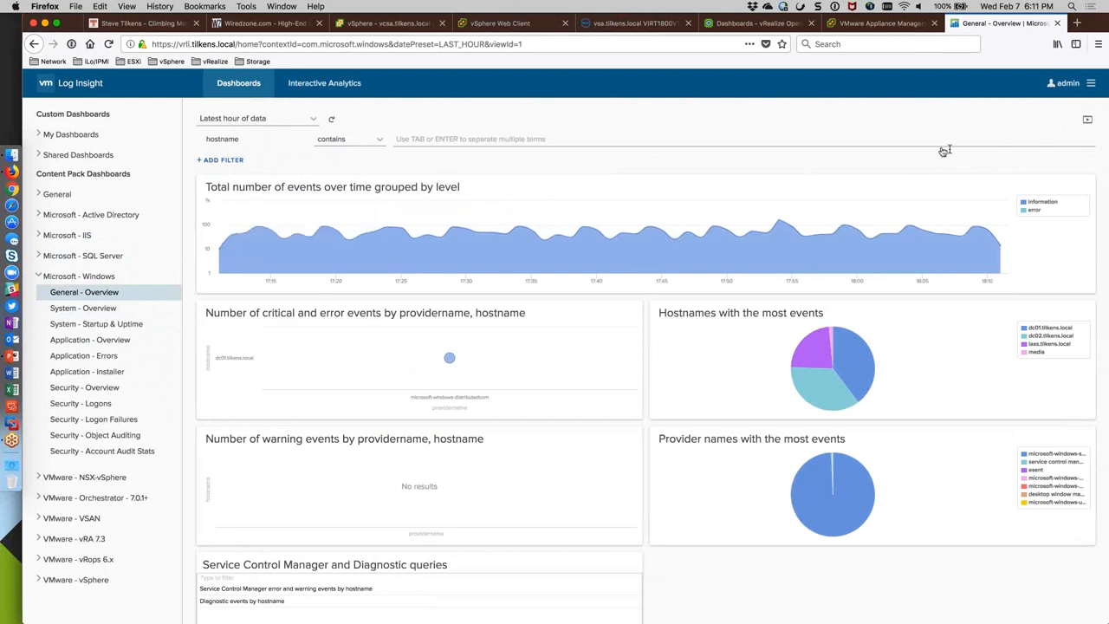
{"action": "left_click", "coordinate": [1067, 83]}
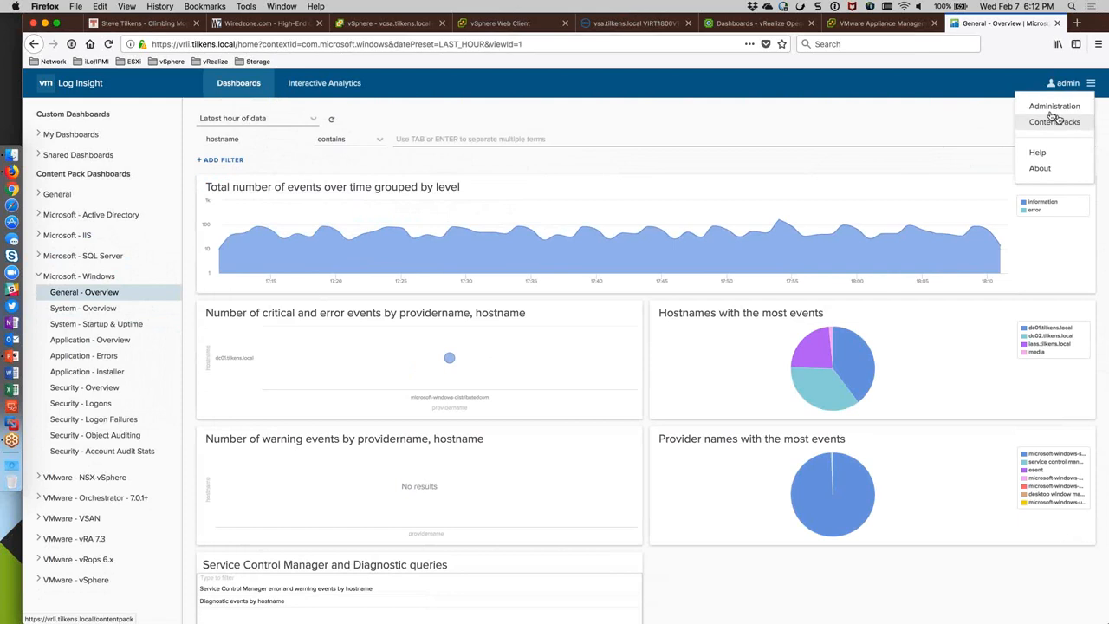
{"action": "left_click", "coordinate": [1053, 121]}
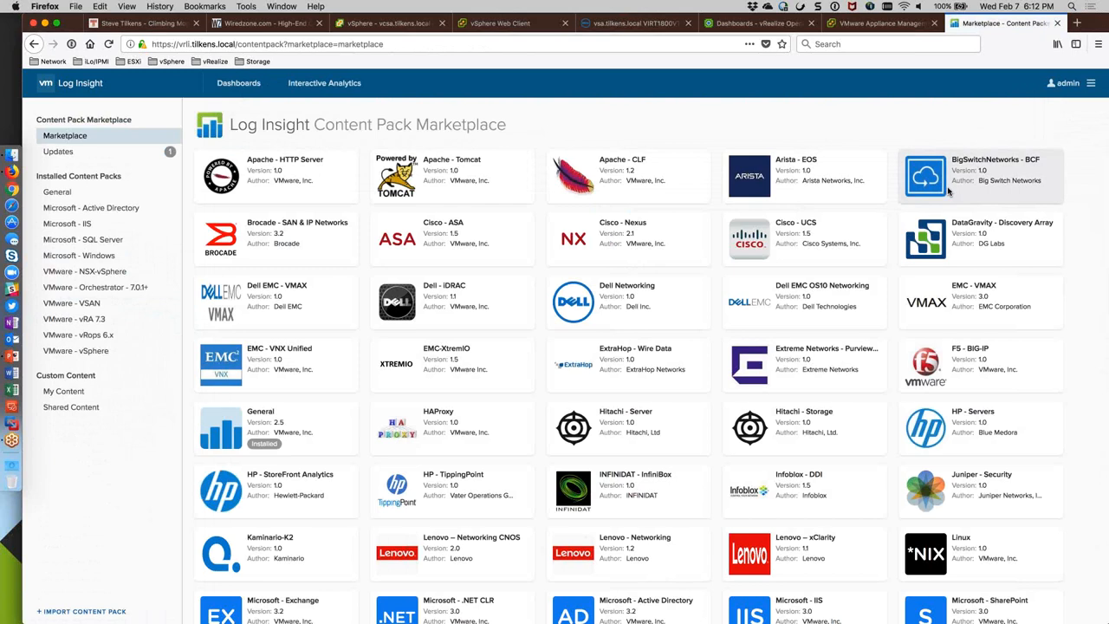
{"action": "left_click", "coordinate": [925, 176]}
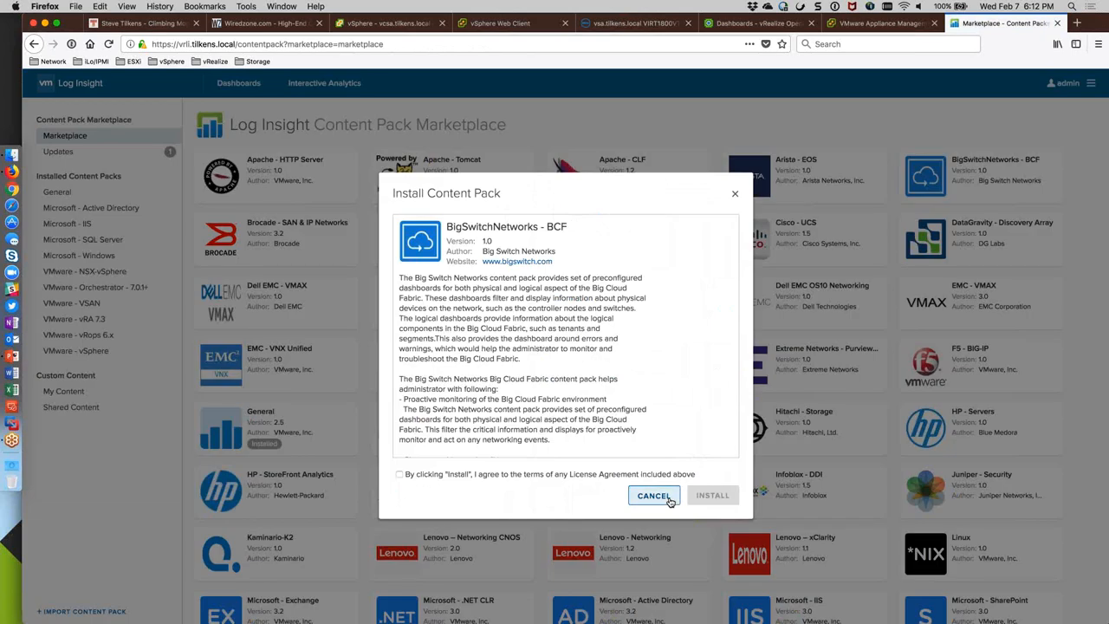
{"action": "left_click", "coordinate": [653, 496]}
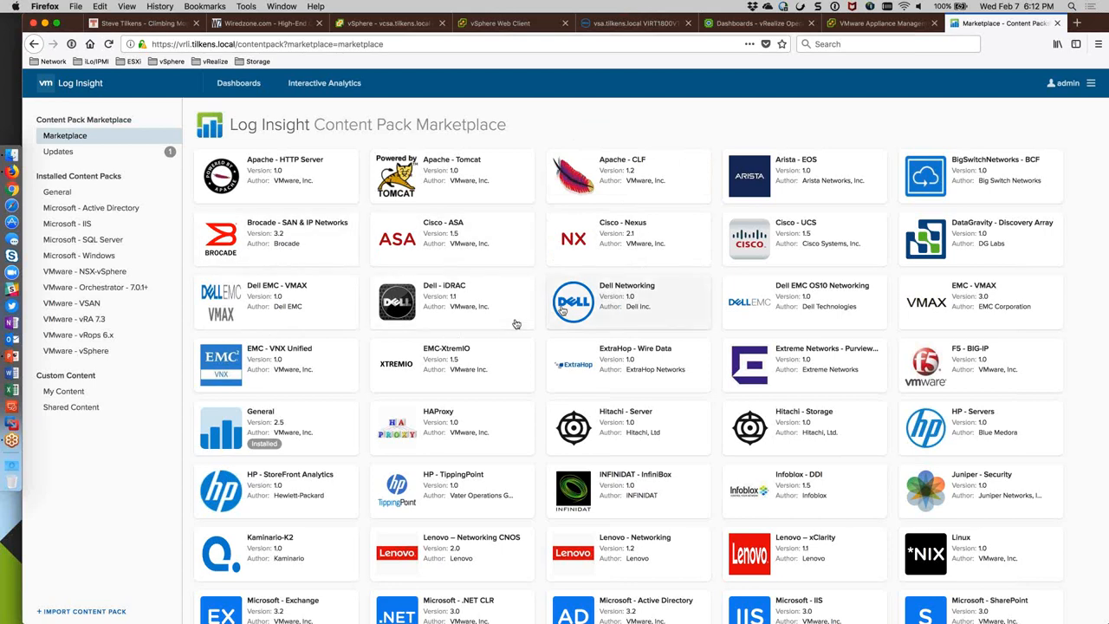
{"action": "mouse_move", "coordinate": [633, 250]}
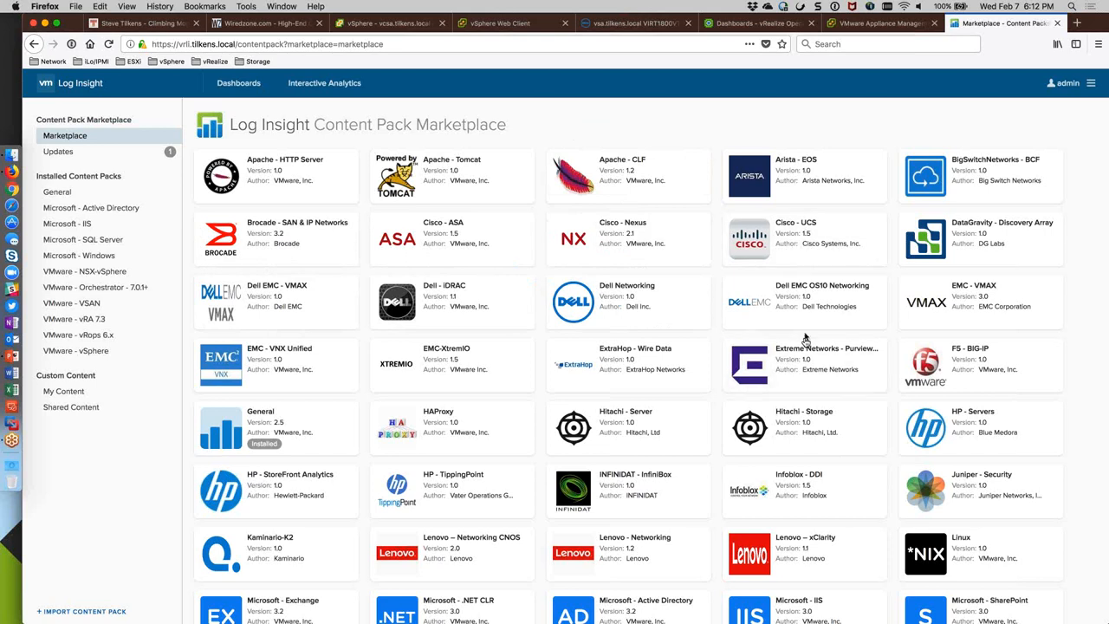
{"action": "mouse_move", "coordinate": [713, 449]}
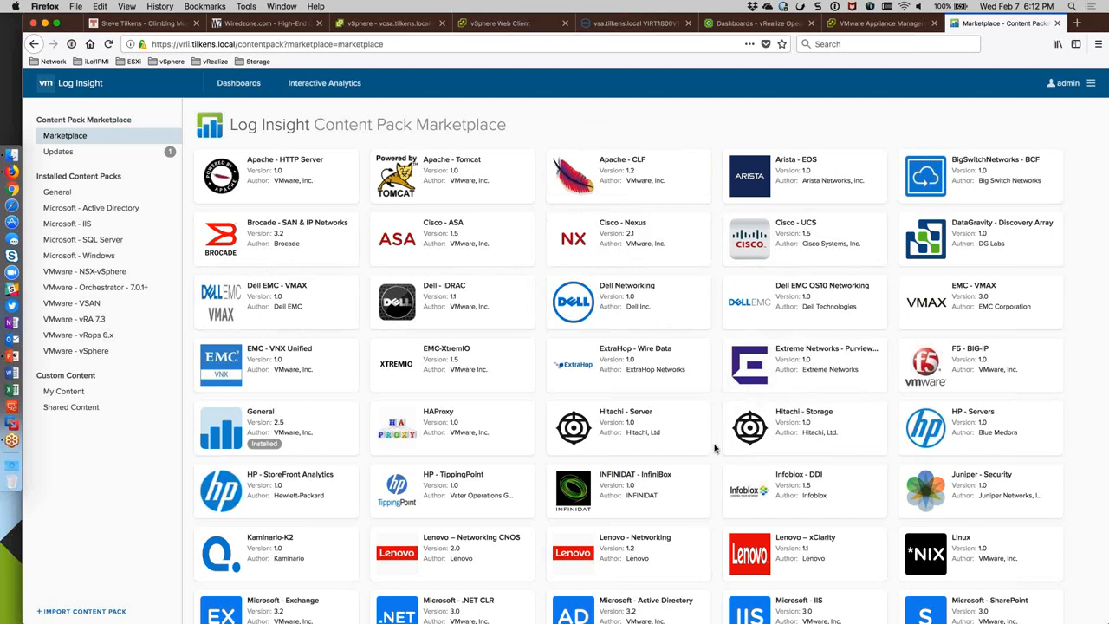
{"action": "scroll", "scroll_direction": "down", "scroll_amount": 3}
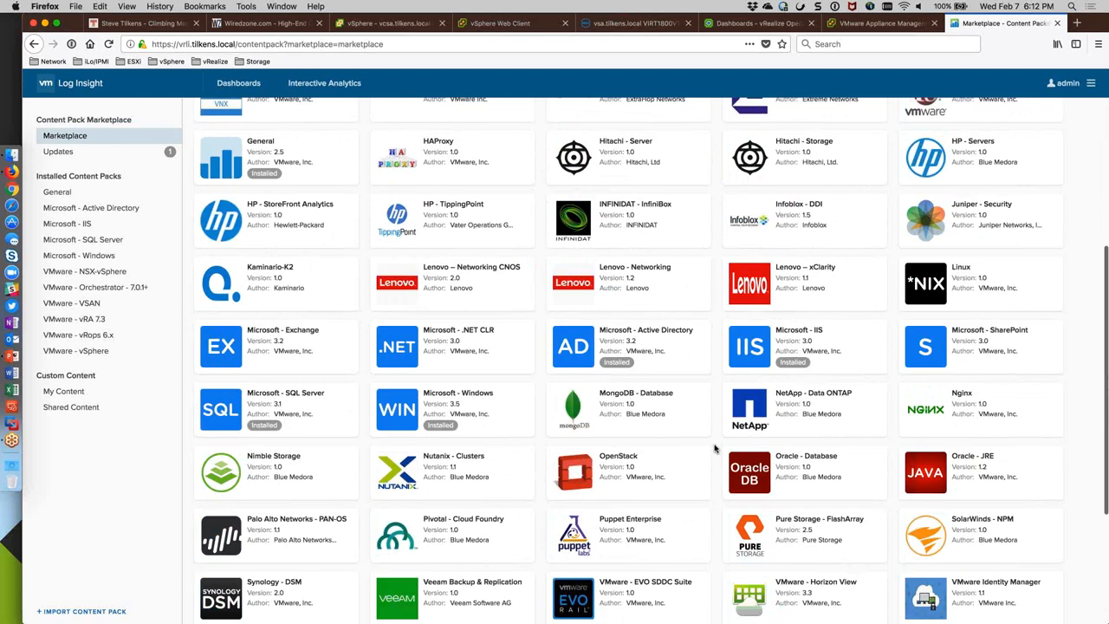
{"action": "scroll", "scroll_direction": "down", "scroll_amount": 3}
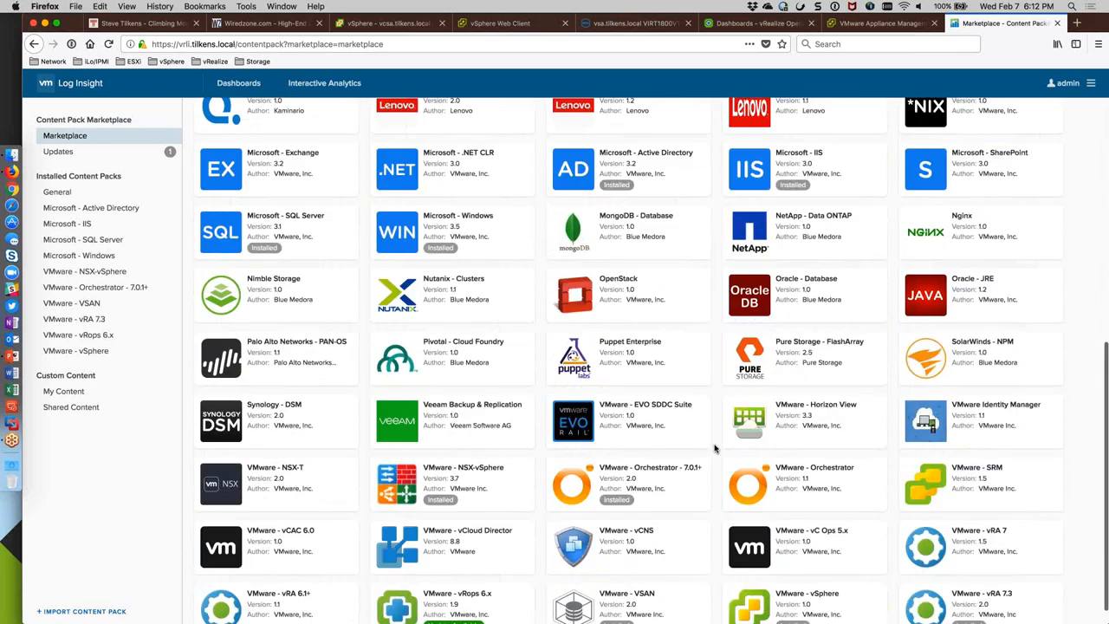
{"action": "scroll", "scroll_direction": "down", "scroll_amount": 3}
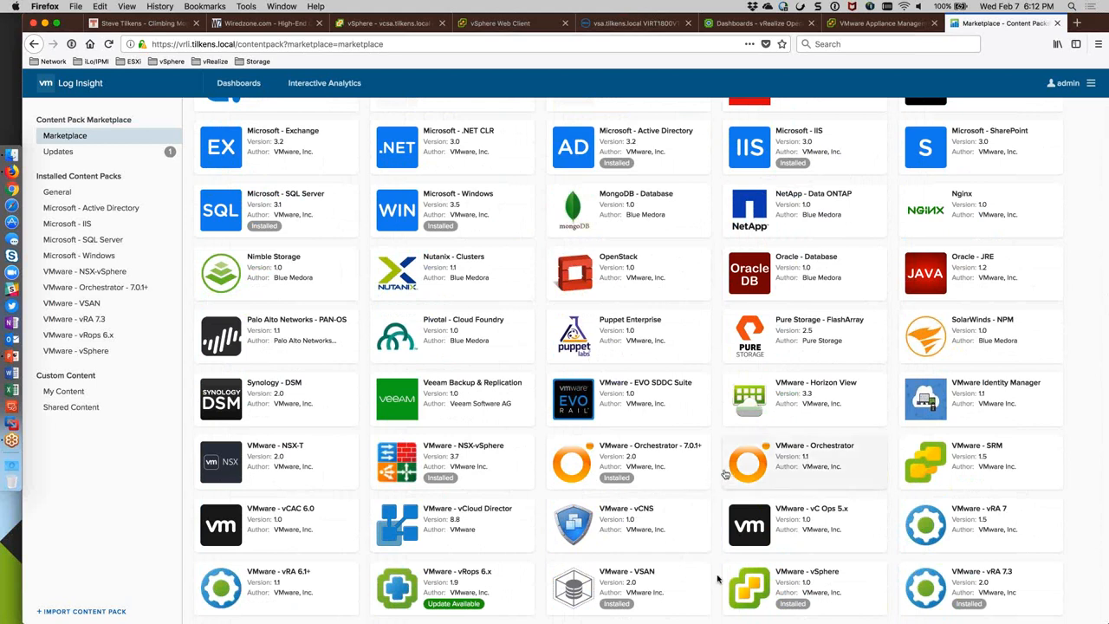
{"action": "mouse_move", "coordinate": [894, 475]}
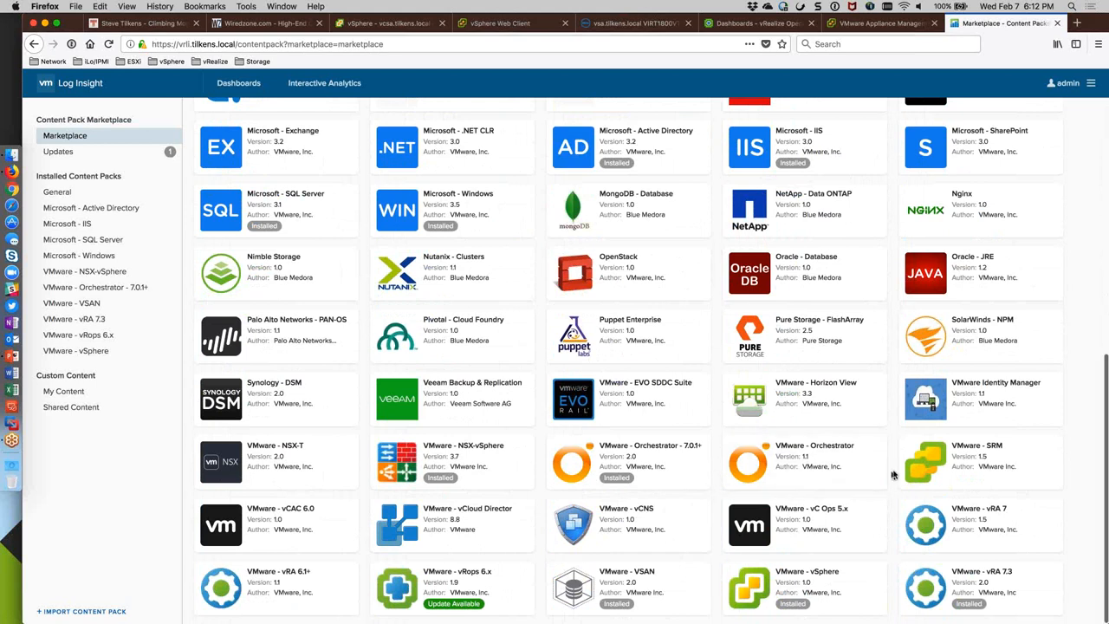
{"action": "mouse_move", "coordinate": [773, 586]}
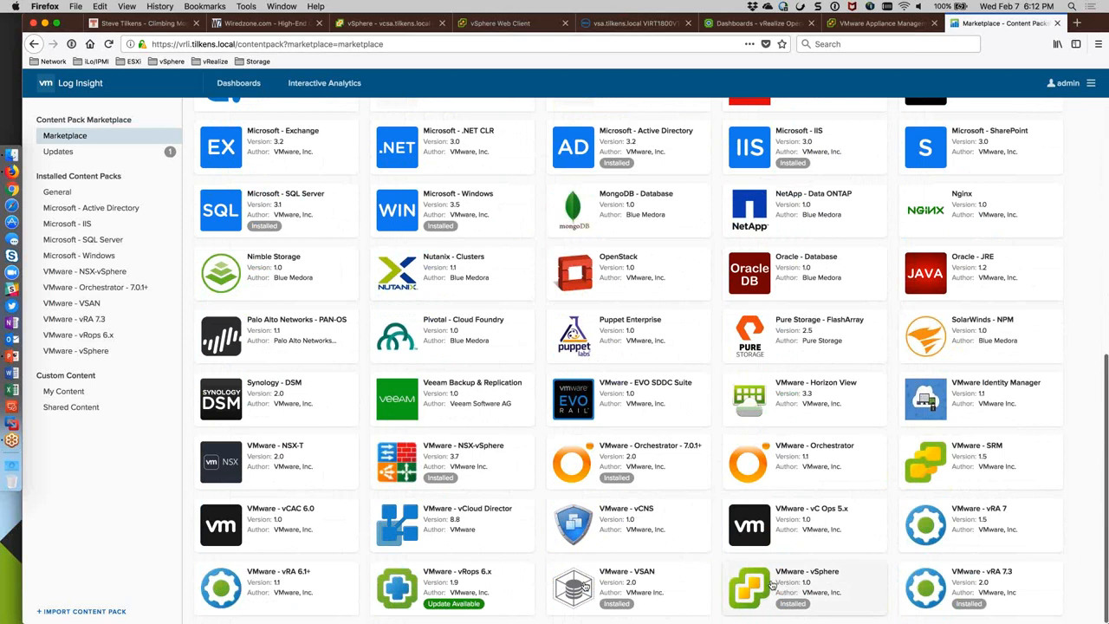
{"action": "mouse_move", "coordinate": [284, 253]}
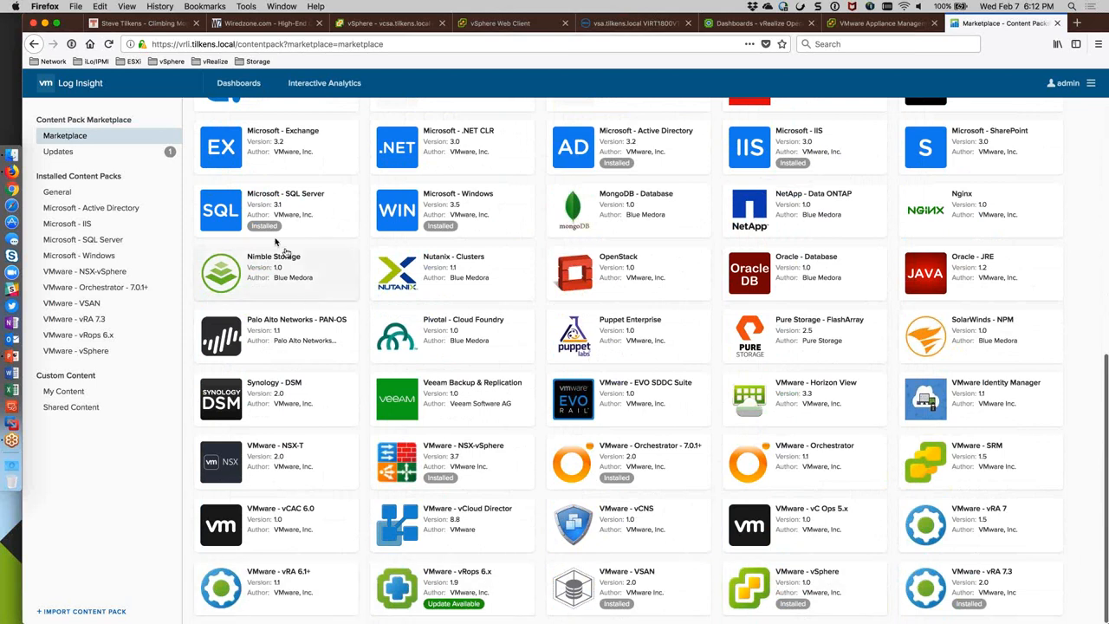
{"action": "left_click", "coordinate": [239, 83]}
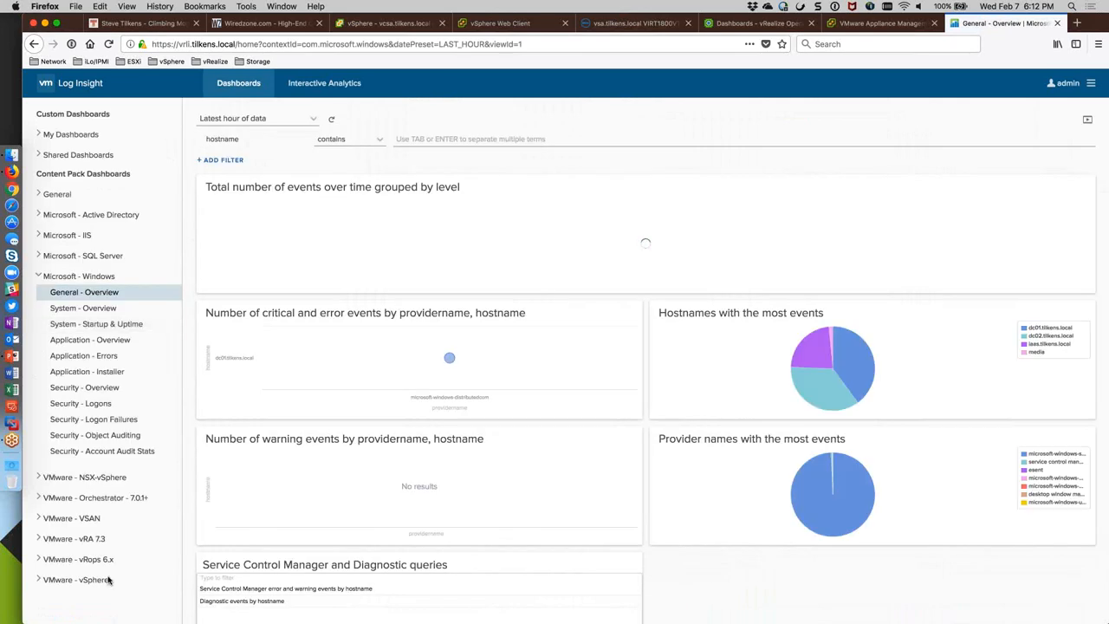
Browse the vSphere General Overview and Orchestrator server, audit and troubleshooting dashboards
{"action": "left_click", "coordinate": [79, 276]}
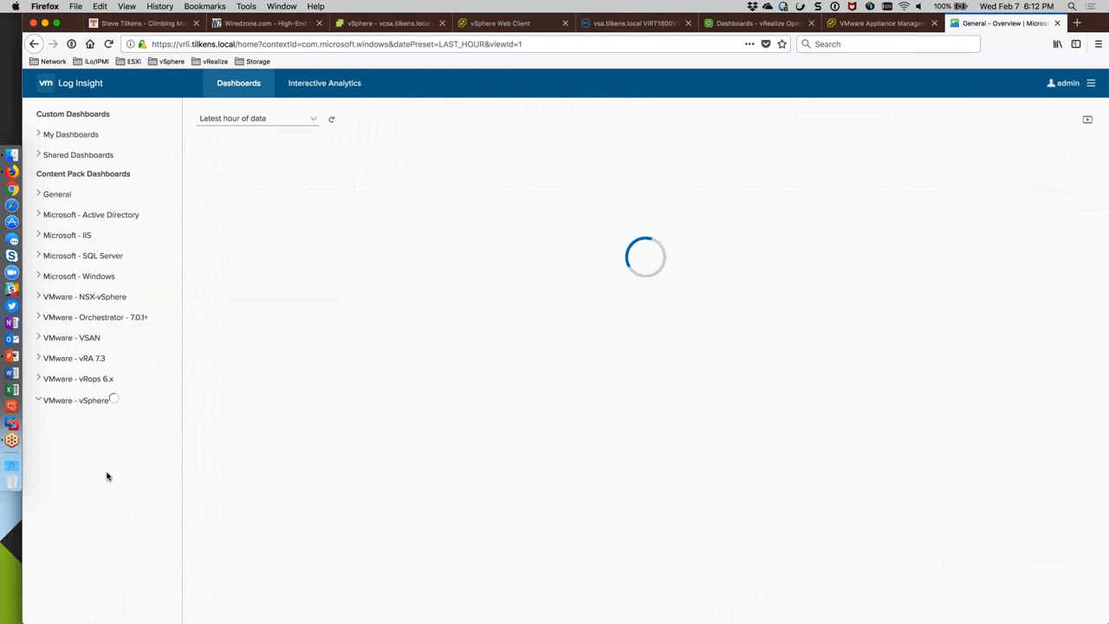
{"action": "left_click", "coordinate": [76, 398]}
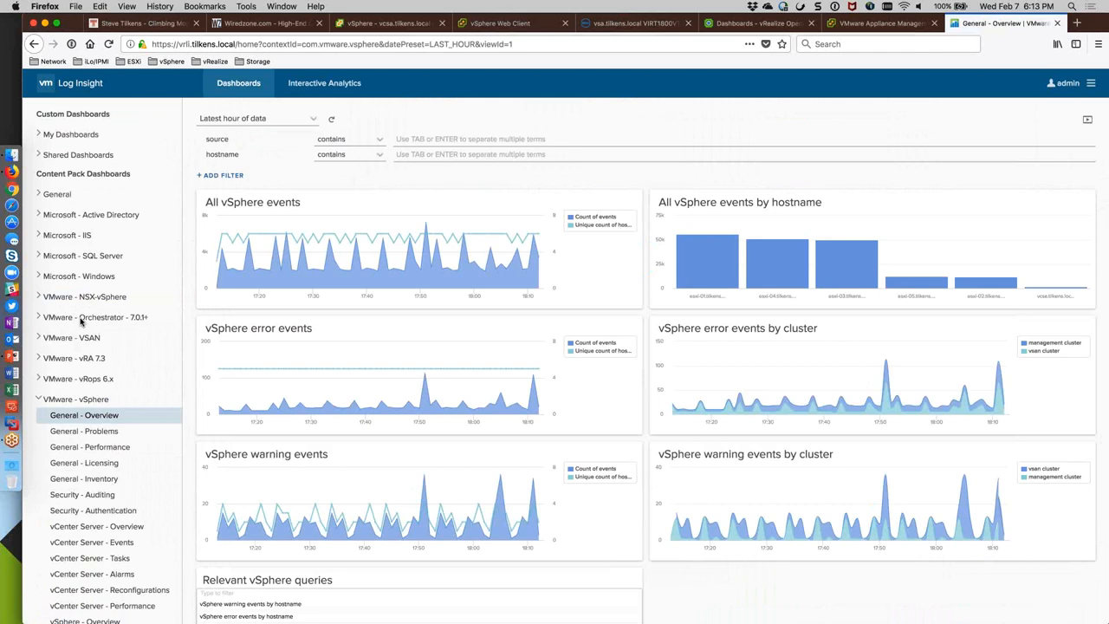
{"action": "mouse_move", "coordinate": [59, 326]}
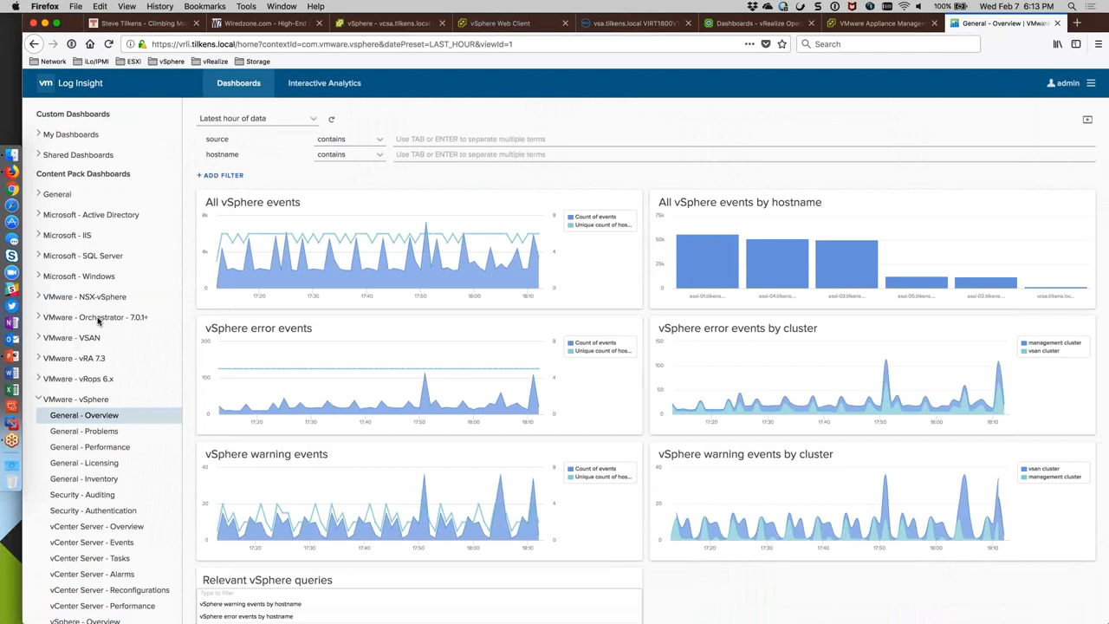
{"action": "left_click", "coordinate": [95, 317]}
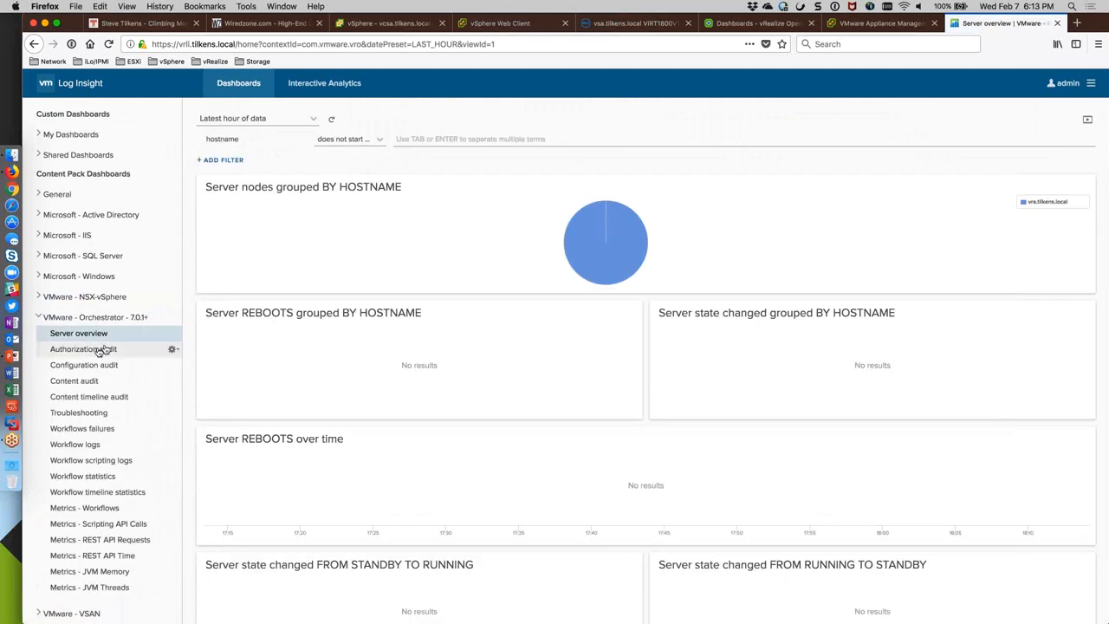
{"action": "left_click", "coordinate": [83, 348]}
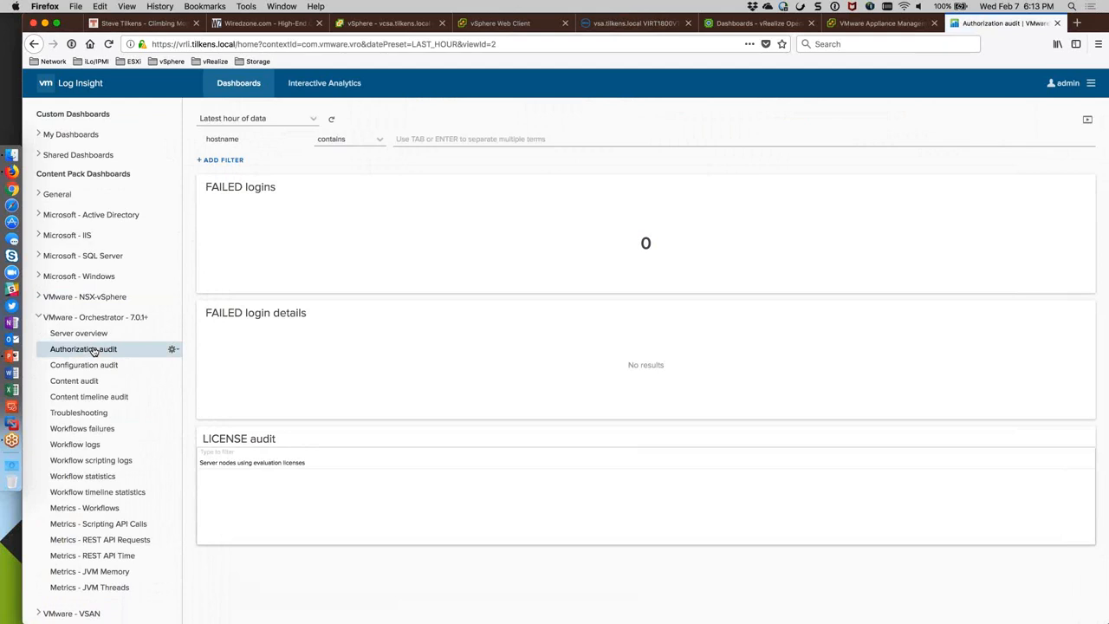
{"action": "left_click", "coordinate": [83, 364]}
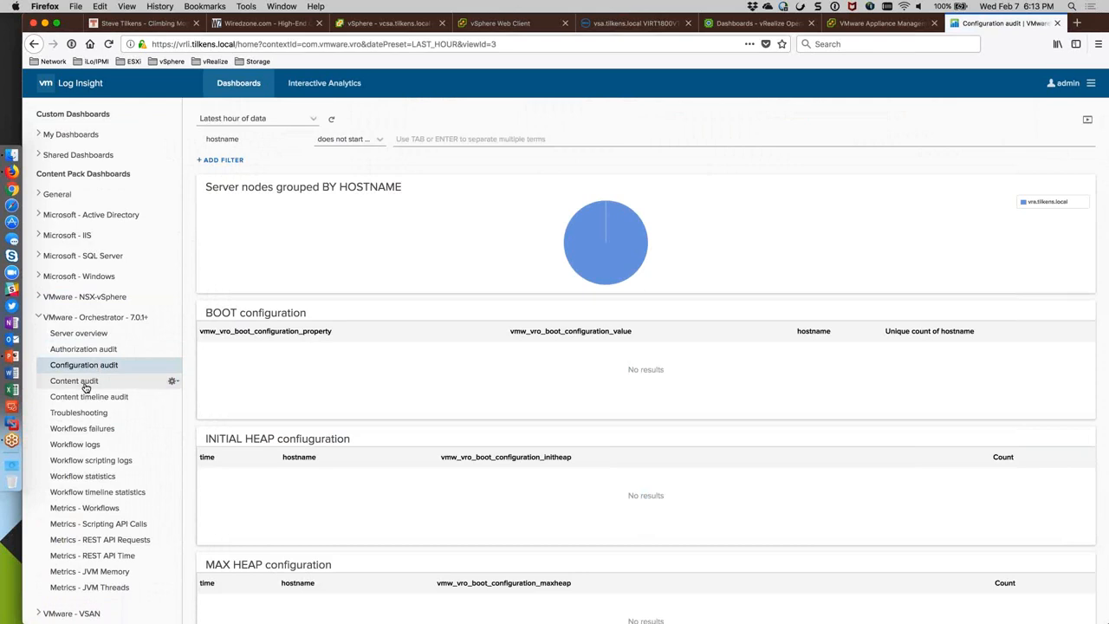
{"action": "left_click", "coordinate": [79, 413]}
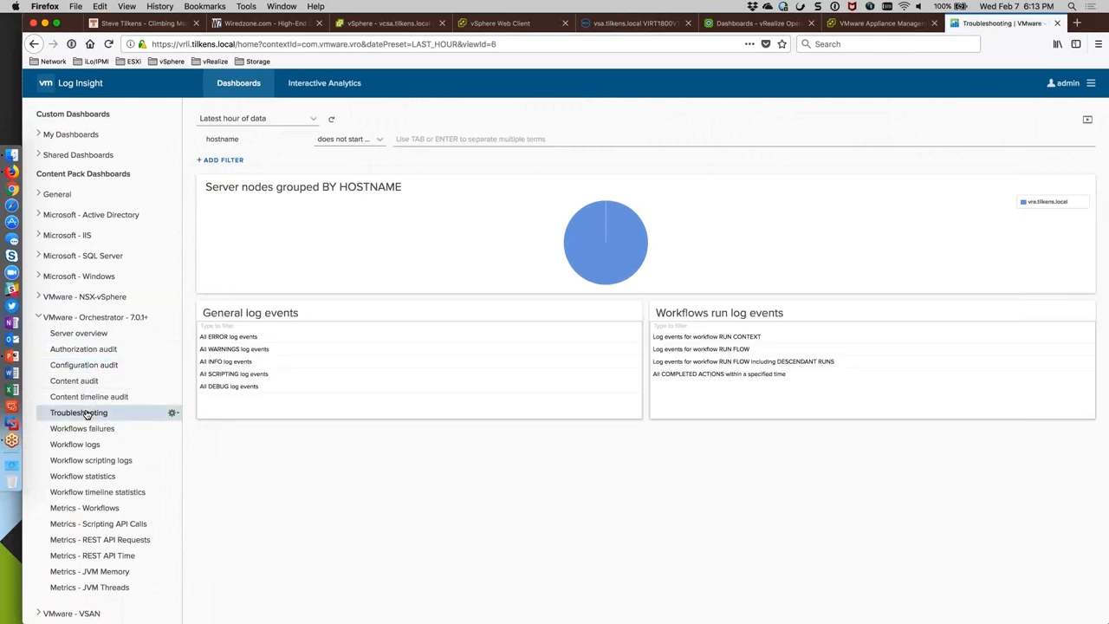
View Orchestrator workflow failures and logs and vSphere General Performance, then switch to vRealize Operations
{"action": "left_click", "coordinate": [82, 428]}
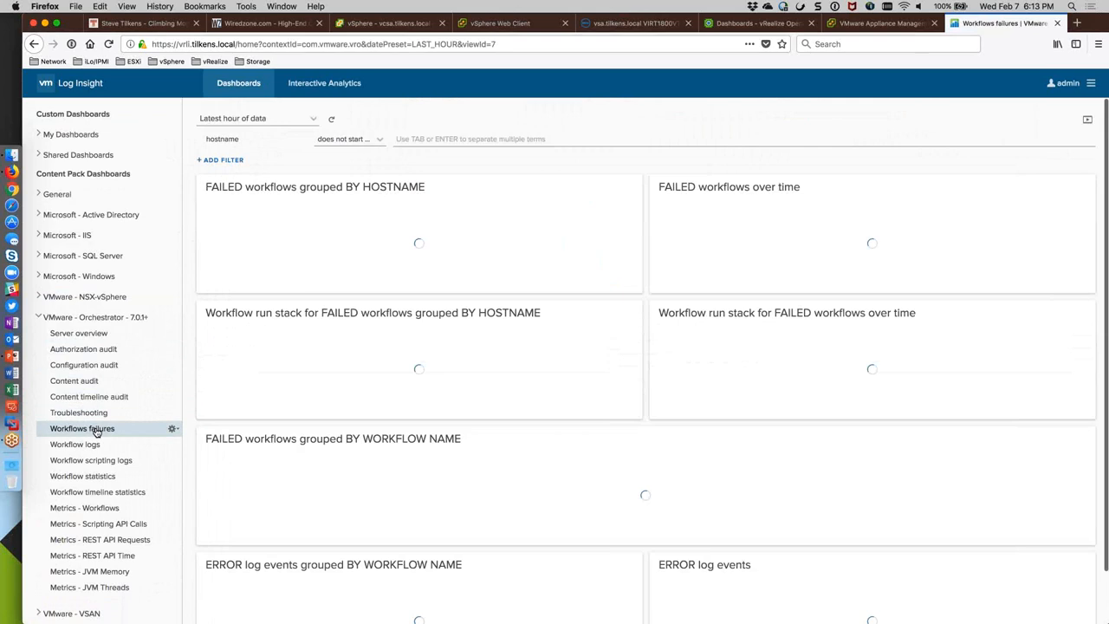
{"action": "left_click", "coordinate": [75, 443]}
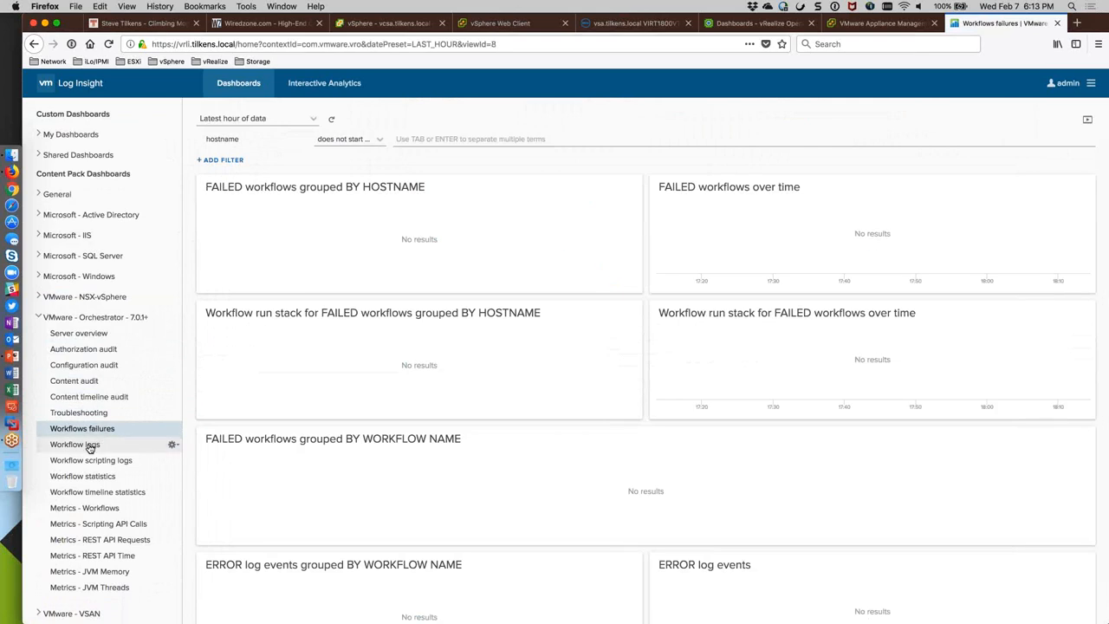
{"action": "left_click", "coordinate": [75, 444]}
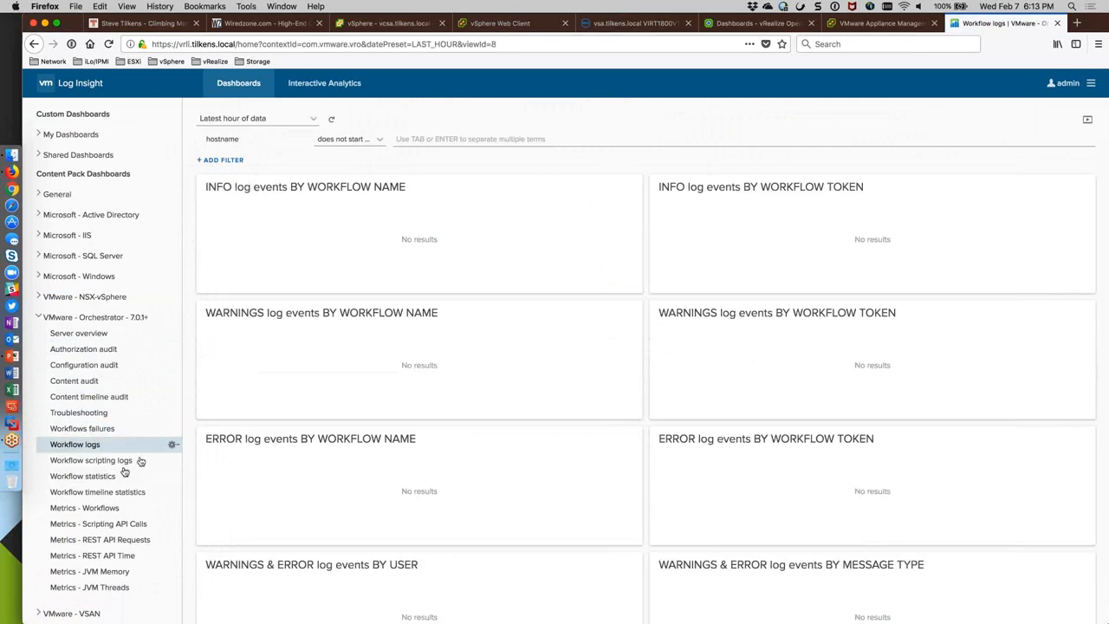
{"action": "scroll", "scroll_direction": "down", "scroll_amount": 3}
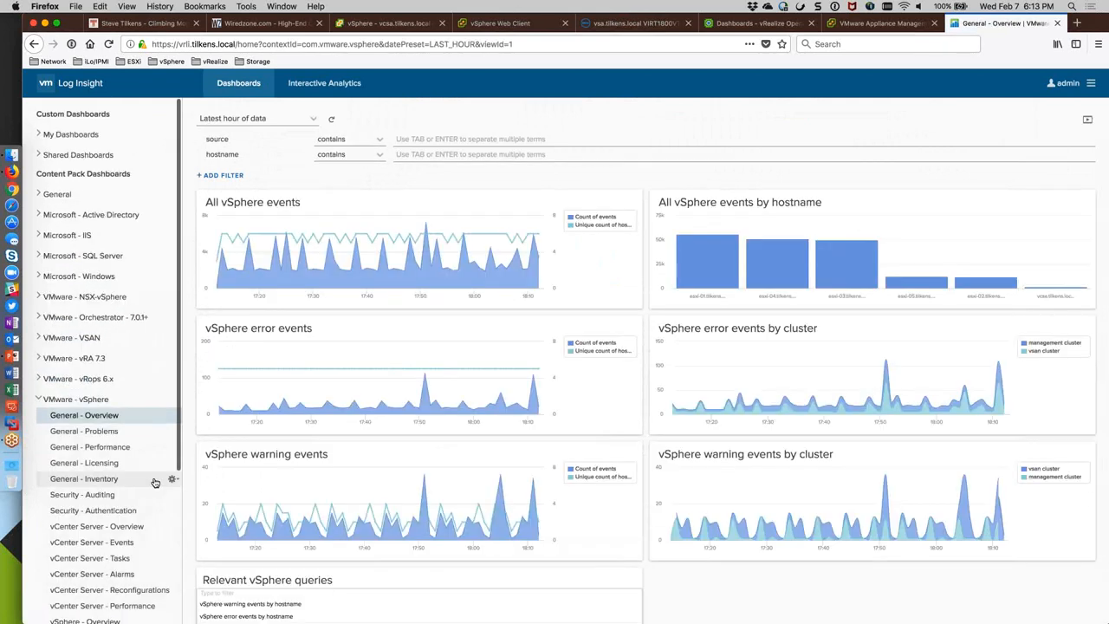
{"action": "mouse_move", "coordinate": [690, 205]}
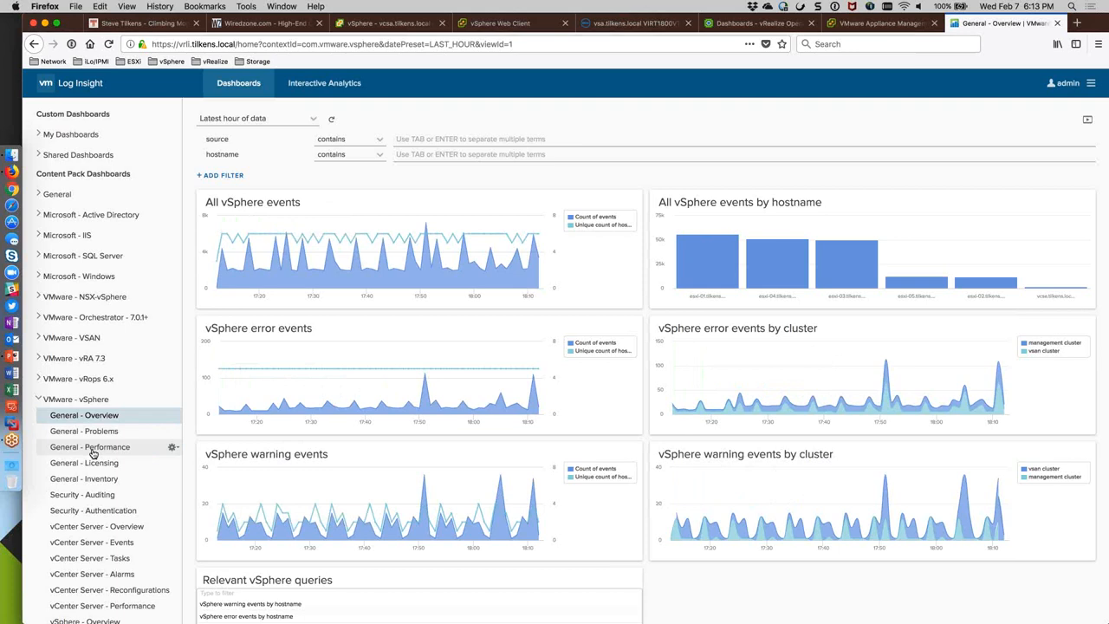
{"action": "left_click", "coordinate": [90, 447]}
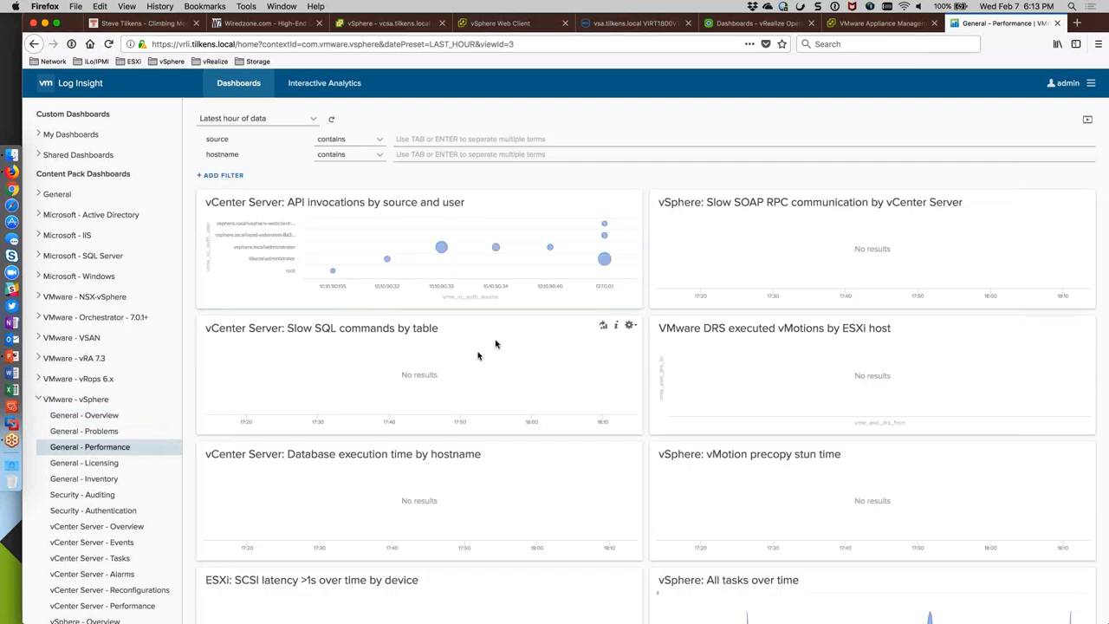
{"action": "mouse_move", "coordinate": [648, 242]}
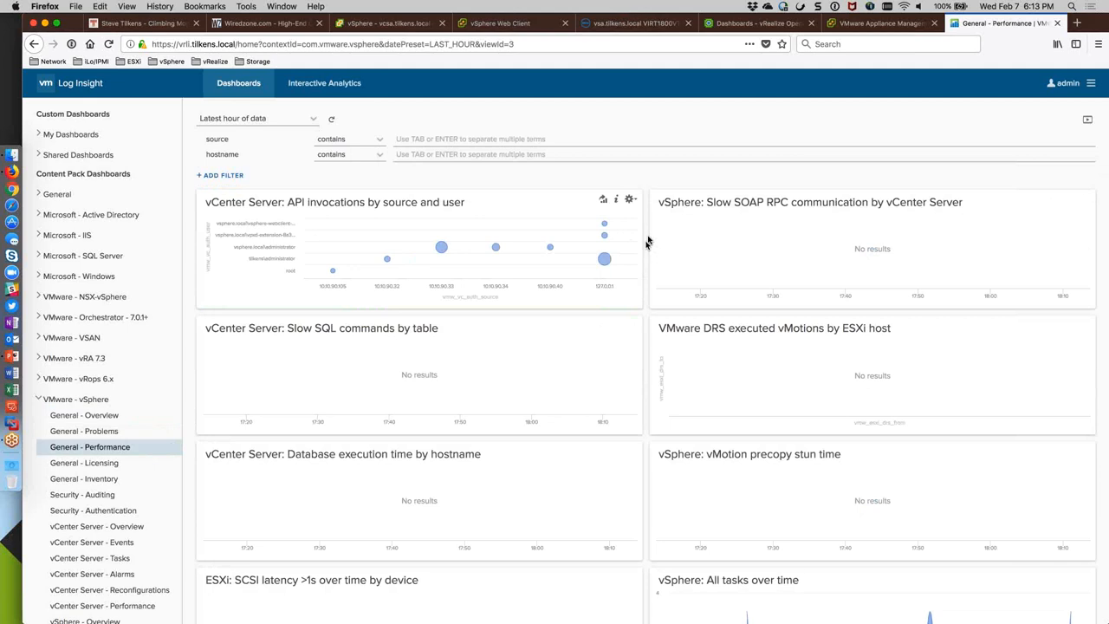
{"action": "left_click", "coordinate": [759, 24]}
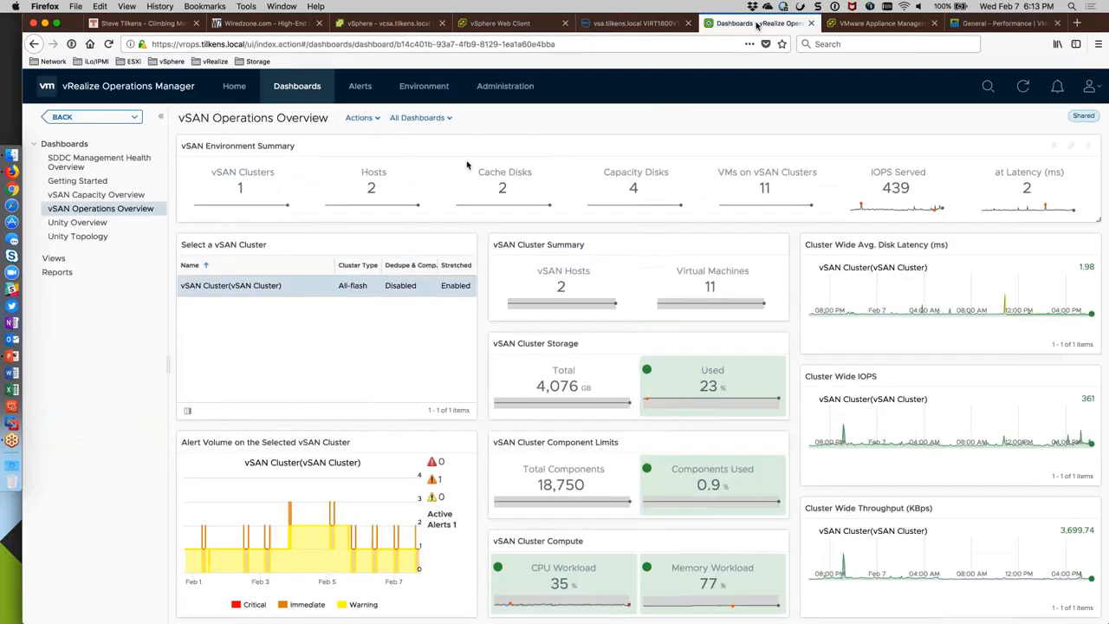
Visit the vROps home and embedded Log Insight page, then go to the Environment inventory
{"action": "left_click", "coordinate": [233, 87]}
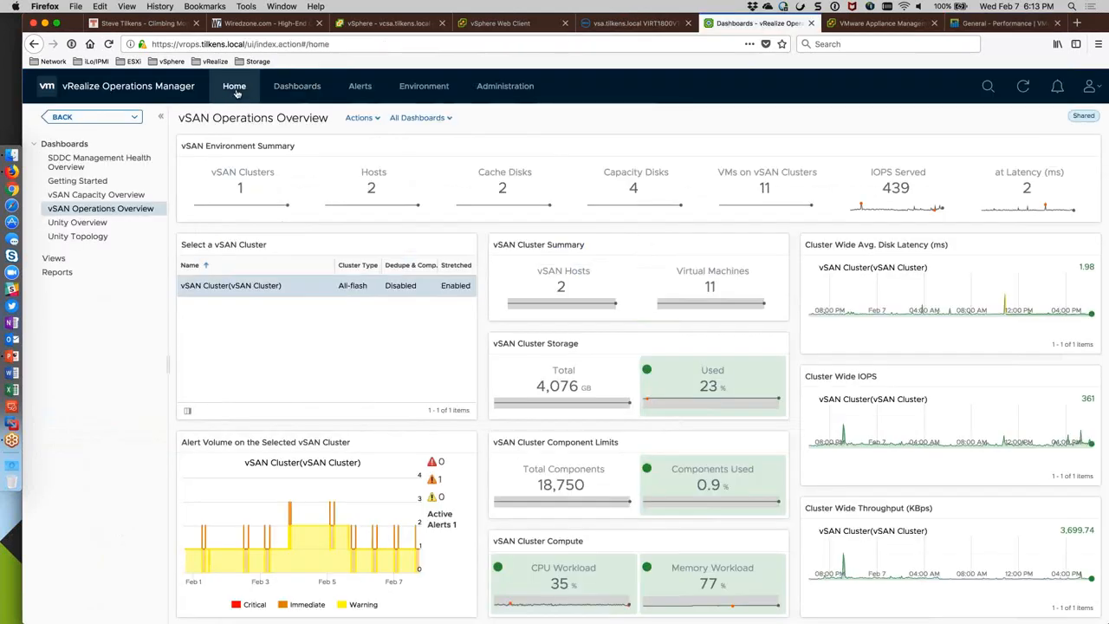
{"action": "left_click", "coordinate": [234, 86]}
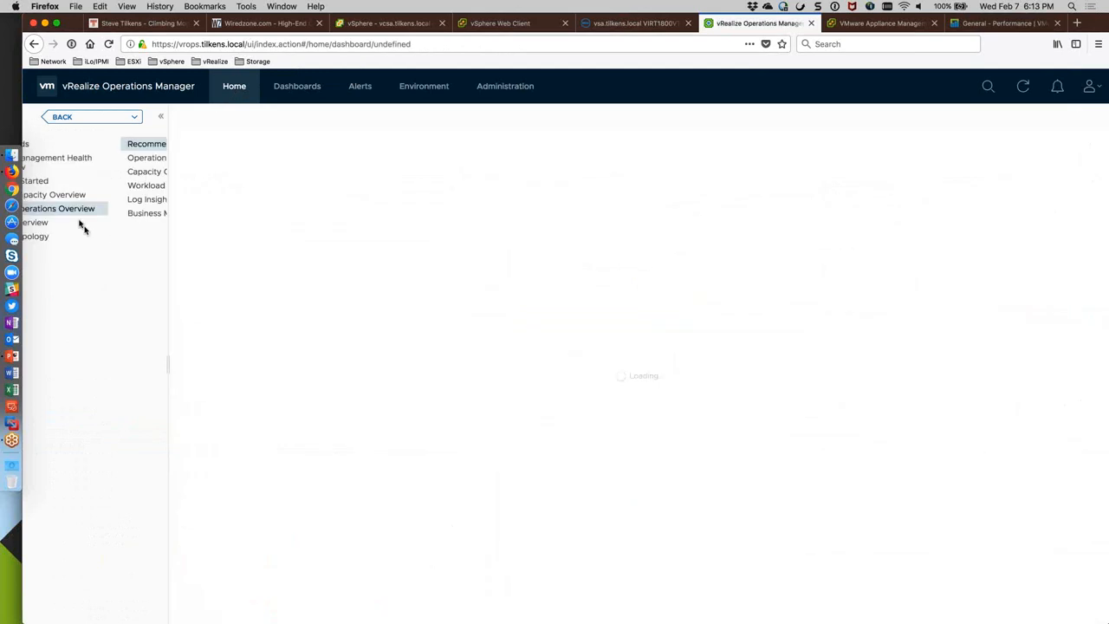
{"action": "left_click", "coordinate": [145, 198]}
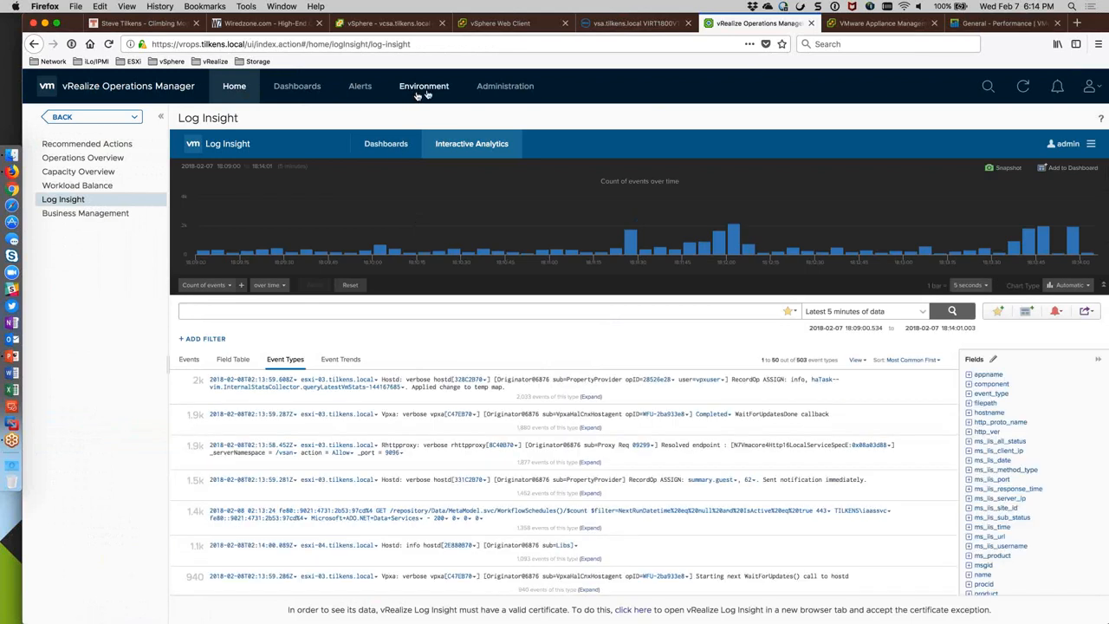
{"action": "left_click", "coordinate": [423, 87]}
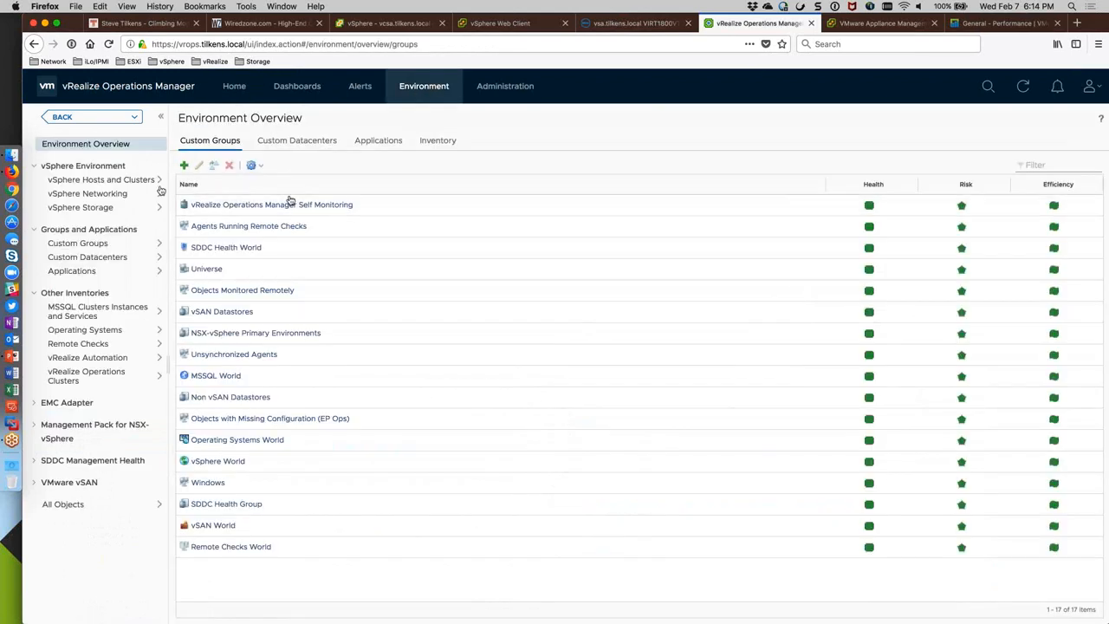
Expand vSphere Hosts and Clusters through vcsa.tilkens.local and Lab Datacenter to the vSAN folder
{"action": "left_click", "coordinate": [100, 178]}
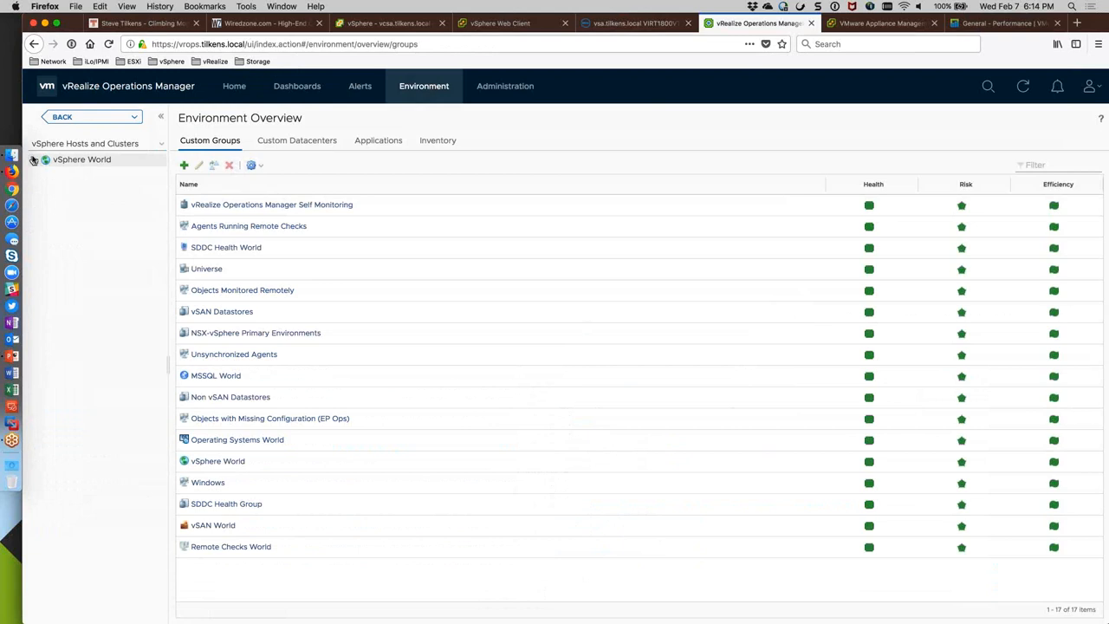
{"action": "left_click", "coordinate": [34, 160]}
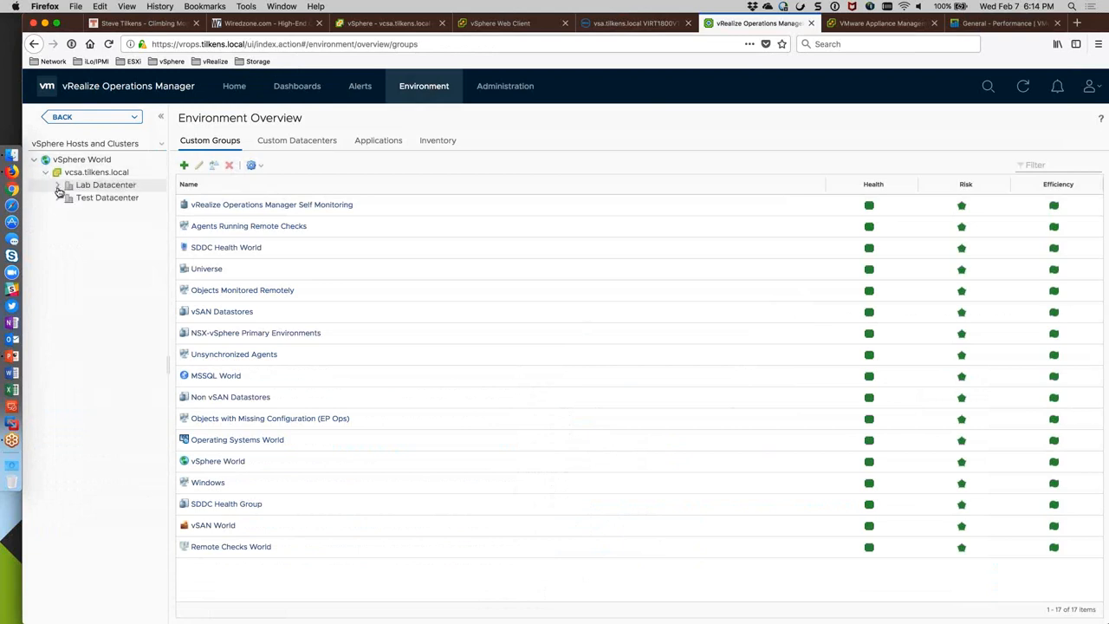
{"action": "left_click", "coordinate": [57, 184]}
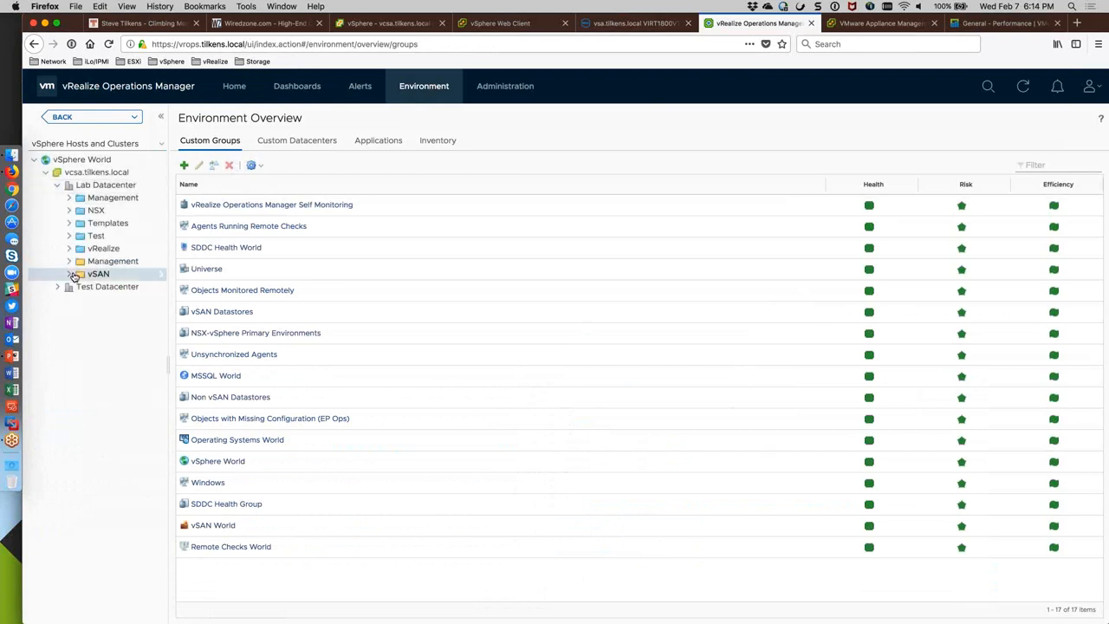
{"action": "left_click", "coordinate": [69, 273]}
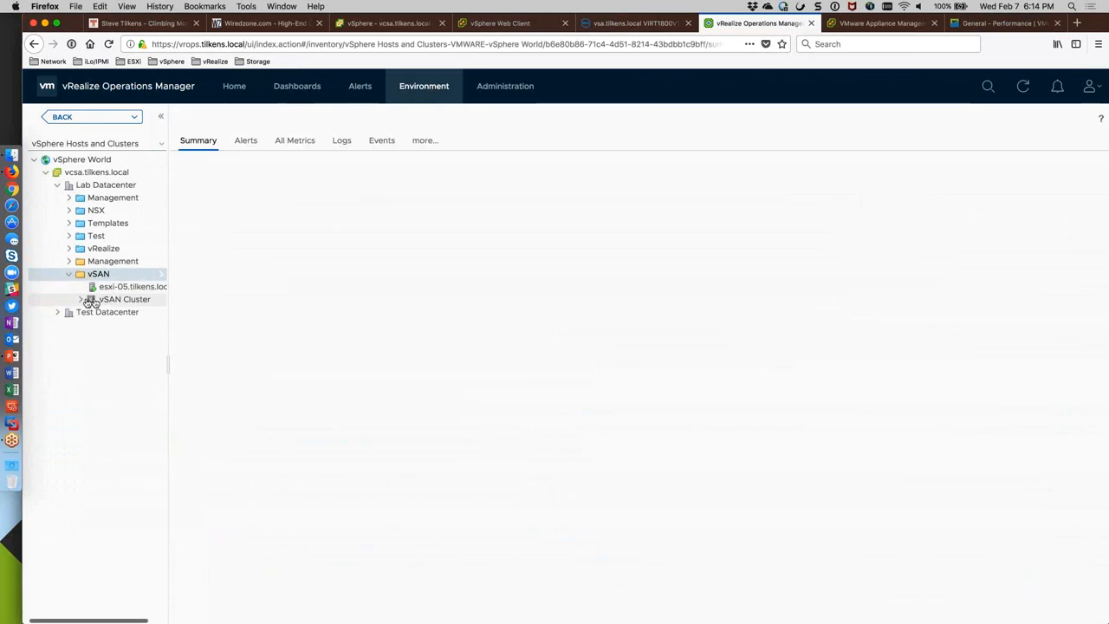
Expand vSAN Cluster and review host esxi-03.tilkens.local's summary and log events
{"action": "left_click", "coordinate": [125, 298]}
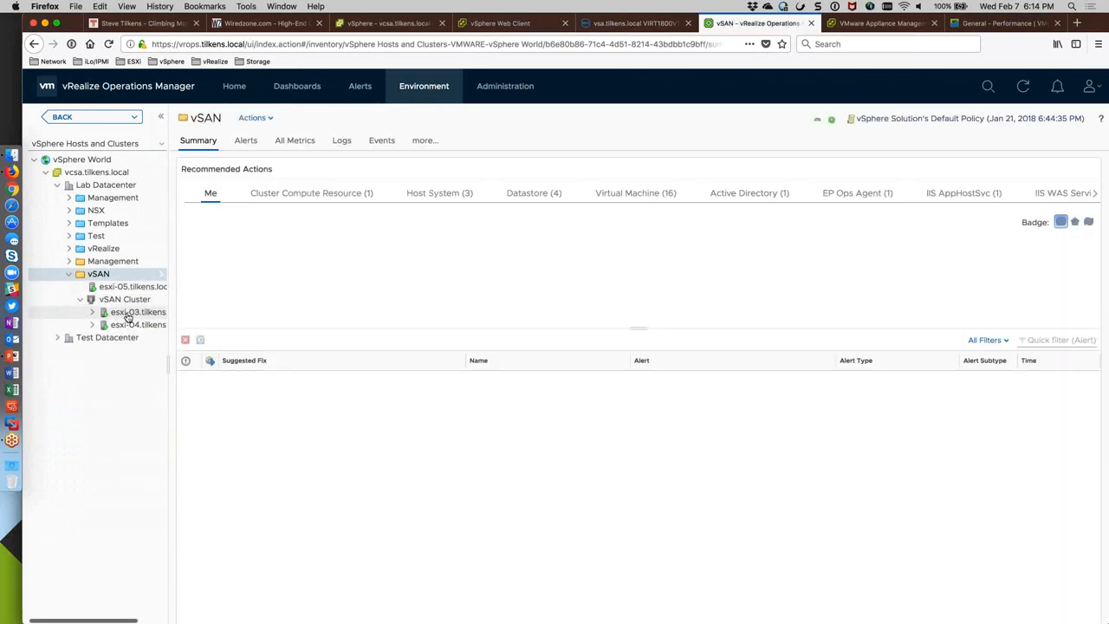
{"action": "left_click", "coordinate": [138, 312]}
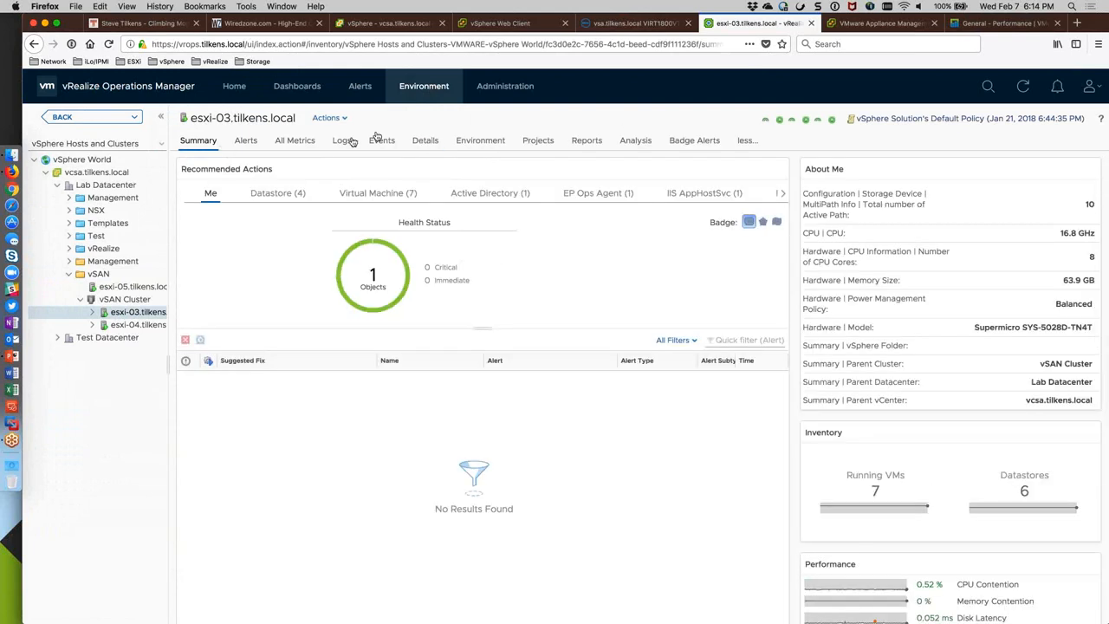
{"action": "left_click", "coordinate": [341, 138]}
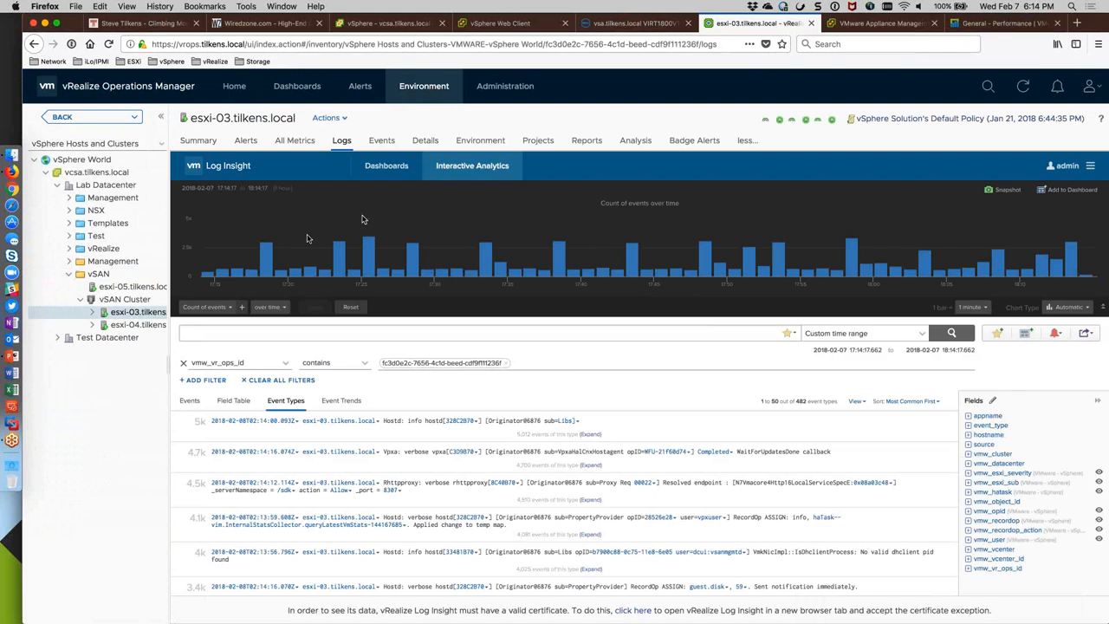
{"action": "mouse_move", "coordinate": [305, 239]}
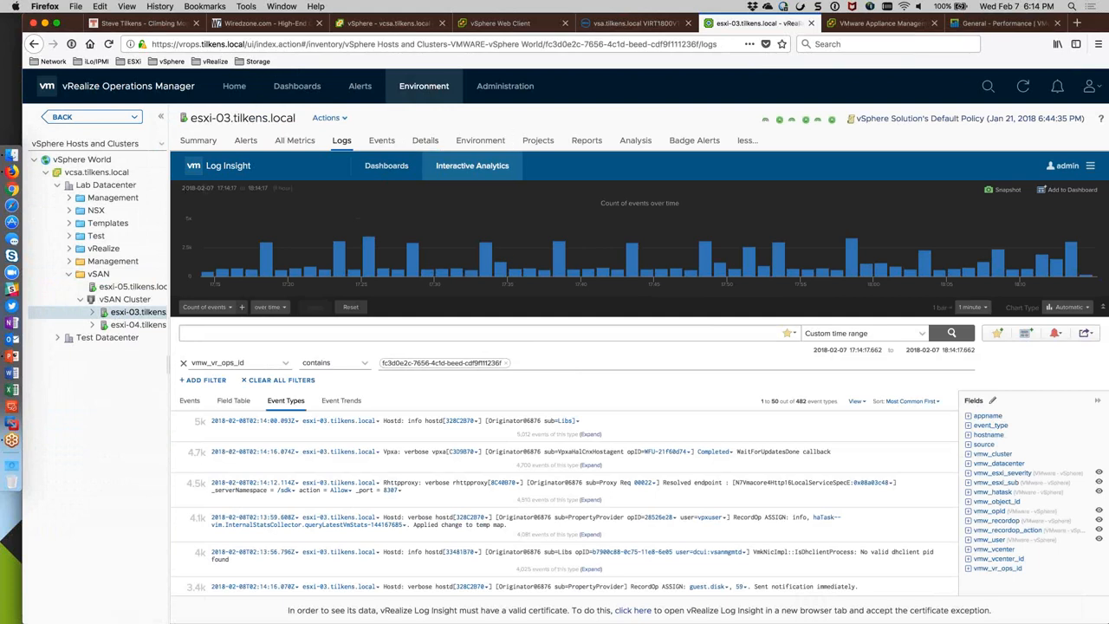
{"action": "mouse_move", "coordinate": [322, 101]}
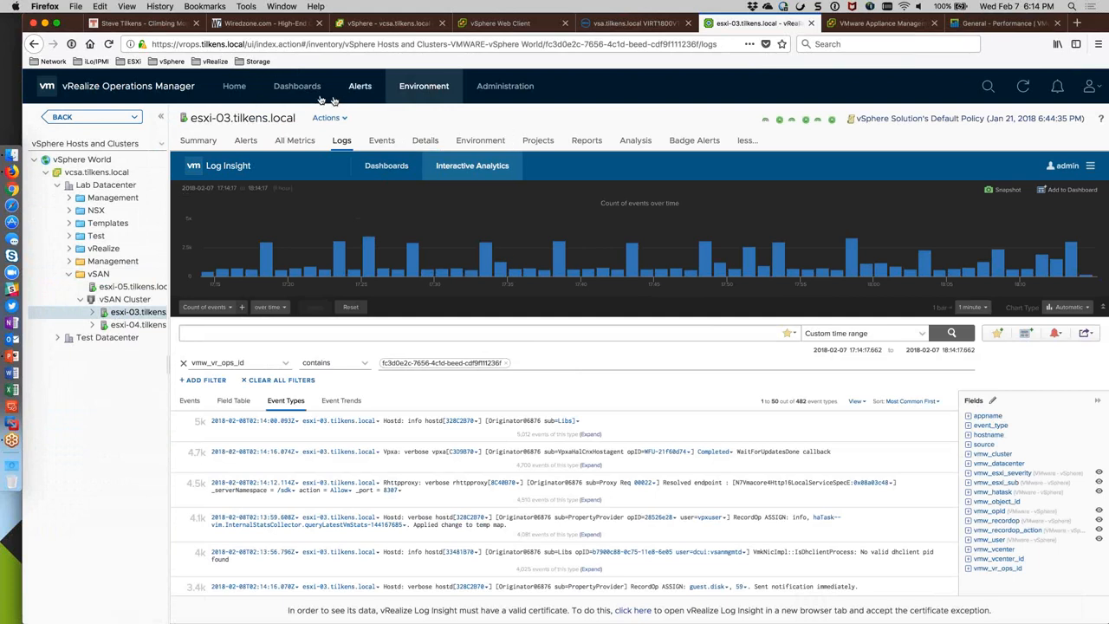
Return to the vSAN Operations Overview dashboard and list all dashboards
{"action": "left_click", "coordinate": [296, 87]}
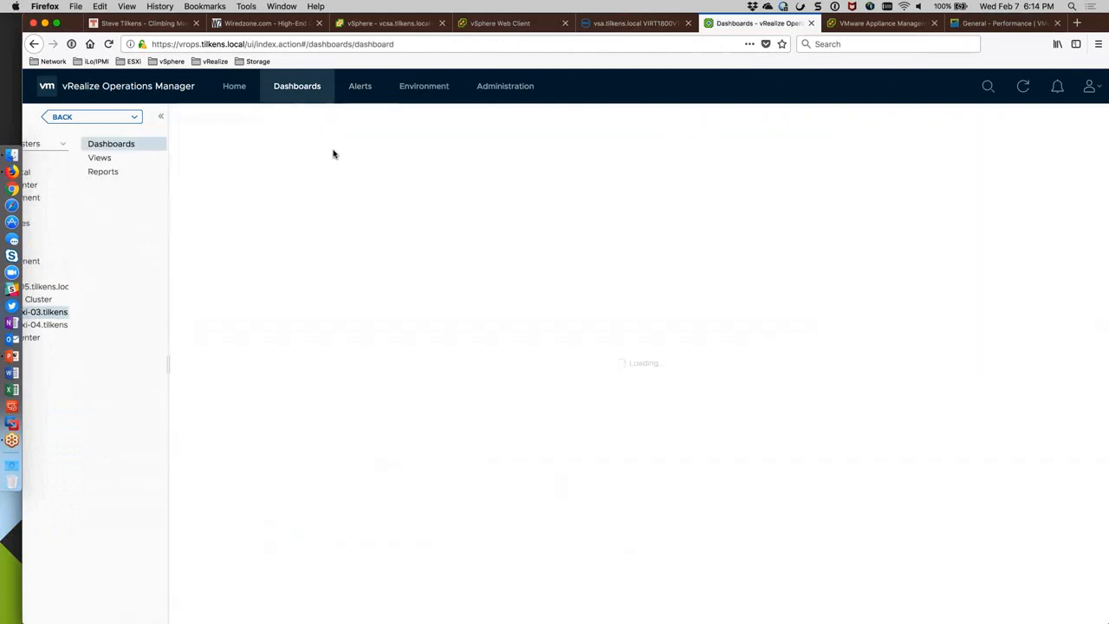
{"action": "left_click", "coordinate": [101, 208]}
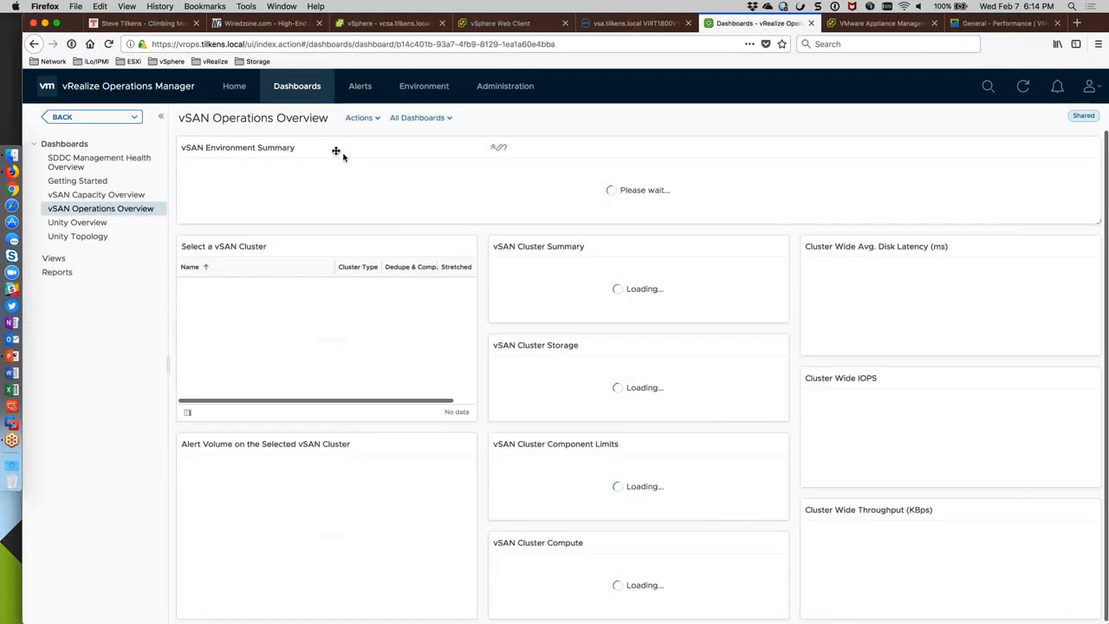
{"action": "left_click", "coordinate": [419, 117]}
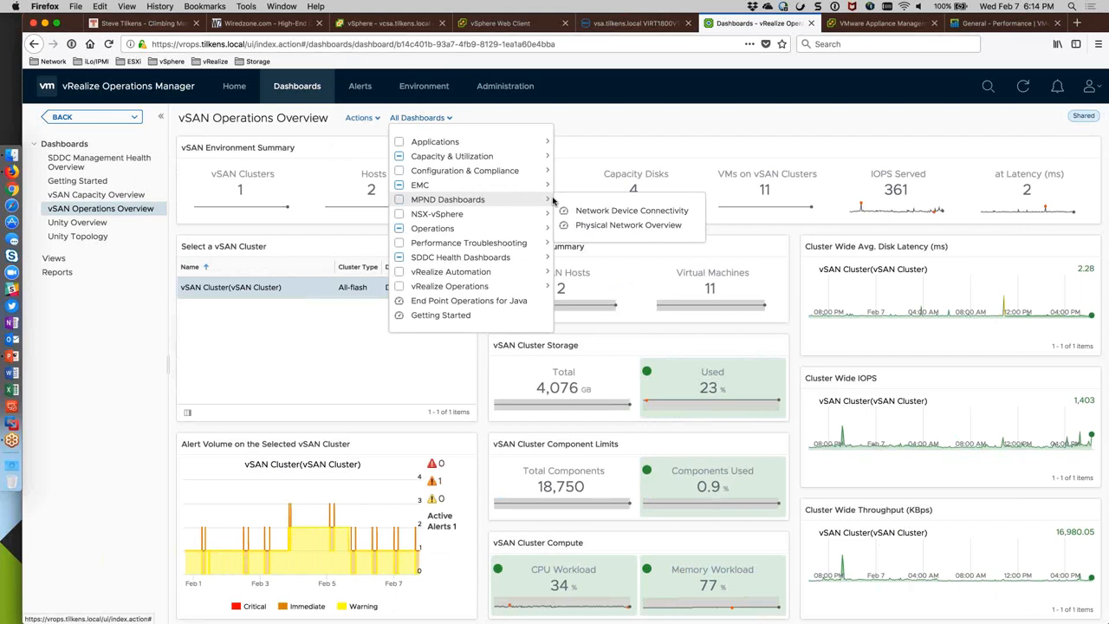
{"action": "mouse_move", "coordinate": [616, 229]}
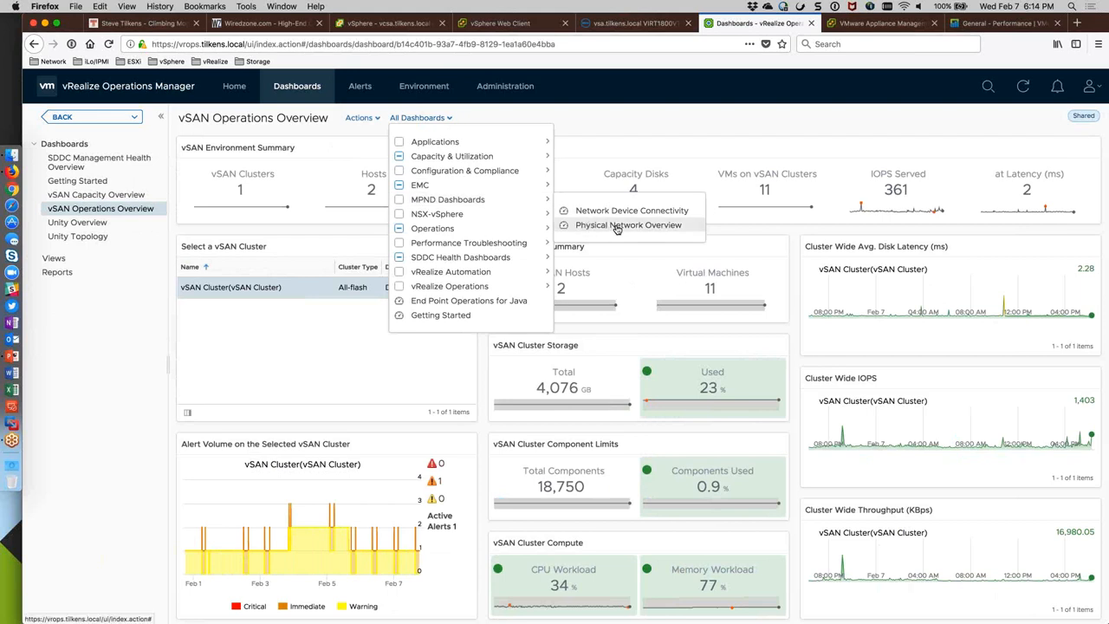
Open the Physical Network Overview dashboard and scroll to switch SW01's traffic and topology graph
{"action": "left_click", "coordinate": [627, 225]}
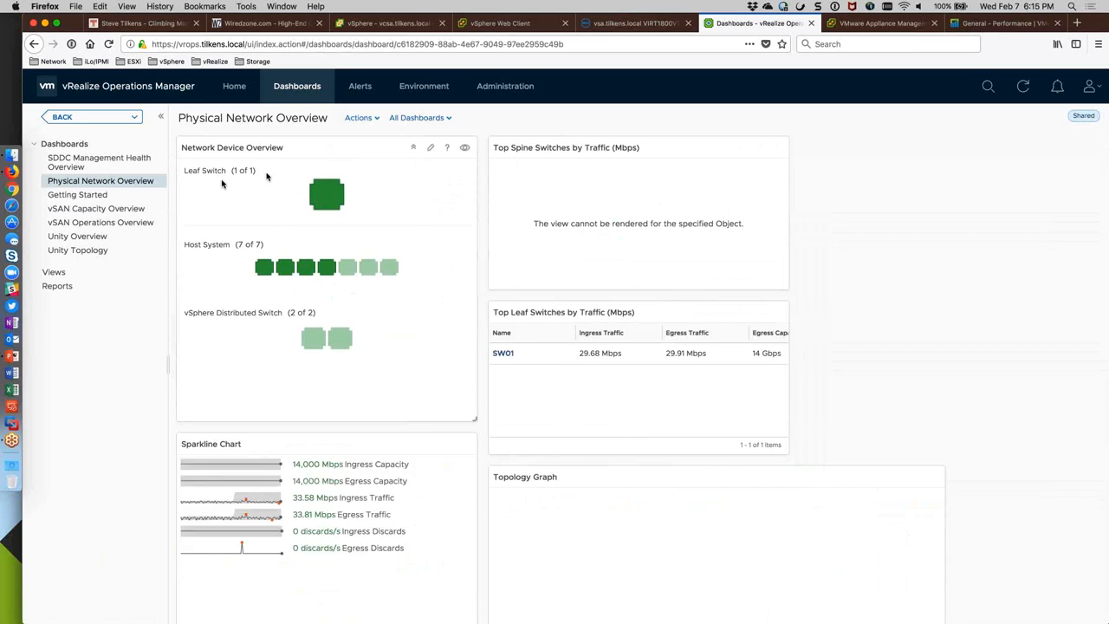
{"action": "mouse_move", "coordinate": [1019, 363]}
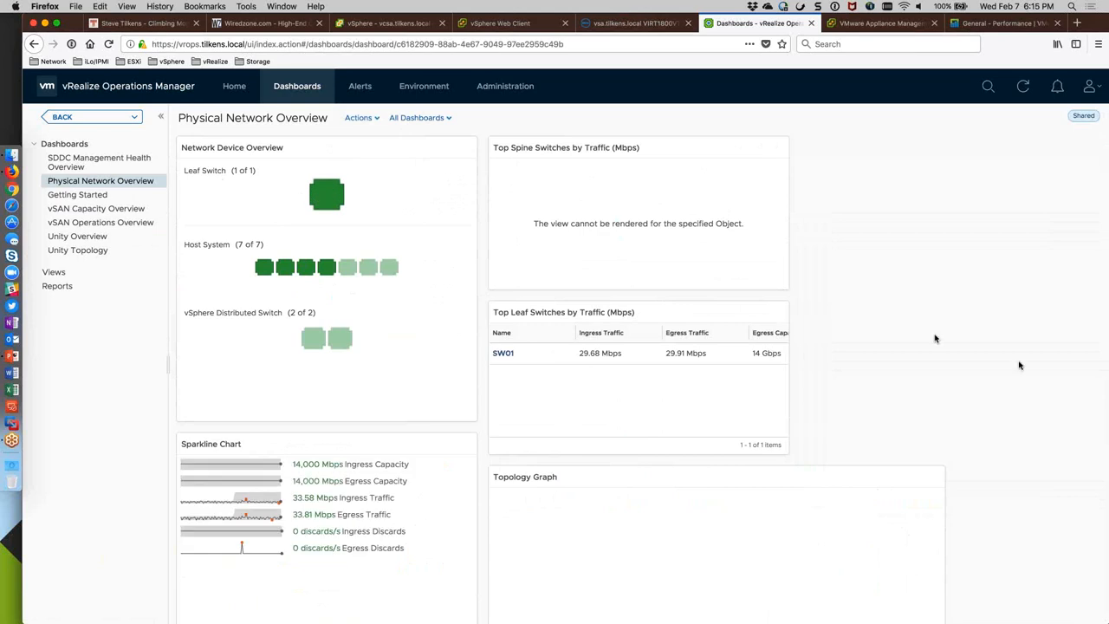
{"action": "scroll", "scroll_direction": "down", "scroll_amount": 3}
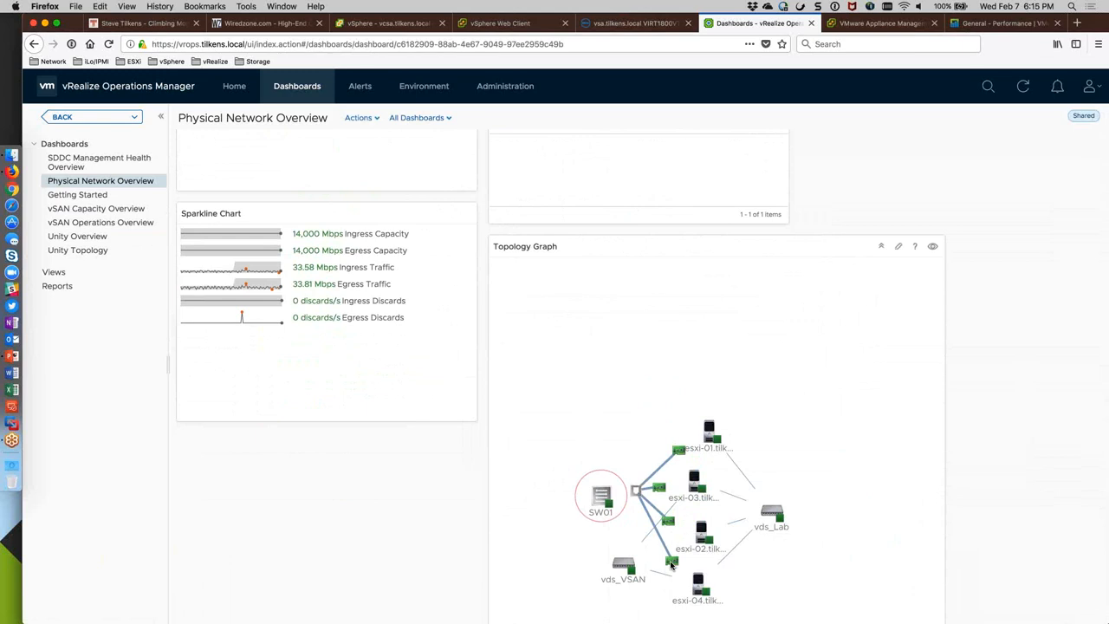
{"action": "mouse_move", "coordinate": [890, 537]}
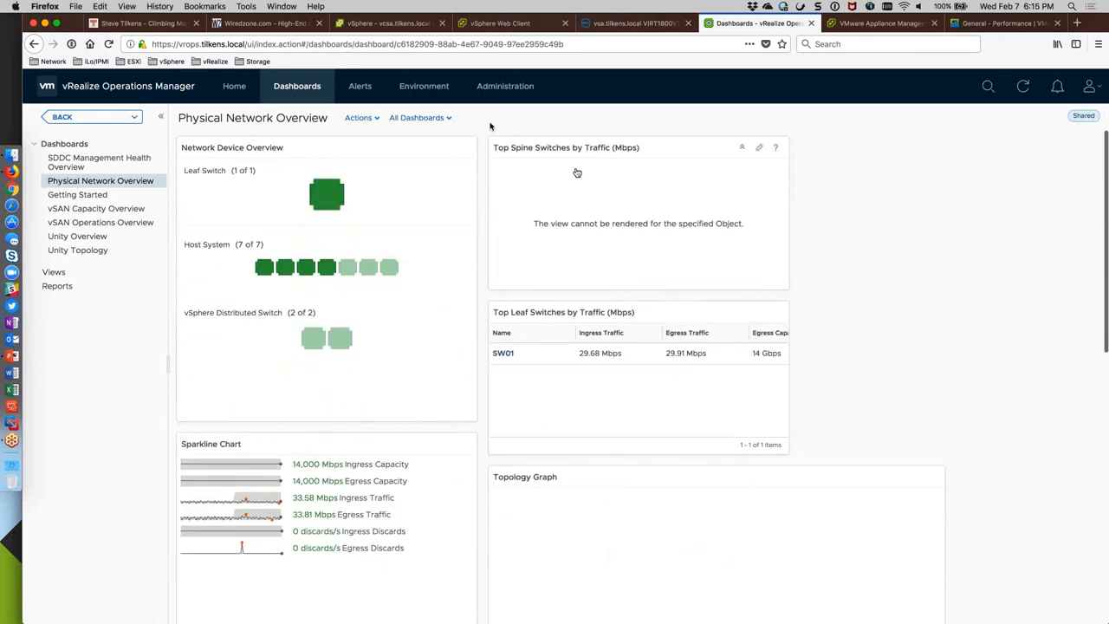
From the Environment inventory, expand the management-pack groups down to the Physical Network tree
{"action": "left_click", "coordinate": [423, 86]}
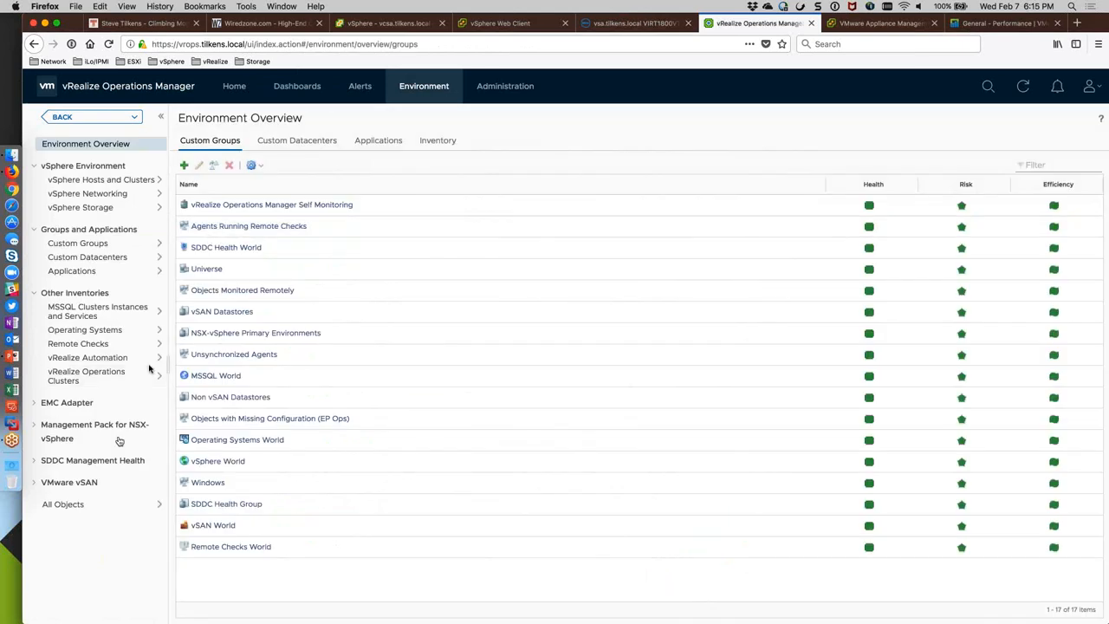
{"action": "left_click", "coordinate": [93, 460]}
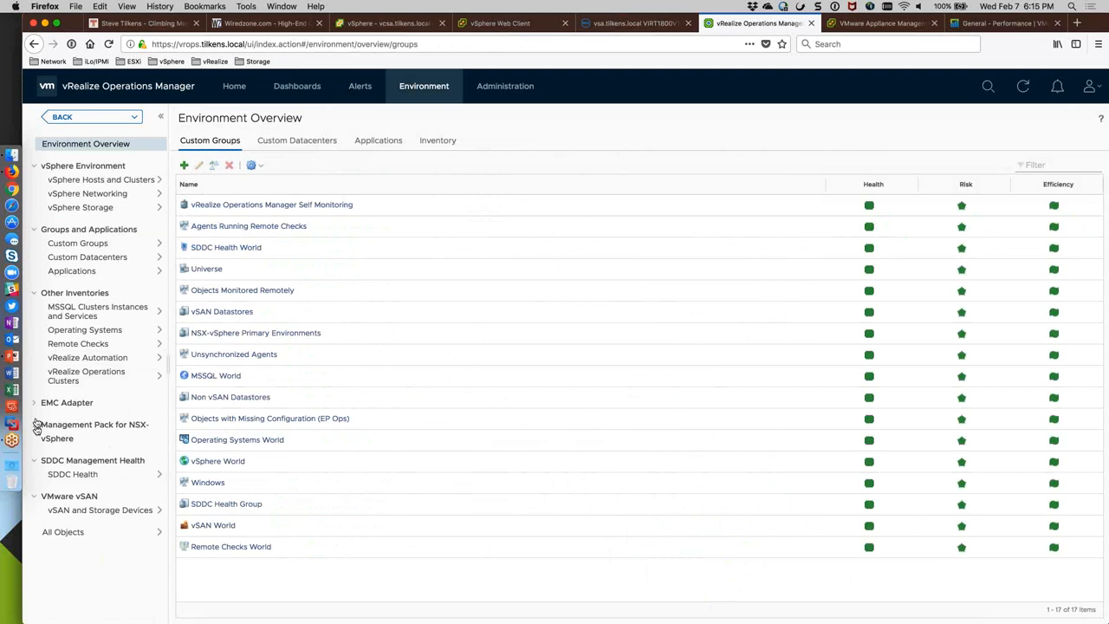
{"action": "left_click", "coordinate": [35, 424]}
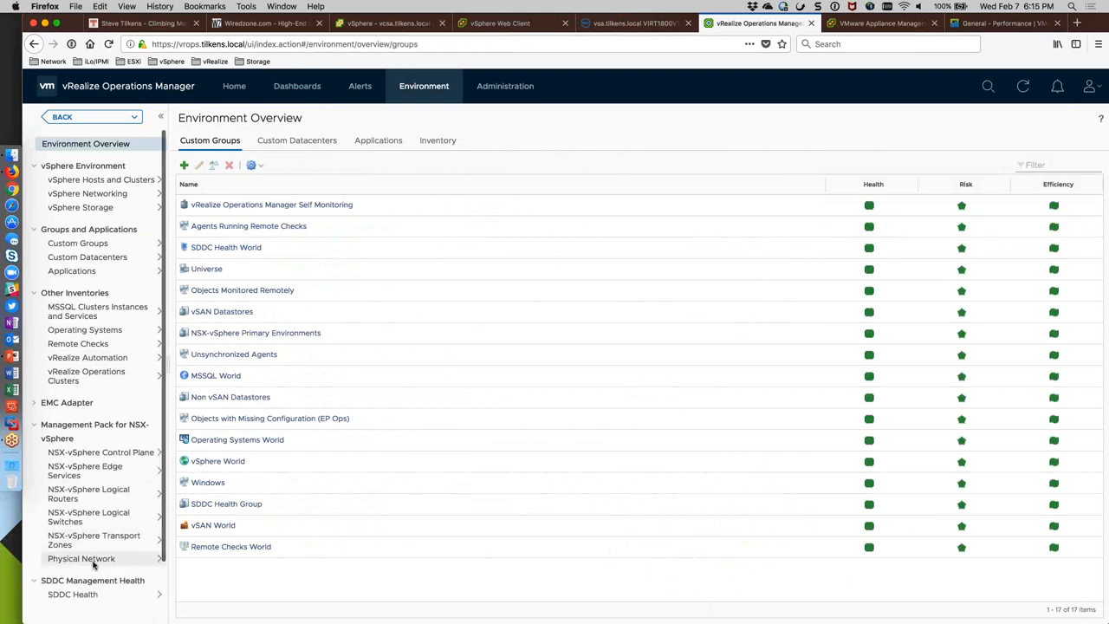
{"action": "left_click", "coordinate": [80, 558]}
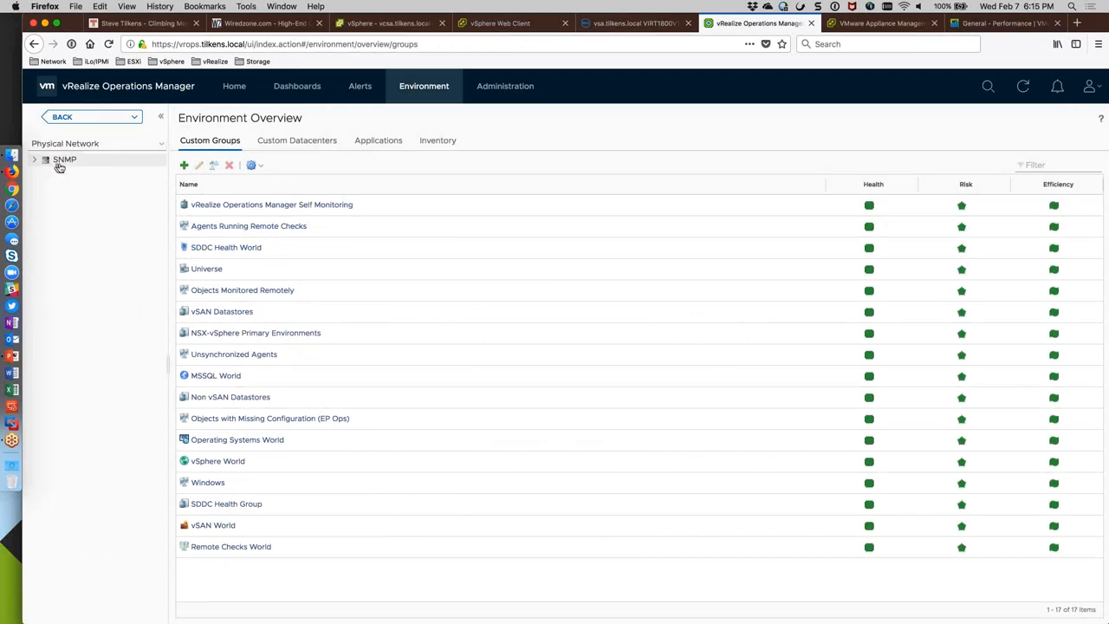
Under SNMP, select switch SW01 and expand it to list its four connected ESXi hosts
{"action": "left_click", "coordinate": [35, 159]}
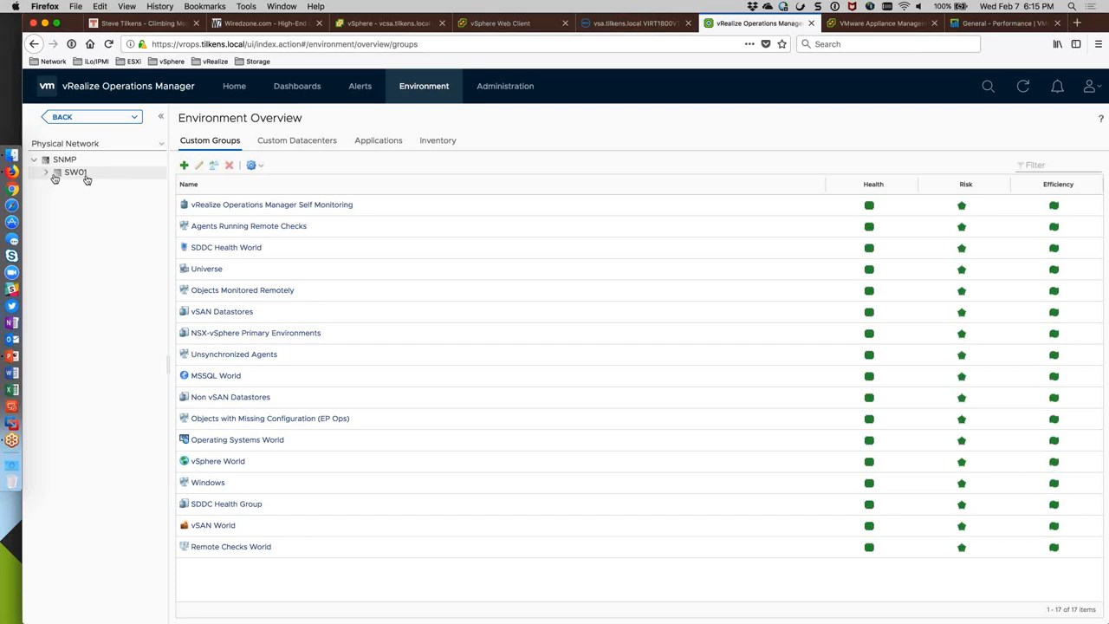
{"action": "left_click", "coordinate": [77, 172]}
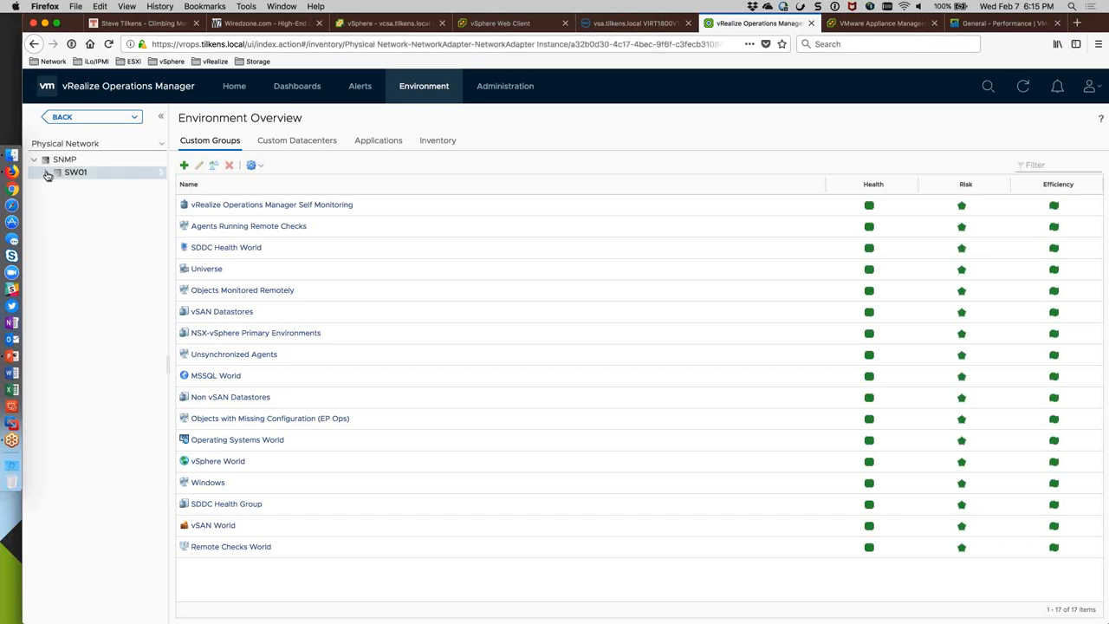
{"action": "left_click", "coordinate": [76, 172]}
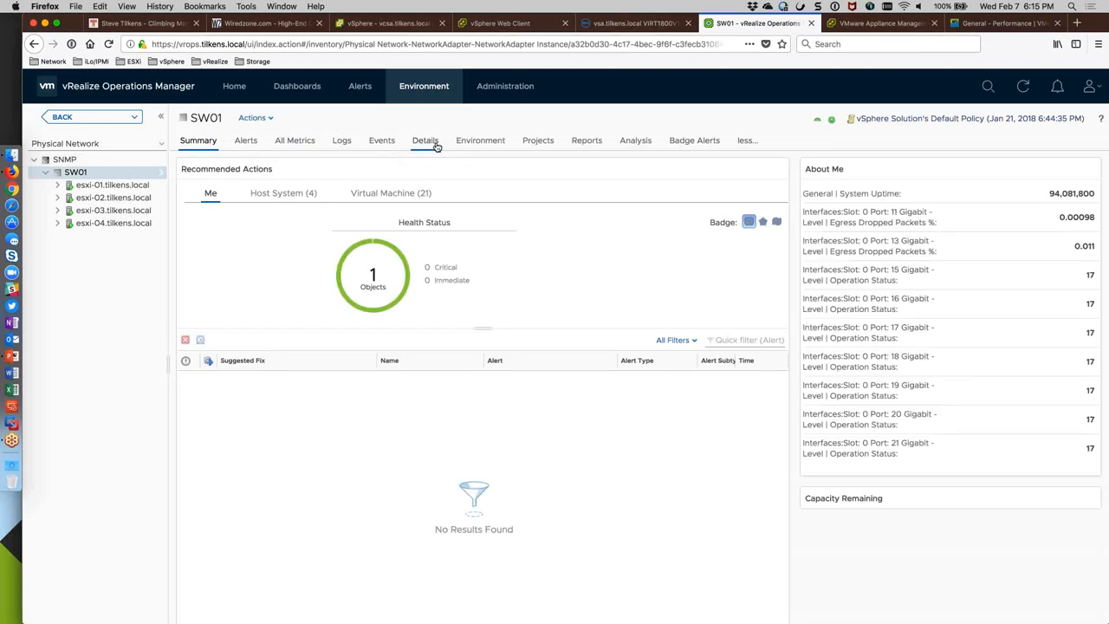
In All Metrics, chart Slot 0 Port 1 Egress Traffic (Mbps) over the full February 1–8 range
{"action": "left_click", "coordinate": [295, 138]}
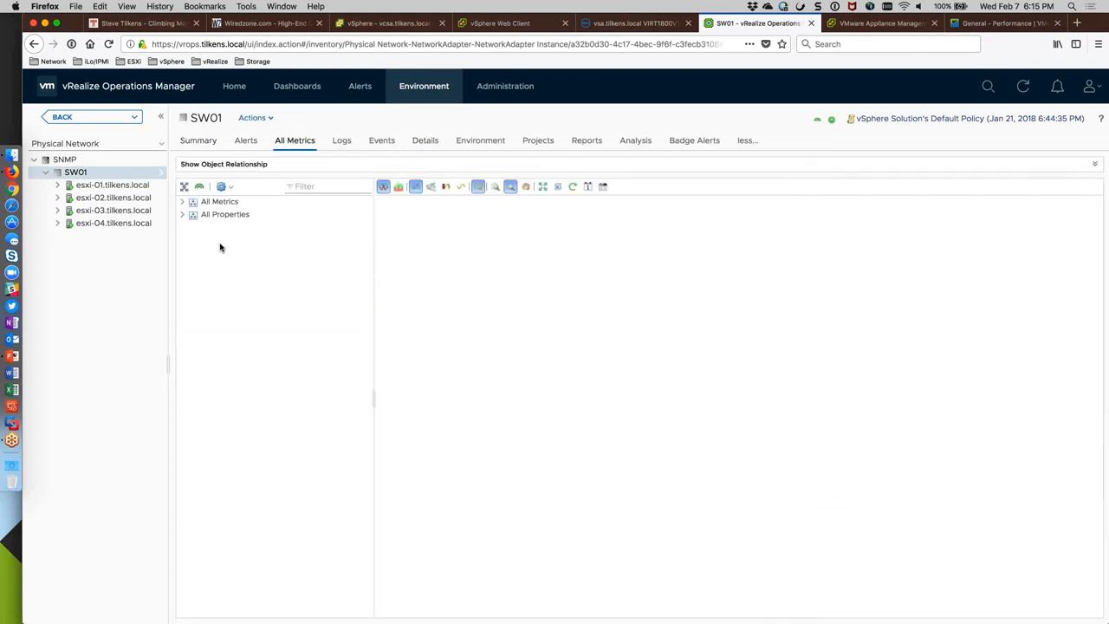
{"action": "left_click", "coordinate": [184, 201]}
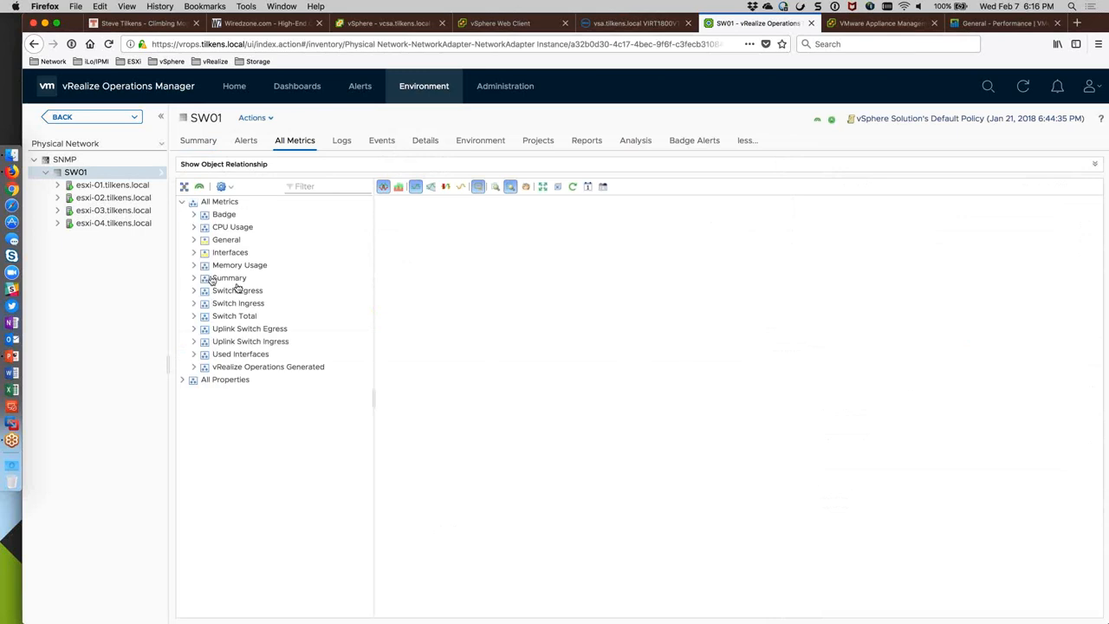
{"action": "mouse_move", "coordinate": [239, 339]}
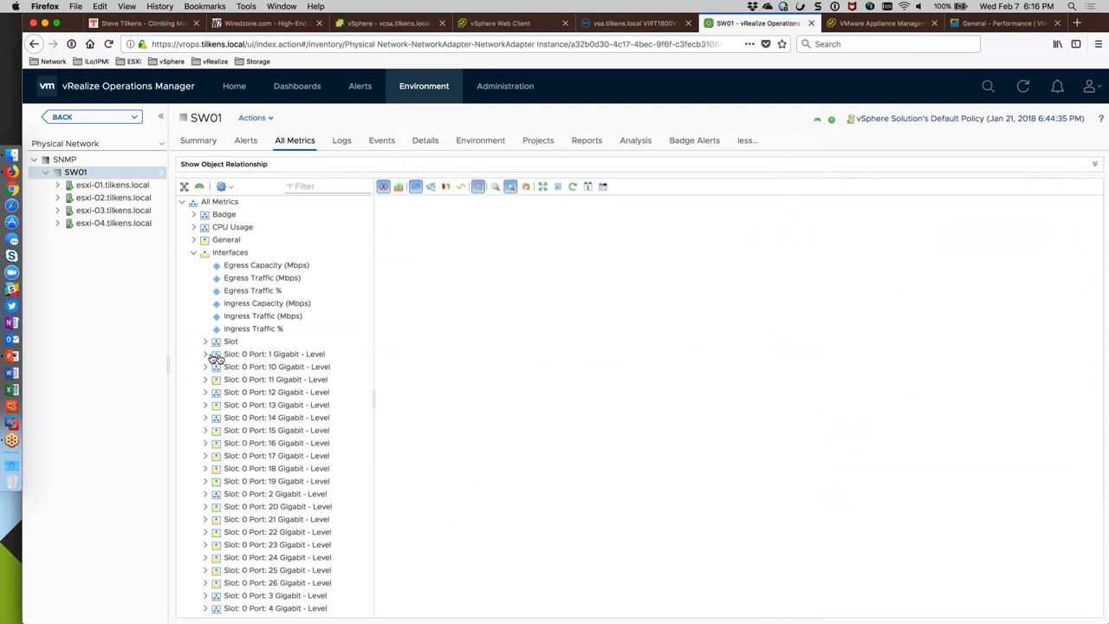
{"action": "left_click", "coordinate": [205, 354]}
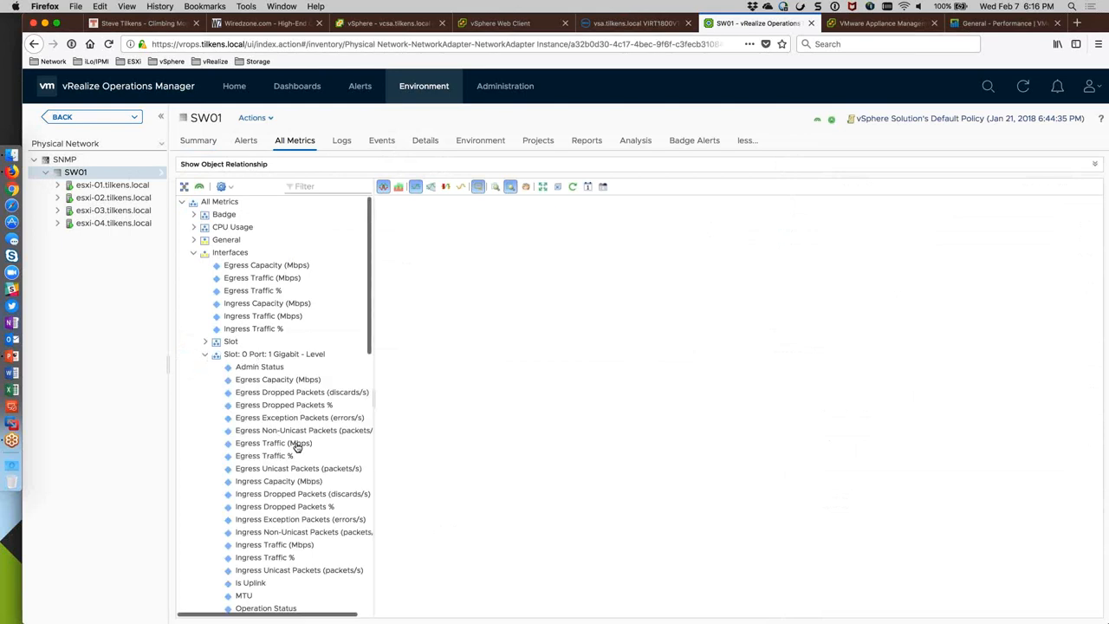
{"action": "left_click", "coordinate": [273, 444]}
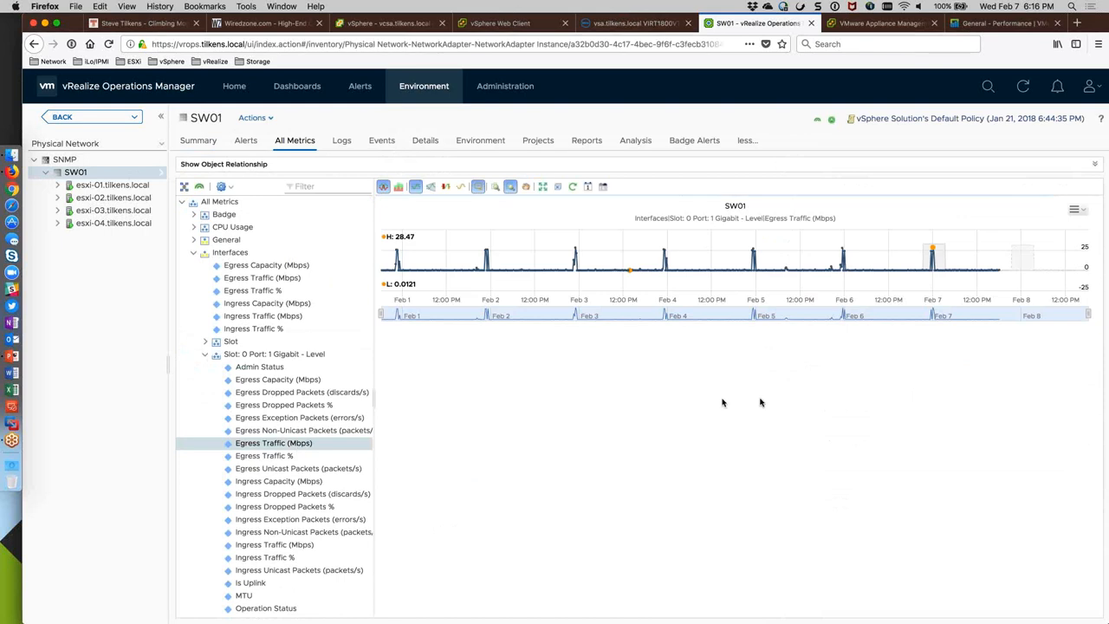
{"action": "mouse_move", "coordinate": [922, 270]}
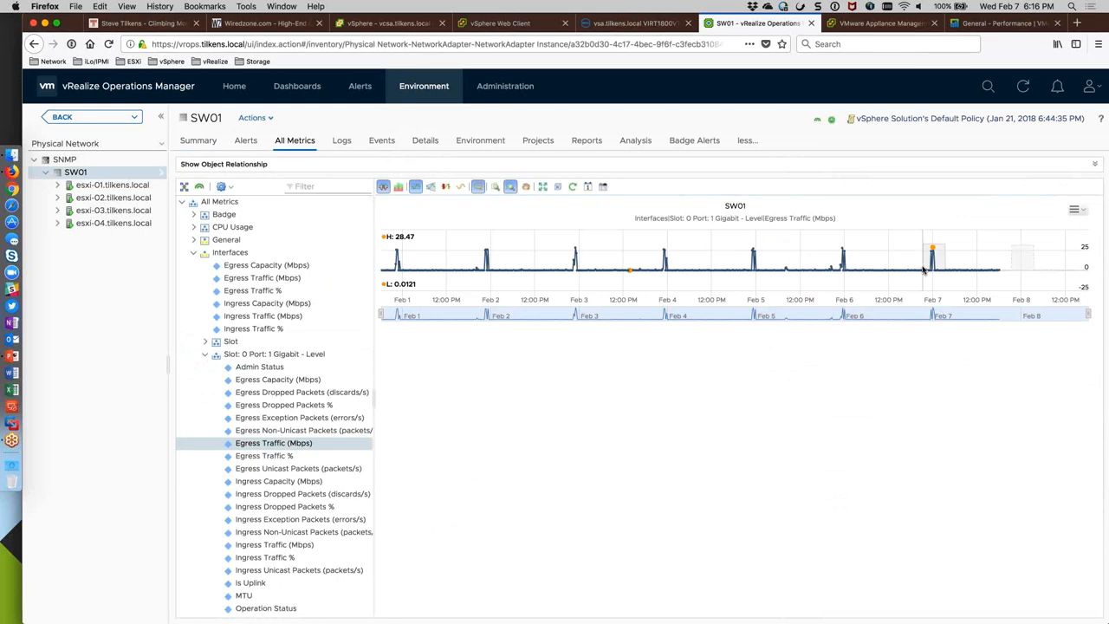
{"action": "mouse_move", "coordinate": [932, 260]}
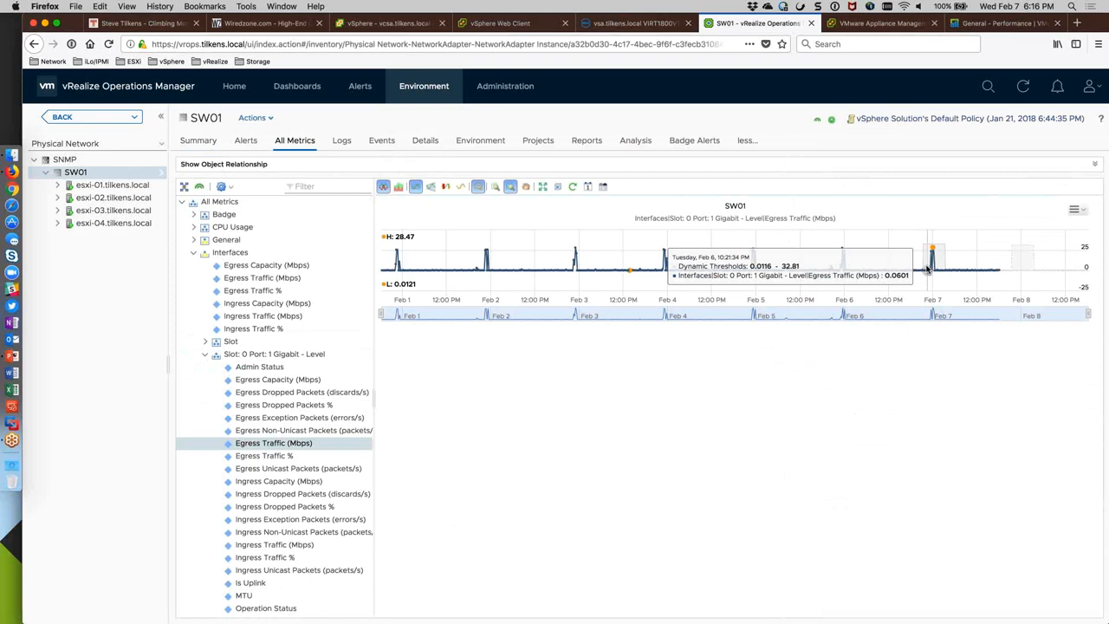
{"action": "mouse_move", "coordinate": [932, 256]}
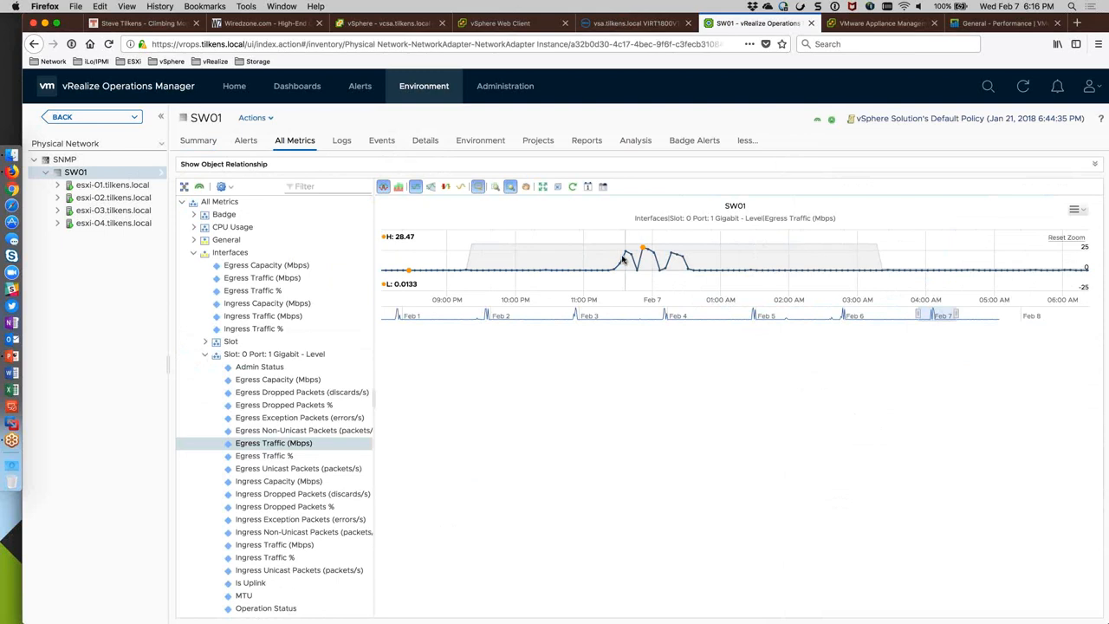
{"action": "mouse_move", "coordinate": [623, 258]}
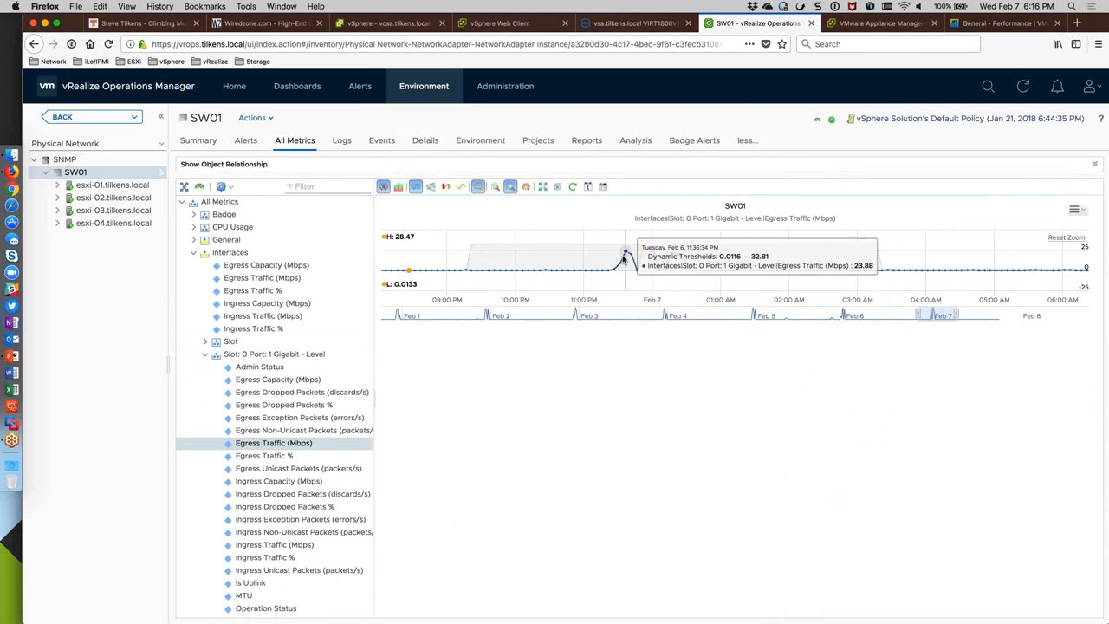
{"action": "mouse_move", "coordinate": [814, 298]}
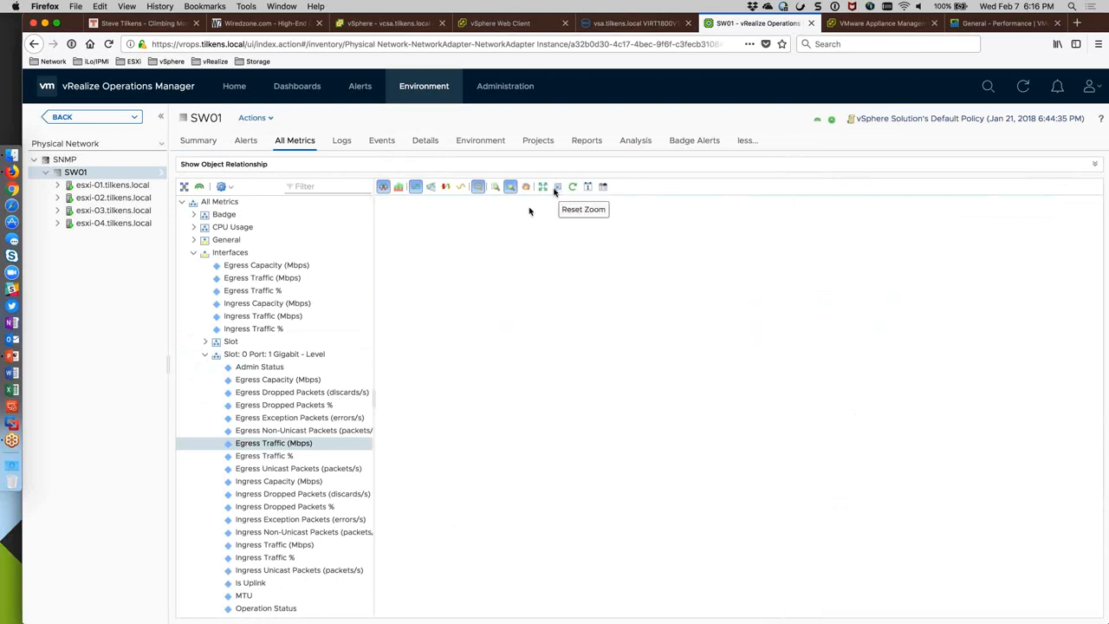
{"action": "left_click", "coordinate": [274, 443]}
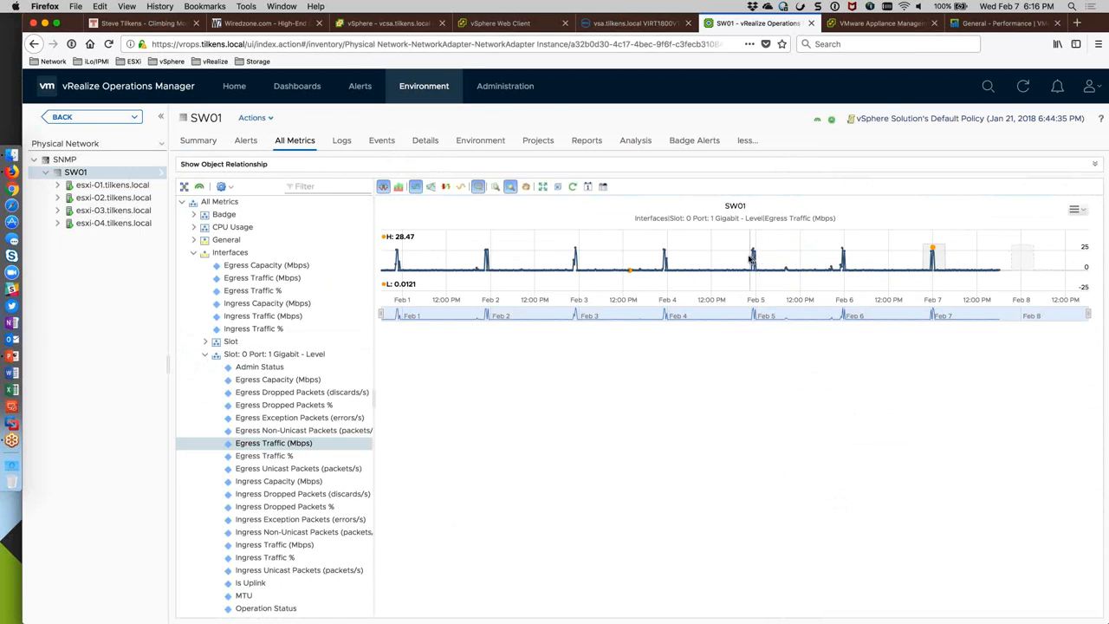
{"action": "mouse_move", "coordinate": [953, 274]}
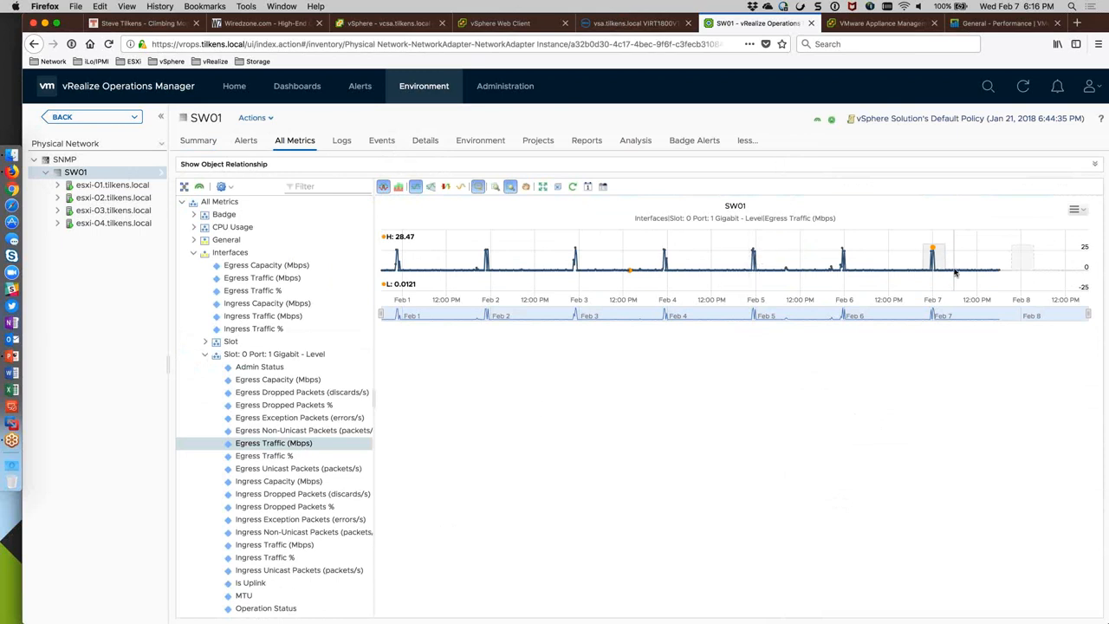
{"action": "mouse_move", "coordinate": [958, 429]}
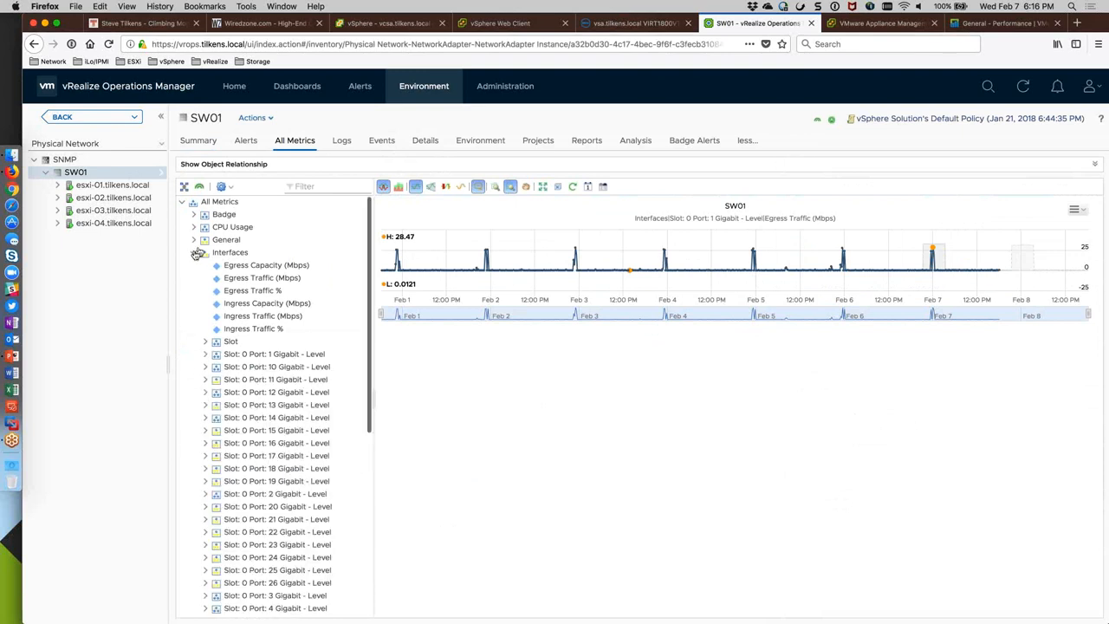
{"action": "left_click", "coordinate": [194, 253]}
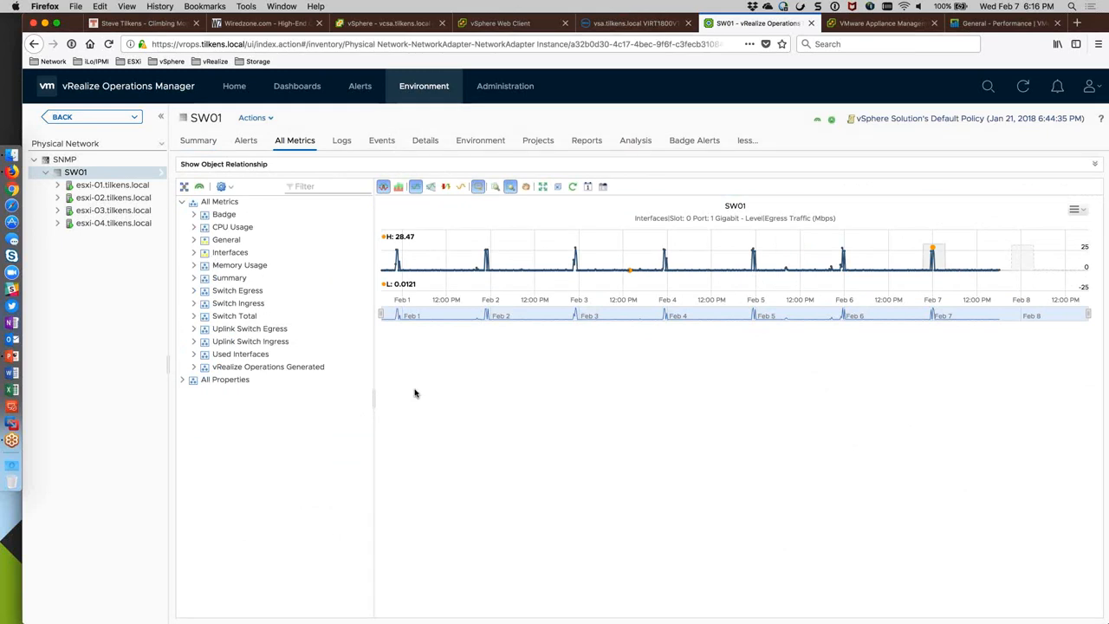
Reopen the Physical Network Overview dashboard, then switch to the vCenter appliance management page
{"action": "left_click", "coordinate": [296, 87]}
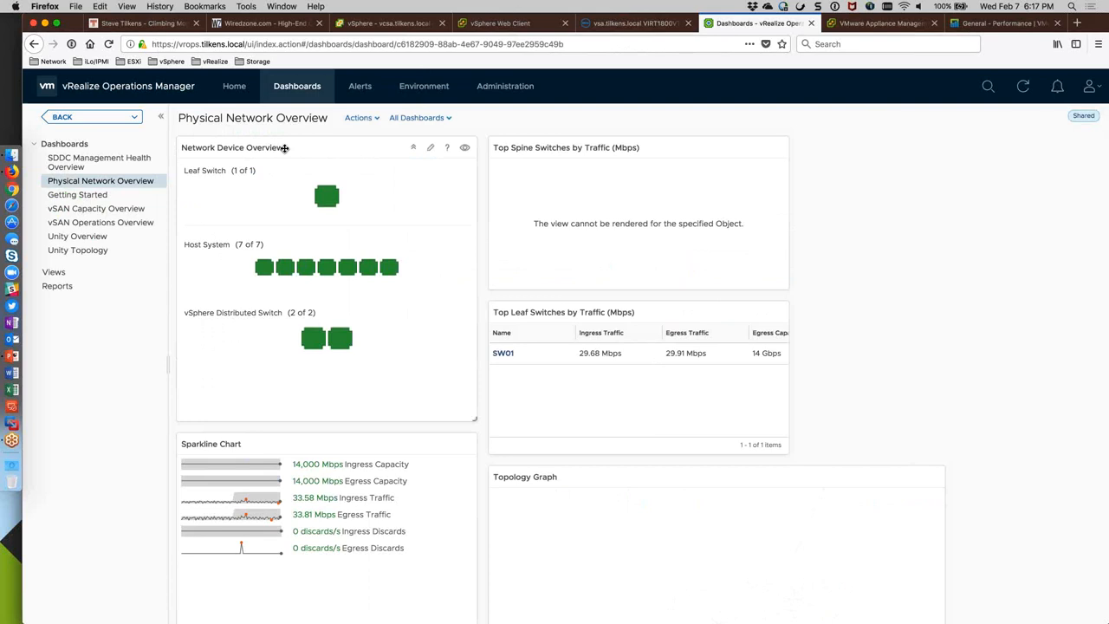
{"action": "mouse_move", "coordinate": [909, 37]}
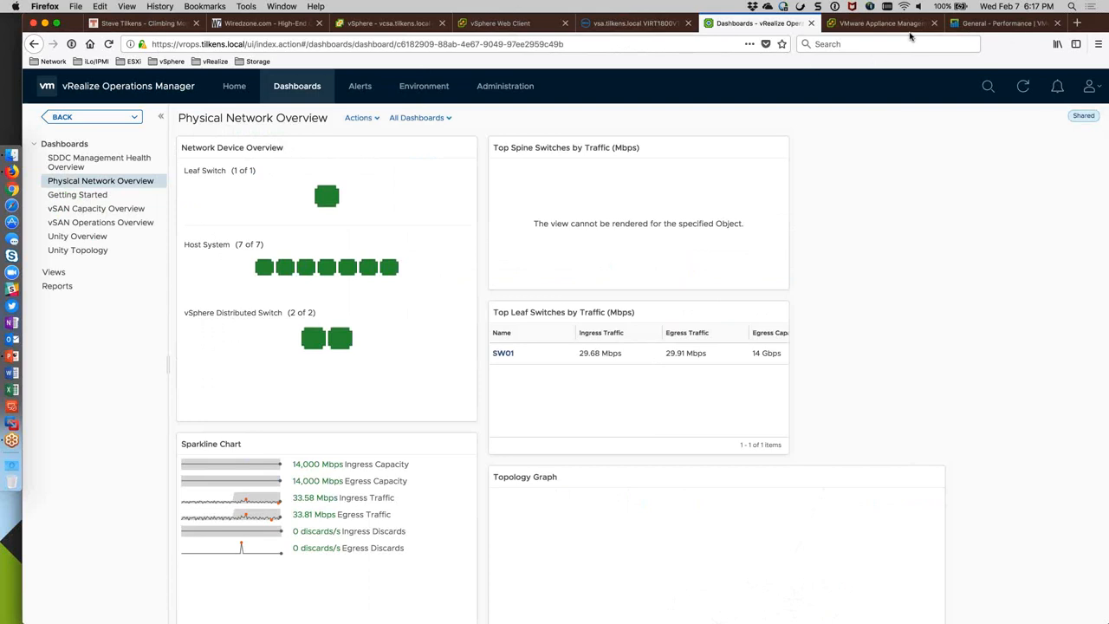
{"action": "left_click", "coordinate": [880, 24]}
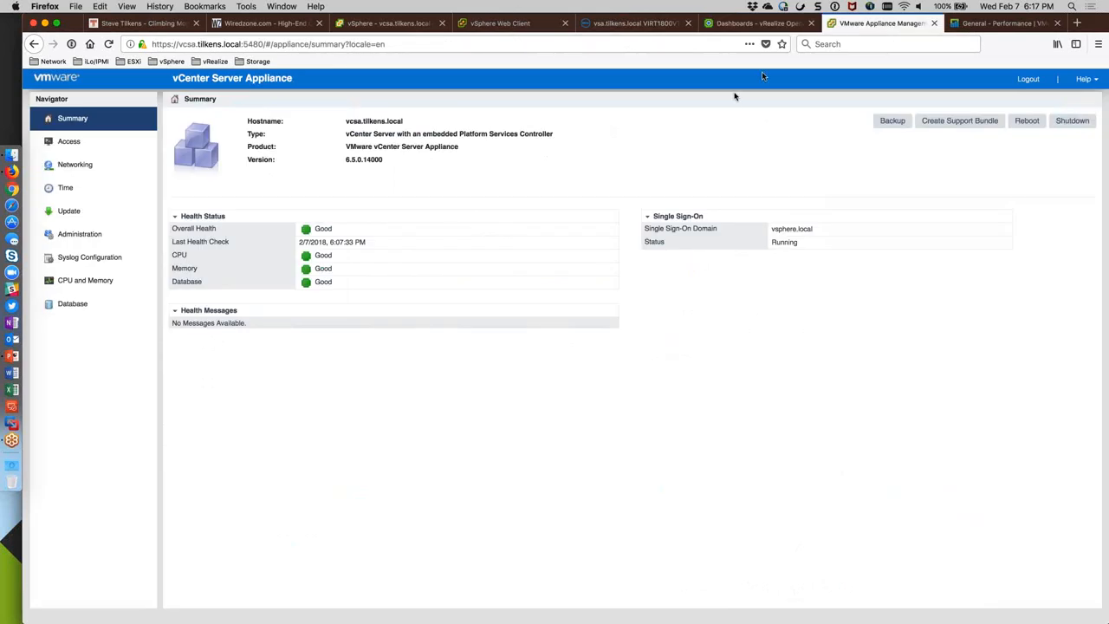
Sign in to vRealize Automation as admin from the vRA bookmark, dismissing the 1Password save prompt
{"action": "left_click", "coordinate": [759, 24]}
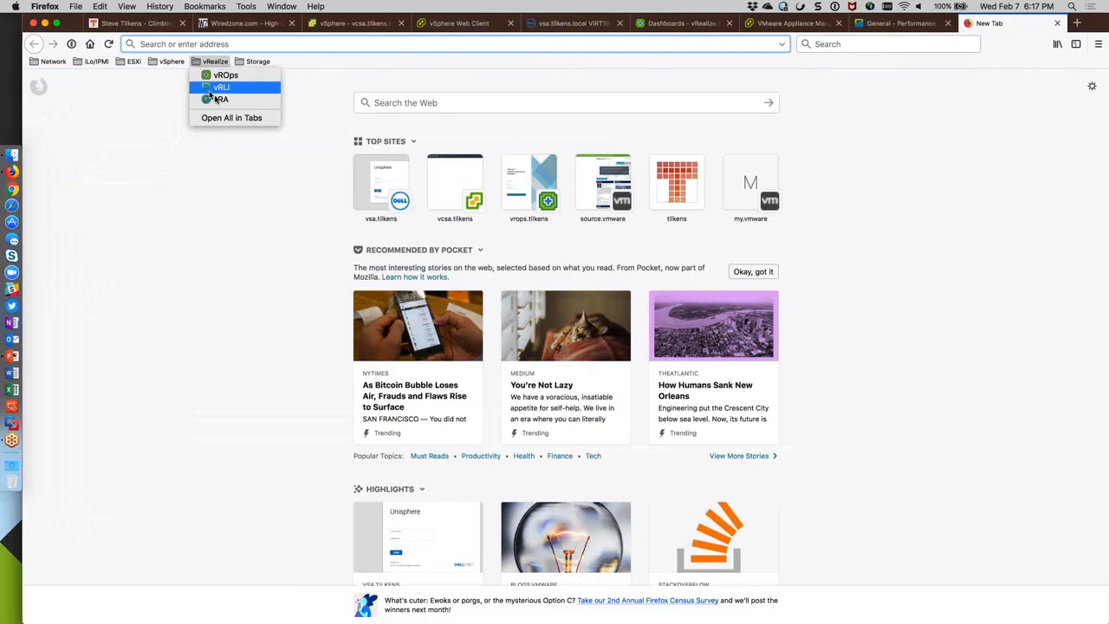
{"action": "left_click", "coordinate": [221, 99]}
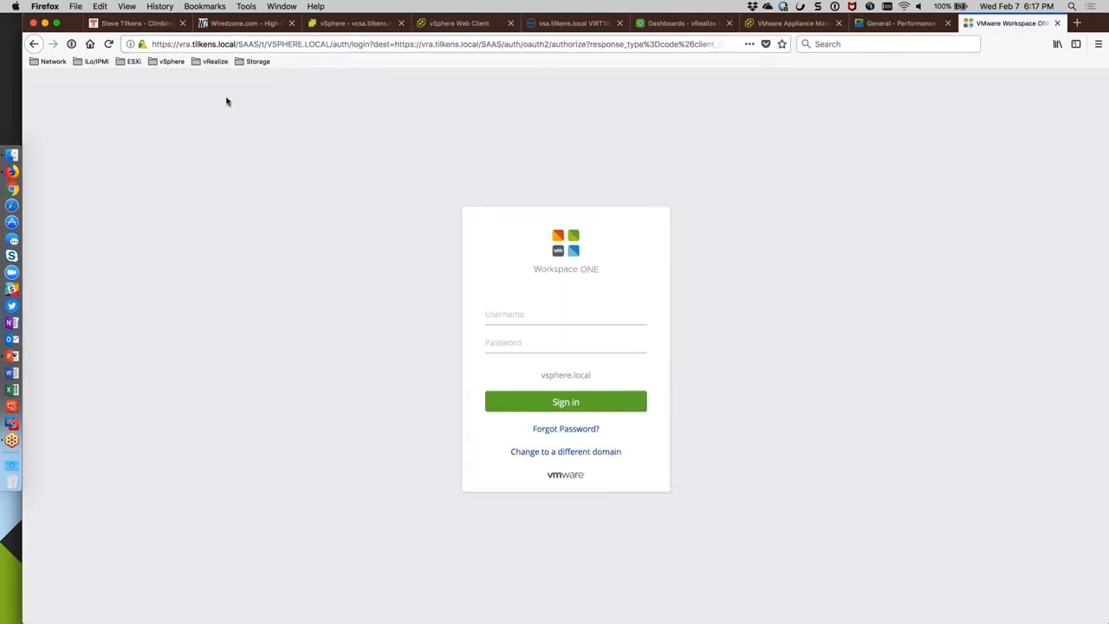
{"action": "type", "text": "admin"}
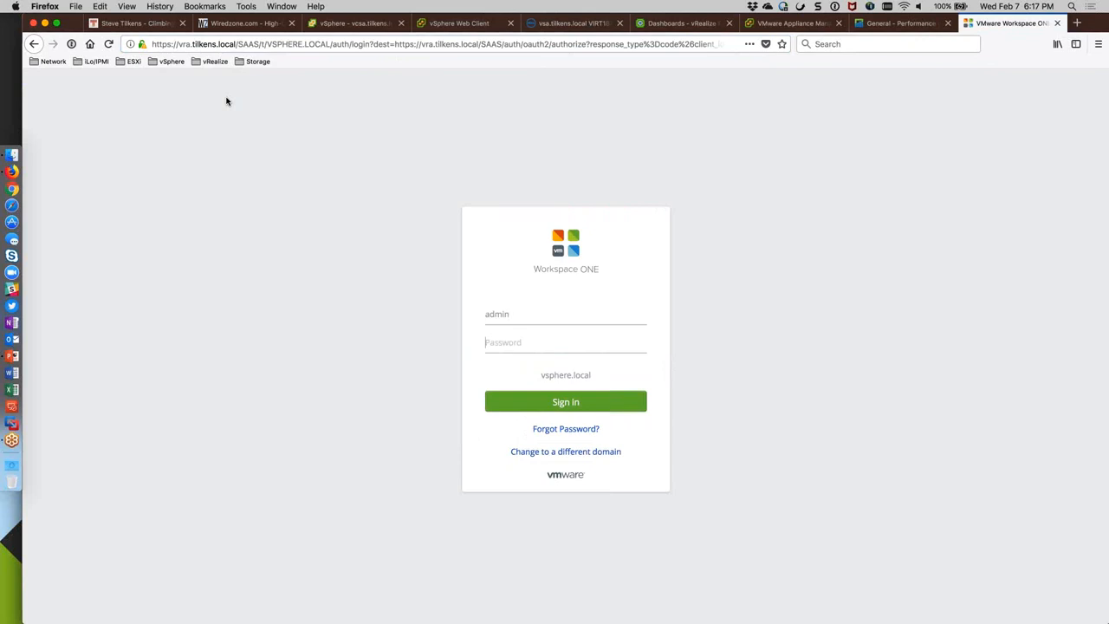
{"action": "left_click", "coordinate": [565, 402]}
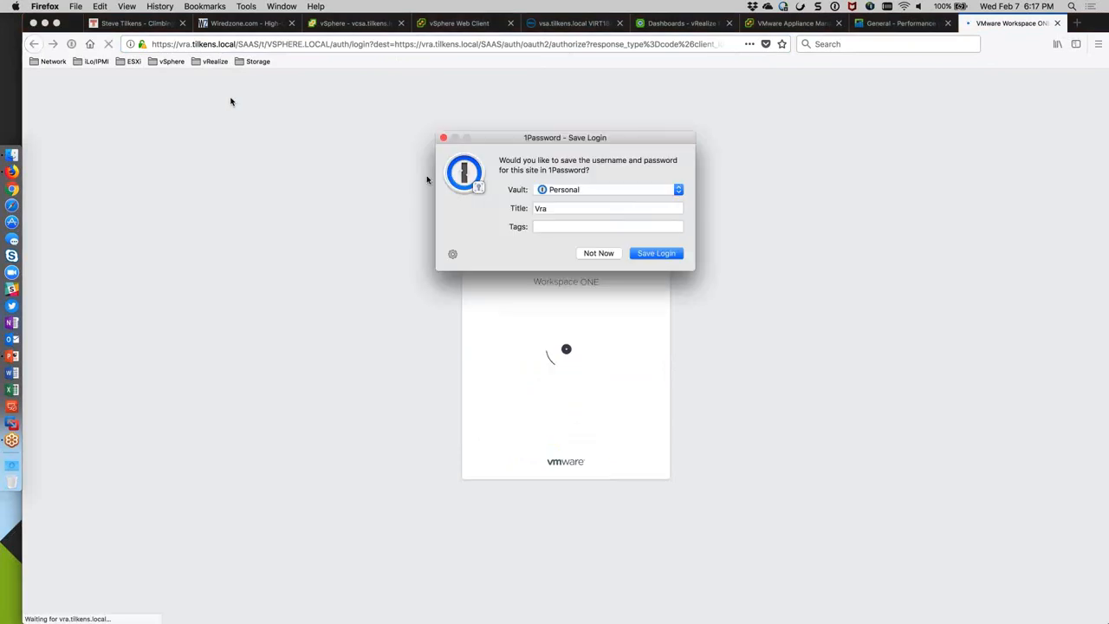
{"action": "left_click", "coordinate": [598, 253]}
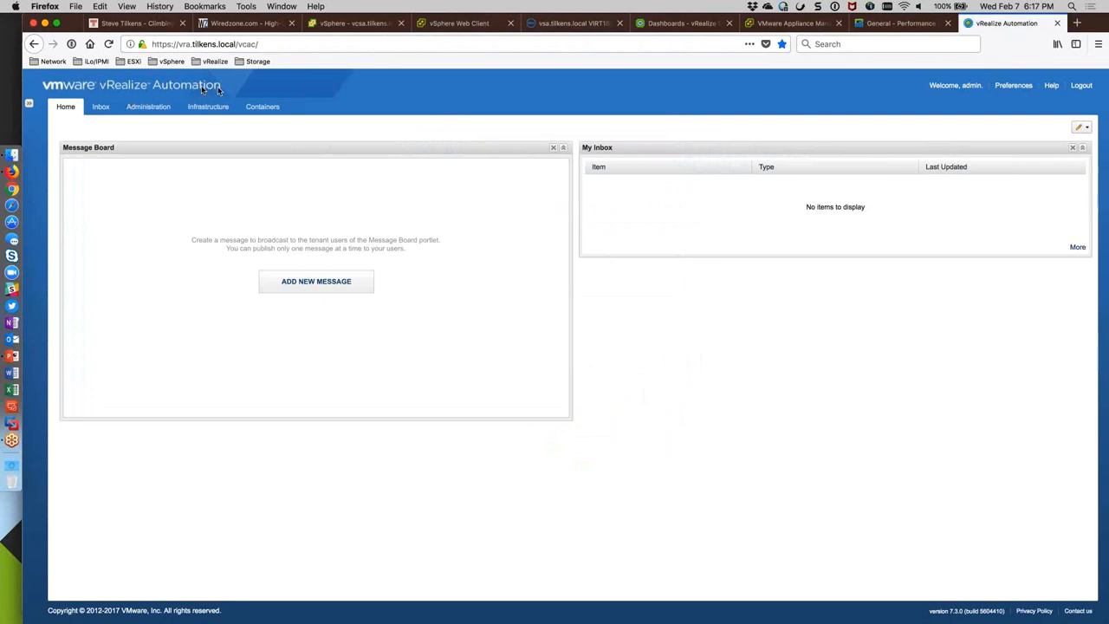
{"action": "mouse_move", "coordinate": [277, 163]}
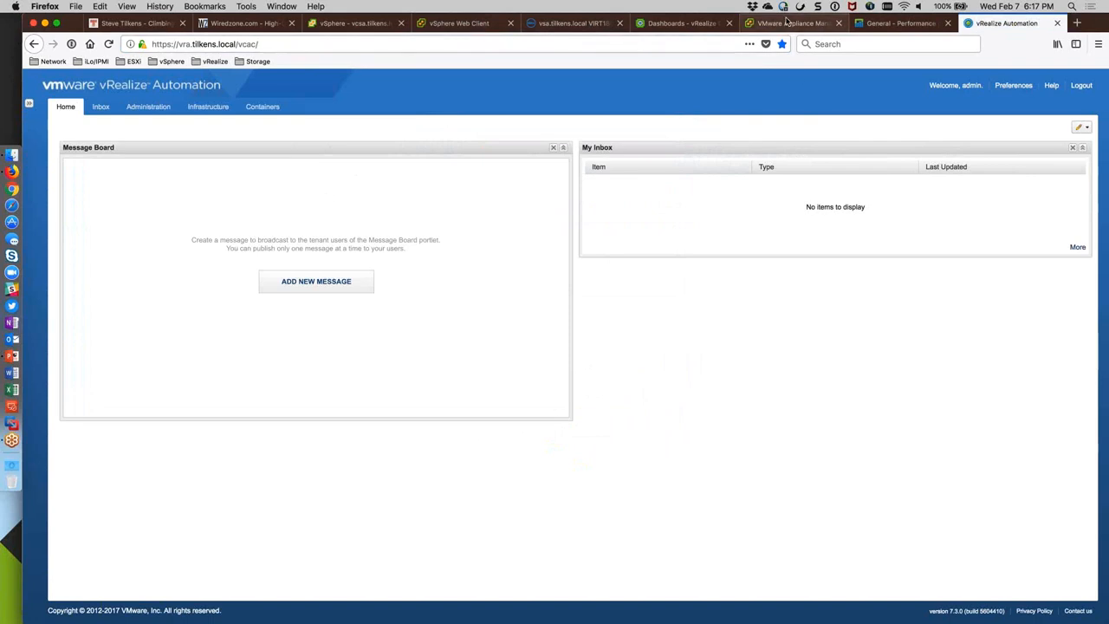
Glance at the vCenter appliance and vSphere Web Client tabs, then return to vROps
{"action": "left_click", "coordinate": [790, 24]}
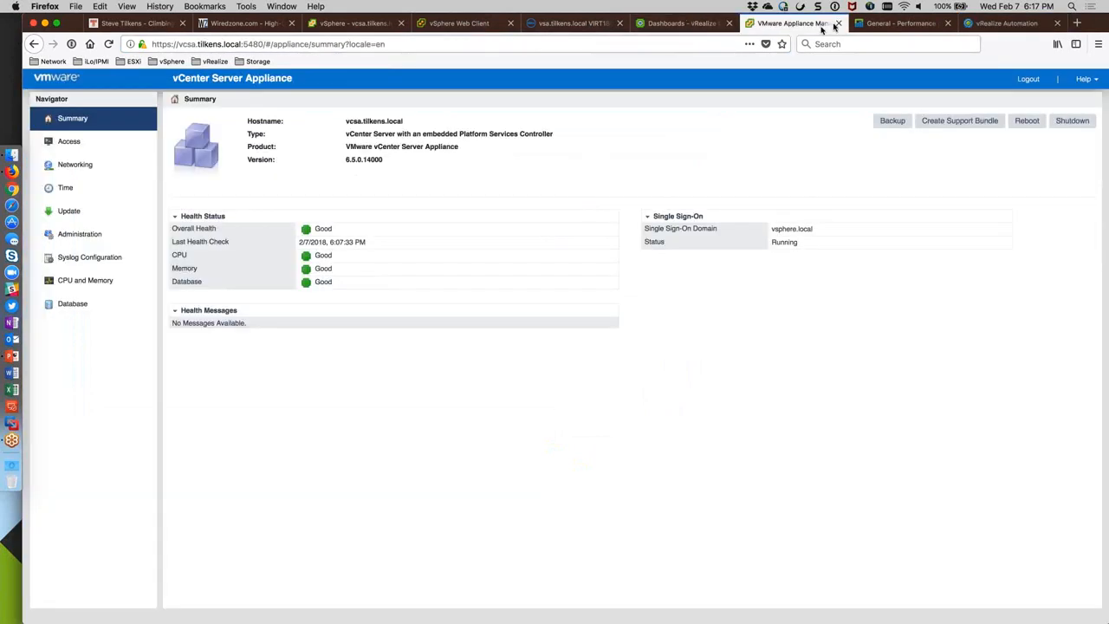
{"action": "left_click", "coordinate": [679, 25]}
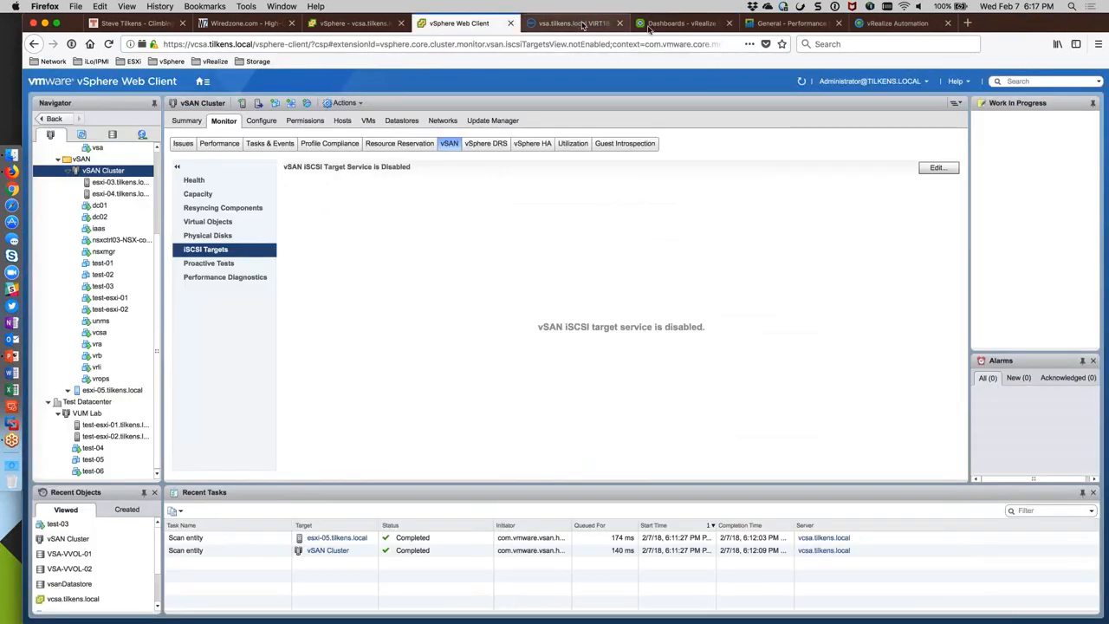
{"action": "left_click", "coordinate": [759, 24]}
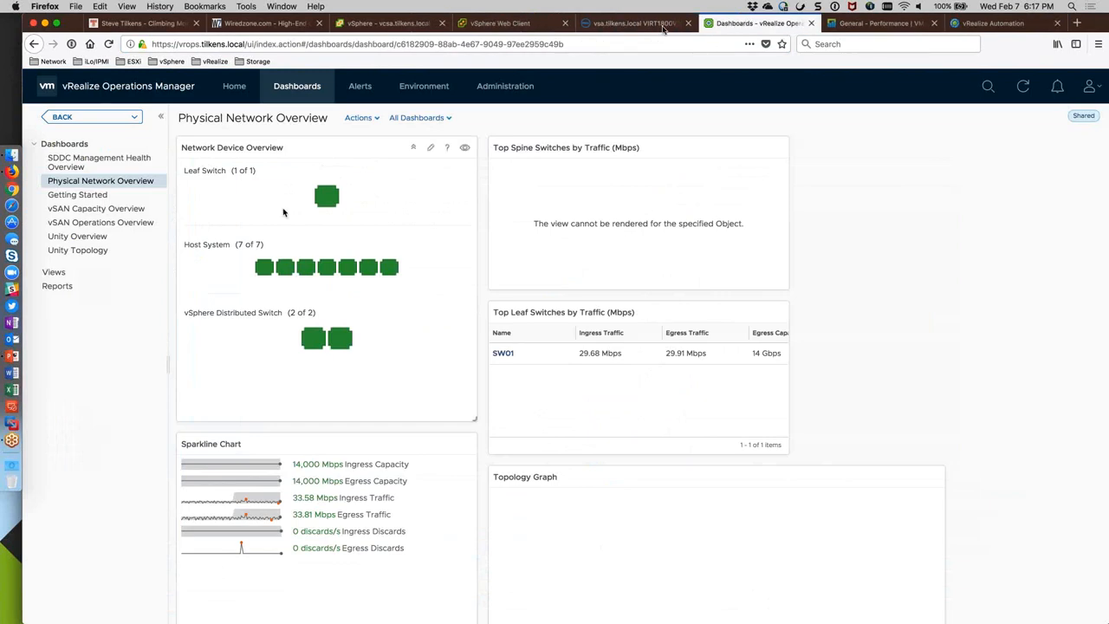
{"action": "mouse_move", "coordinate": [541, 116]}
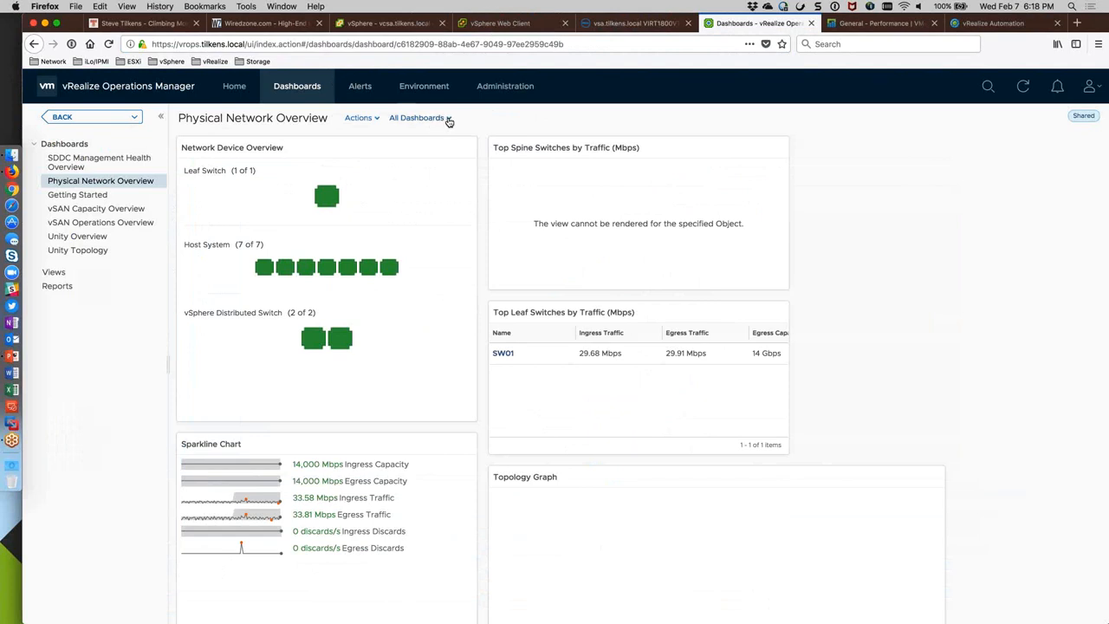
Load the SDDC Management Health Overview dashboard showing all five products at 100%, then switch to the vCenter tab
{"action": "left_click", "coordinate": [419, 117]}
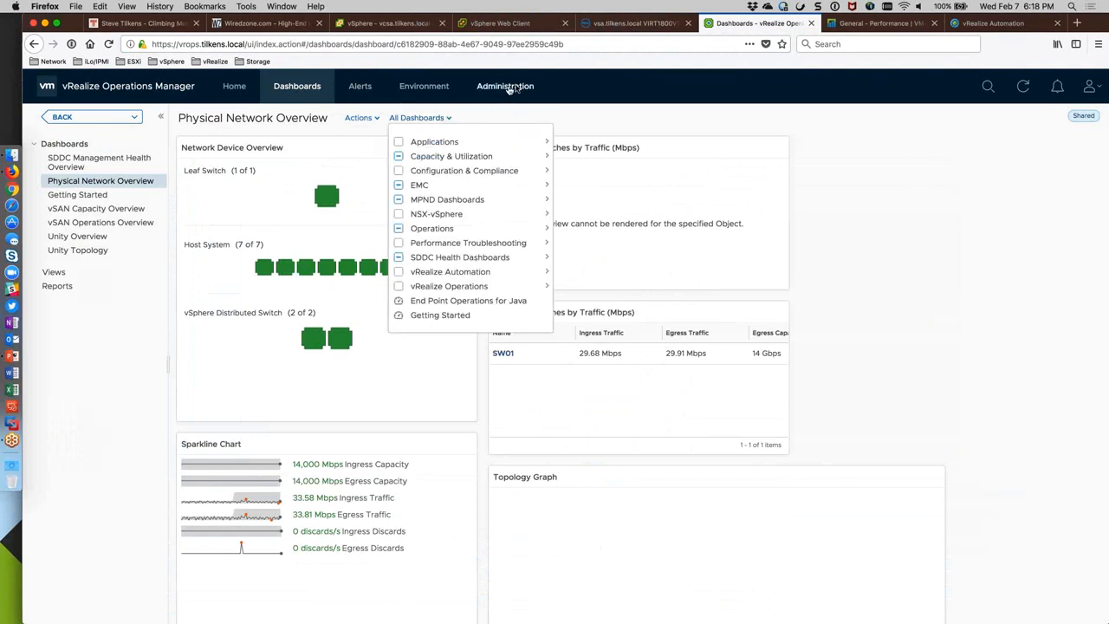
{"action": "mouse_move", "coordinate": [459, 257]}
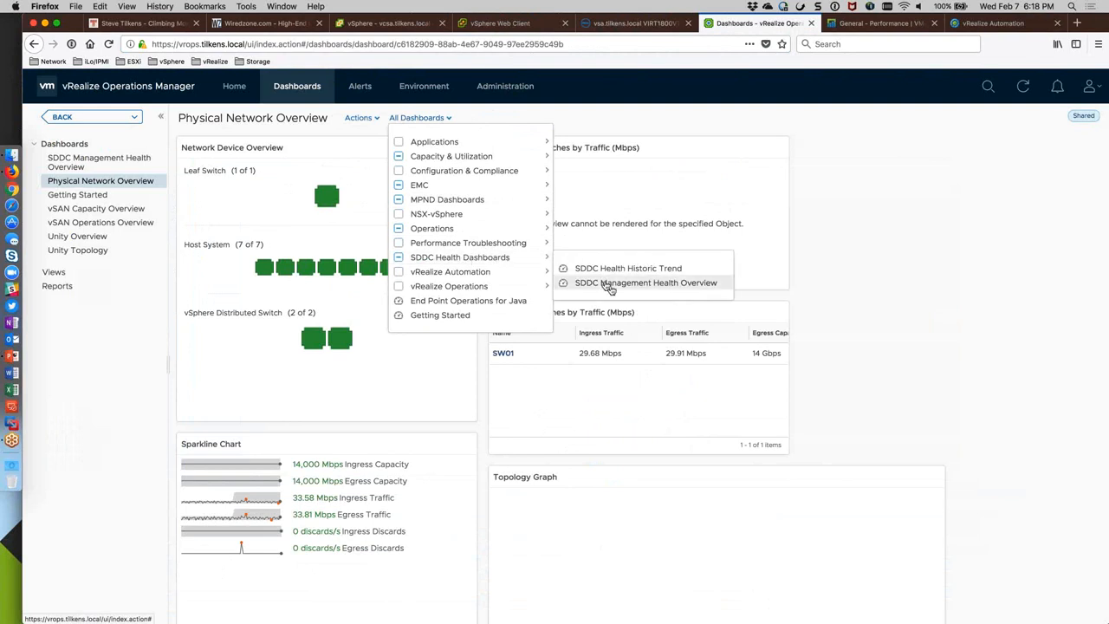
{"action": "left_click", "coordinate": [646, 282]}
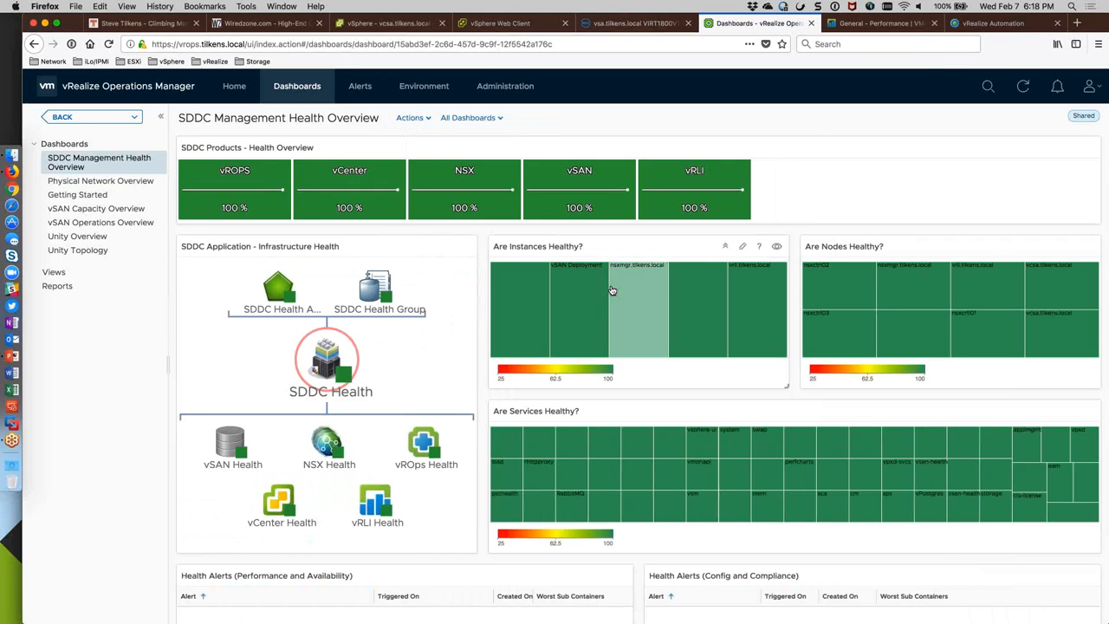
{"action": "mouse_move", "coordinate": [257, 187]}
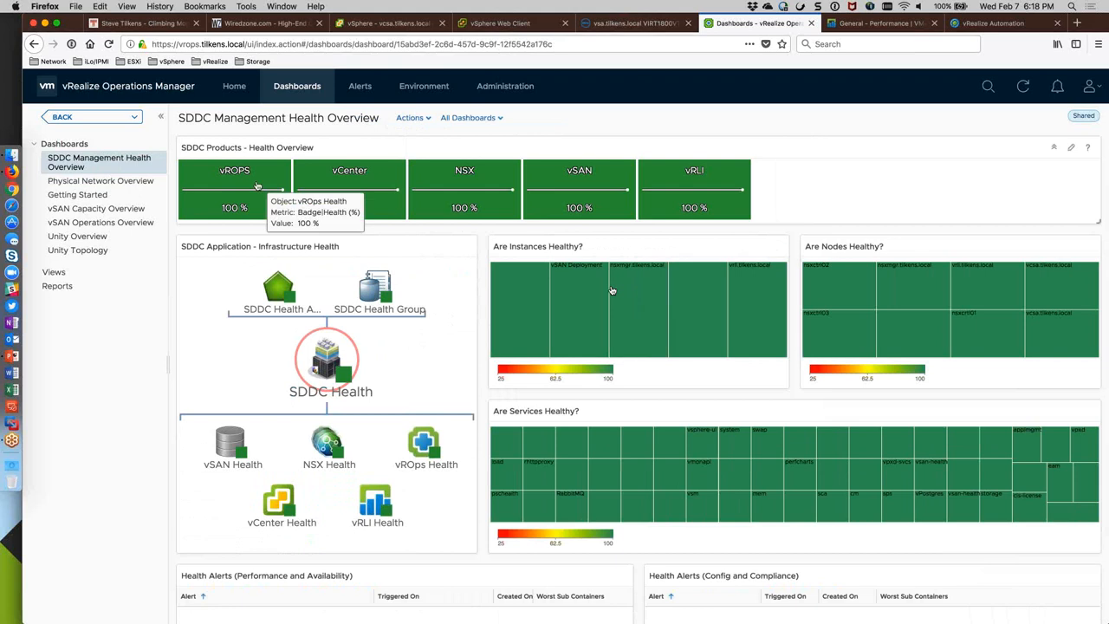
{"action": "mouse_move", "coordinate": [473, 181]}
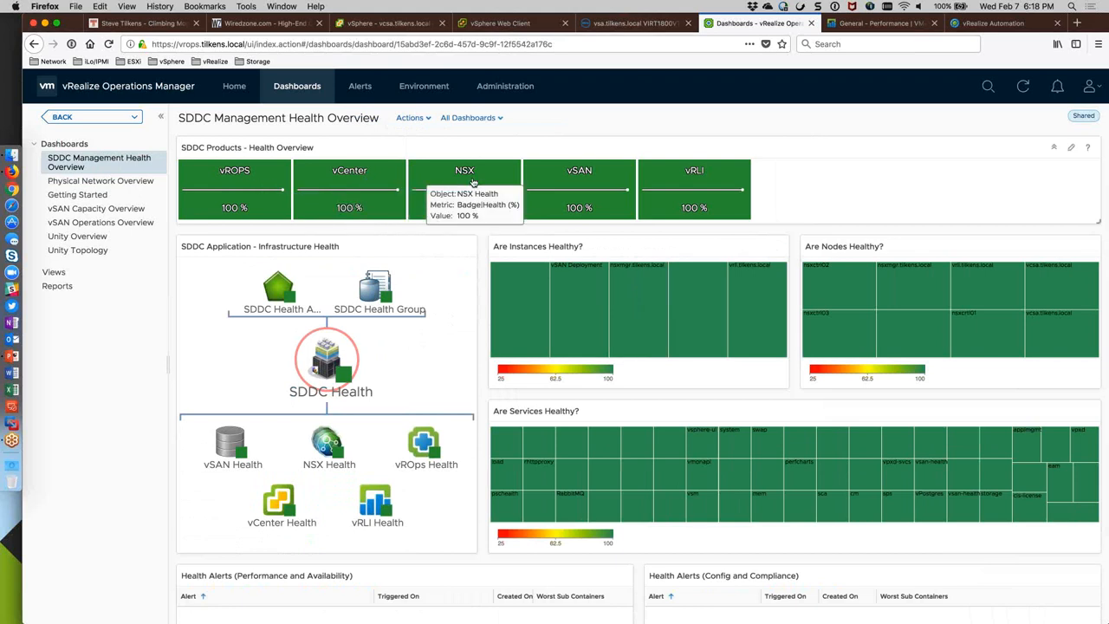
{"action": "mouse_move", "coordinate": [741, 183]}
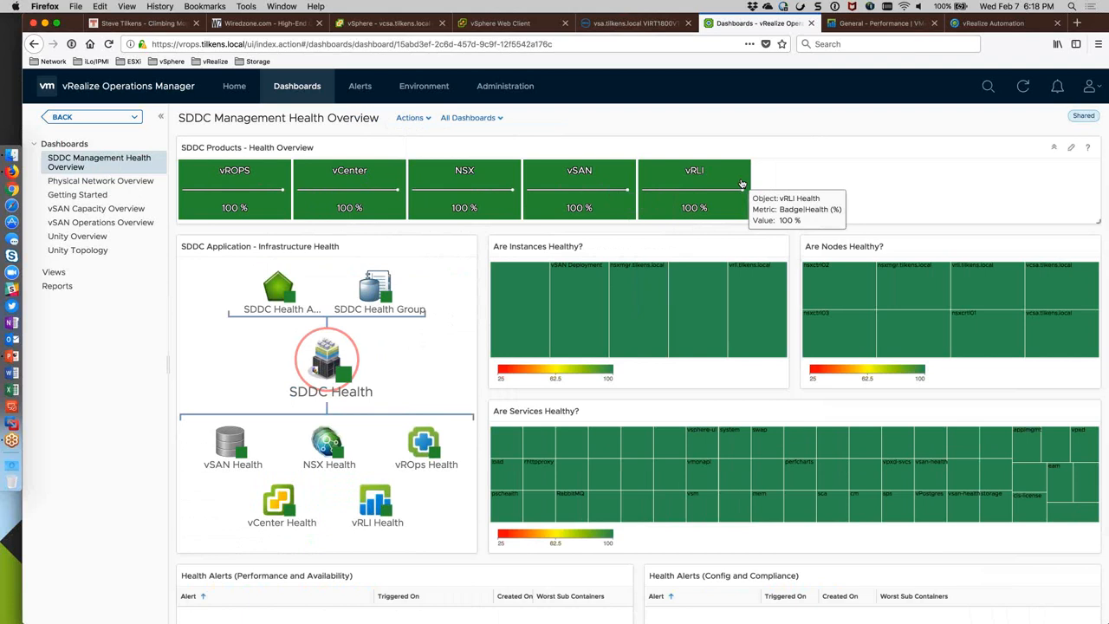
{"action": "mouse_move", "coordinate": [797, 258]}
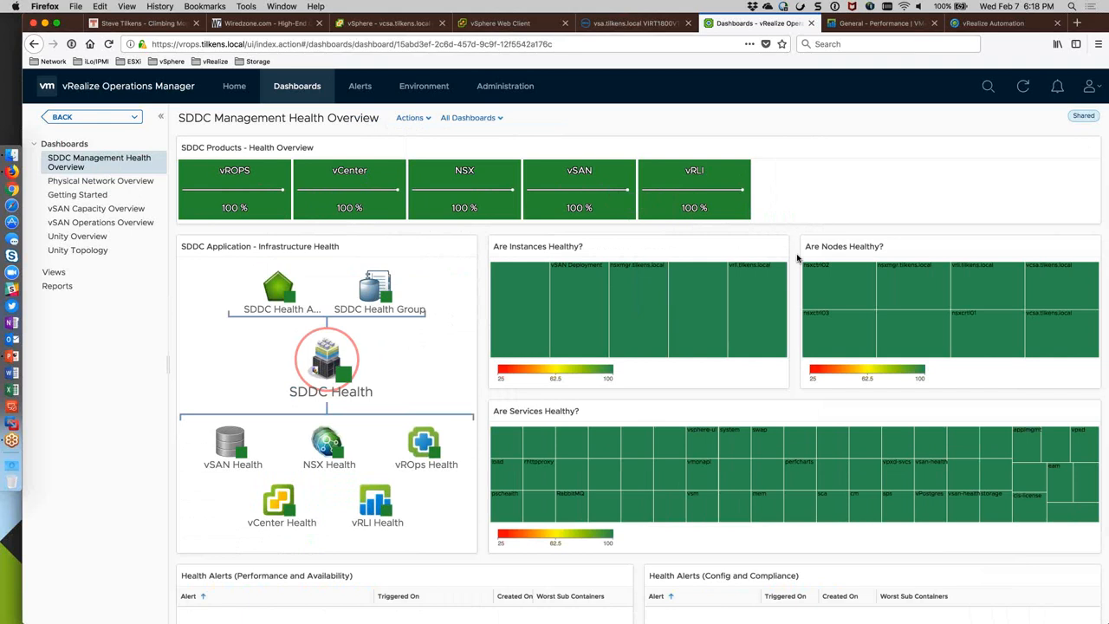
{"action": "mouse_move", "coordinate": [873, 218]}
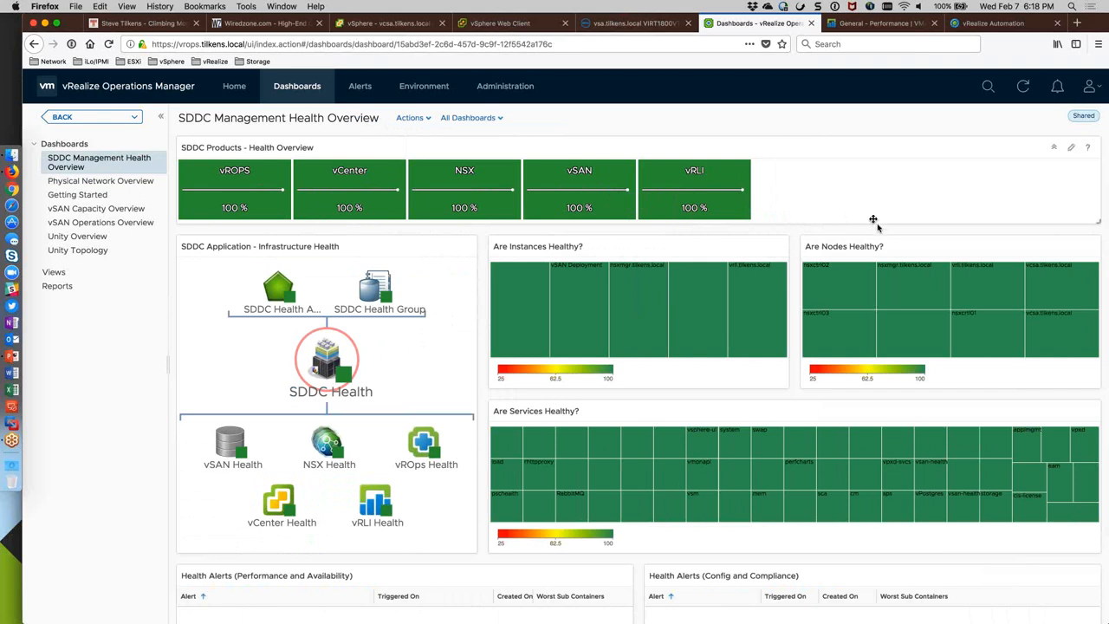
{"action": "mouse_move", "coordinate": [788, 228]}
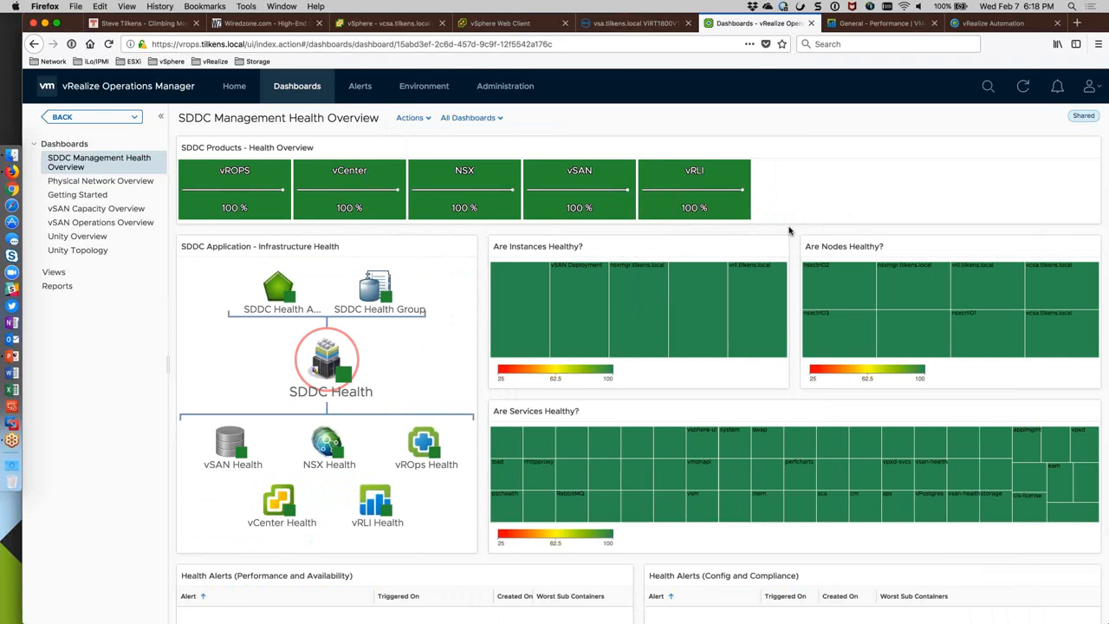
{"action": "scroll", "scroll_direction": "down", "scroll_amount": 3}
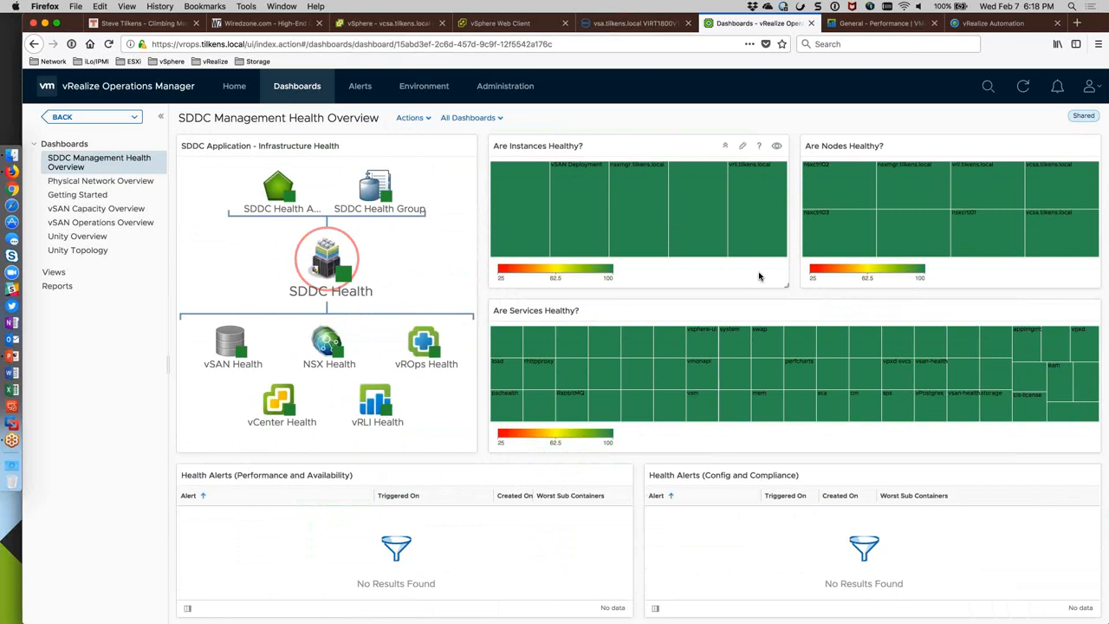
{"action": "mouse_move", "coordinate": [673, 75]}
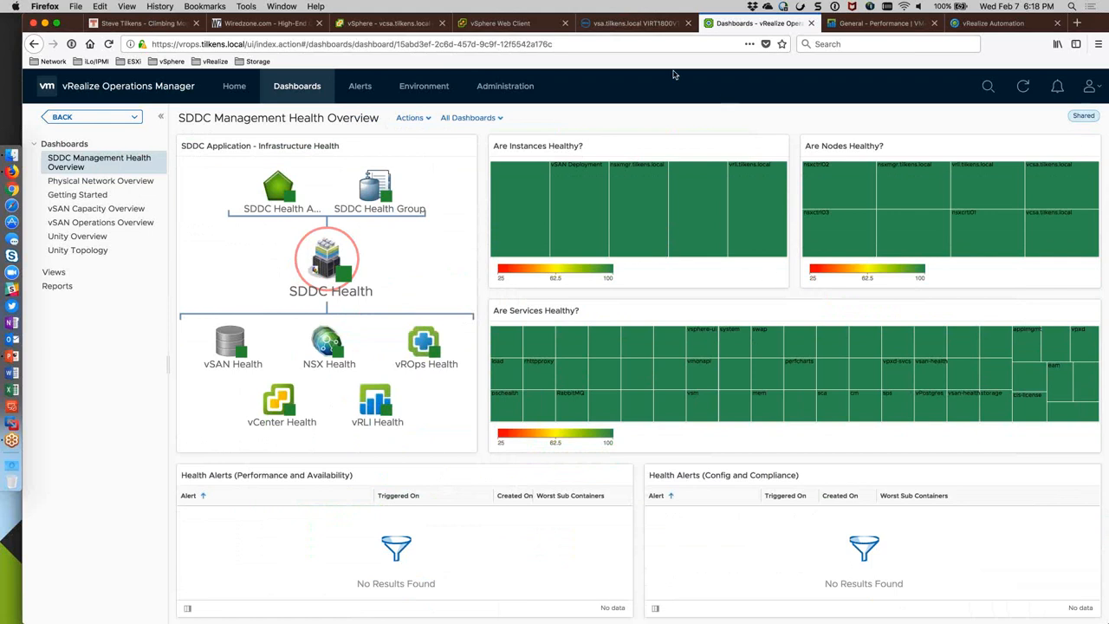
{"action": "left_click", "coordinate": [390, 23]}
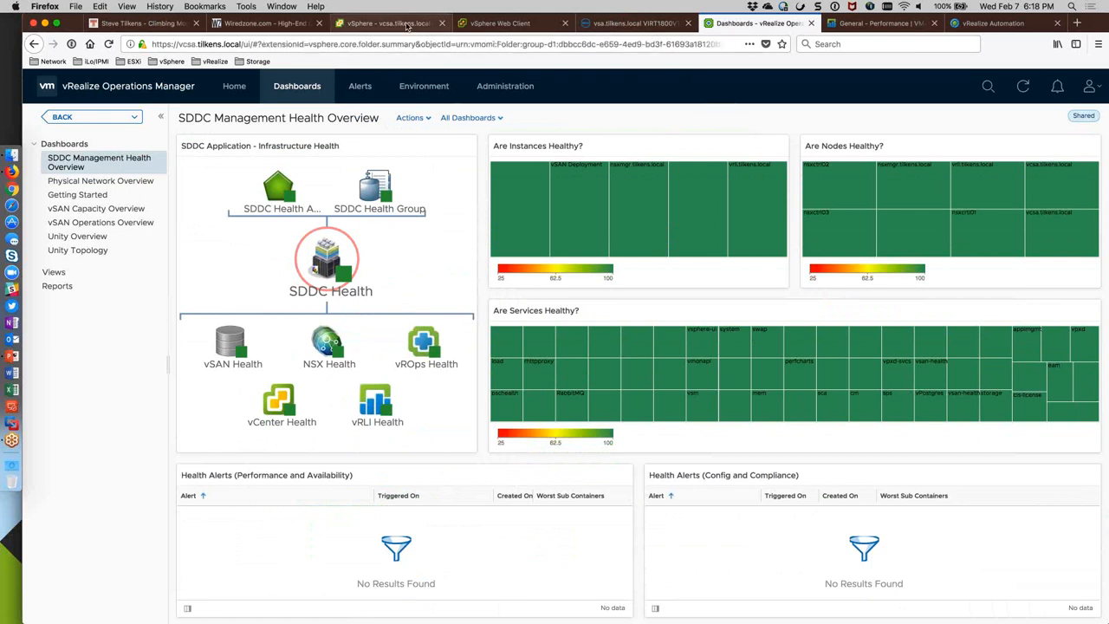
{"action": "left_click", "coordinate": [384, 22]}
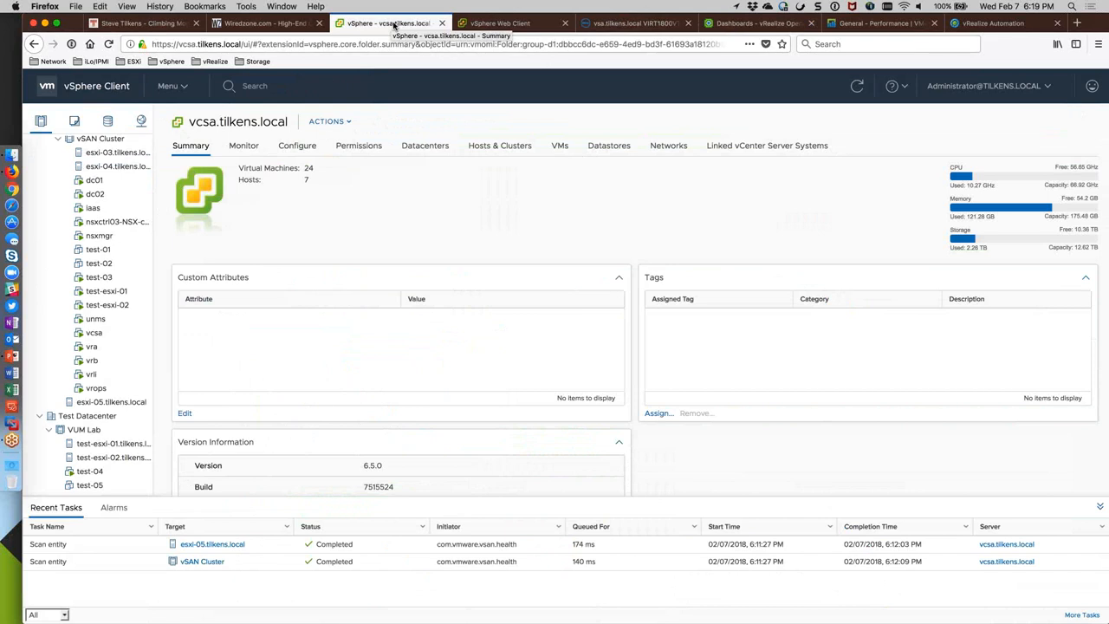
{"action": "mouse_move", "coordinate": [734, 7]}
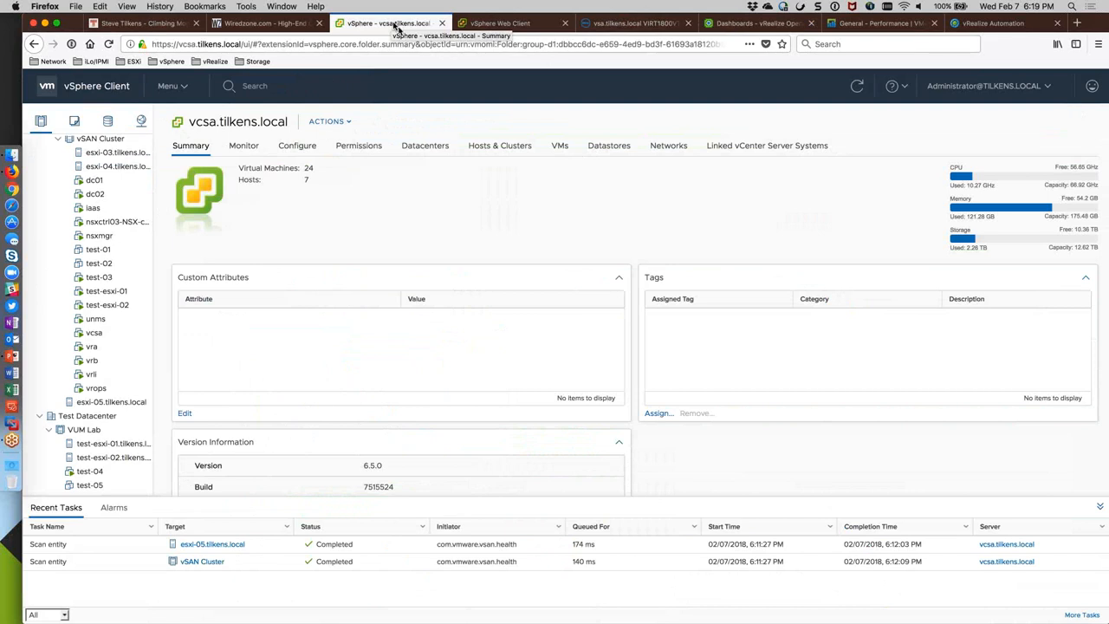
{"action": "mouse_move", "coordinate": [347, 217]}
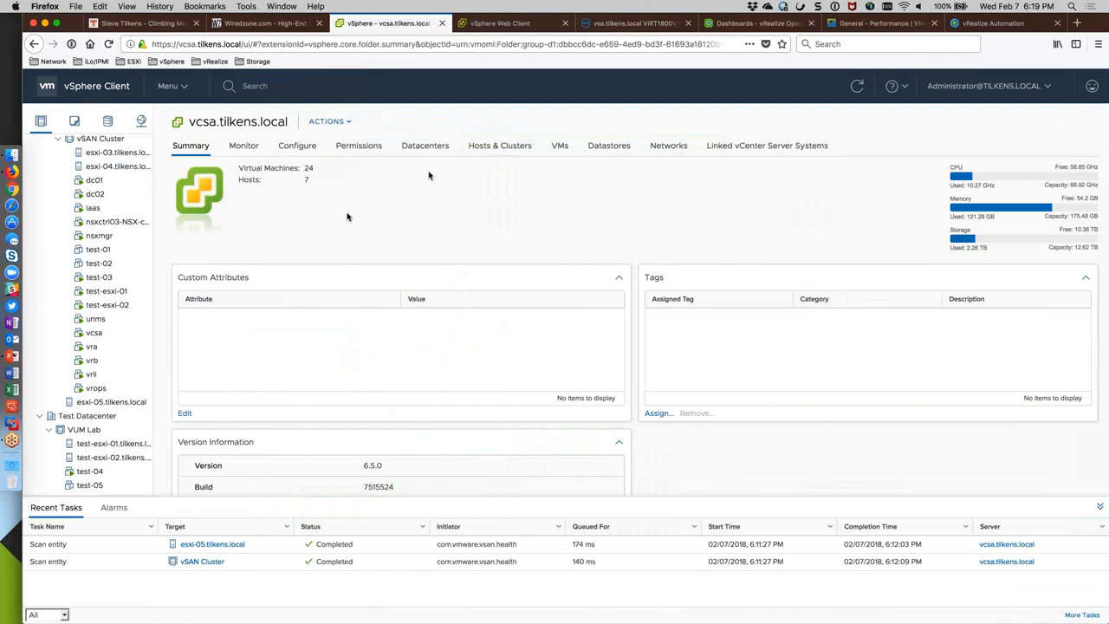
{"action": "mouse_move", "coordinate": [336, 225]}
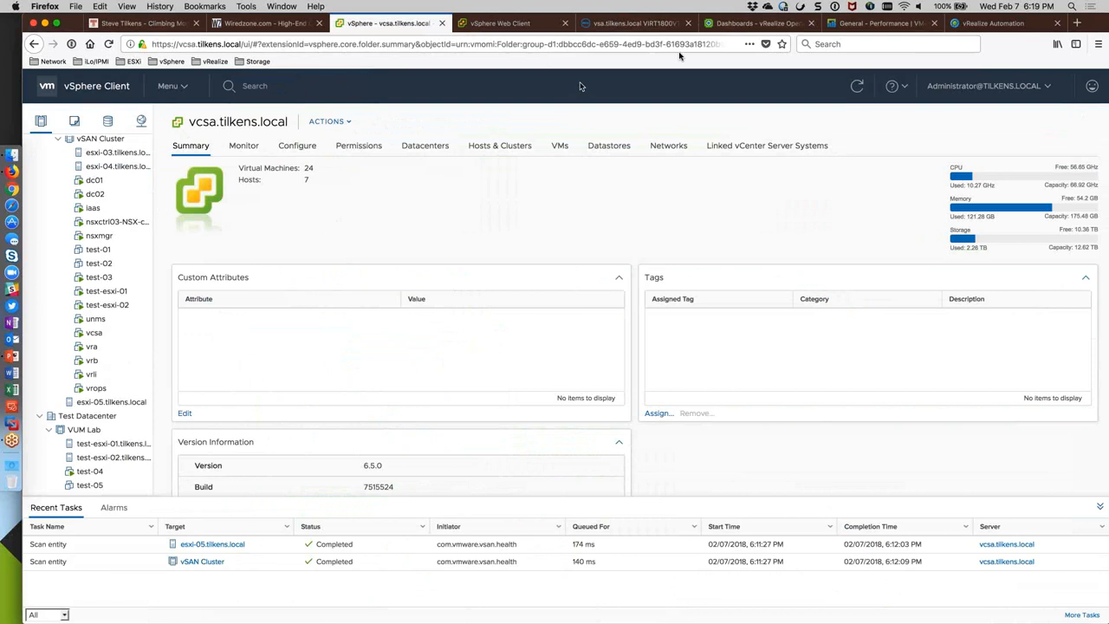
{"action": "mouse_move", "coordinate": [759, 22]}
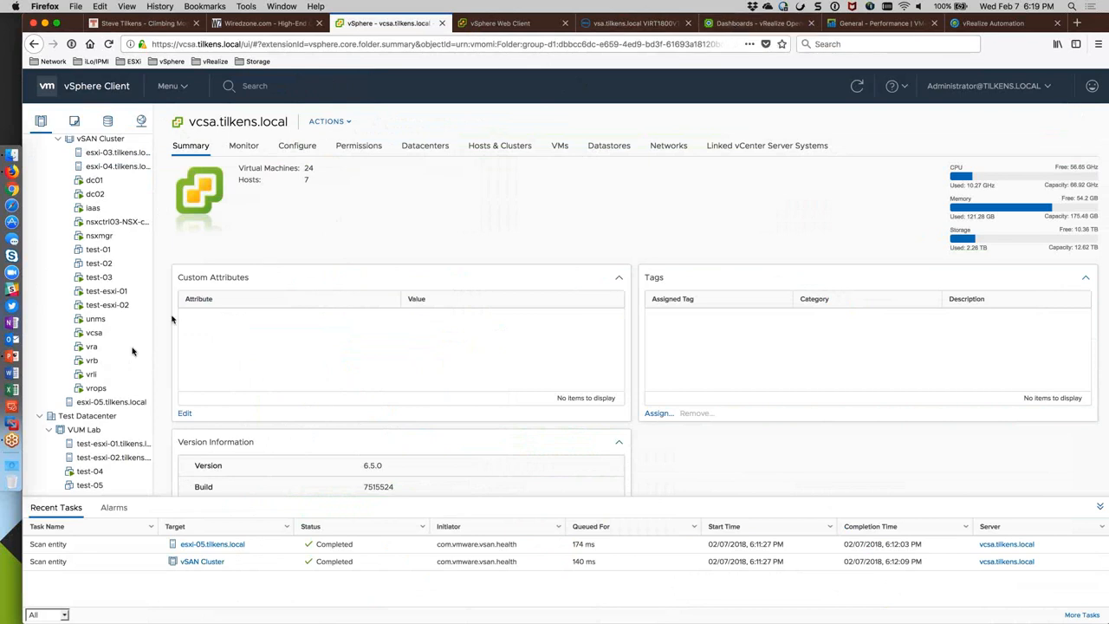
{"action": "mouse_move", "coordinate": [654, 101]}
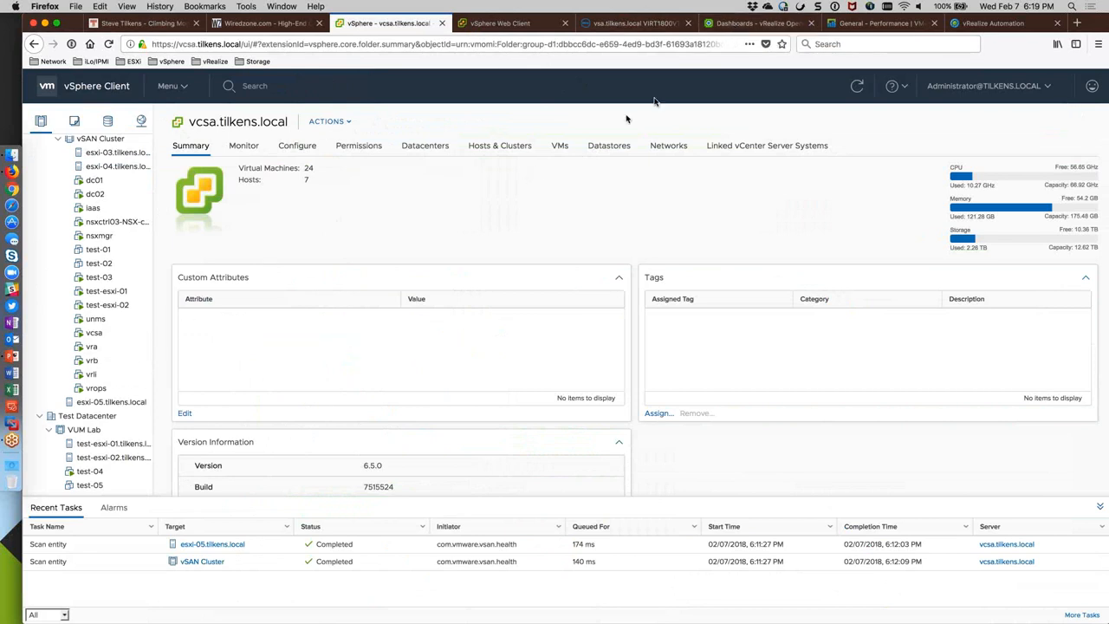
{"action": "left_click", "coordinate": [753, 24]}
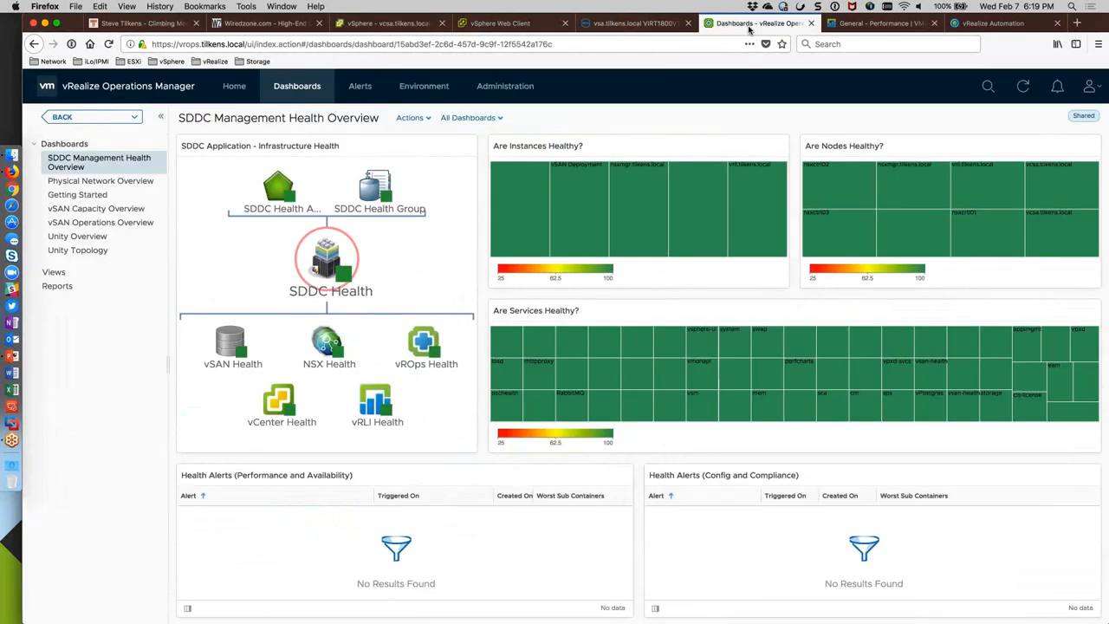
{"action": "mouse_move", "coordinate": [795, 241]}
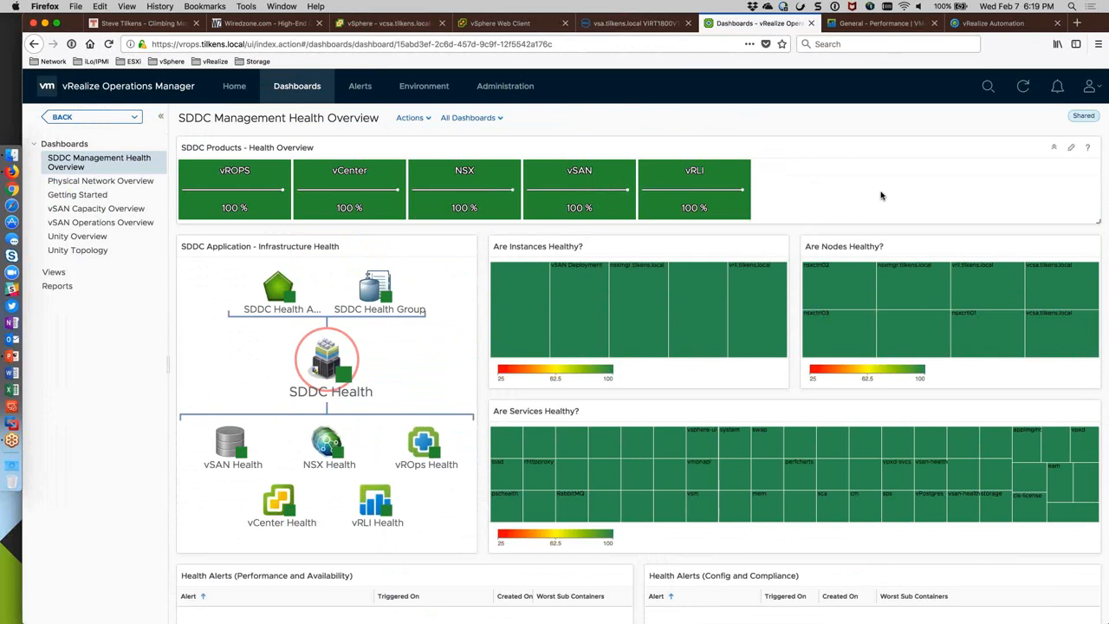
{"action": "mouse_move", "coordinate": [825, 208]}
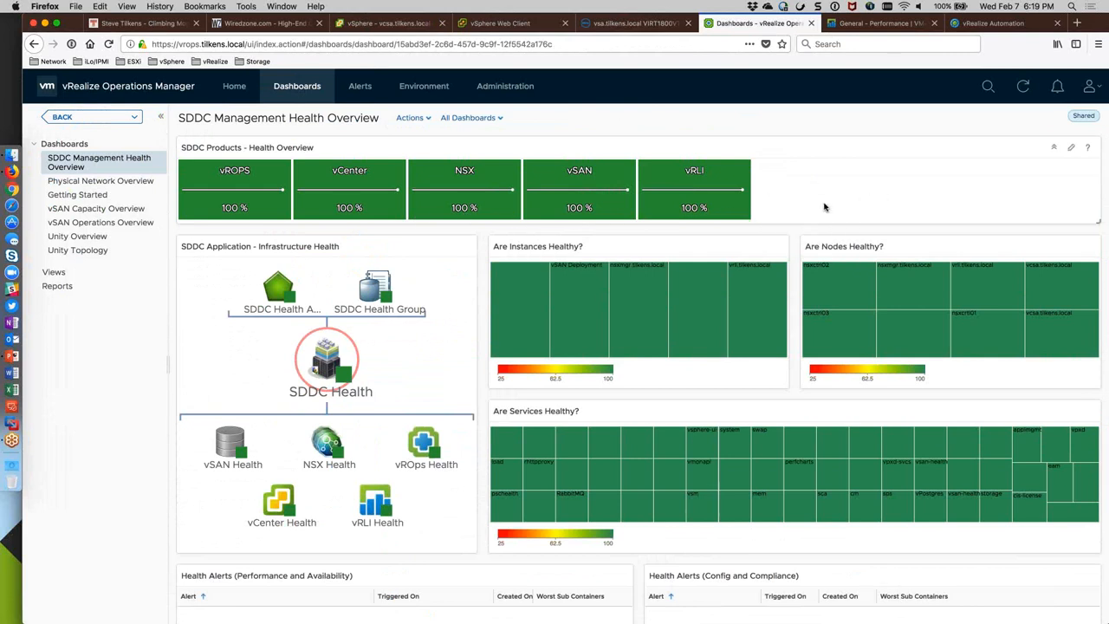
{"action": "mouse_move", "coordinate": [779, 164]}
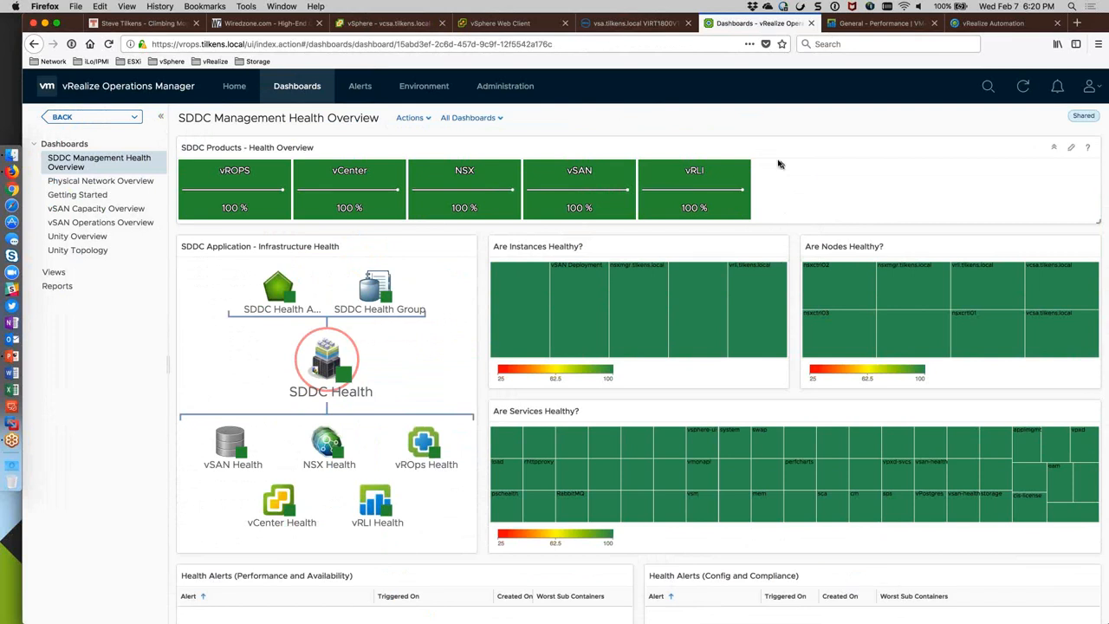
{"action": "left_click", "coordinate": [498, 25]}
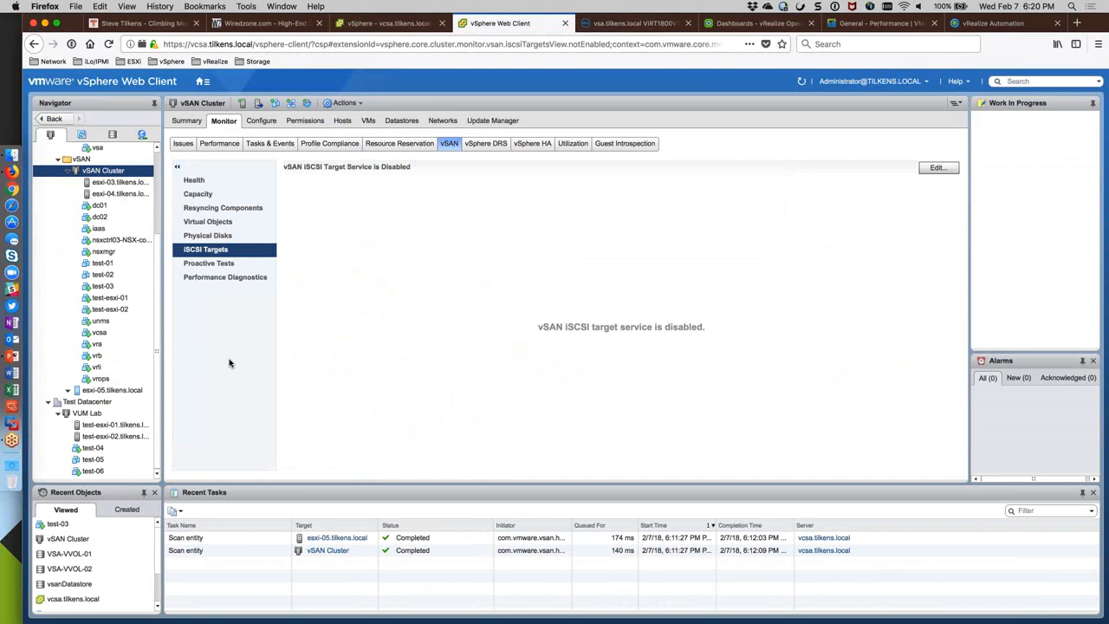
{"action": "mouse_move", "coordinate": [241, 163]}
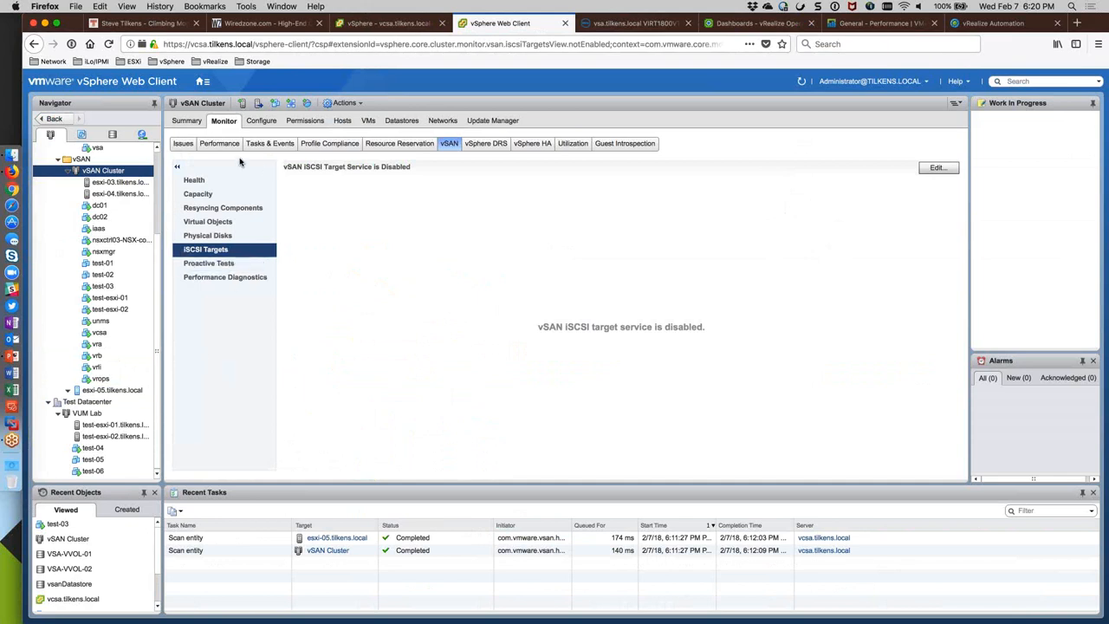
{"action": "left_click", "coordinate": [201, 81]}
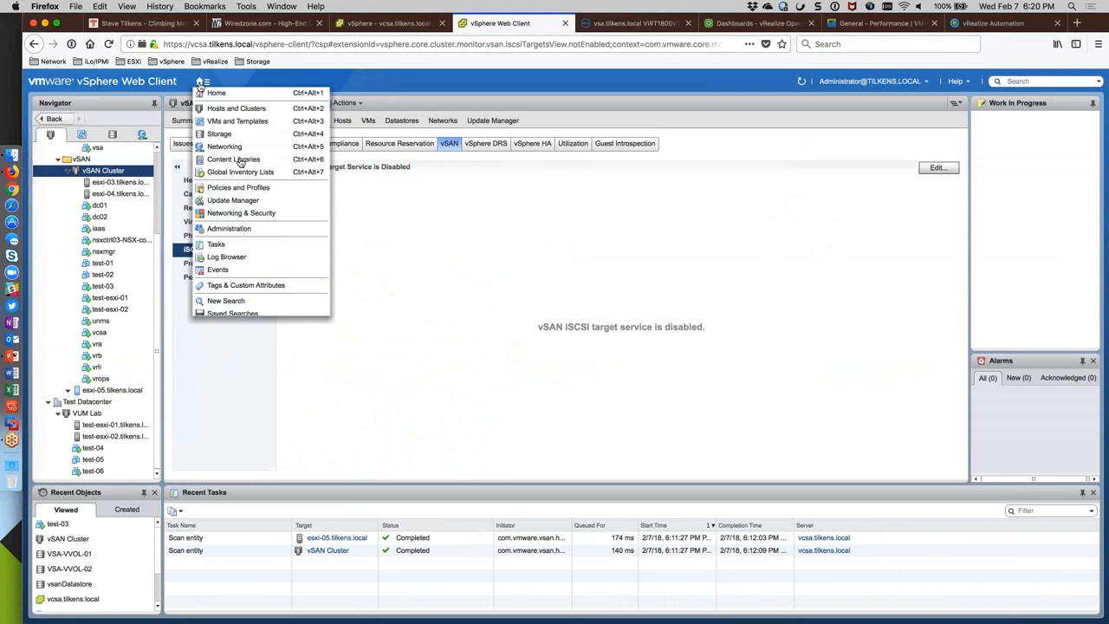
{"action": "left_click", "coordinate": [759, 23]}
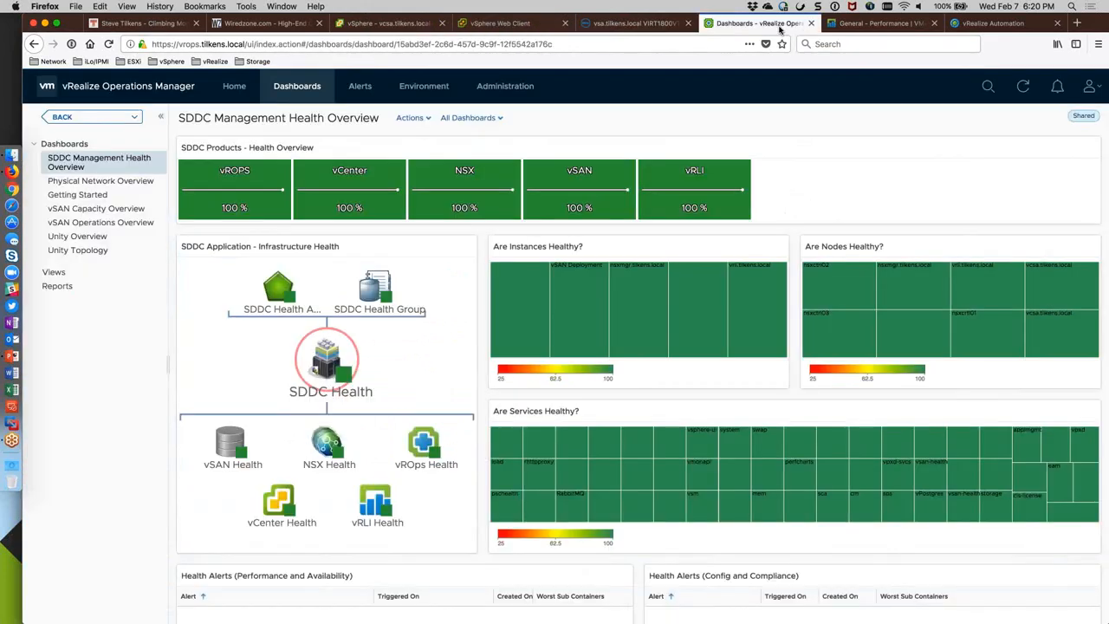
{"action": "mouse_move", "coordinate": [555, 119]}
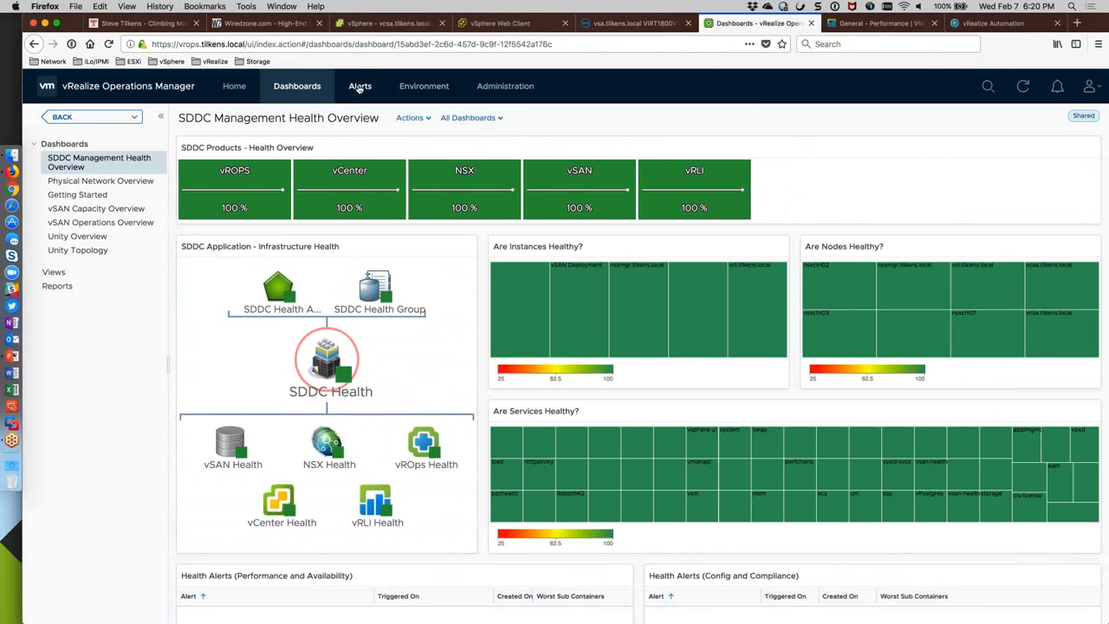
View the Alerts Notification Settings with the Alert Email Rule, then the Environment Overview custom groups
{"action": "left_click", "coordinate": [360, 87]}
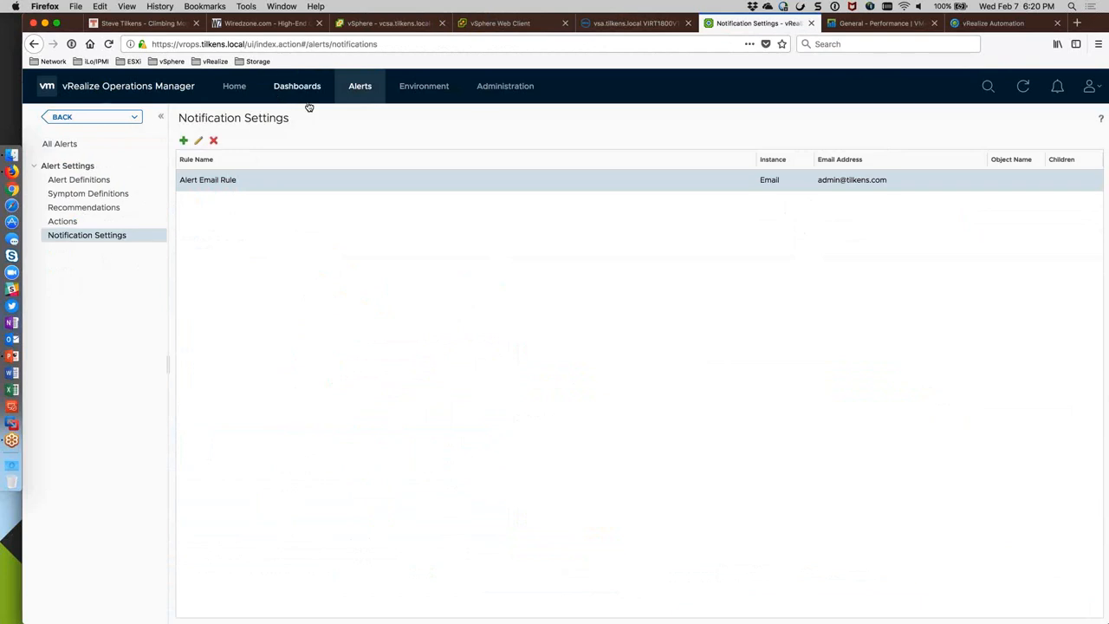
{"action": "left_click", "coordinate": [422, 86]}
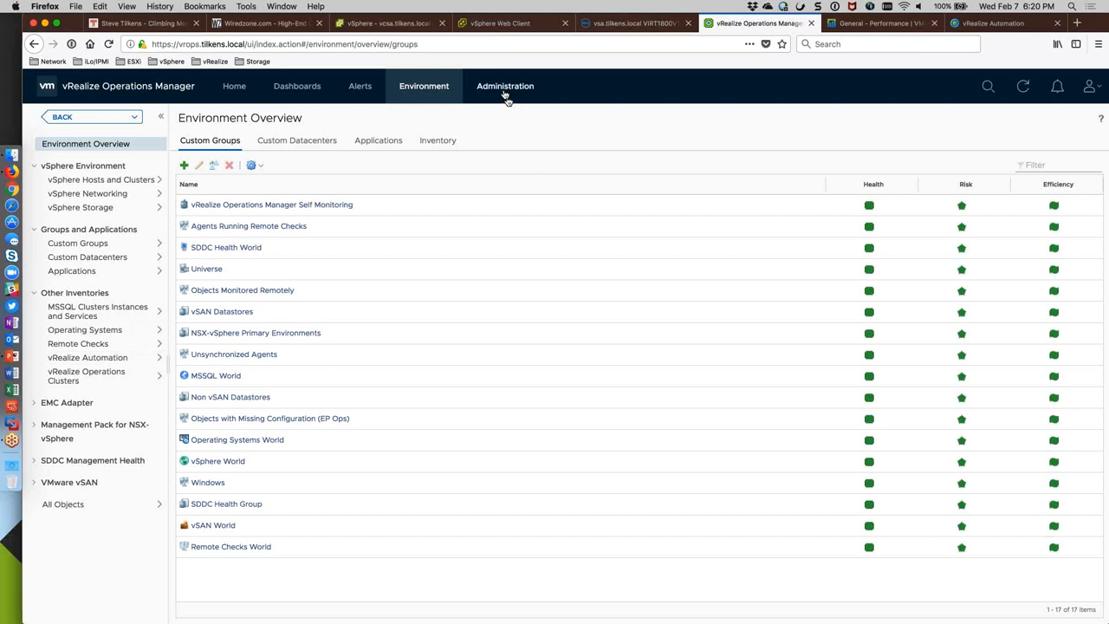
{"action": "mouse_move", "coordinate": [506, 95]}
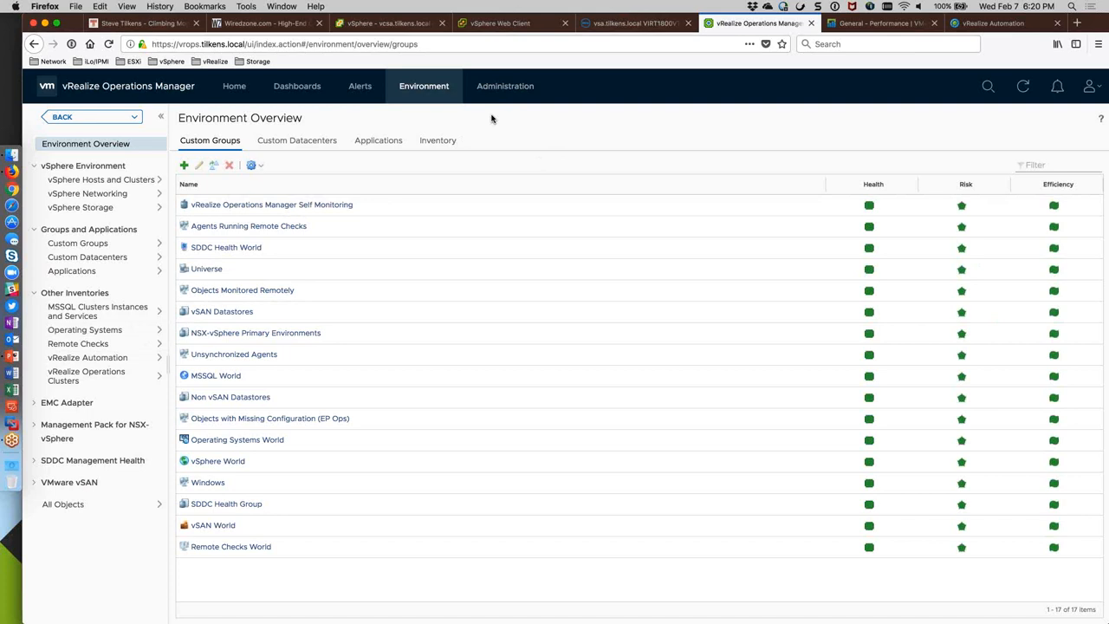
Go to Administration Solutions showing the vCenter adapter instance collecting data
{"action": "left_click", "coordinate": [505, 86]}
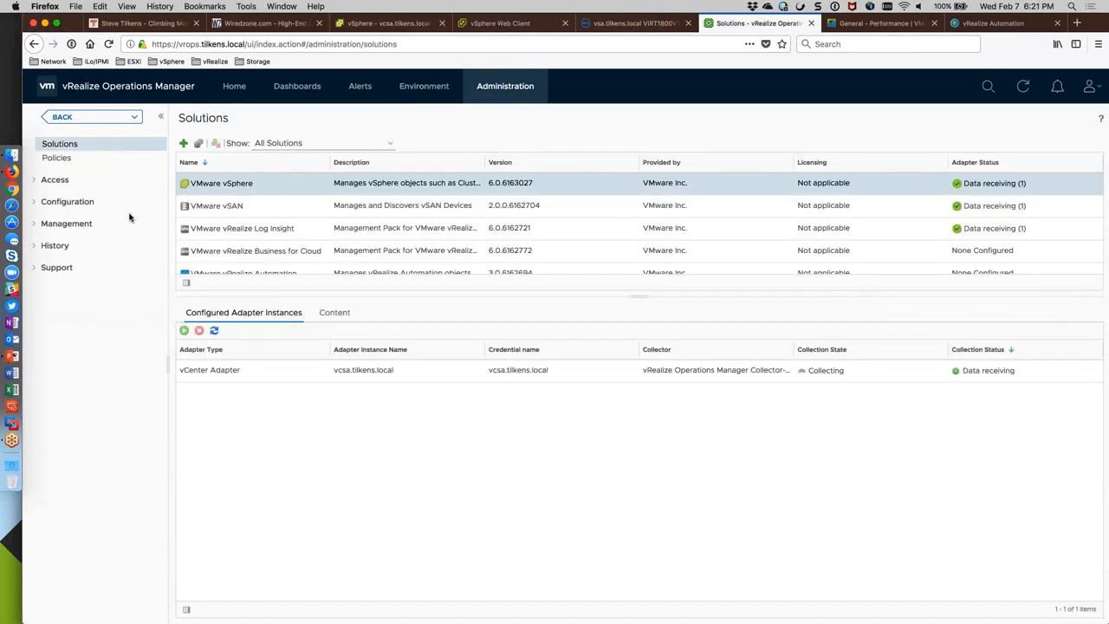
{"action": "mouse_move", "coordinate": [121, 218]}
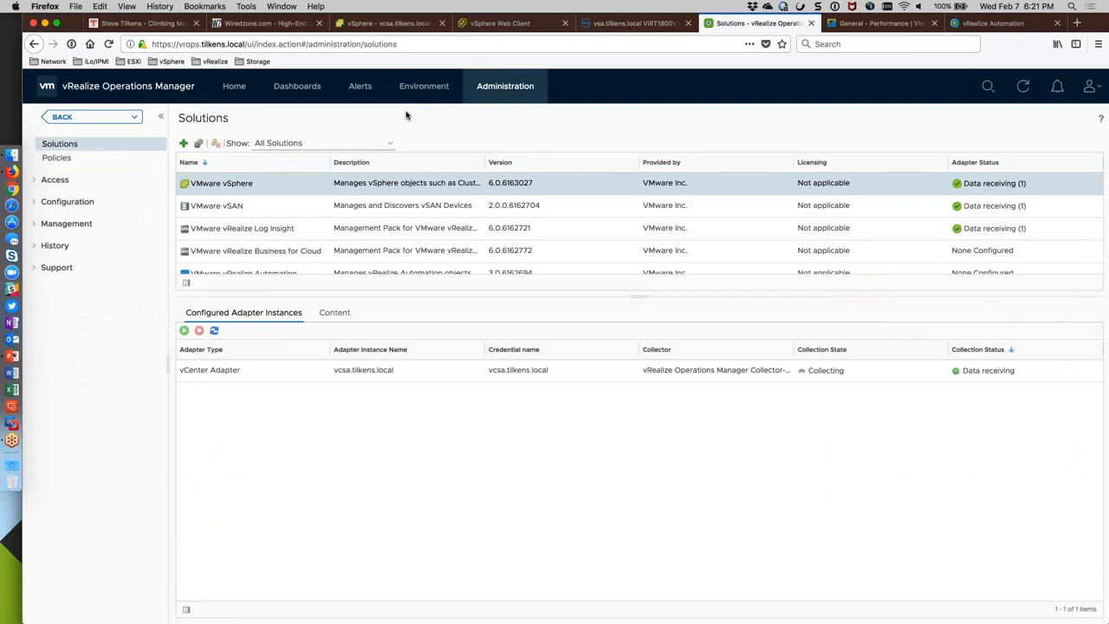
Under Configuration, list the four Windows End Point Operations agents (6.6.1, collecting), then return to Environment
{"action": "left_click", "coordinate": [66, 201]}
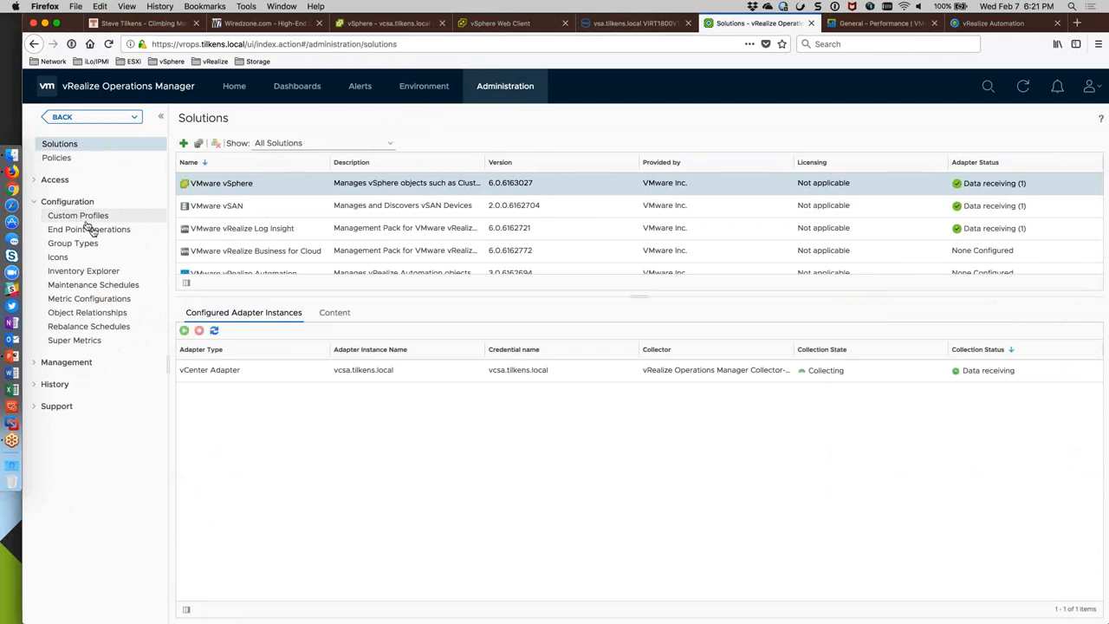
{"action": "left_click", "coordinate": [88, 228]}
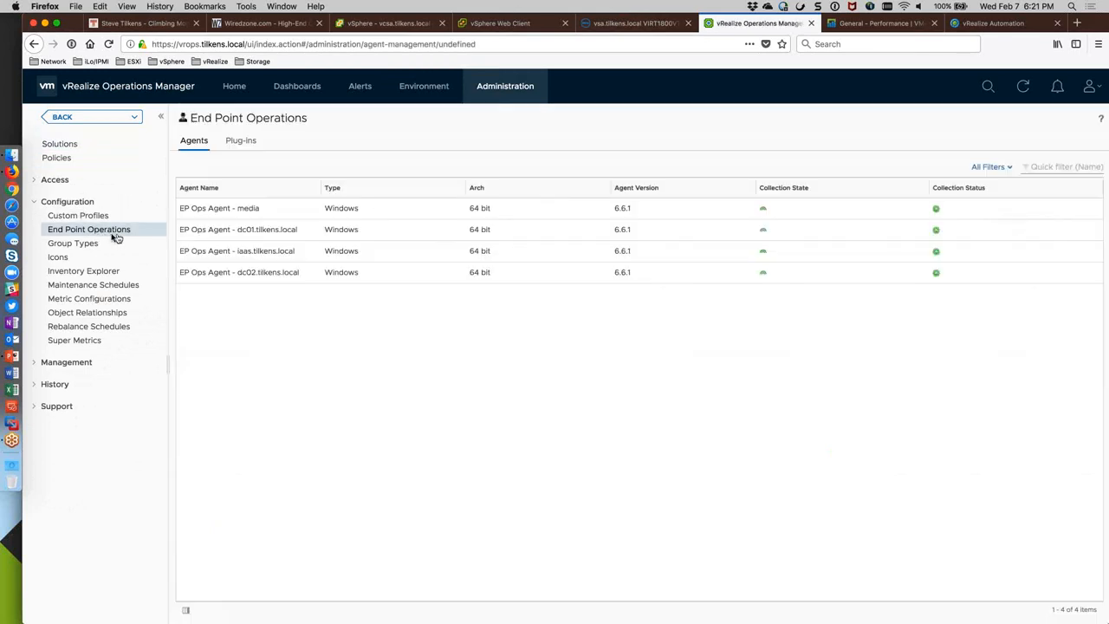
{"action": "mouse_move", "coordinate": [280, 229]}
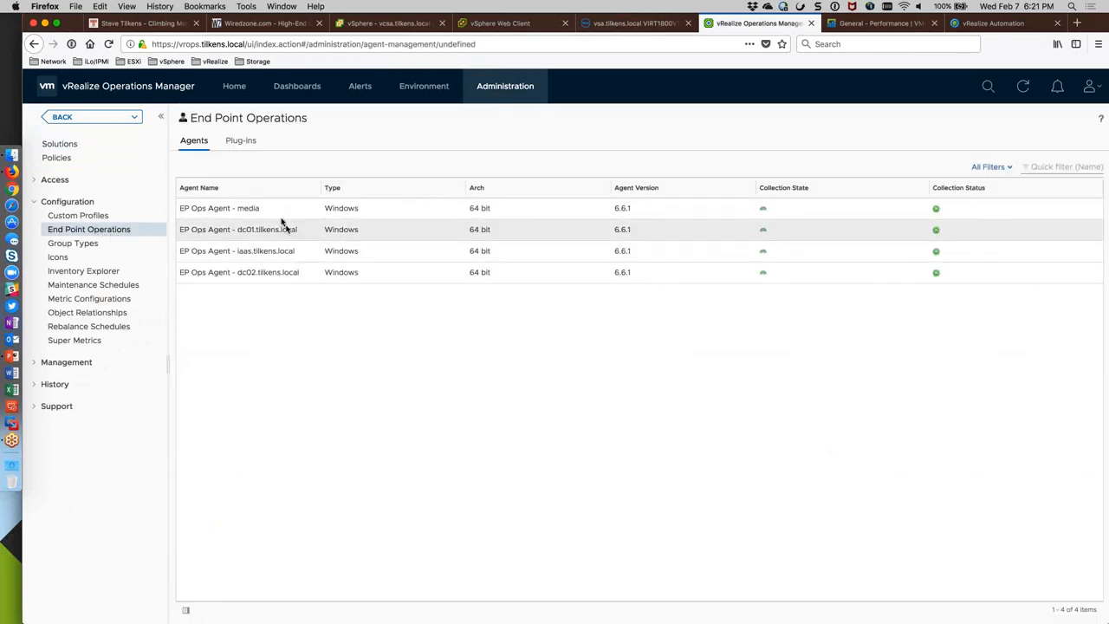
{"action": "mouse_move", "coordinate": [416, 215]}
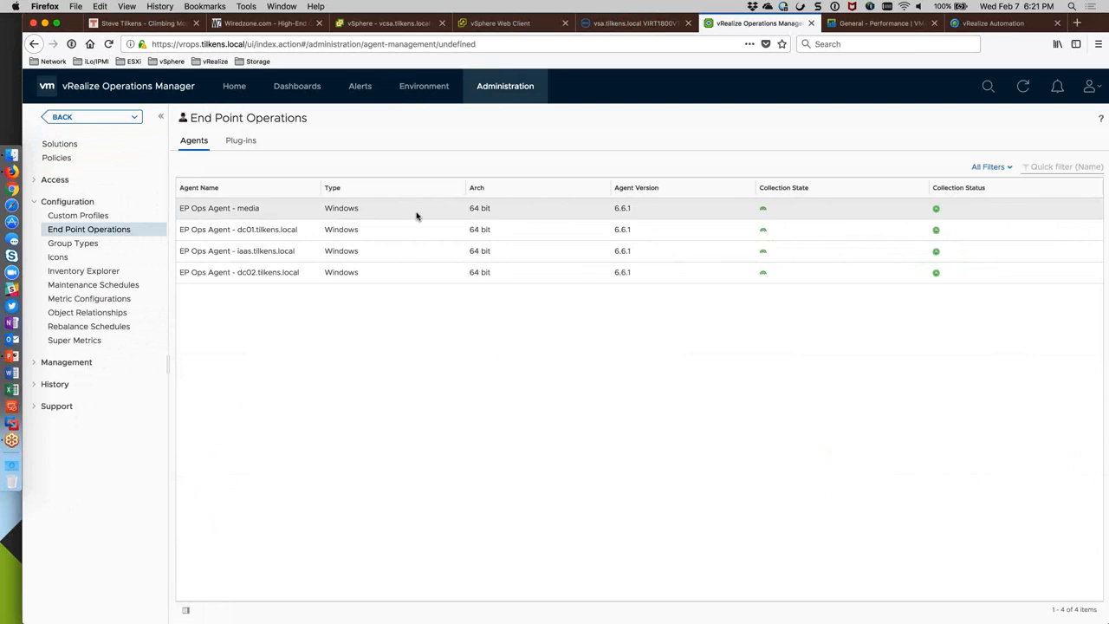
{"action": "left_click", "coordinate": [423, 87]}
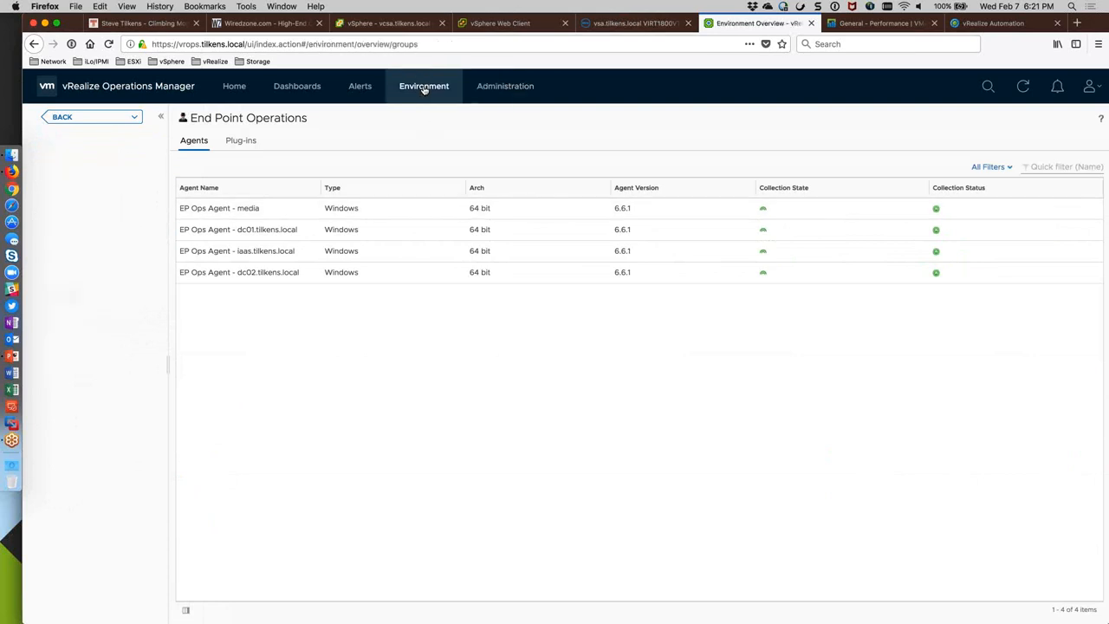
Browse the Operating Systems inventory into Operating Systems World > Windows
{"action": "left_click", "coordinate": [423, 87]}
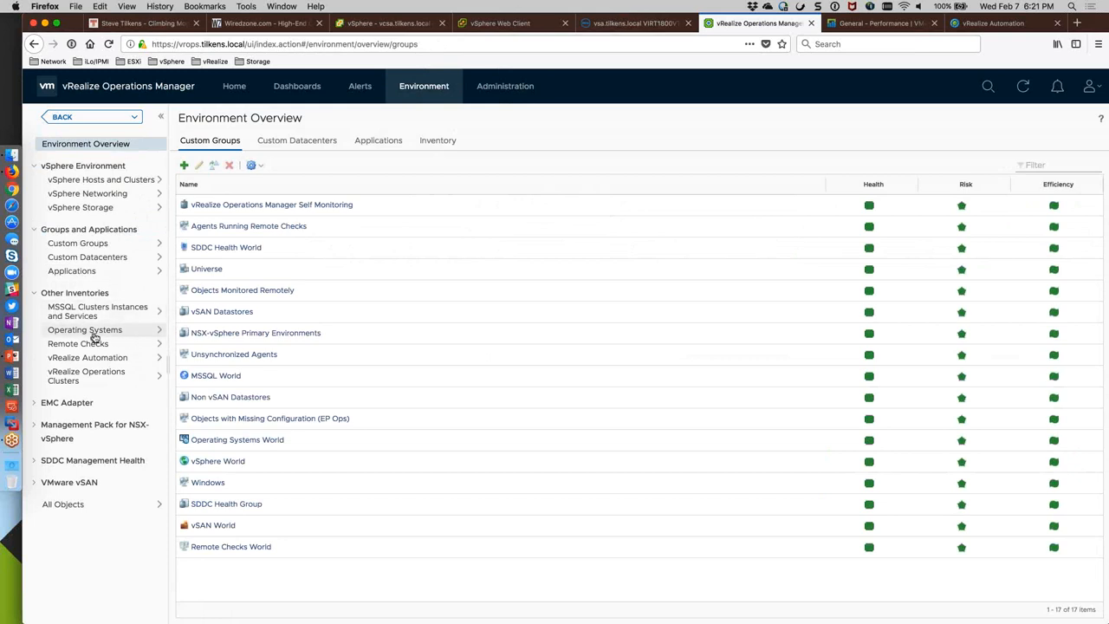
{"action": "left_click", "coordinate": [83, 329]}
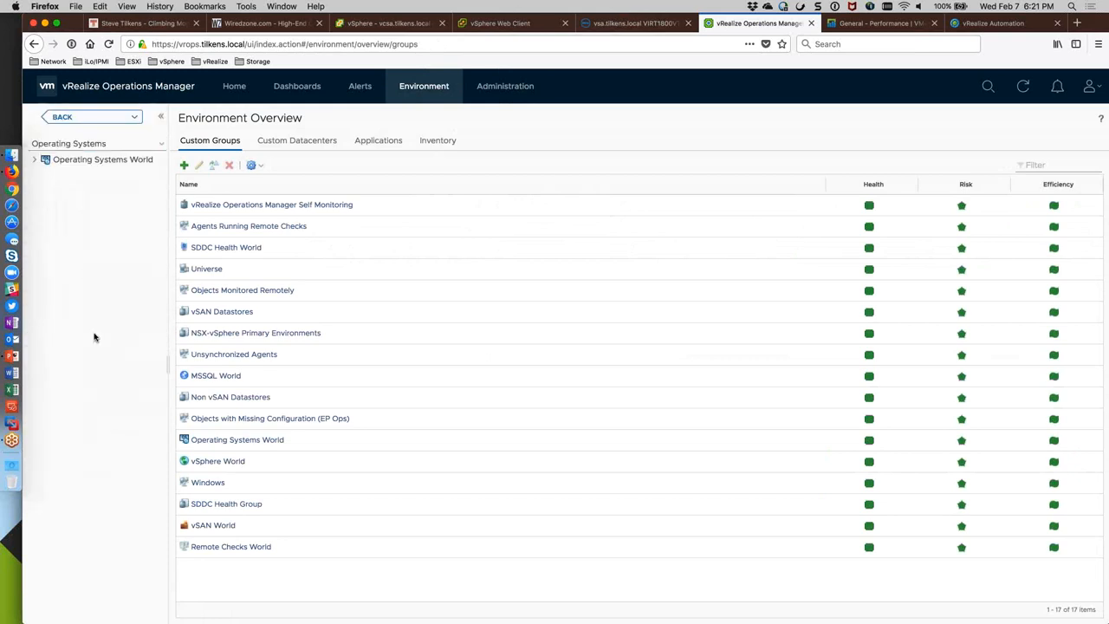
{"action": "left_click", "coordinate": [35, 159]}
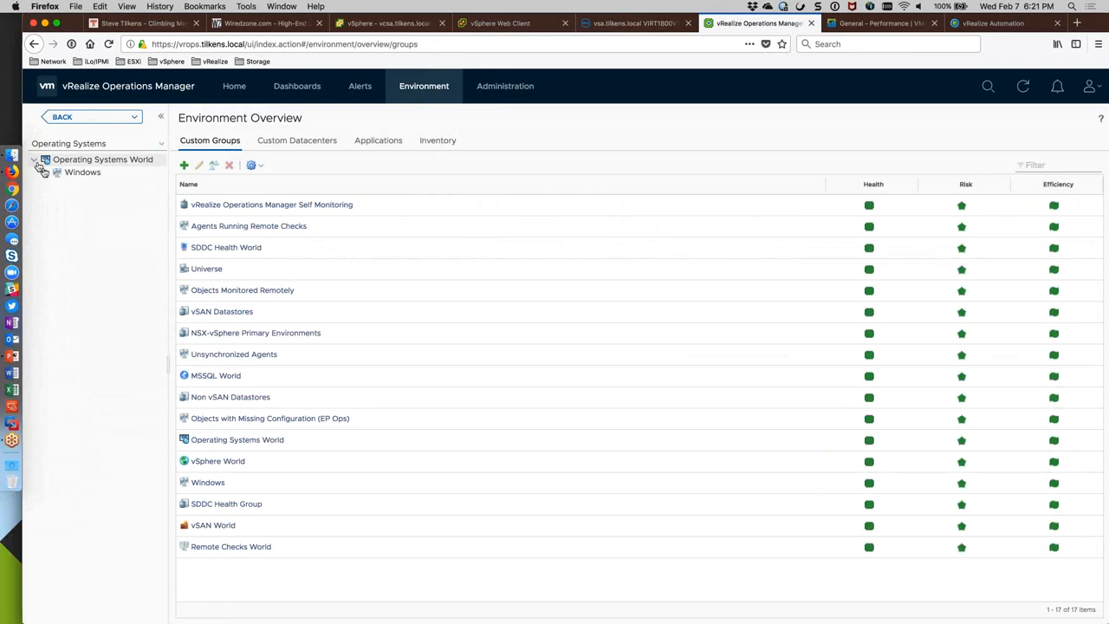
{"action": "left_click", "coordinate": [57, 171]}
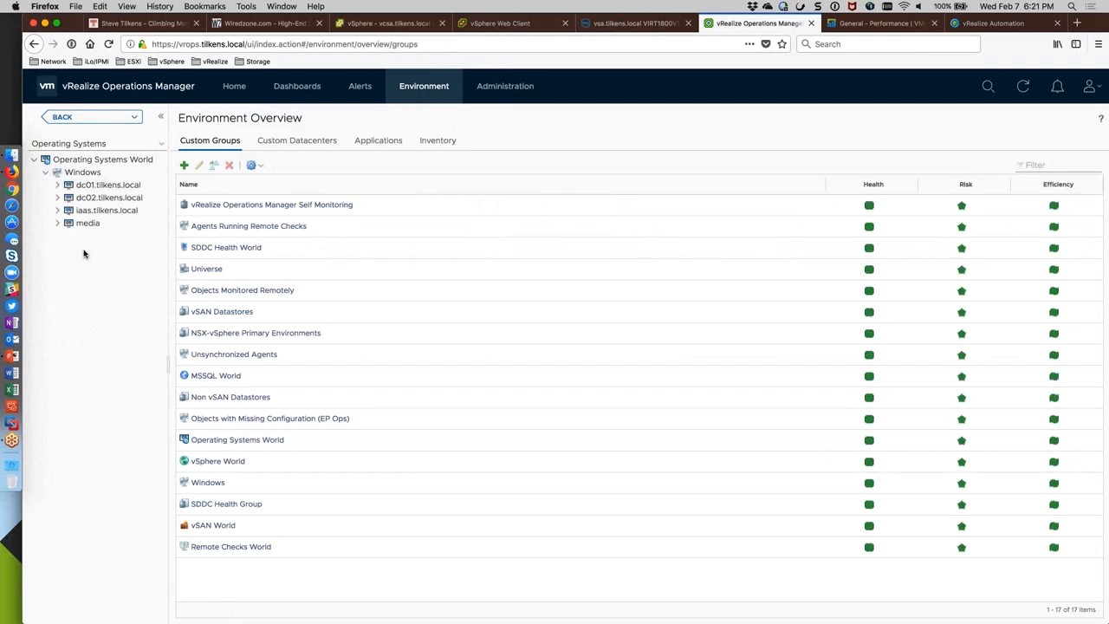
{"action": "mouse_move", "coordinate": [83, 253]}
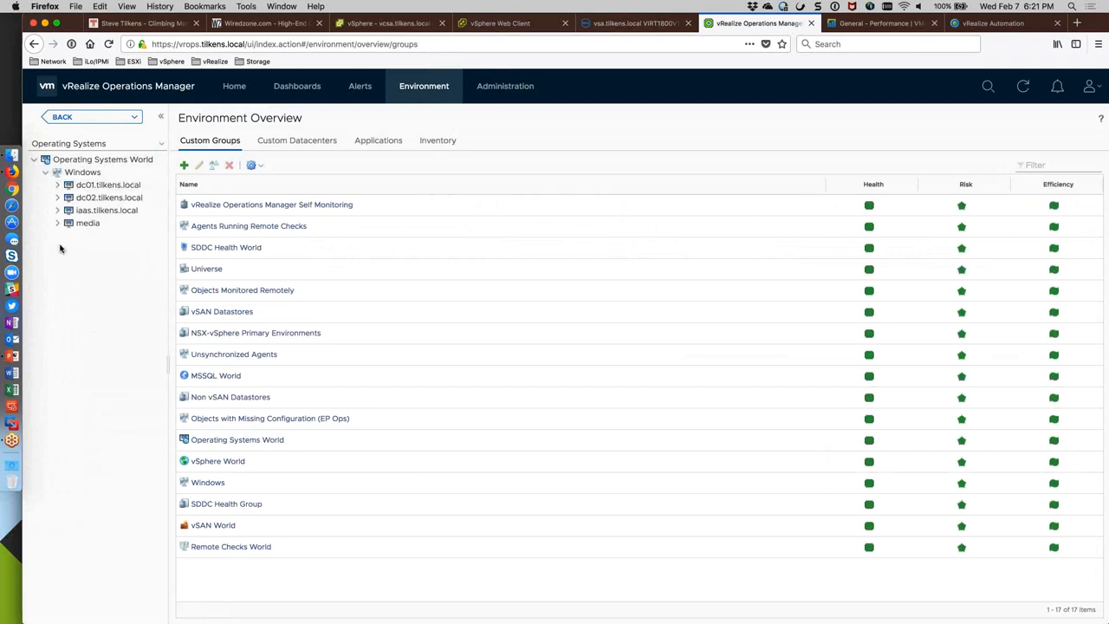
{"action": "left_click", "coordinate": [107, 183]}
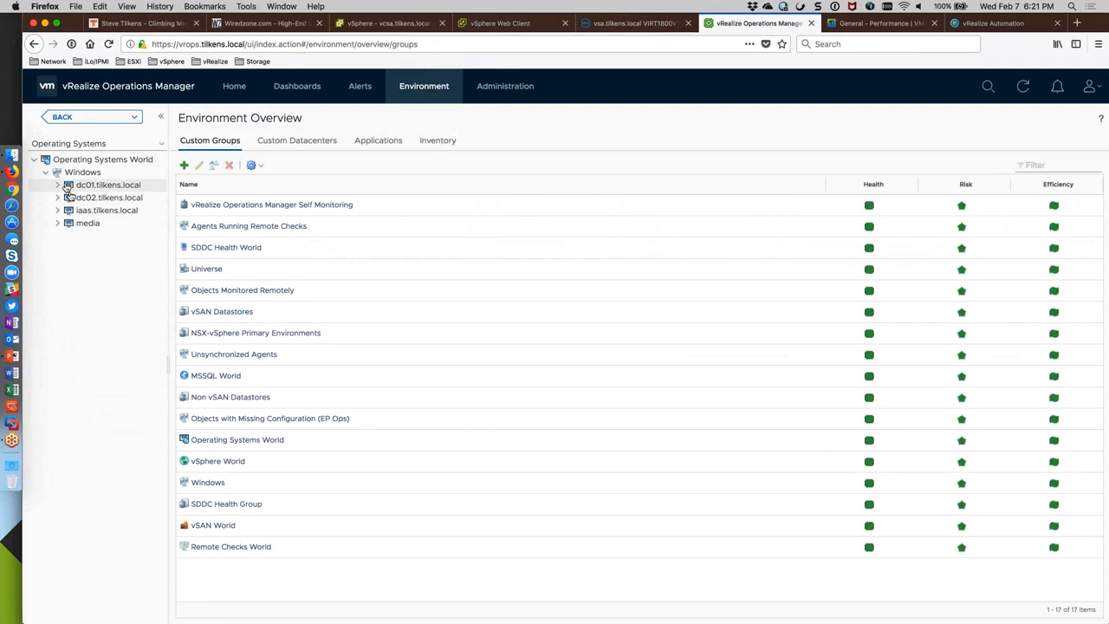
Expand dc01, dc02, iaas and media to show their services, and open Plex's summary
{"action": "left_click", "coordinate": [57, 184]}
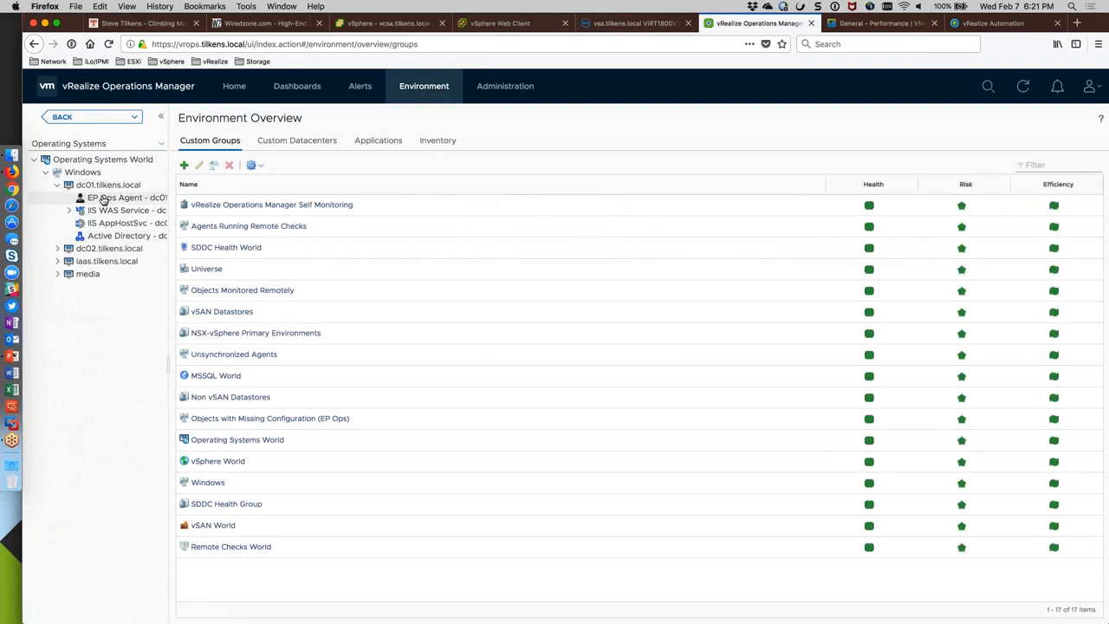
{"action": "left_click", "coordinate": [57, 250]}
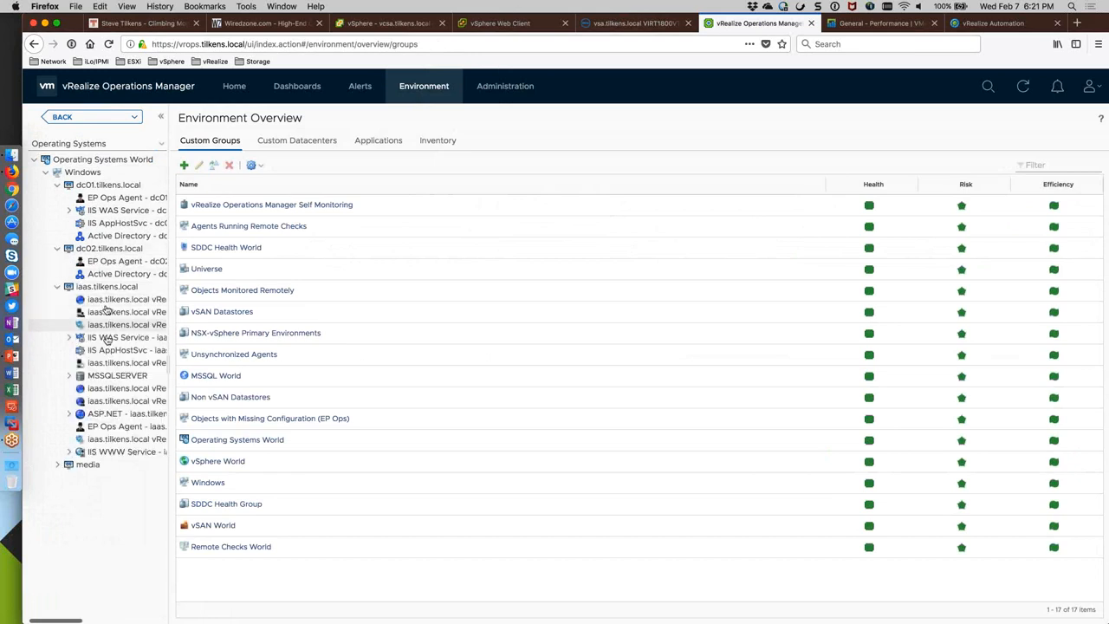
{"action": "left_click", "coordinate": [57, 464]}
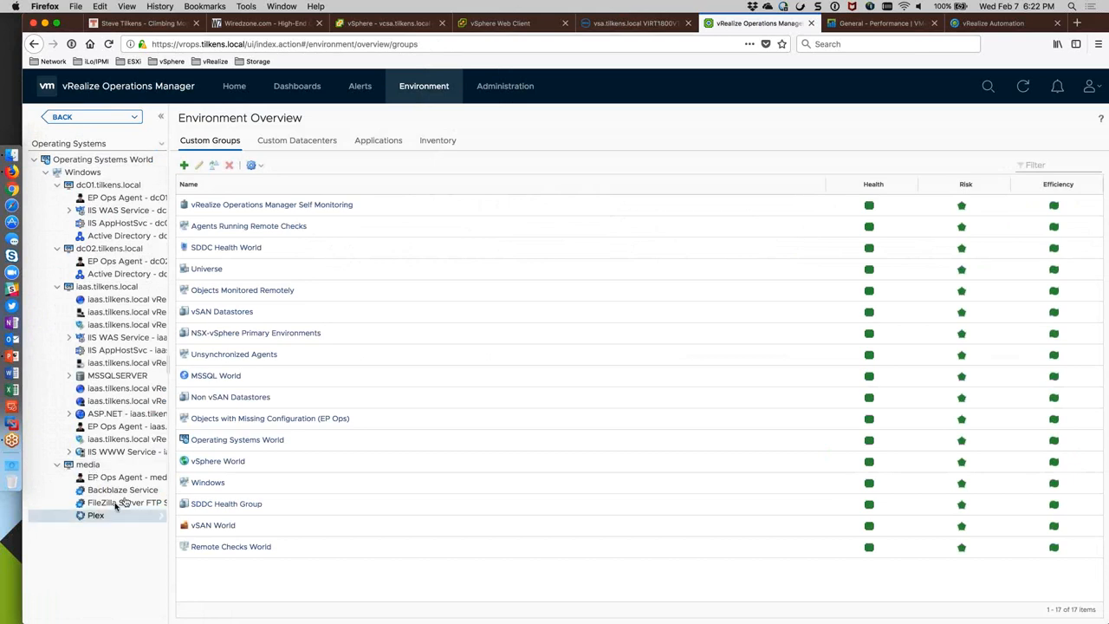
{"action": "left_click", "coordinate": [95, 515]}
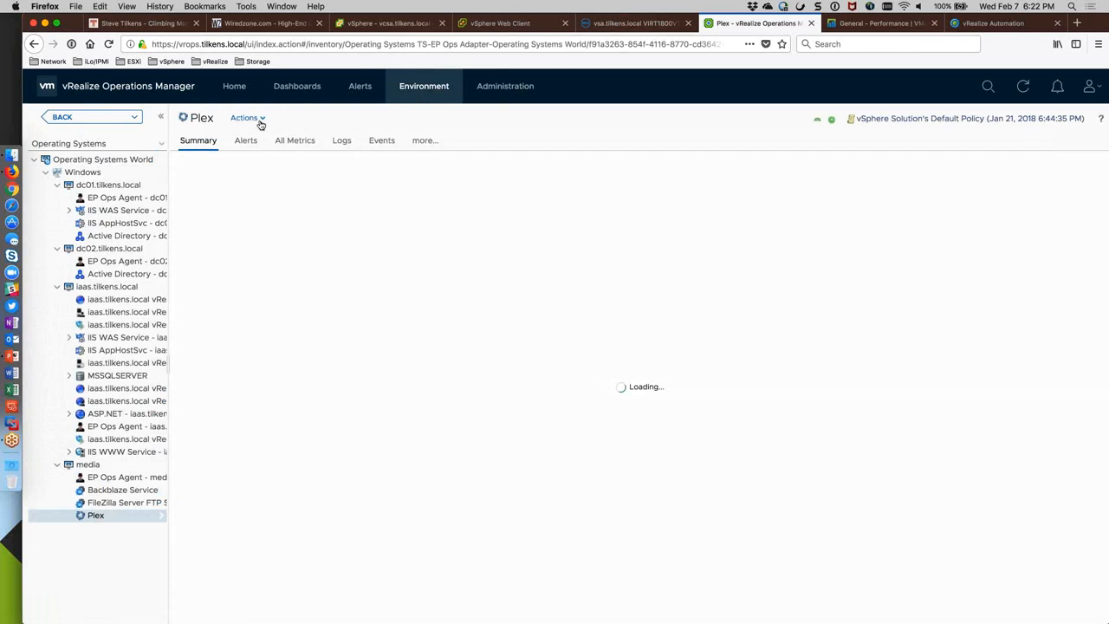
Review Plex's Edit Object settings without changes, chart its CPU Usage and Memory Size, and return to Environment Overview
{"action": "left_click", "coordinate": [246, 118]}
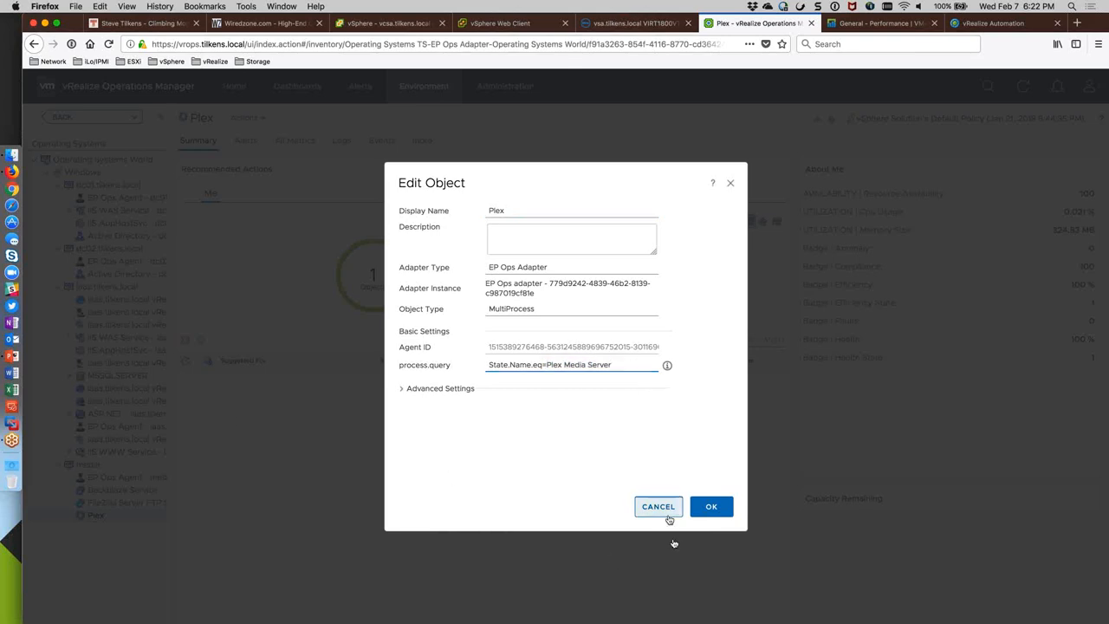
{"action": "left_click", "coordinate": [659, 506]}
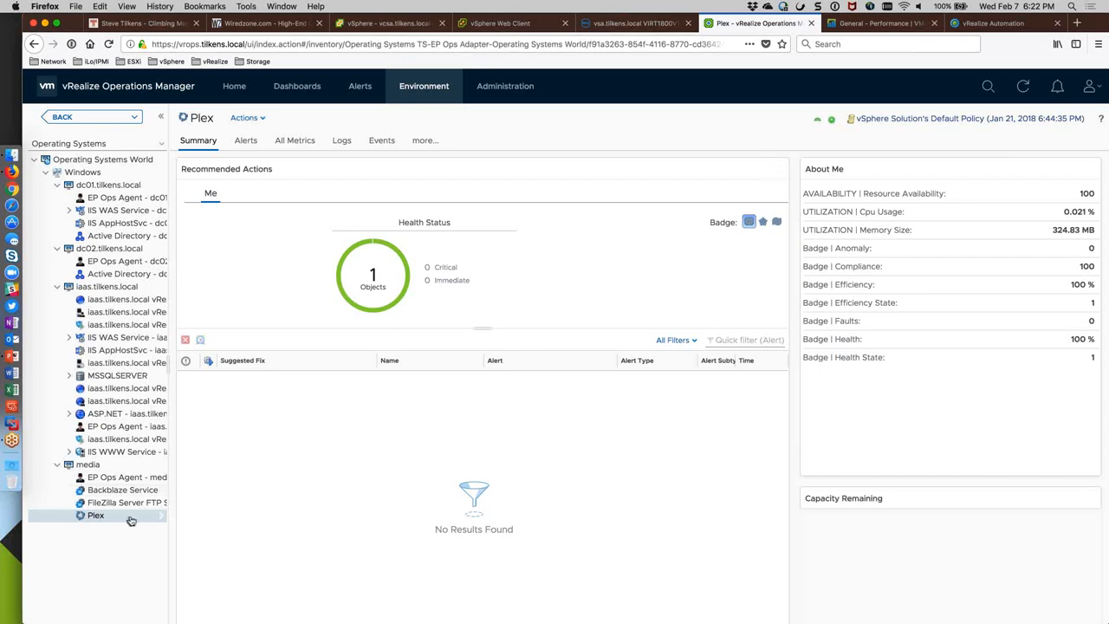
{"action": "left_click", "coordinate": [294, 140]}
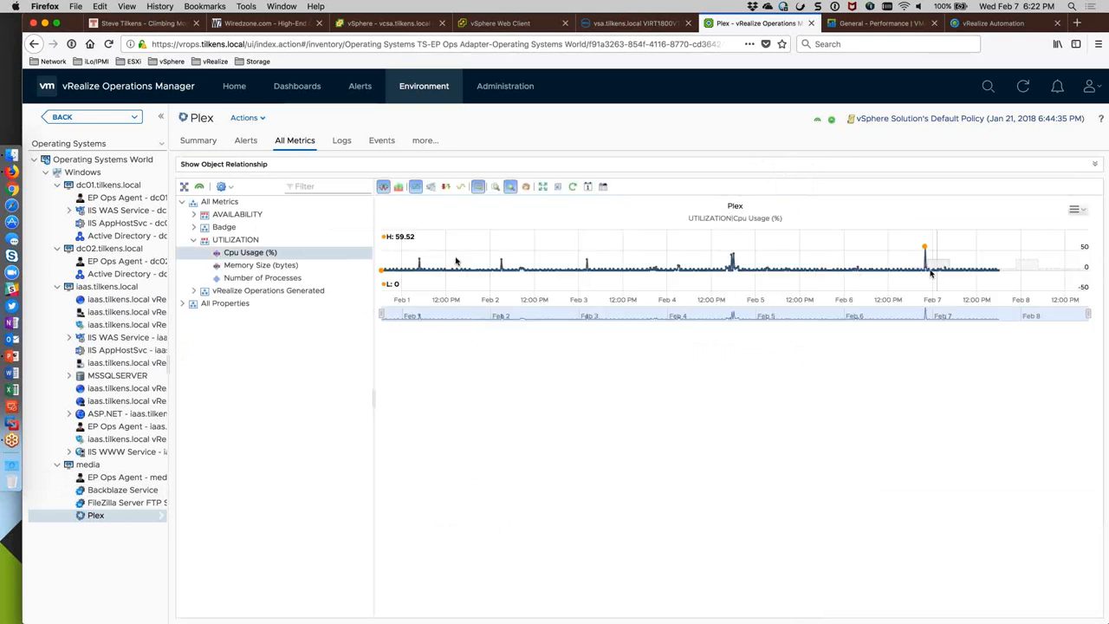
{"action": "left_click", "coordinate": [260, 263]}
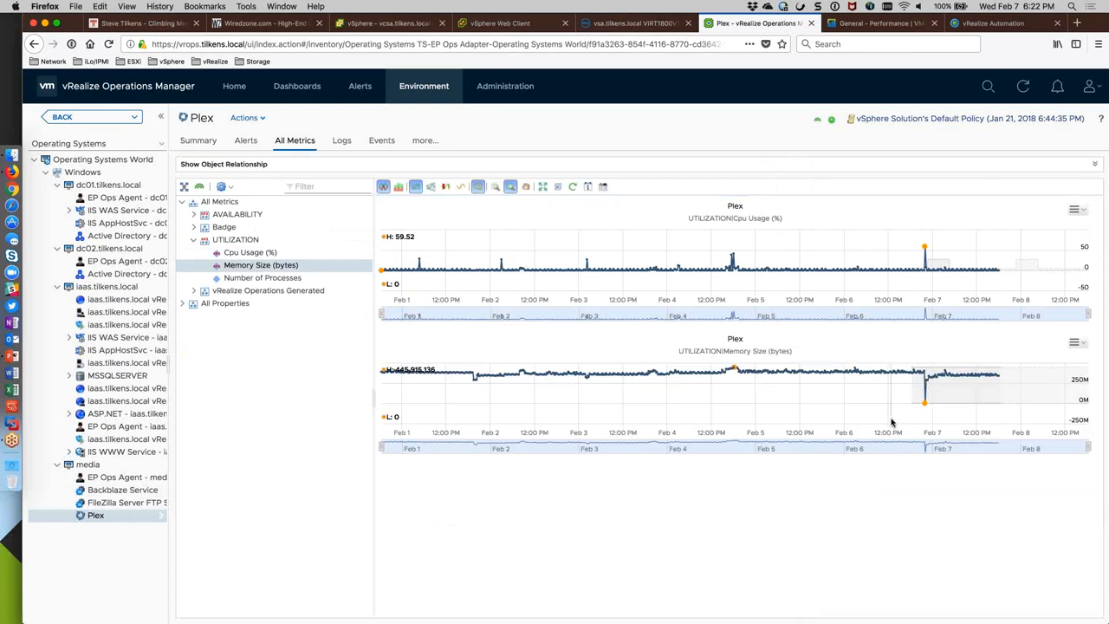
{"action": "mouse_move", "coordinate": [892, 374]}
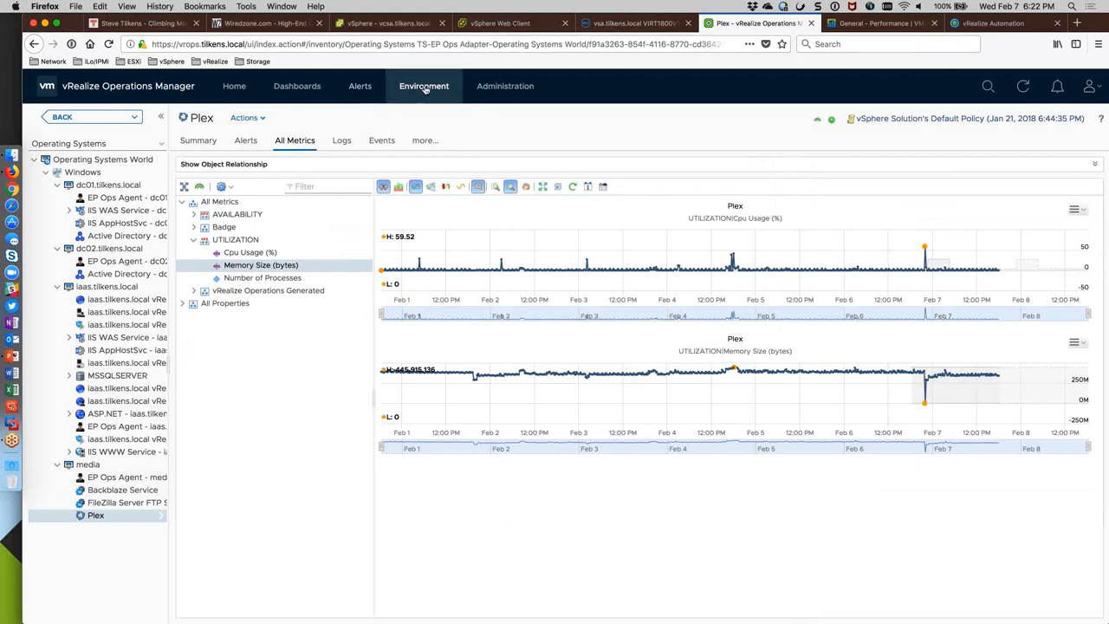
{"action": "left_click", "coordinate": [423, 87]}
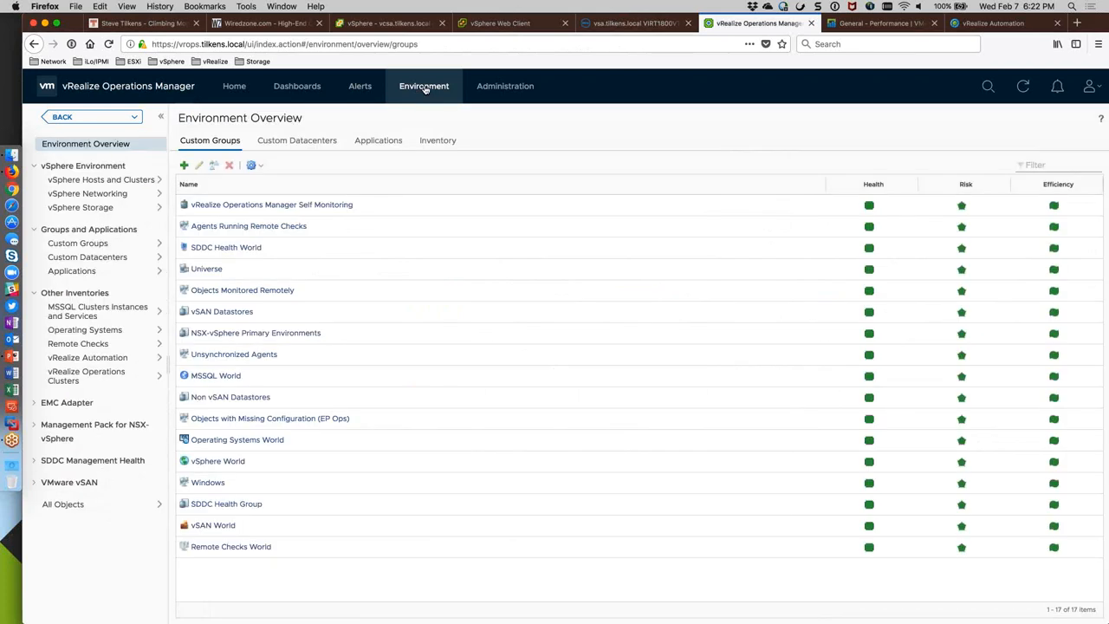
Review the installed solutions and adapters list under Administration, scrolling through it
{"action": "left_click", "coordinate": [506, 87]}
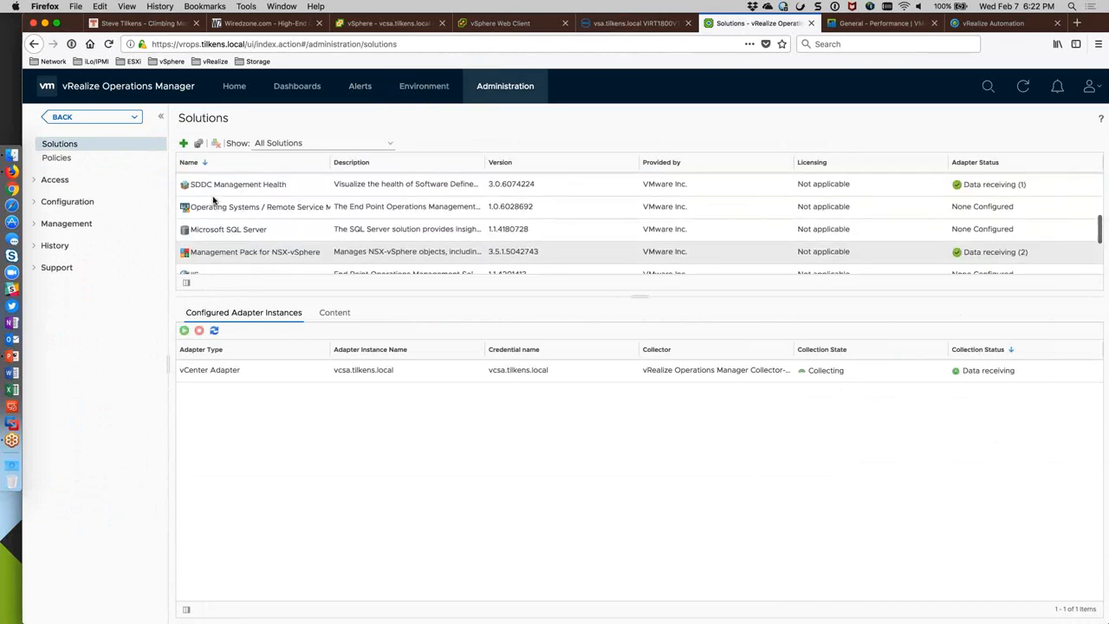
{"action": "scroll", "scroll_direction": "down", "scroll_amount": 3}
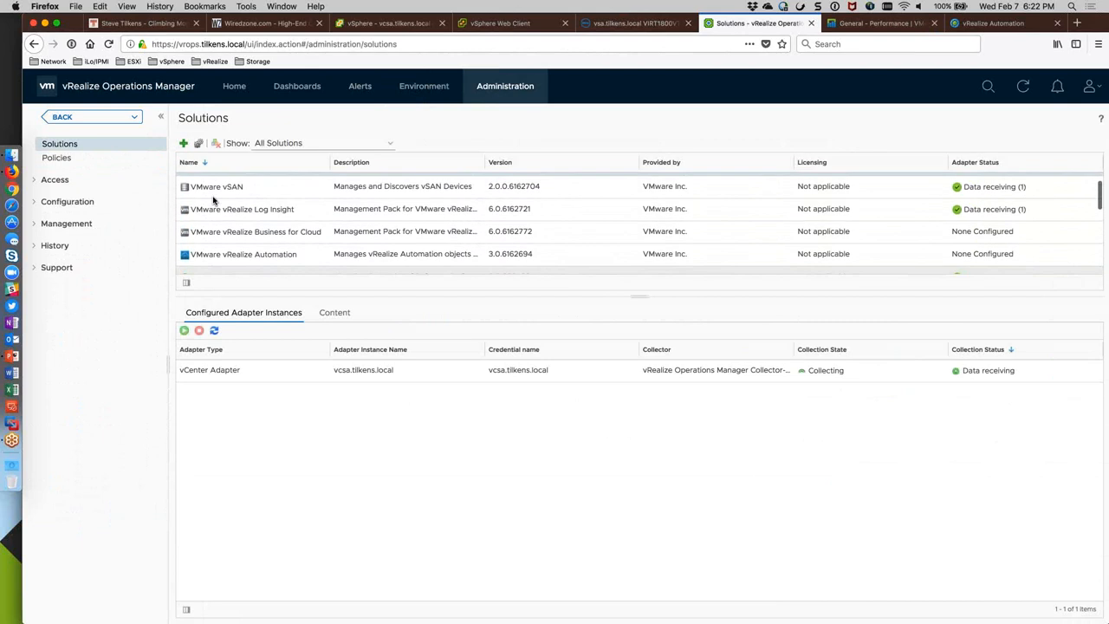
{"action": "scroll", "scroll_direction": "down", "scroll_amount": 3}
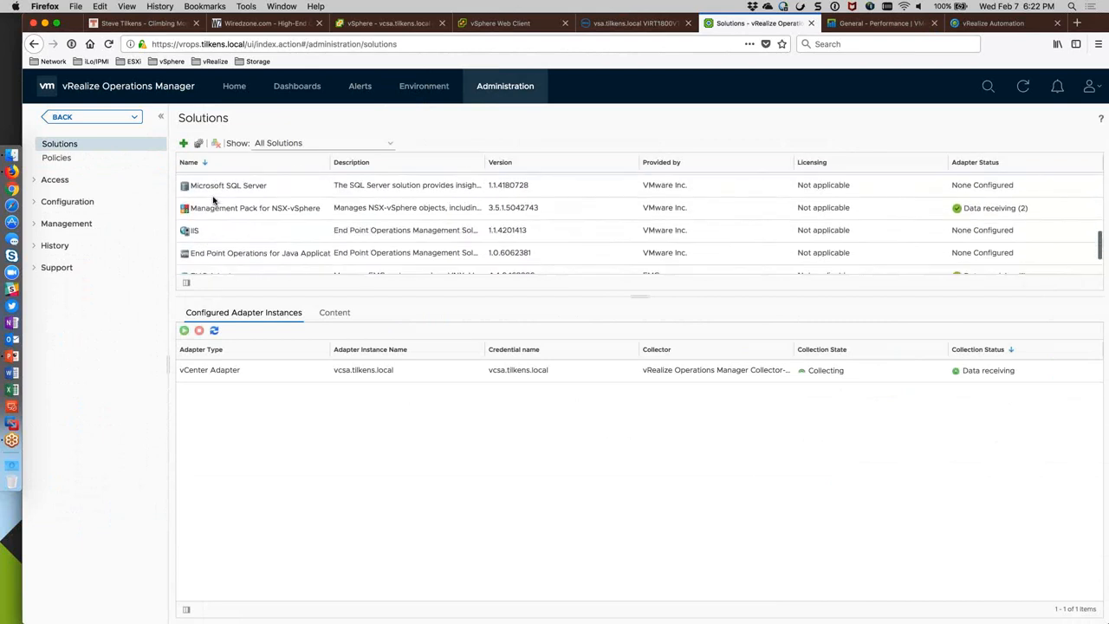
{"action": "scroll", "scroll_direction": "down", "scroll_amount": 3}
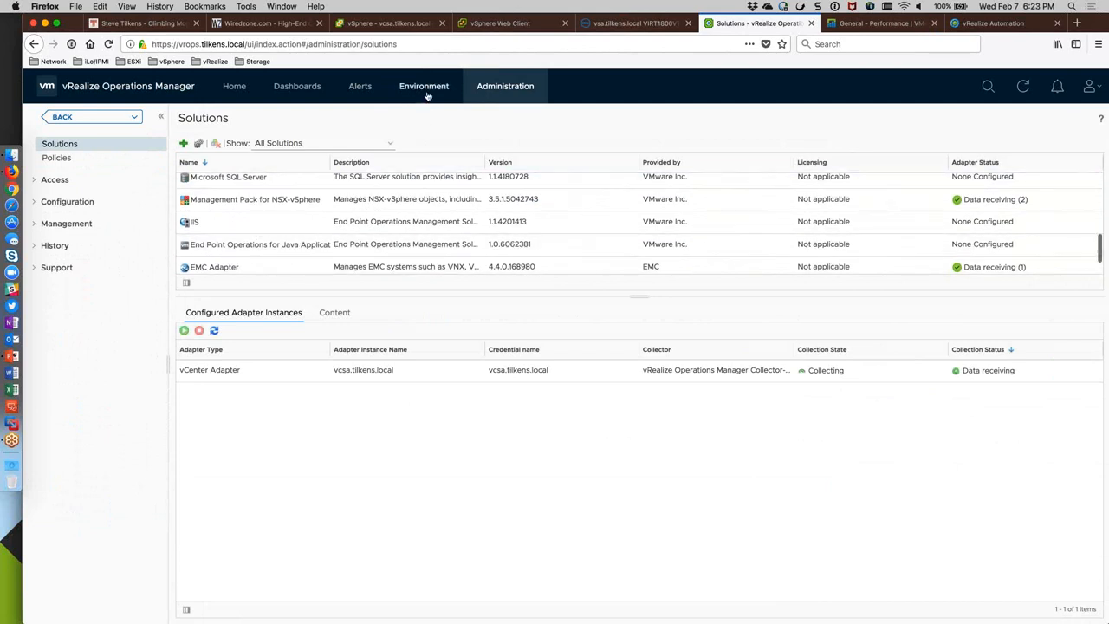
Browse the MSSQL Clusters Instances and Services inventory from the Environment overview
{"action": "left_click", "coordinate": [423, 87]}
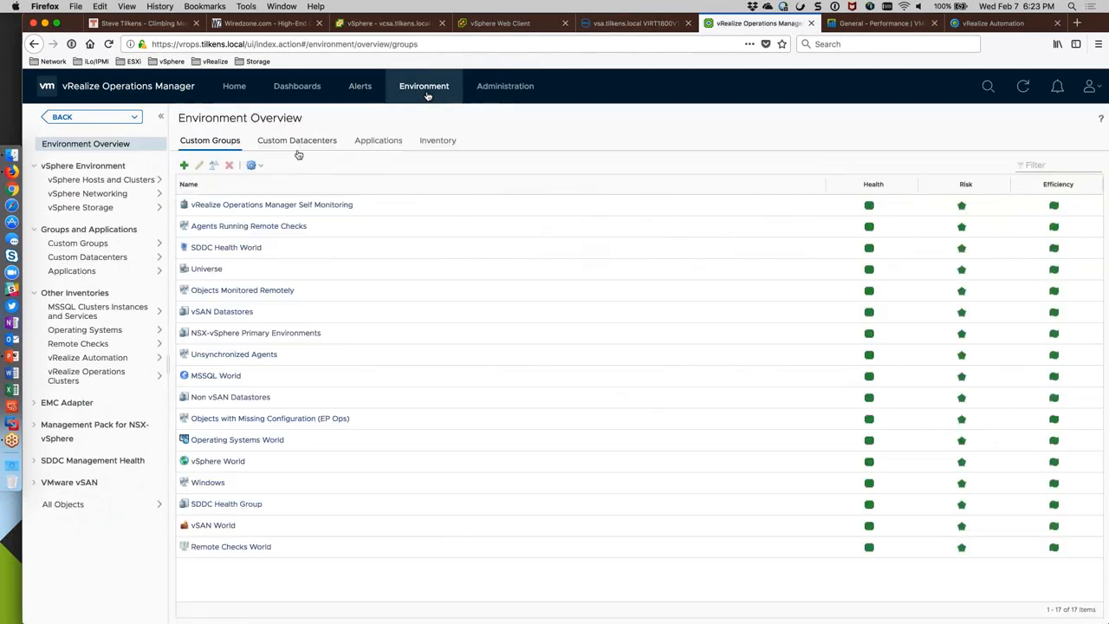
{"action": "mouse_move", "coordinate": [83, 312]}
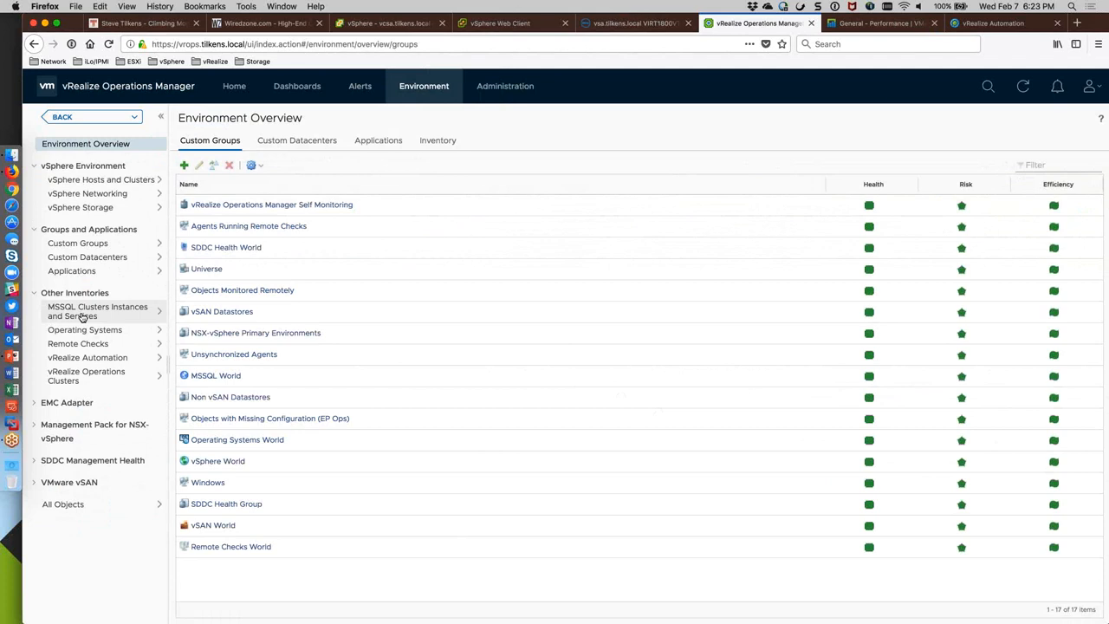
{"action": "left_click", "coordinate": [97, 312]}
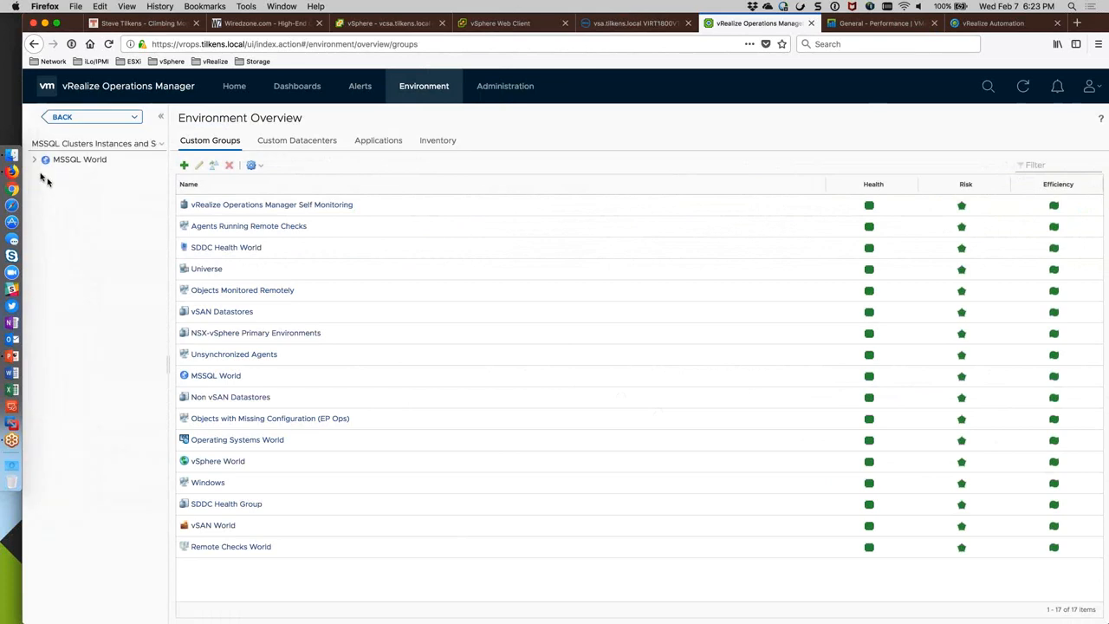
Drill into MSSQL World > MSSQLSERVER and show all metrics for the vra database
{"action": "left_click", "coordinate": [35, 159]}
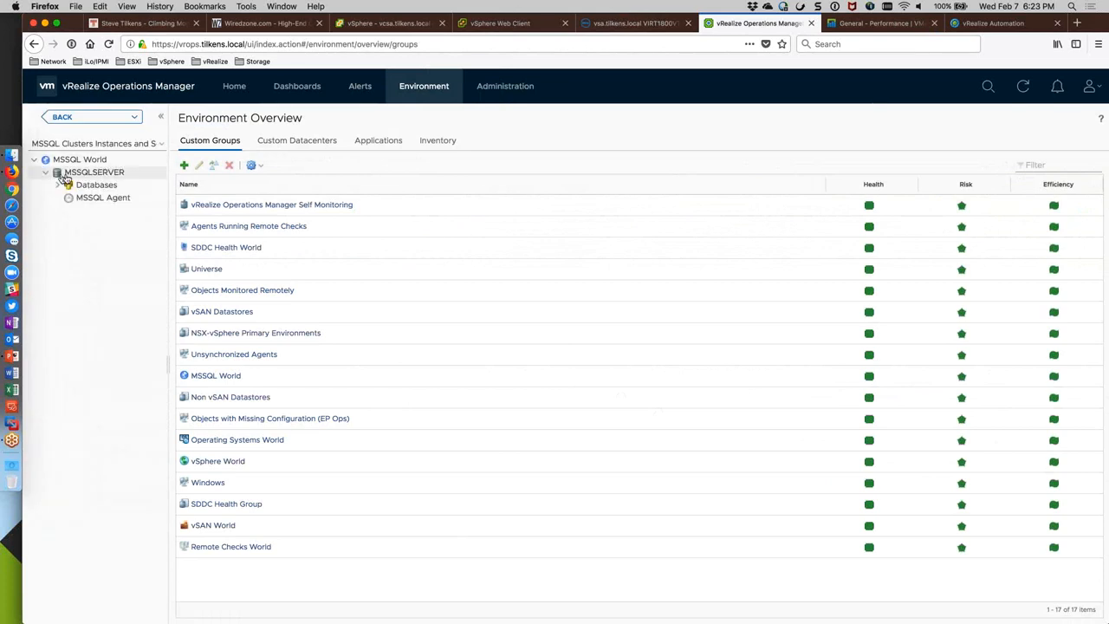
{"action": "left_click", "coordinate": [97, 184]}
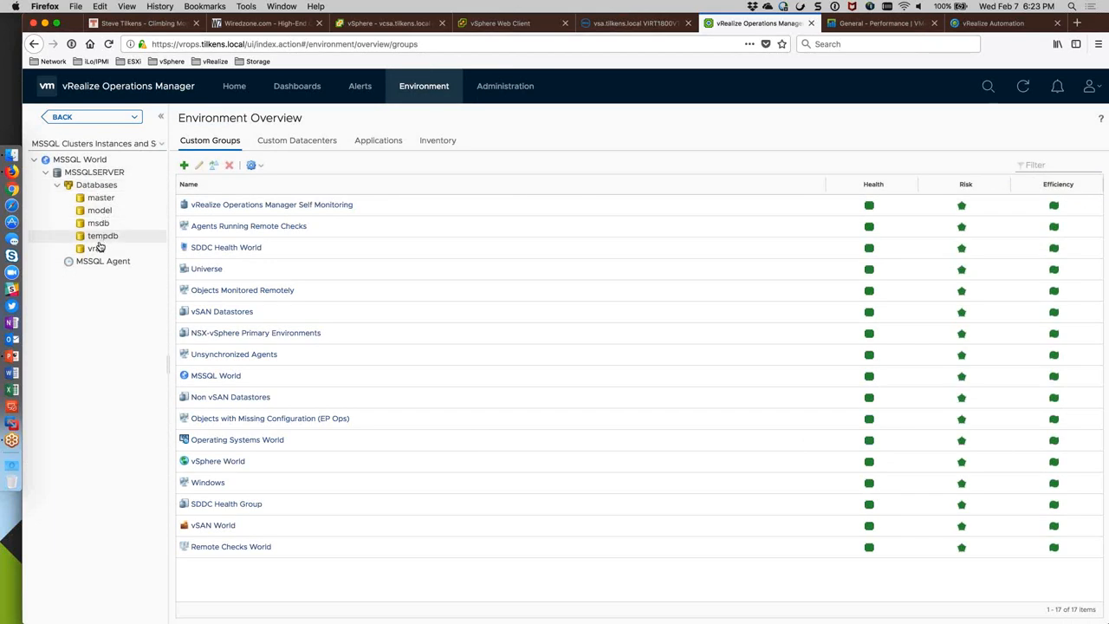
{"action": "left_click", "coordinate": [93, 250]}
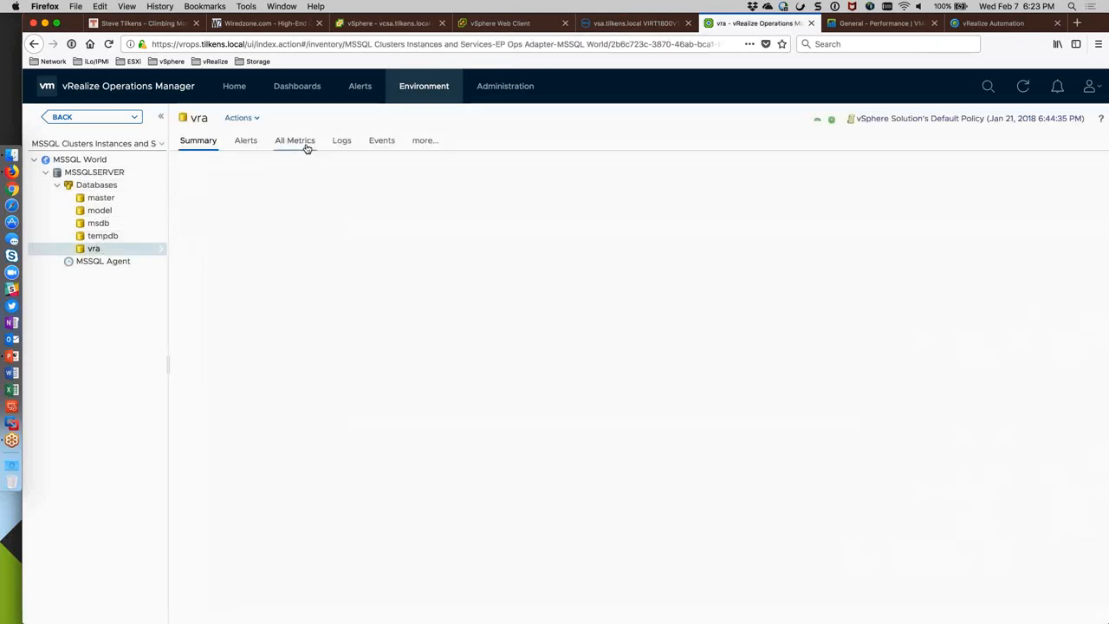
{"action": "left_click", "coordinate": [294, 140]}
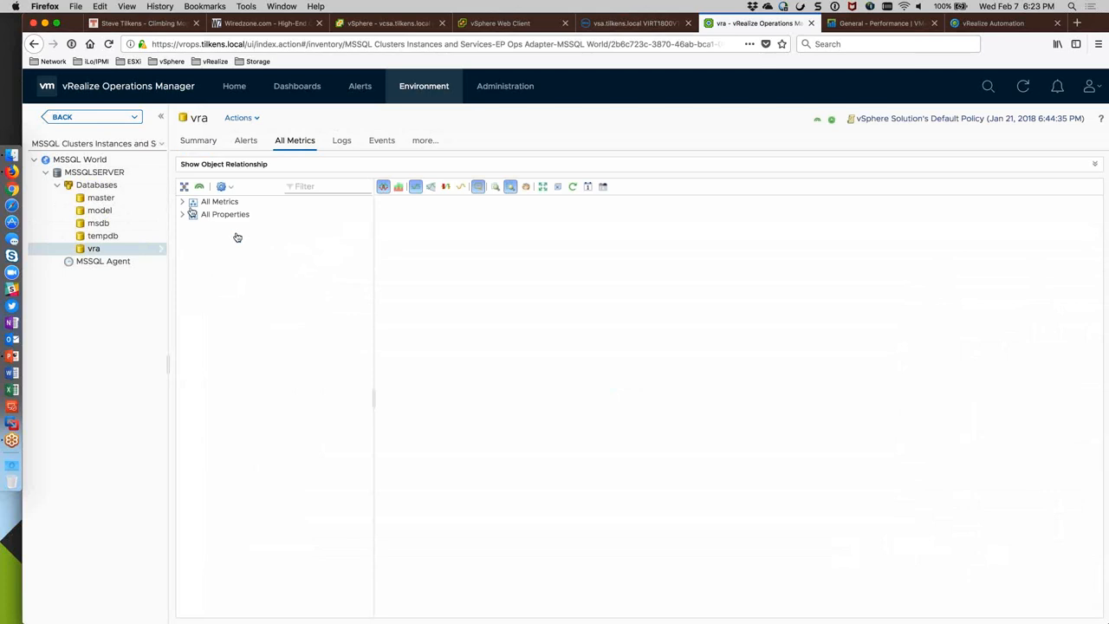
Chart the Active Transactions and Recovery Model metrics, then return to the Environment overview
{"action": "left_click", "coordinate": [182, 201]}
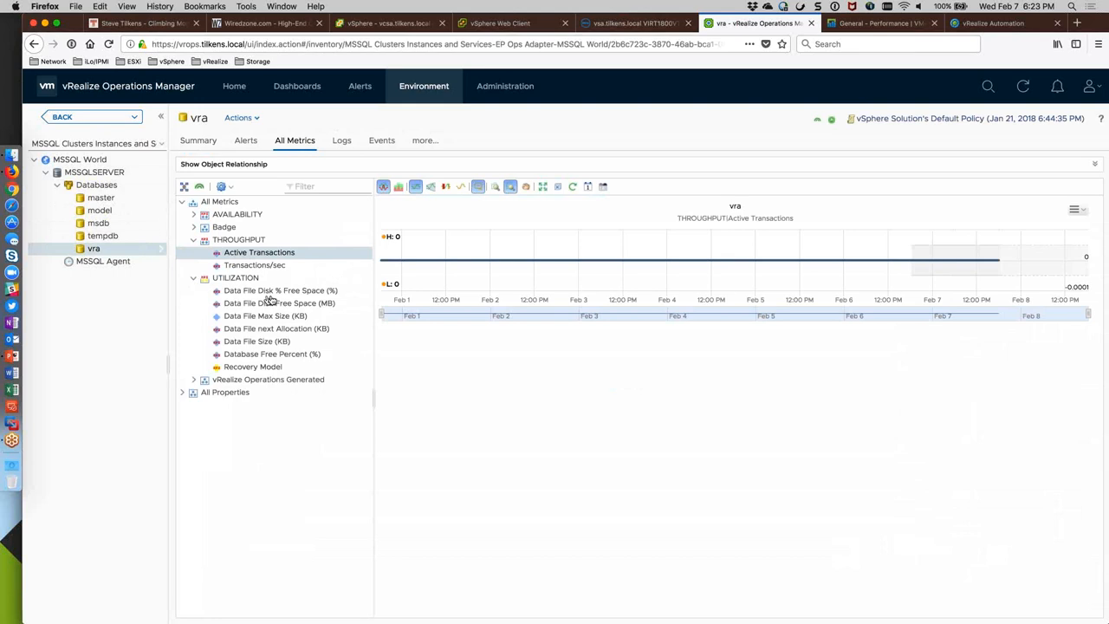
{"action": "left_click", "coordinate": [253, 367]}
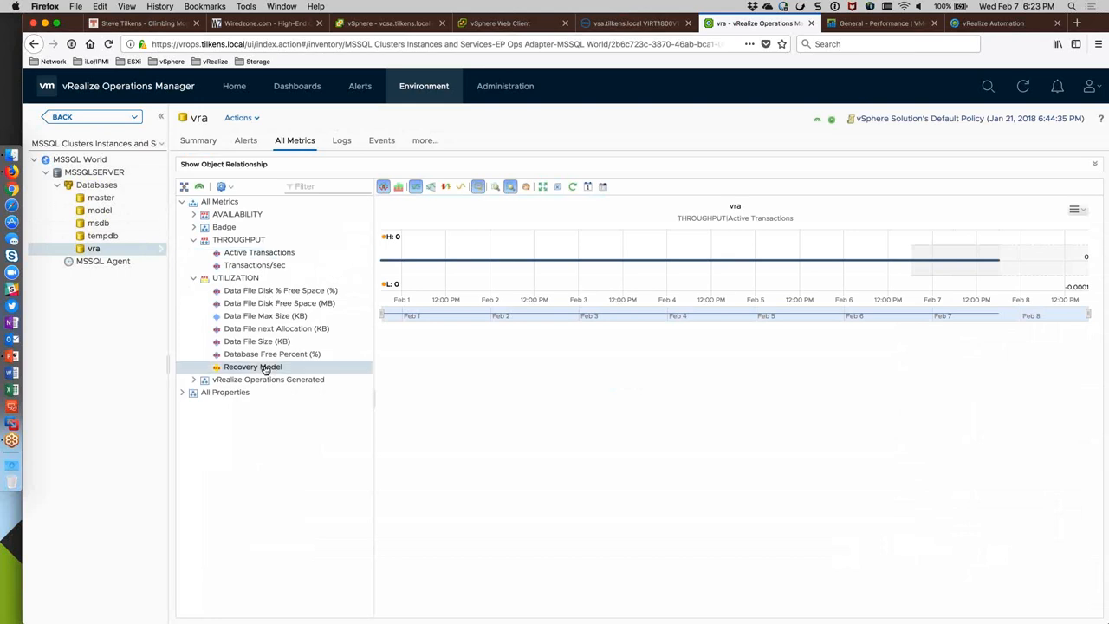
{"action": "left_click", "coordinate": [253, 367]}
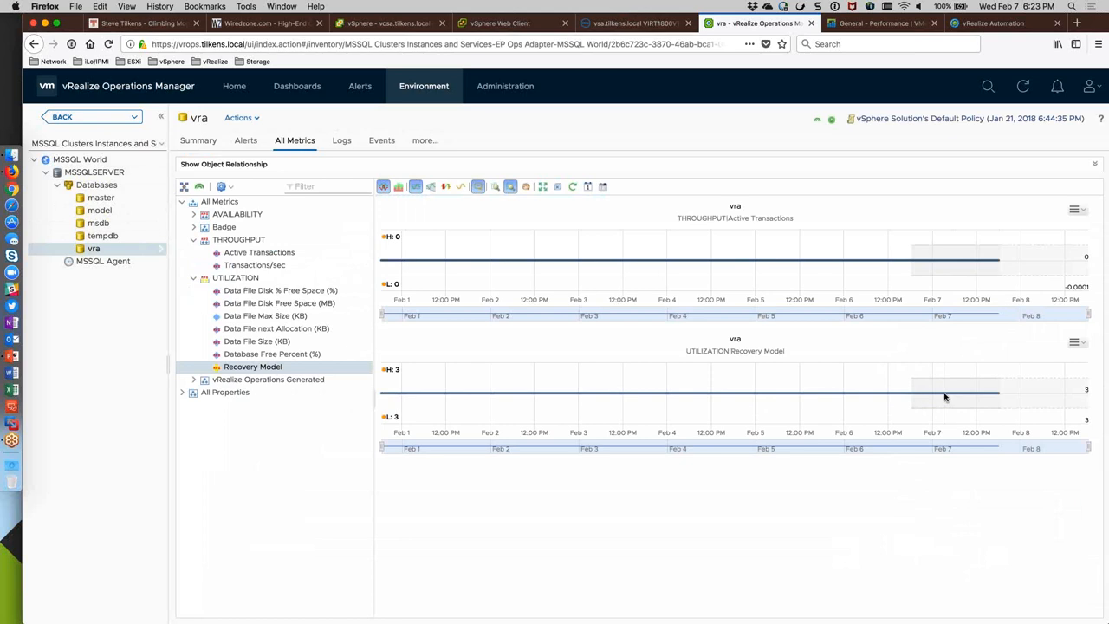
{"action": "mouse_move", "coordinate": [944, 395]}
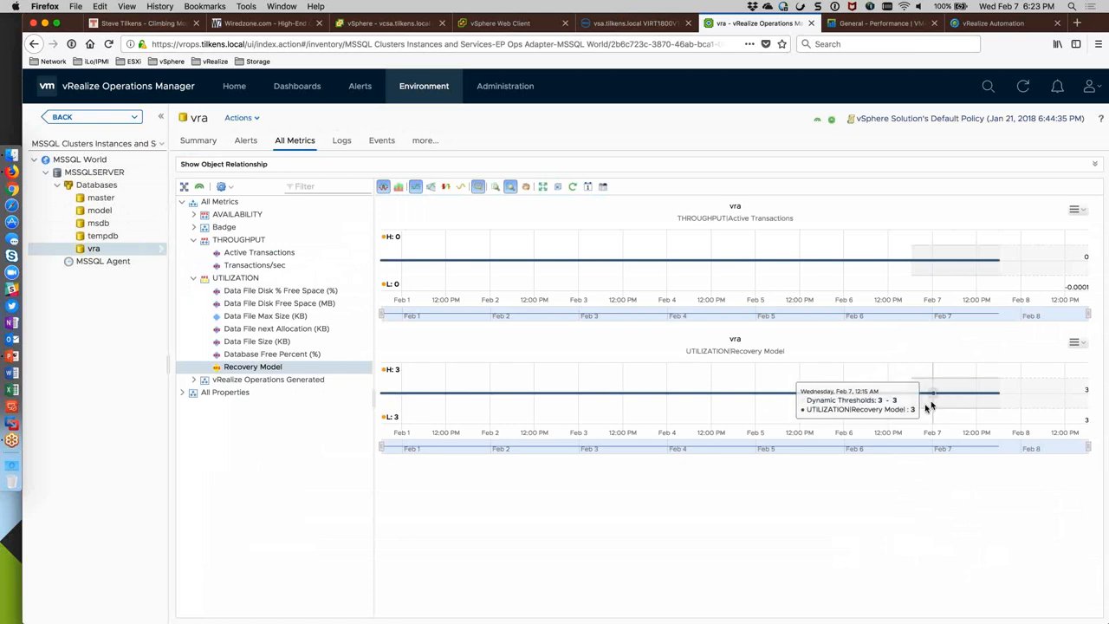
{"action": "mouse_move", "coordinate": [381, 372]}
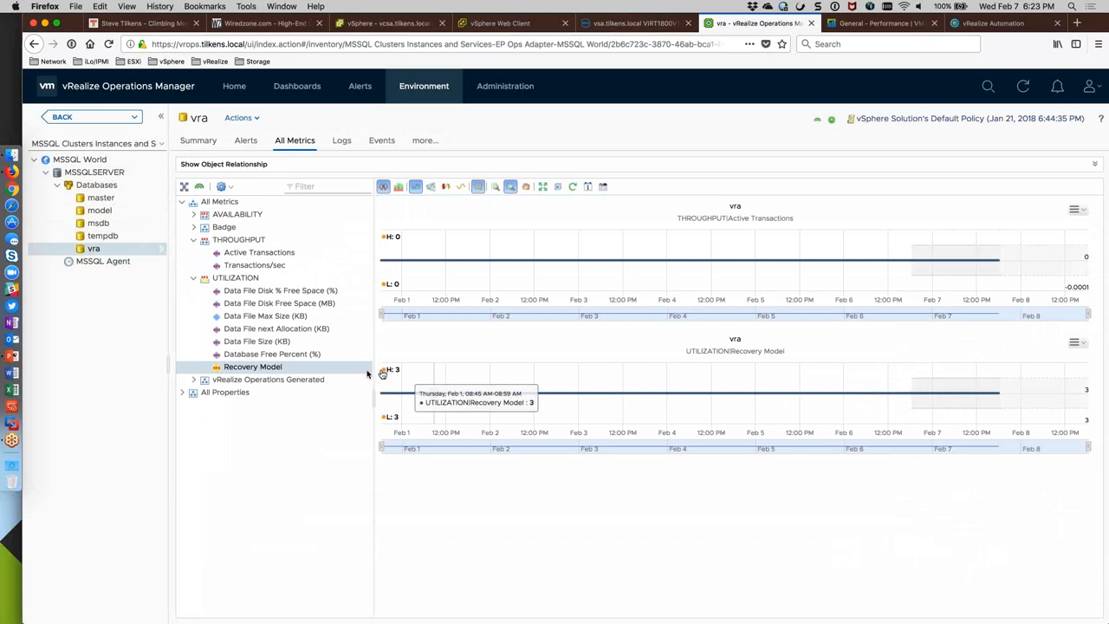
{"action": "left_click", "coordinate": [194, 215]}
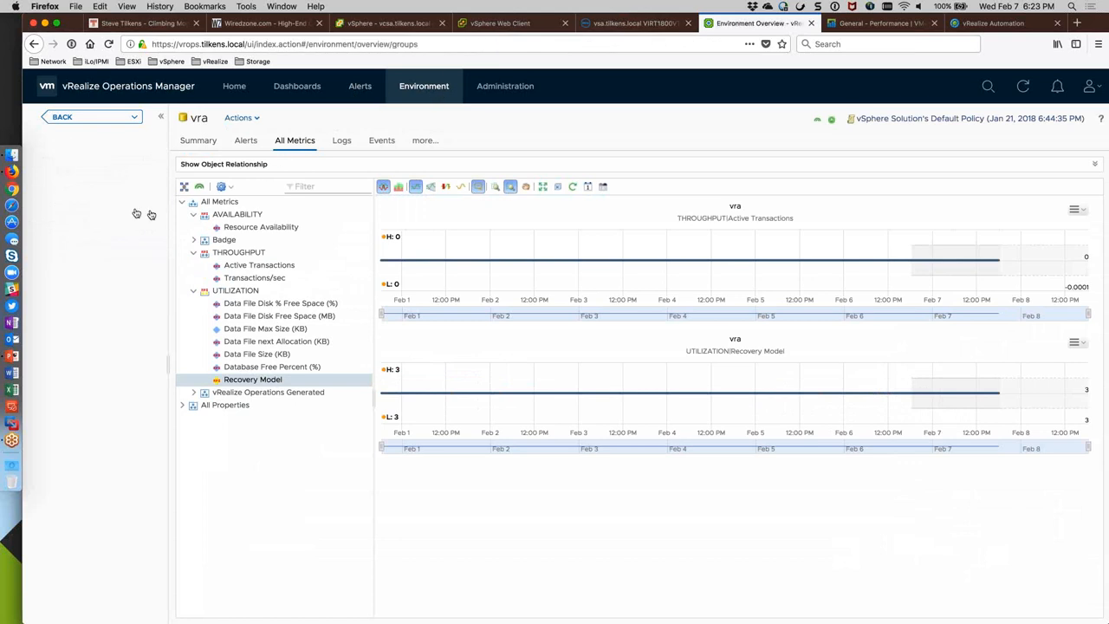
{"action": "left_click", "coordinate": [63, 116]}
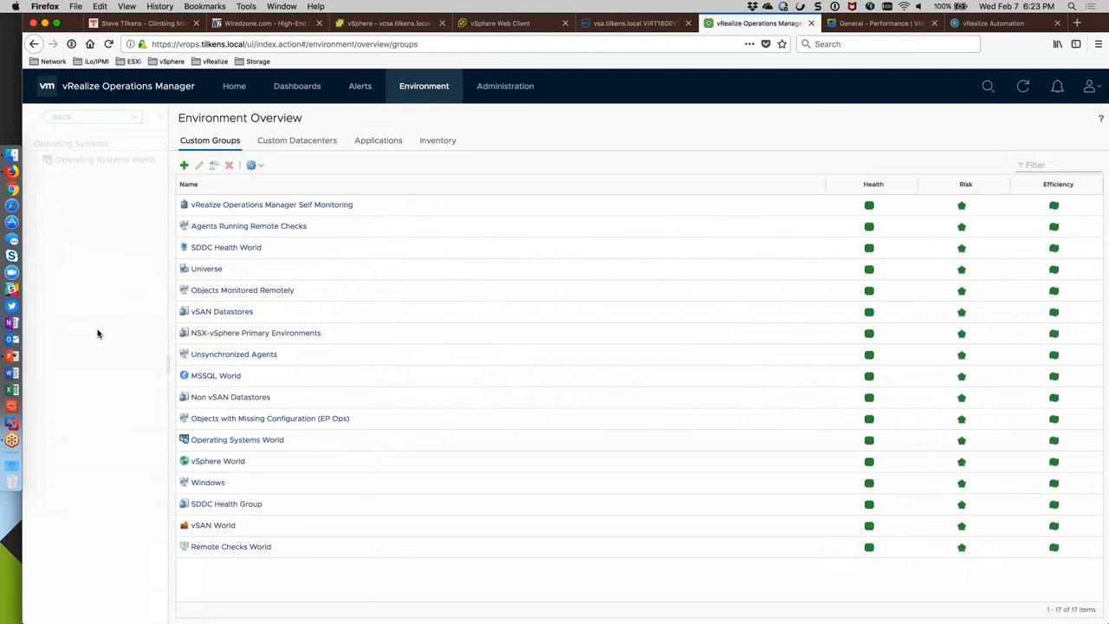
Select the Active Directory service on dc02 under Operating Systems World > Windows and show all metrics
{"action": "left_click", "coordinate": [33, 159]}
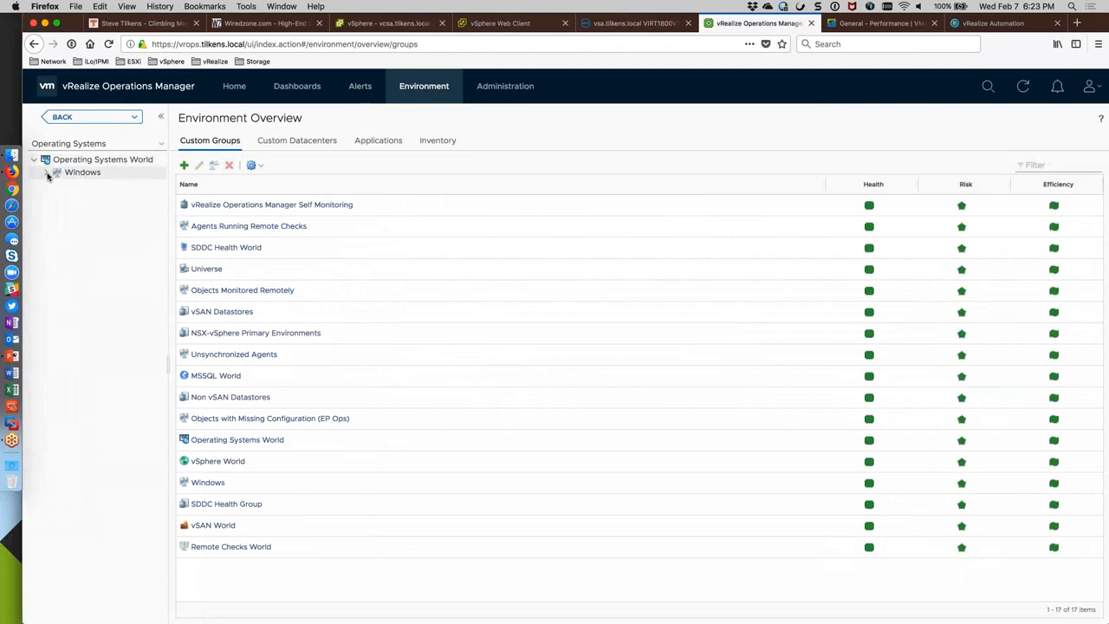
{"action": "left_click", "coordinate": [45, 172]}
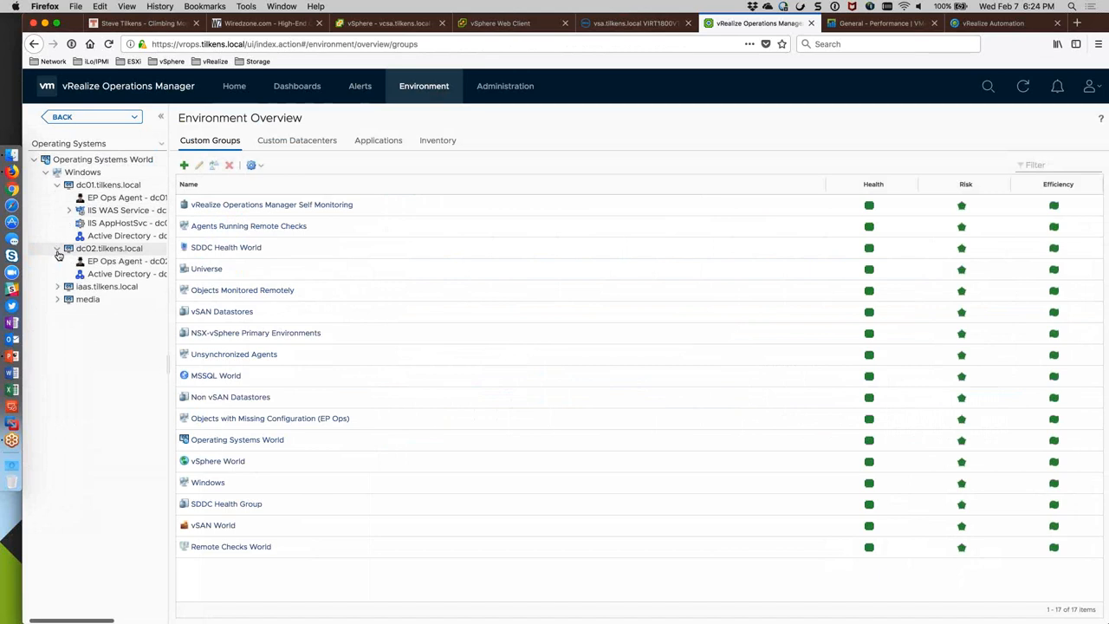
{"action": "left_click", "coordinate": [126, 274]}
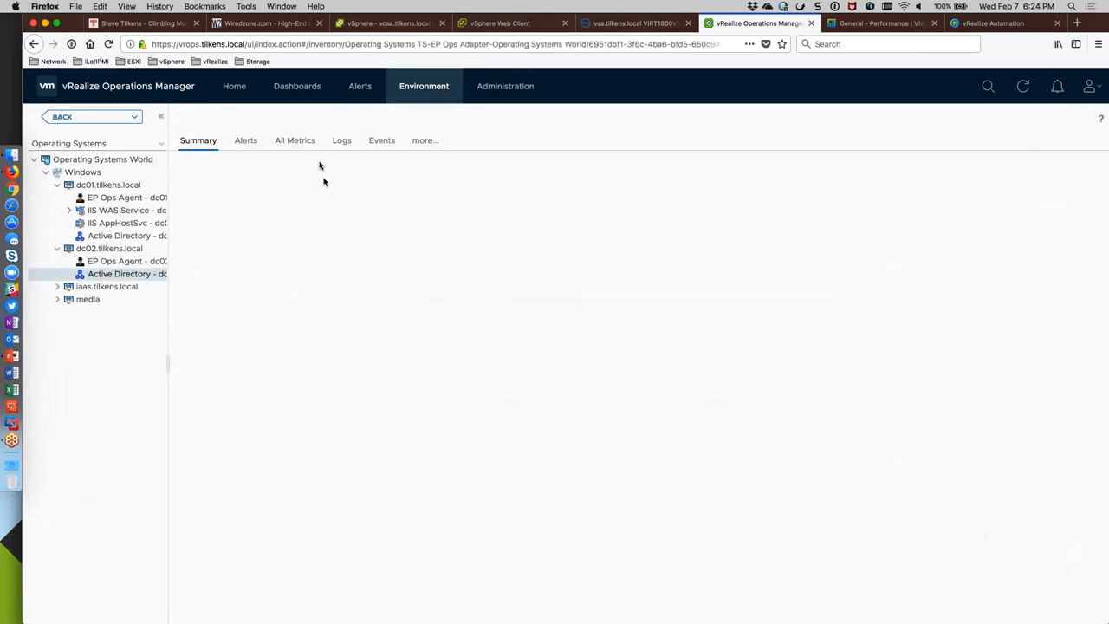
{"action": "left_click", "coordinate": [294, 139]}
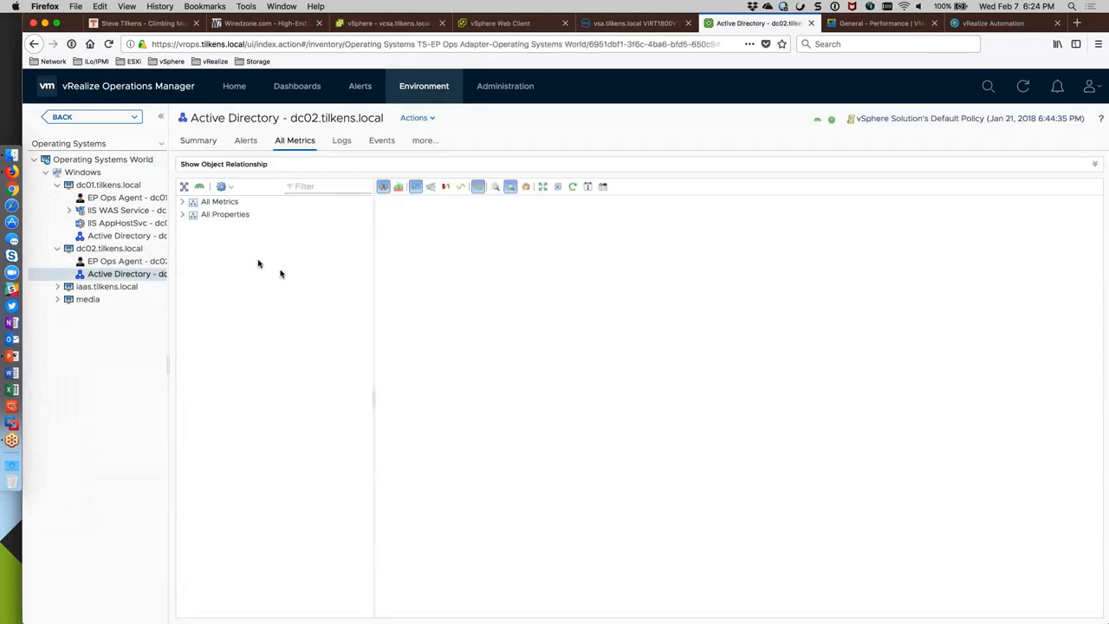
Expand the Active Directory LDAP and Authentication metric groups, then switch to vSphere Web Client
{"action": "left_click", "coordinate": [184, 201]}
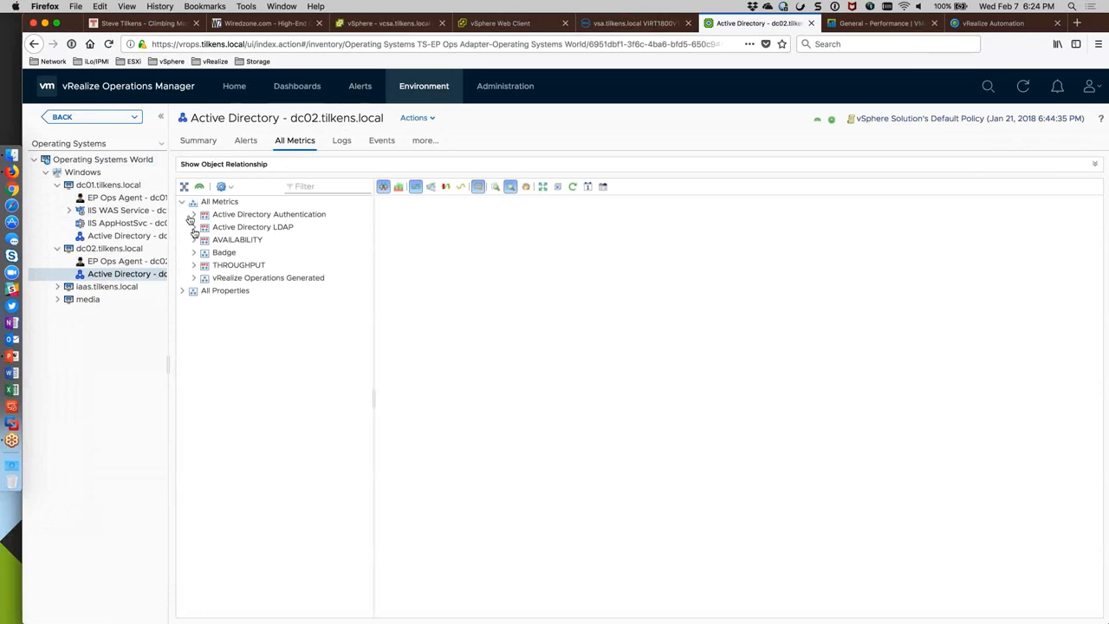
{"action": "left_click", "coordinate": [194, 227]}
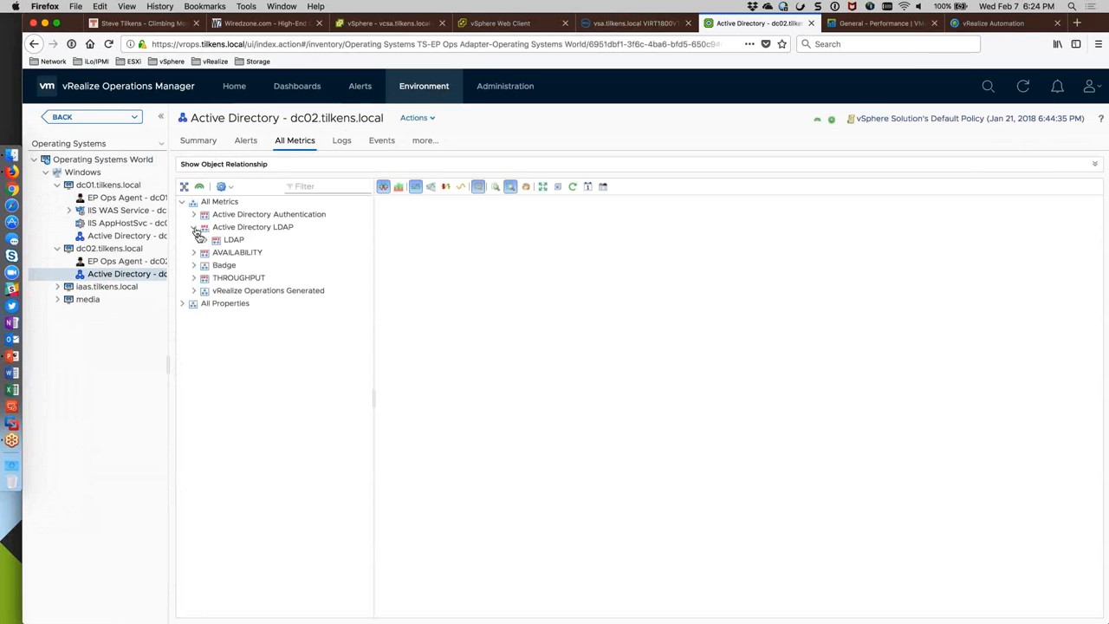
{"action": "left_click", "coordinate": [194, 215]}
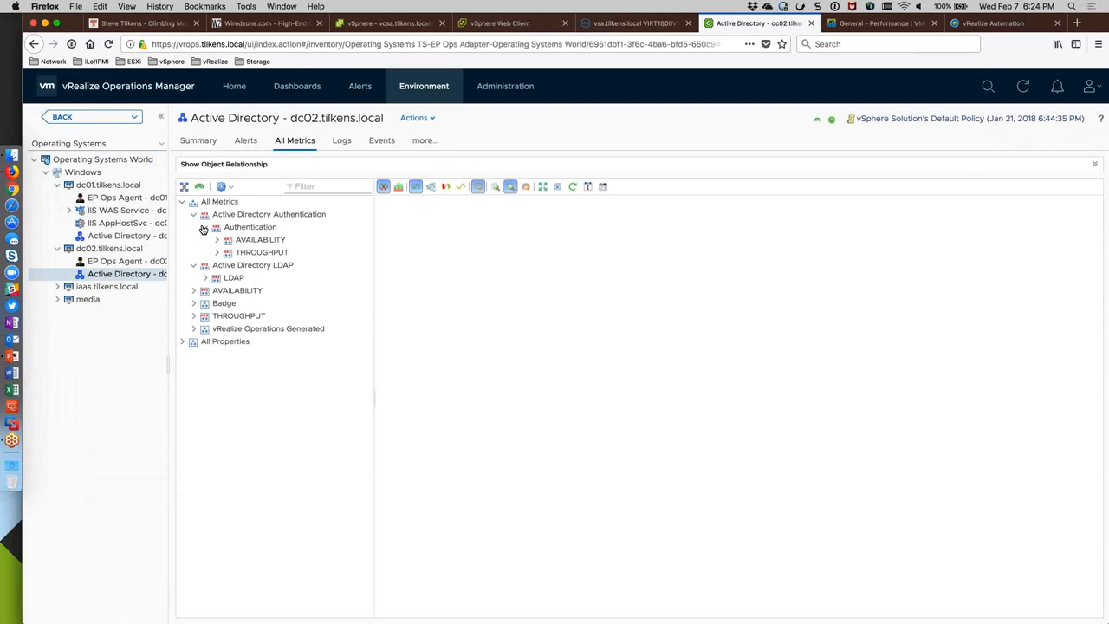
{"action": "mouse_move", "coordinate": [564, 218]}
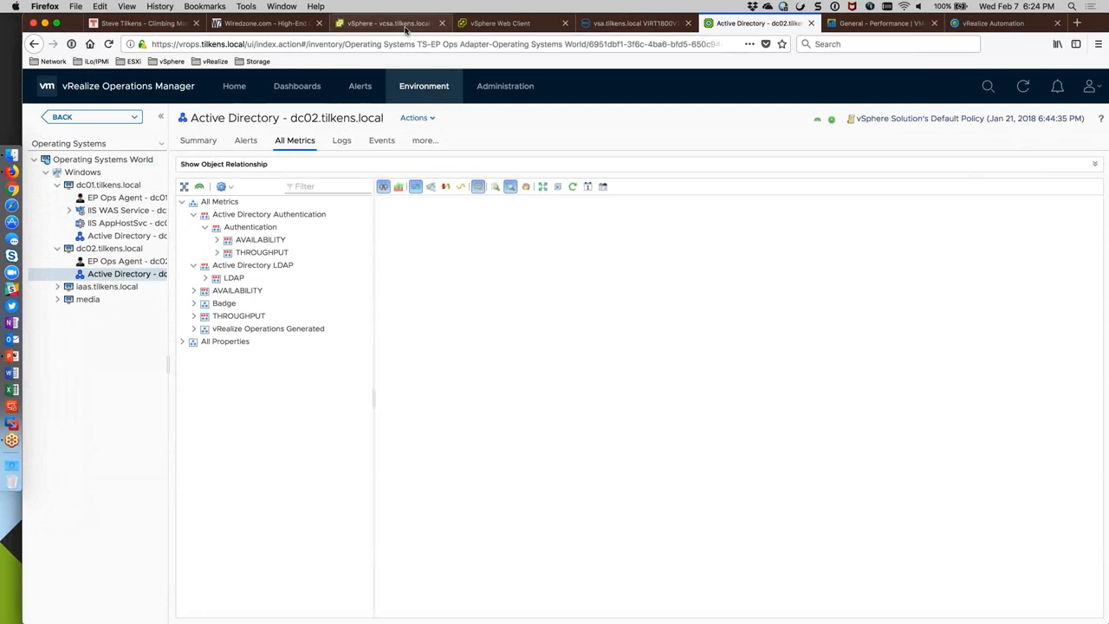
{"action": "left_click", "coordinate": [511, 22]}
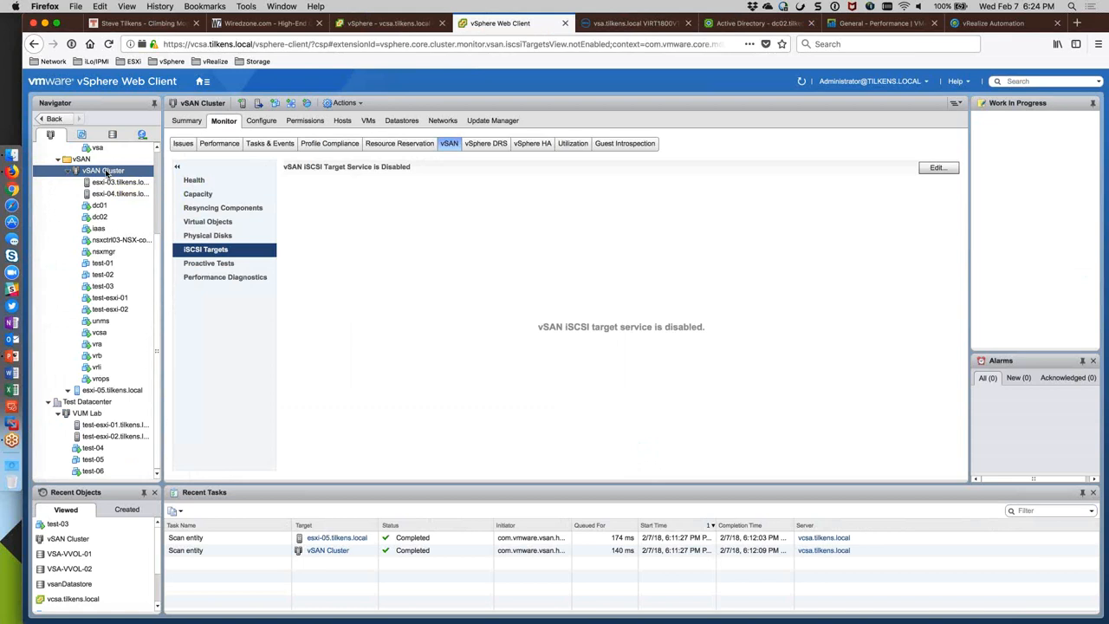
{"action": "mouse_move", "coordinate": [70, 173]}
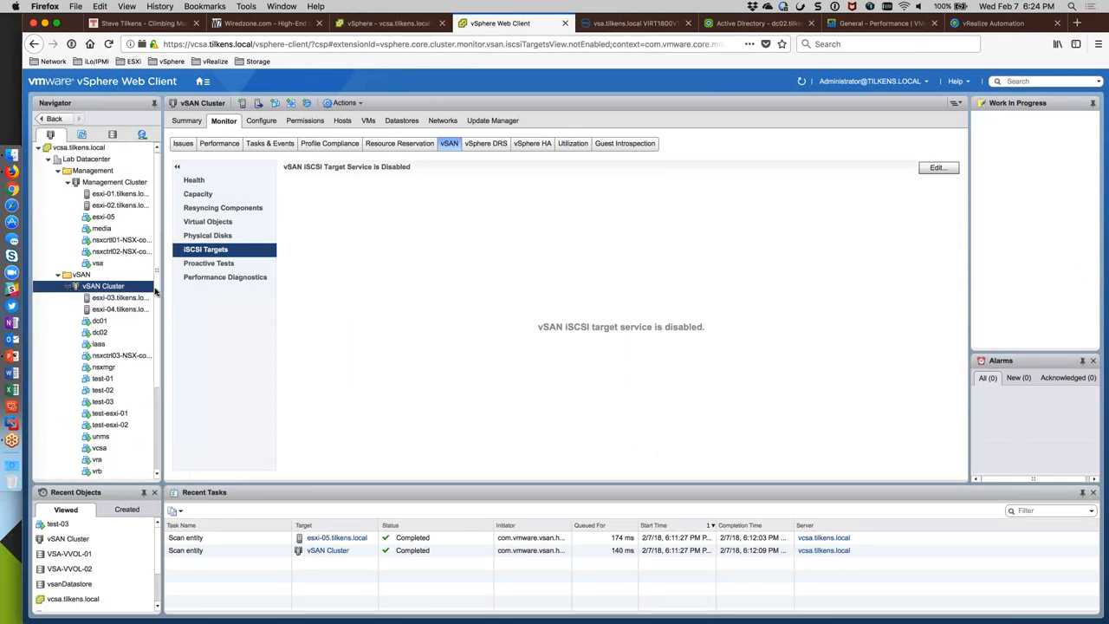
Select test-esxi-01 then test-esxi-02 in the Navigator to load the test-esxi-02 VM summary
{"action": "scroll", "scroll_direction": "down", "scroll_amount": 3}
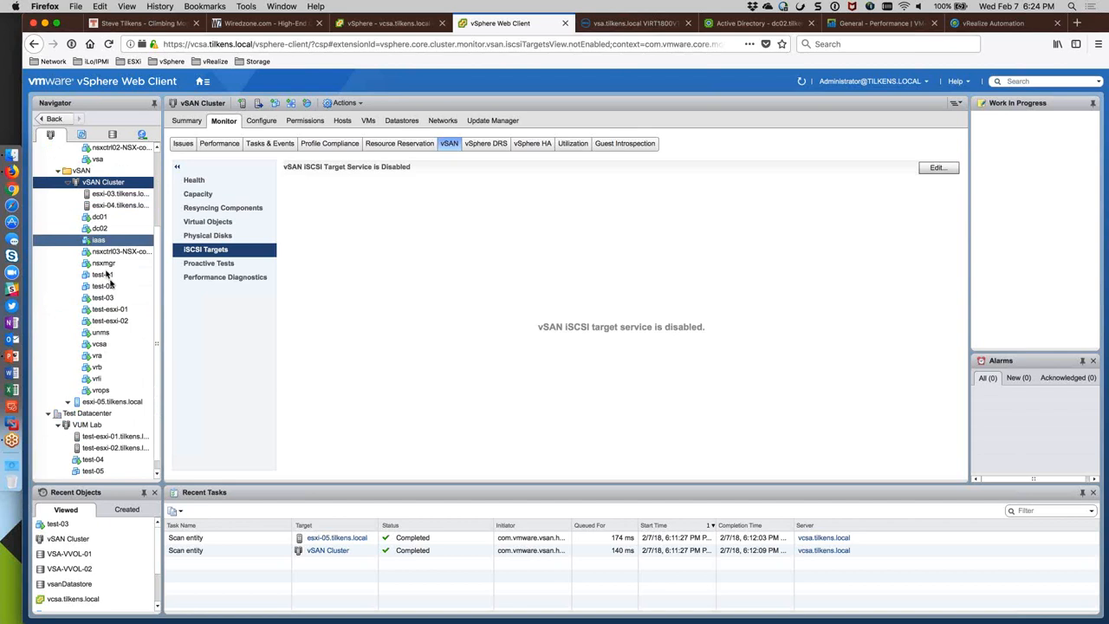
{"action": "left_click", "coordinate": [111, 321]}
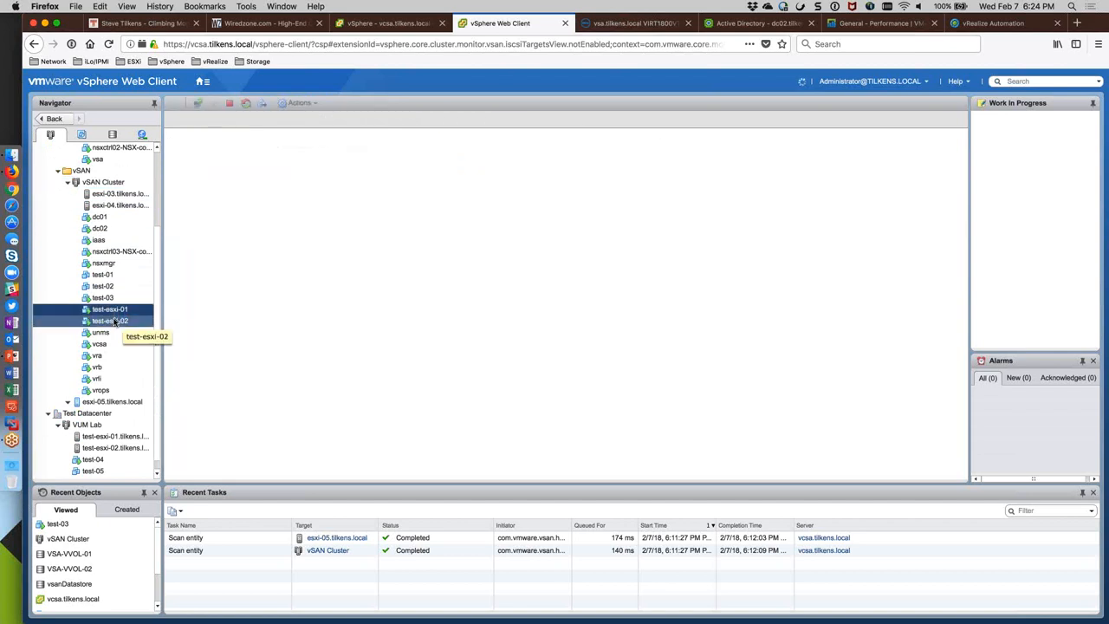
{"action": "left_click", "coordinate": [111, 320]}
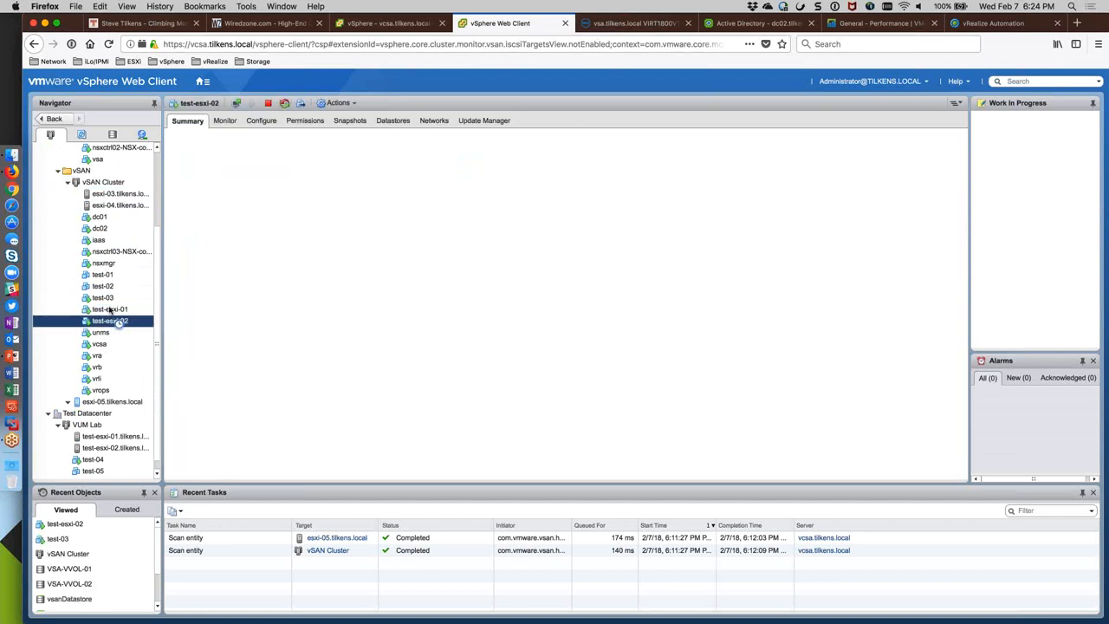
{"action": "left_click", "coordinate": [111, 321]}
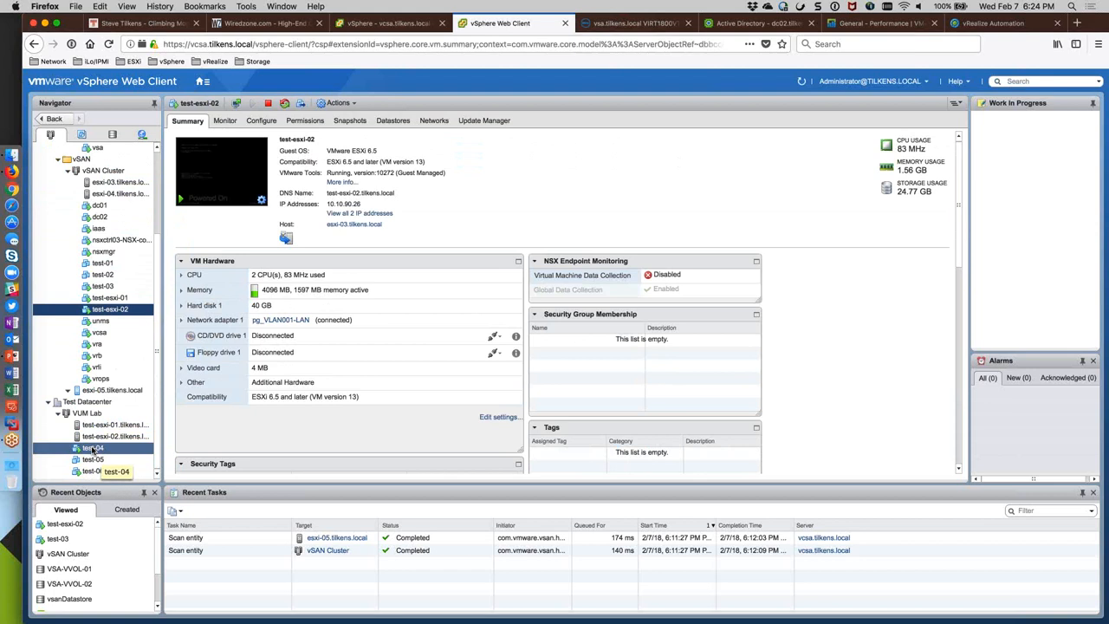
View the test-04 Red Hat VM summary, then bring up the unms Ubuntu VM summary
{"action": "left_click", "coordinate": [92, 447]}
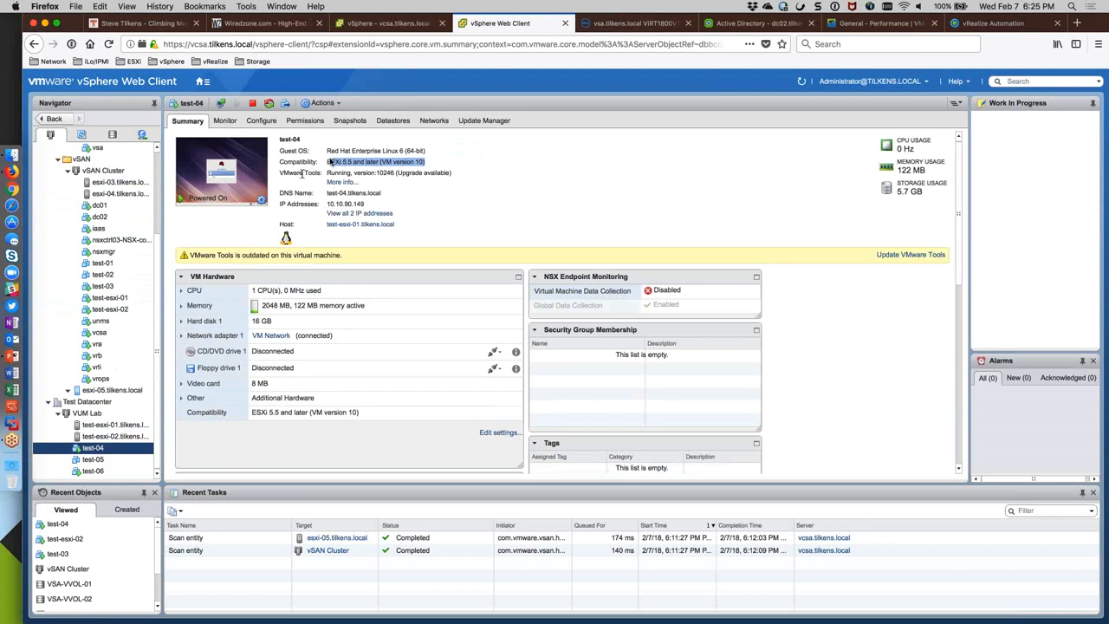
{"action": "mouse_move", "coordinate": [113, 424]}
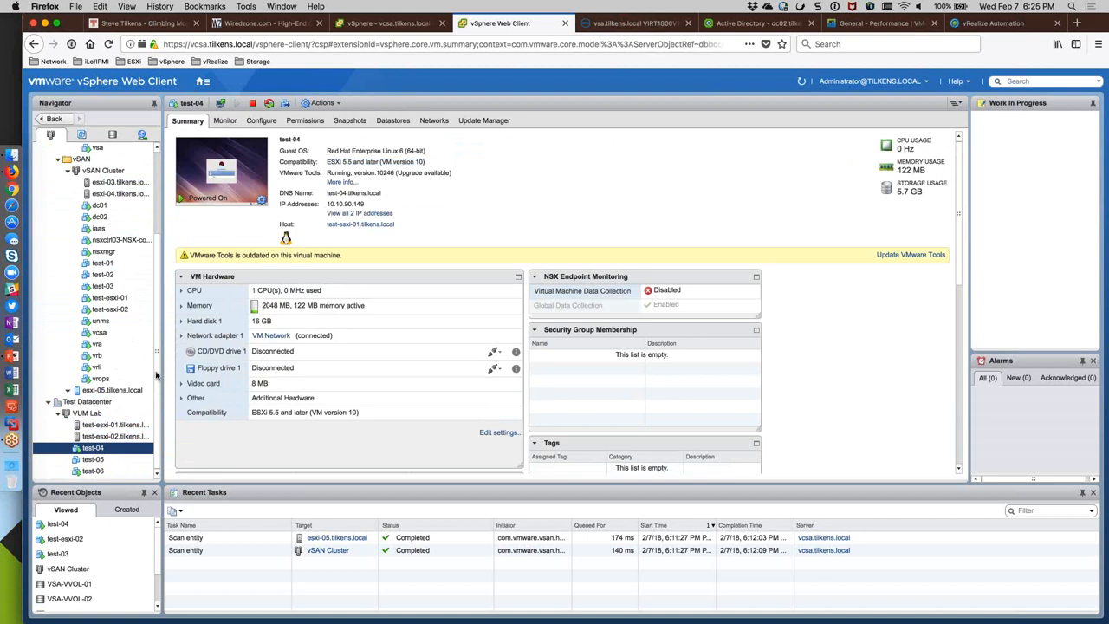
{"action": "mouse_move", "coordinate": [551, 230]}
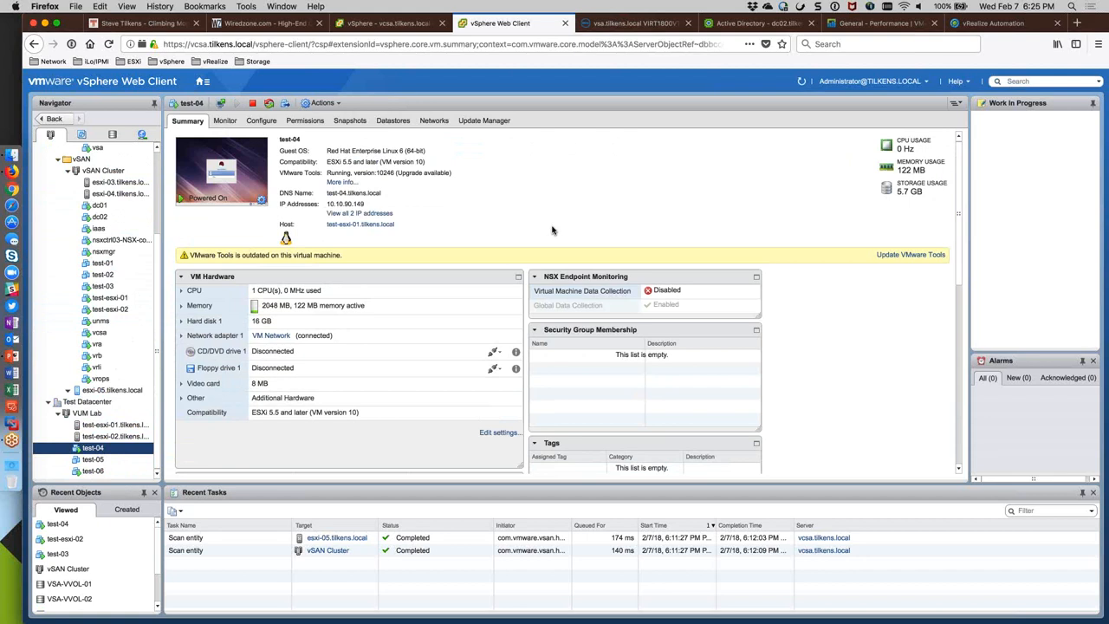
{"action": "mouse_move", "coordinate": [159, 171]}
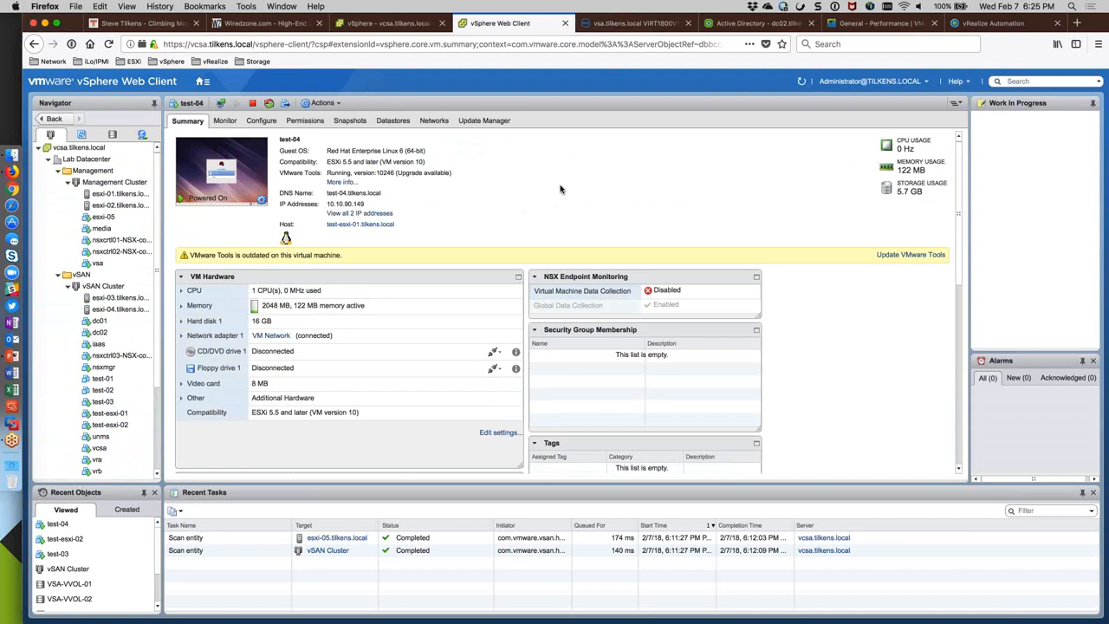
{"action": "mouse_move", "coordinate": [164, 305]}
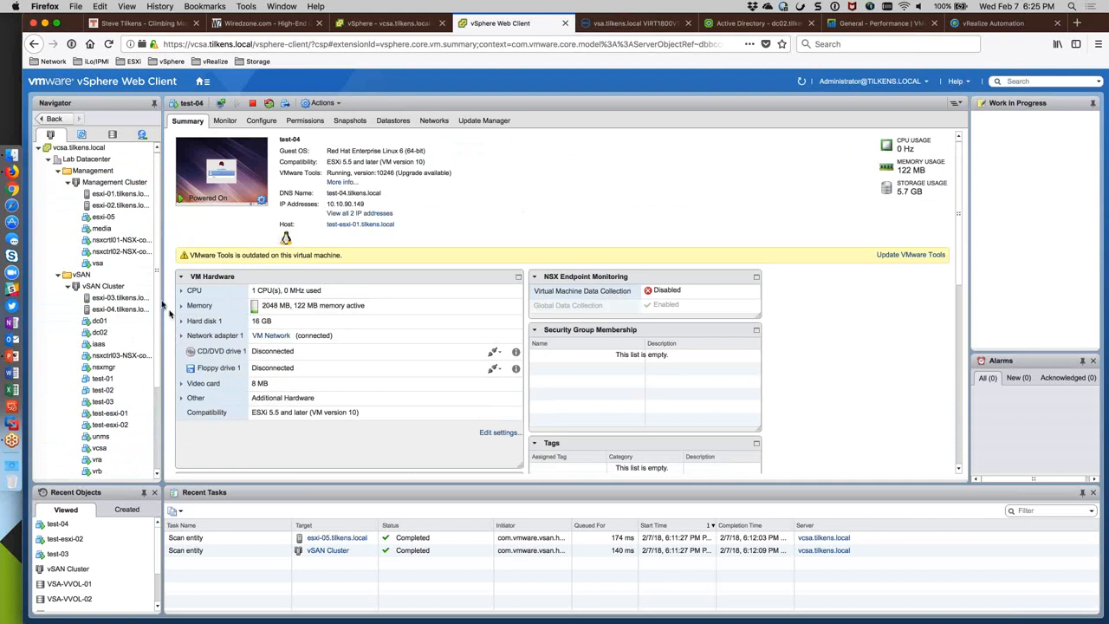
{"action": "scroll", "scroll_direction": "down", "scroll_amount": 3}
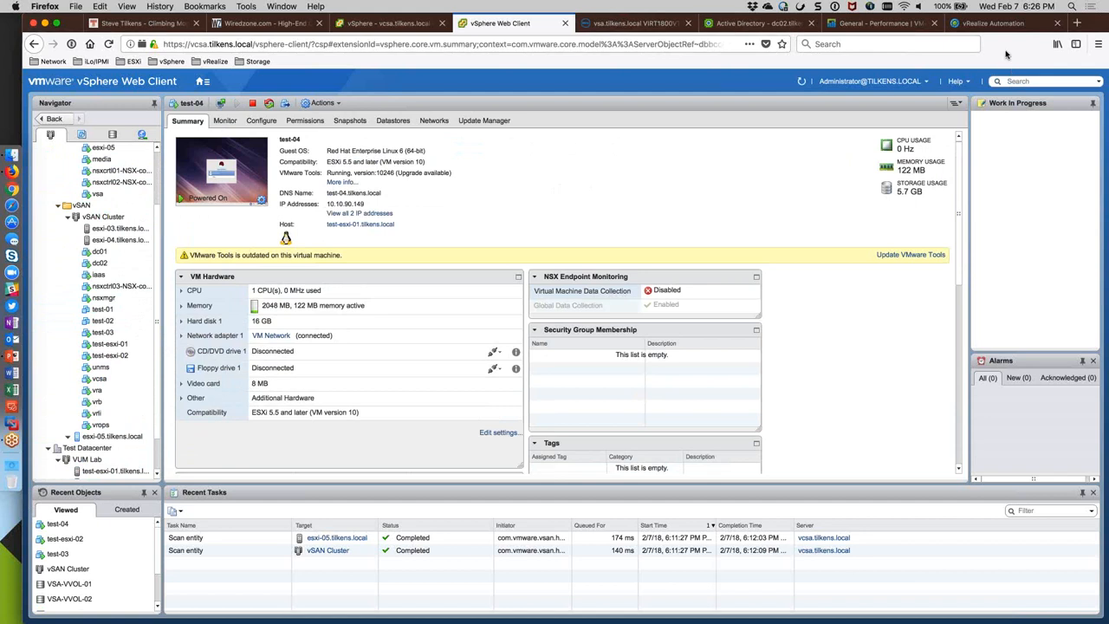
{"action": "mouse_move", "coordinate": [701, 183]}
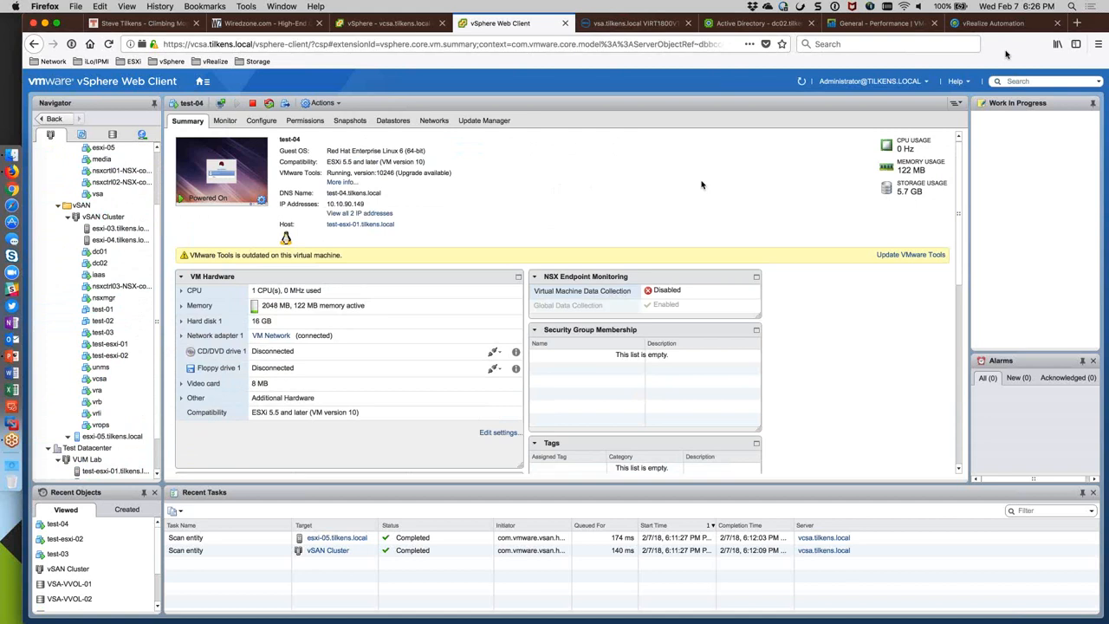
{"action": "mouse_move", "coordinate": [395, 302]}
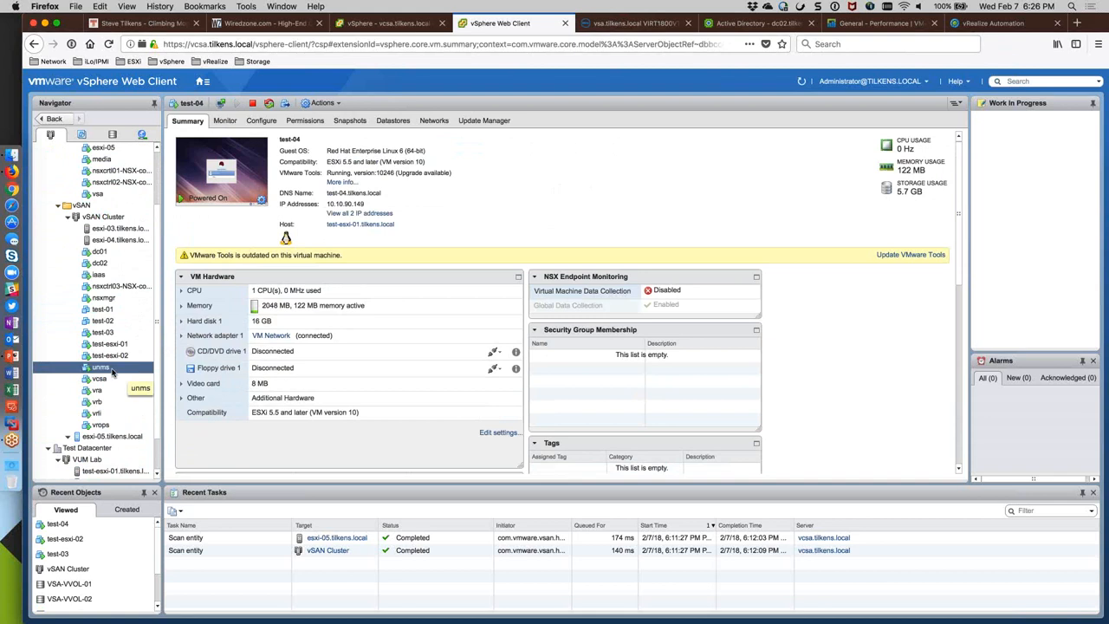
{"action": "left_click", "coordinate": [100, 368]}
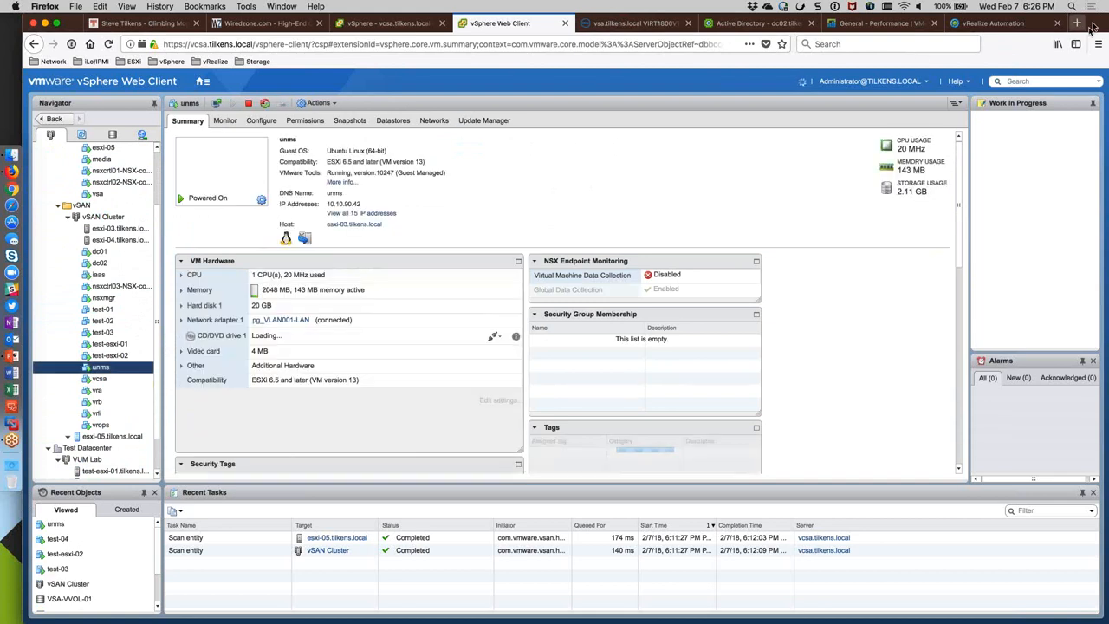
Launch UNMS from the Network bookmarks in a new tab, decline 1Password and sign in as admin
{"action": "left_click", "coordinate": [1077, 22]}
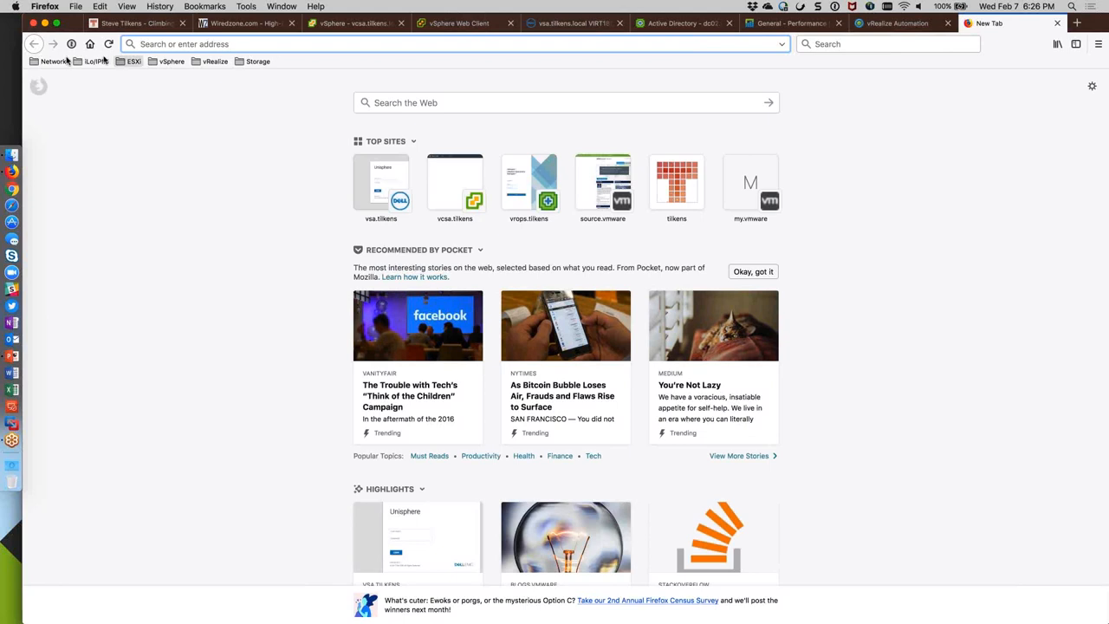
{"action": "left_click", "coordinate": [52, 60]}
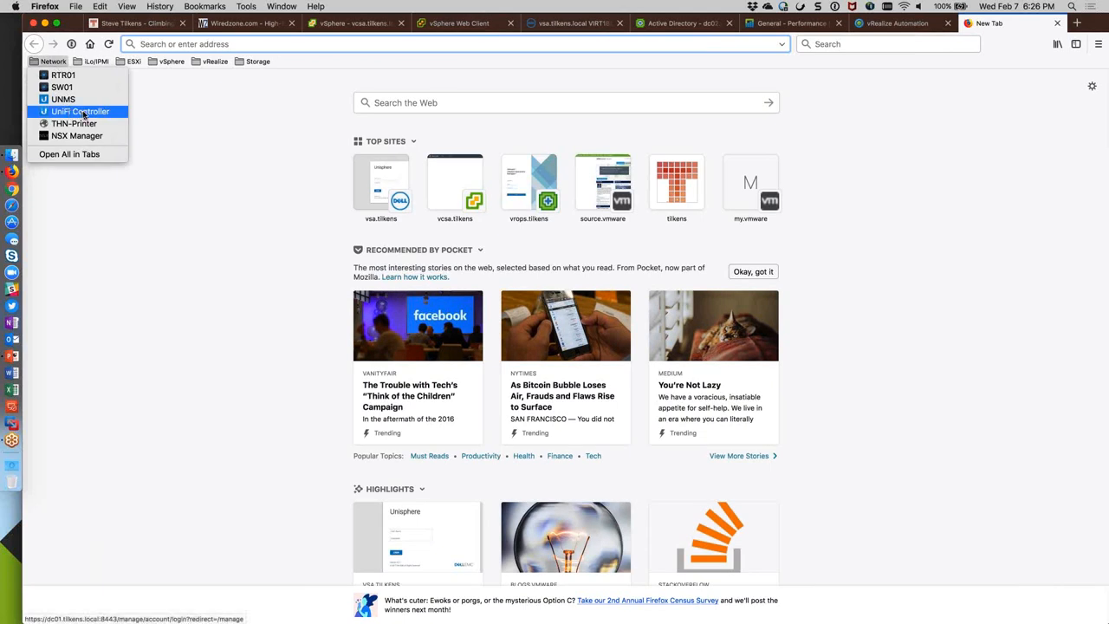
{"action": "left_click", "coordinate": [62, 98]}
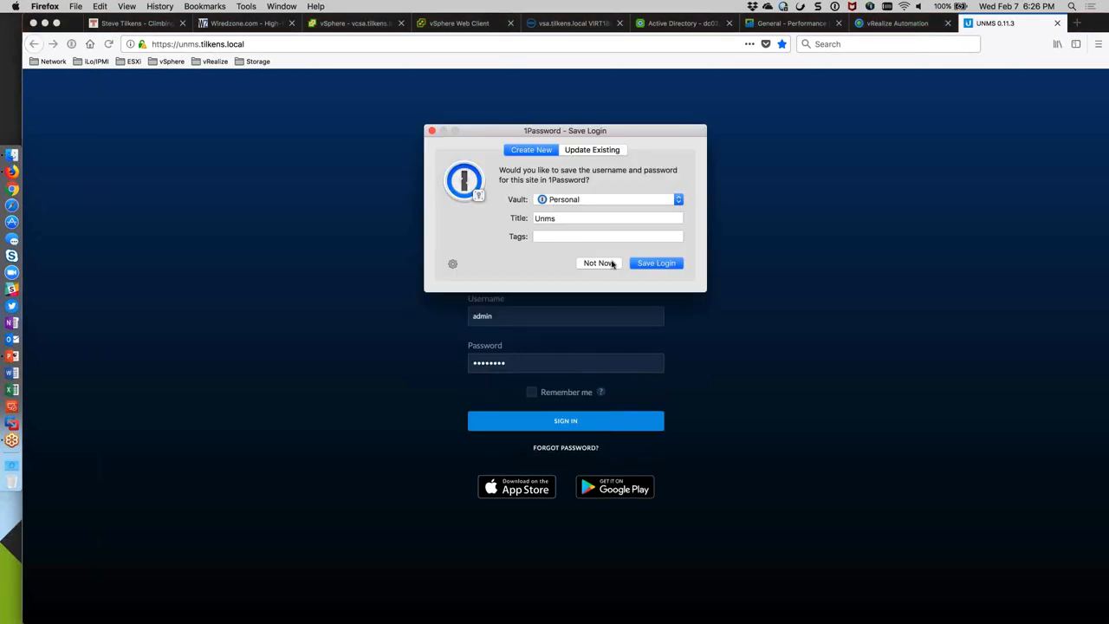
{"action": "left_click", "coordinate": [598, 263]}
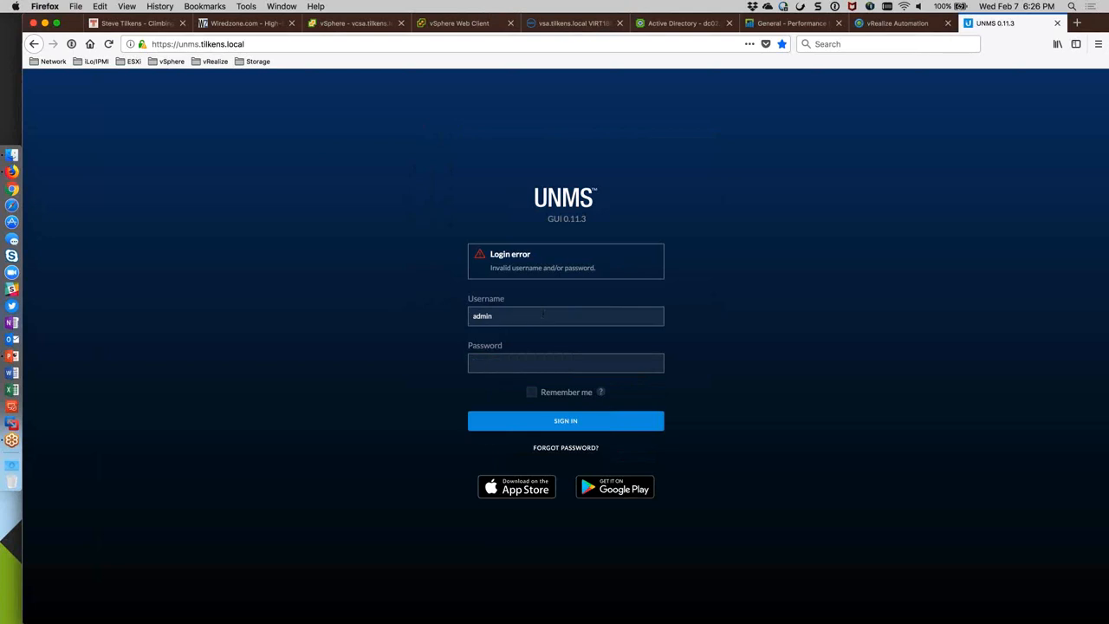
{"action": "left_click", "coordinate": [565, 421]}
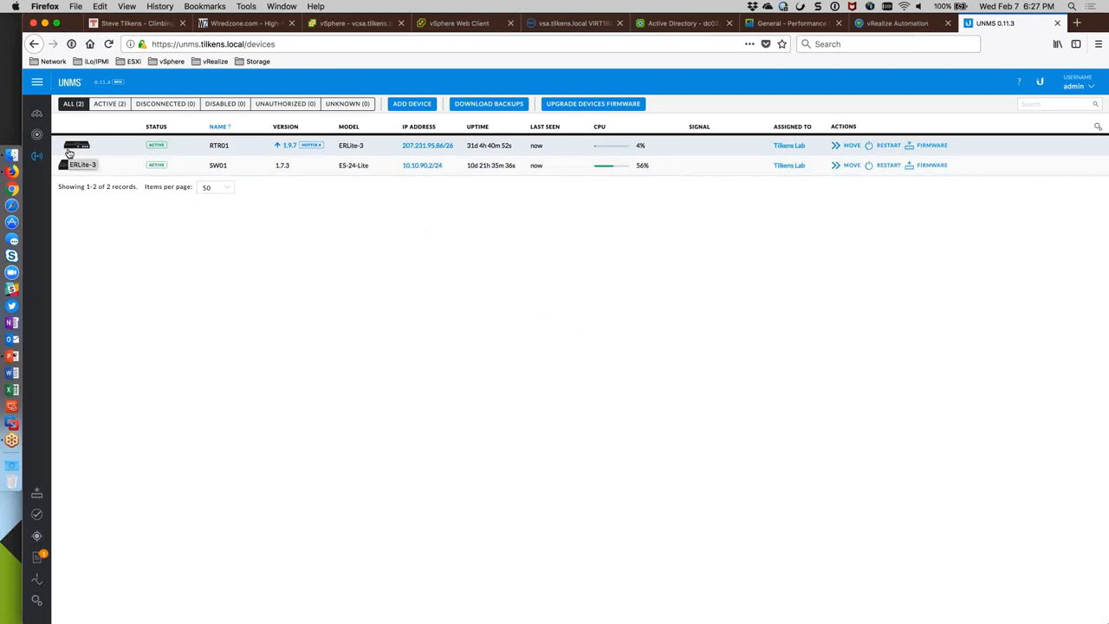
{"action": "mouse_move", "coordinate": [129, 286]}
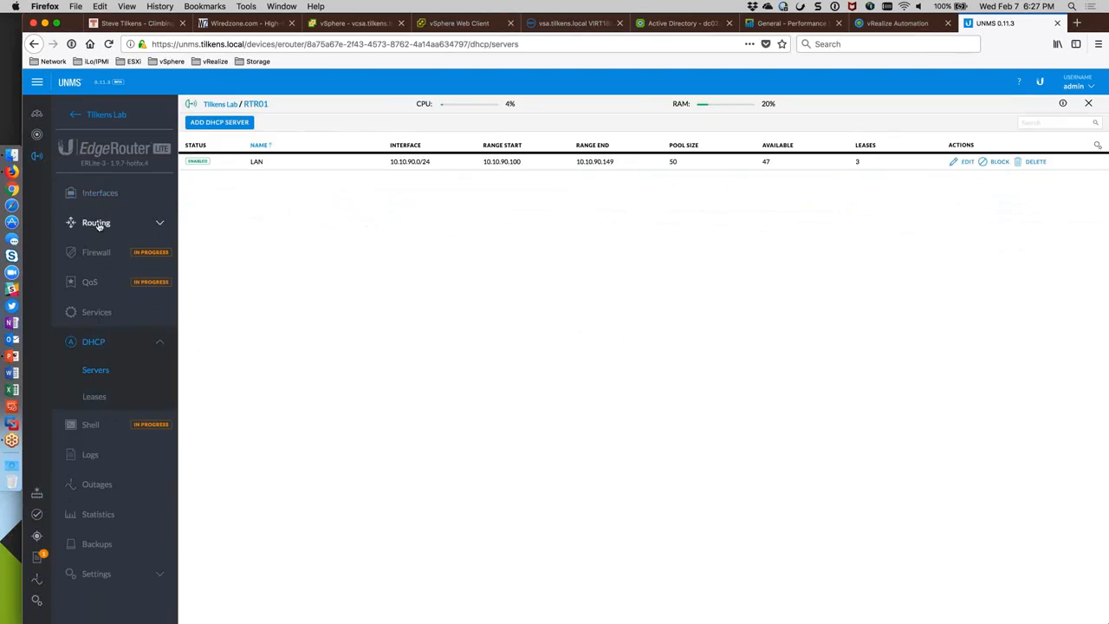
Expand RTR01's Routing section, view its routes and bring up the OSPF configuration
{"action": "left_click", "coordinate": [100, 192]}
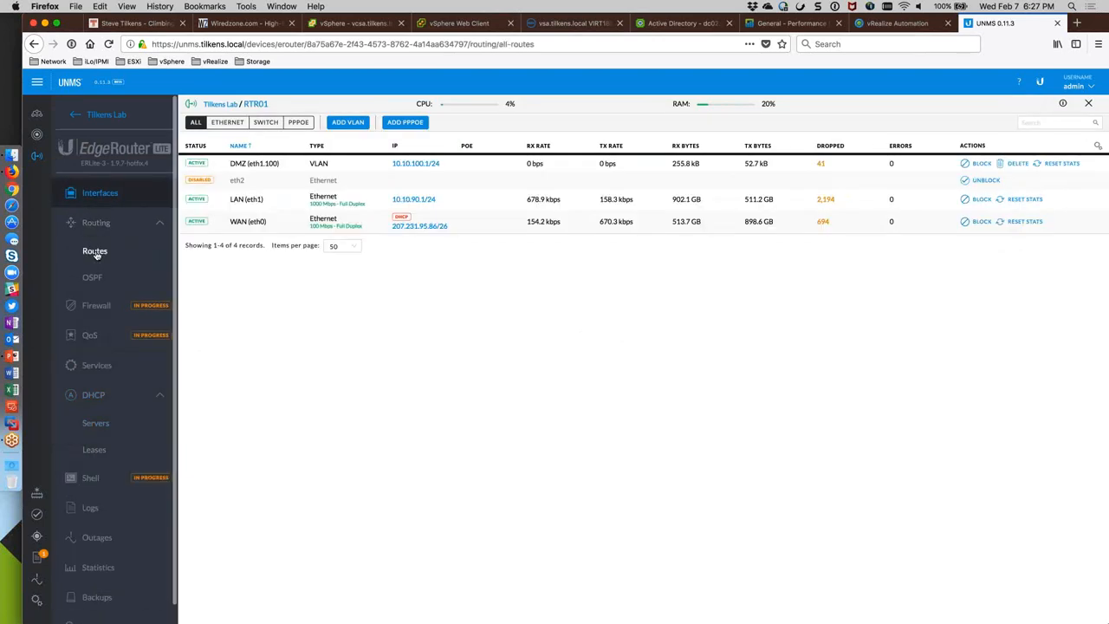
{"action": "left_click", "coordinate": [93, 249]}
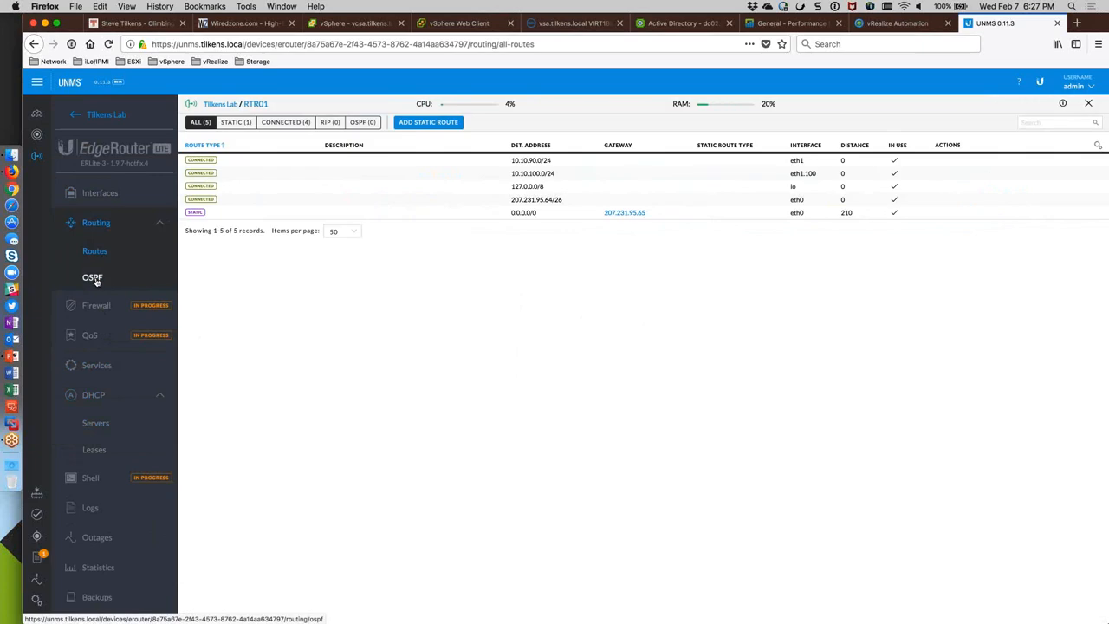
{"action": "left_click", "coordinate": [92, 277]}
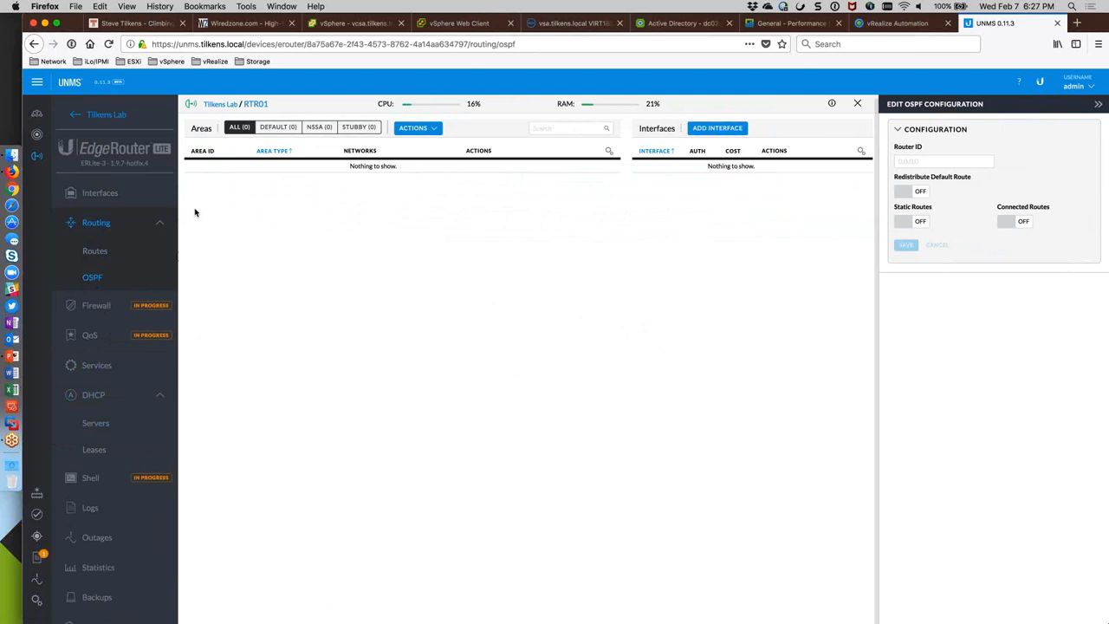
{"action": "mouse_move", "coordinate": [38, 135]}
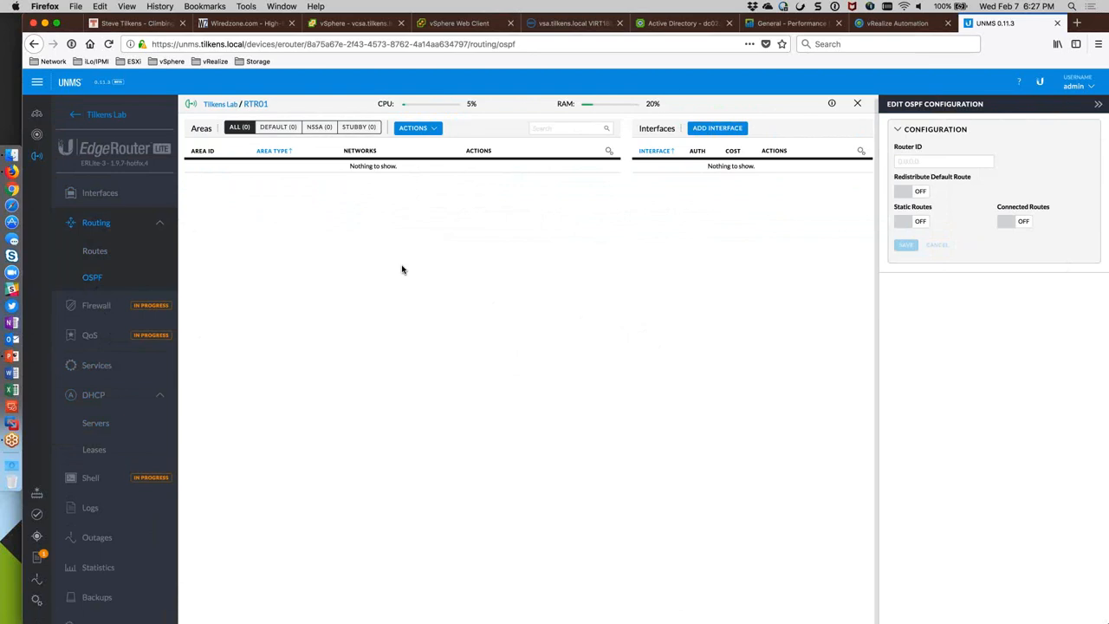
{"action": "mouse_move", "coordinate": [191, 450]}
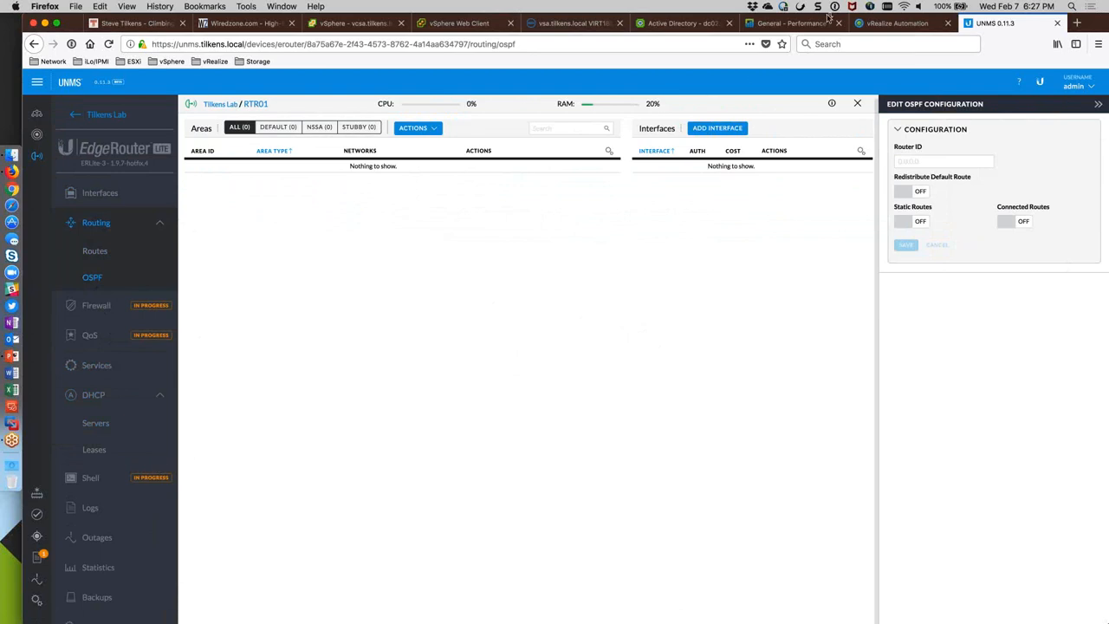
Glance at vRealize Automation and Log Insight tabs, then list the vSAN Cluster hosts in vSphere Web Client
{"action": "left_click", "coordinate": [898, 23]}
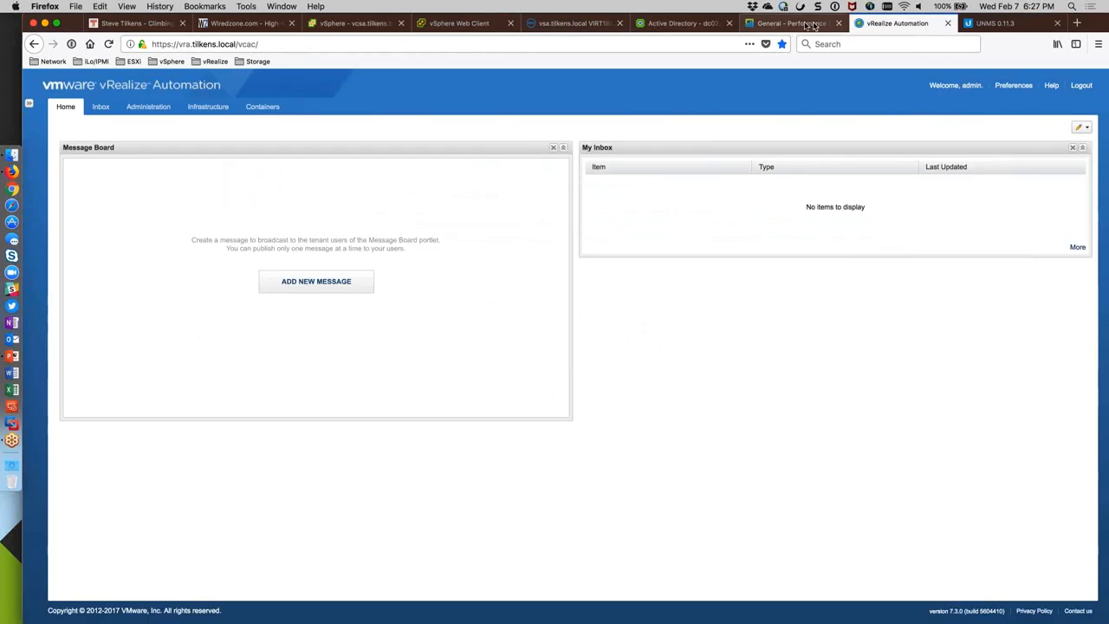
{"action": "left_click", "coordinate": [788, 23]}
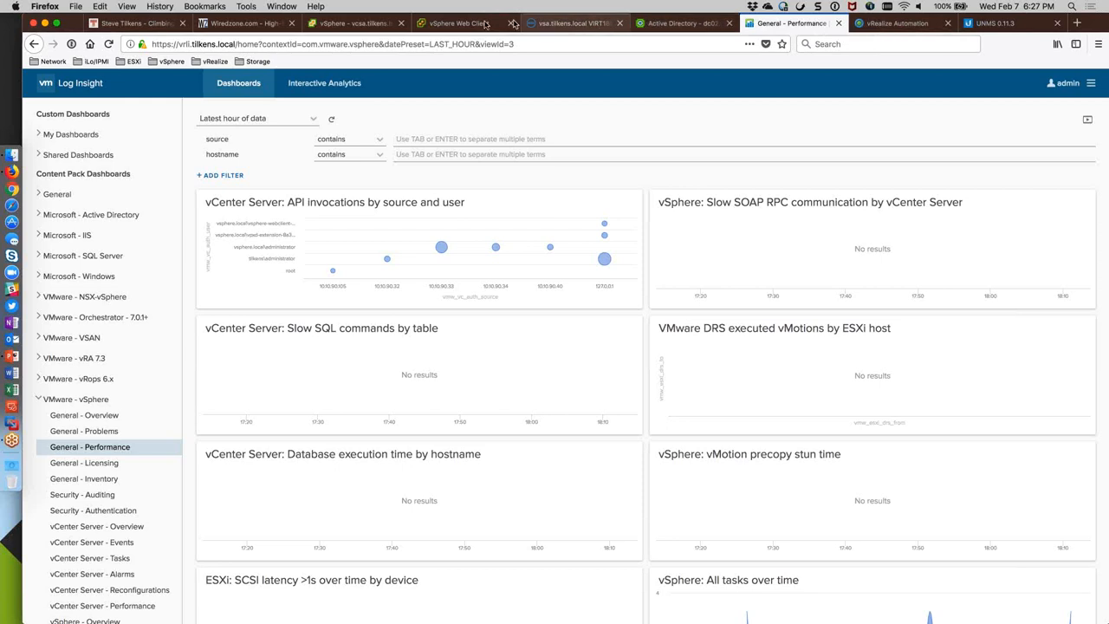
{"action": "left_click", "coordinate": [459, 22]}
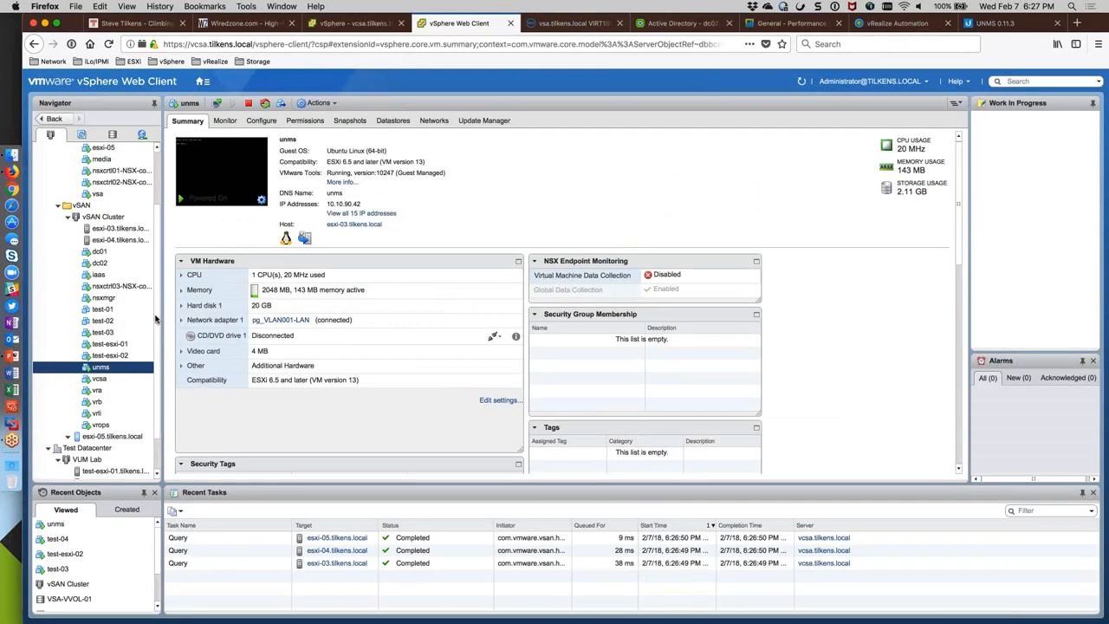
{"action": "mouse_move", "coordinate": [158, 328]}
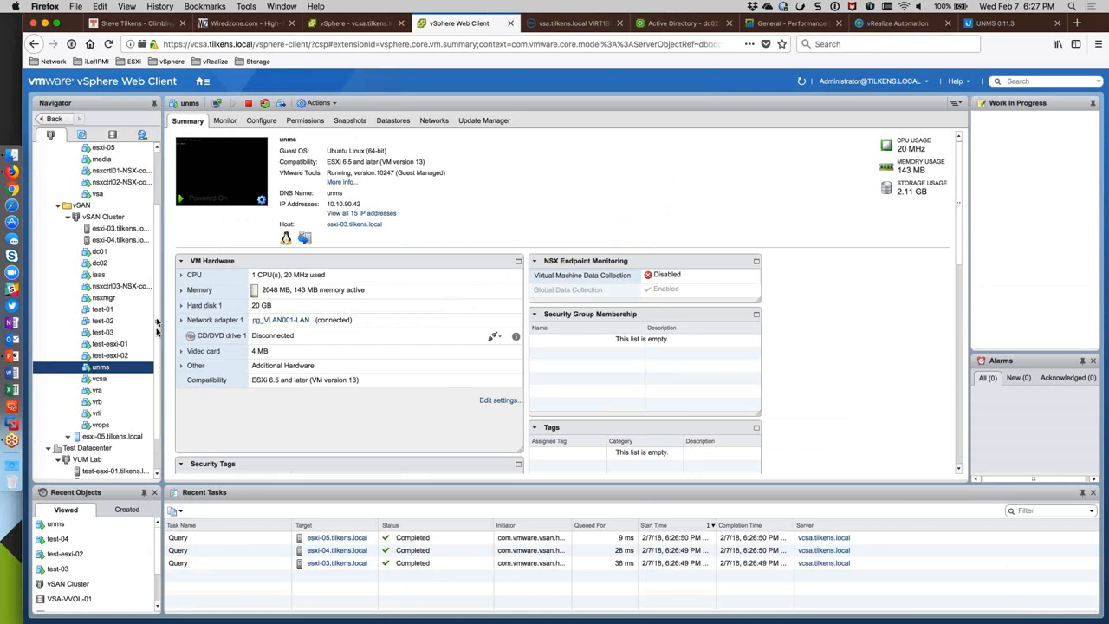
{"action": "scroll", "scroll_direction": "down", "scroll_amount": 3}
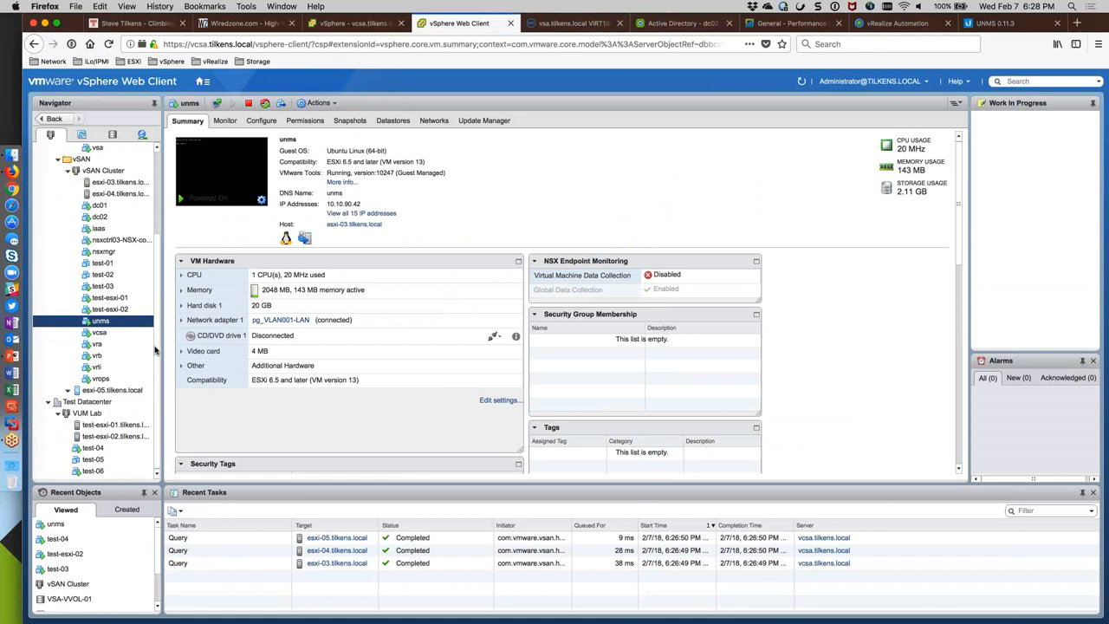
{"action": "mouse_move", "coordinate": [295, 191]}
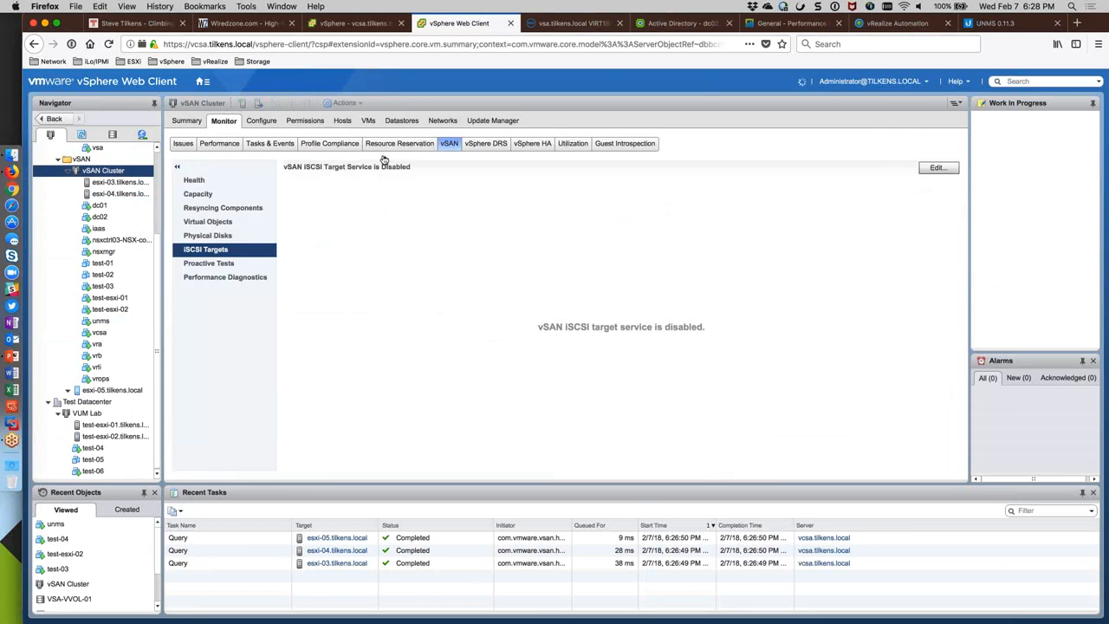
{"action": "left_click", "coordinate": [340, 121]}
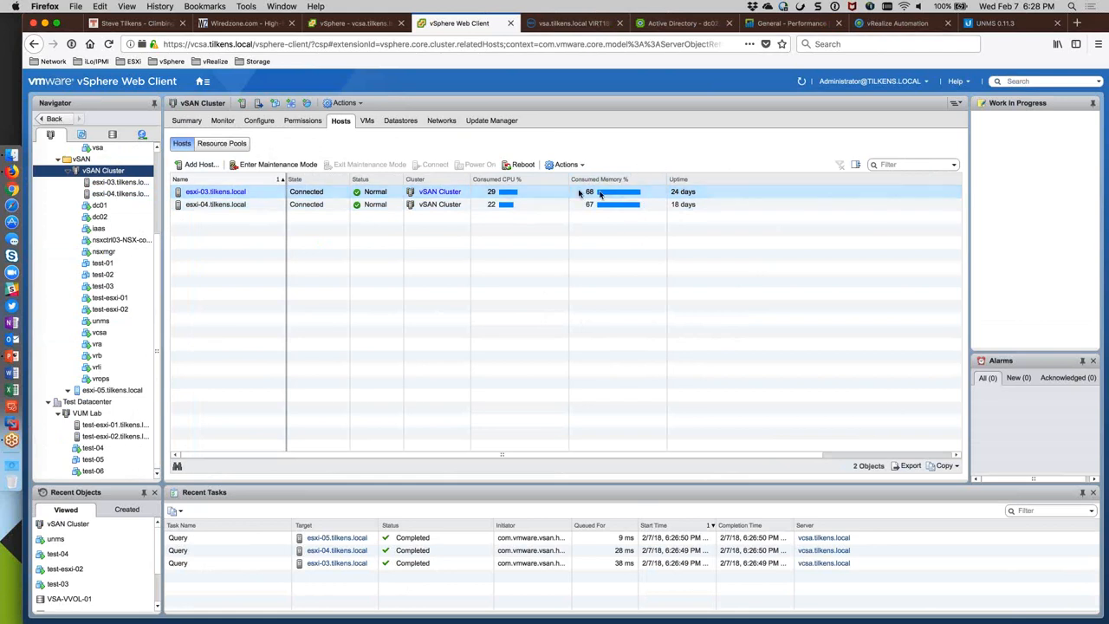
{"action": "mouse_move", "coordinate": [641, 193]}
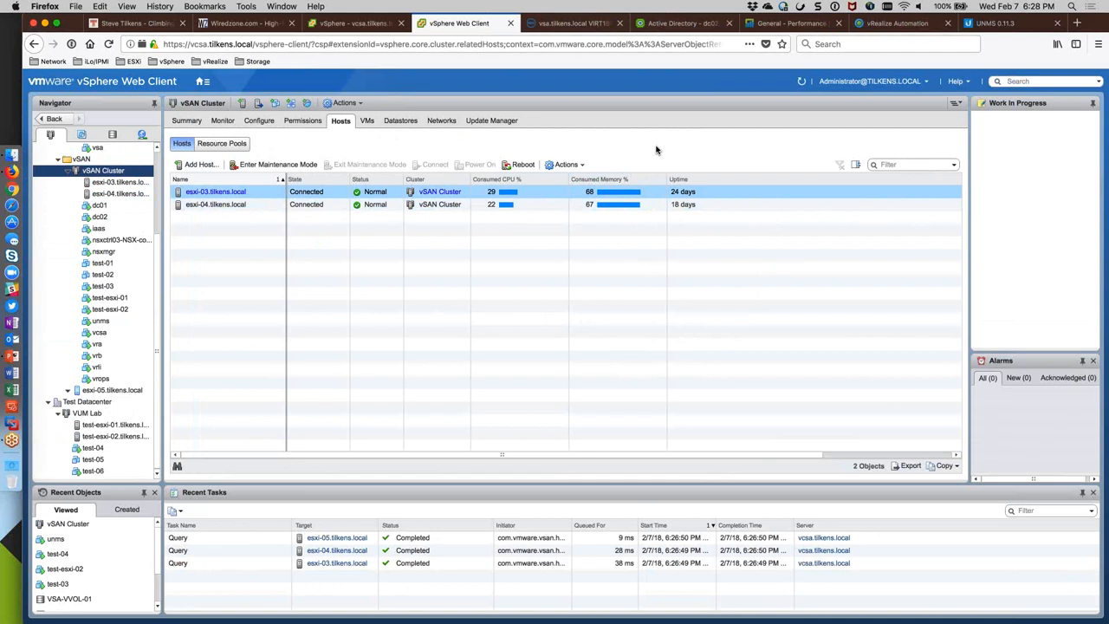
{"action": "mouse_move", "coordinate": [355, 314]}
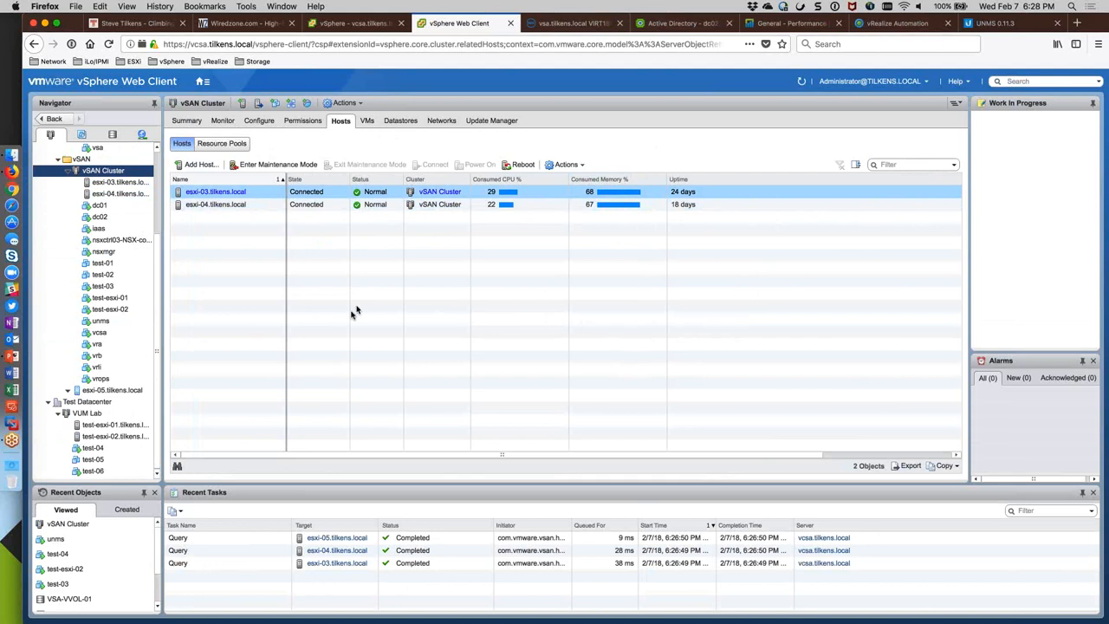
{"action": "mouse_move", "coordinate": [163, 439]}
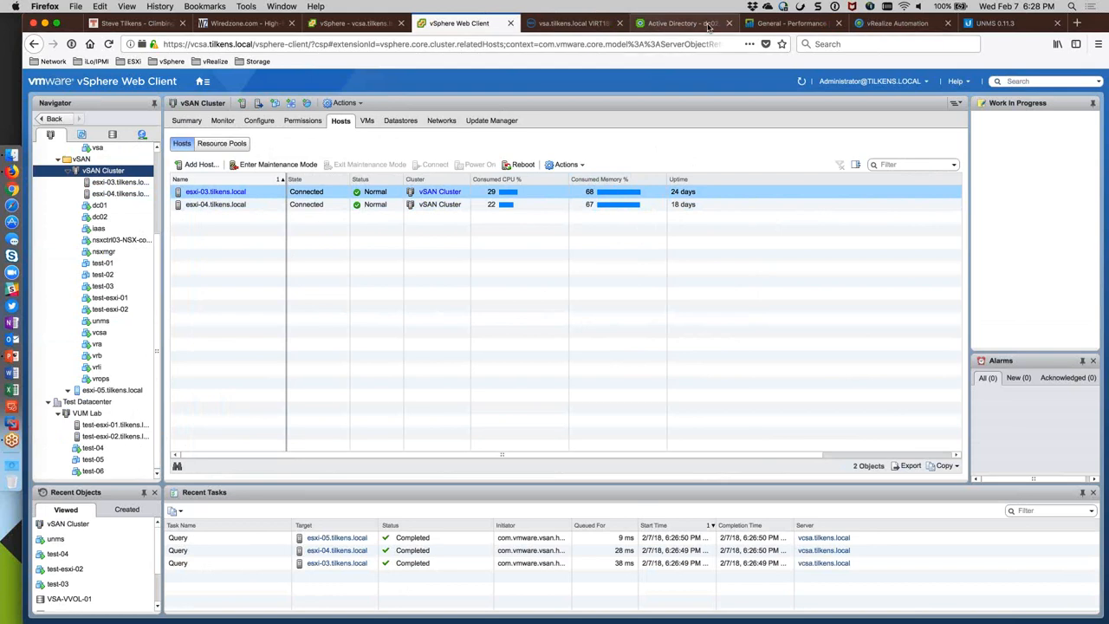
In vROps, expand the LDAP and authentication throughput metrics and chart NTLM Authentications per Minute
{"action": "left_click", "coordinate": [679, 25]}
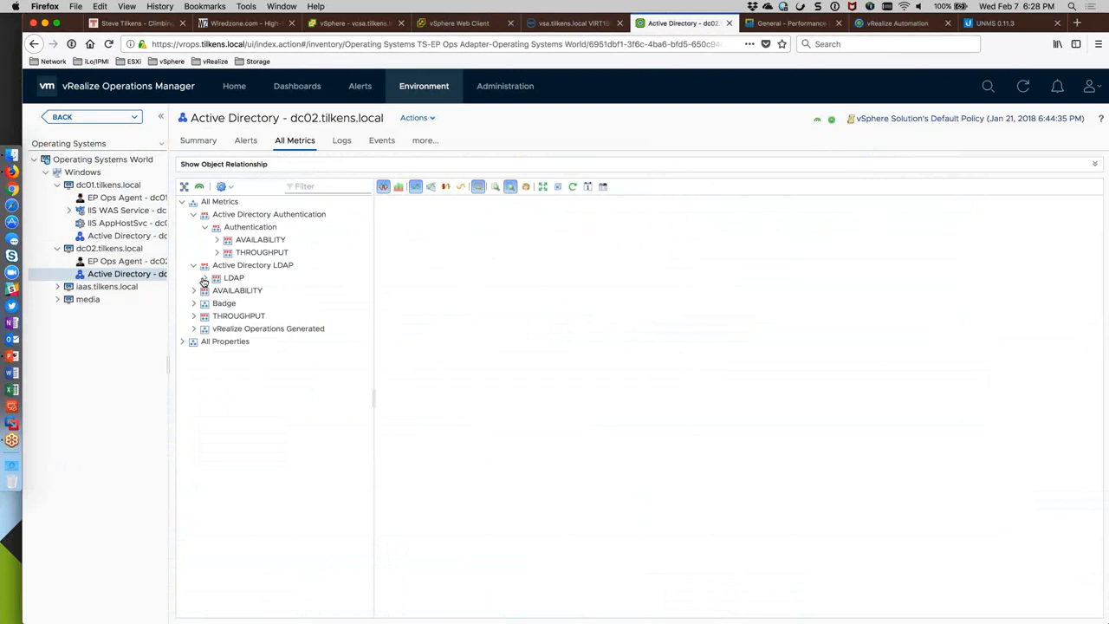
{"action": "left_click", "coordinate": [204, 277]}
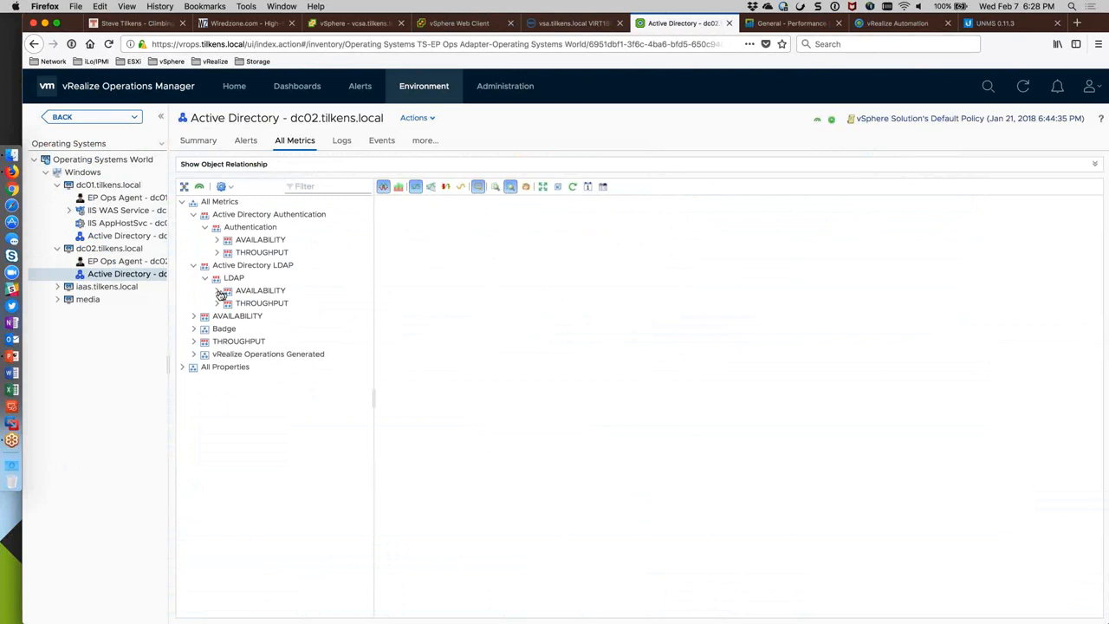
{"action": "left_click", "coordinate": [216, 278]}
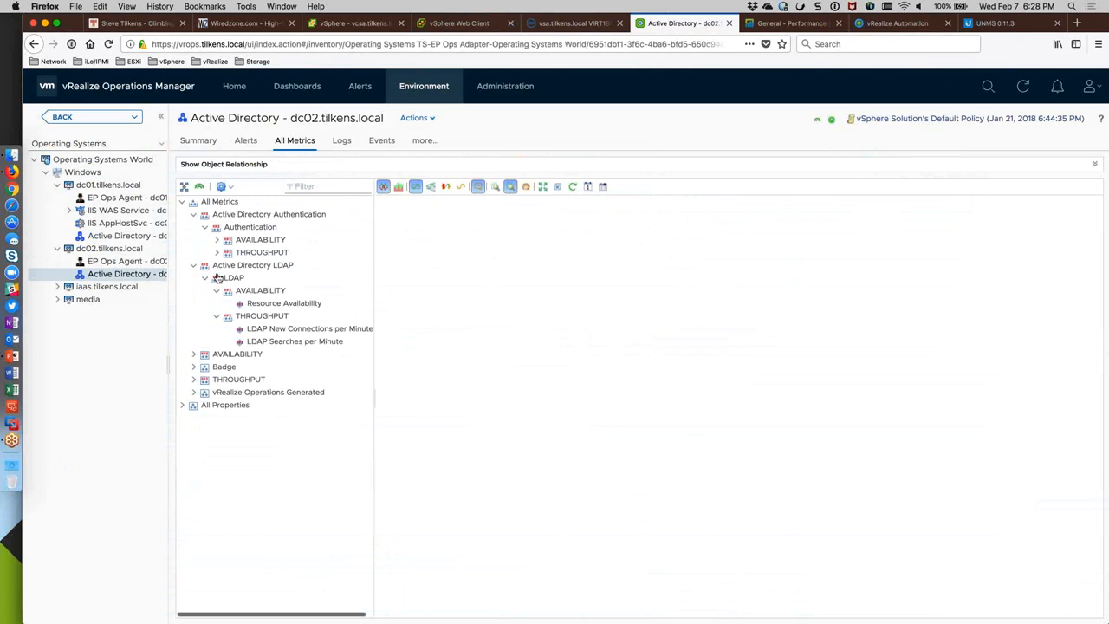
{"action": "left_click", "coordinate": [217, 239]}
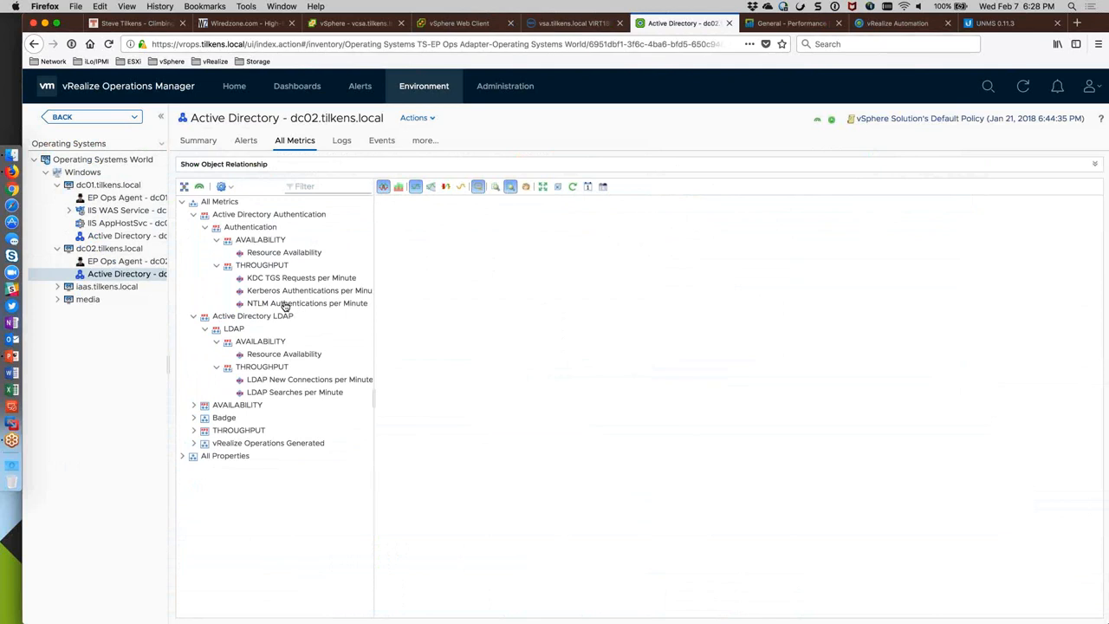
{"action": "left_click", "coordinate": [306, 301]}
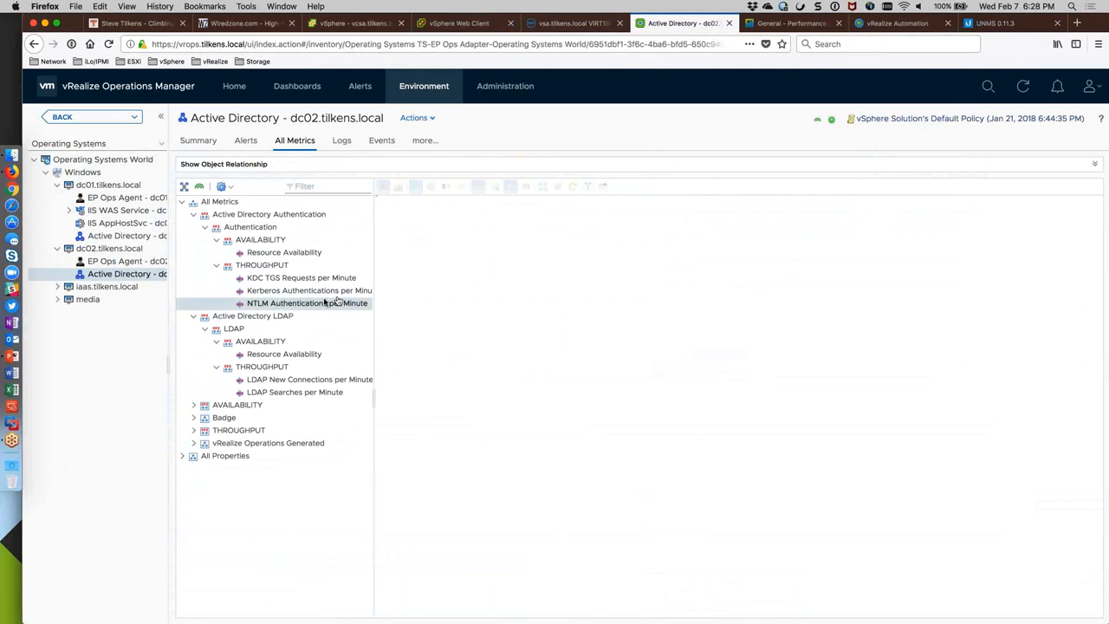
{"action": "left_click", "coordinate": [307, 301]}
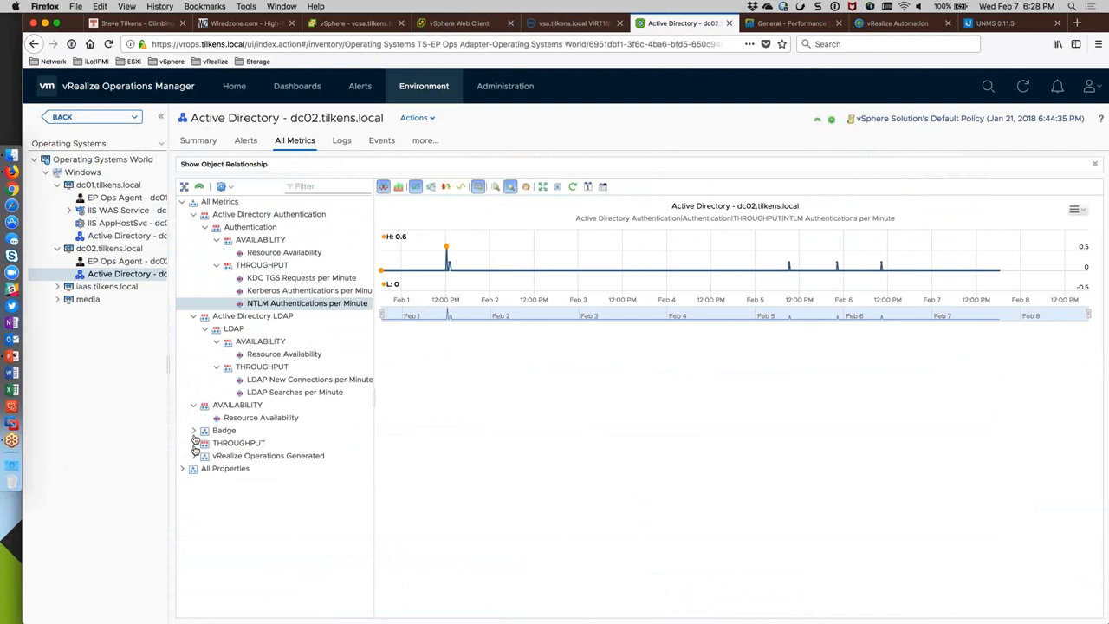
Chart DS Client Binds per Minute and zoom the chart into a shorter period
{"action": "left_click", "coordinate": [194, 443]}
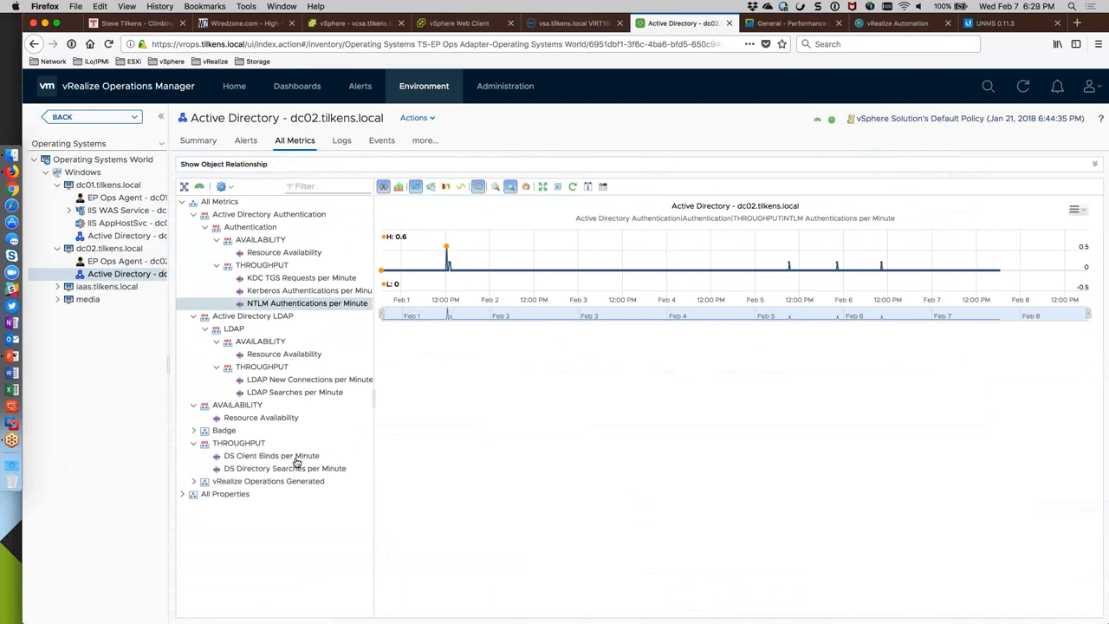
{"action": "left_click", "coordinate": [270, 454]}
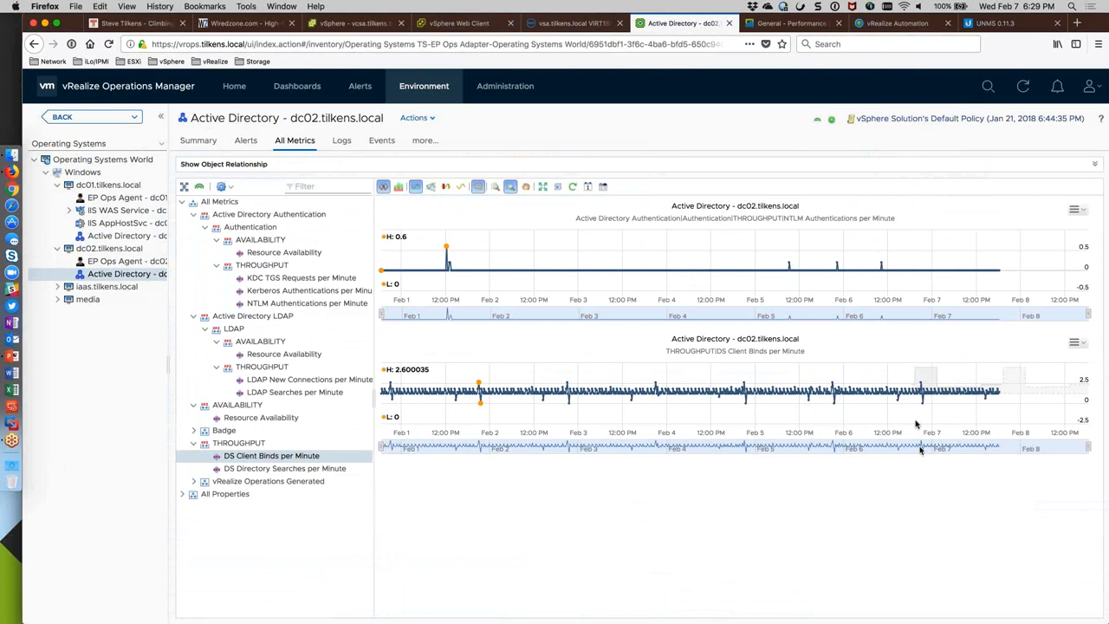
{"action": "left_click_drag", "start_coordinate": [481, 390], "coordinate": [921, 390]}
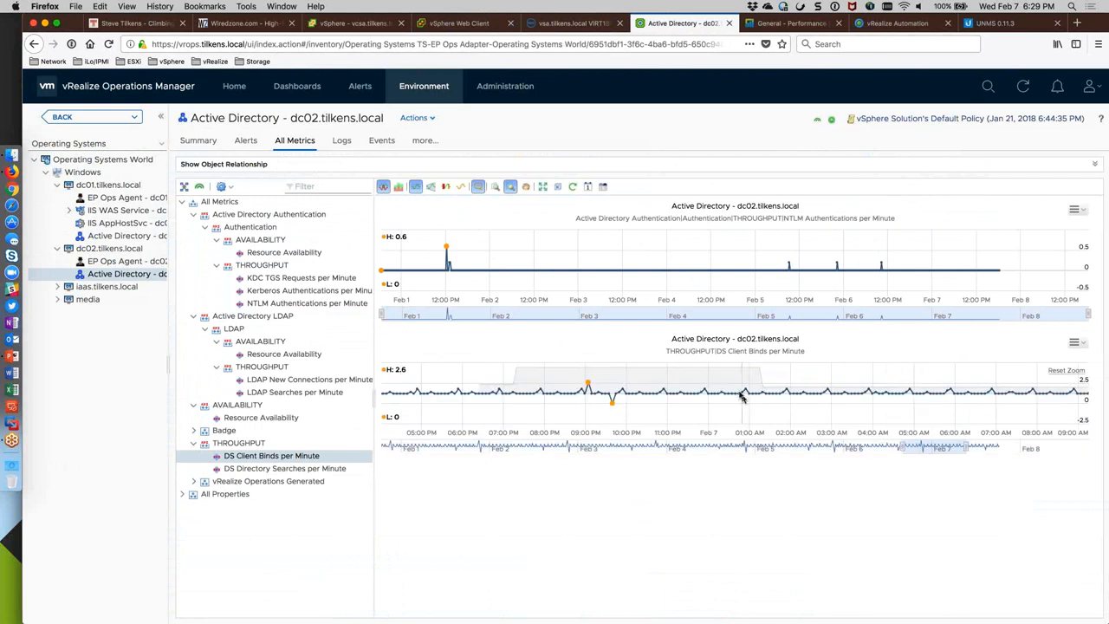
{"action": "mouse_move", "coordinate": [746, 392]}
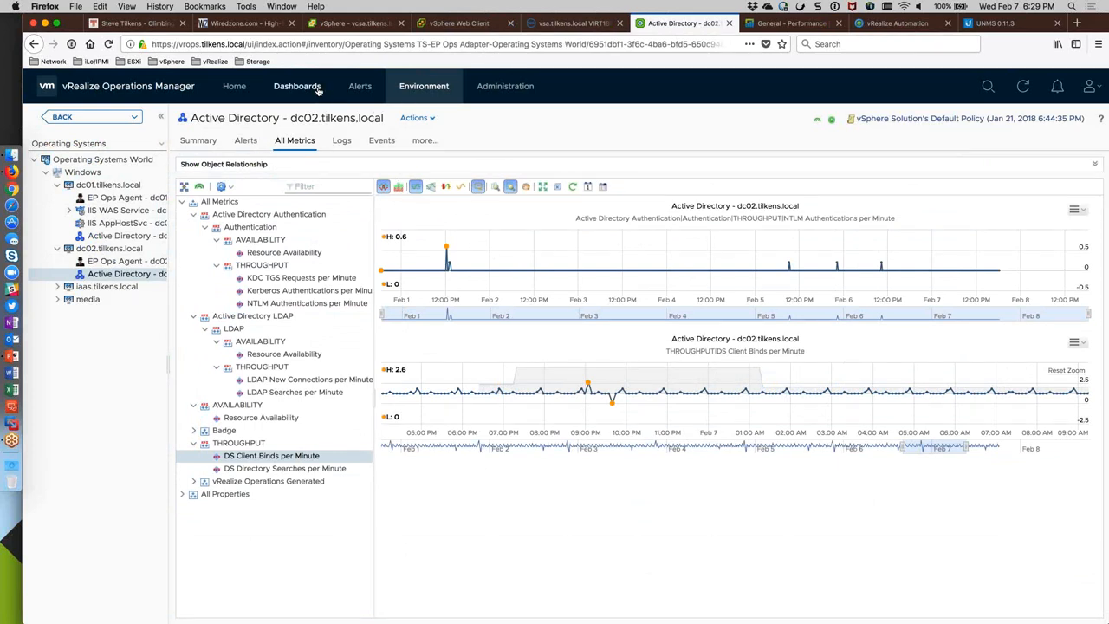
Load the End Point Operations for Java dashboard from All Dashboards and scroll its widgets
{"action": "left_click", "coordinate": [298, 86]}
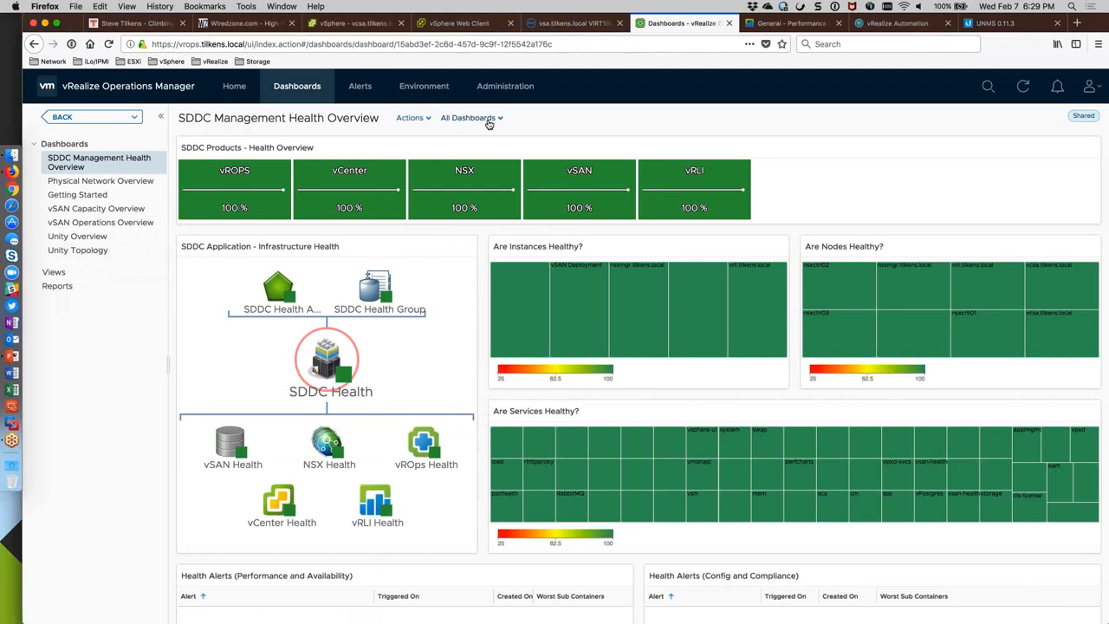
{"action": "left_click", "coordinate": [468, 117]}
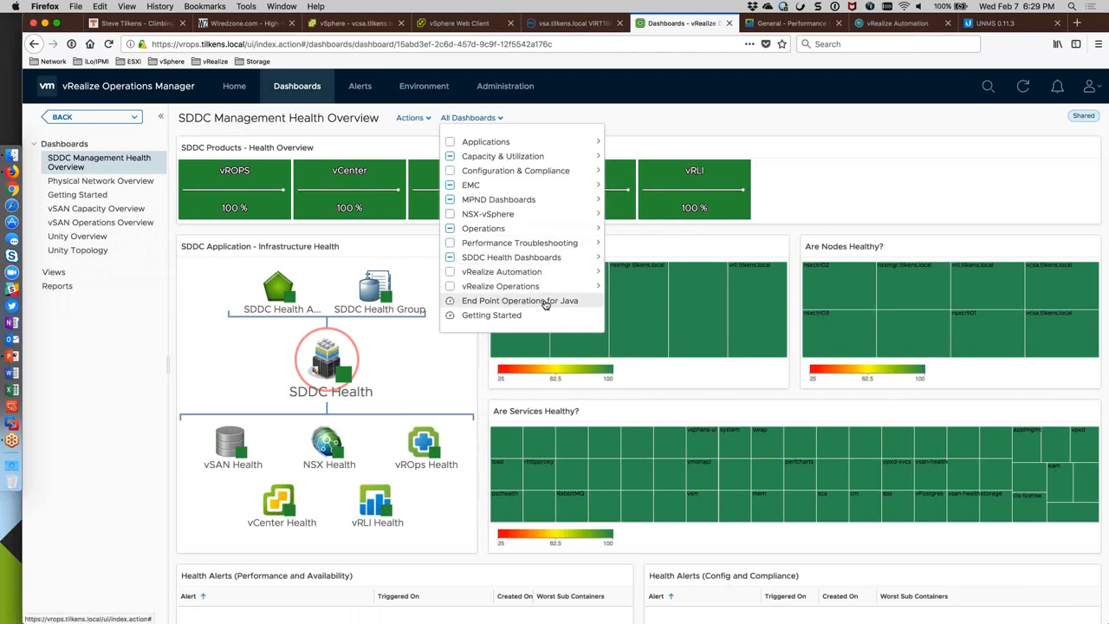
{"action": "left_click", "coordinate": [520, 300]}
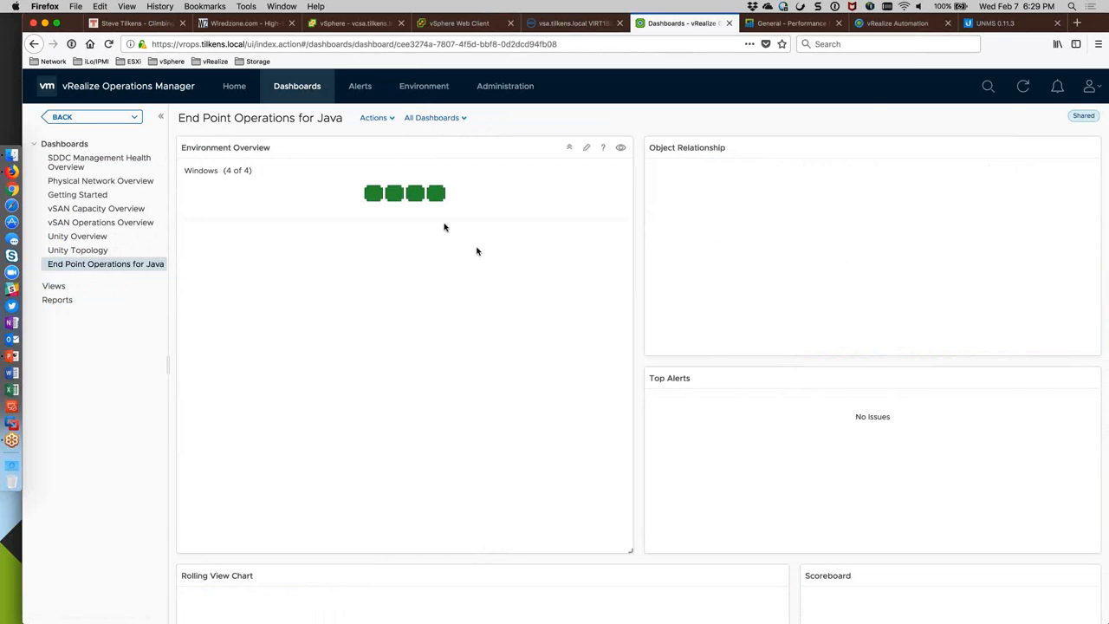
{"action": "mouse_move", "coordinate": [395, 192]}
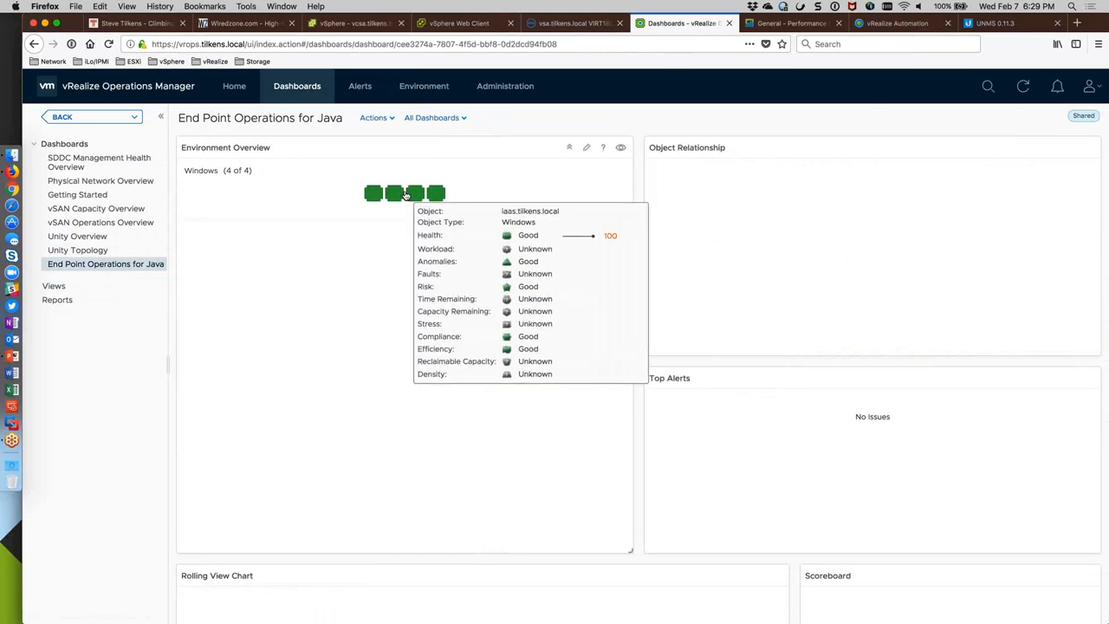
{"action": "mouse_move", "coordinate": [468, 191]}
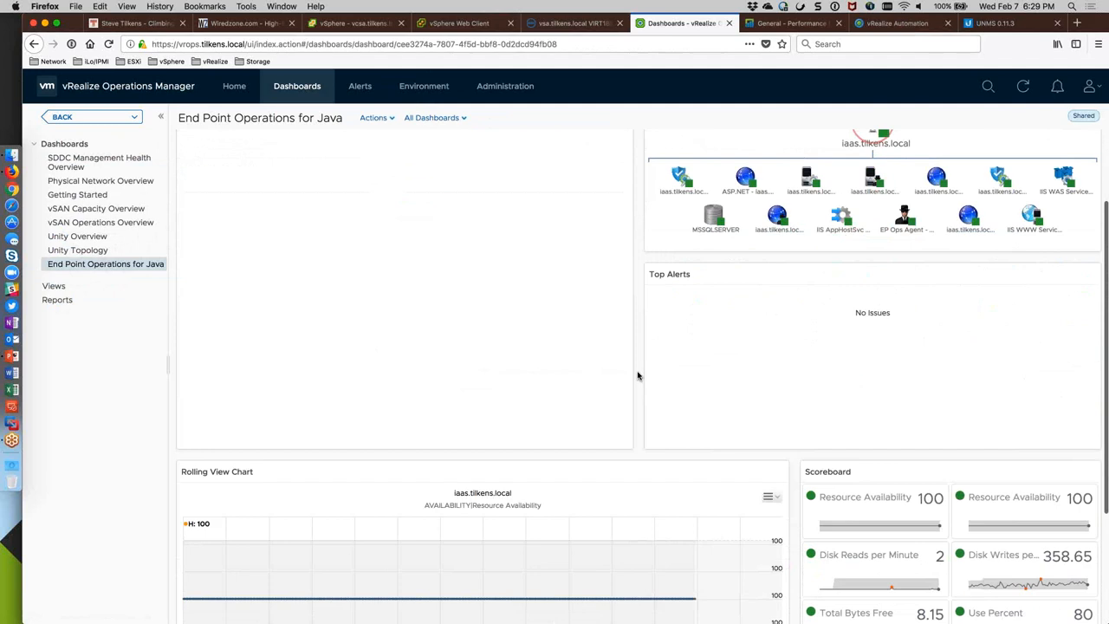
{"action": "scroll", "scroll_direction": "down", "scroll_amount": 3}
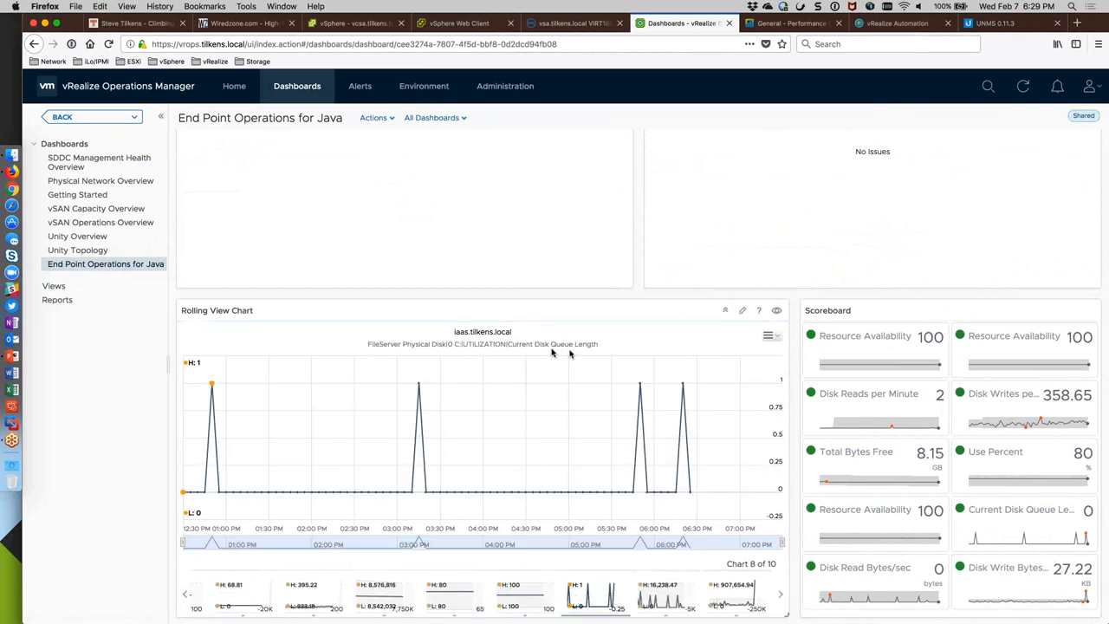
{"action": "mouse_move", "coordinate": [625, 354]}
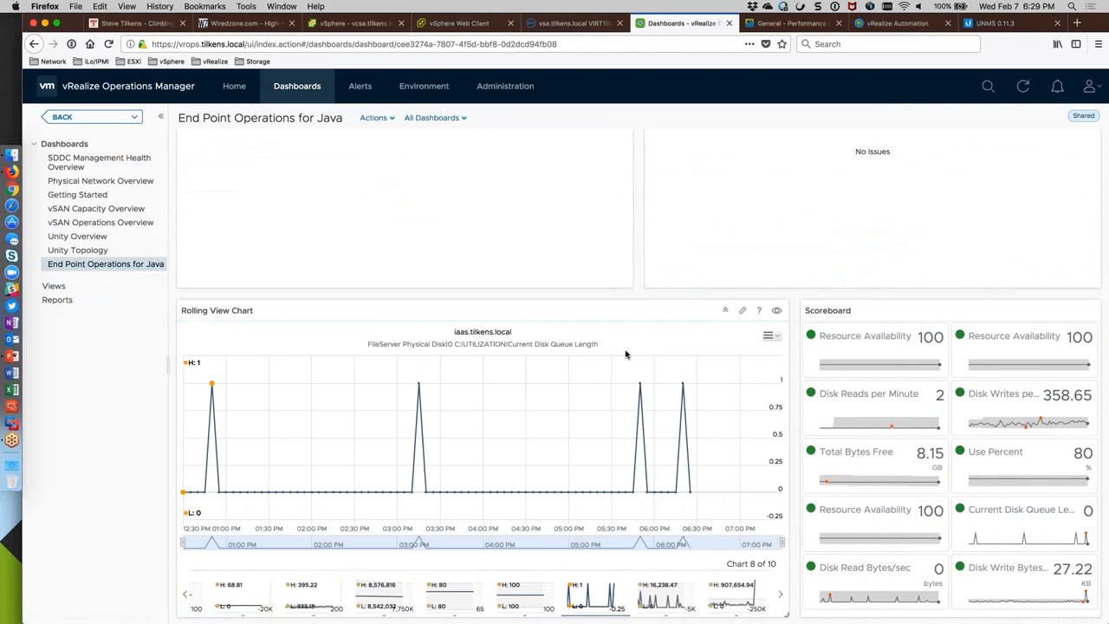
{"action": "mouse_move", "coordinate": [634, 209]}
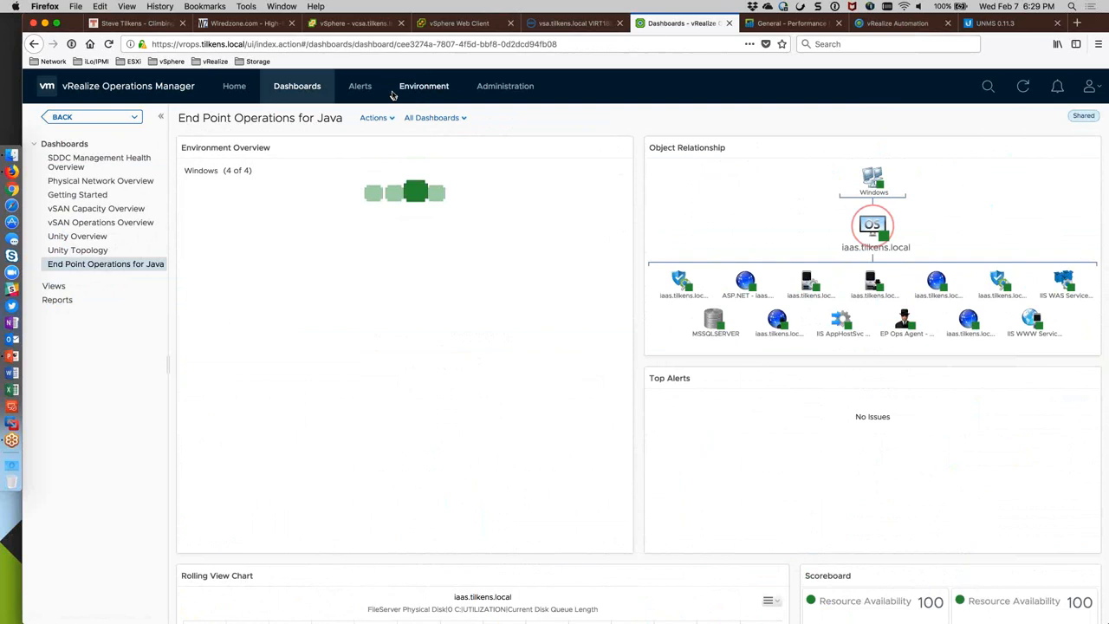
Load the Troubleshoot vSAN dashboard, then return to the vSphere Web Client navigation
{"action": "left_click", "coordinate": [431, 117]}
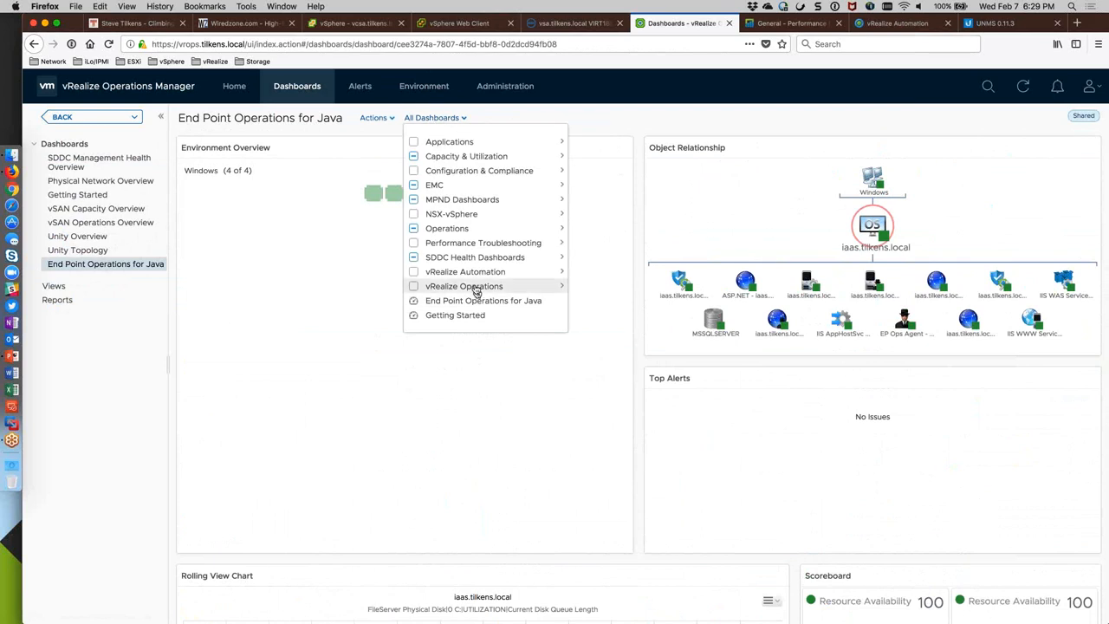
{"action": "mouse_move", "coordinate": [464, 270]}
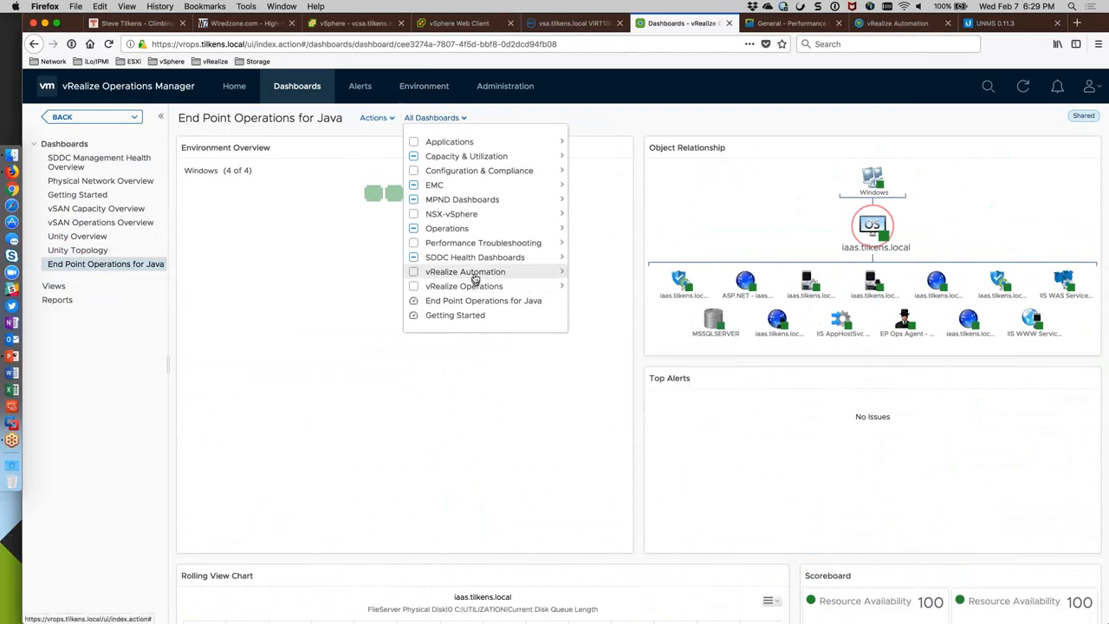
{"action": "mouse_move", "coordinate": [482, 242]}
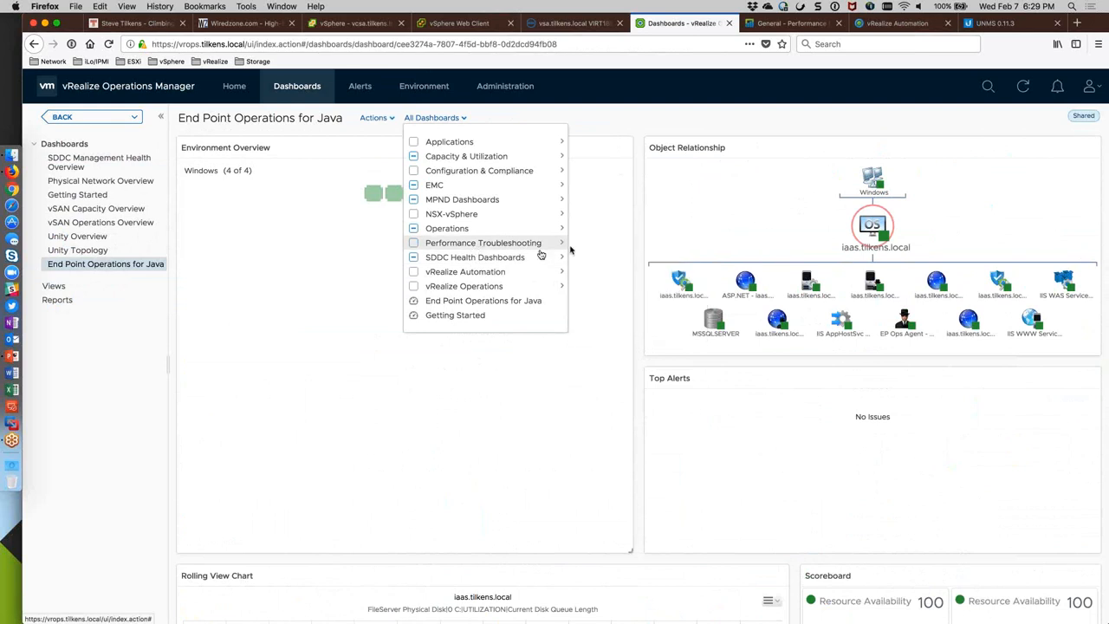
{"action": "mouse_move", "coordinate": [483, 243]}
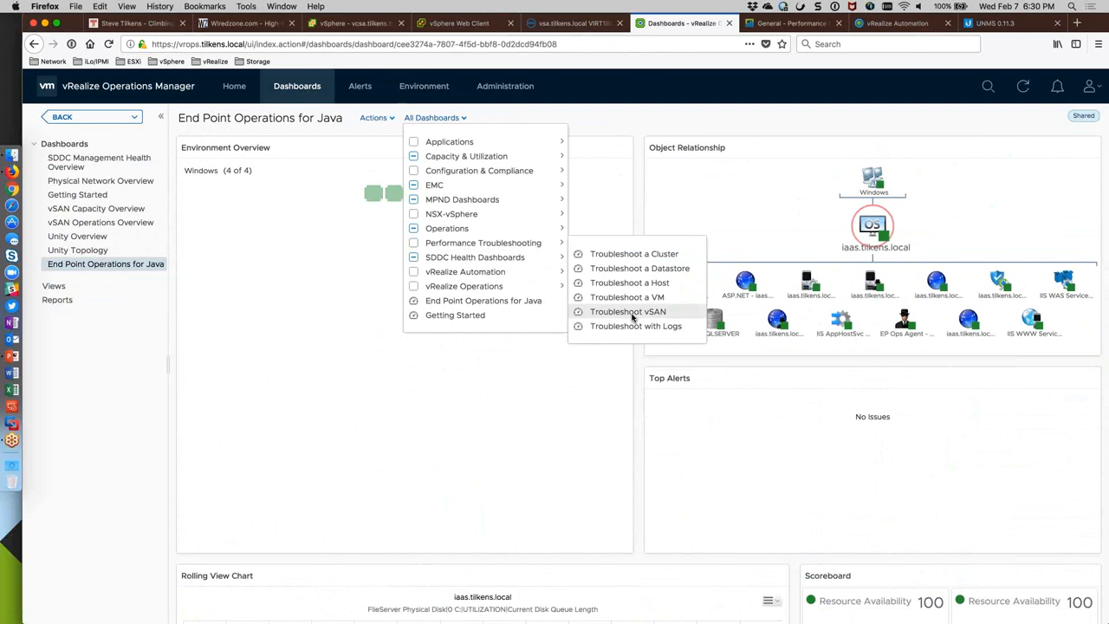
{"action": "left_click", "coordinate": [627, 312]}
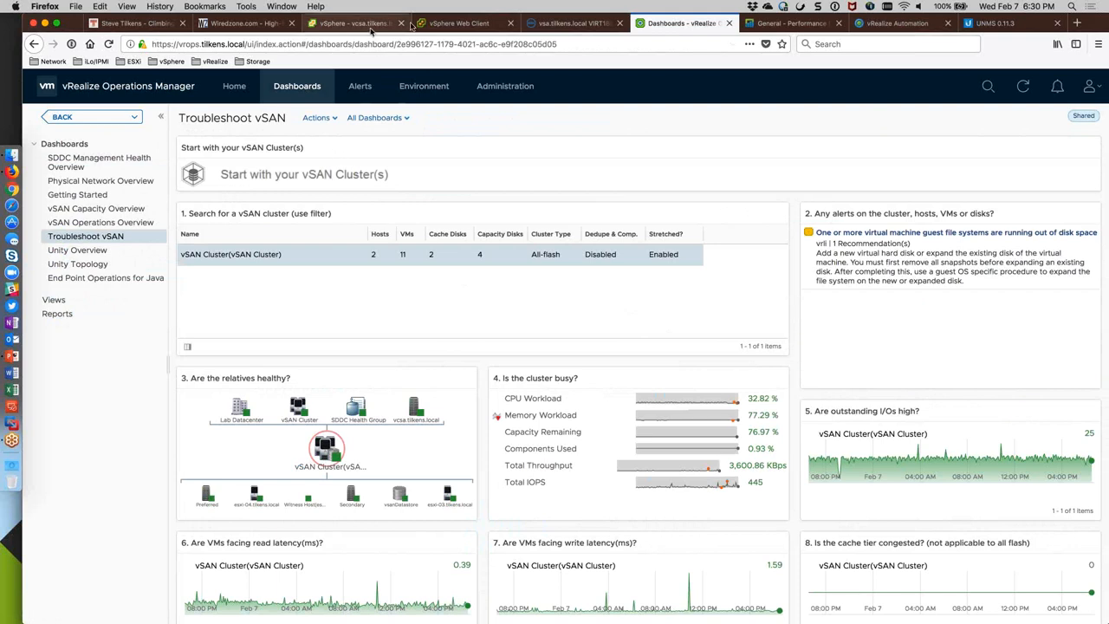
{"action": "left_click", "coordinate": [459, 23]}
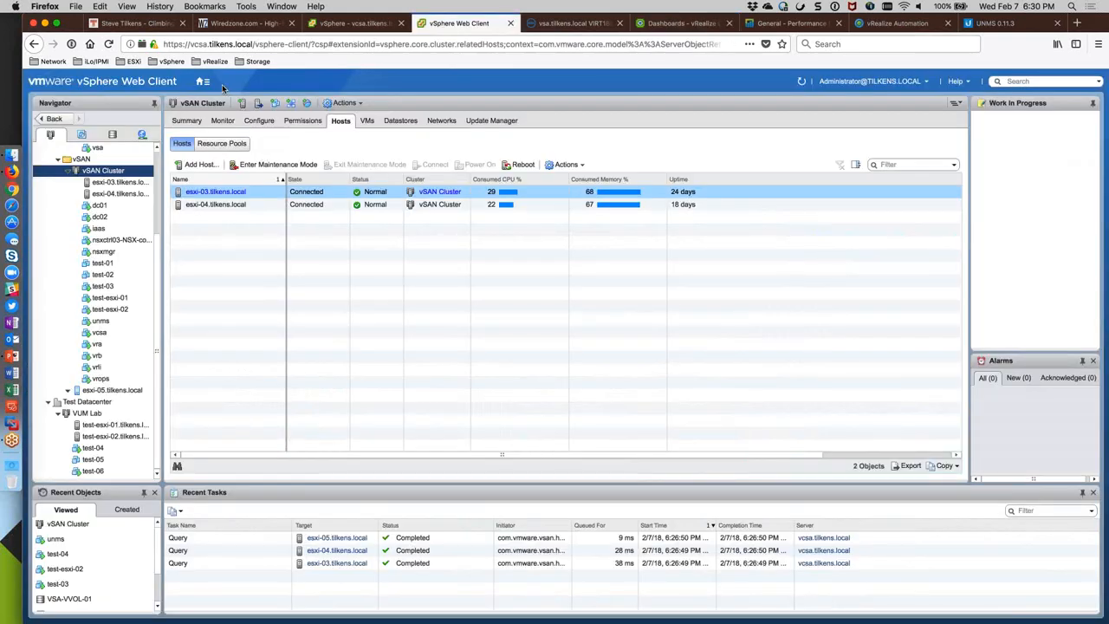
{"action": "left_click", "coordinate": [202, 82]}
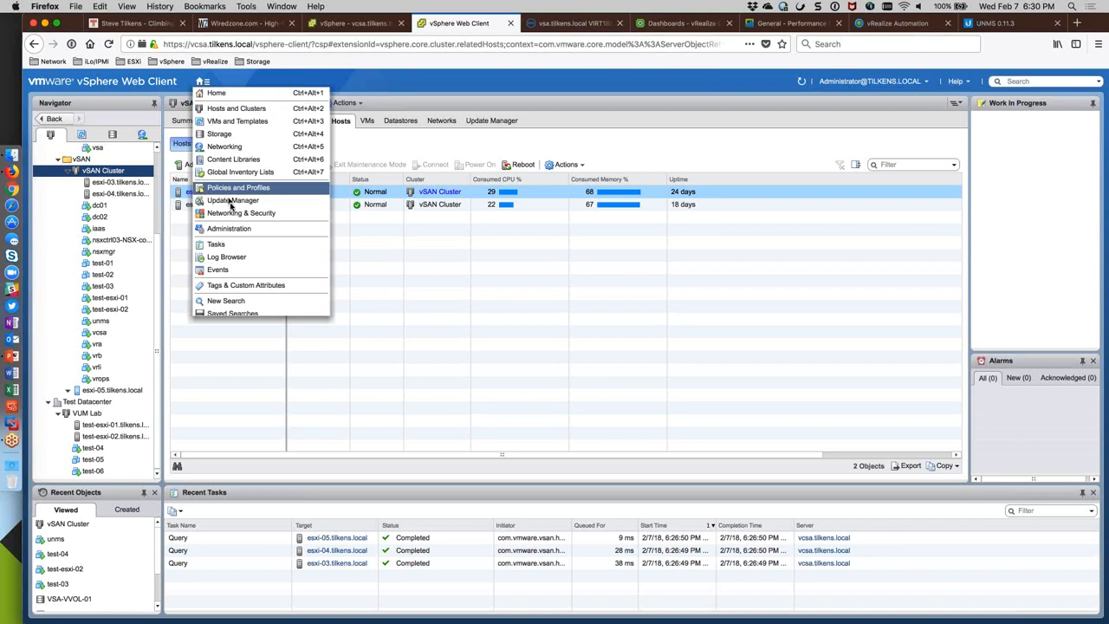
{"action": "mouse_move", "coordinate": [243, 213]}
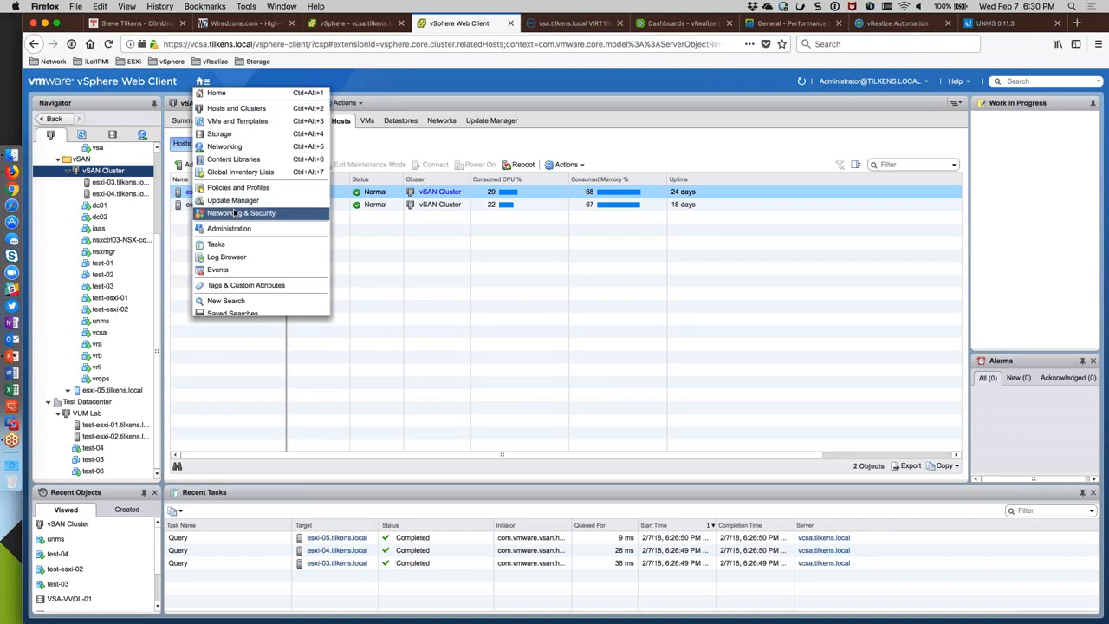
Review NSX host preparation per cluster, then the NSX Manager with its three connected controllers
{"action": "left_click", "coordinate": [241, 213]}
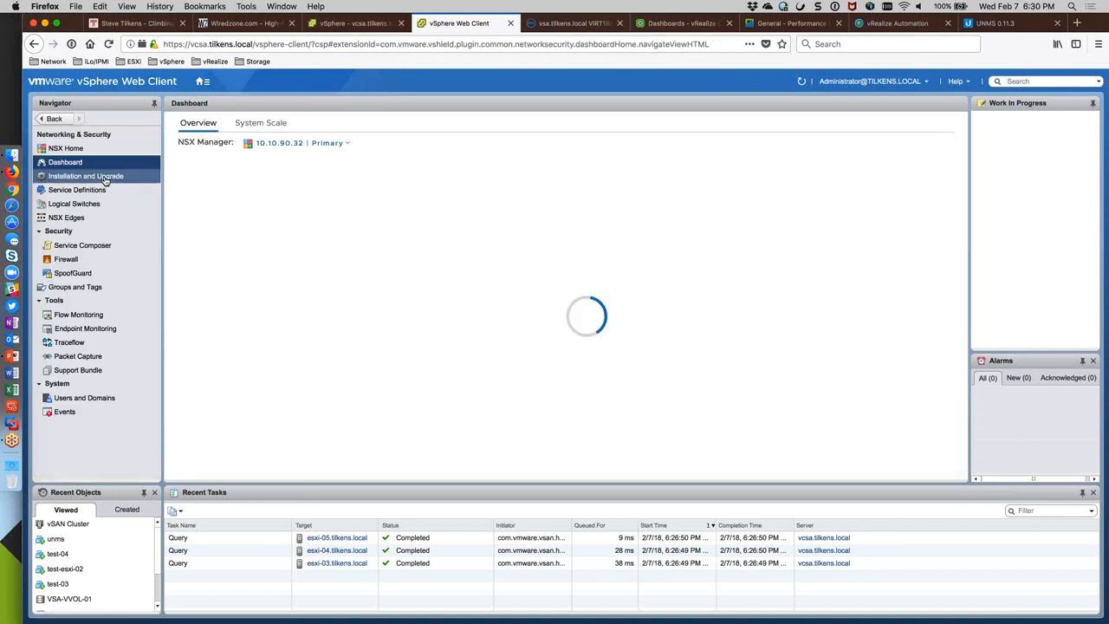
{"action": "left_click", "coordinate": [87, 177]}
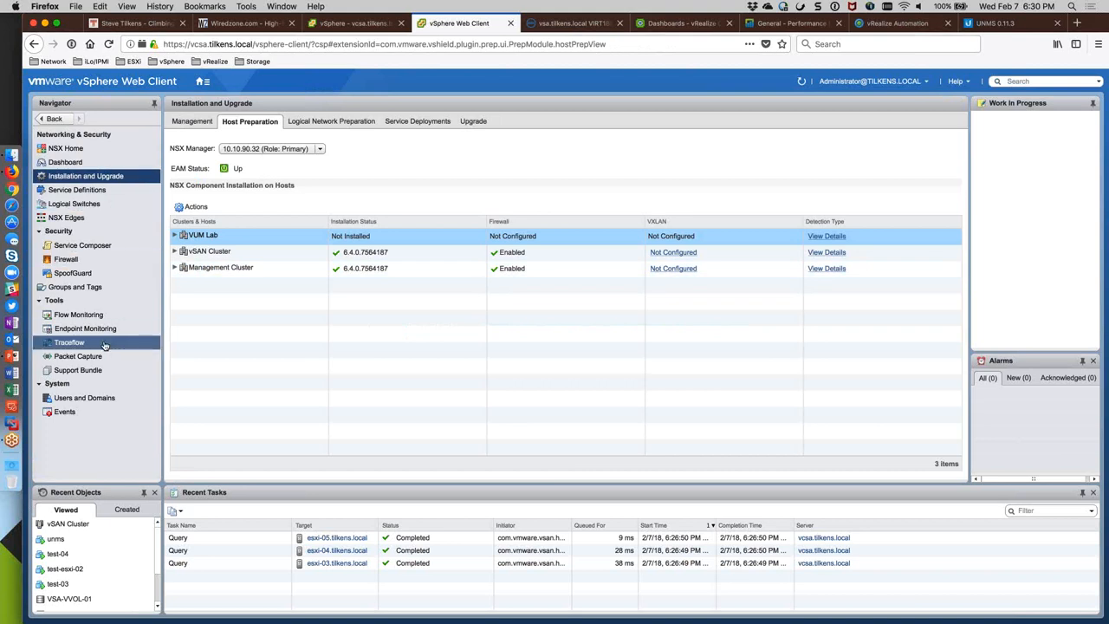
{"action": "left_click", "coordinate": [175, 252]}
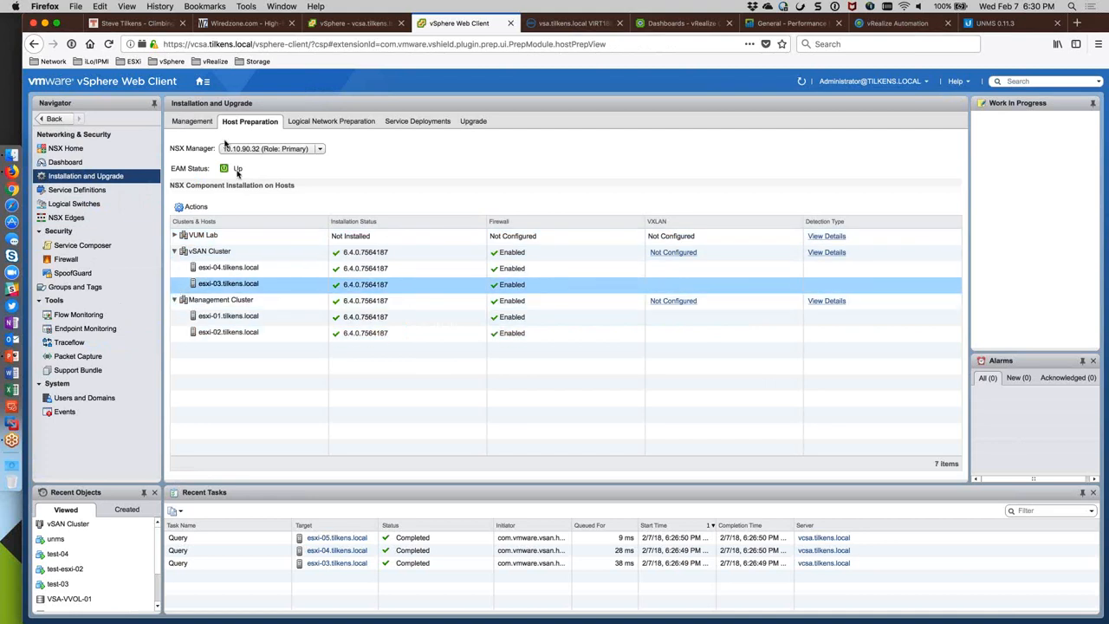
{"action": "mouse_move", "coordinate": [523, 163]}
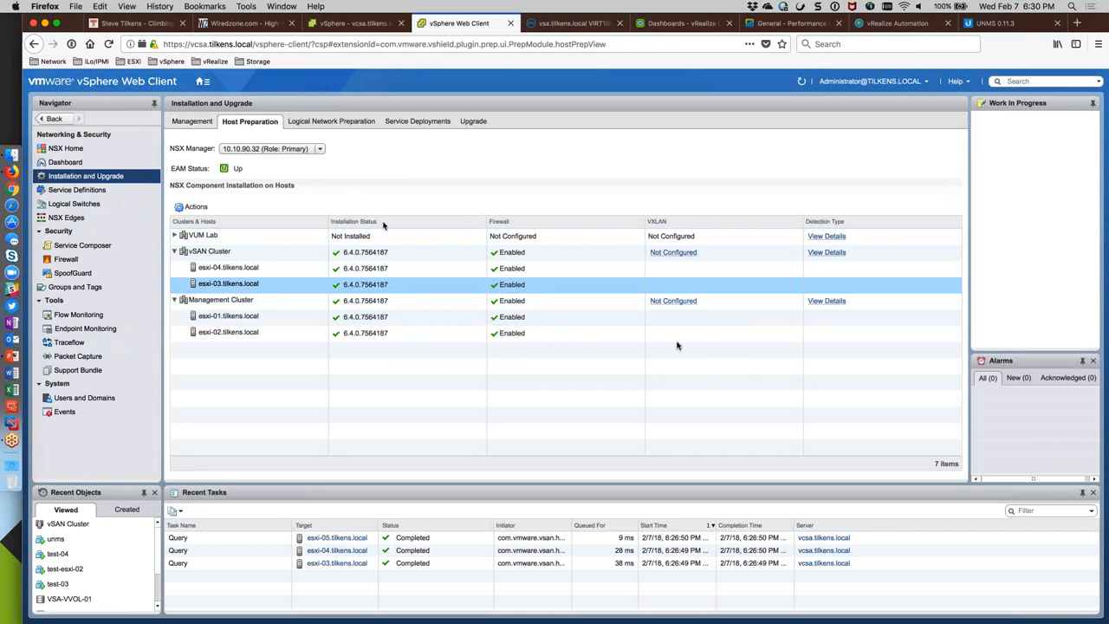
{"action": "mouse_move", "coordinate": [531, 160]}
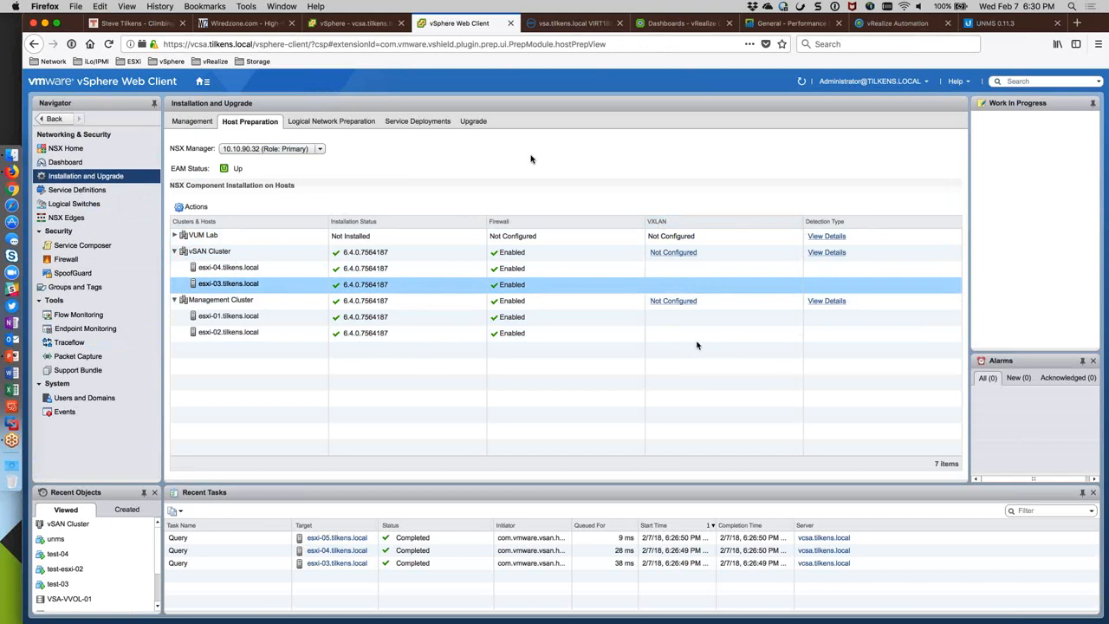
{"action": "left_click", "coordinate": [192, 121]}
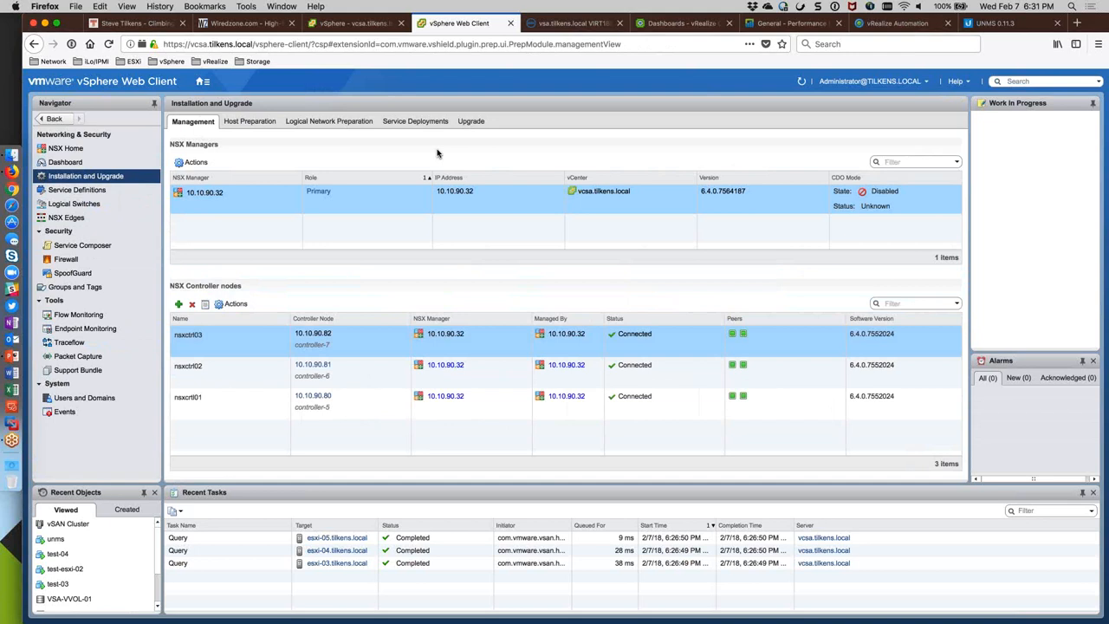
{"action": "mouse_move", "coordinate": [505, 121]}
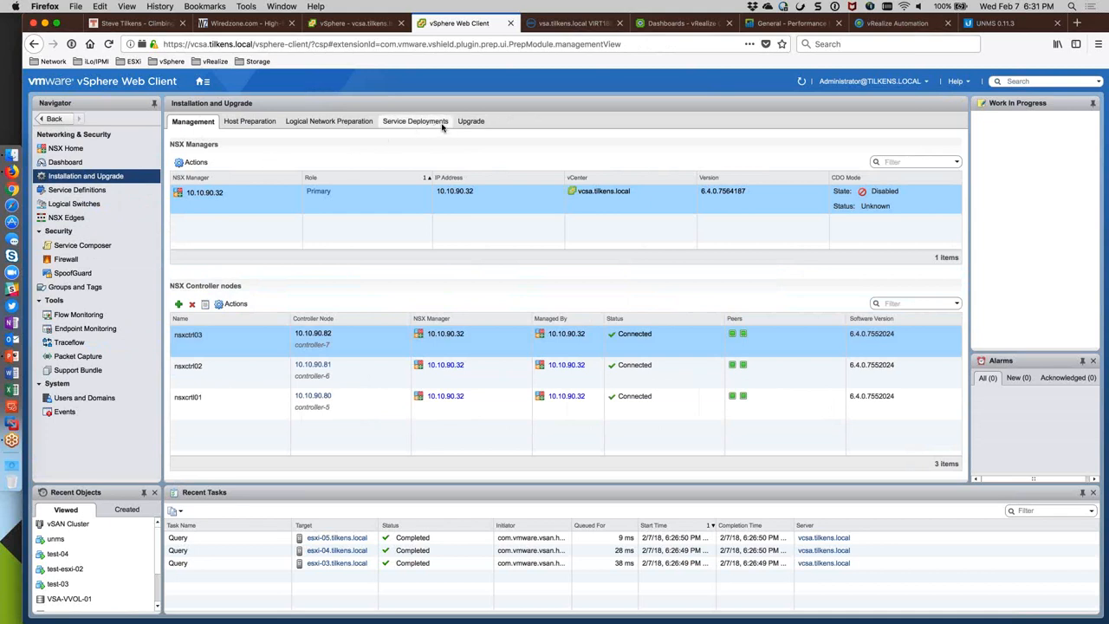
View the NSX upgrade status showing the last upgrade succeeded for one controller and two clusters
{"action": "left_click", "coordinate": [471, 122]}
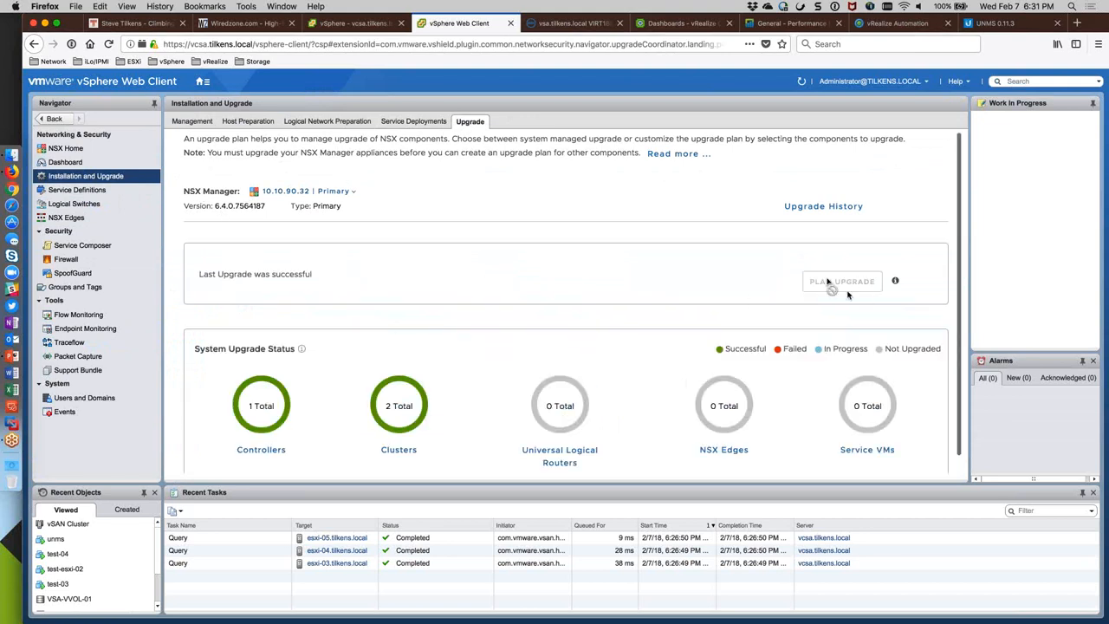
{"action": "mouse_move", "coordinate": [776, 281]}
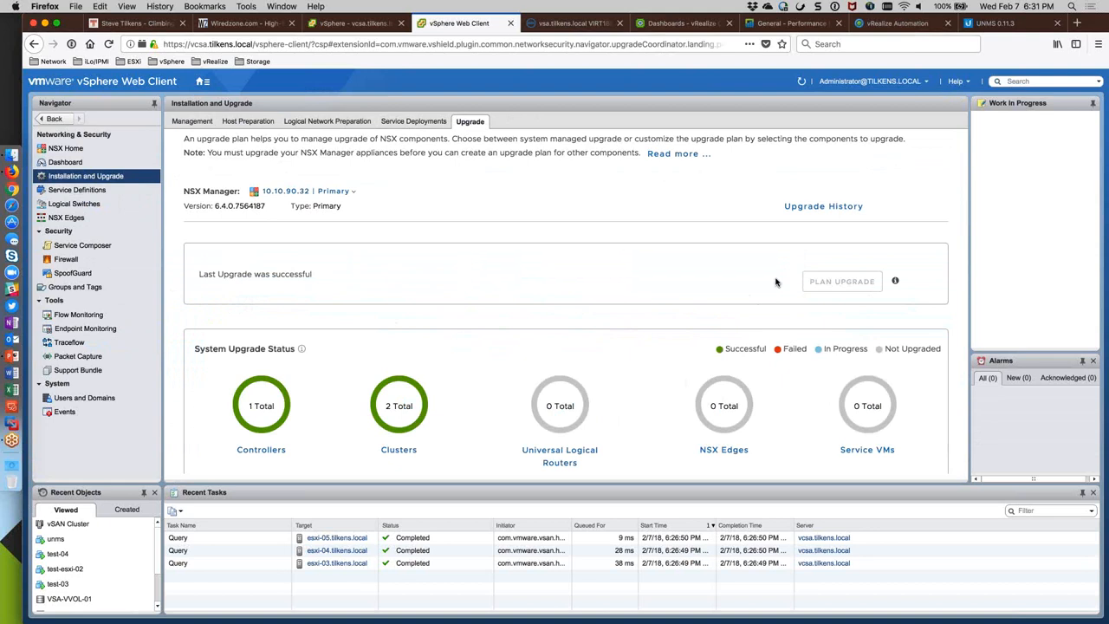
{"action": "mouse_move", "coordinate": [537, 229]}
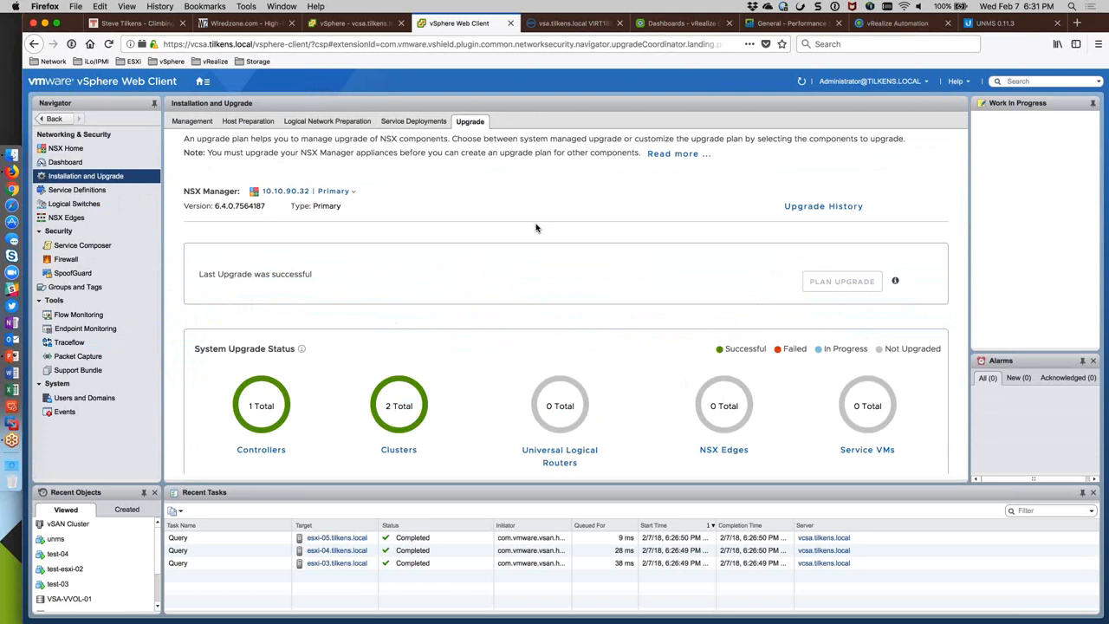
{"action": "left_click", "coordinate": [204, 82]}
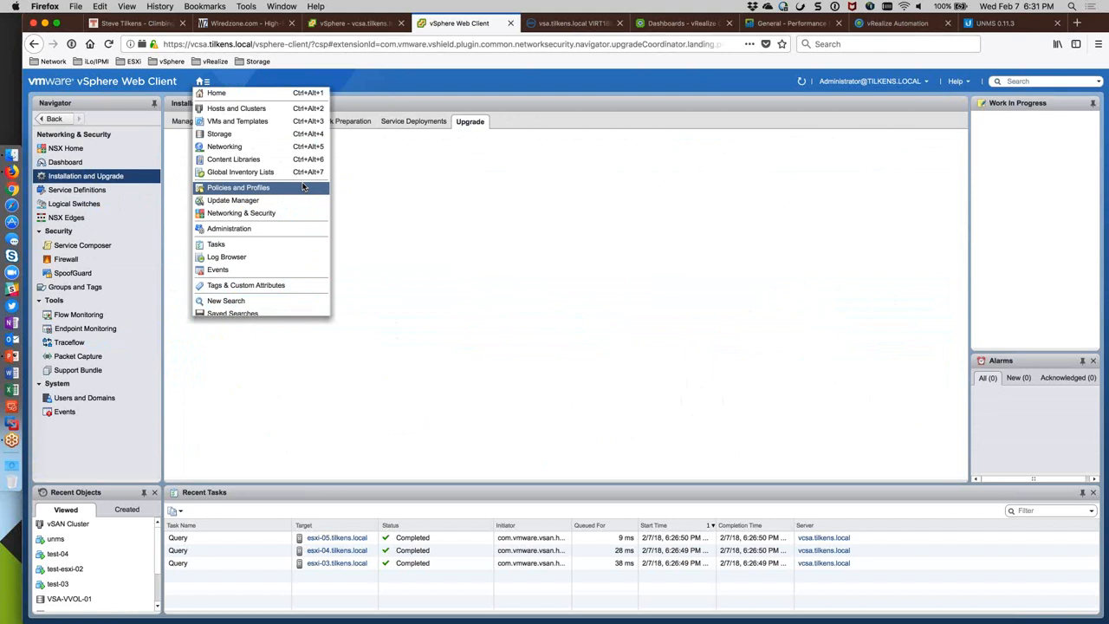
{"action": "mouse_move", "coordinate": [241, 172]}
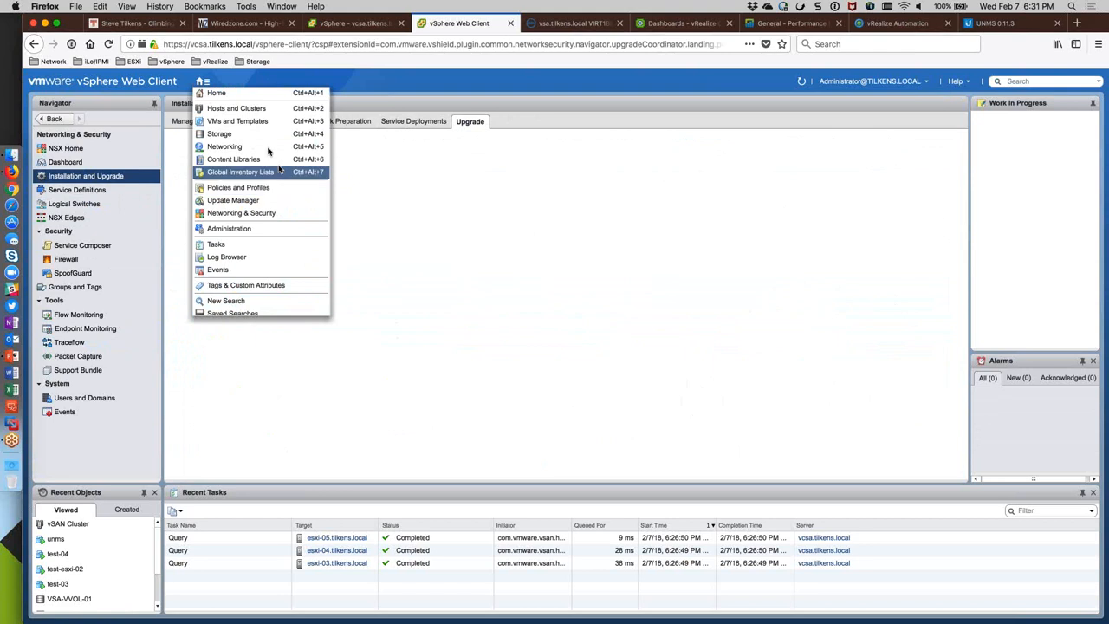
Show the vSAN Cluster's host list with esxi-03 and esxi-04 connected
{"action": "left_click", "coordinate": [236, 108]}
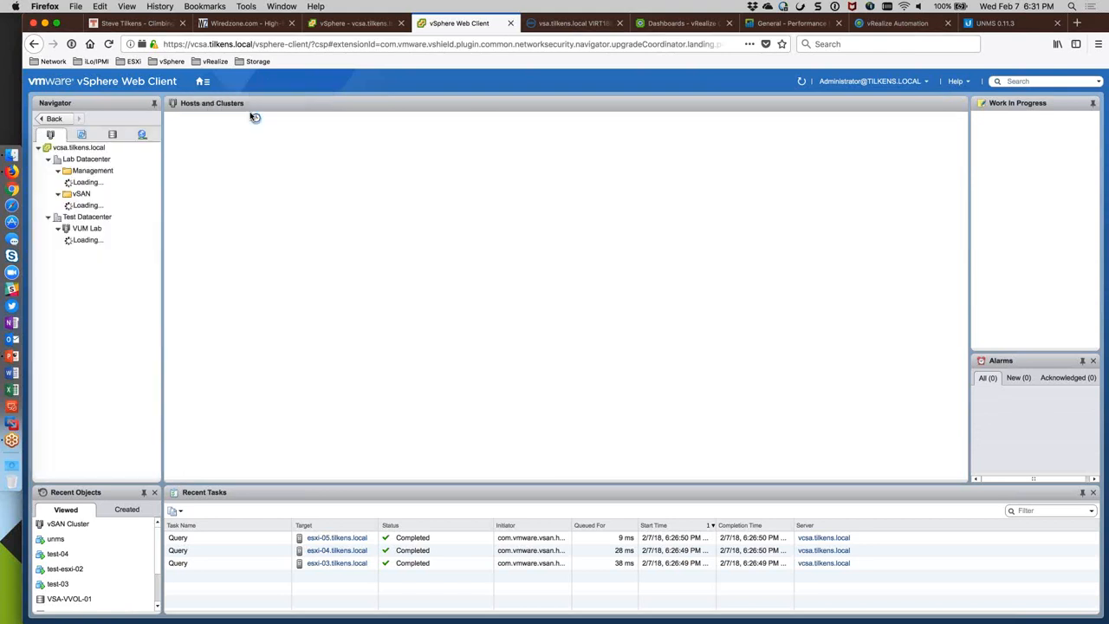
{"action": "left_click", "coordinate": [103, 285]}
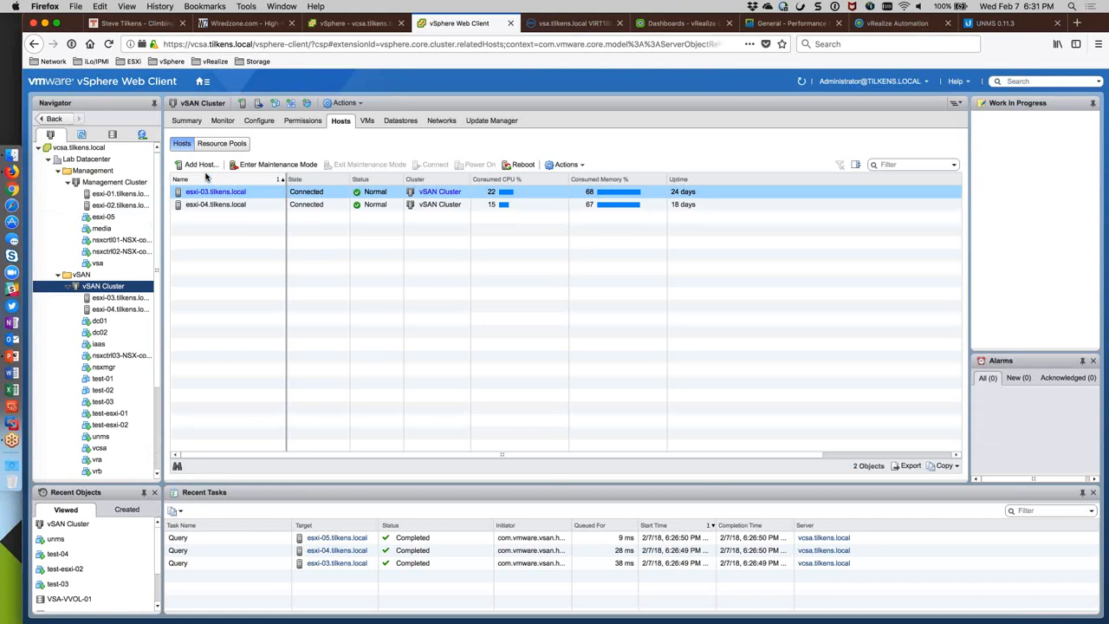
{"action": "mouse_move", "coordinate": [166, 312]}
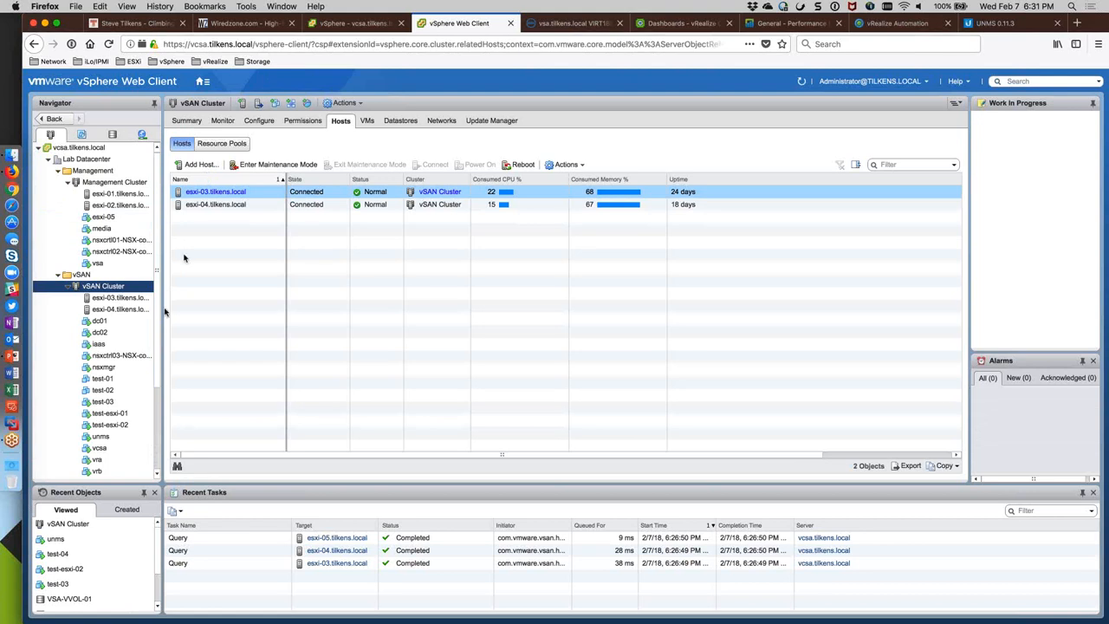
{"action": "scroll", "scroll_direction": "down", "scroll_amount": 3}
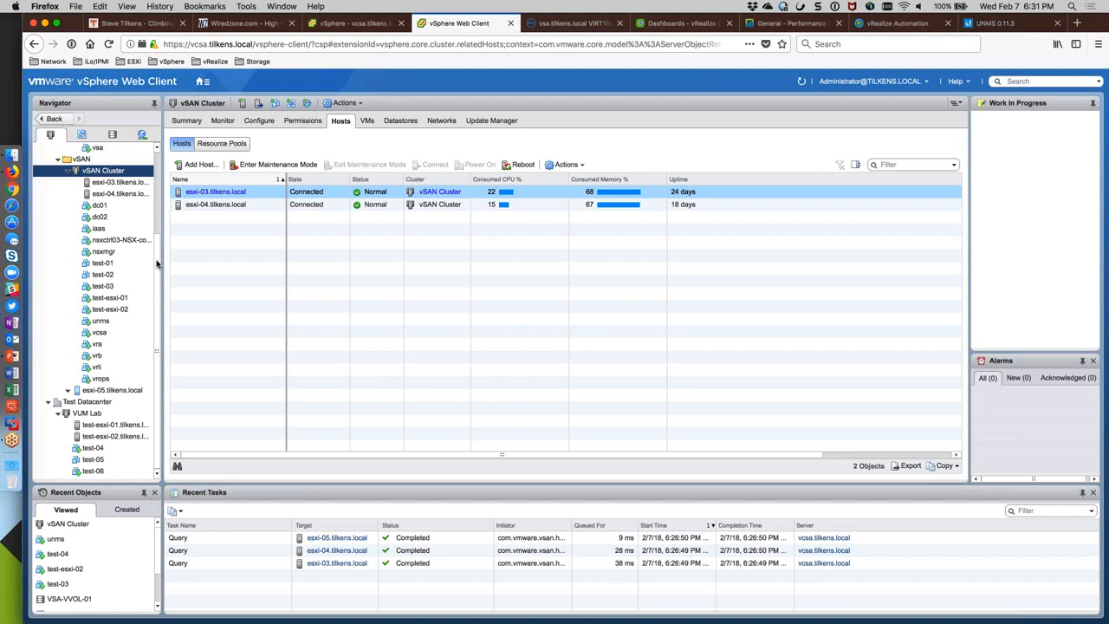
{"action": "mouse_move", "coordinate": [157, 227]}
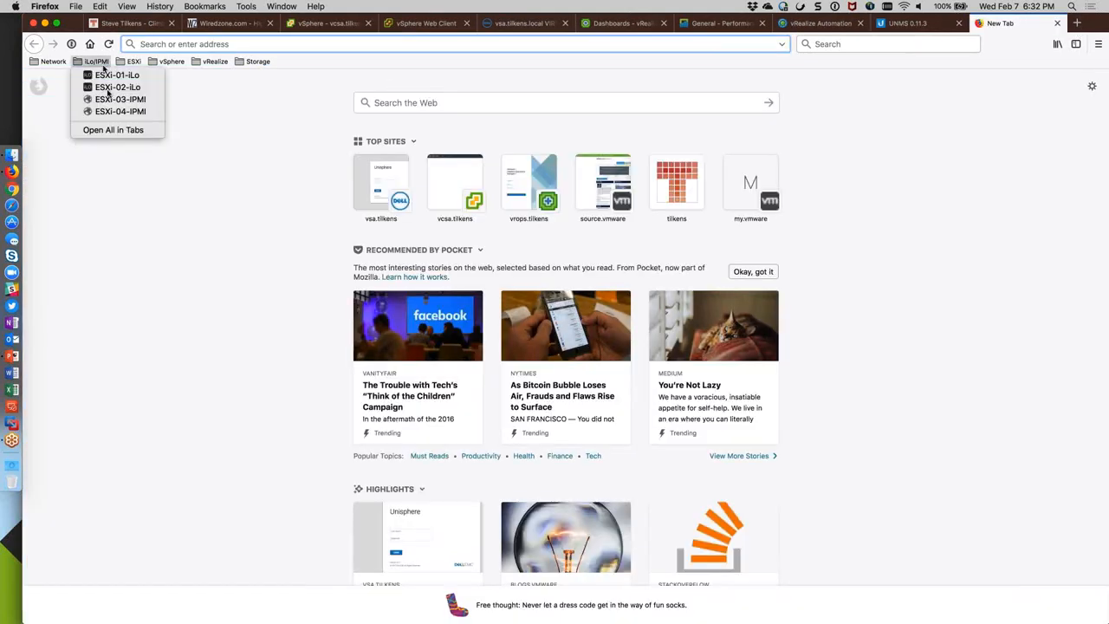
Sign in to esxi-04's Supermicro IPMI and view hardware info: SYS-5028D-TN4T, CPU, DIMMs, two PSUs
{"action": "left_click", "coordinate": [122, 110]}
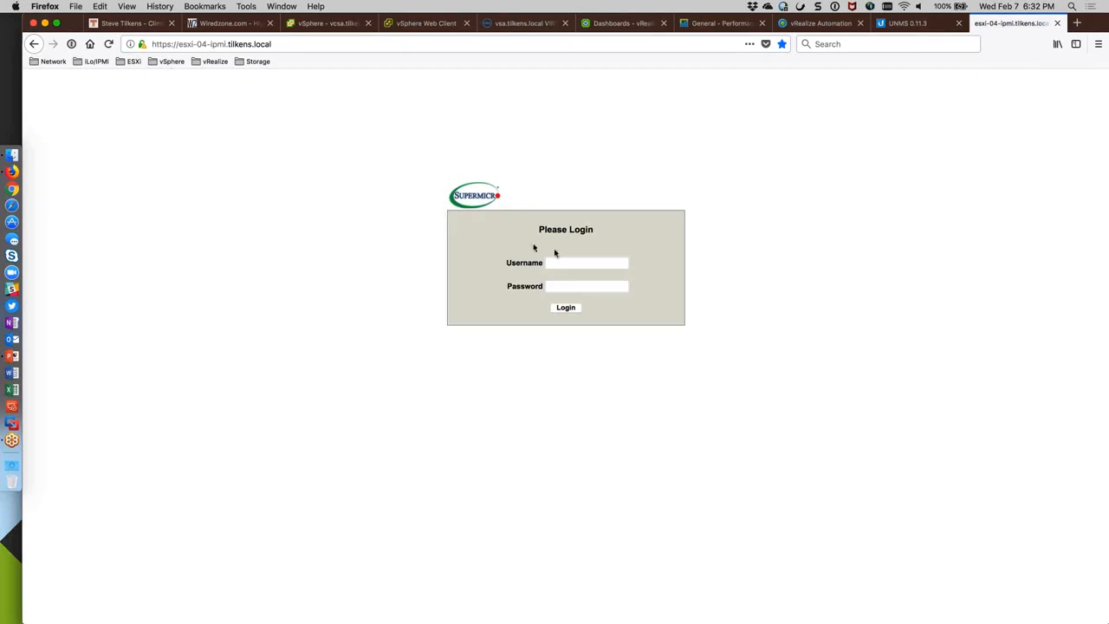
{"action": "left_click", "coordinate": [96, 61]}
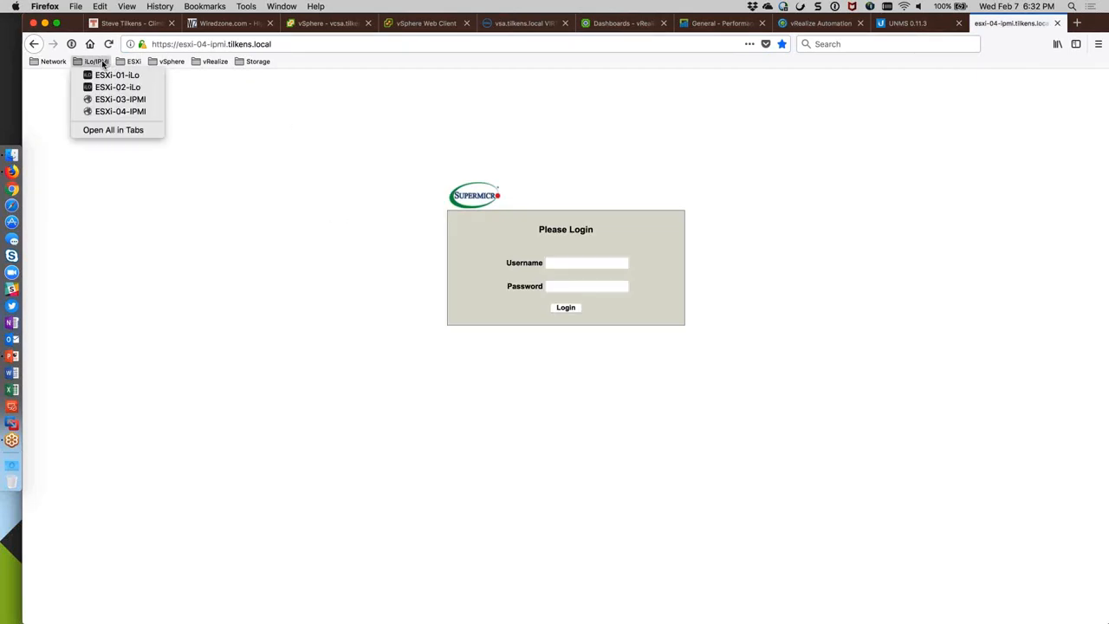
{"action": "mouse_move", "coordinate": [424, 218]}
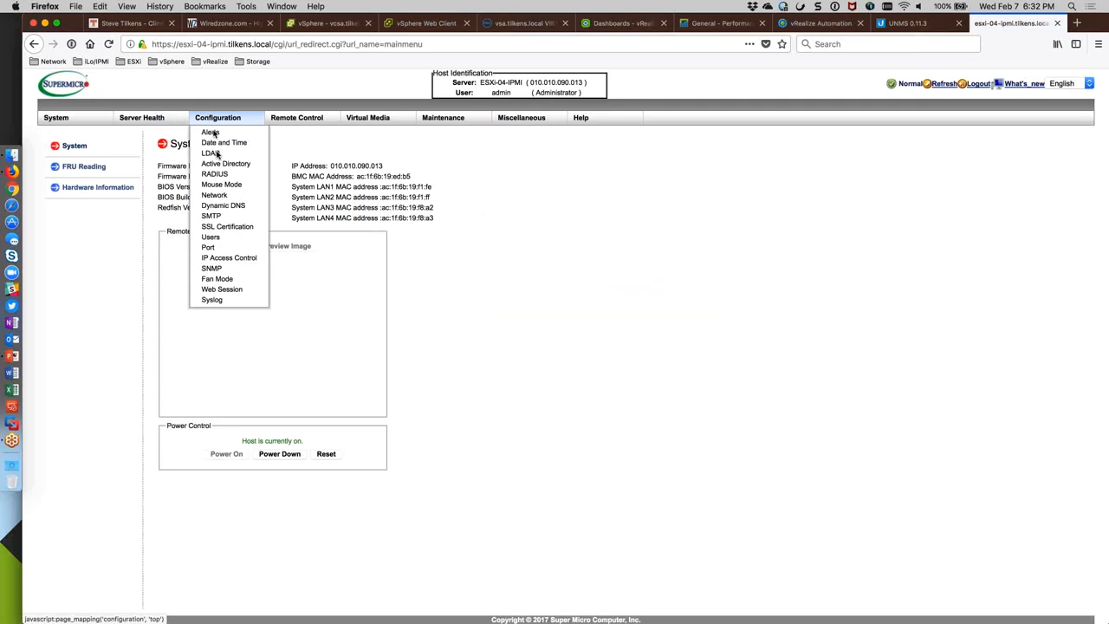
{"action": "mouse_move", "coordinate": [221, 183]}
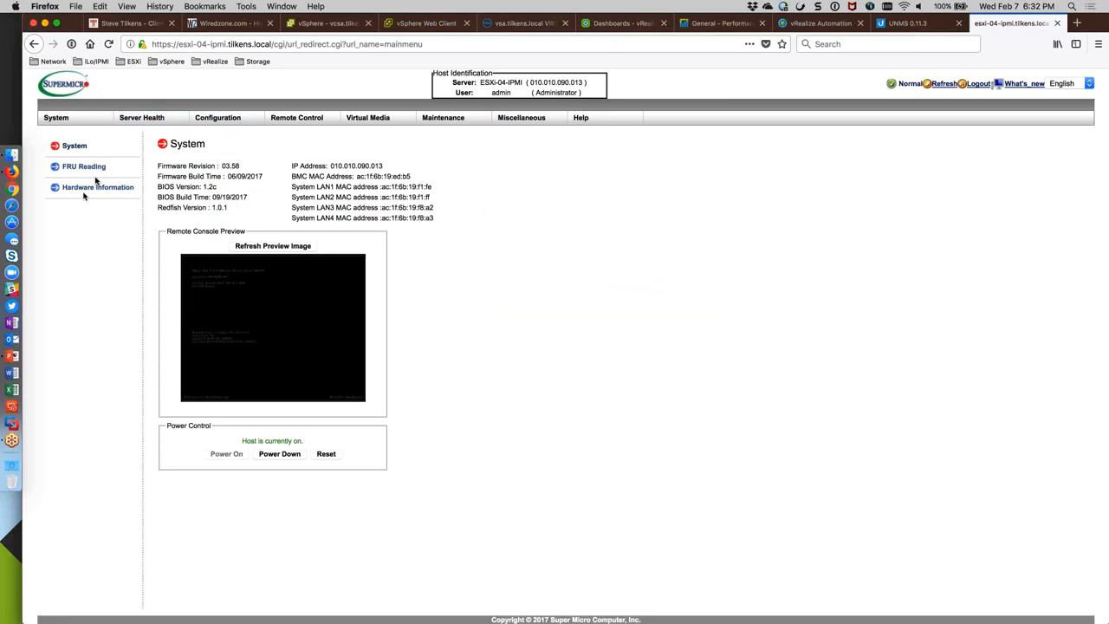
{"action": "left_click", "coordinate": [97, 187]}
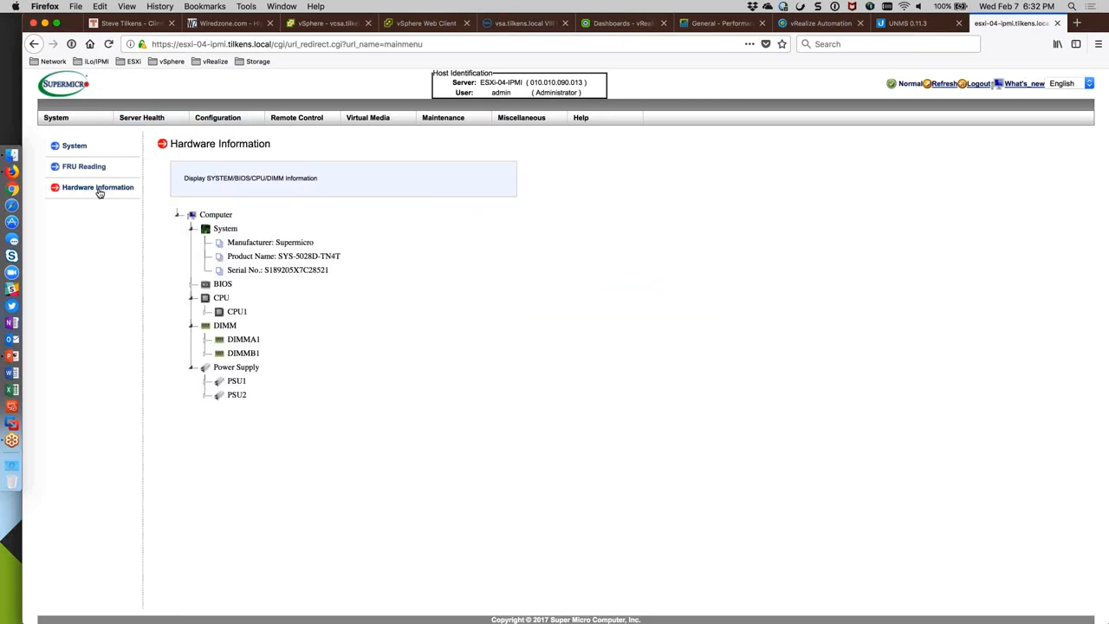
{"action": "mouse_move", "coordinate": [130, 298]}
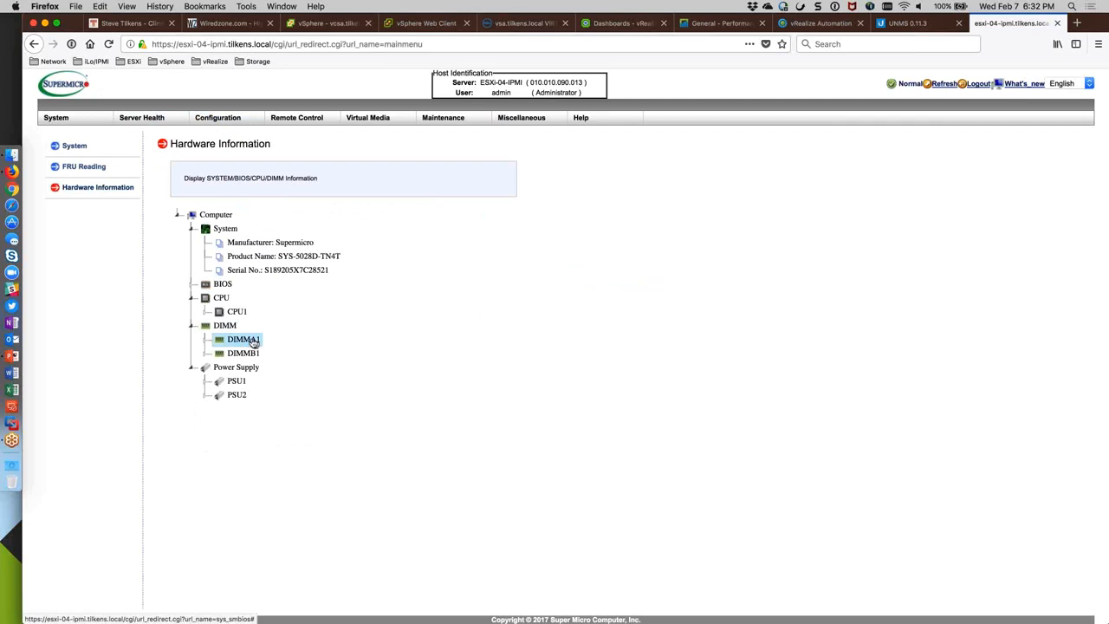
{"action": "mouse_move", "coordinate": [437, 356]}
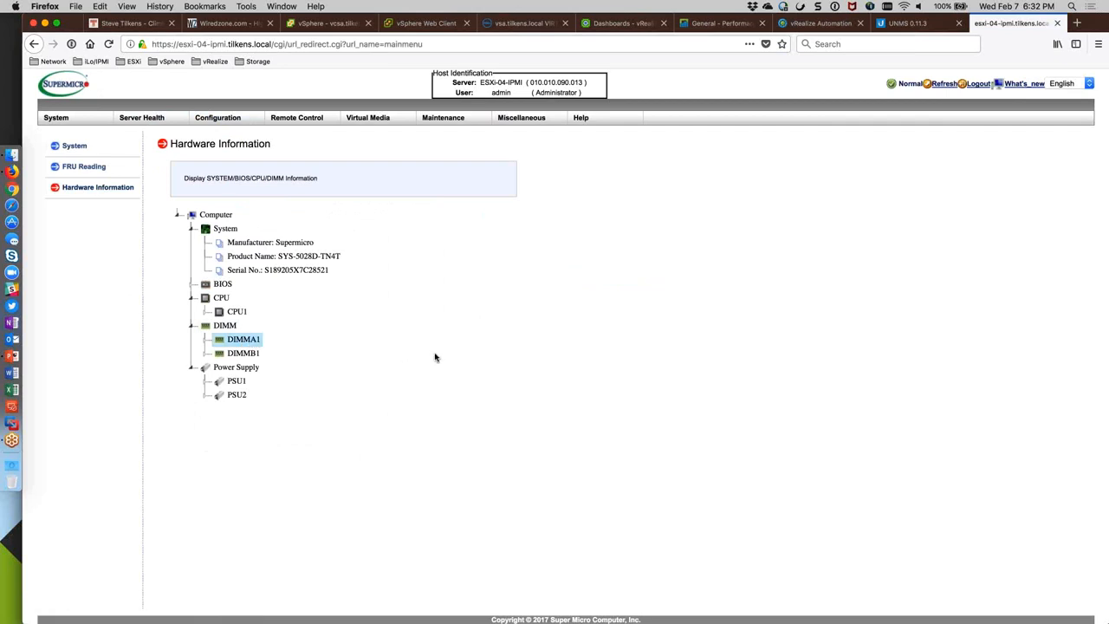
{"action": "mouse_move", "coordinate": [502, 340]}
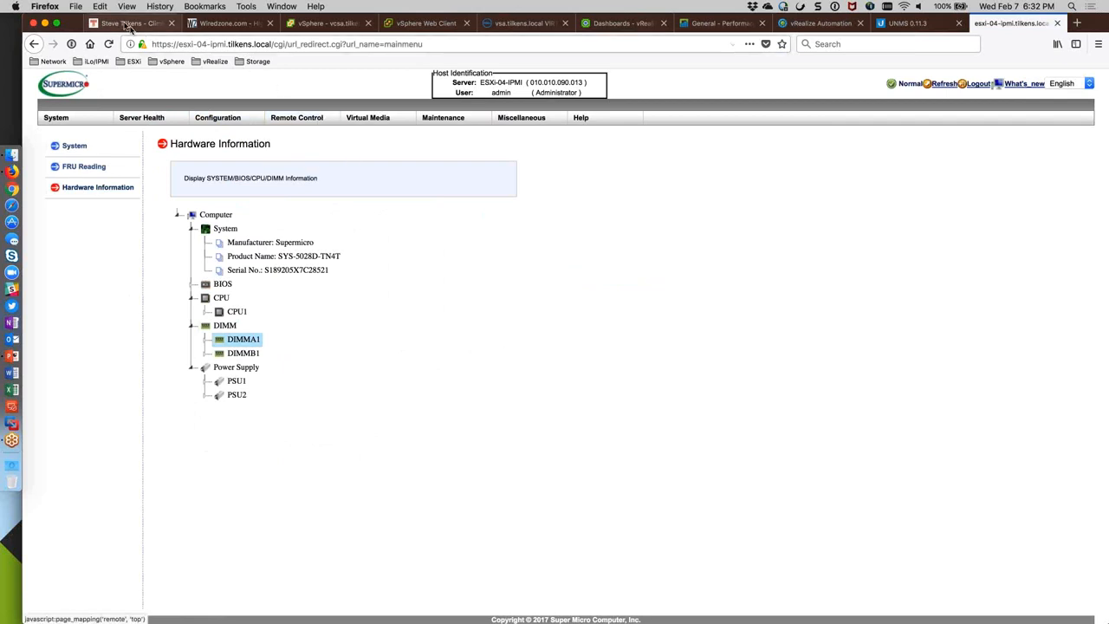
Look at the Home Lab Introduction blog post, then the Wiredzone Supermicro reseller site
{"action": "left_click", "coordinate": [130, 23]}
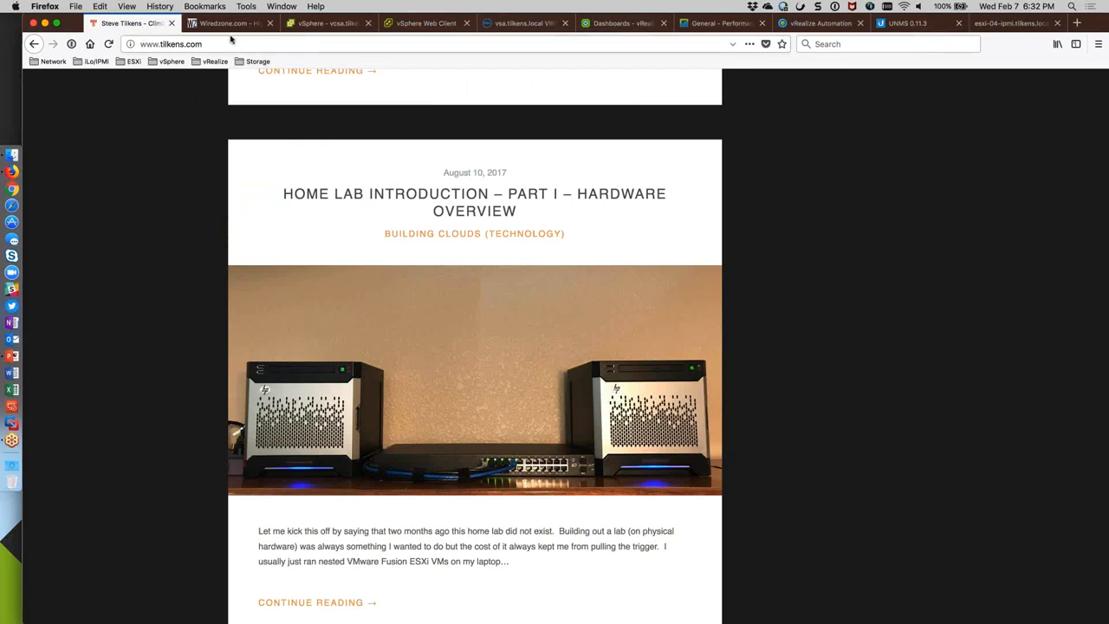
{"action": "left_click", "coordinate": [228, 23]}
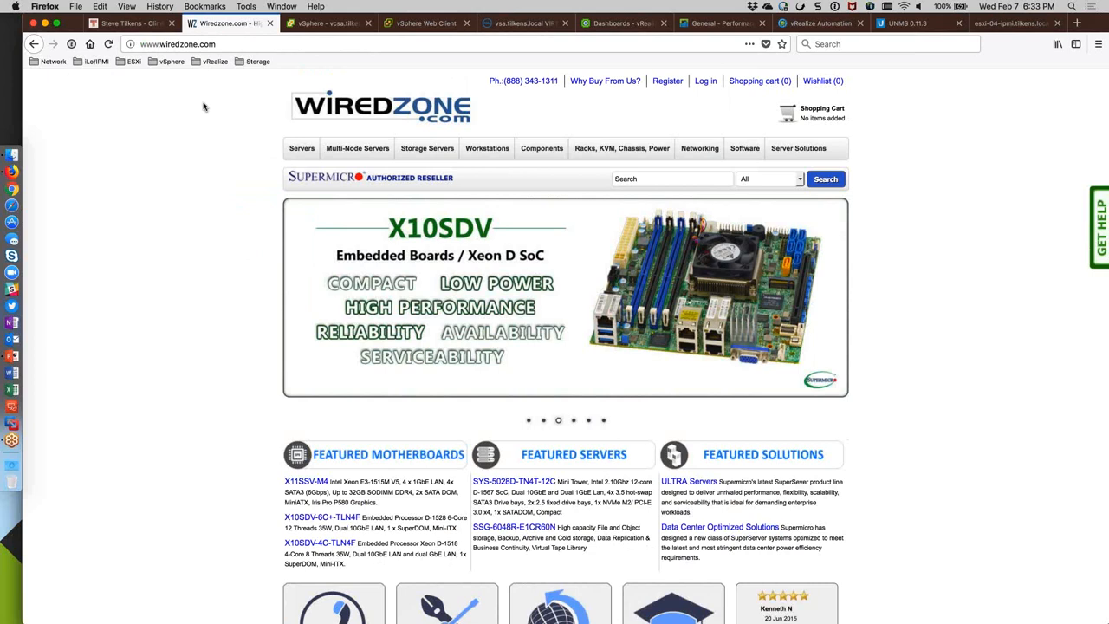
{"action": "mouse_move", "coordinate": [322, 54]}
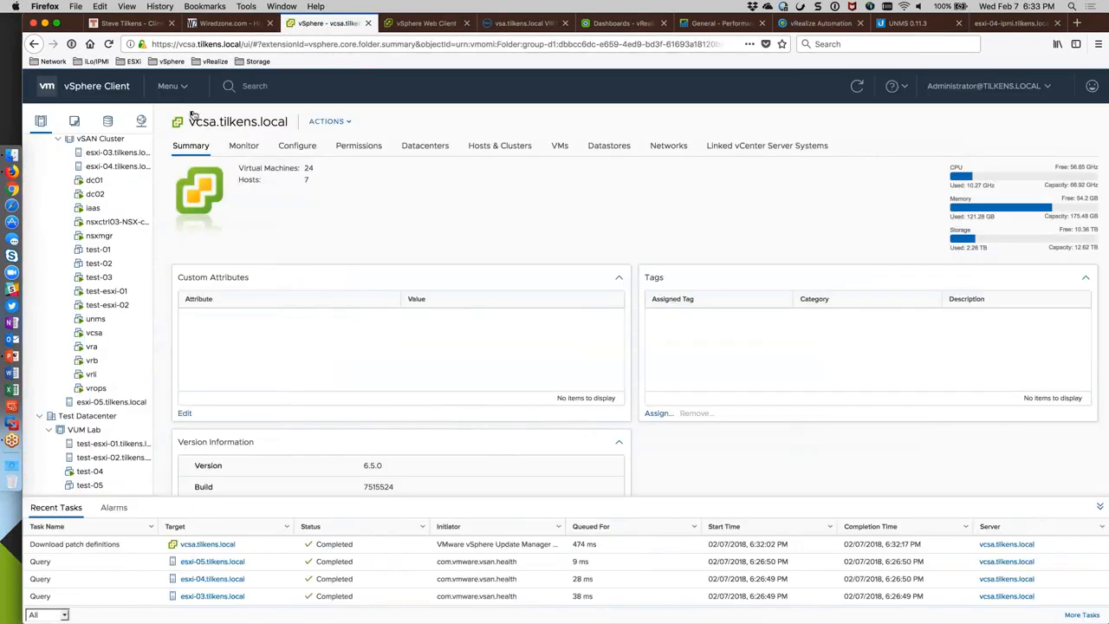
Bring up the Home dashboard showing 61.35 GHz CPU, 54.16 GB memory and 10.36 TB storage free
{"action": "left_click", "coordinate": [169, 86]}
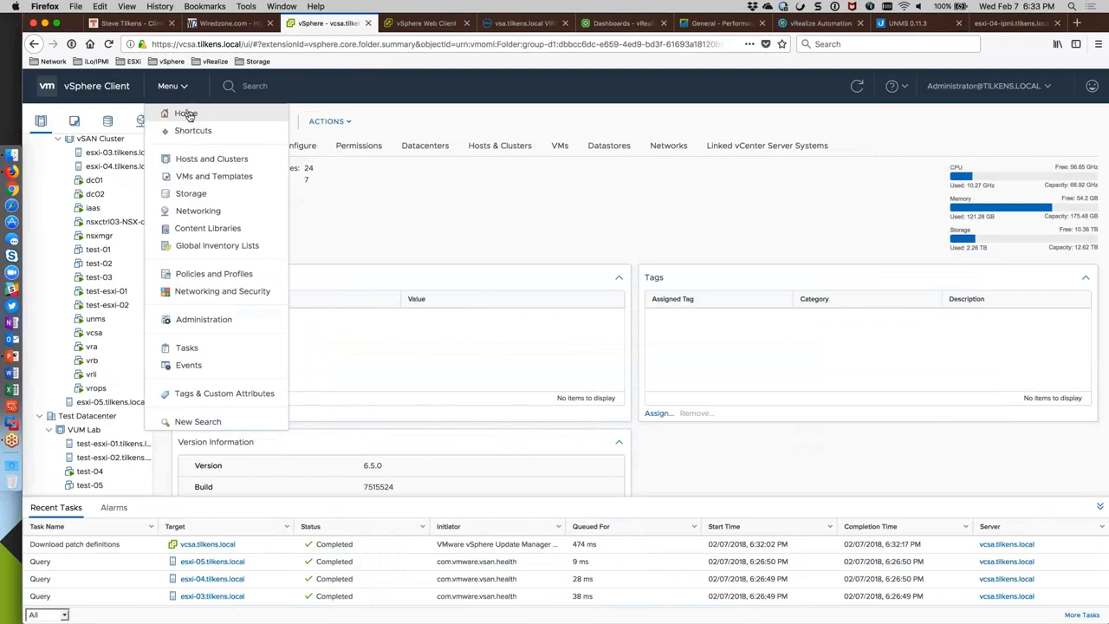
{"action": "left_click", "coordinate": [185, 112]}
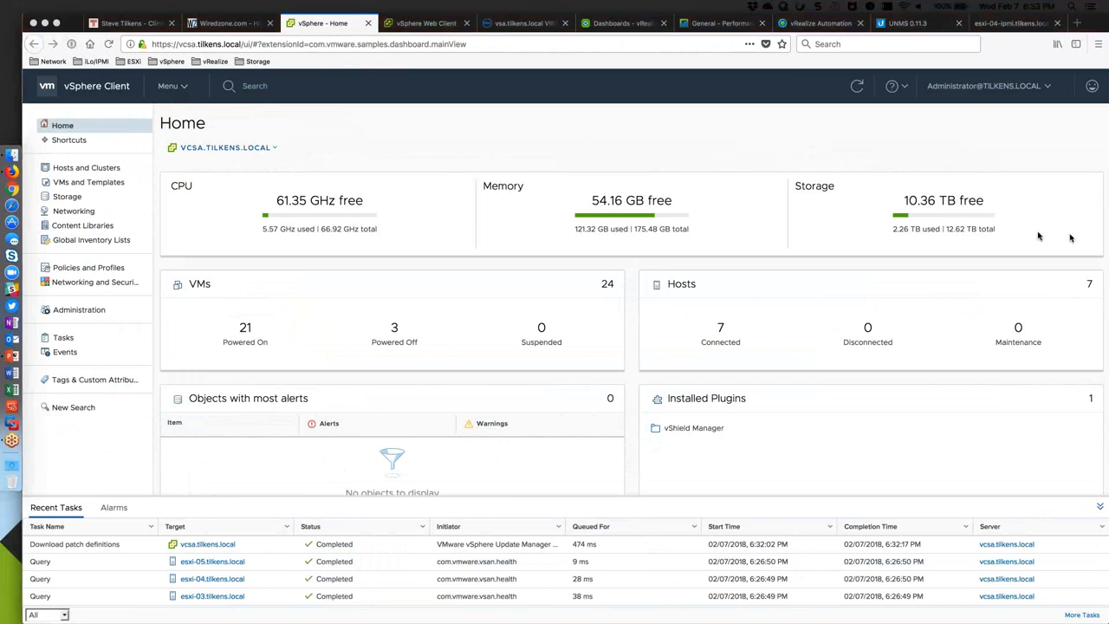
{"action": "mouse_move", "coordinate": [929, 74]}
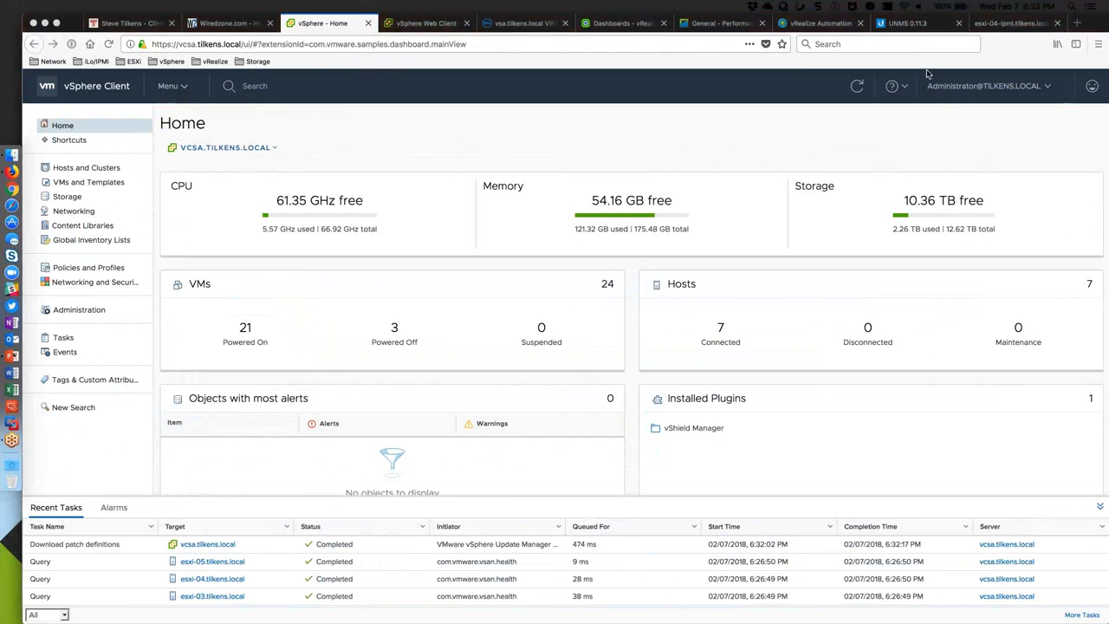
{"action": "mouse_move", "coordinate": [780, 135]}
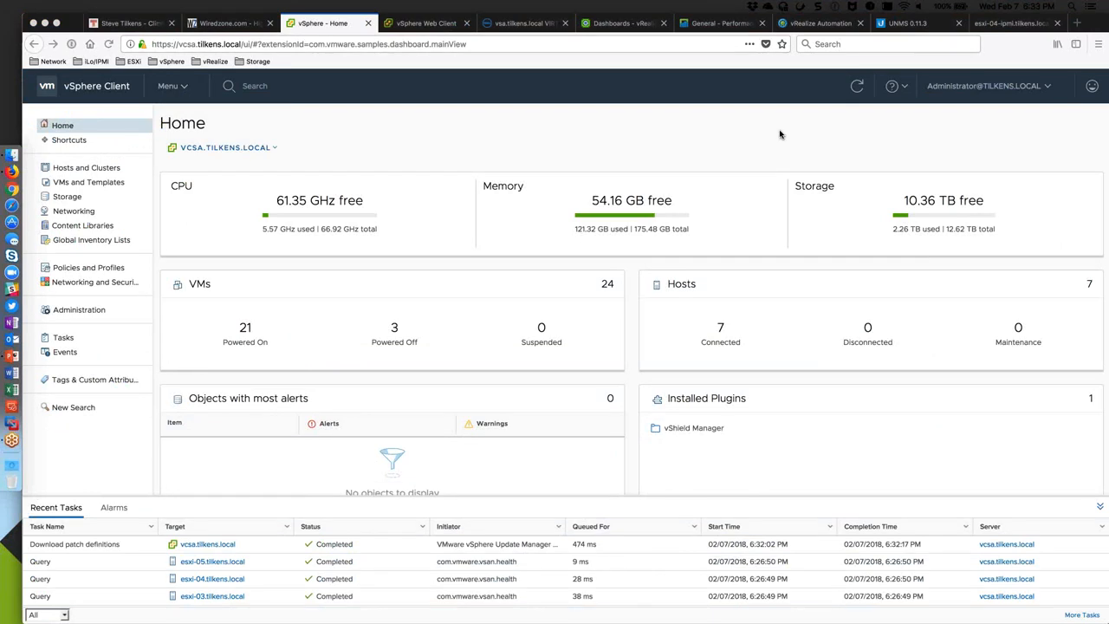